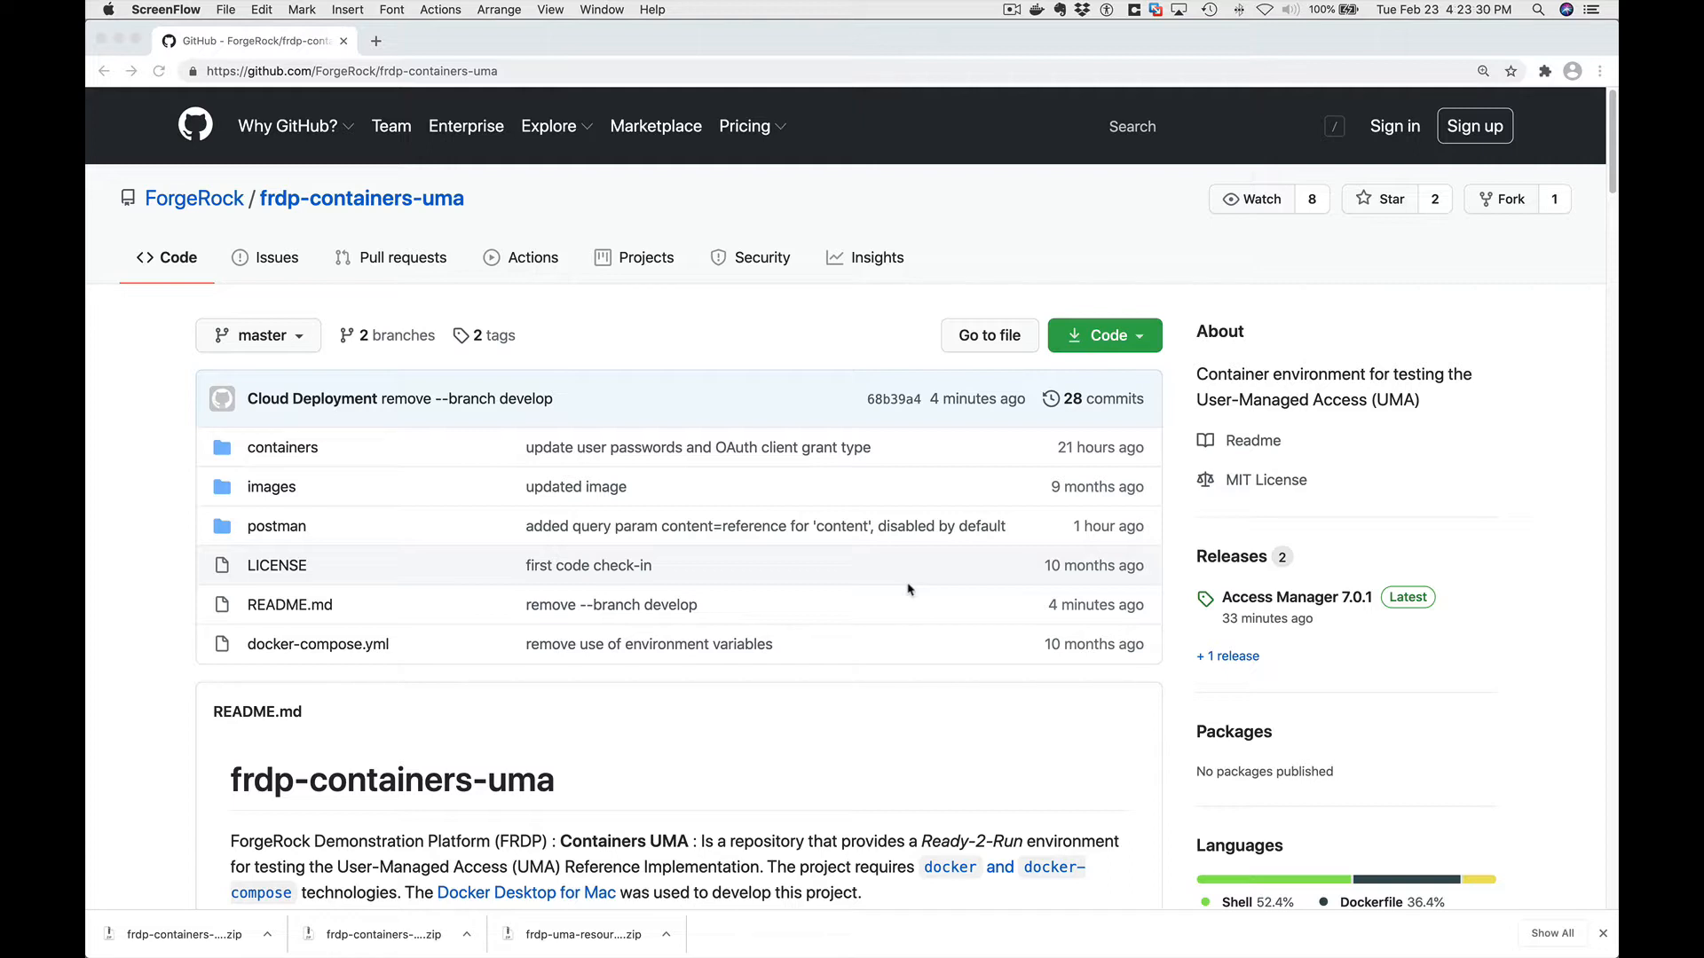
pyautogui.moveTo(771, 459)
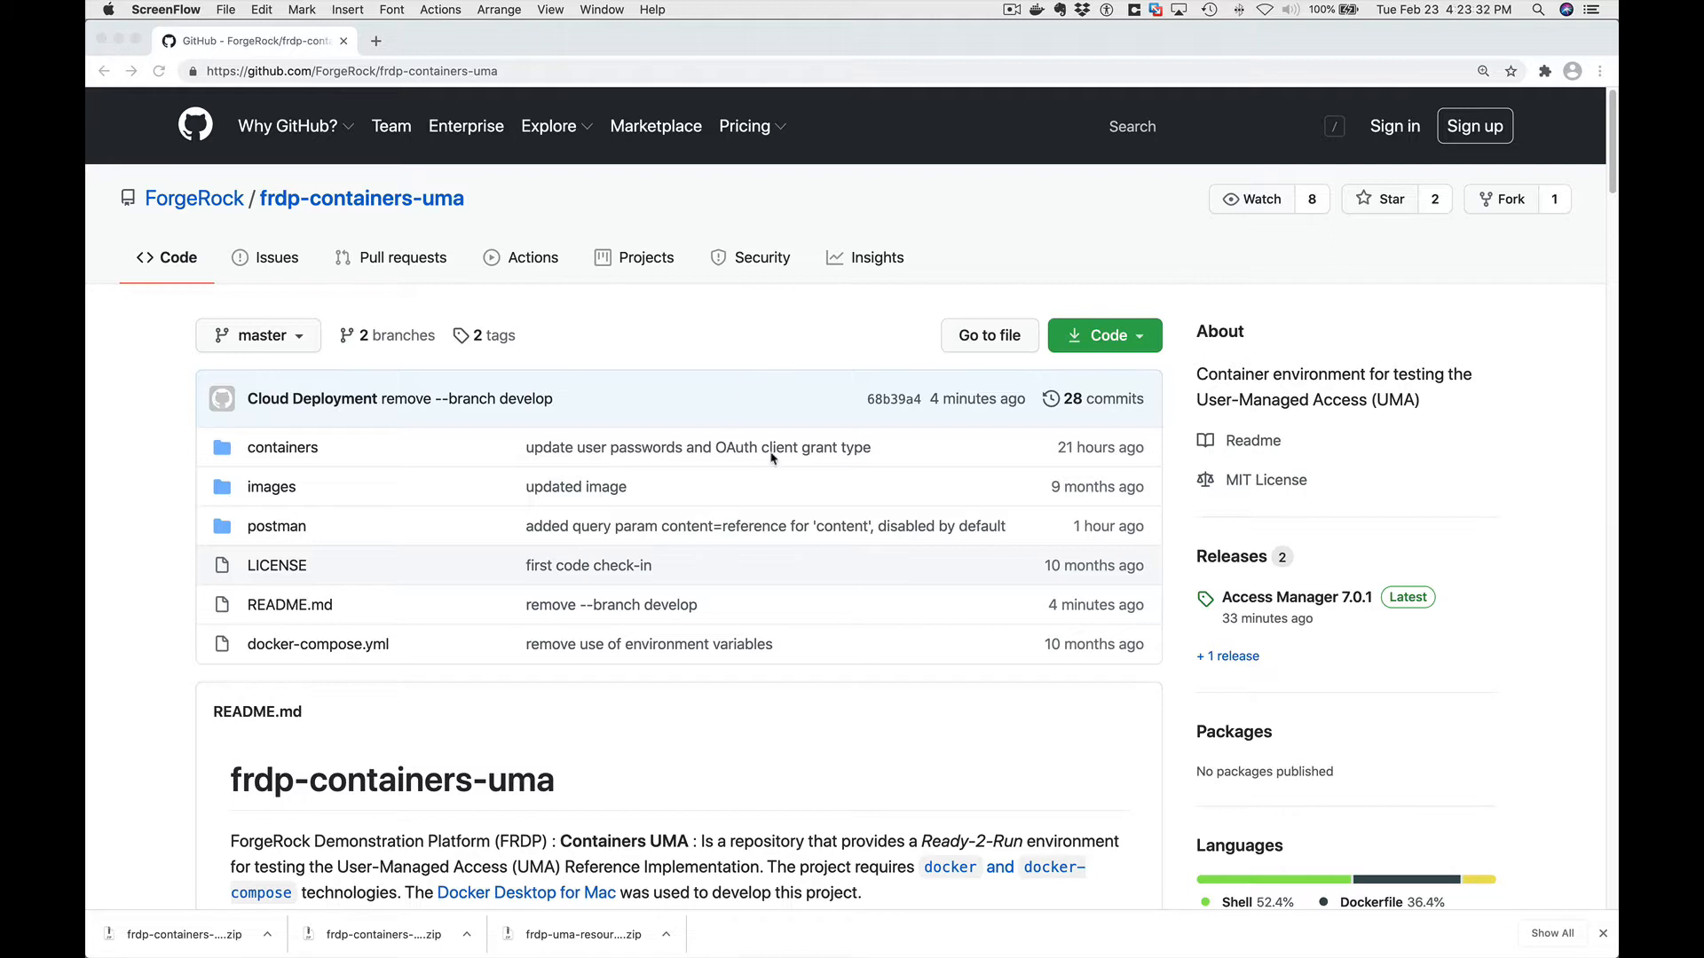
pyautogui.moveTo(793, 519)
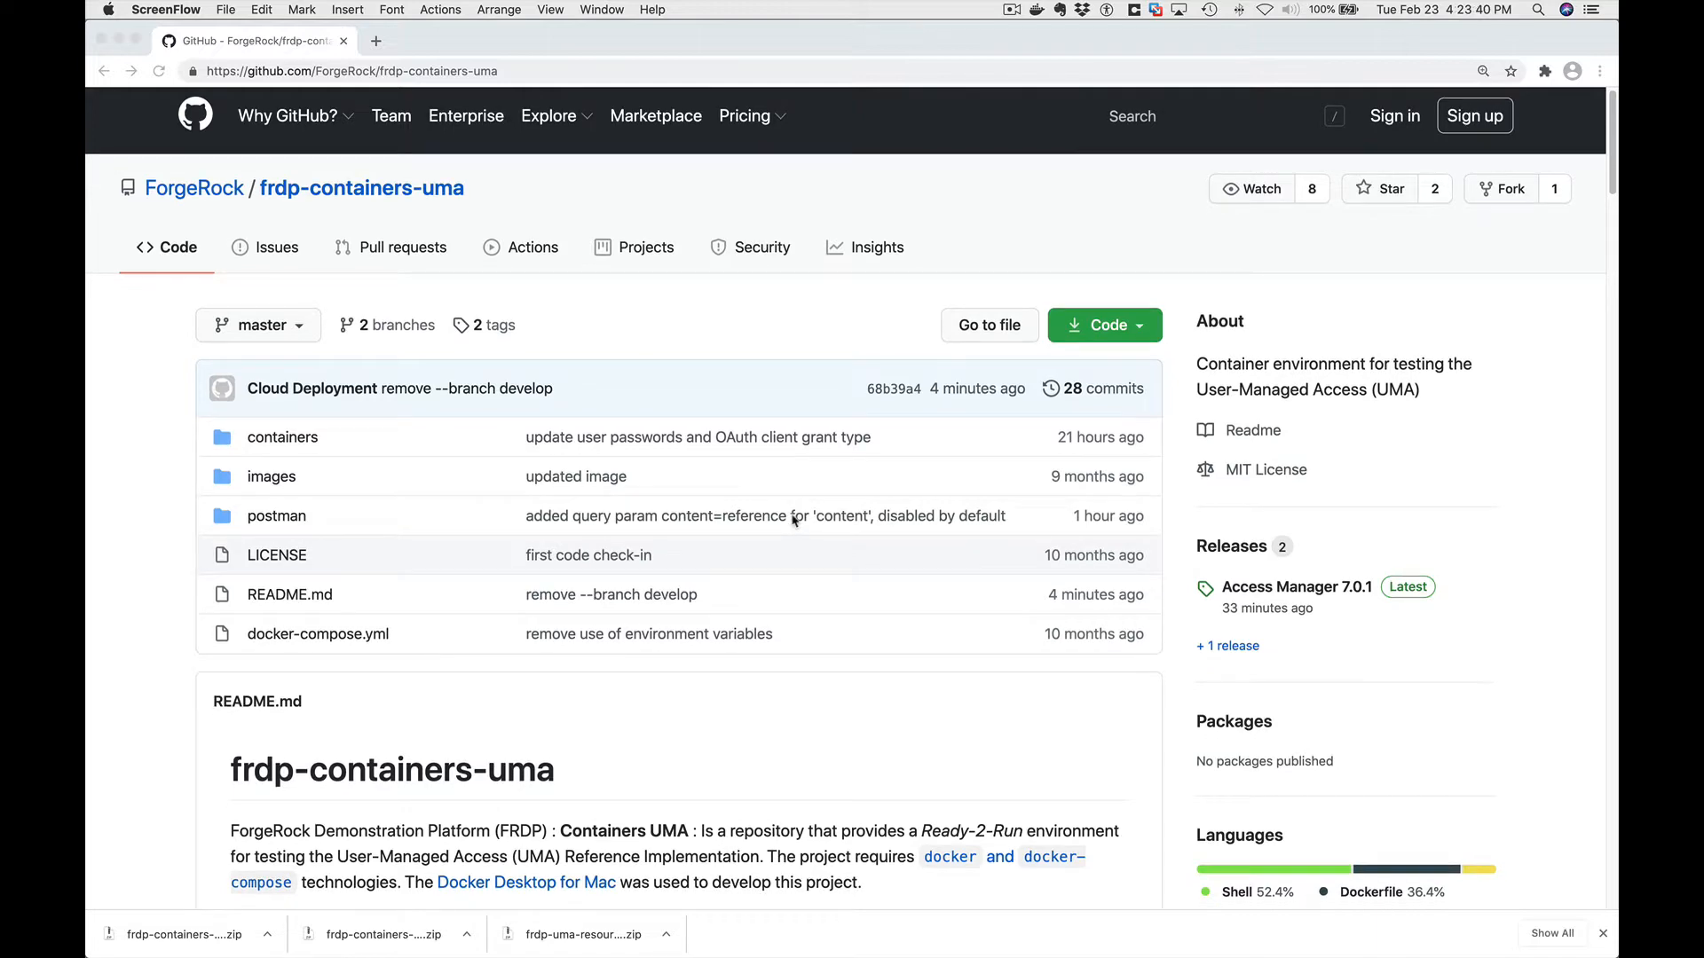
# Scroll the frdp-containers-uma README down to the 'Clone this project' git clone URL.
pyautogui.scroll(-3)
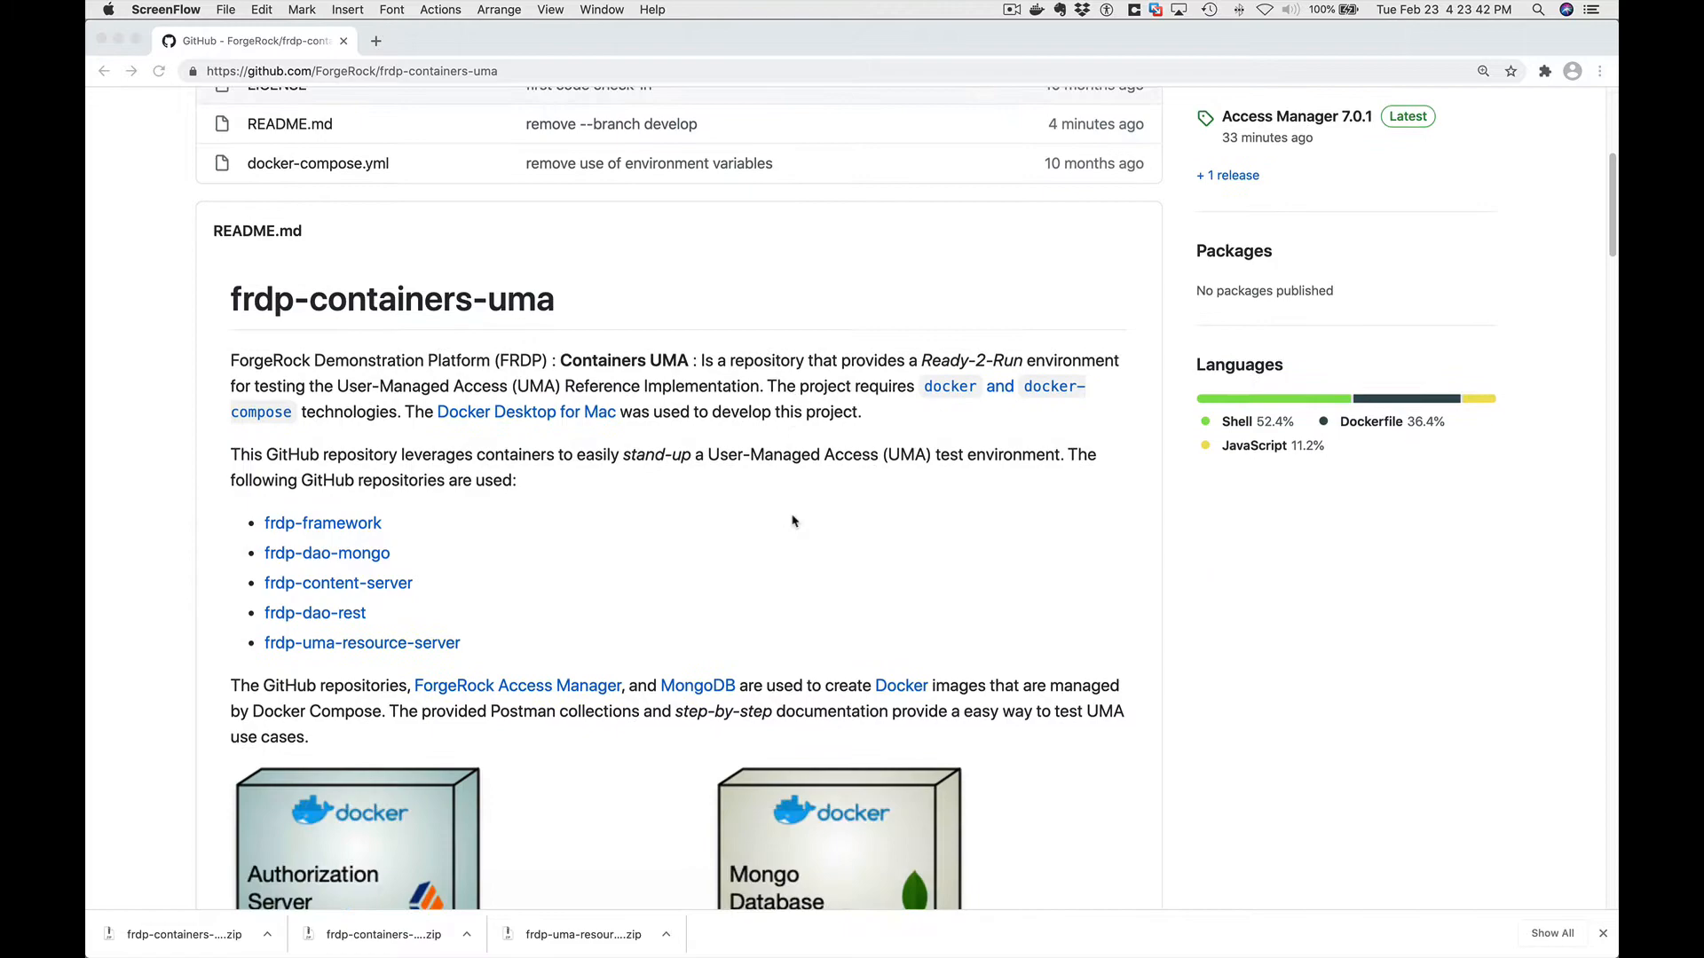
pyautogui.scroll(-3)
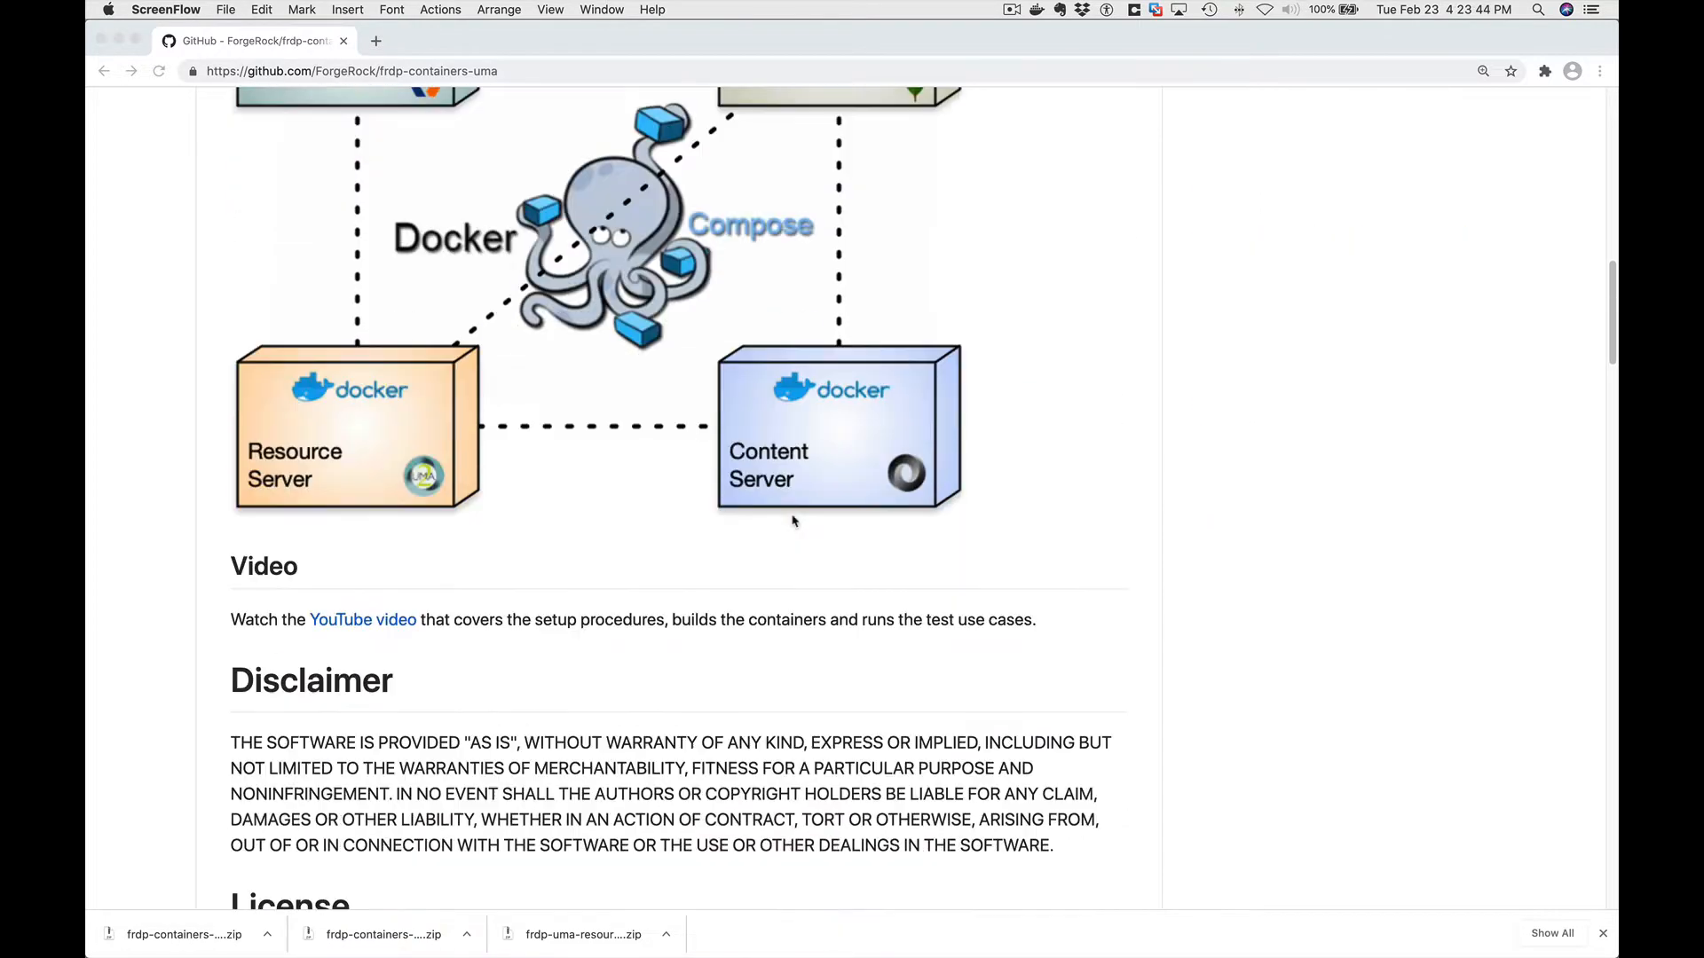
pyautogui.scroll(-3)
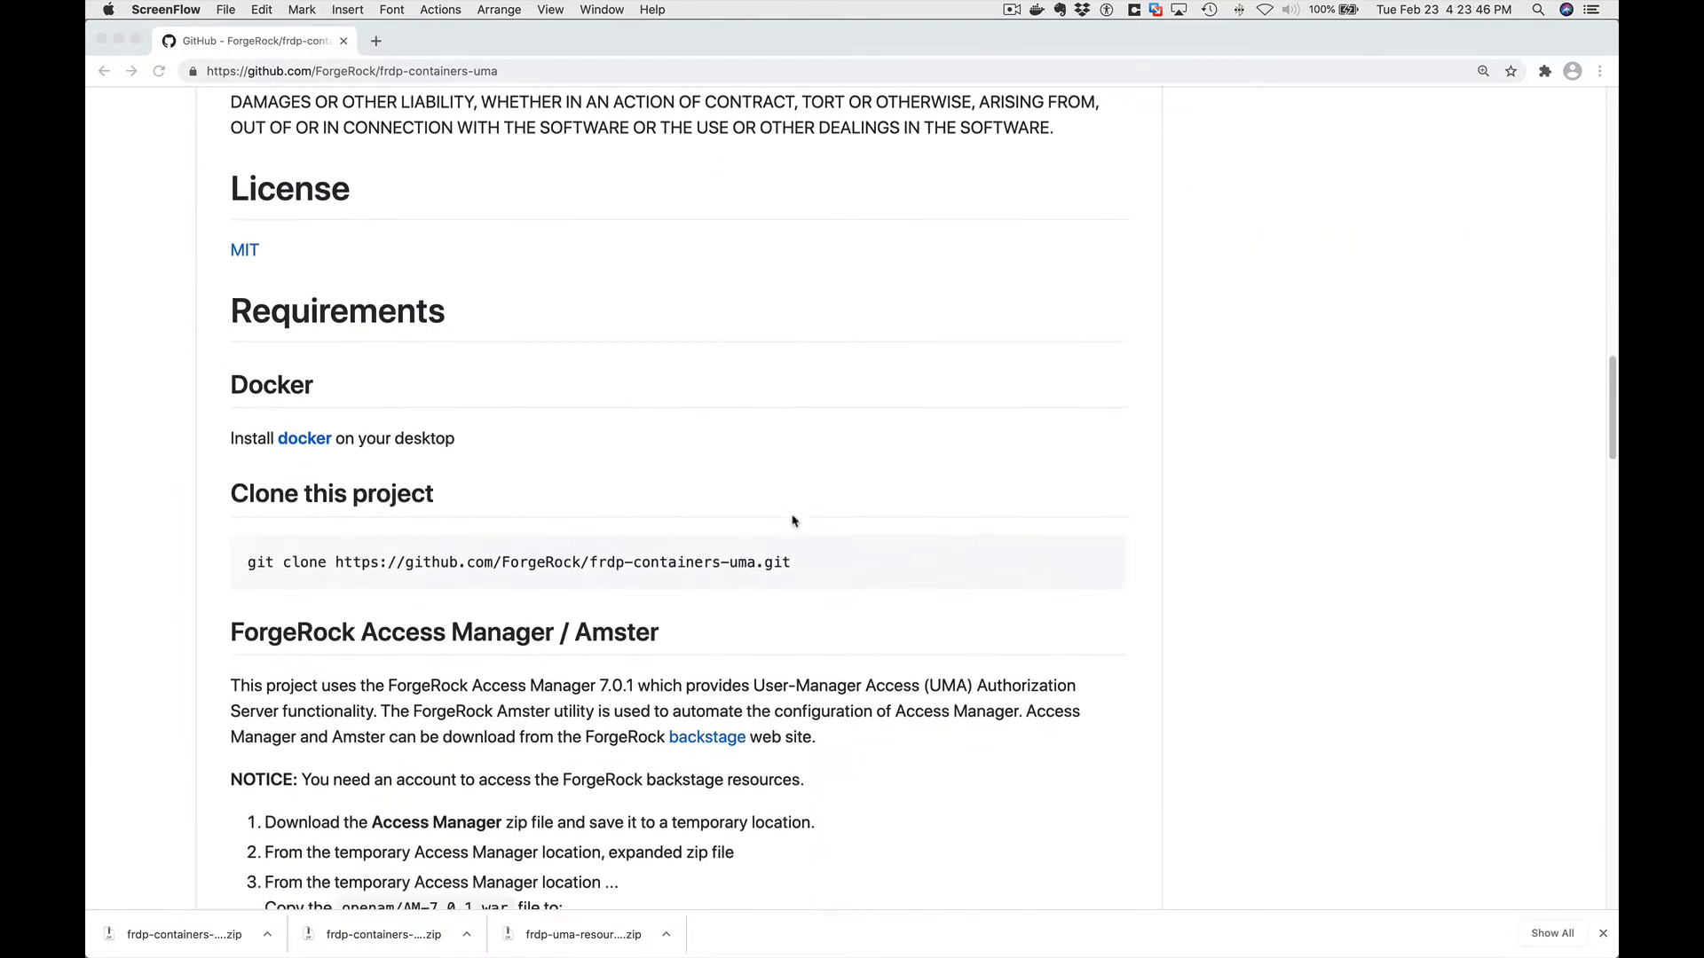
pyautogui.scroll(-3)
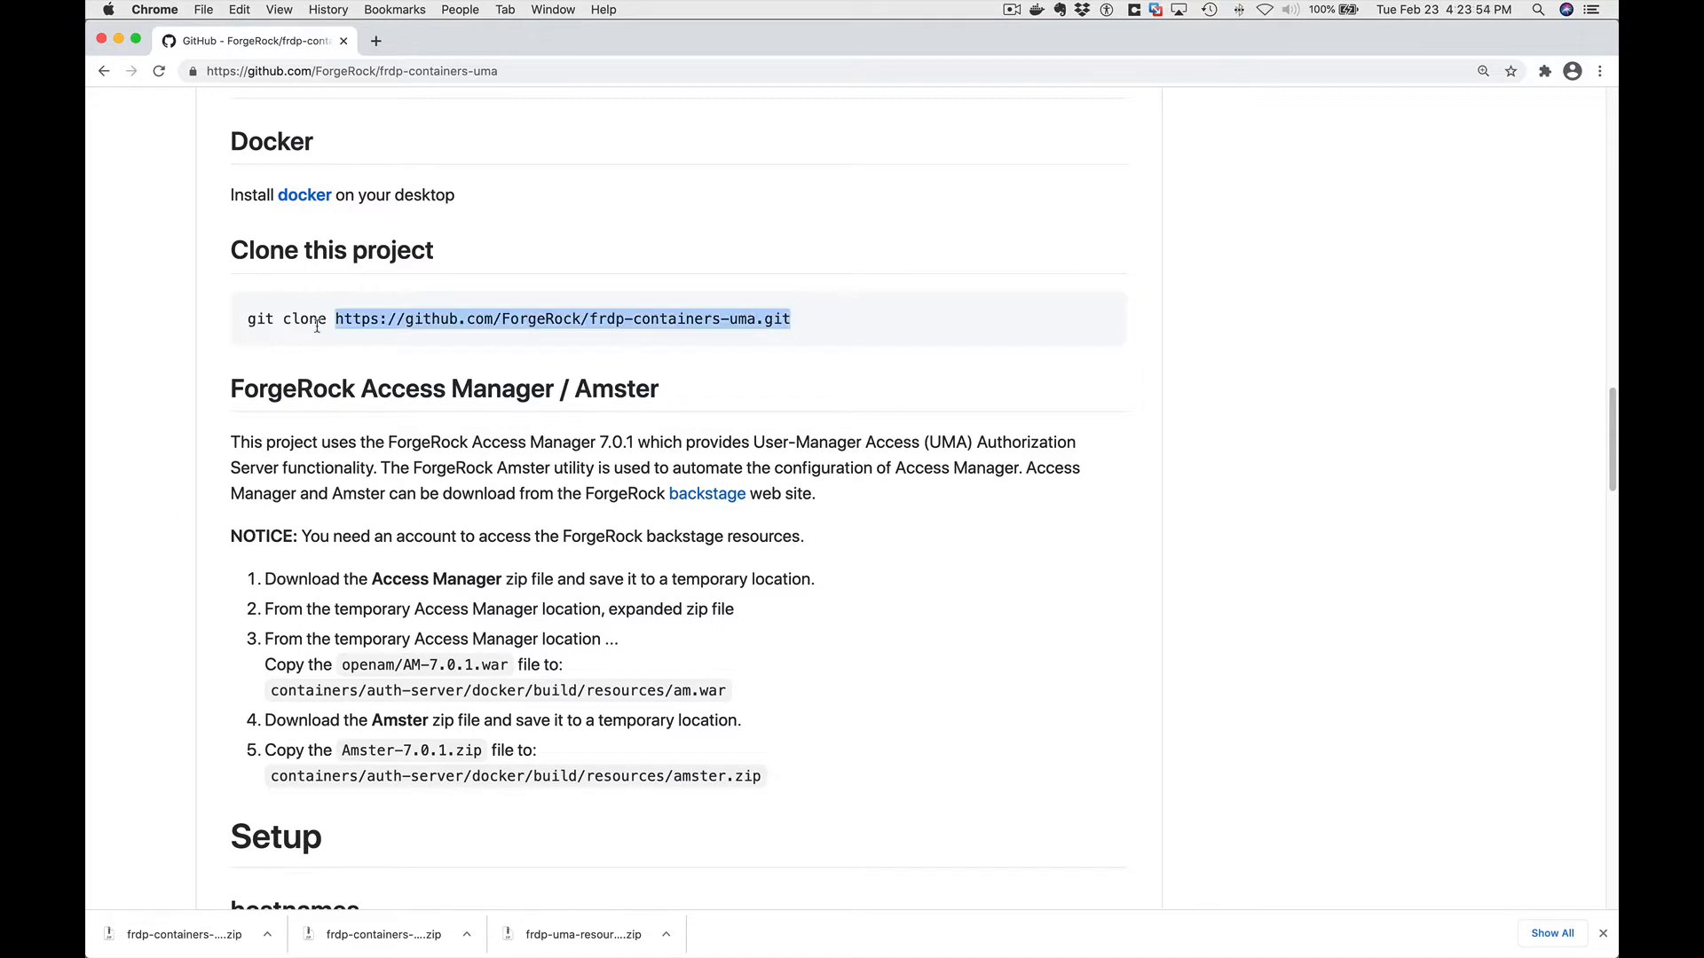
# Copy the git clone command and run it in Terminal's tmp folder.
pyautogui.tripleClick(518, 318)
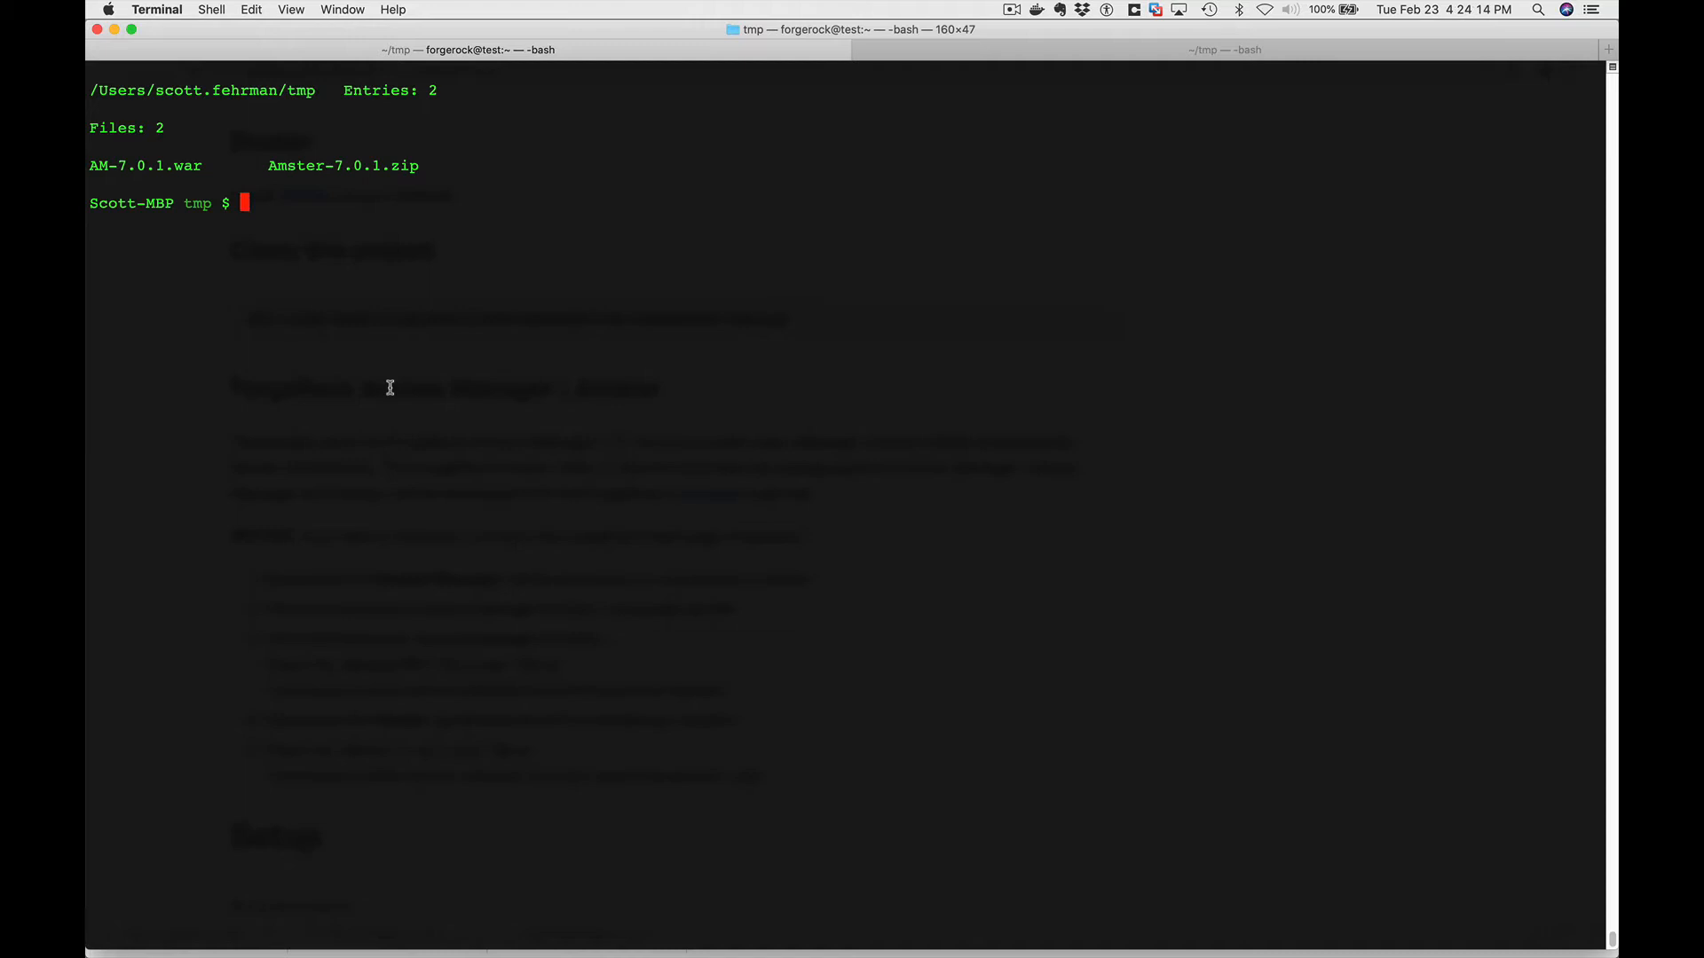
pyautogui.moveTo(430, 373)
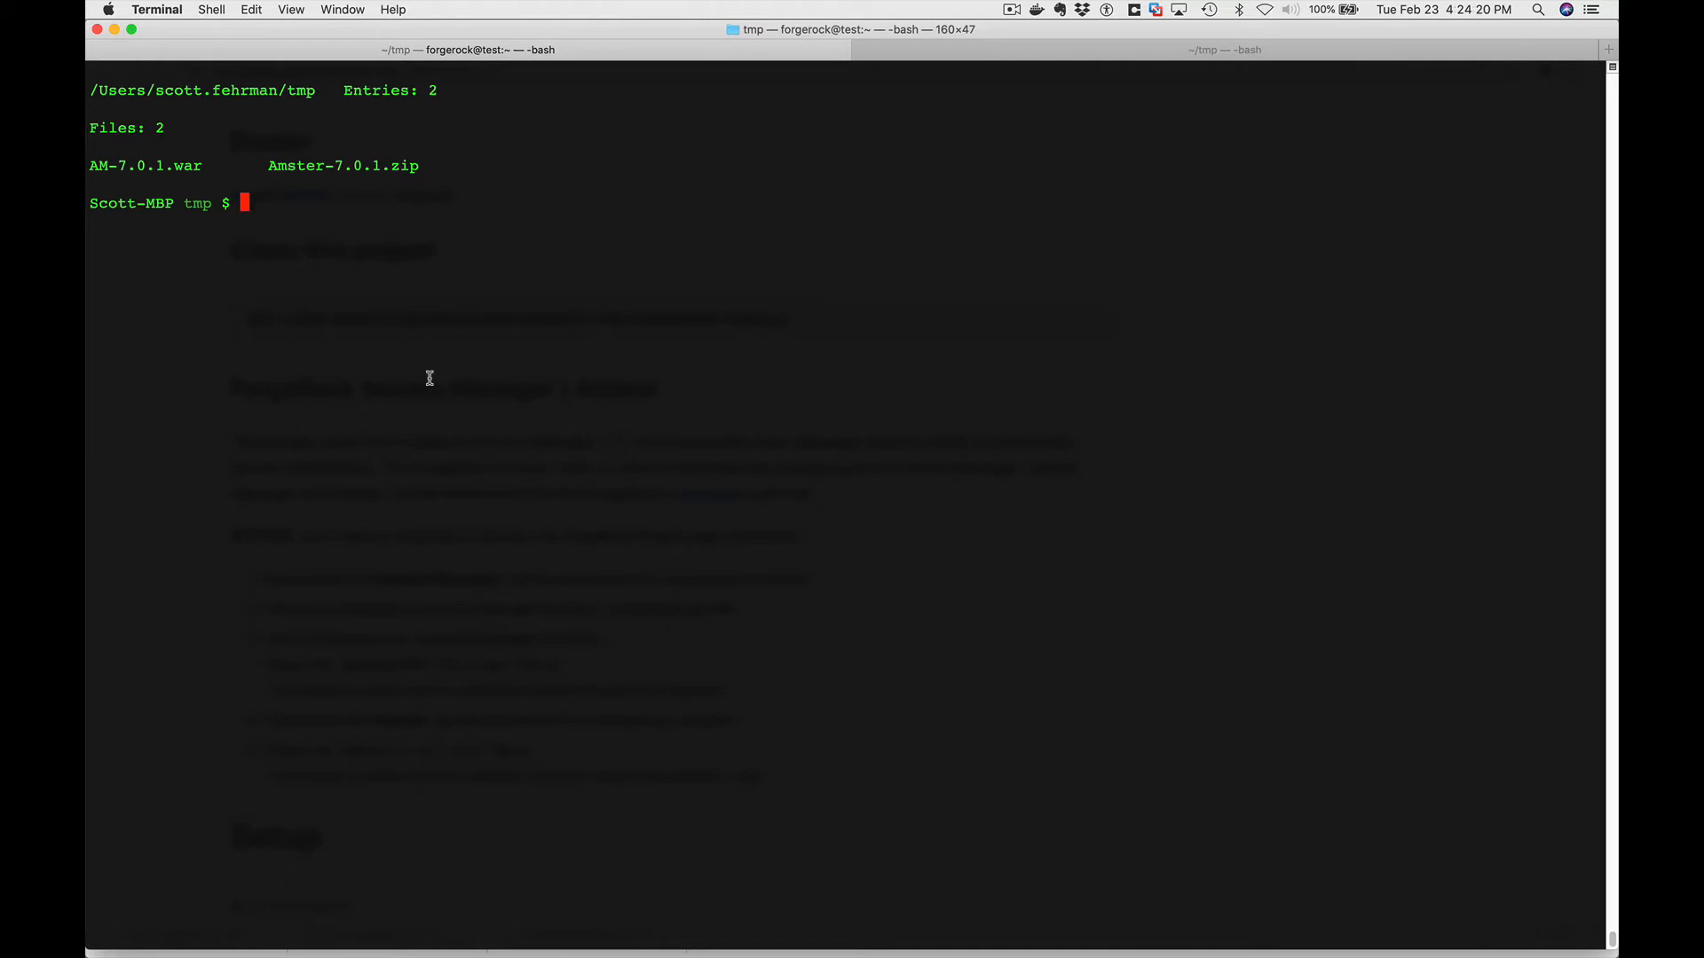
pyautogui.click(250, 9)
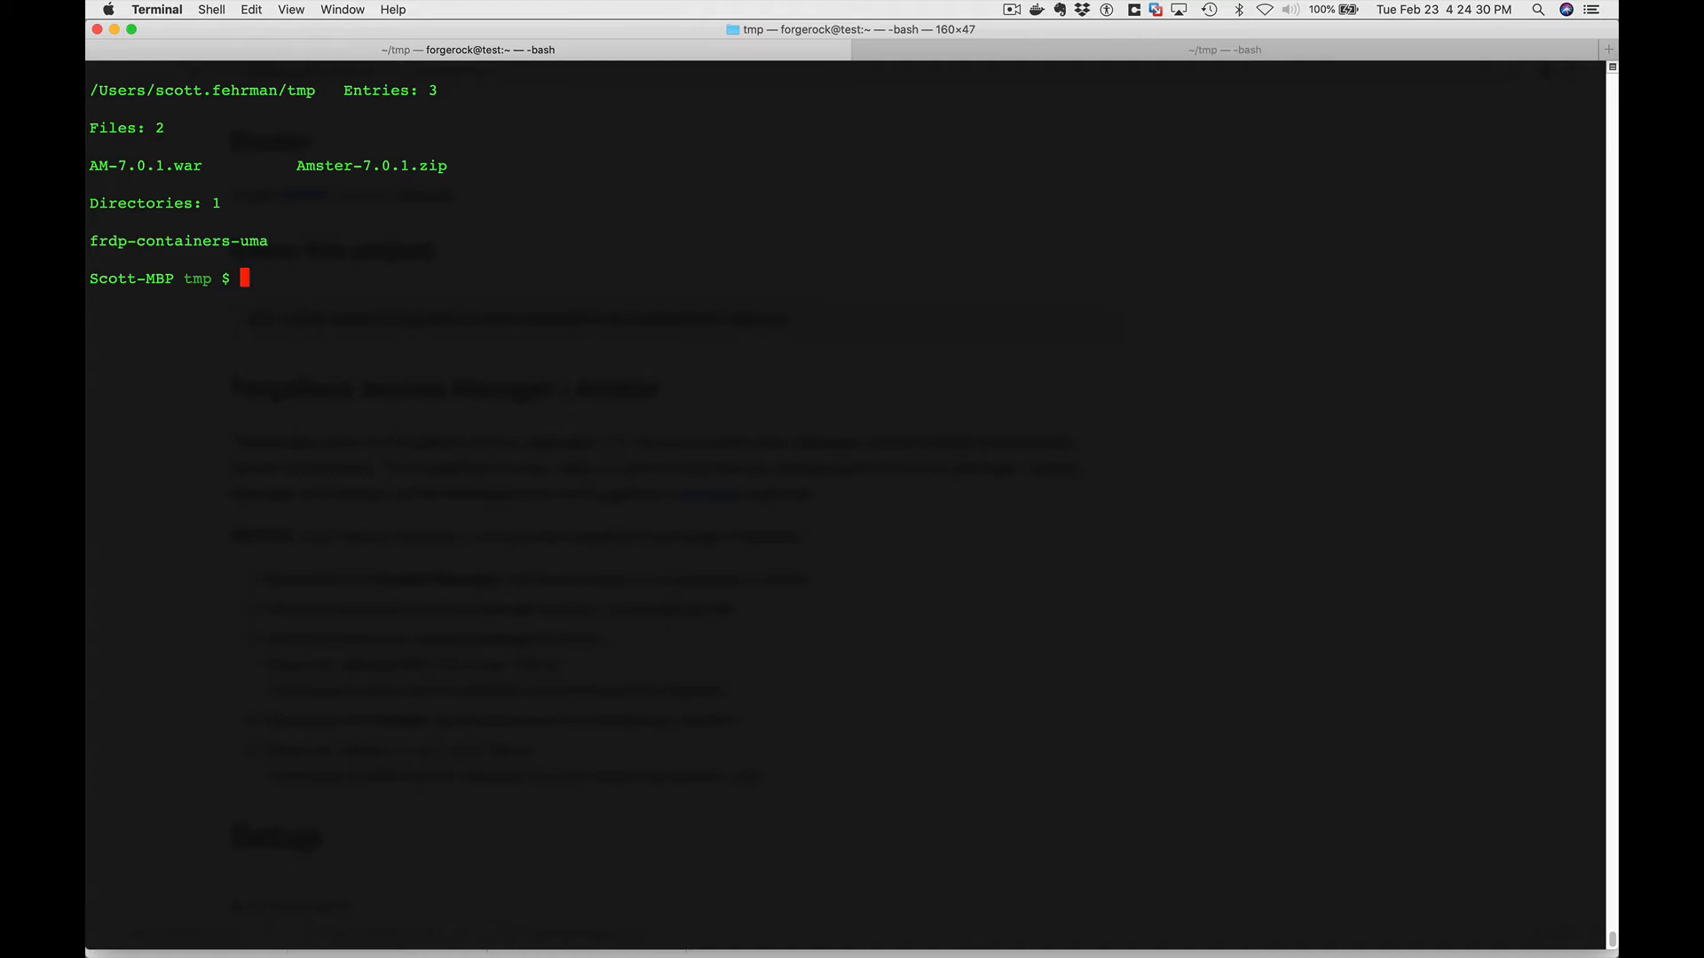
pyautogui.moveTo(430, 384)
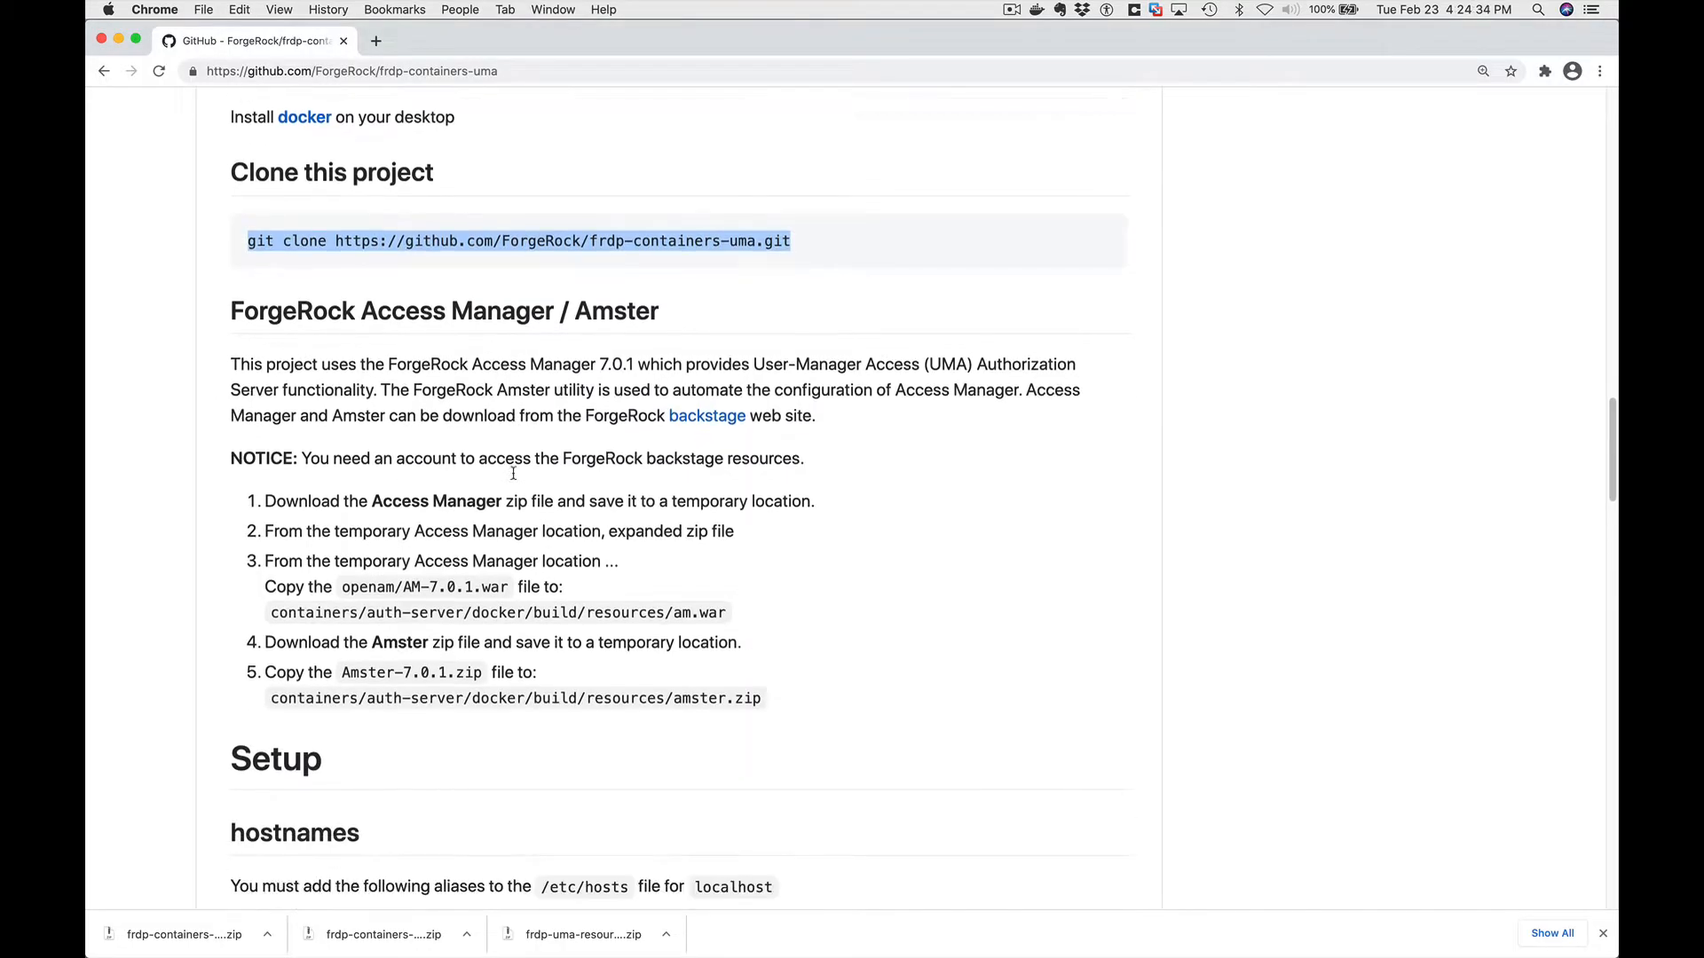
# Find the Access Manager / Amster section and select the am.war destination path.
pyautogui.scroll(-3)
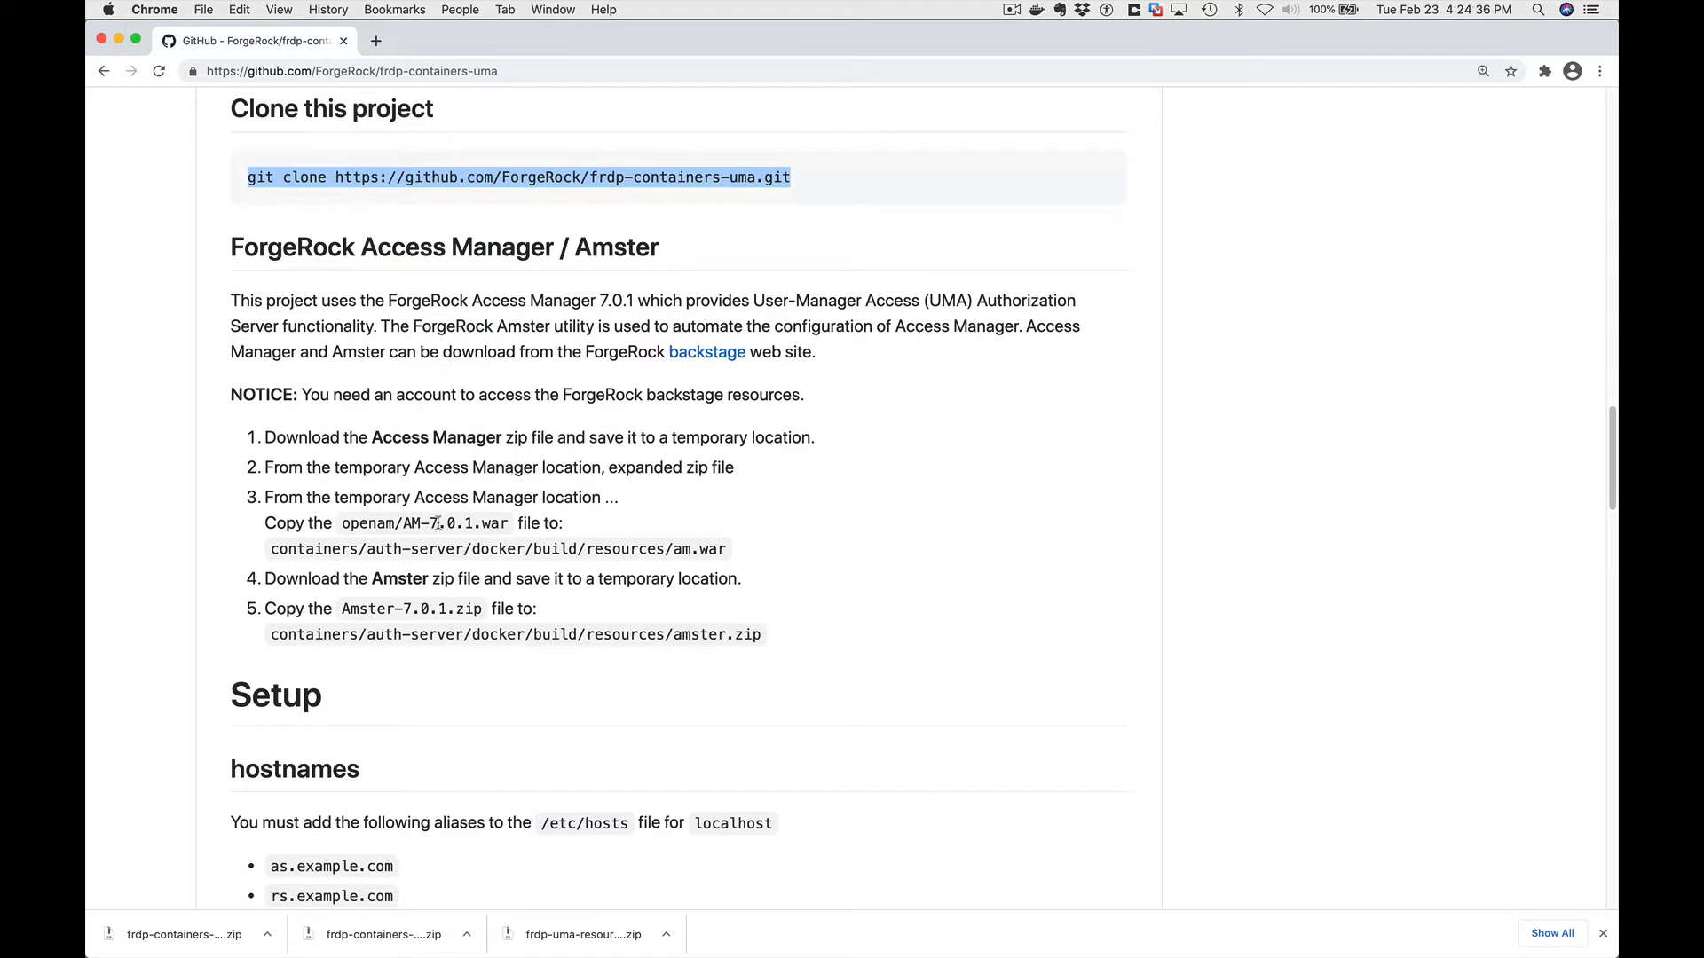
pyautogui.moveTo(272, 548)
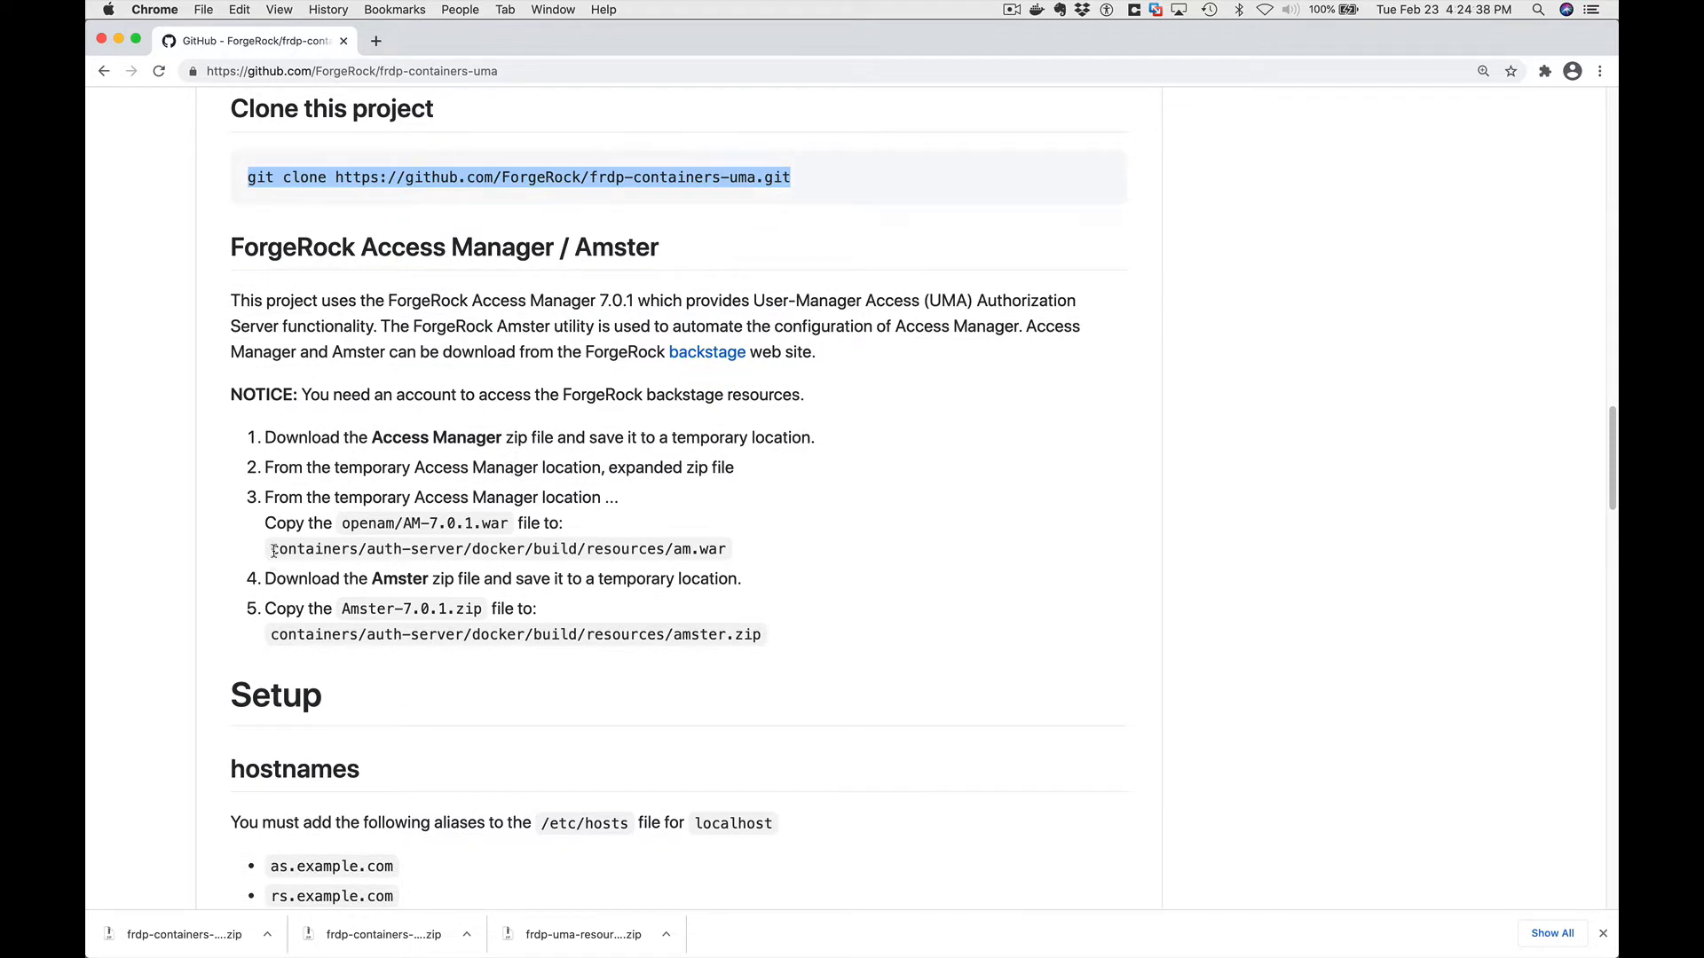
pyautogui.moveTo(270, 548); pyautogui.dragTo(505, 549)
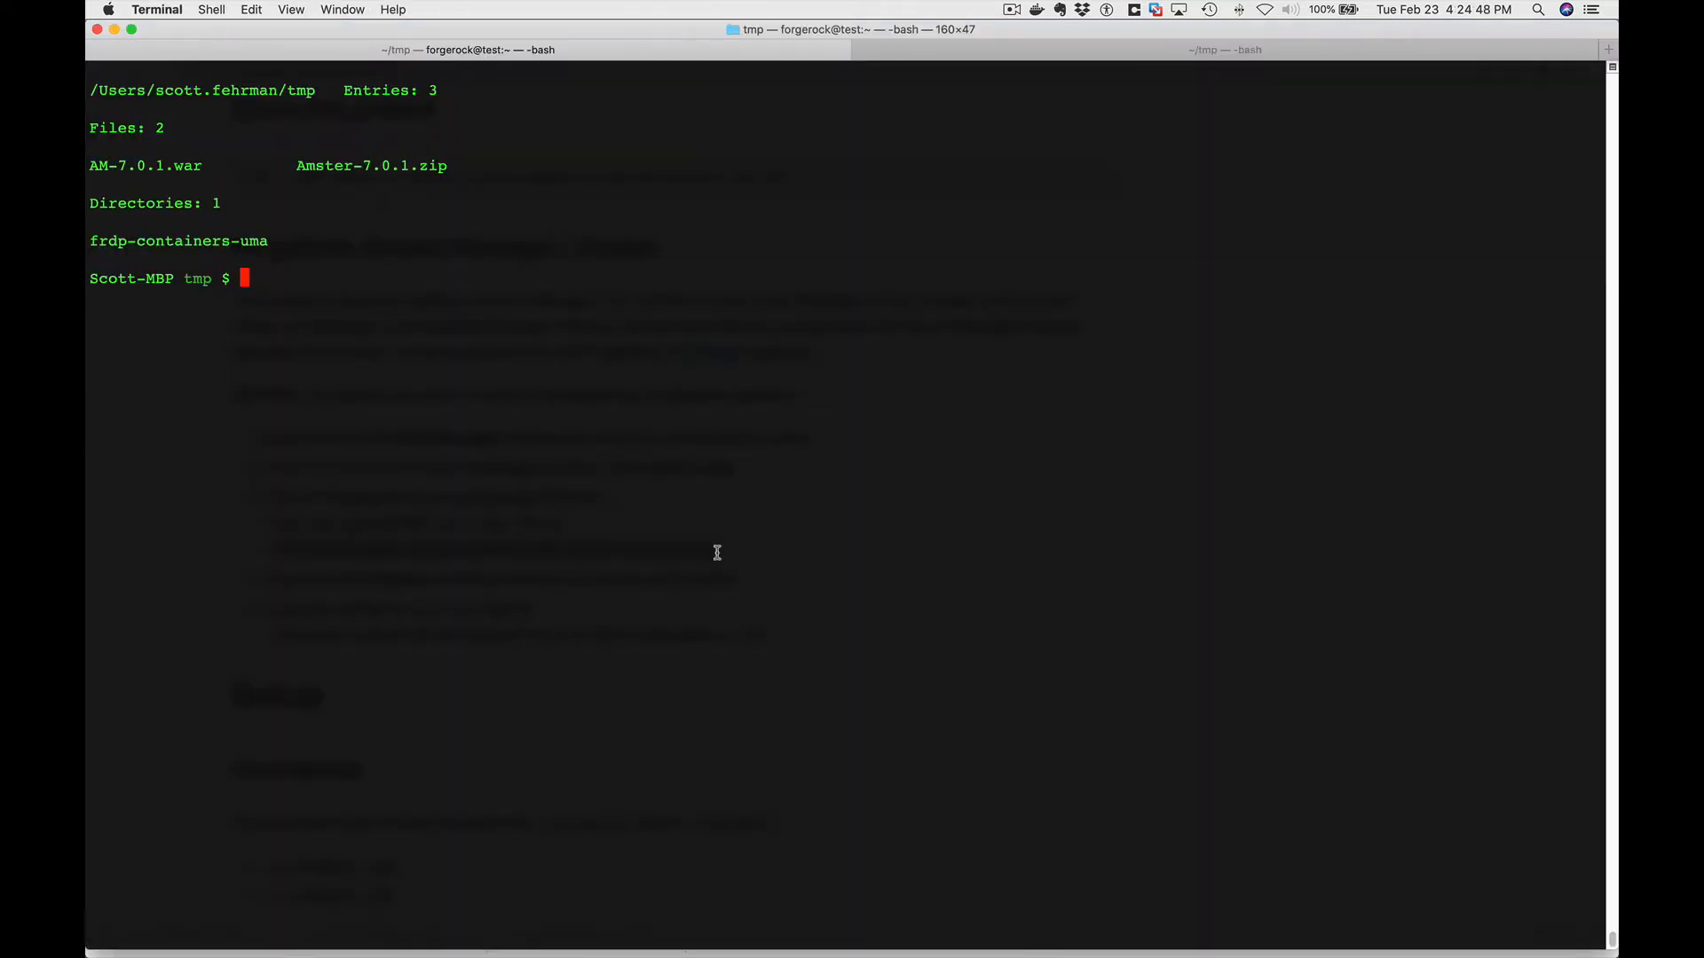
# Copy AM-7.0.1.war and Amster-7.0.1.zip into auth-server/docker/build/resources as am.war and amster.zip.
pyautogui.write('cp AM-7.0.1.war frdp-containers-uma/')
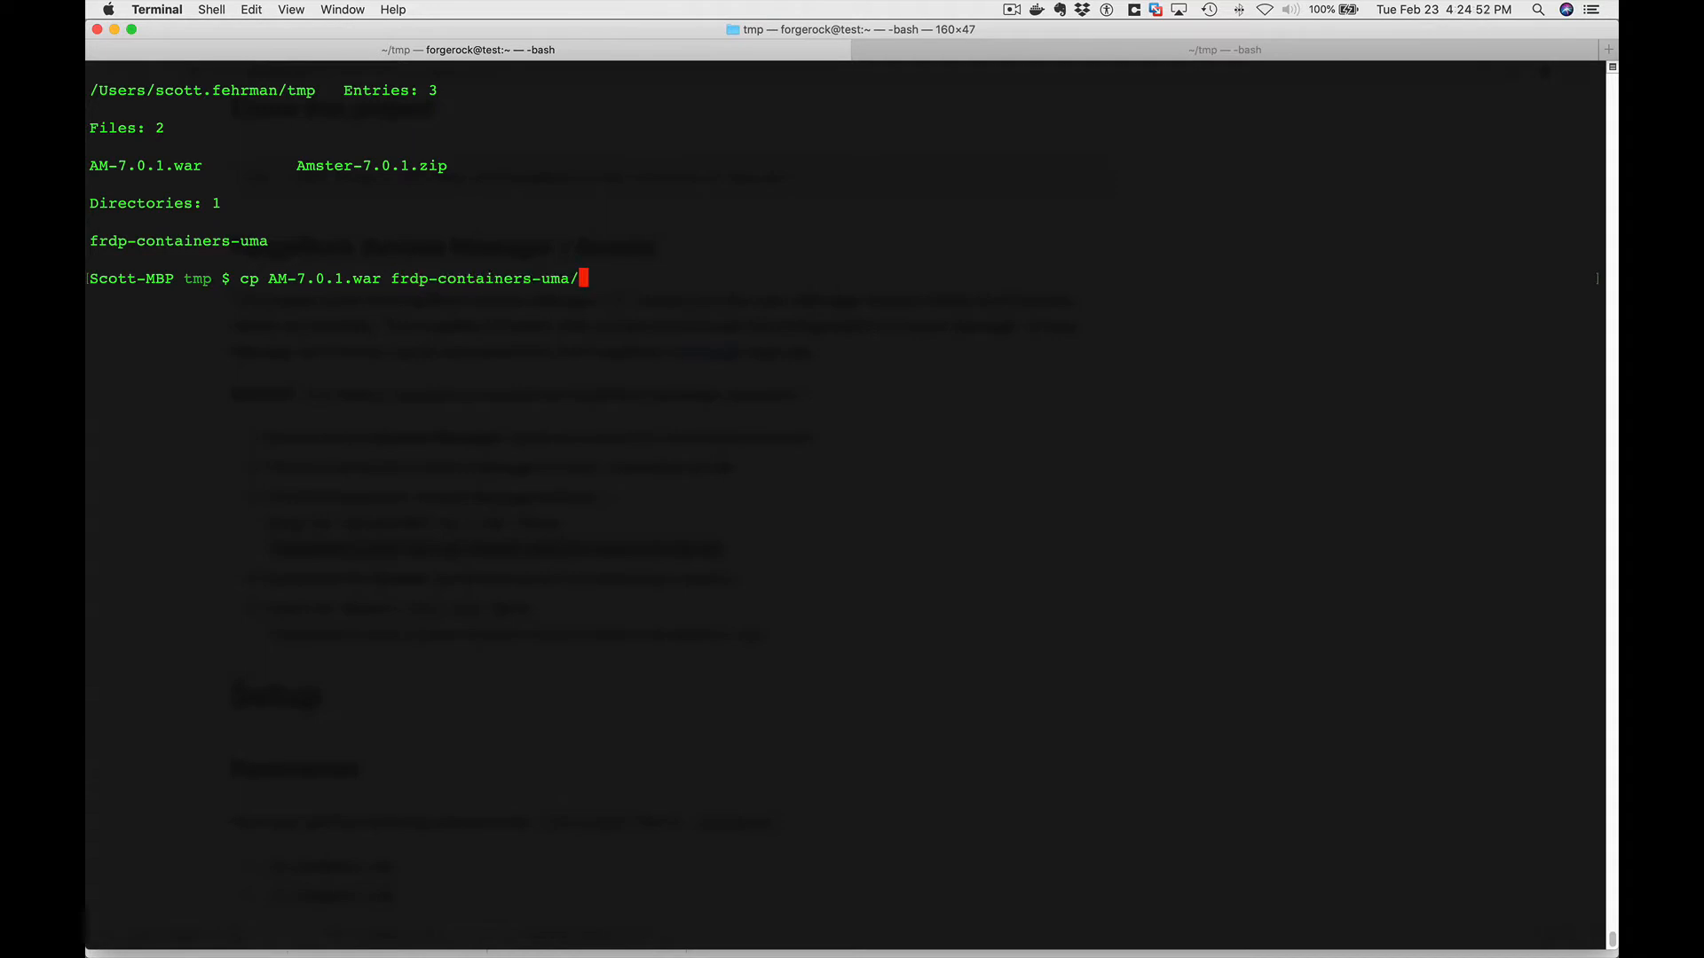
pyautogui.write('containers/auth-server/docker/build/resources/am.war')
pyautogui.write('cp Amster-7.0.1.zip frdp-containers-uma/containers/auth-server/')
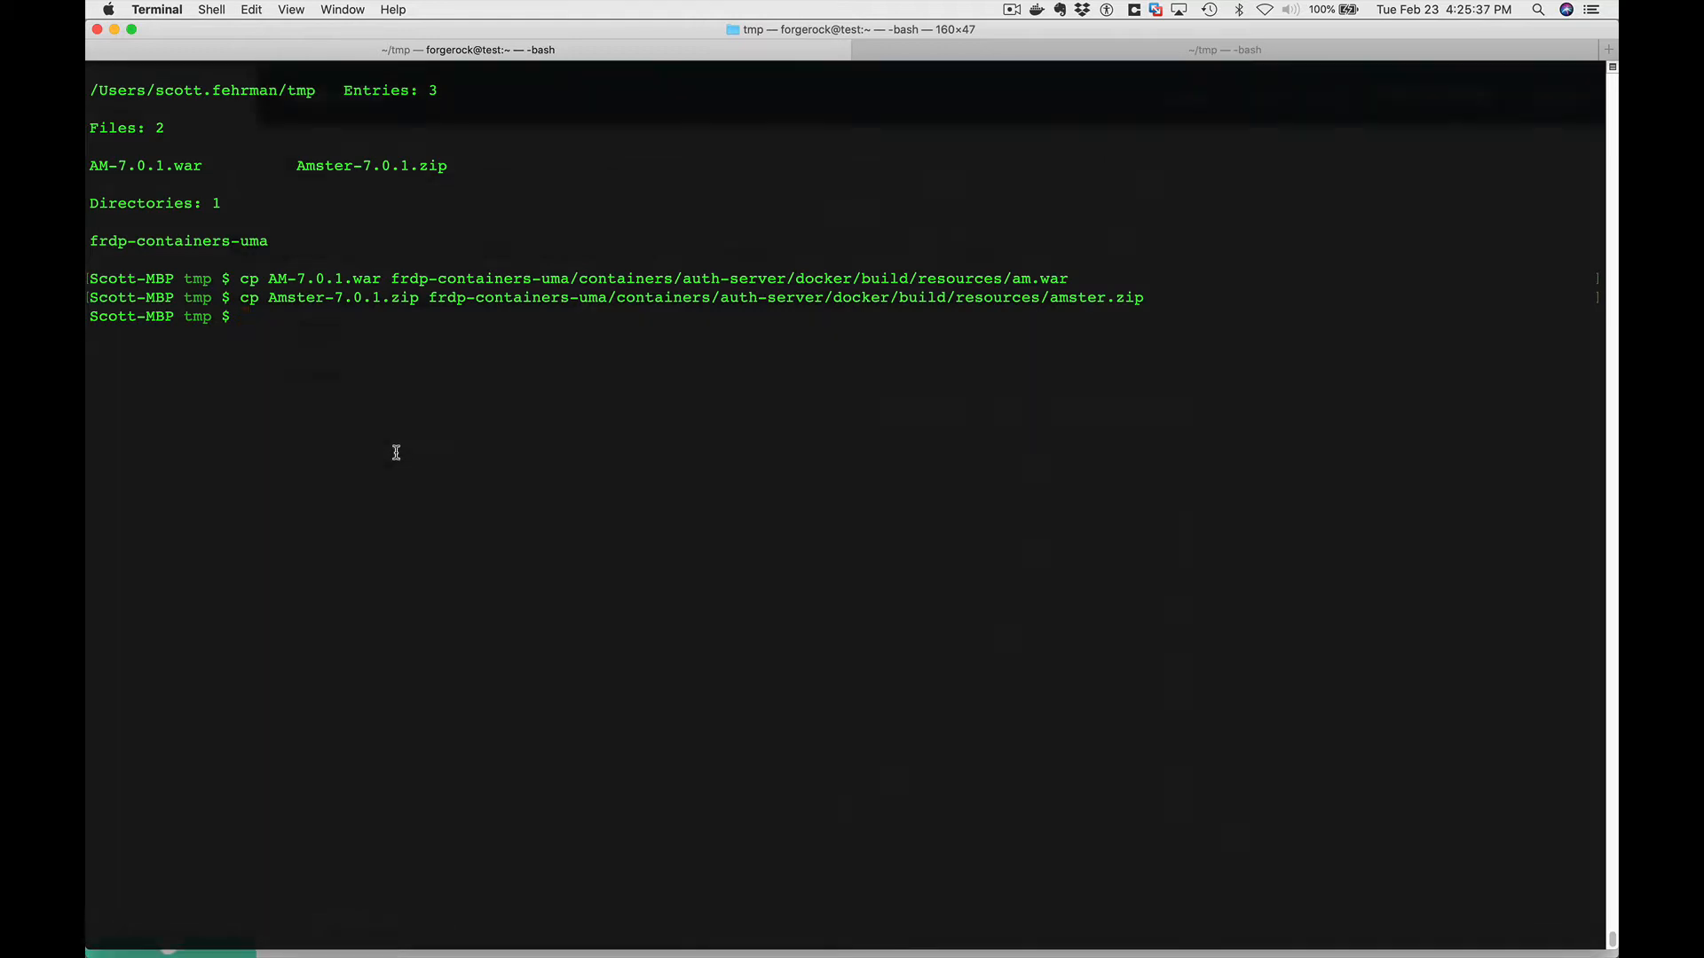
pyautogui.write('docker ps -a')
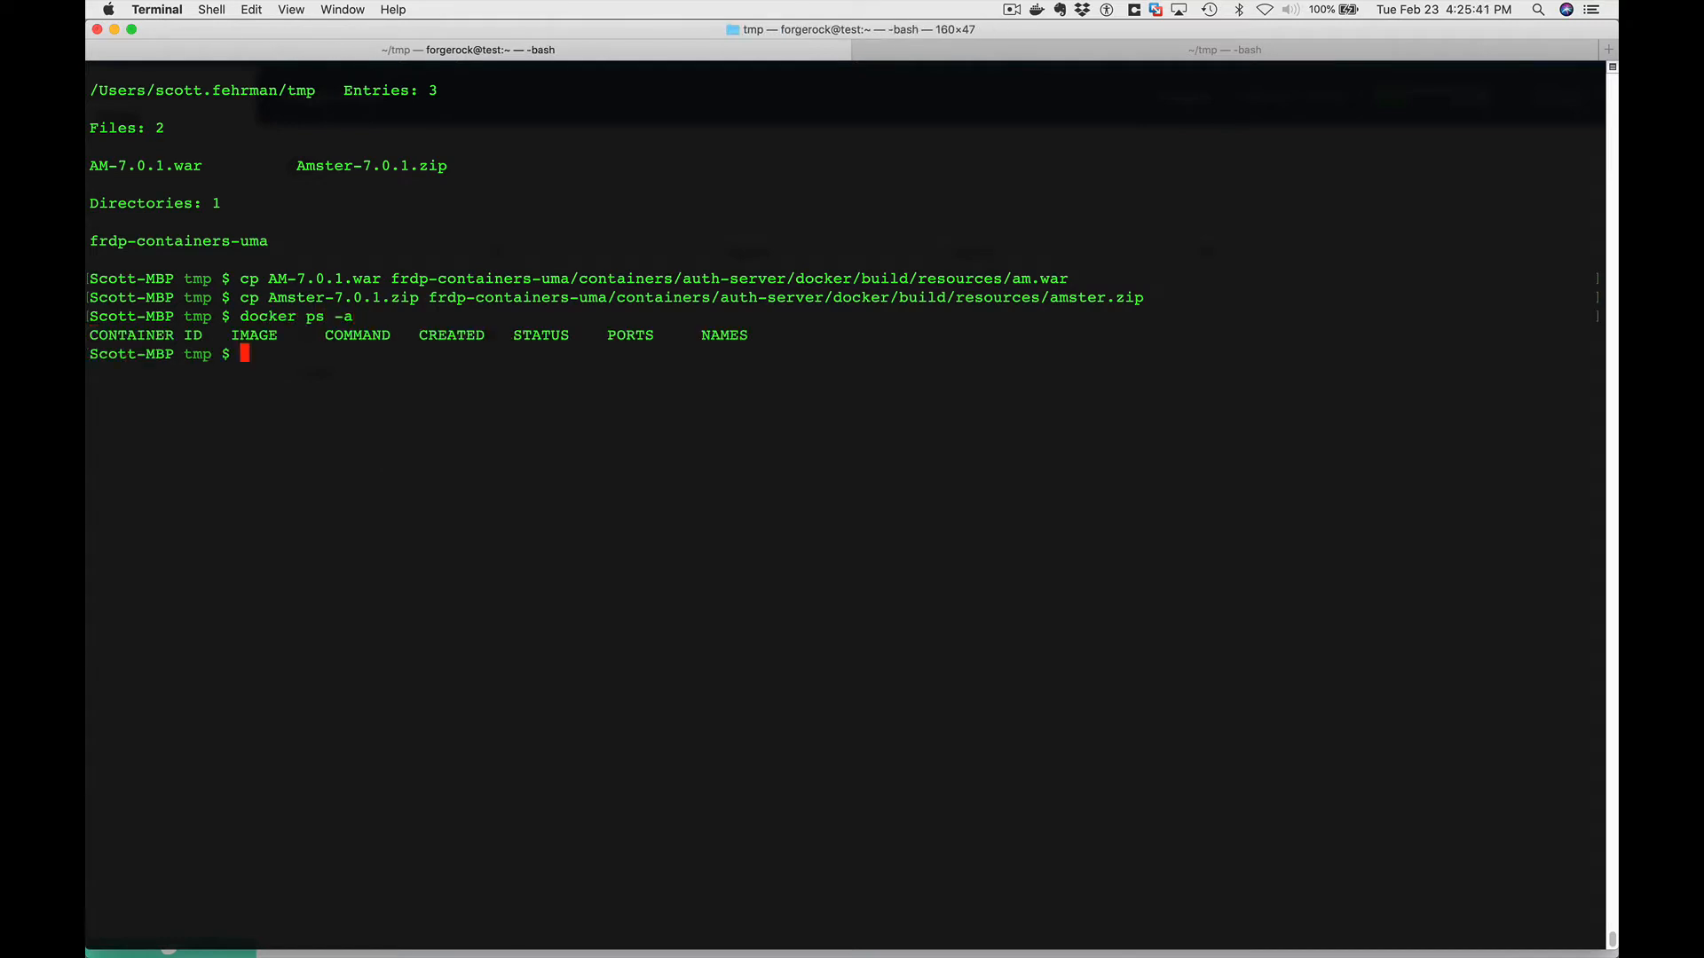
# Confirm no containers and only maven, tomcat, mongo images, then enter and list frdp-containers-uma.
pyautogui.write('docker image ls -a')
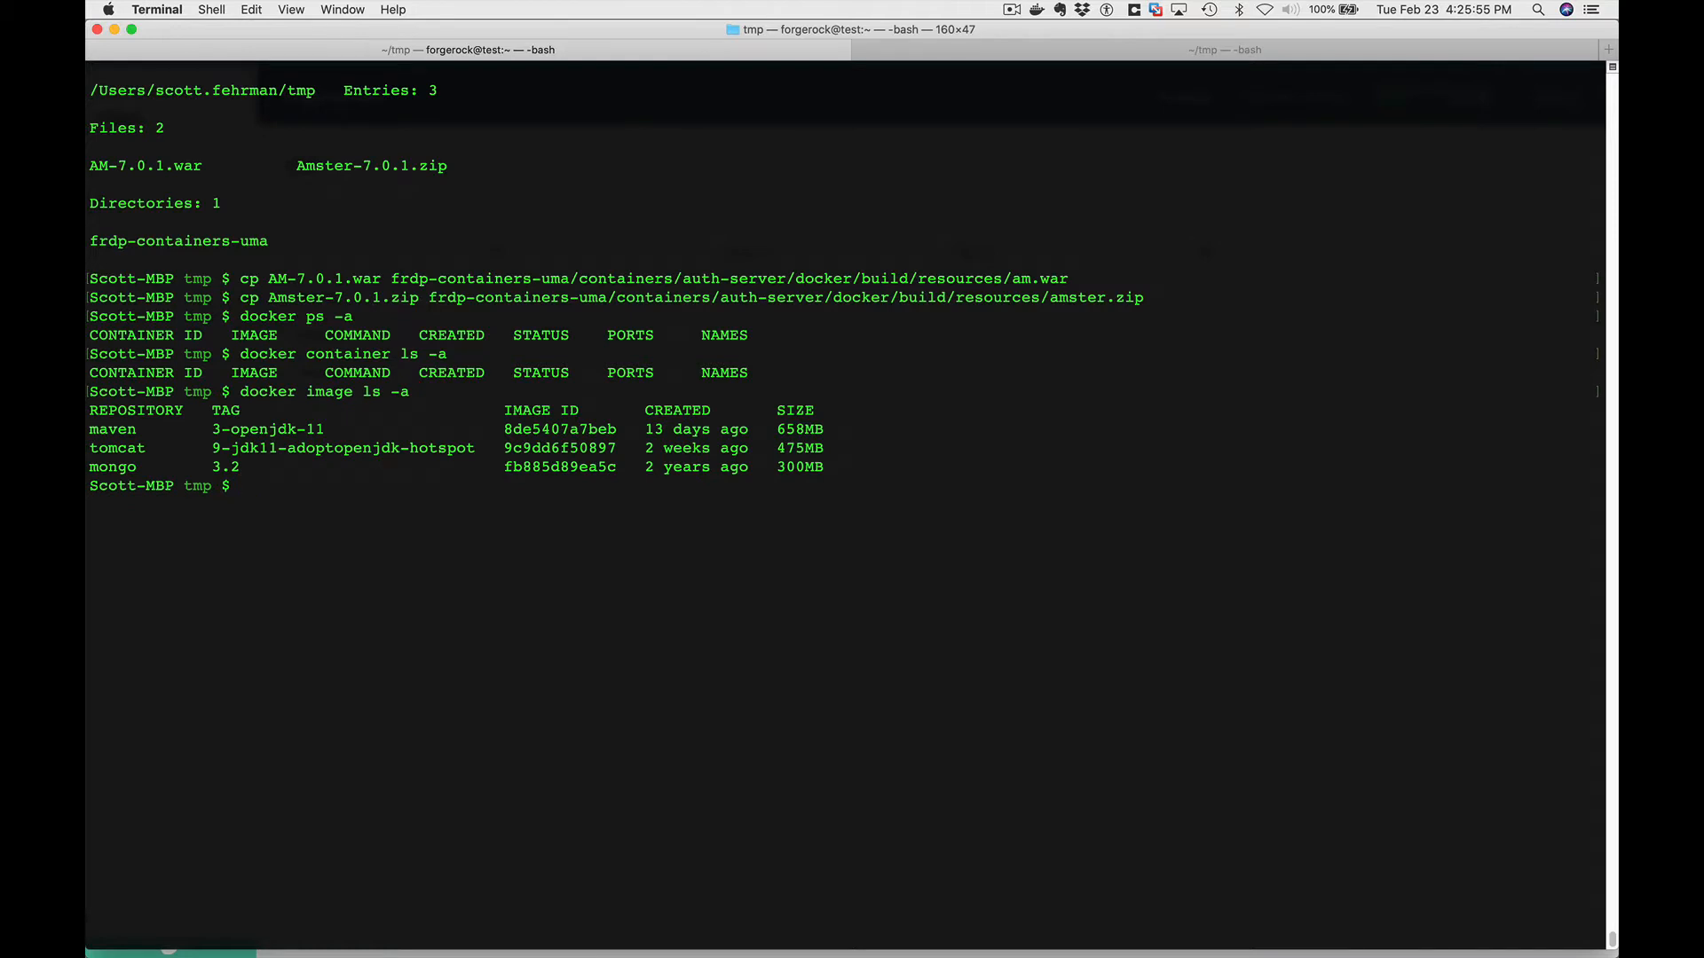
pyautogui.write('cd')
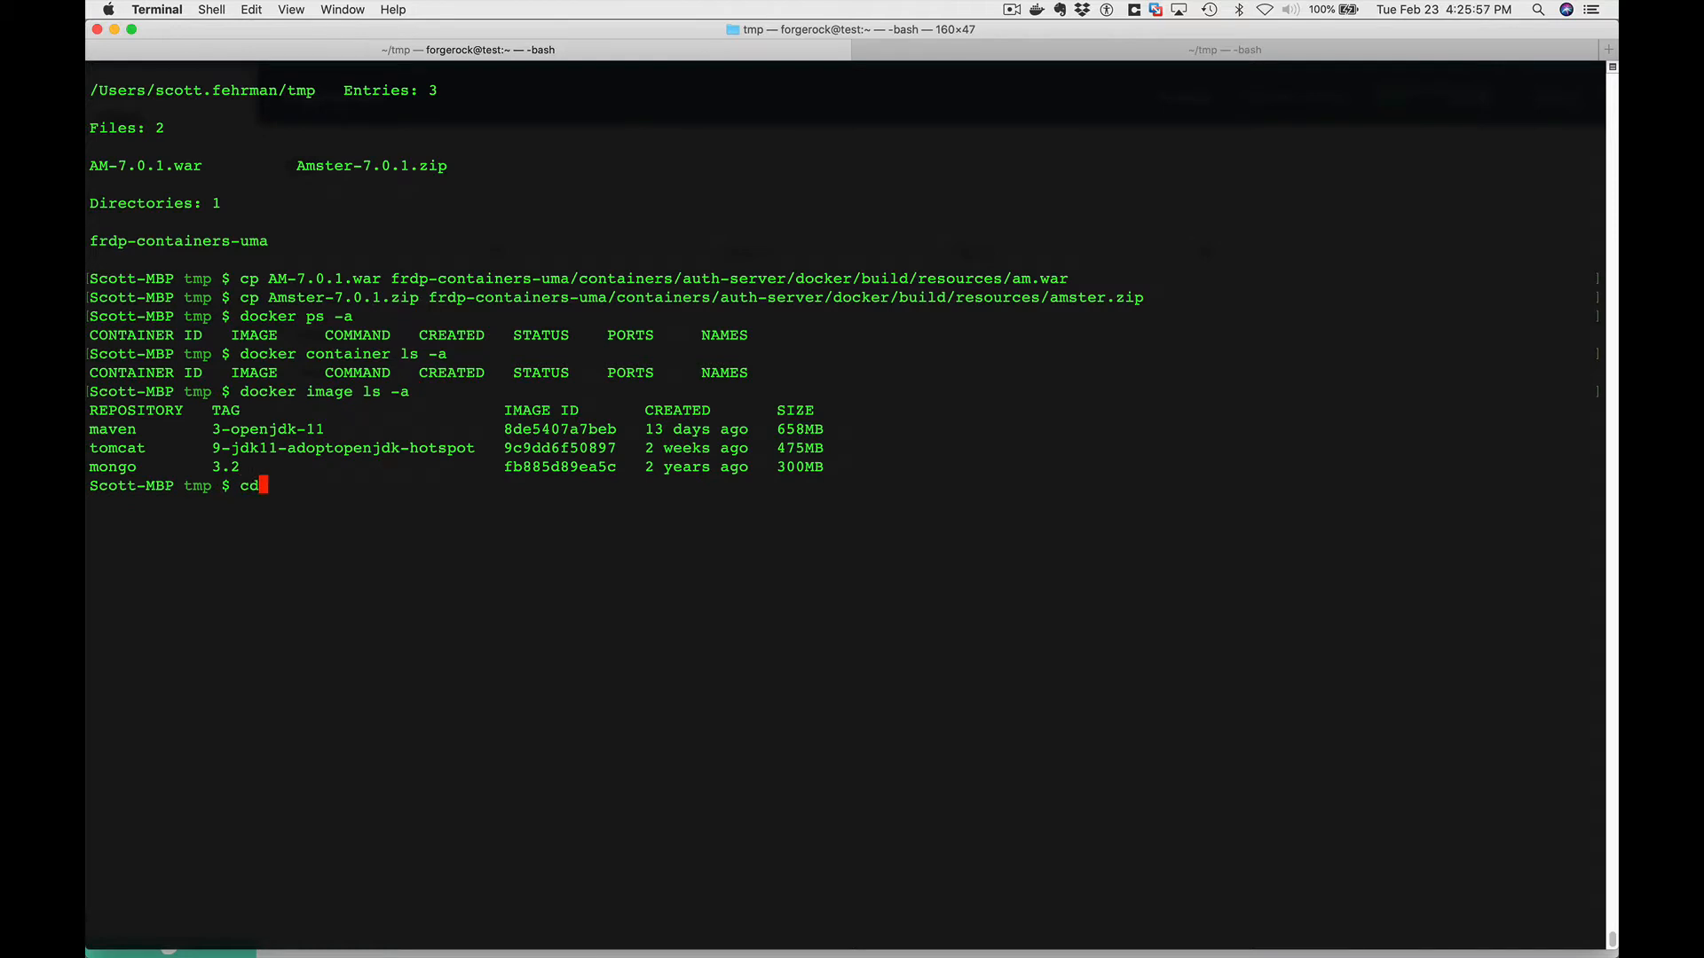
pyautogui.write('frdp-containers-uma/')
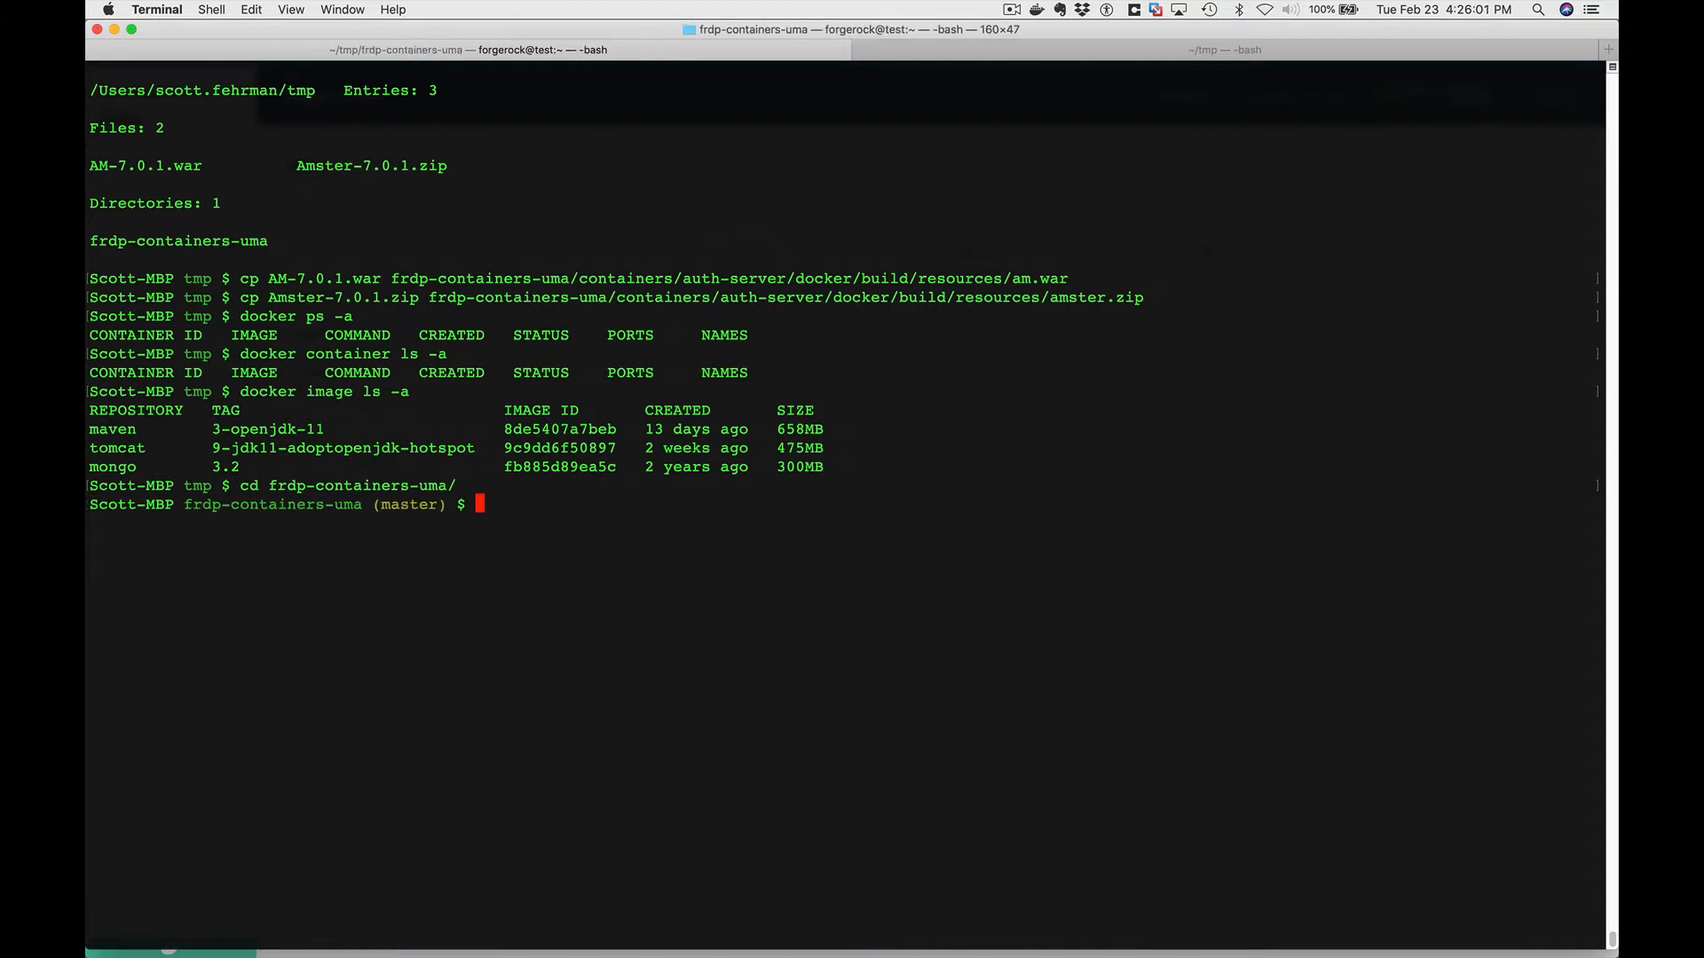
pyautogui.press('Return')
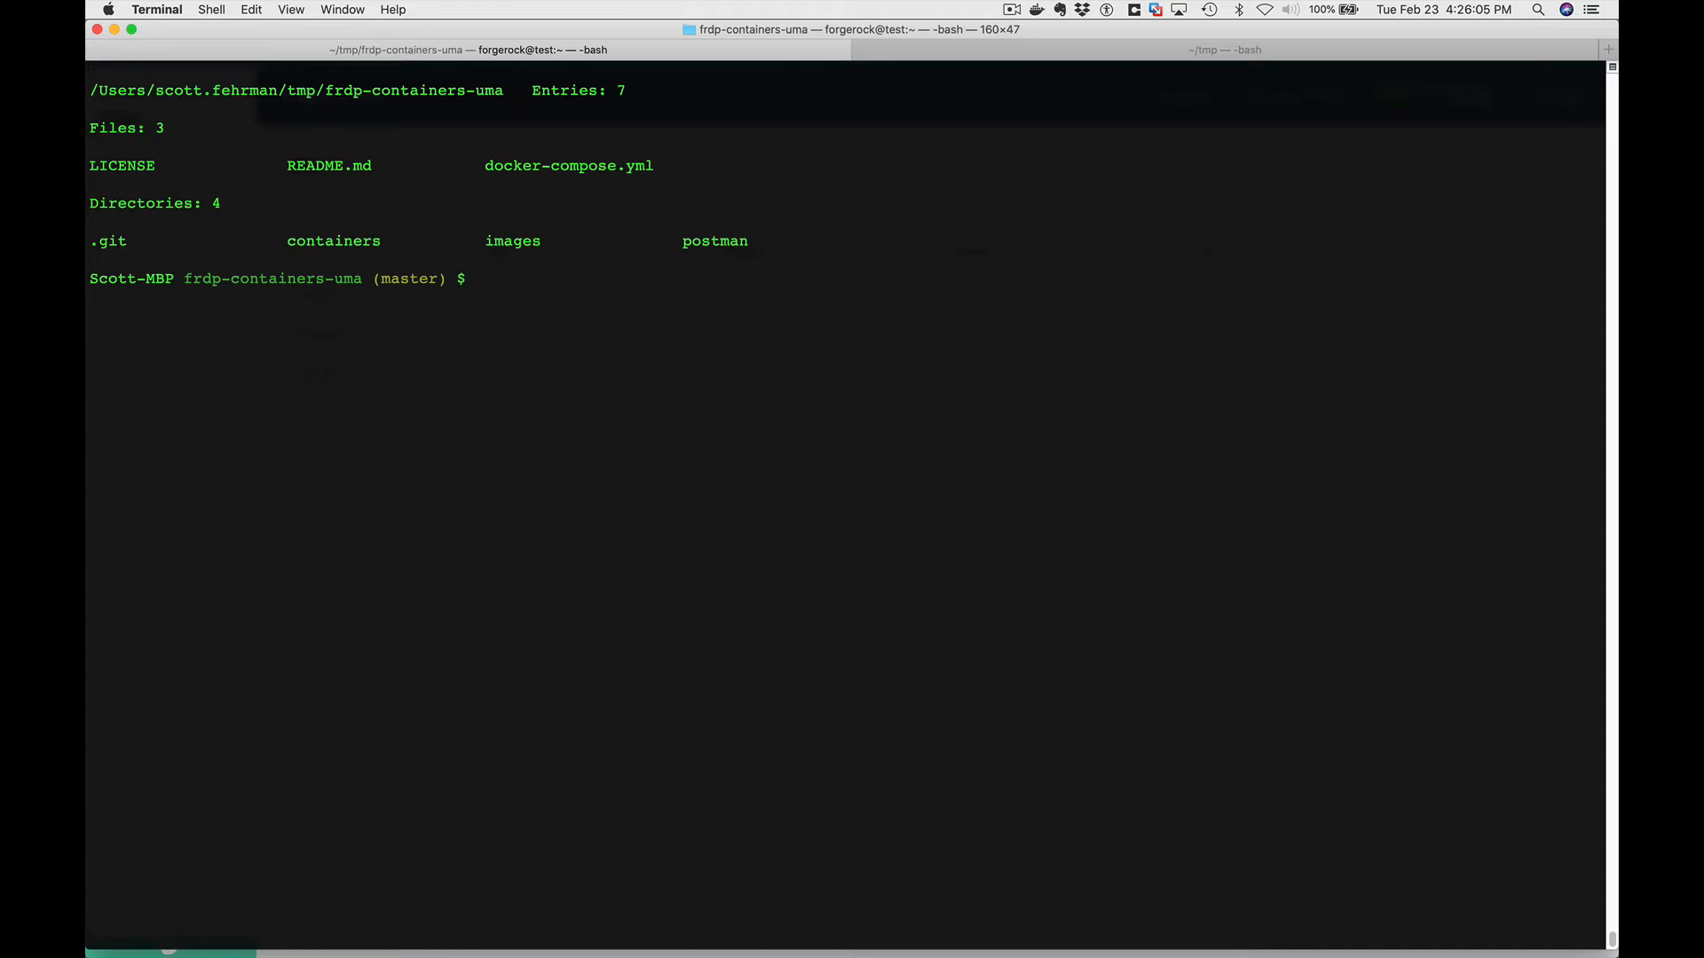
pyautogui.moveTo(397, 459)
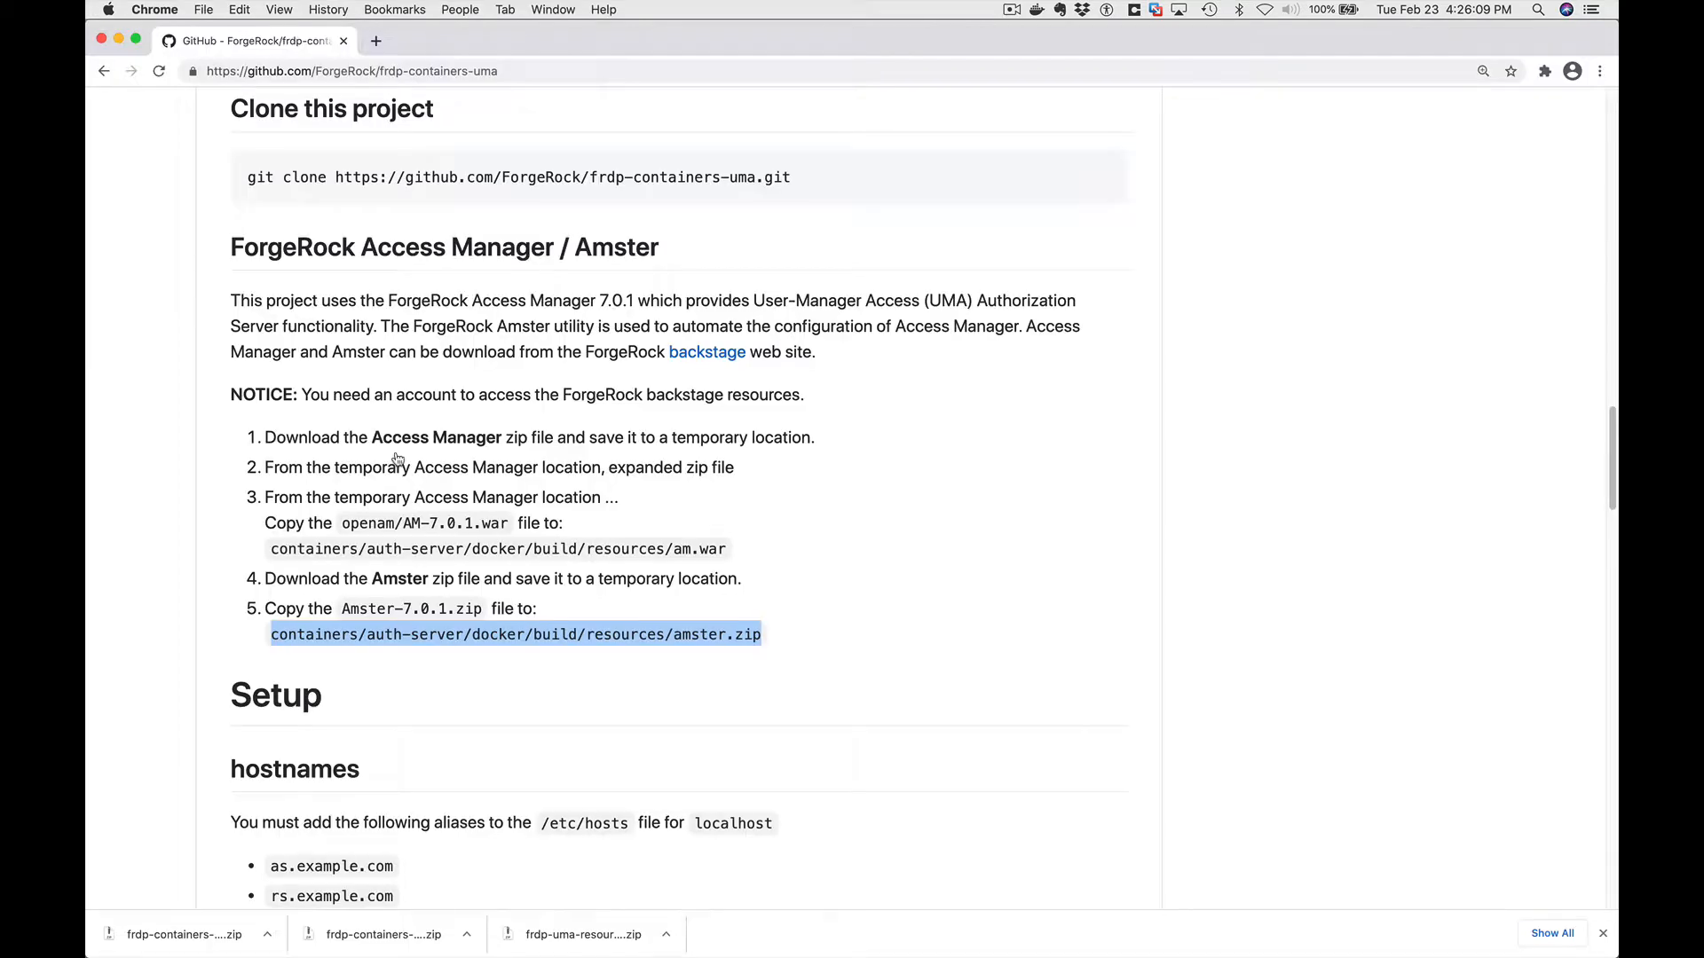
# Scroll the README down to the Setup hostnames section.
pyautogui.scroll(-3)
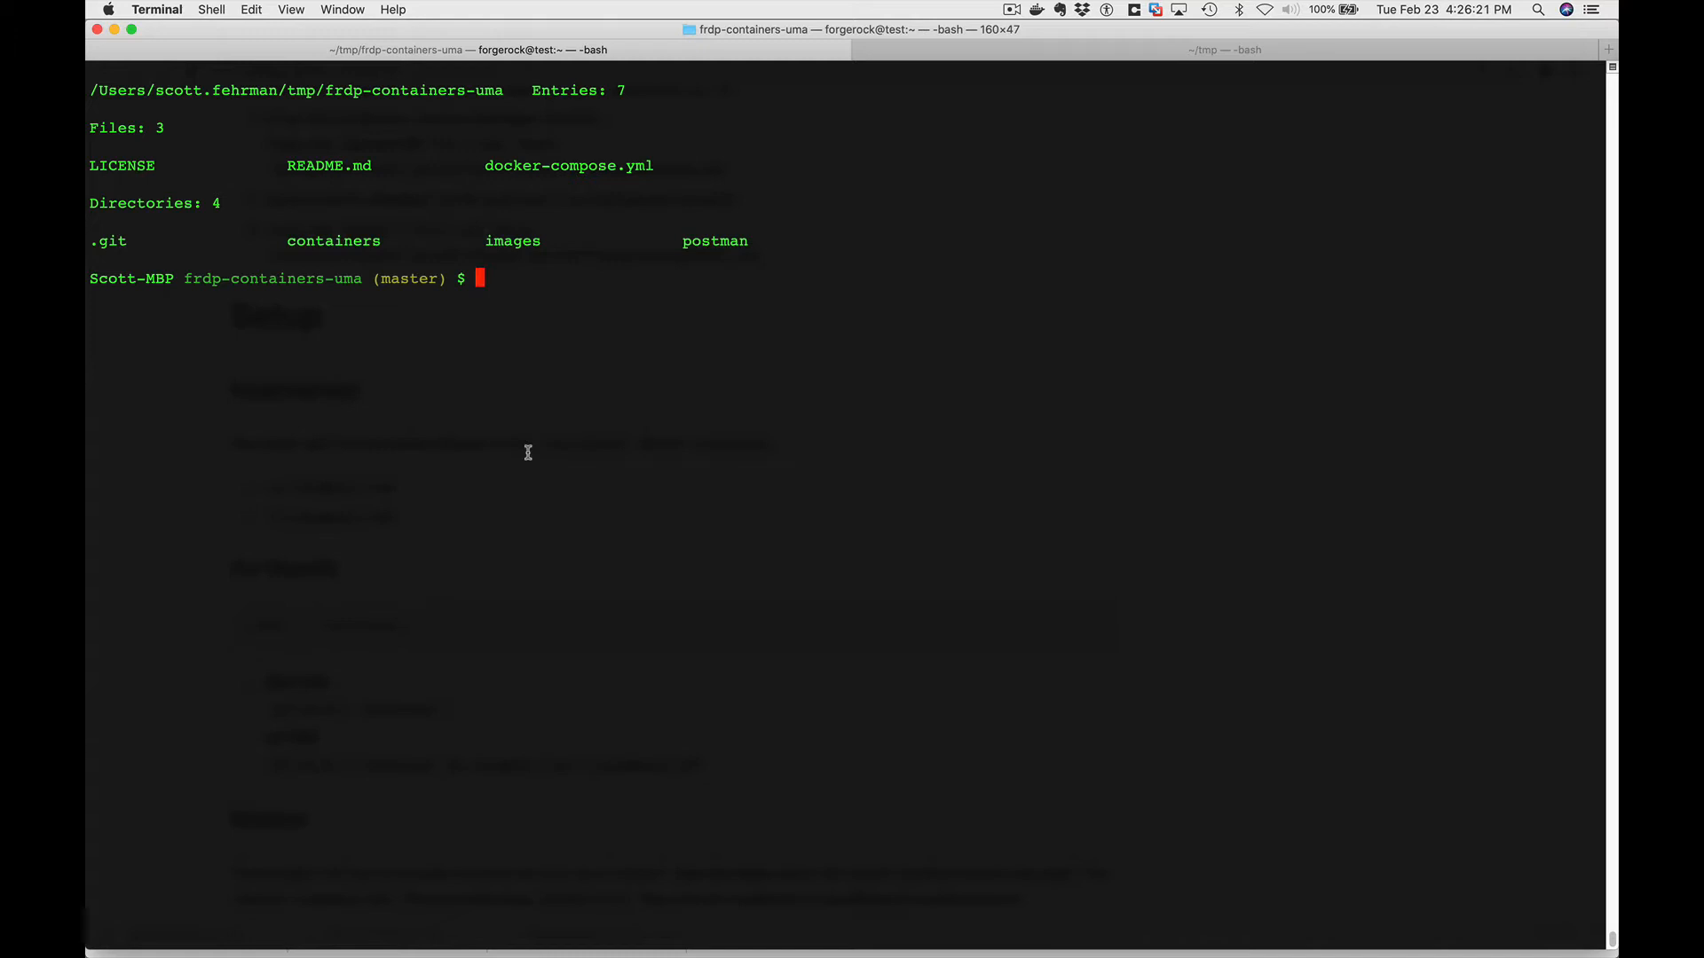
# View /etc/hosts to confirm as, rs and cs.example.com aliases on 127.0.0.1.
pyautogui.write('moe /et')
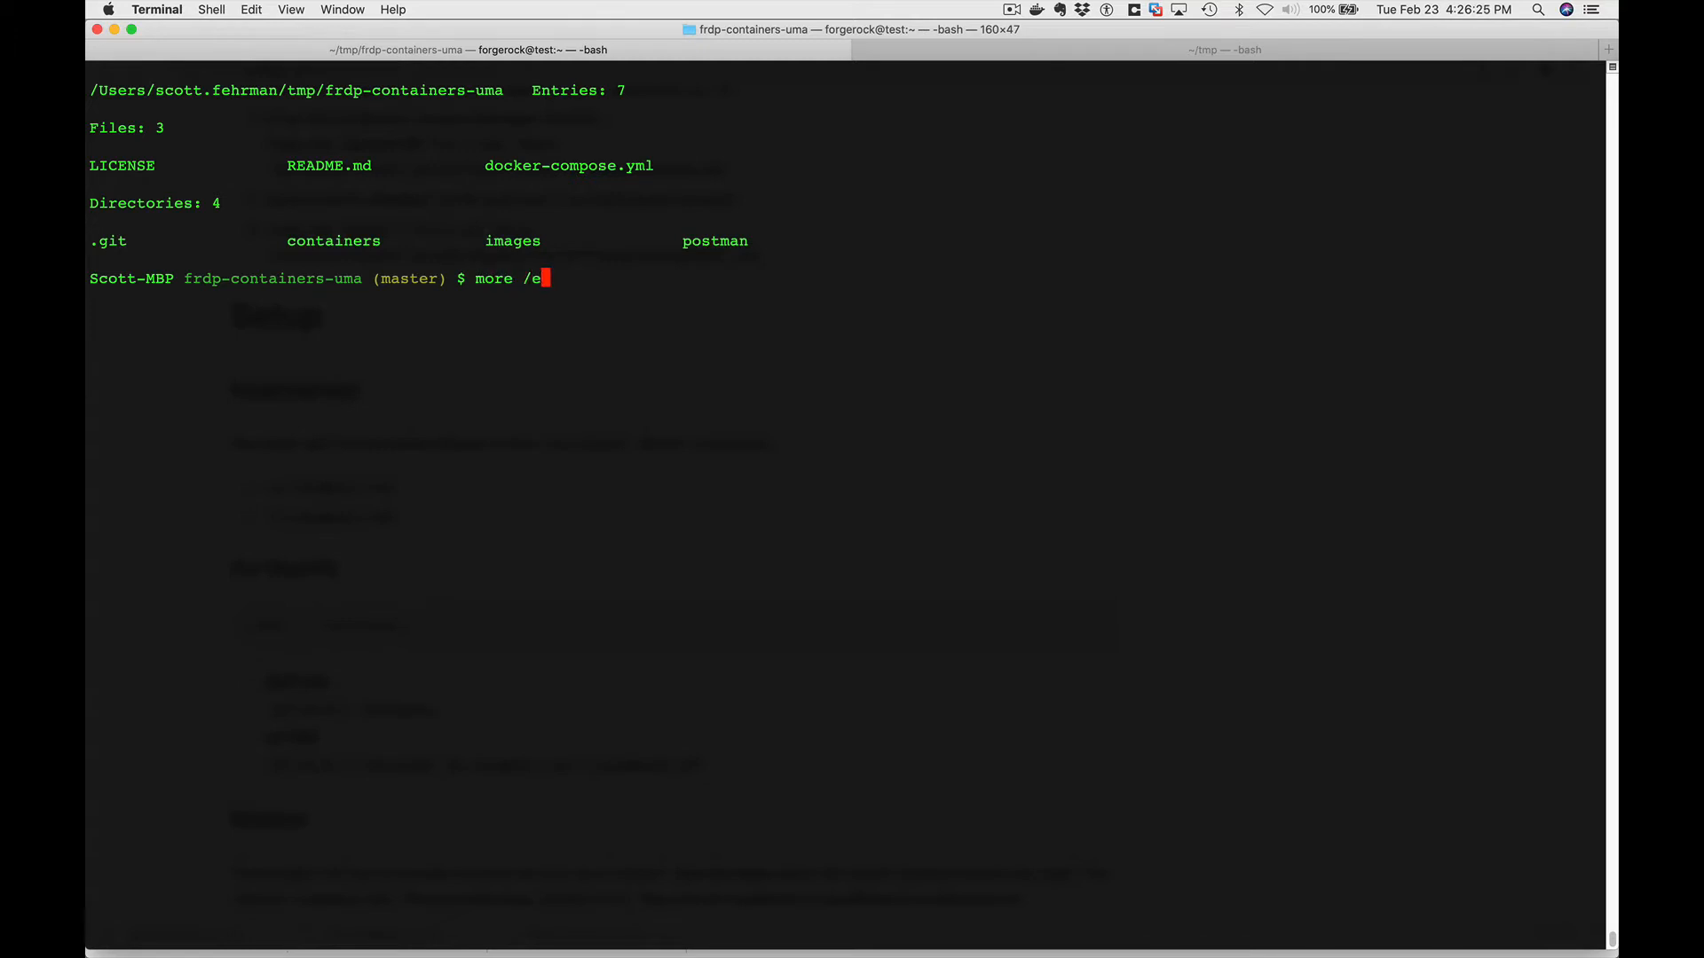
pyautogui.write('tc/hosts')
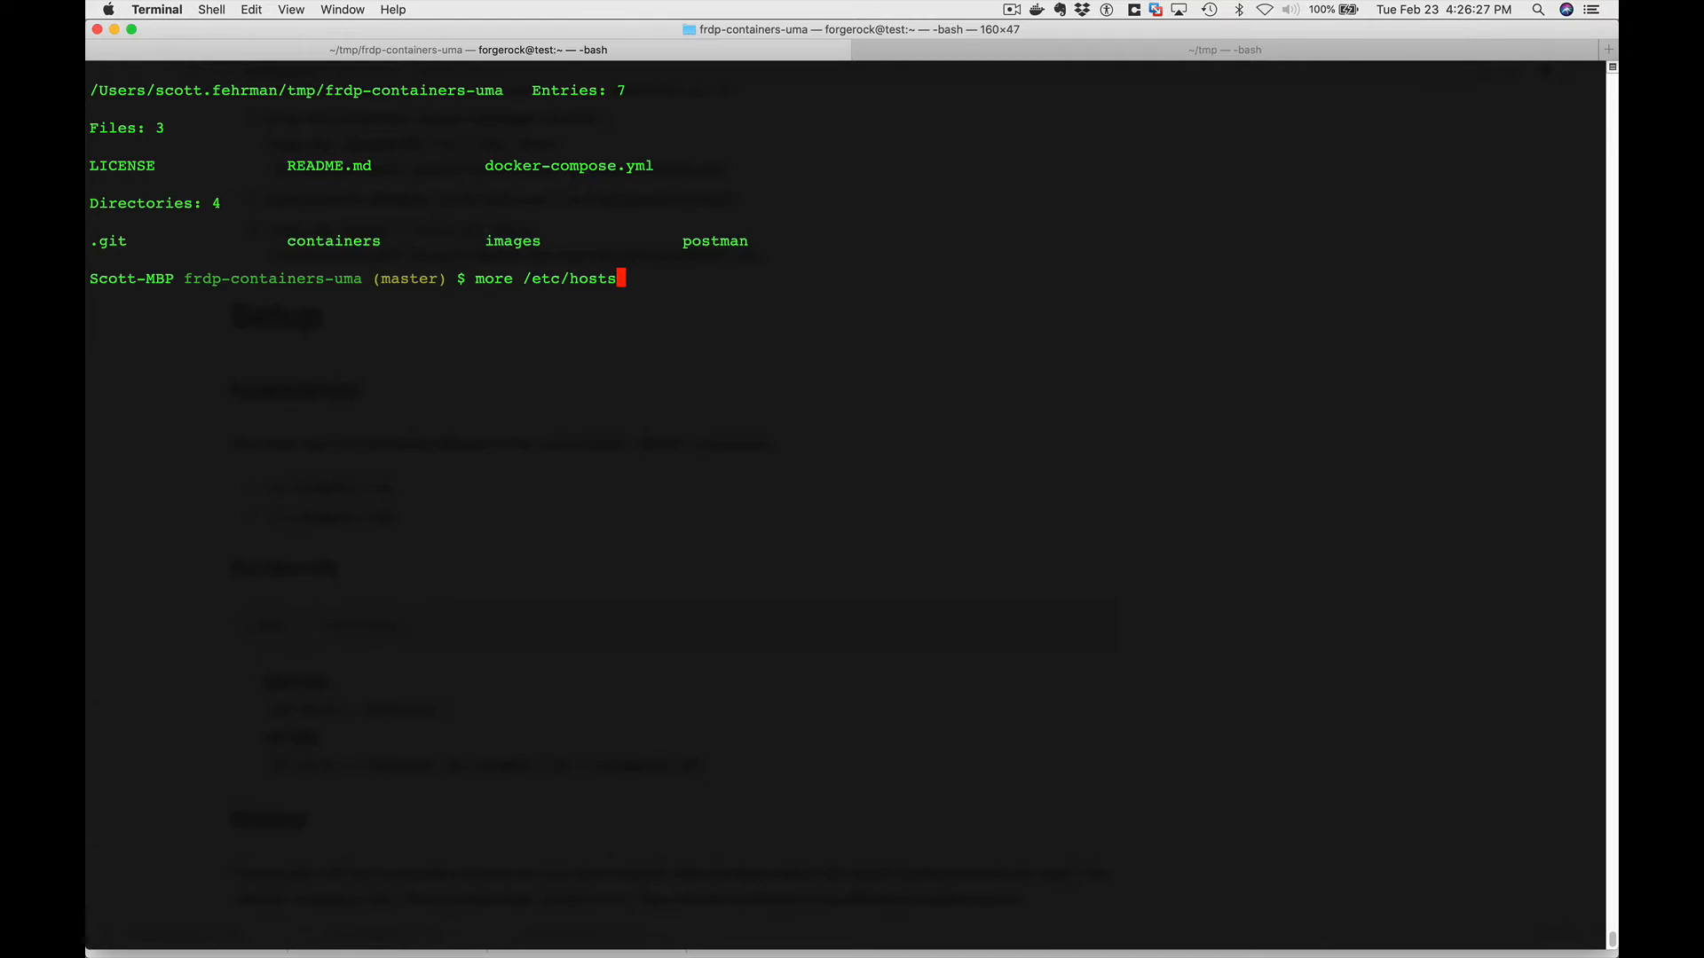
pyautogui.press('enter')
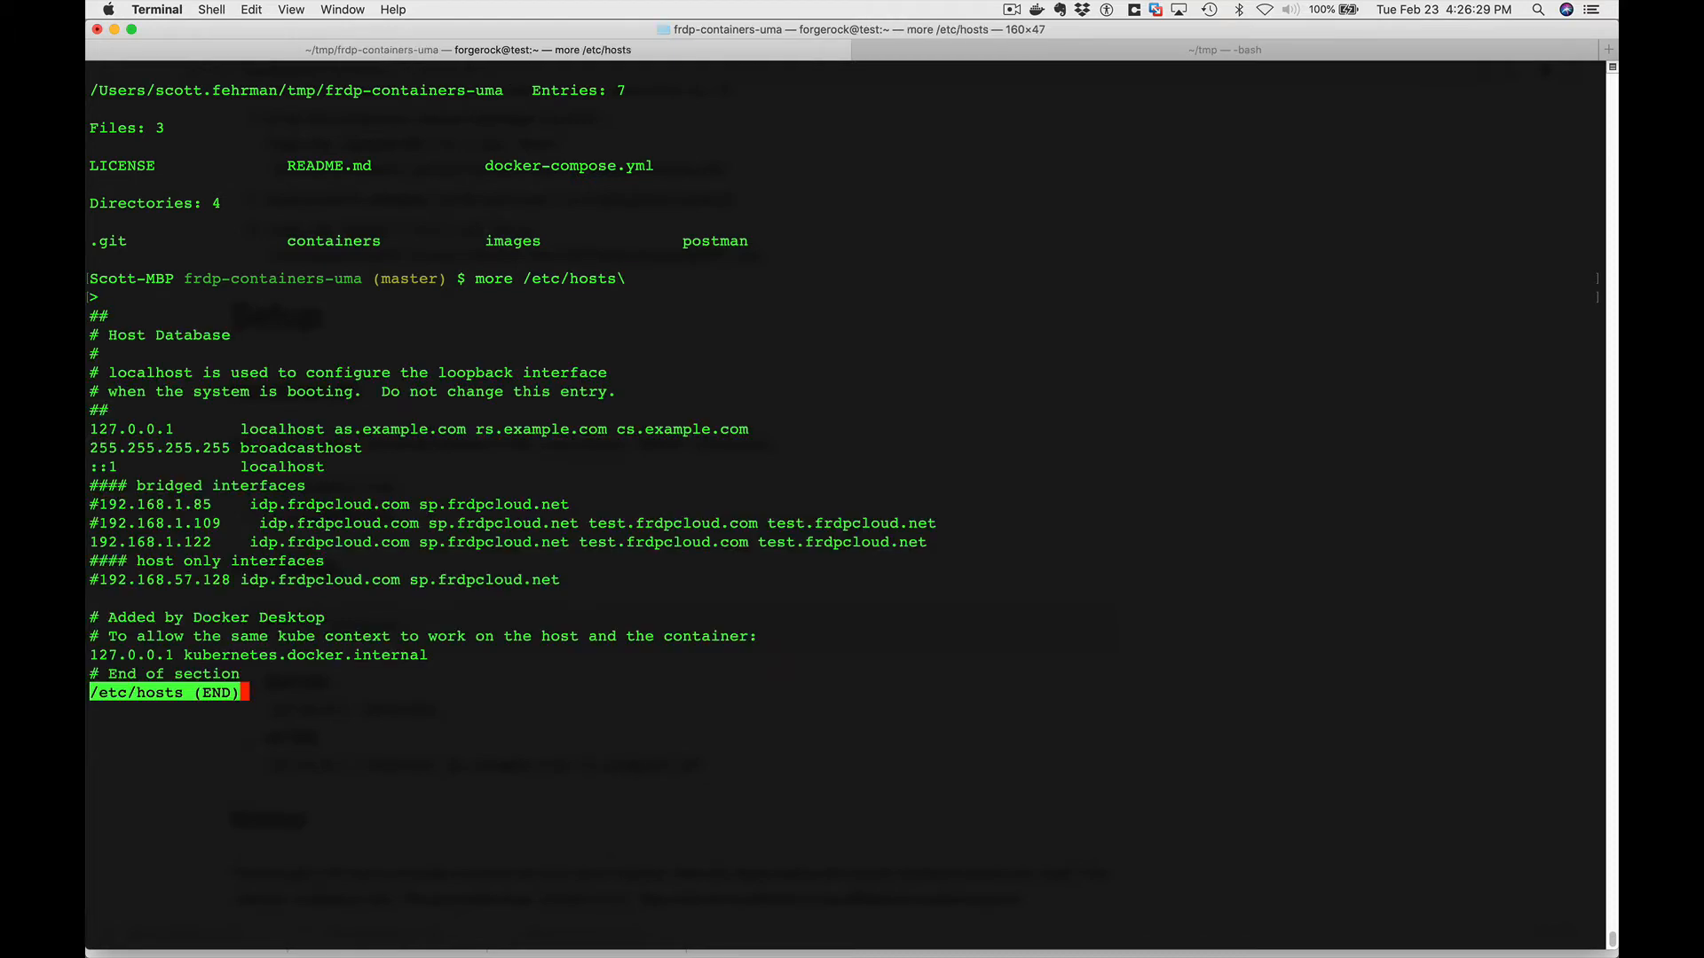
pyautogui.press('q')
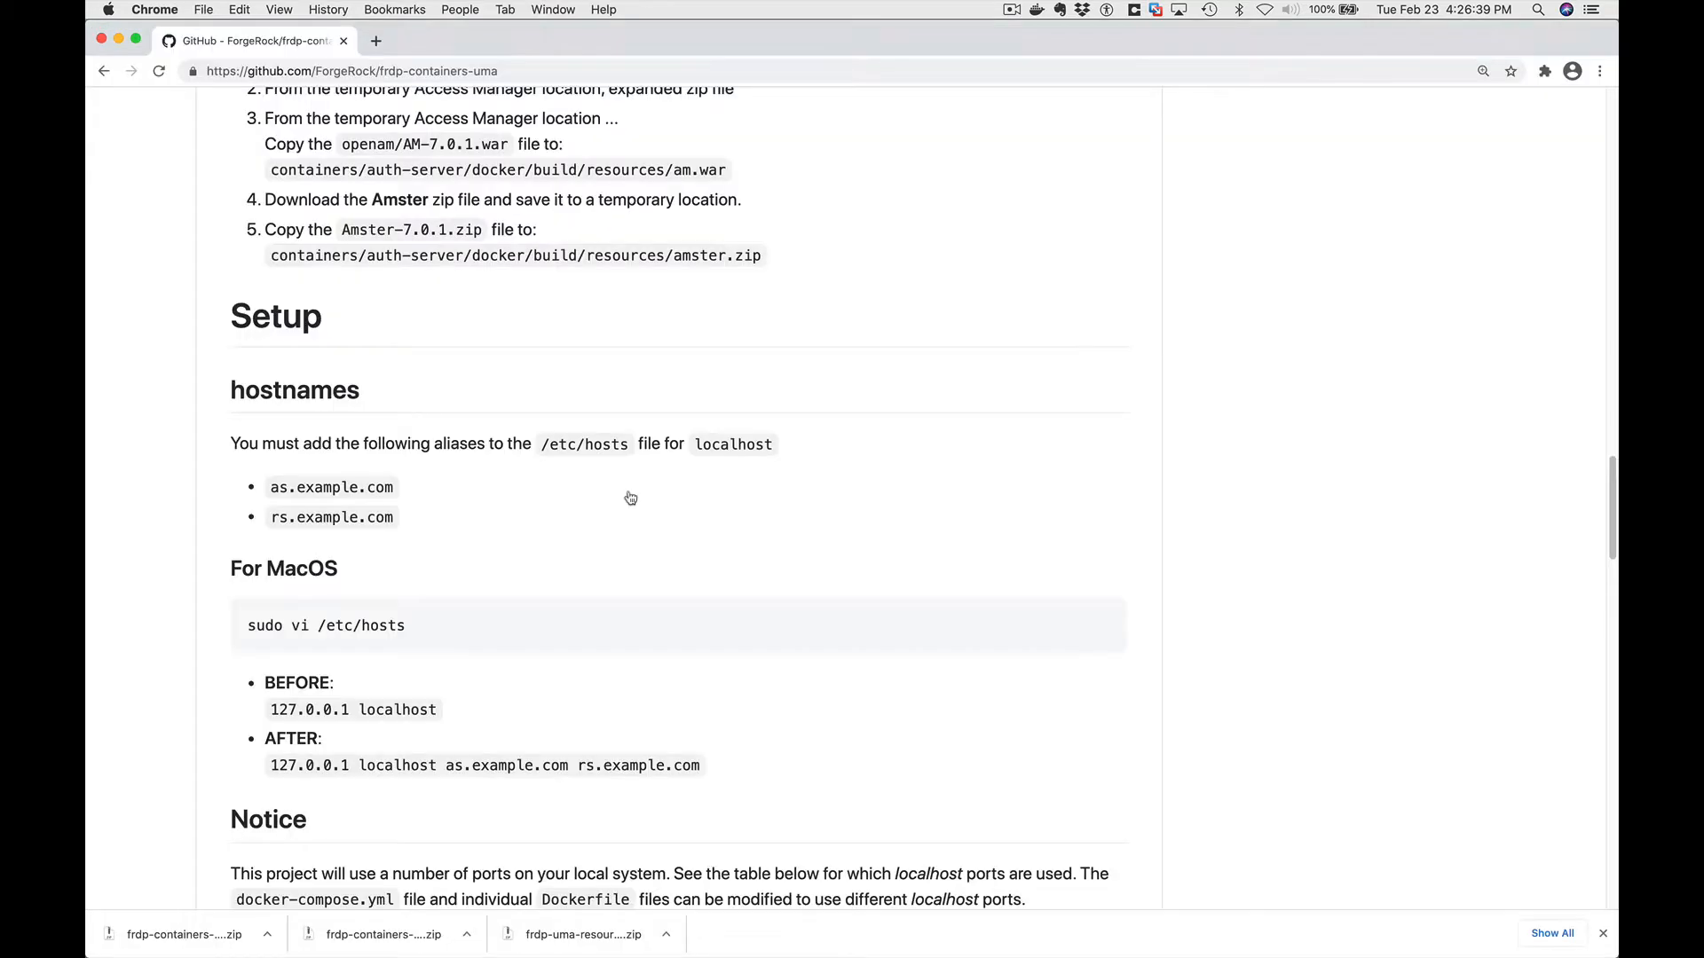
pyautogui.scroll(-3)
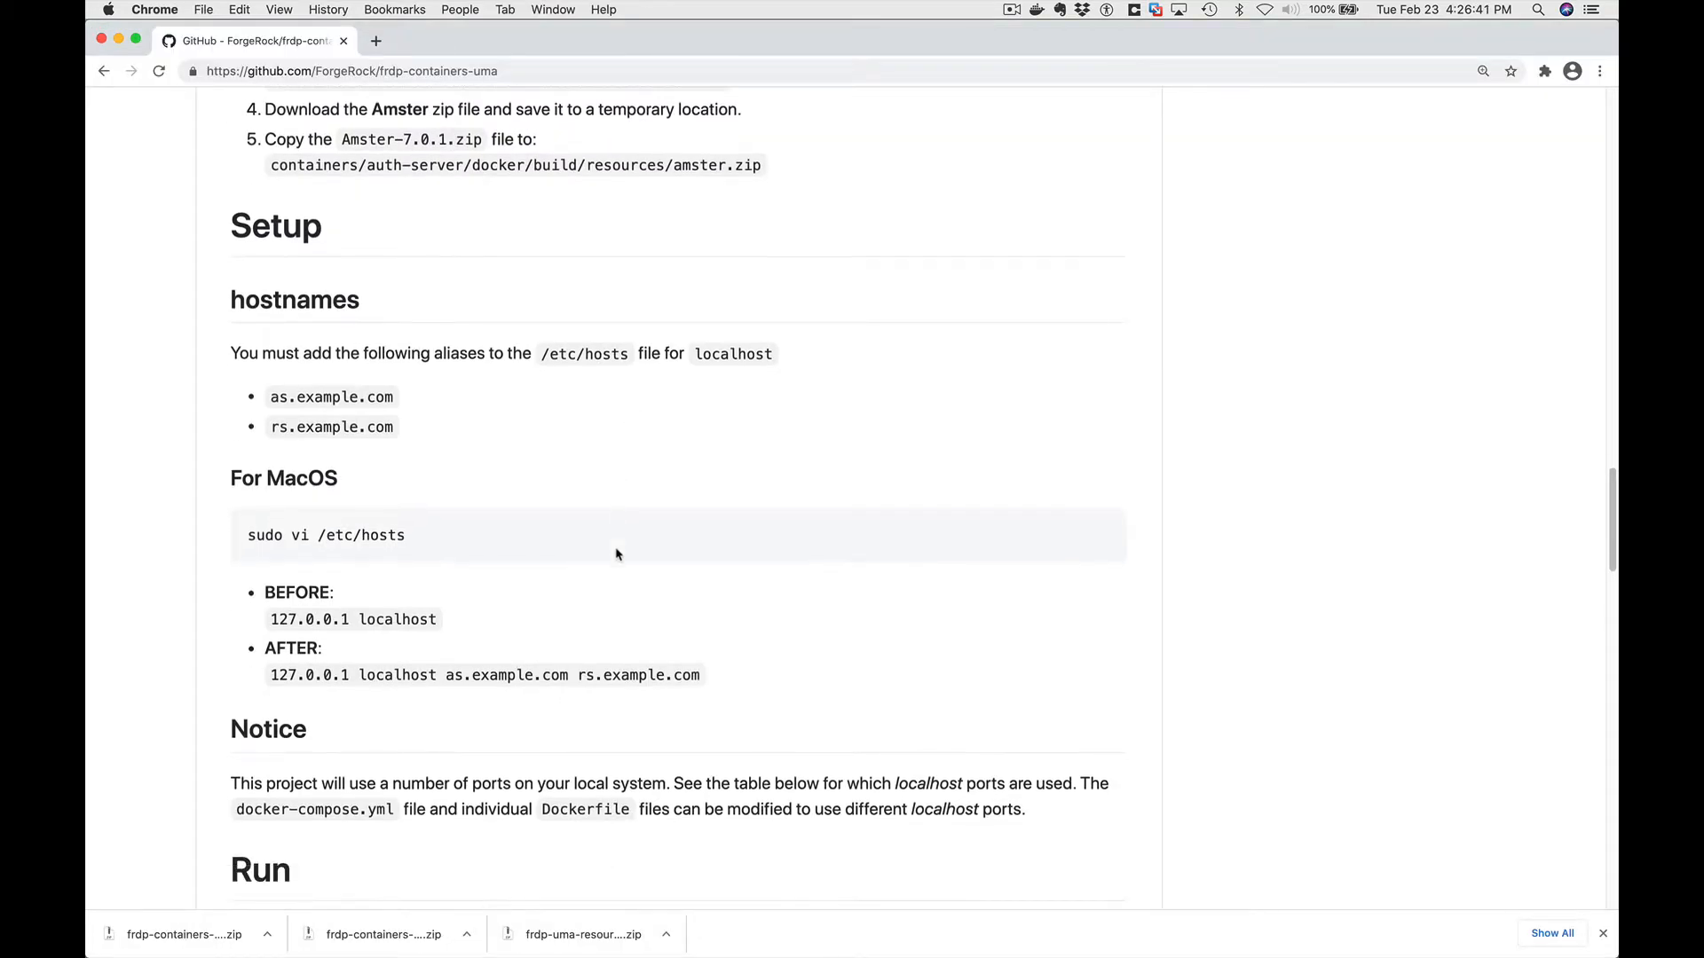
pyautogui.scroll(-3)
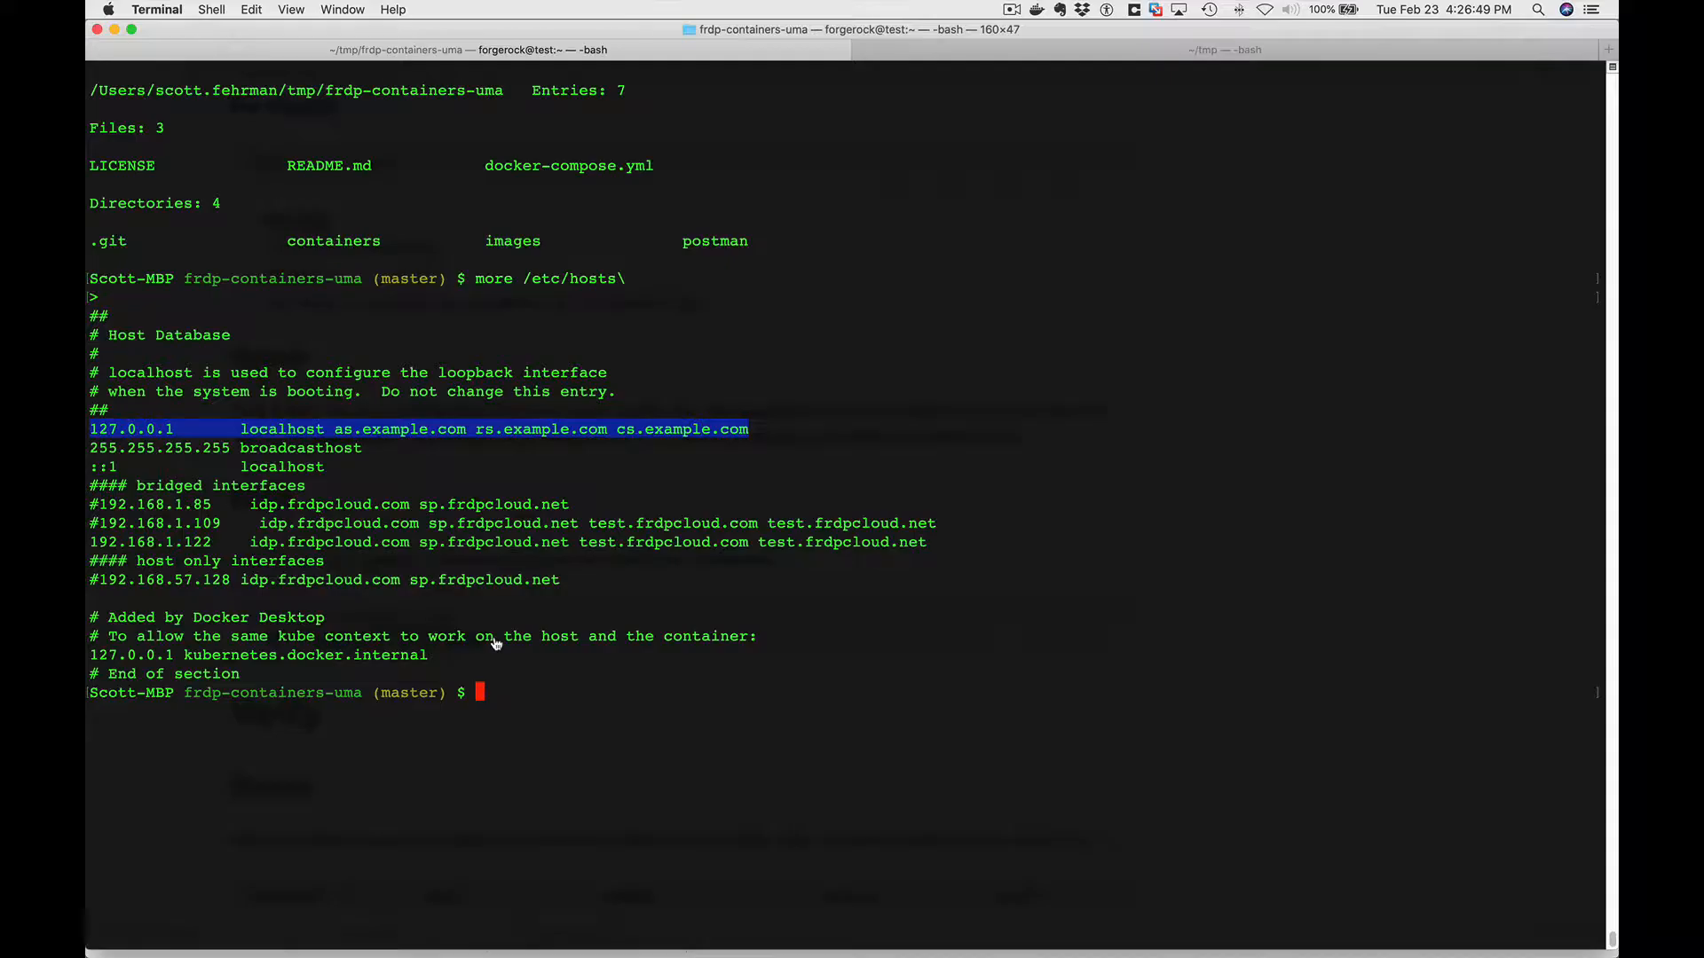
pyautogui.moveTo(668, 589)
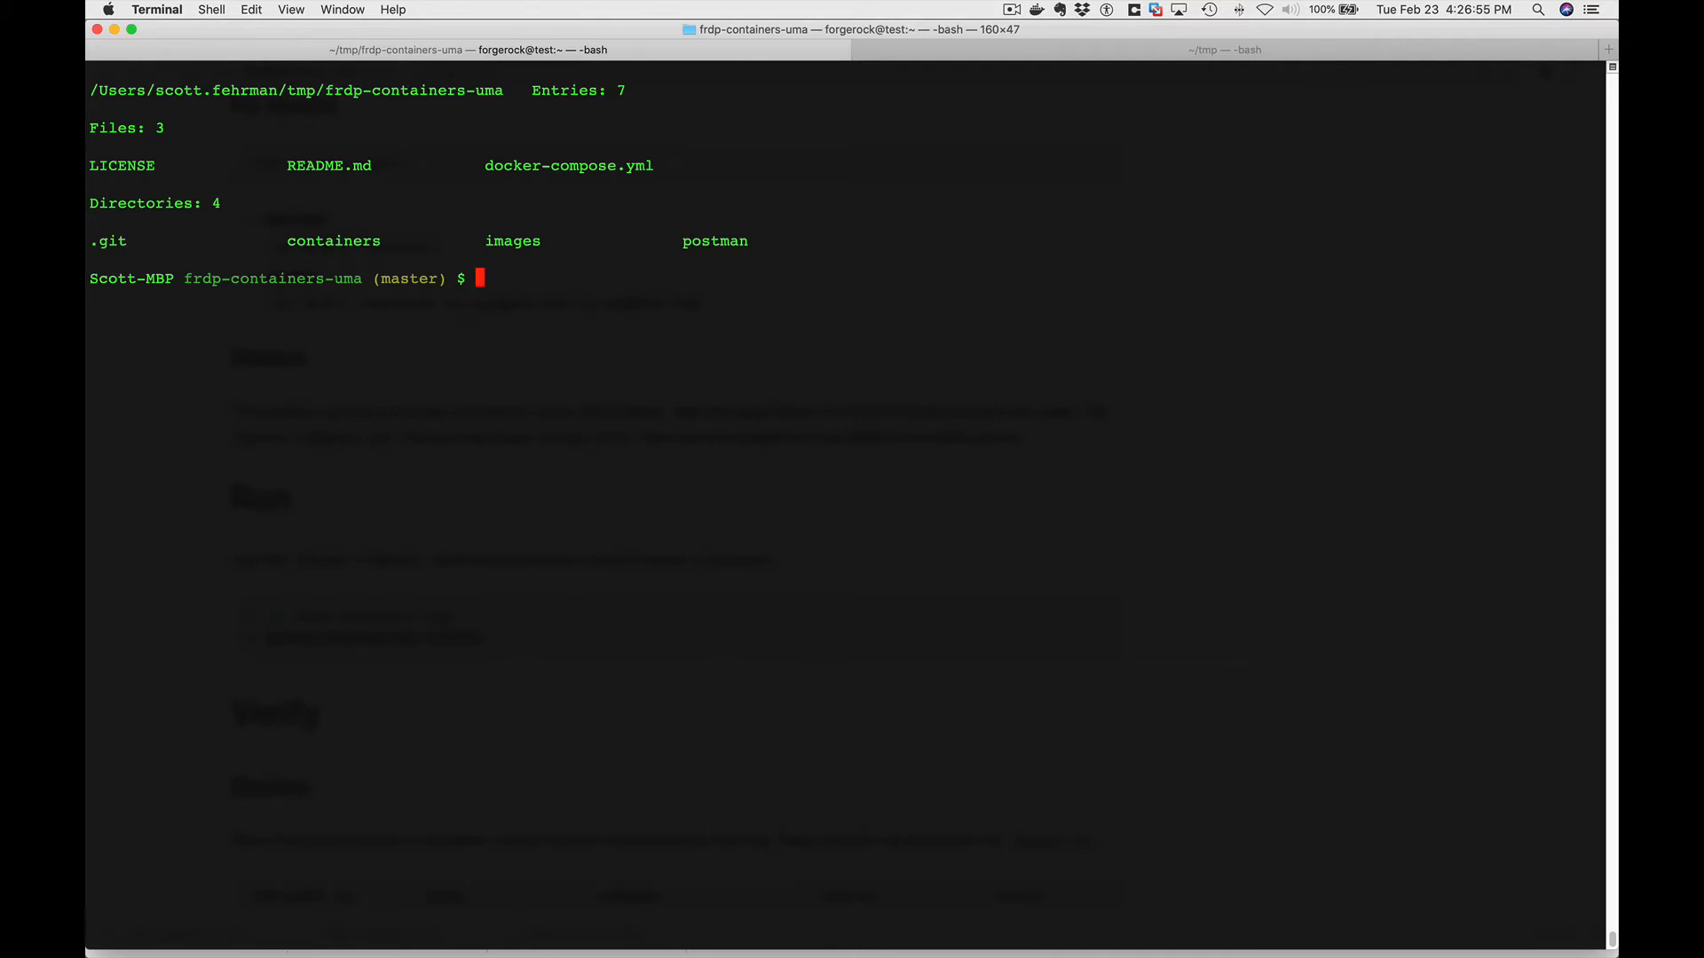
# Run docker-compose up --build in the frdp-containers-uma folder.
pyautogui.write('docker-compose up --build')
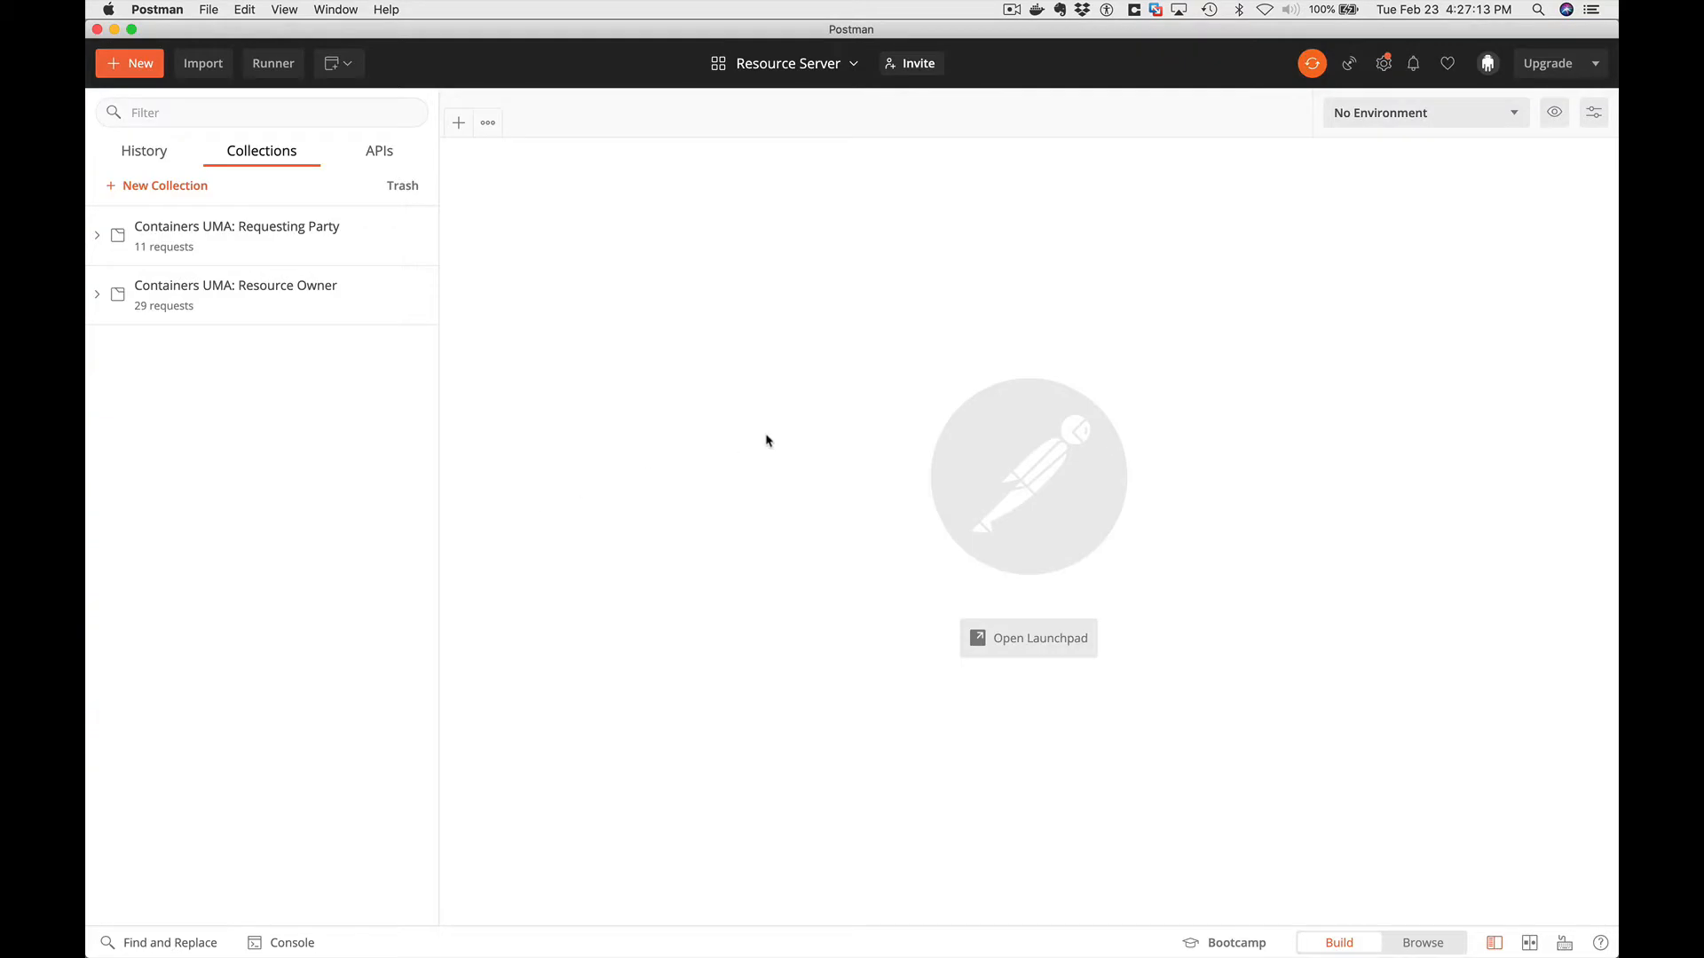
pyautogui.moveTo(558, 169)
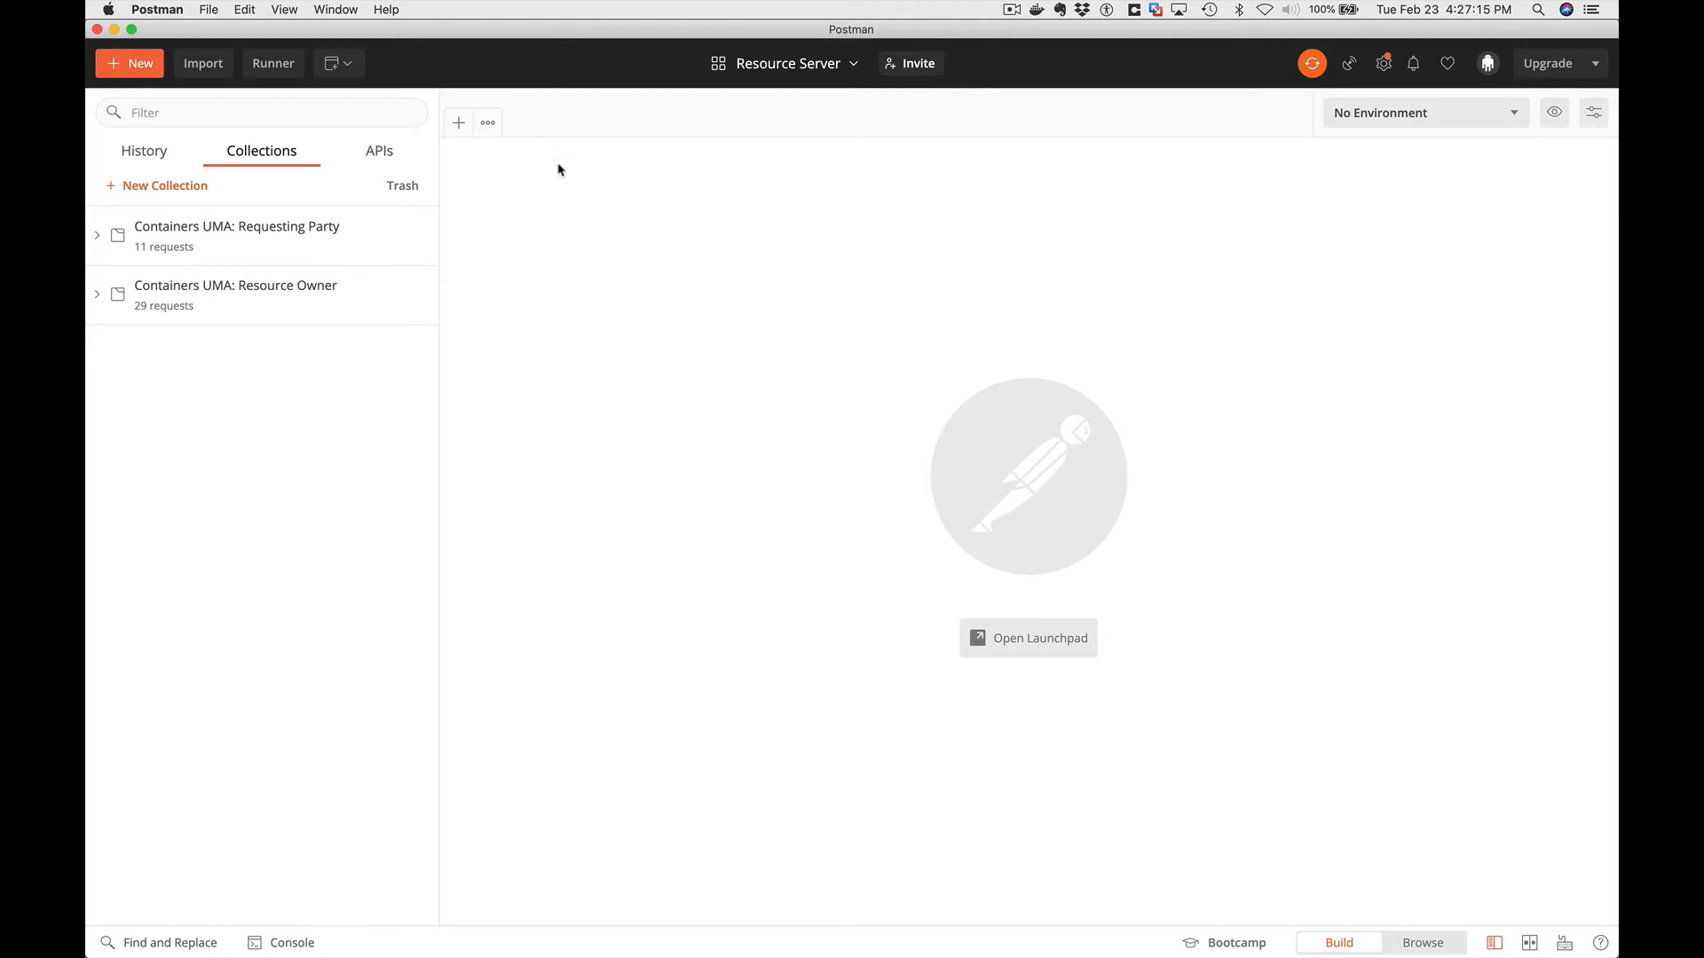
pyautogui.moveTo(718, 266)
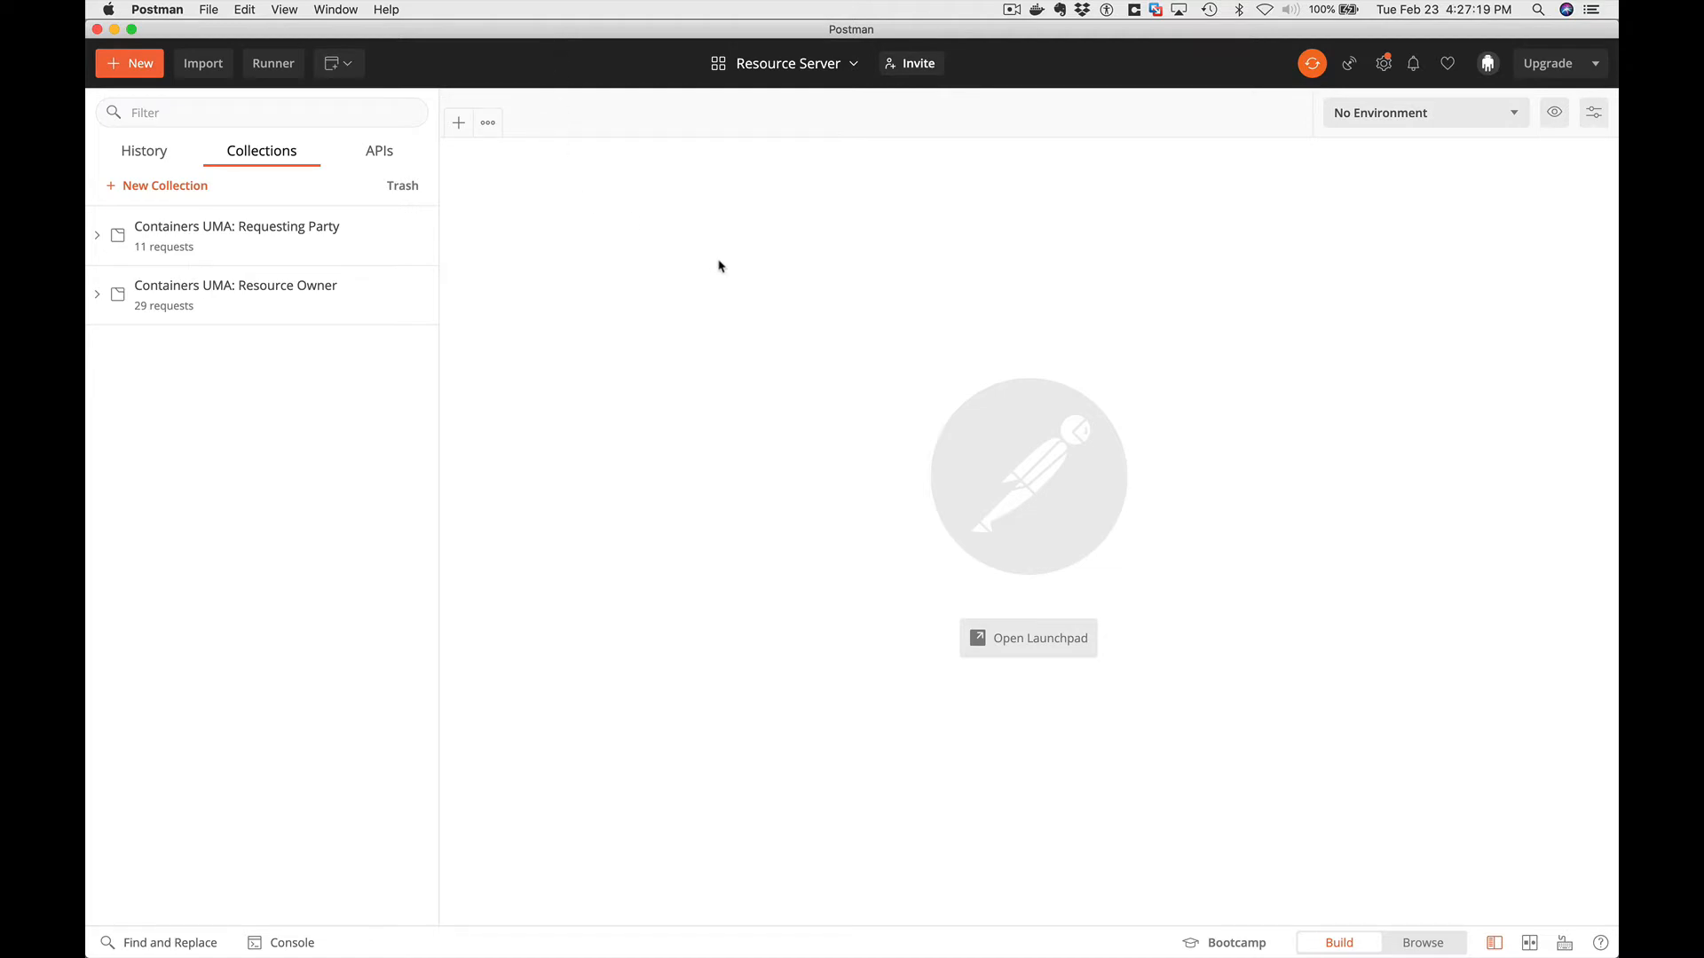
pyautogui.moveTo(203, 63)
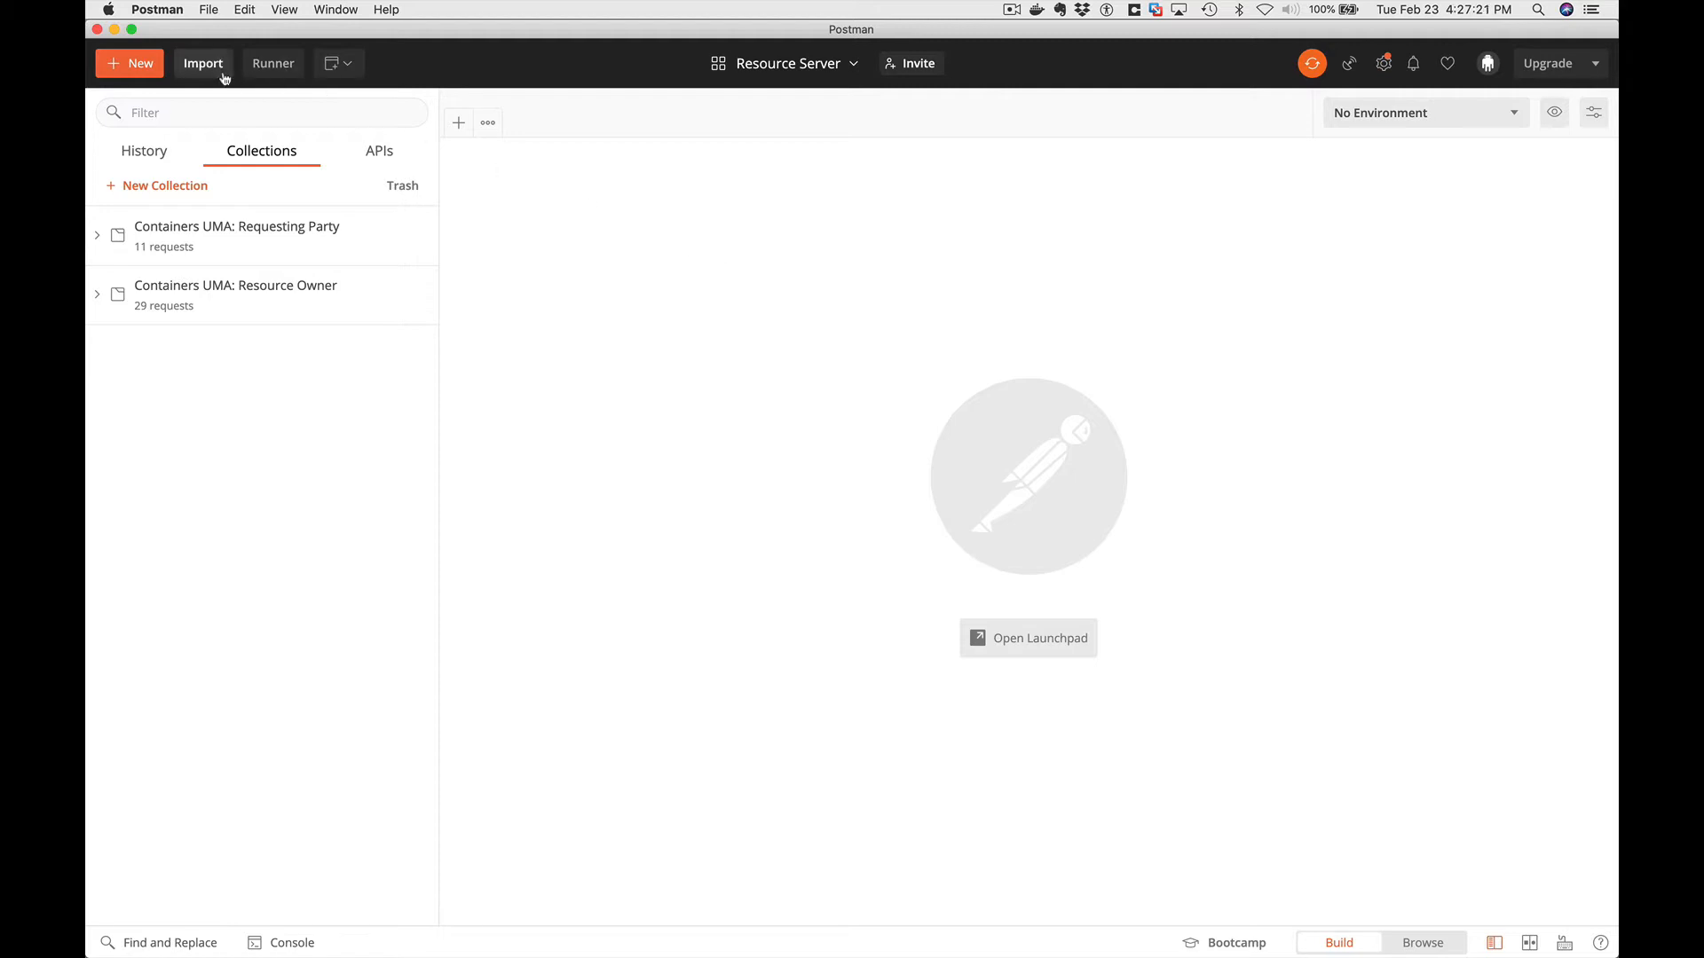
# Import the Containers UMA environment from RS.postman_environment.json.
pyautogui.click(202, 63)
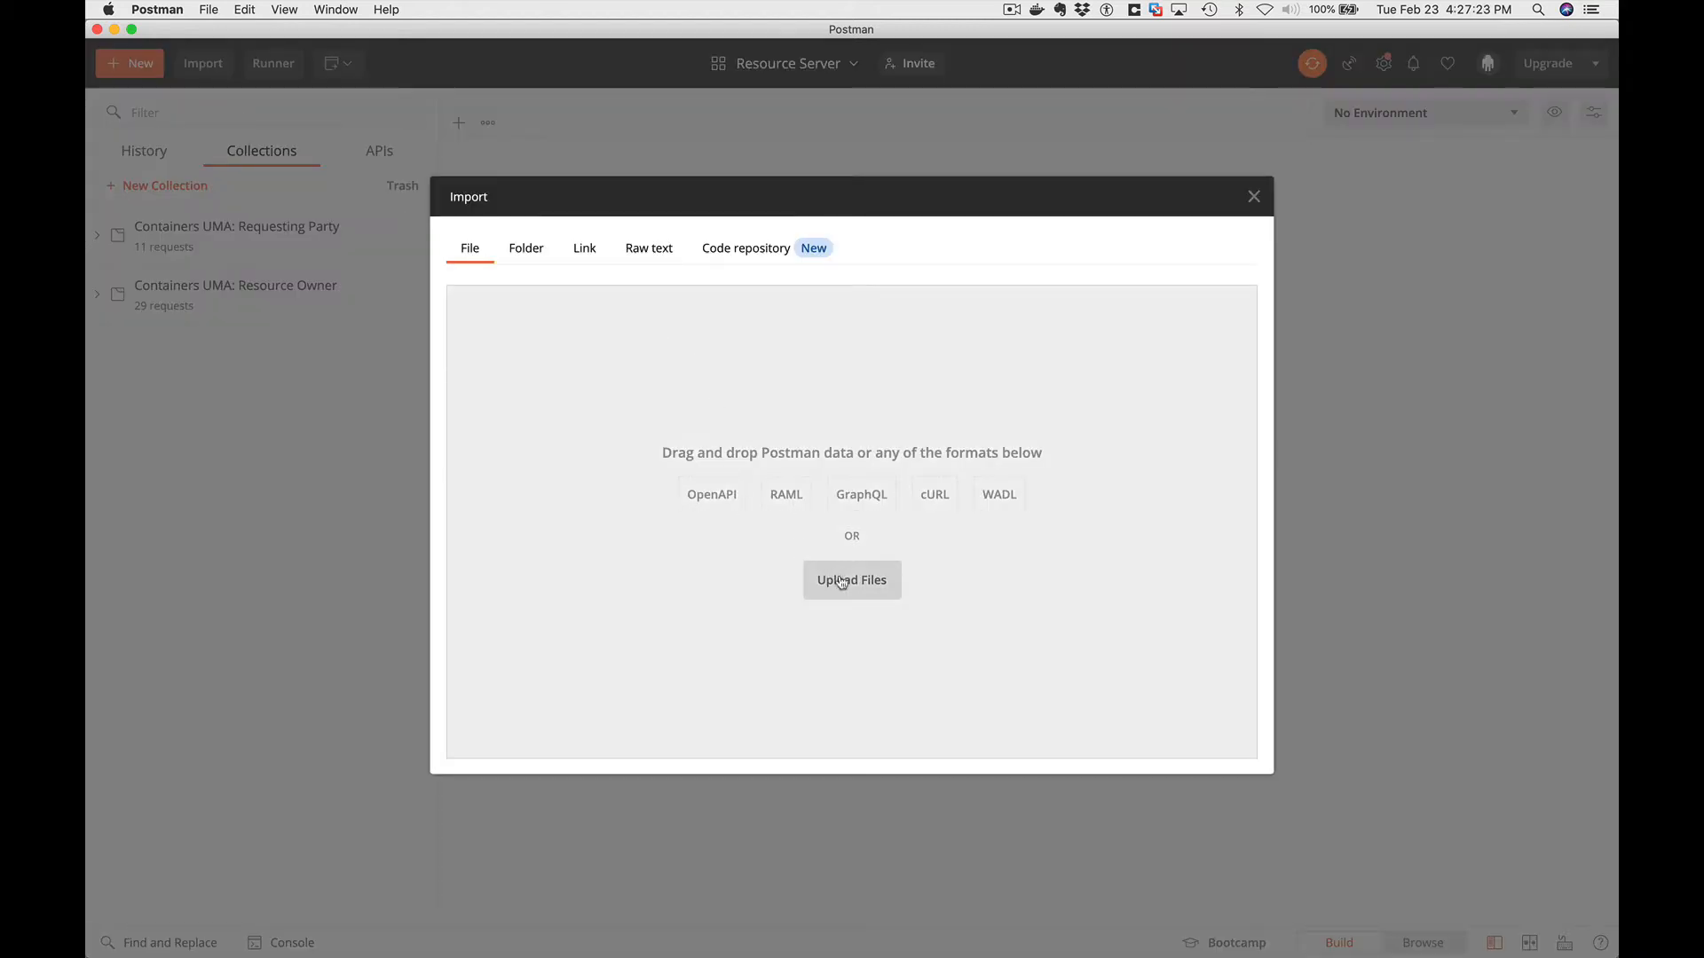
pyautogui.click(852, 580)
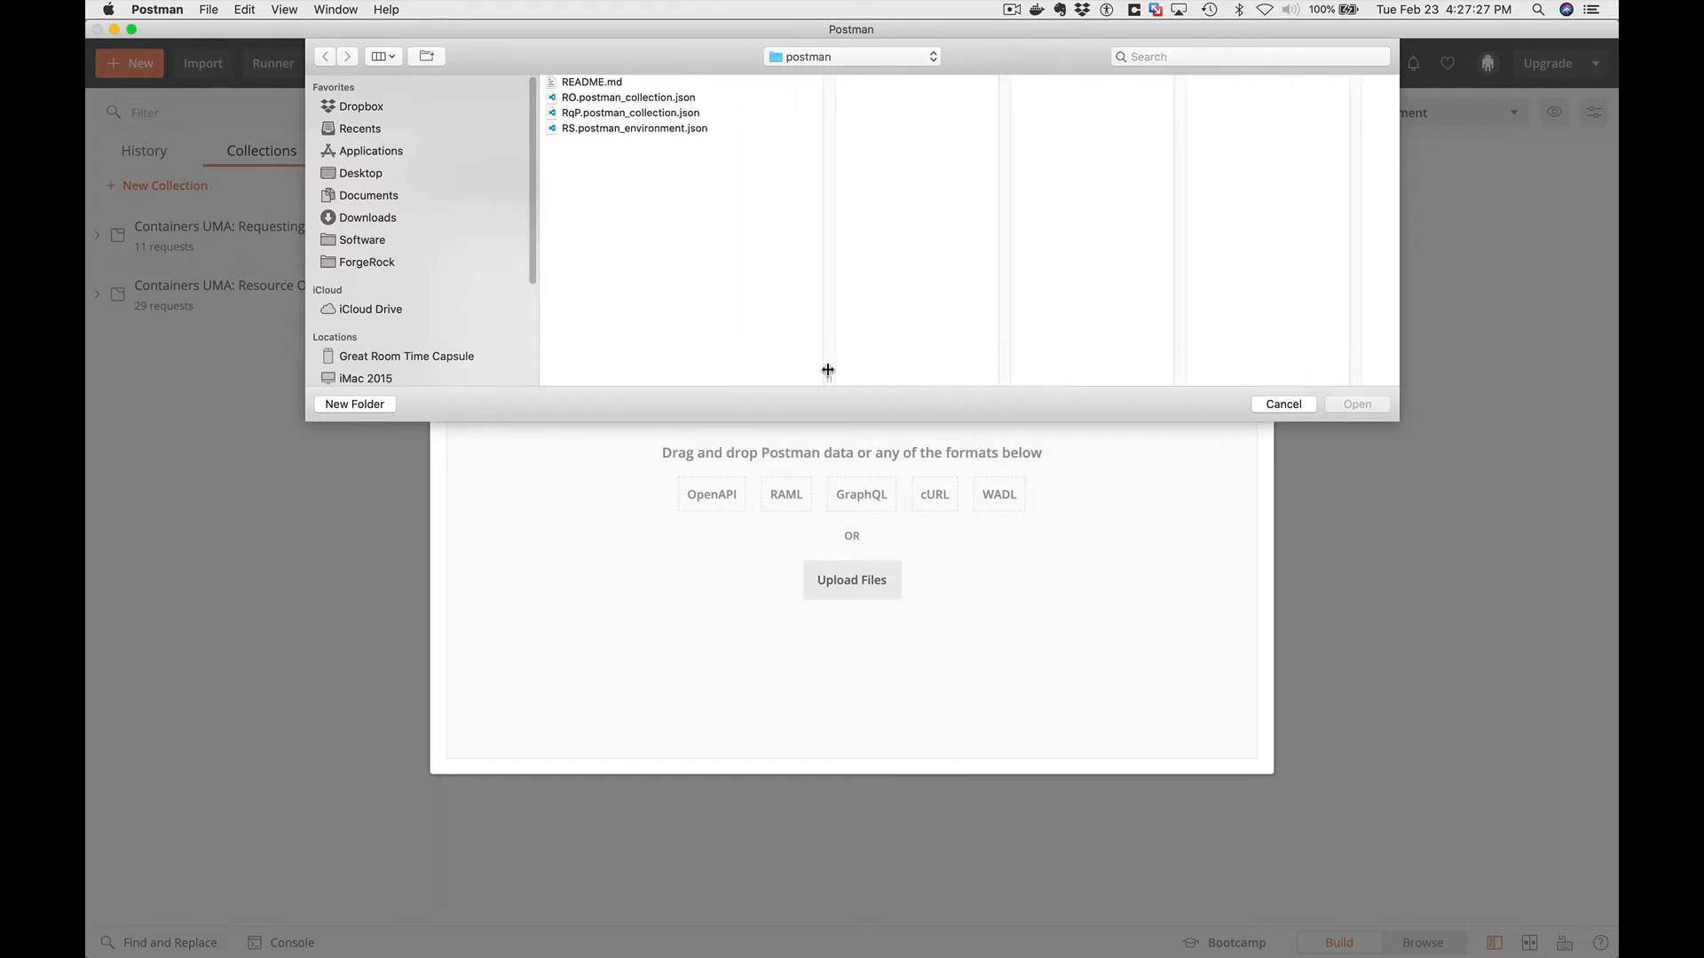
pyautogui.click(634, 128)
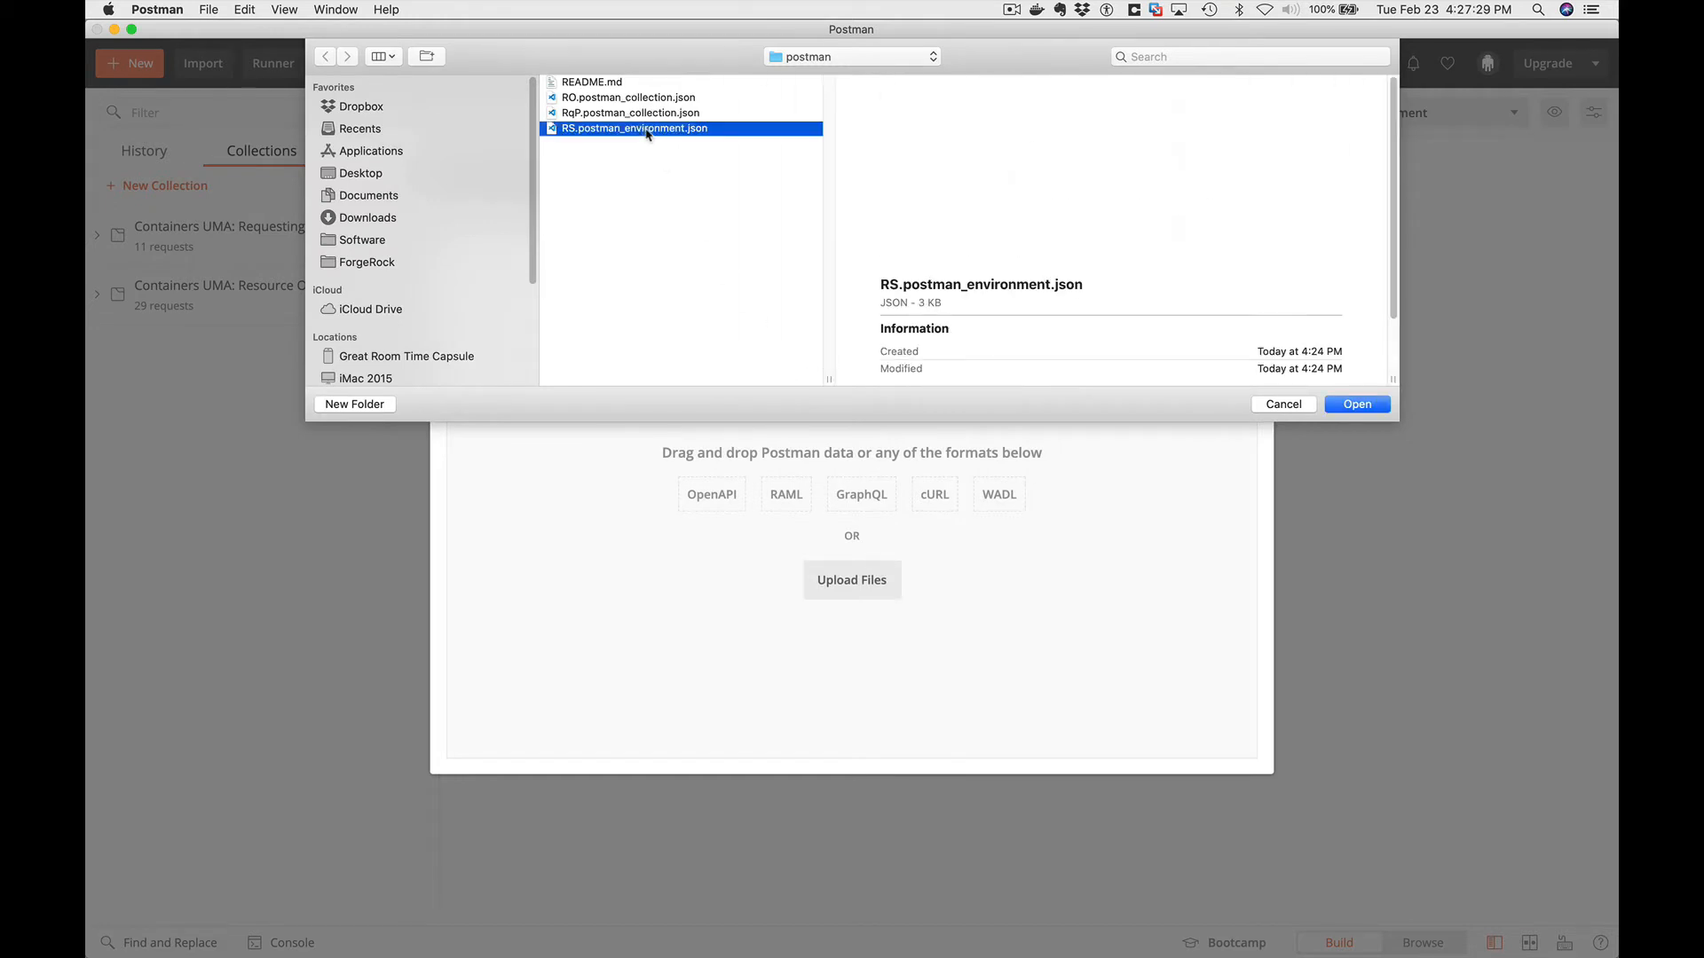
pyautogui.click(1354, 405)
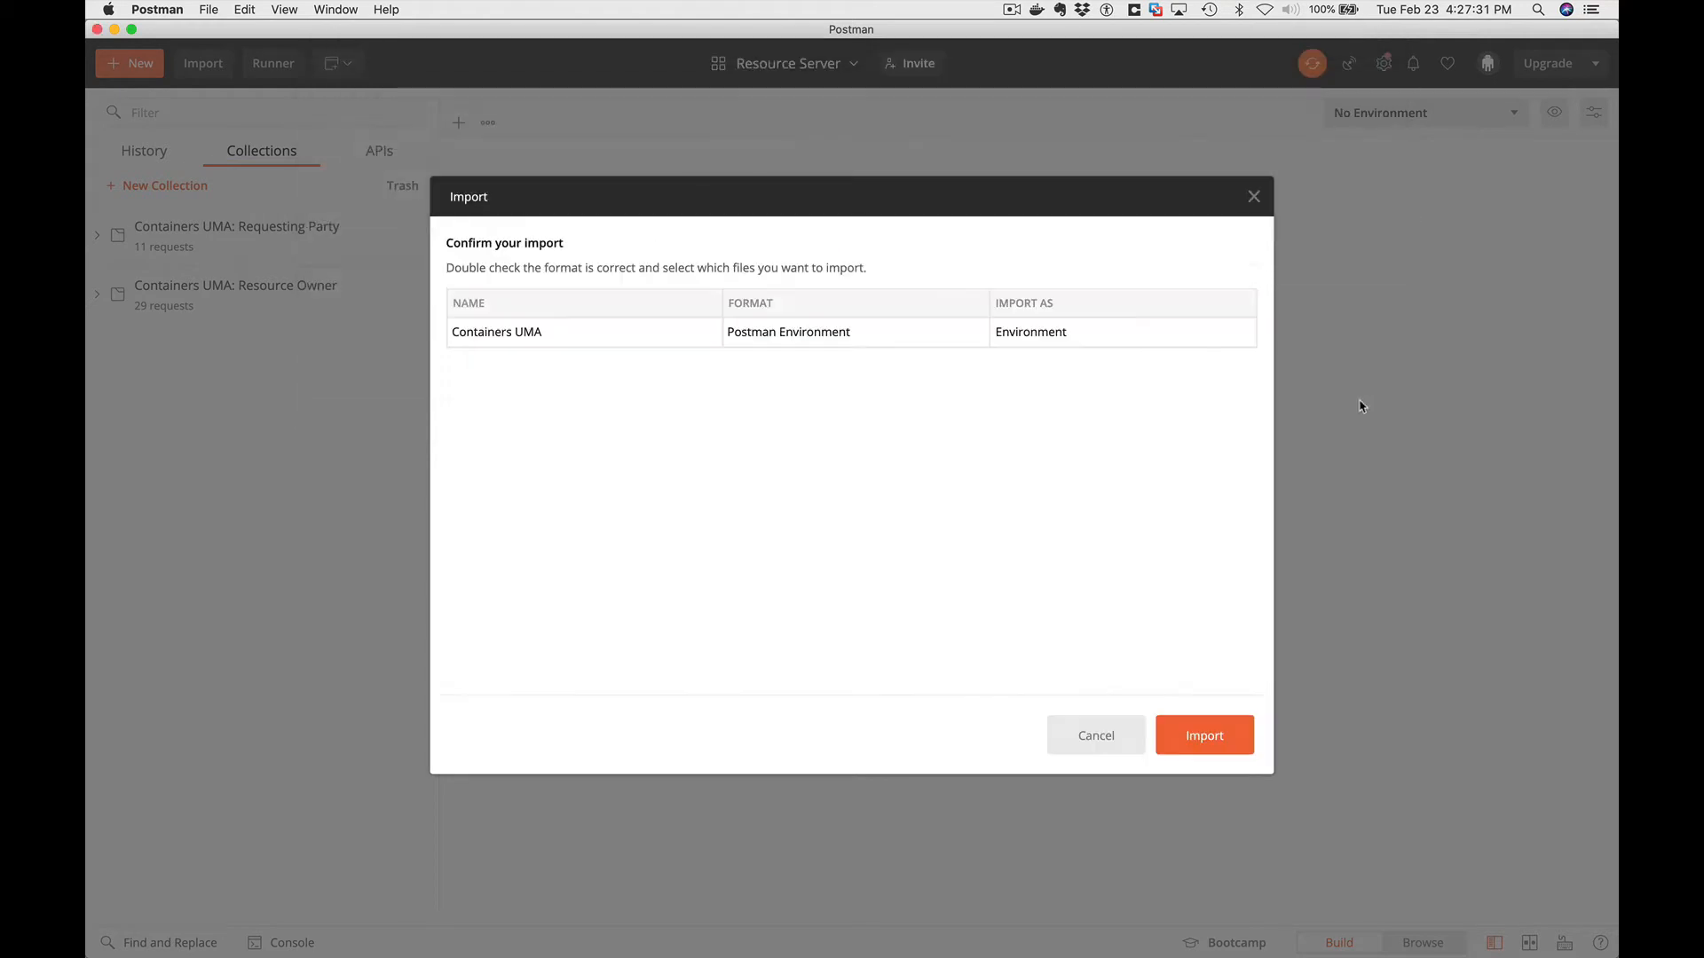
pyautogui.click(1204, 735)
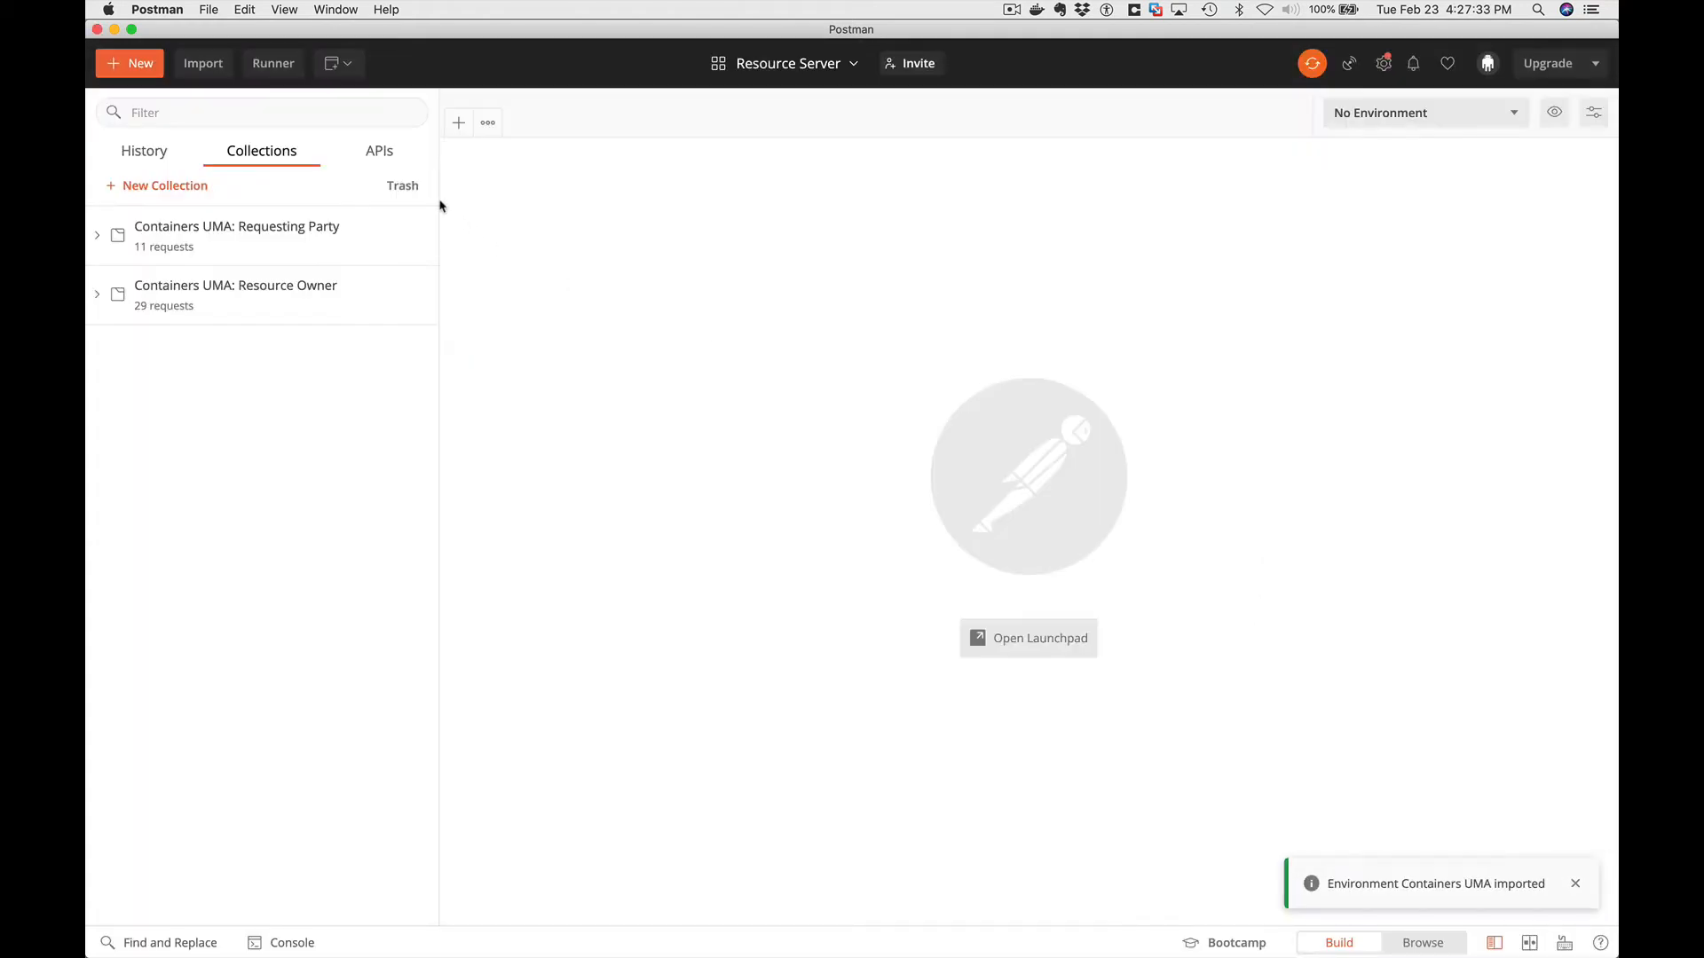
# Import the Resource Owner collection as a copy.
pyautogui.click(202, 63)
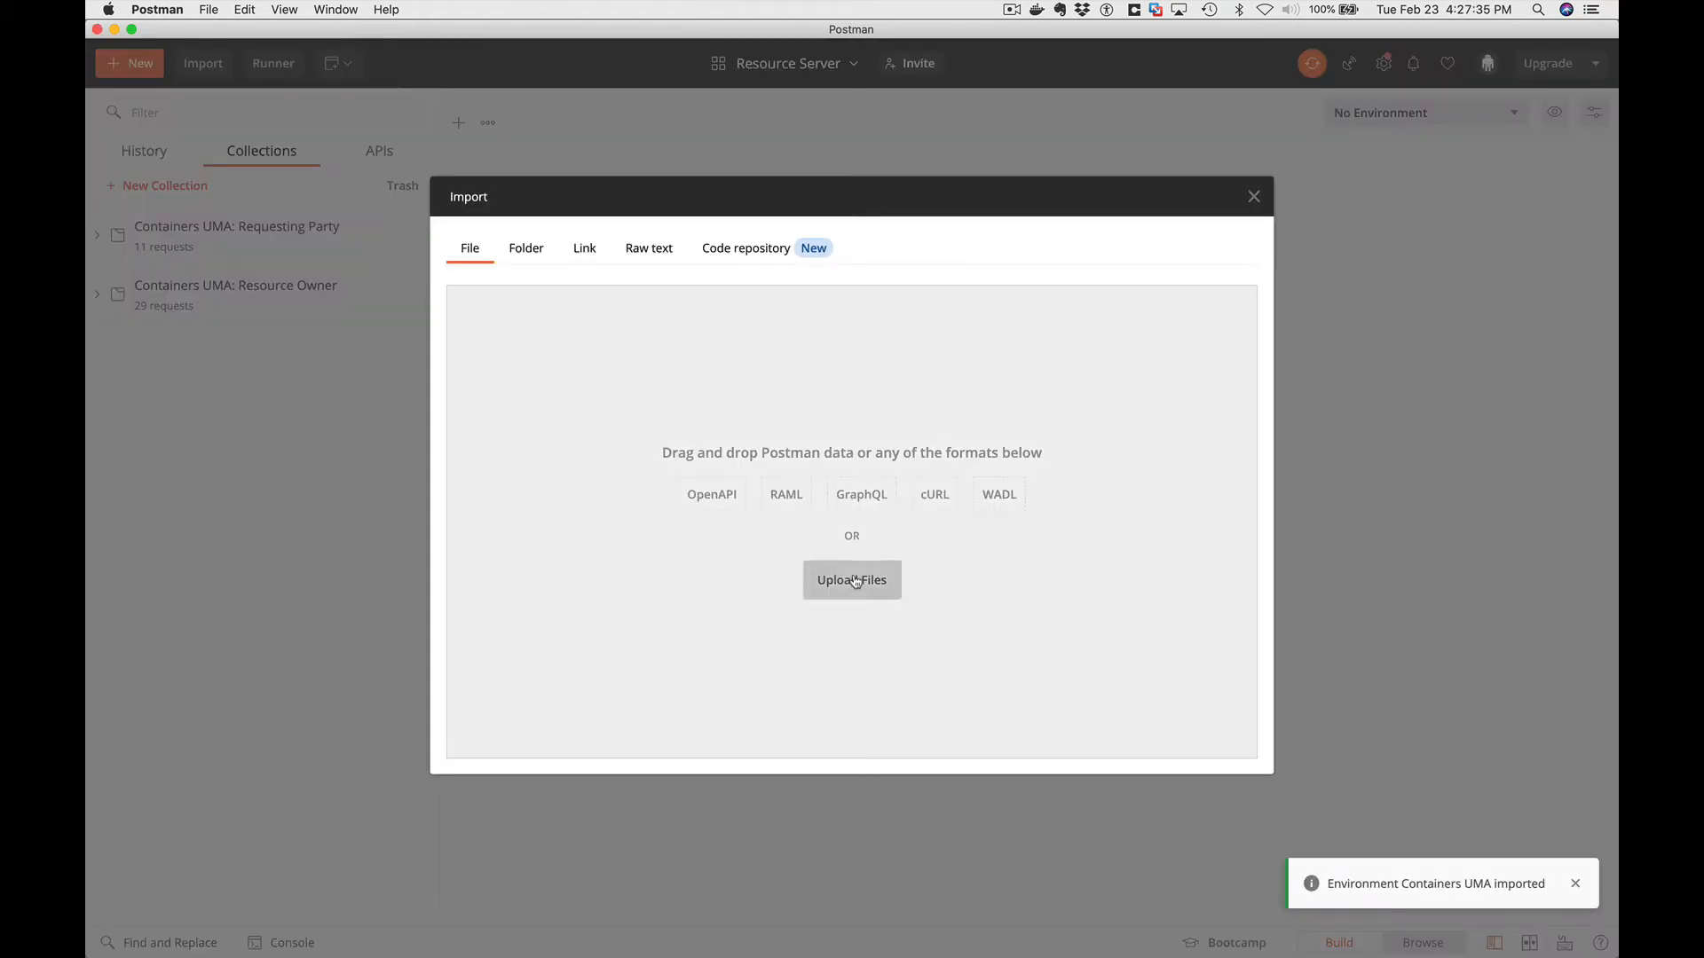
pyautogui.click(851, 579)
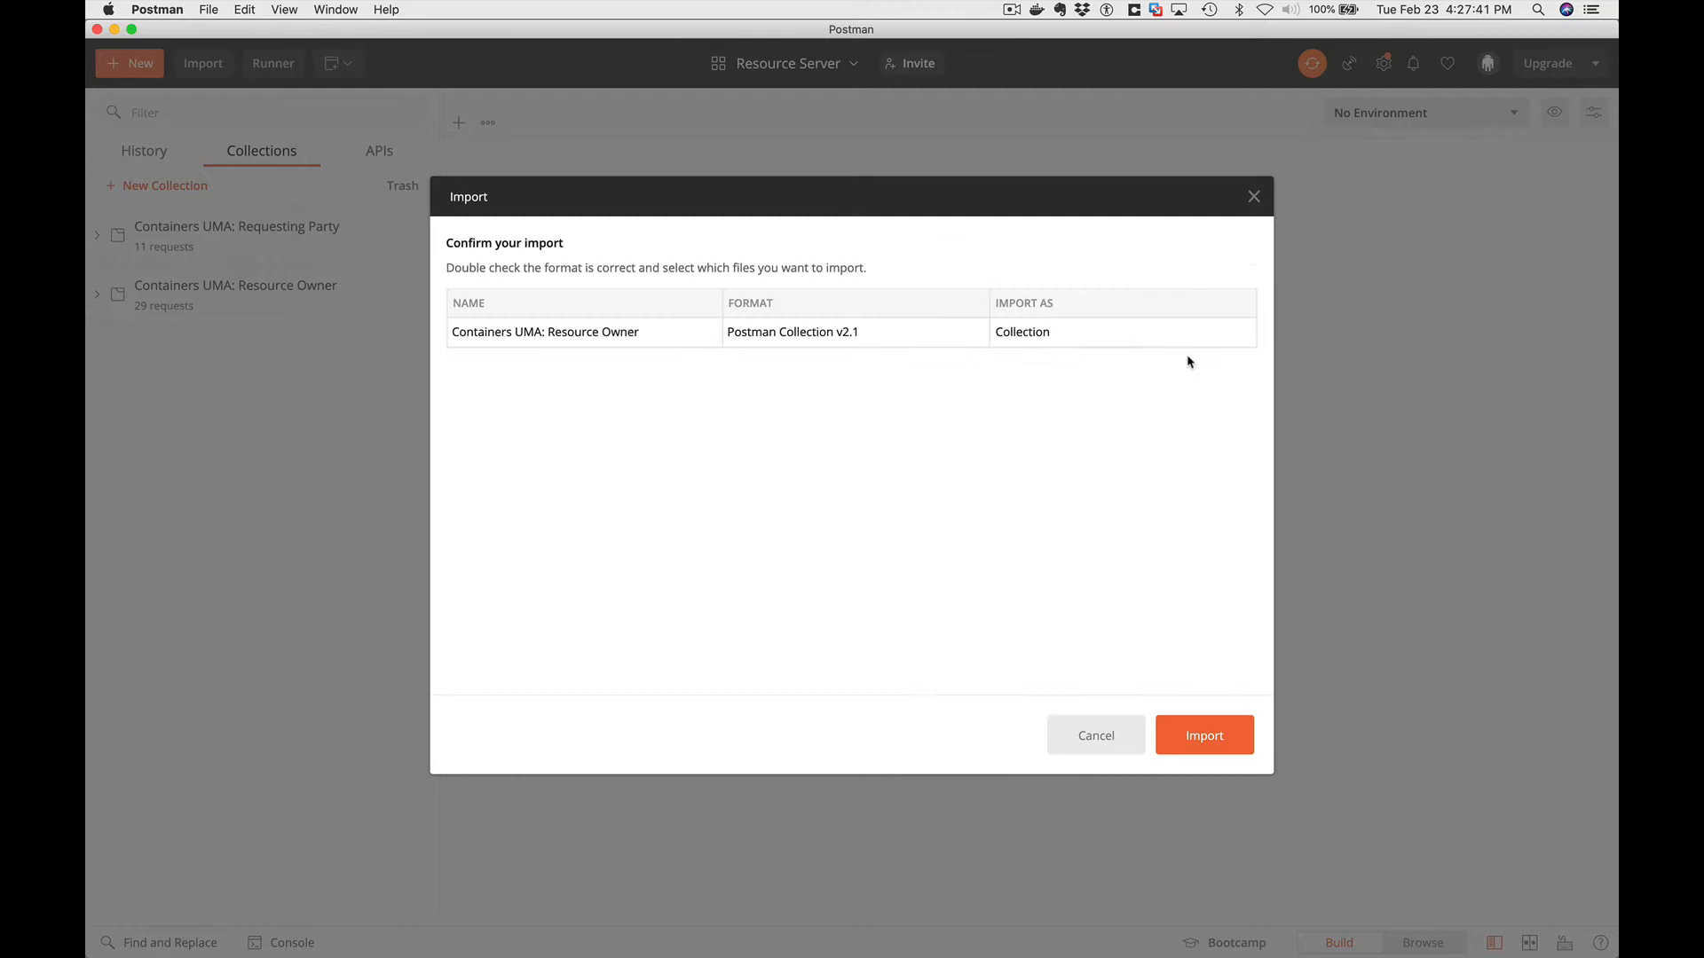
pyautogui.click(1204, 736)
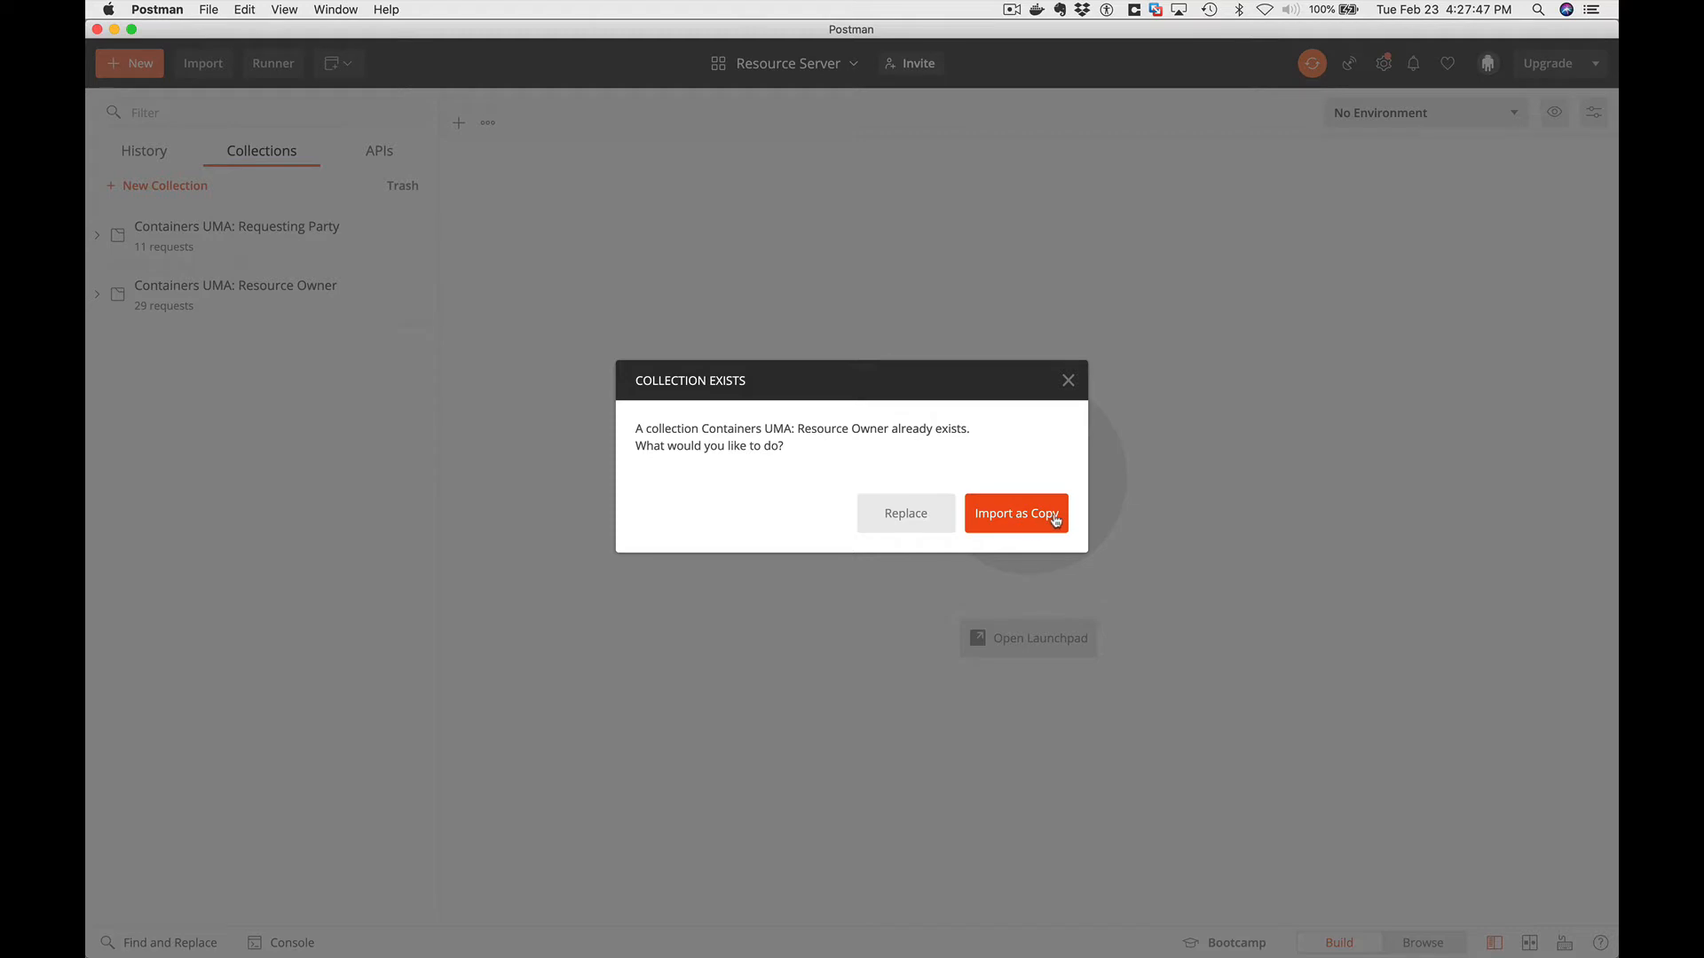
pyautogui.click(1015, 513)
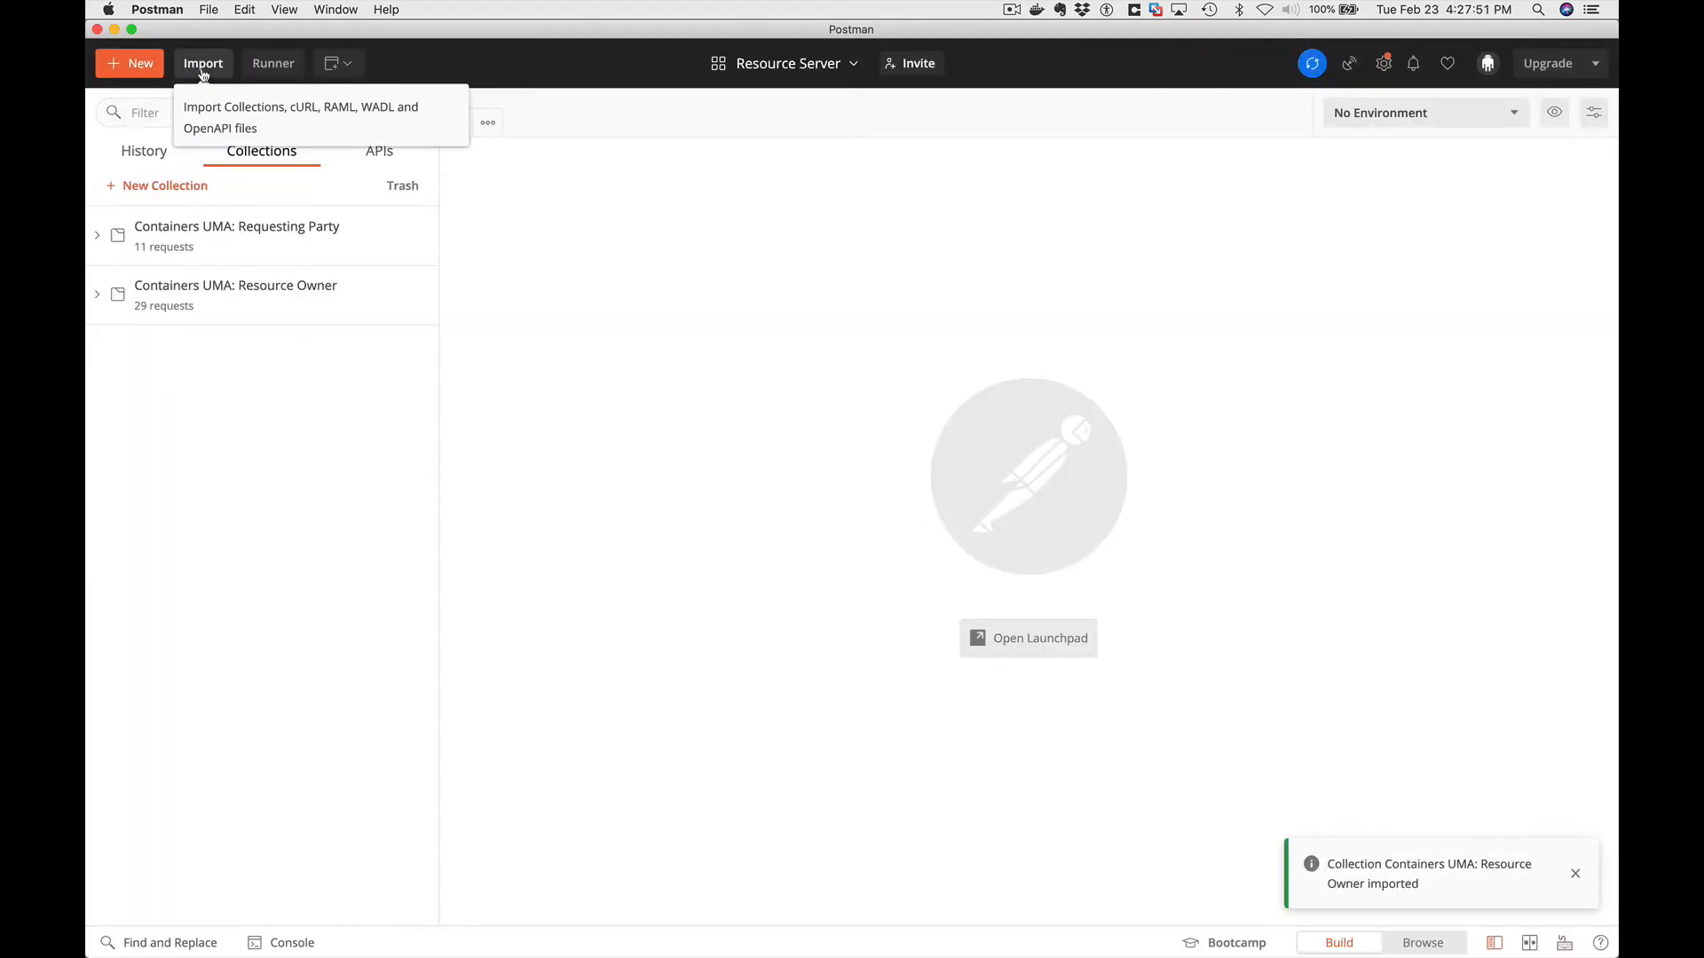
# Import the Requesting Party collection from RqP.postman_collection.json.
pyautogui.click(202, 63)
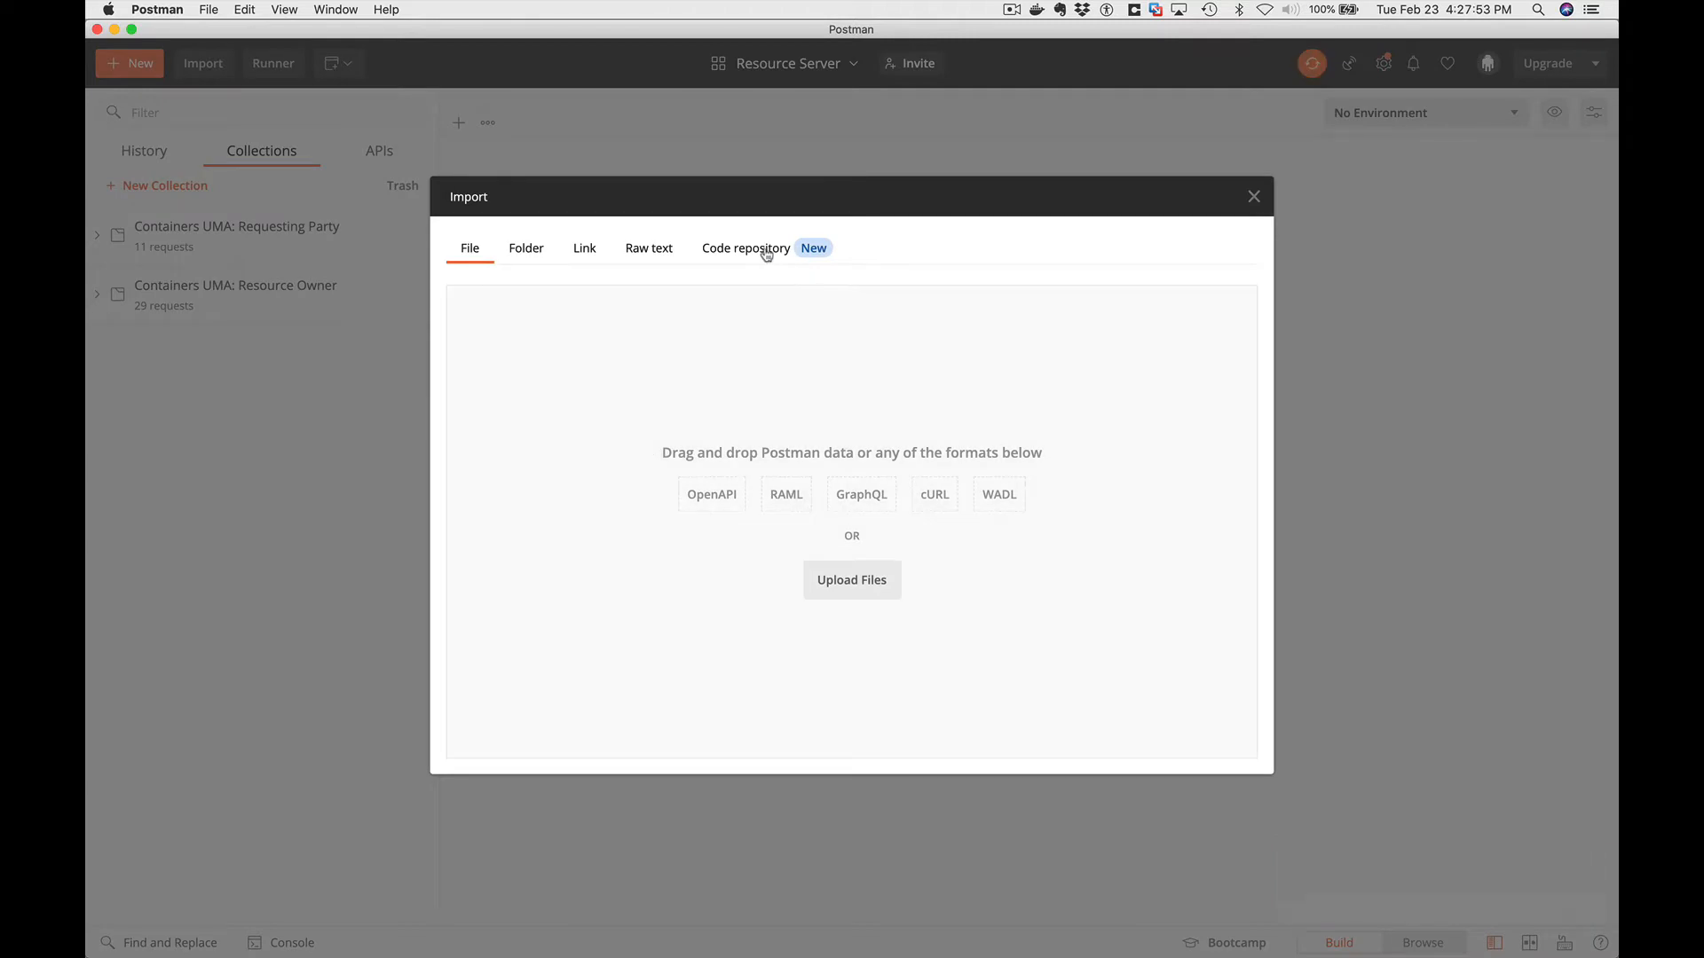
pyautogui.moveTo(745, 252)
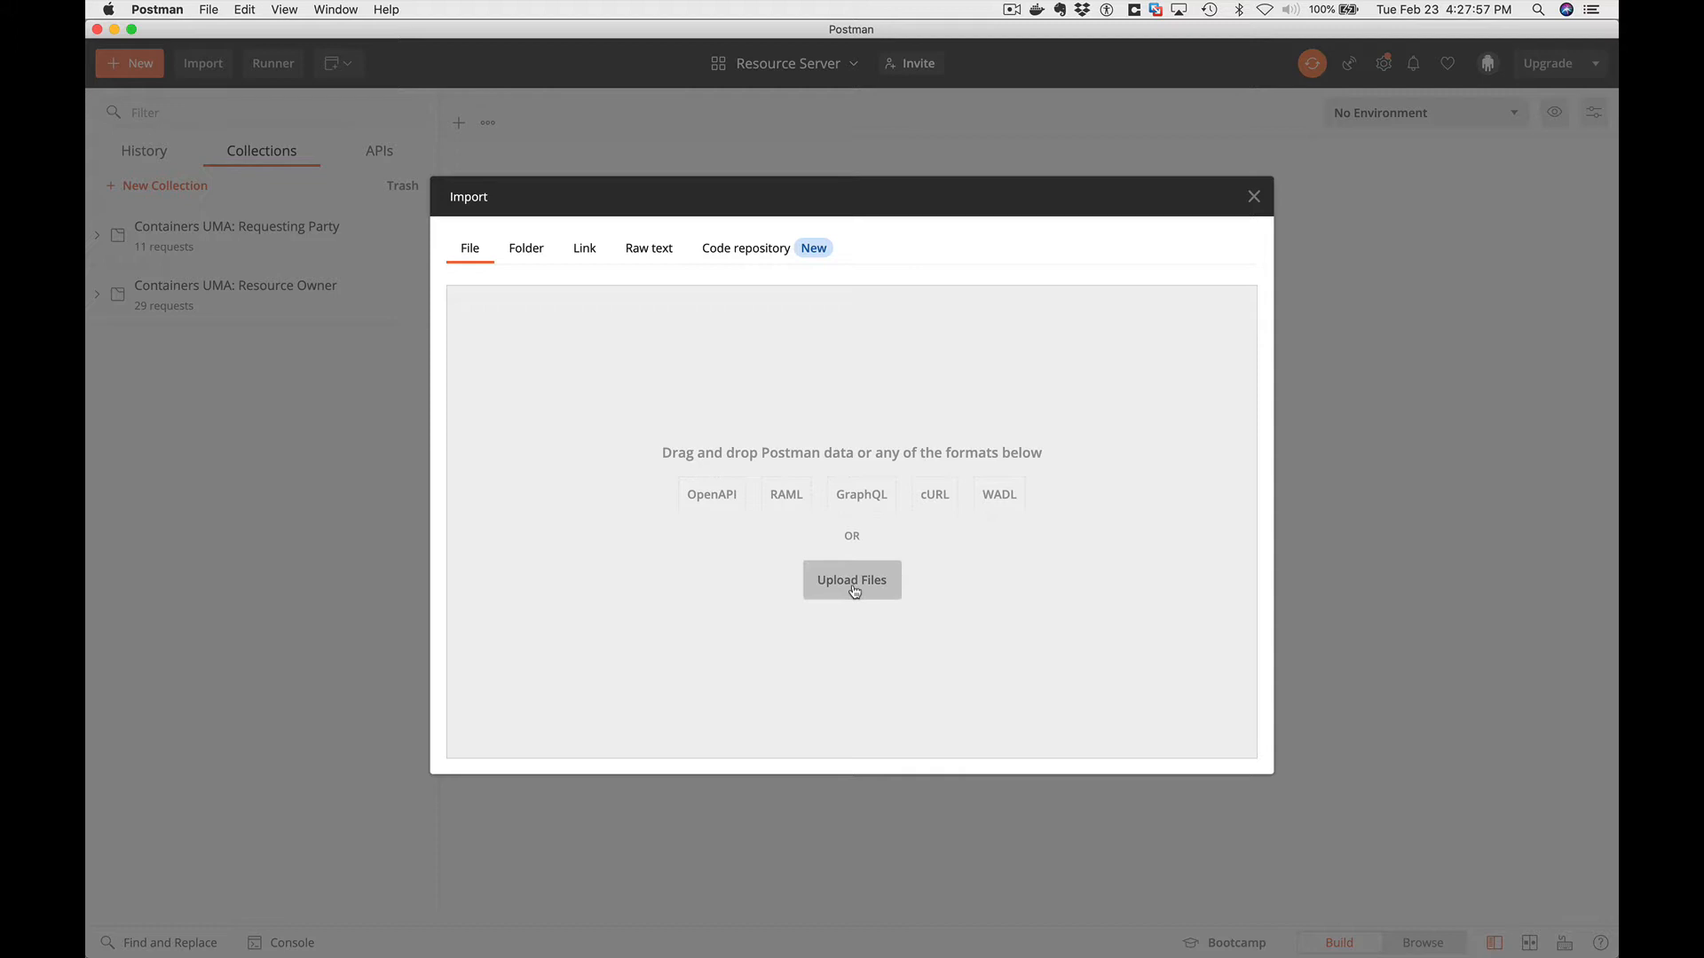
pyautogui.click(851, 579)
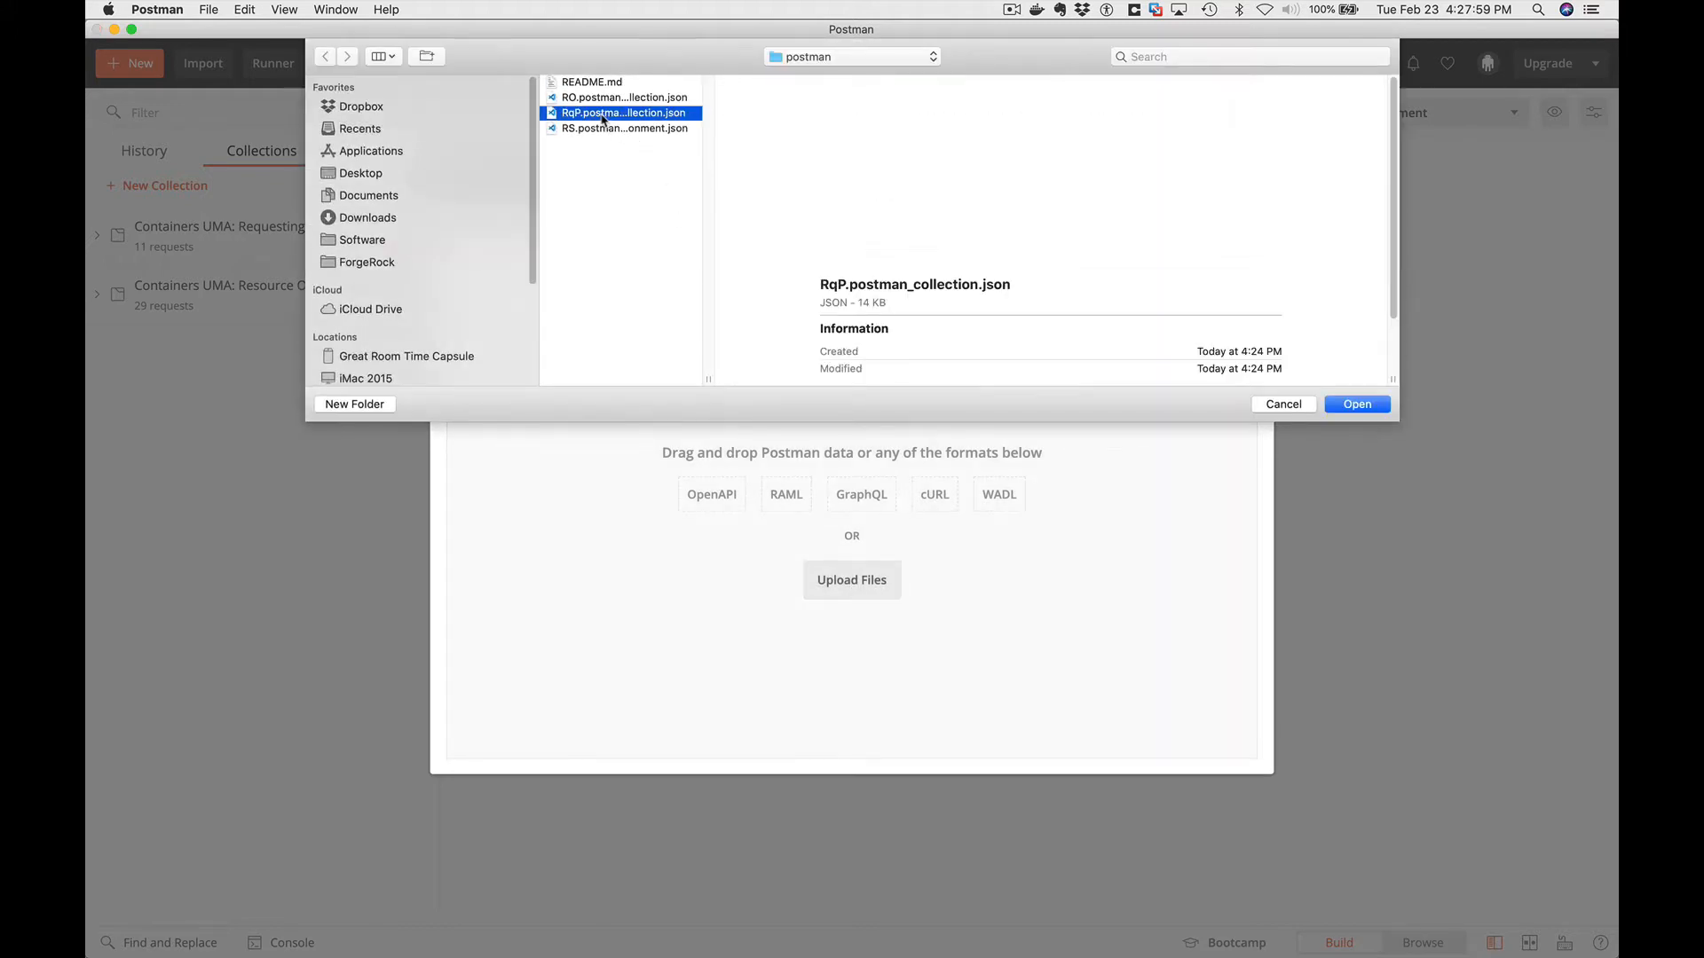
pyautogui.click(1355, 404)
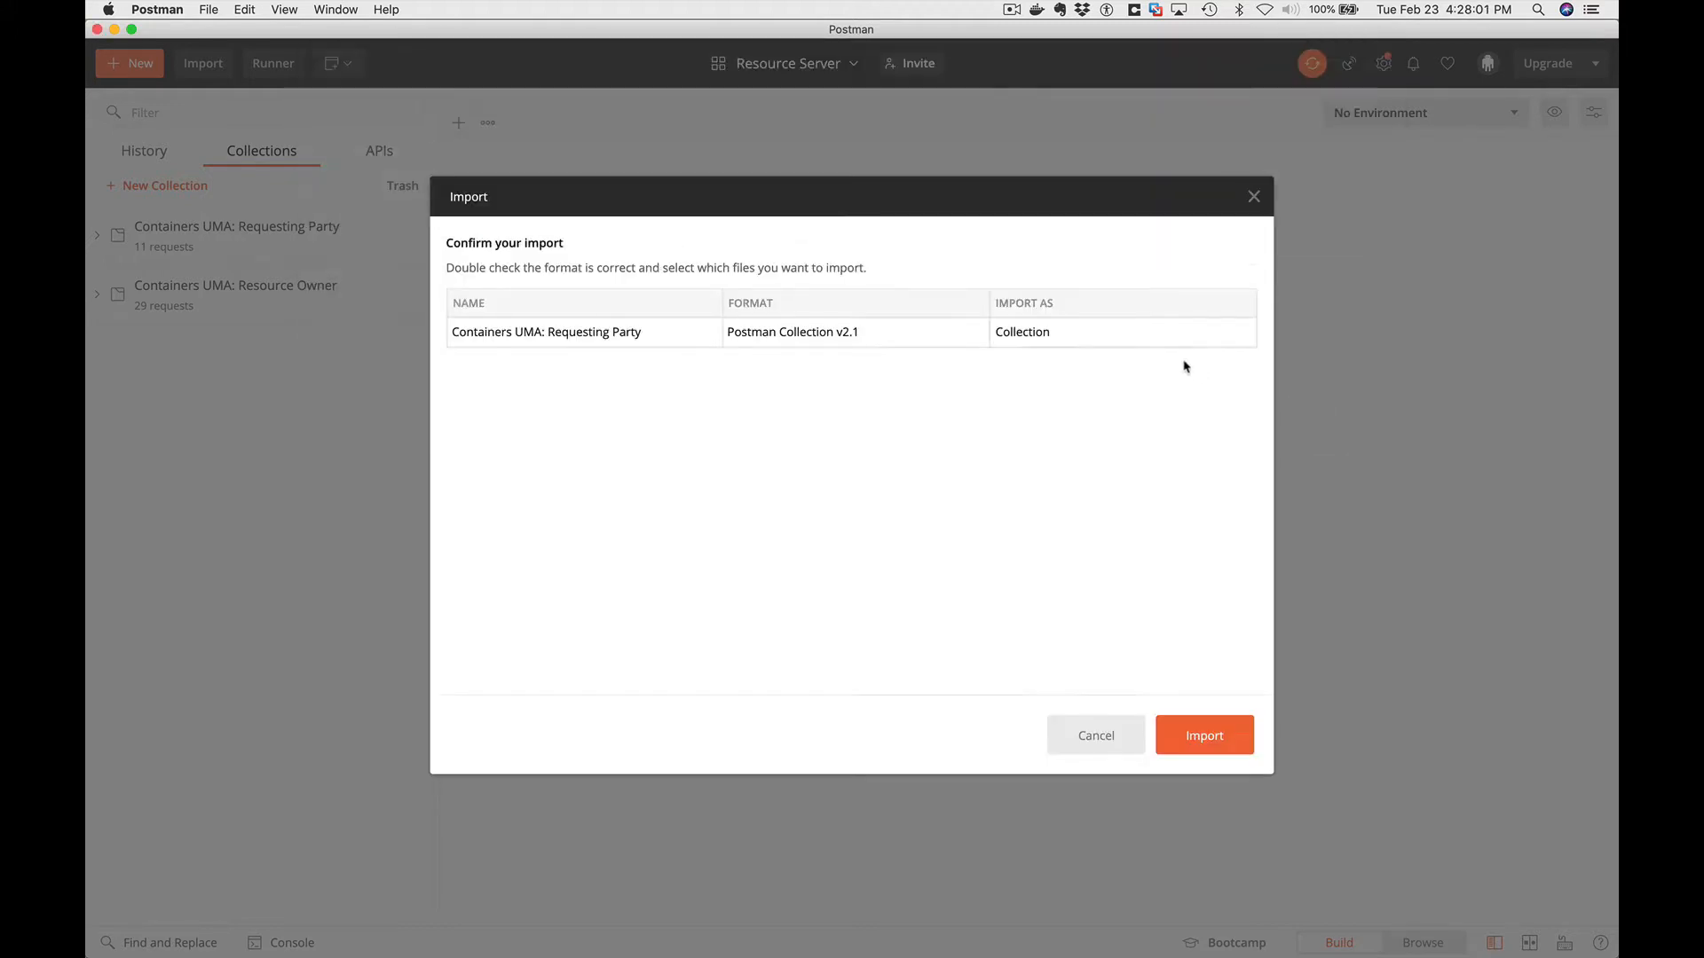
pyautogui.click(1203, 735)
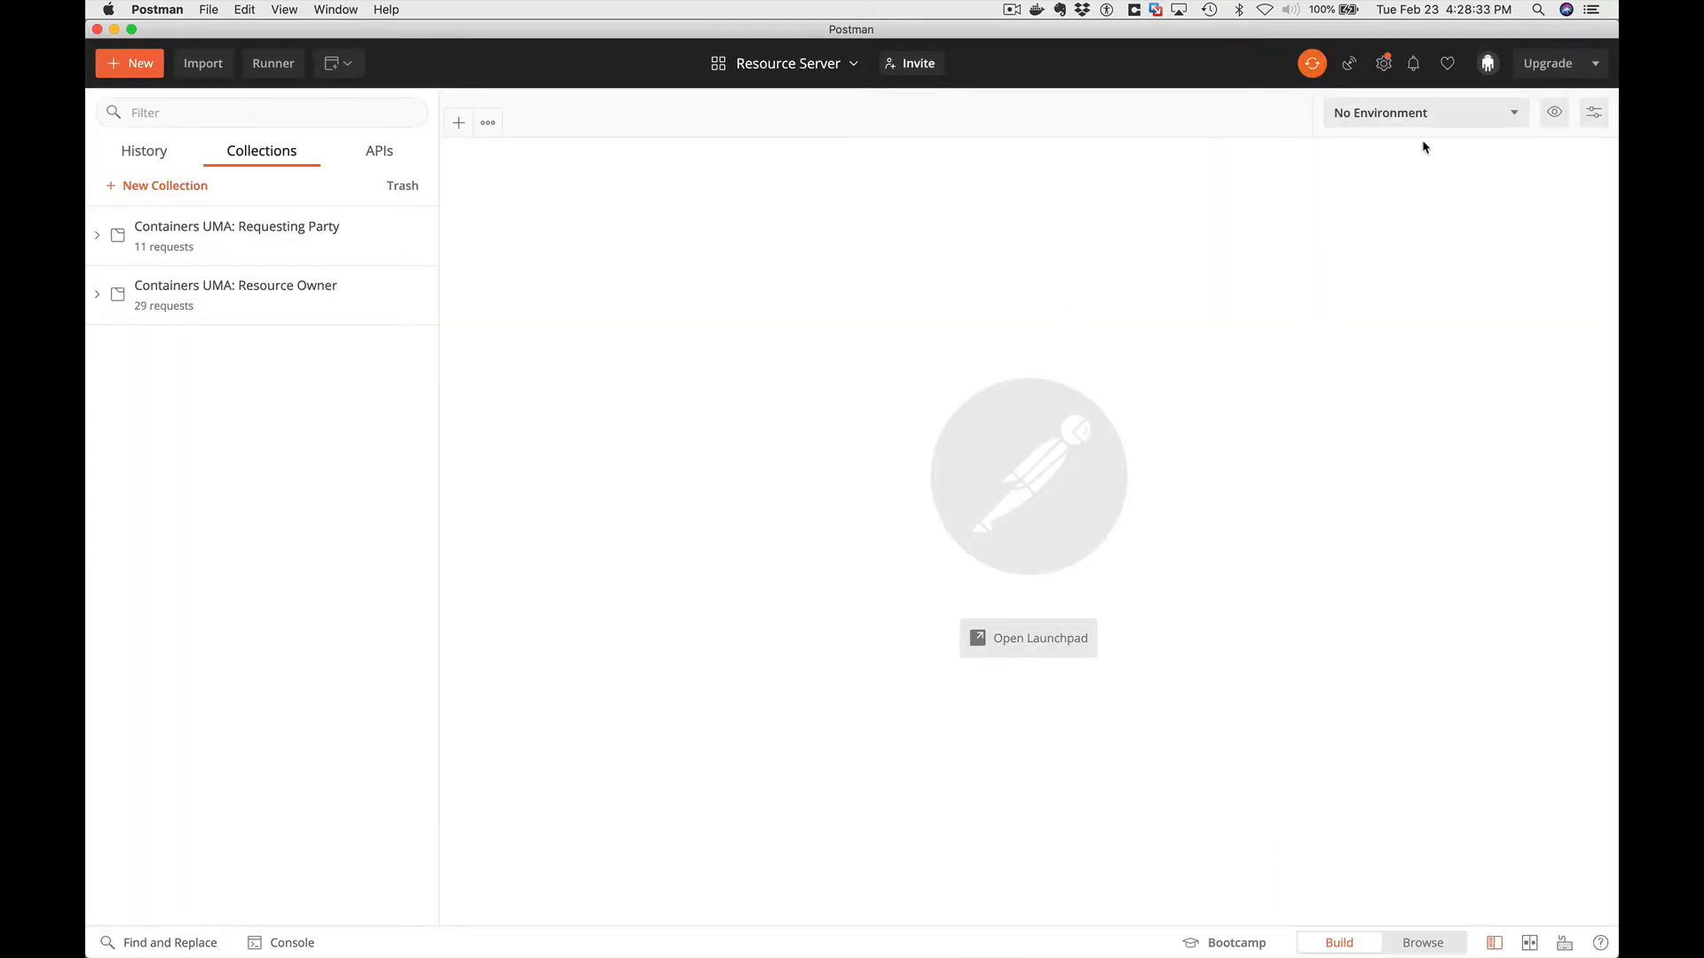
# Make Containers UMA the active environment and expand the Requesting Party collection.
pyautogui.click(1423, 112)
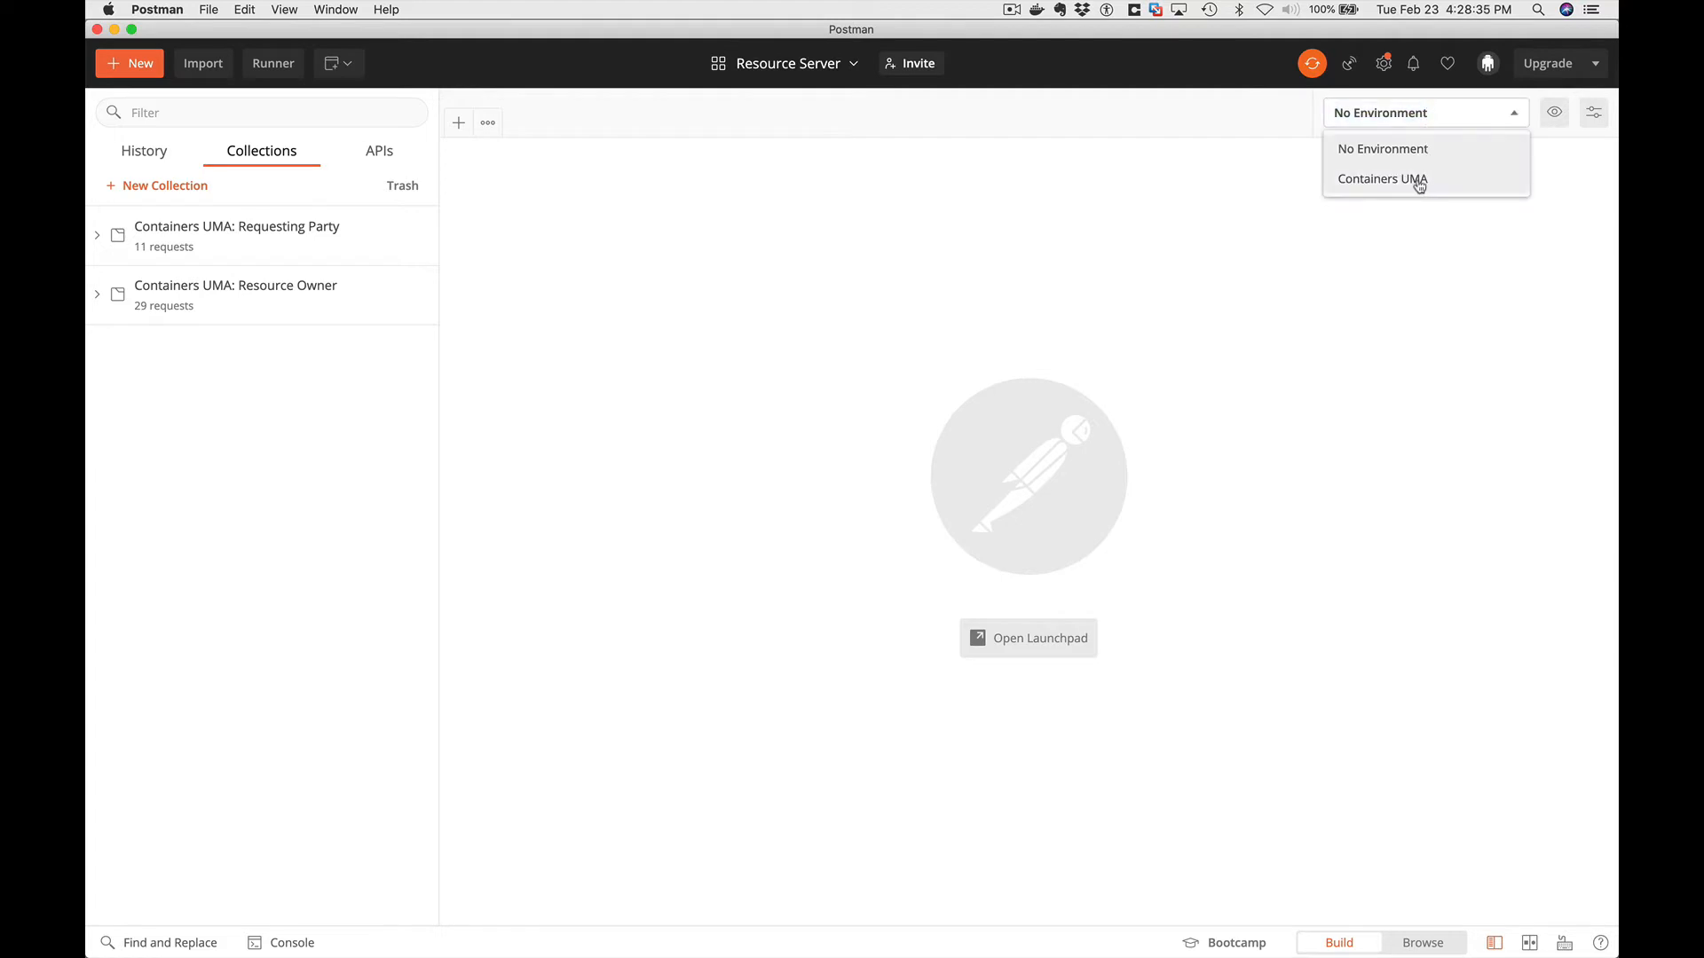
pyautogui.click(1382, 178)
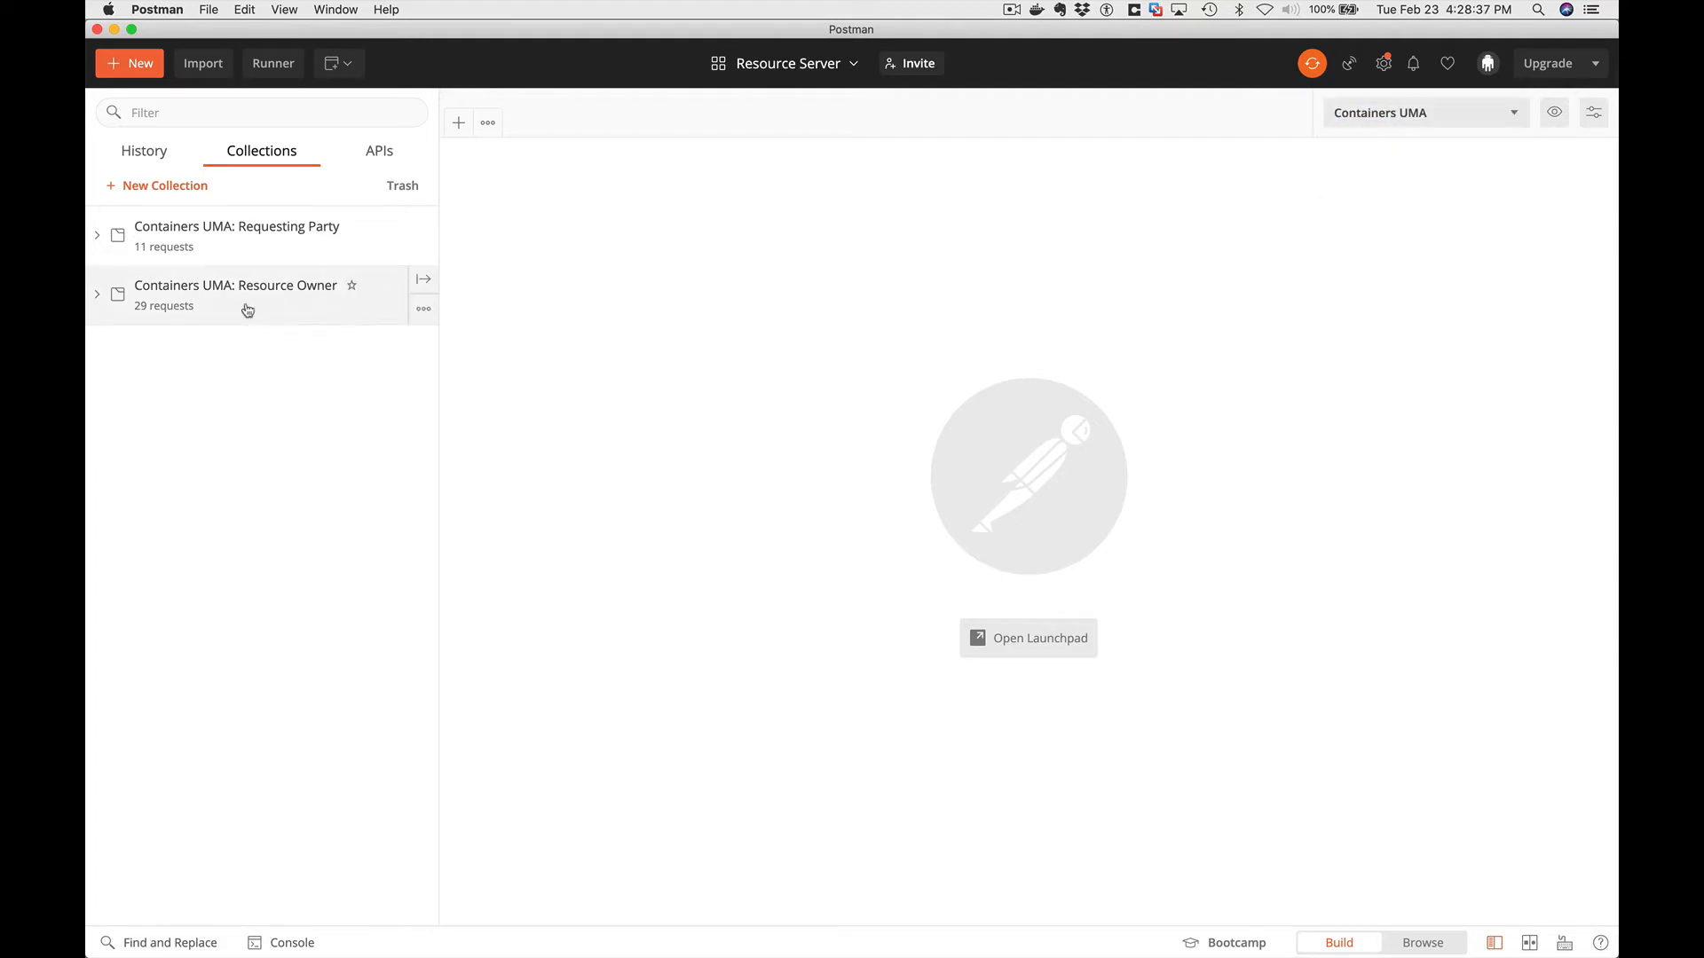
pyautogui.moveTo(158, 310)
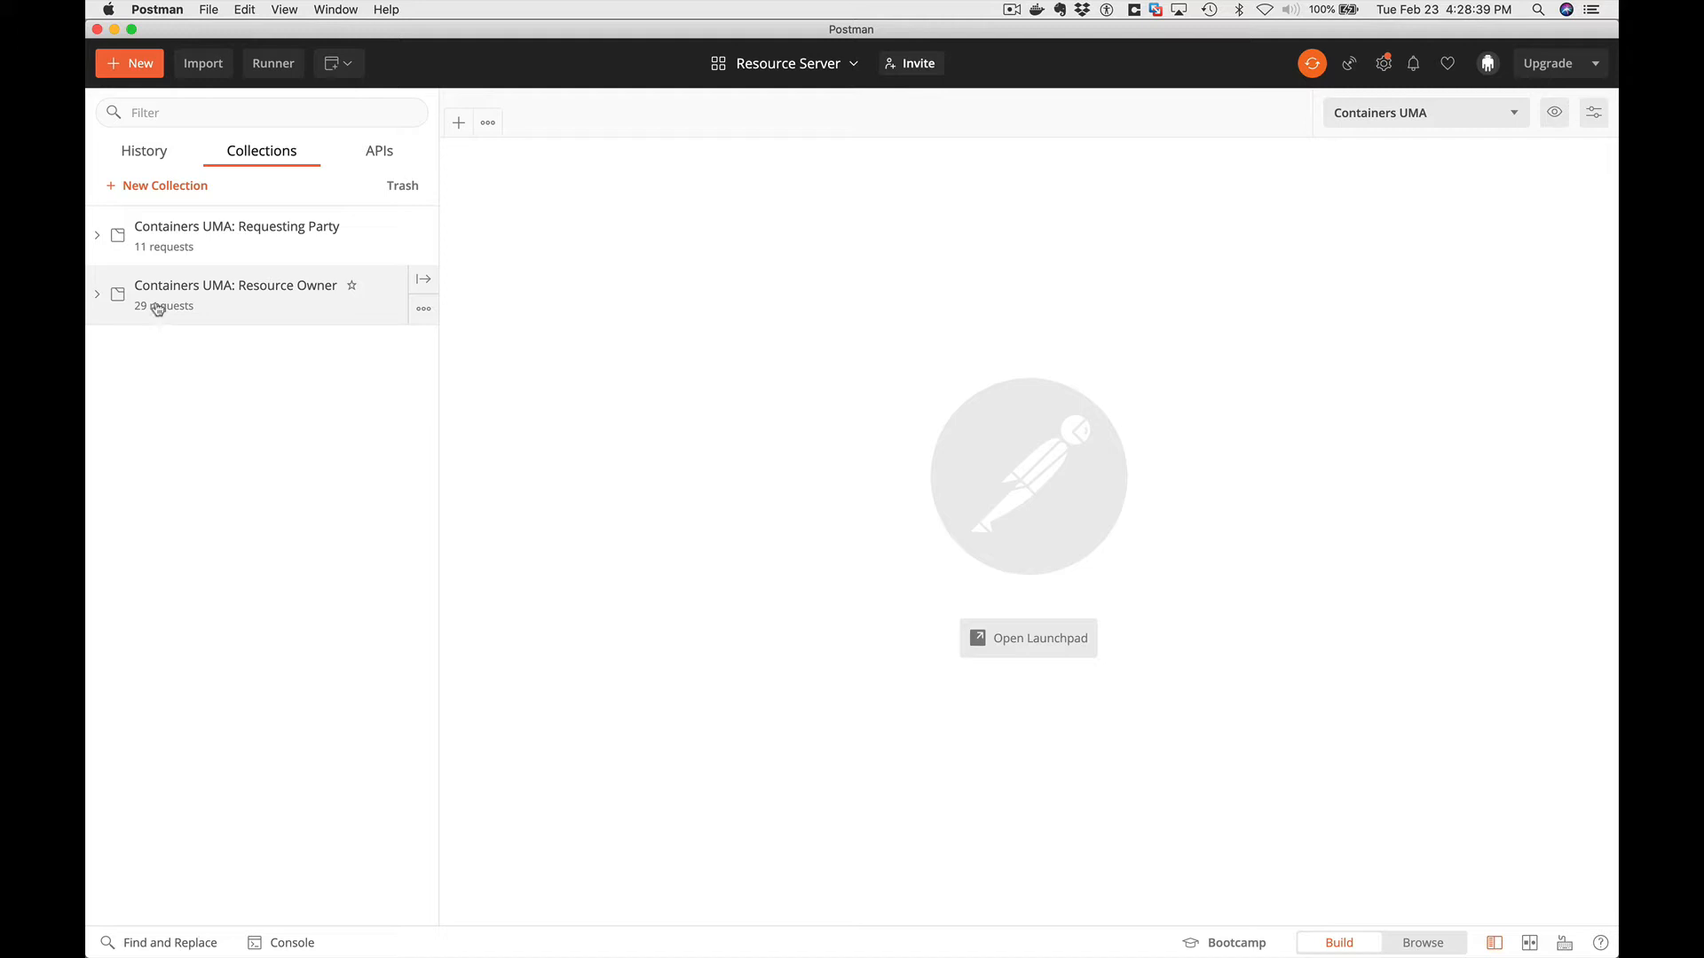
pyautogui.click(236, 285)
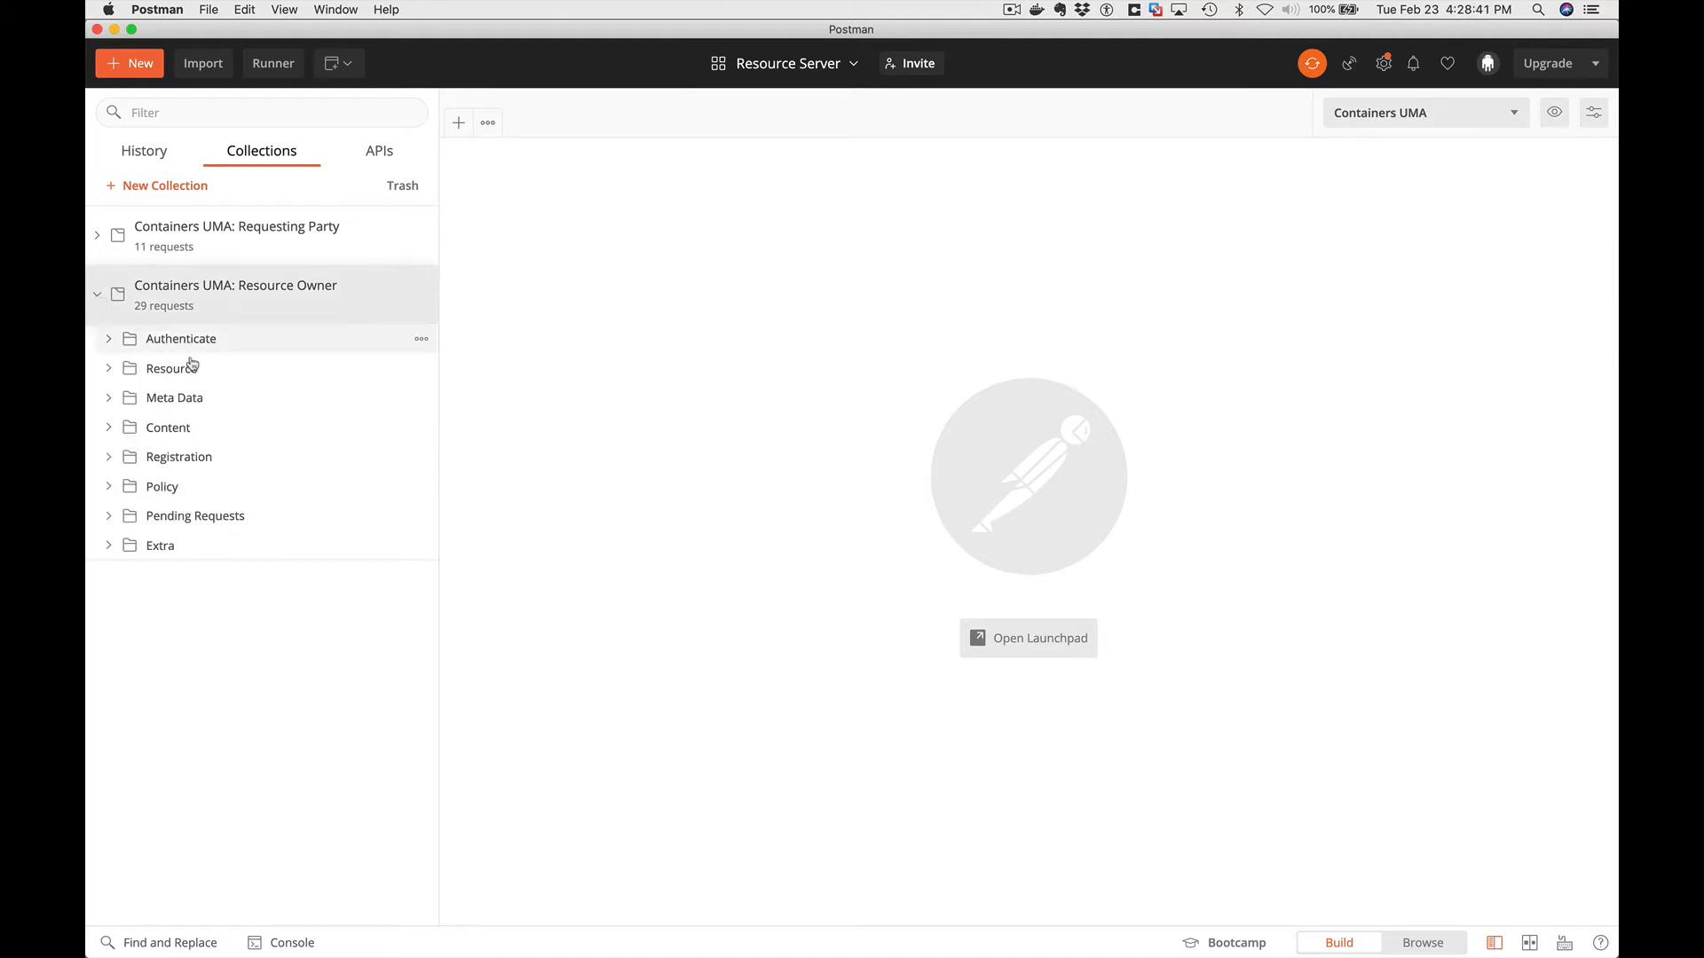
pyautogui.moveTo(236, 234)
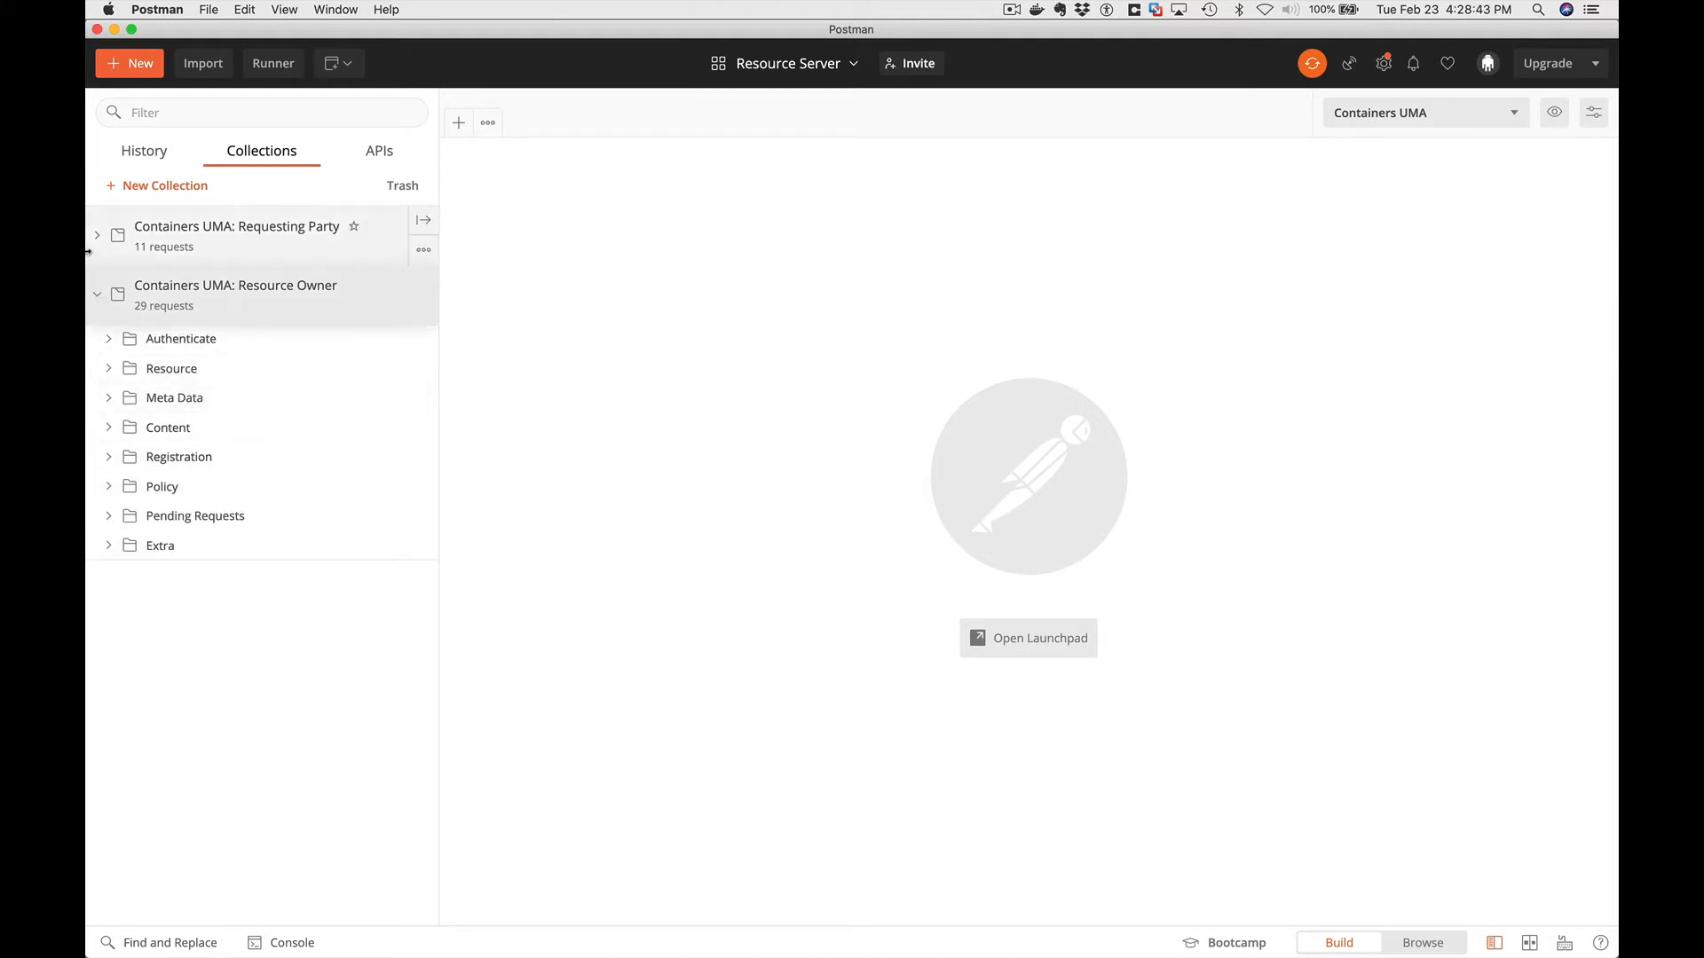
pyautogui.click(96, 293)
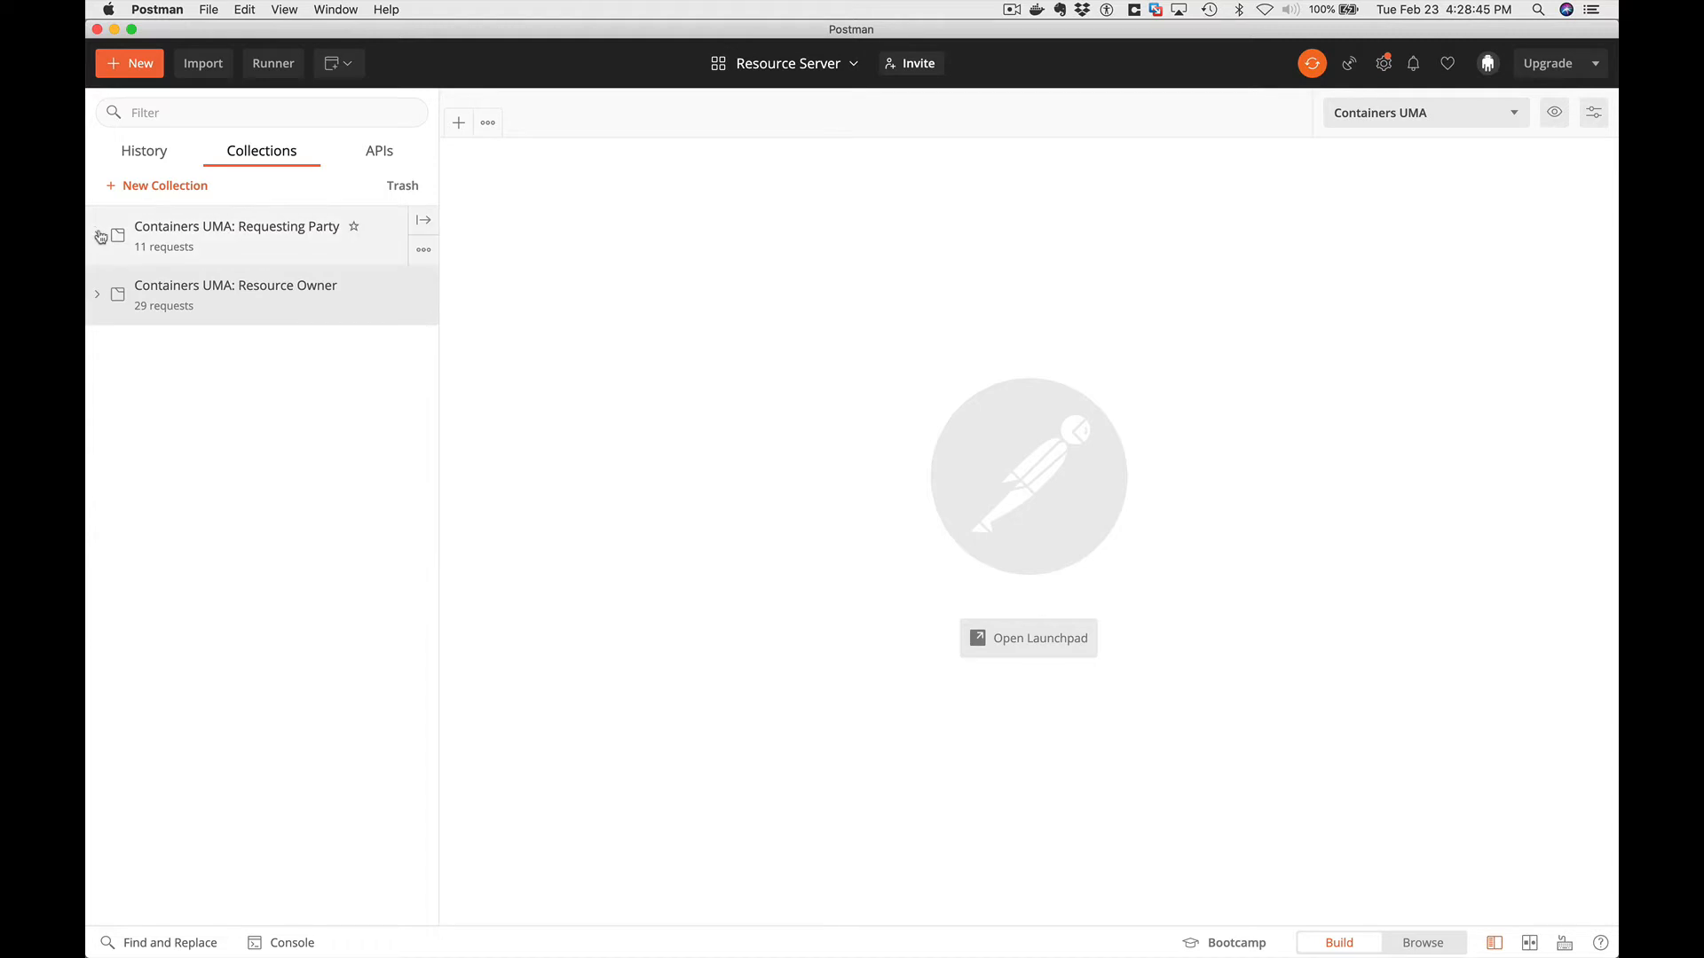
pyautogui.click(97, 234)
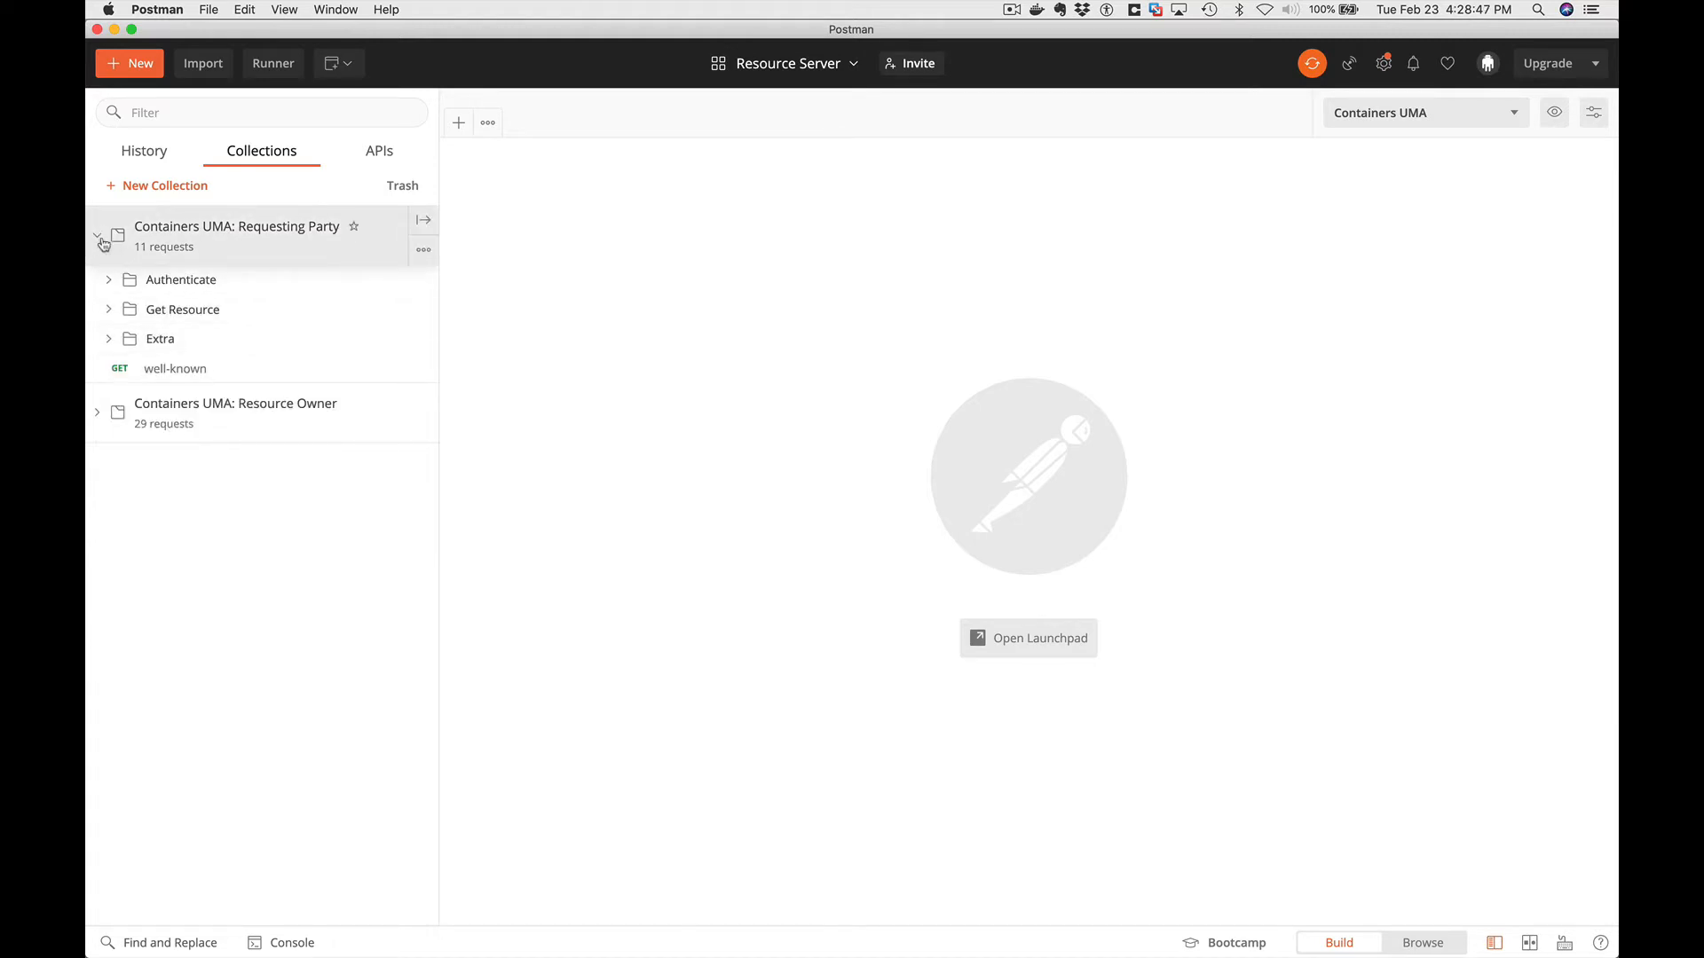
pyautogui.click(98, 236)
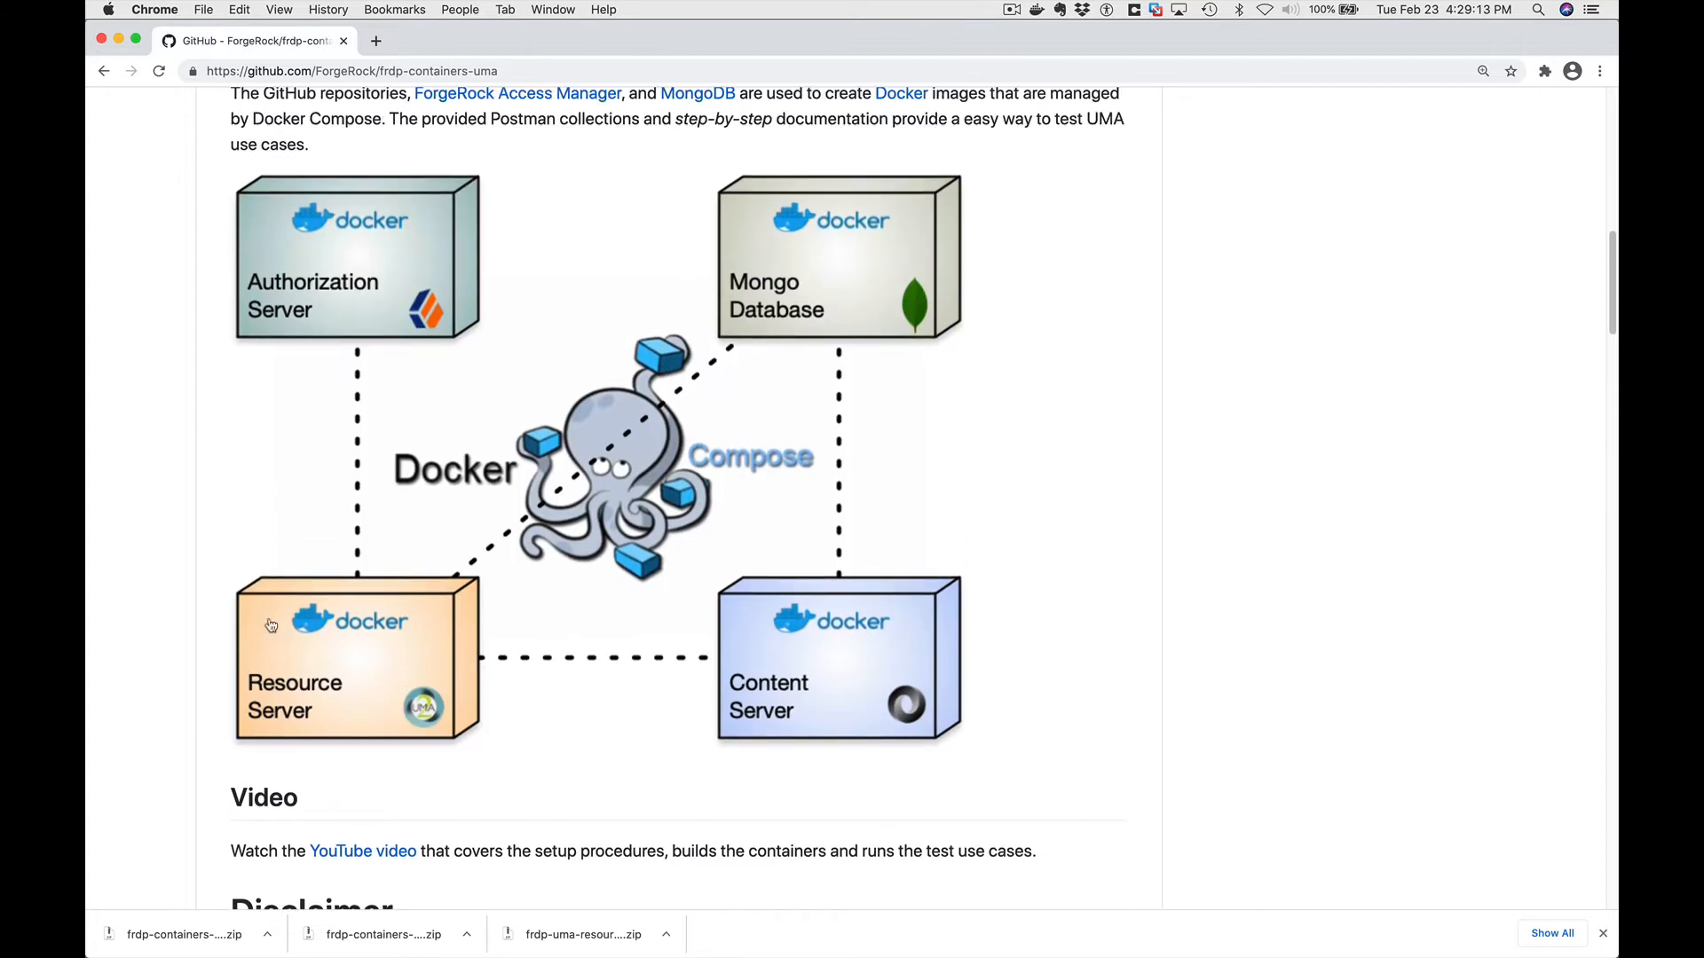
pyautogui.moveTo(390, 677)
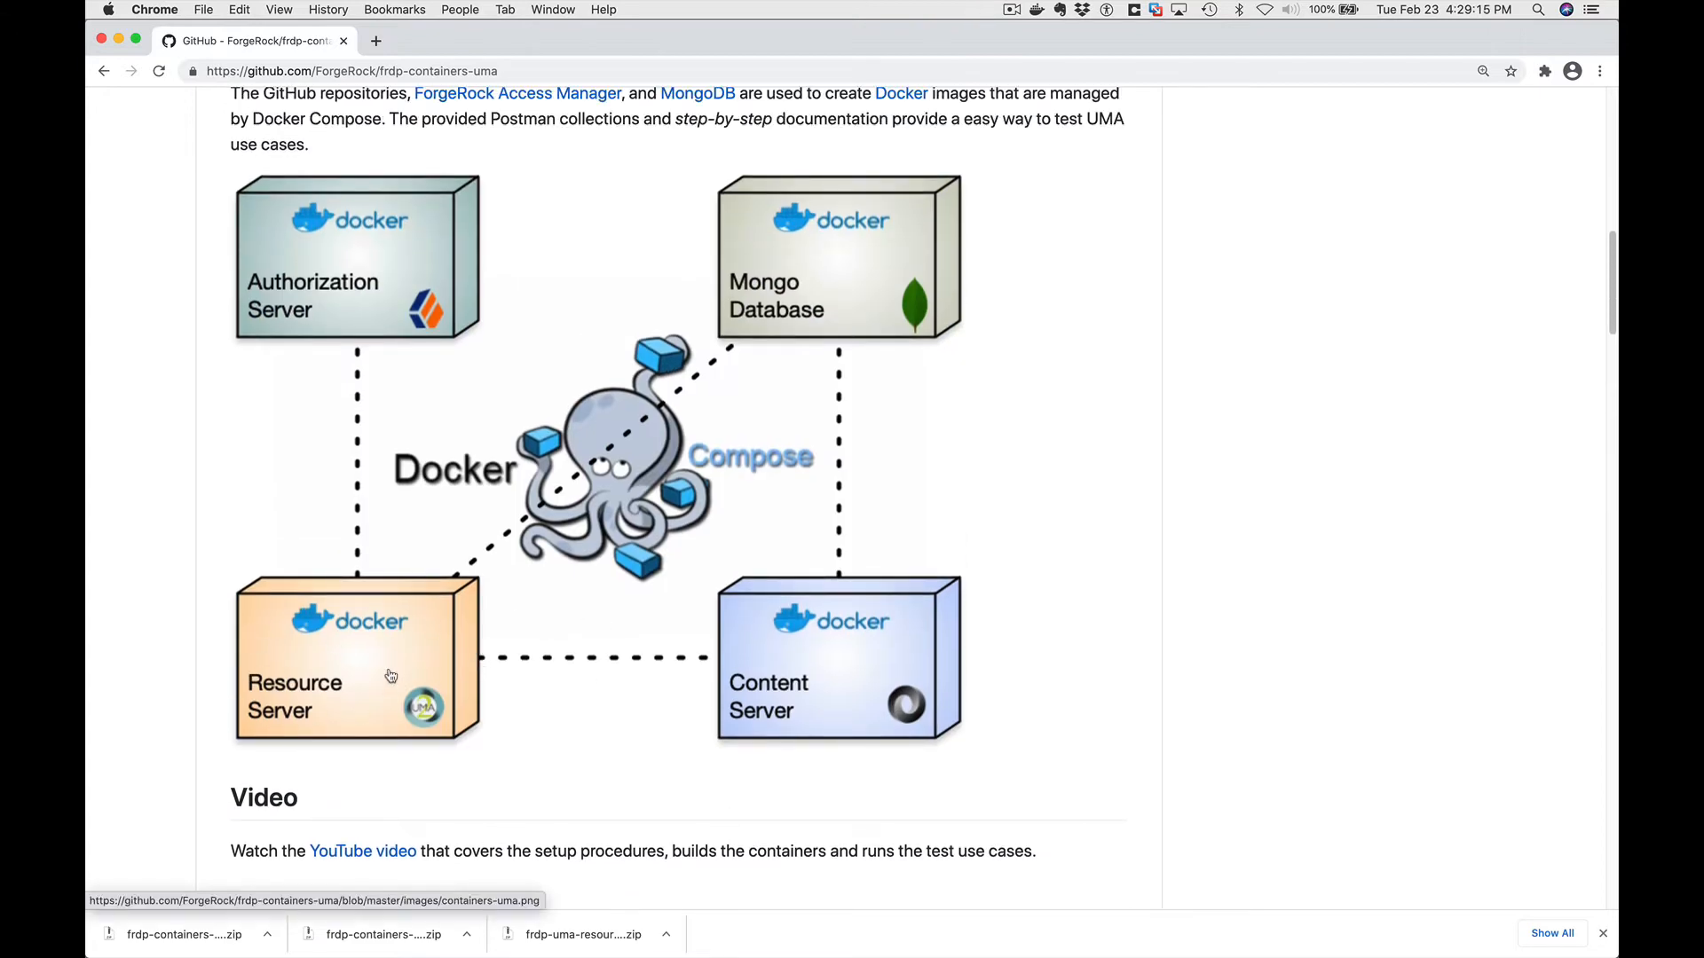
pyautogui.moveTo(851, 681)
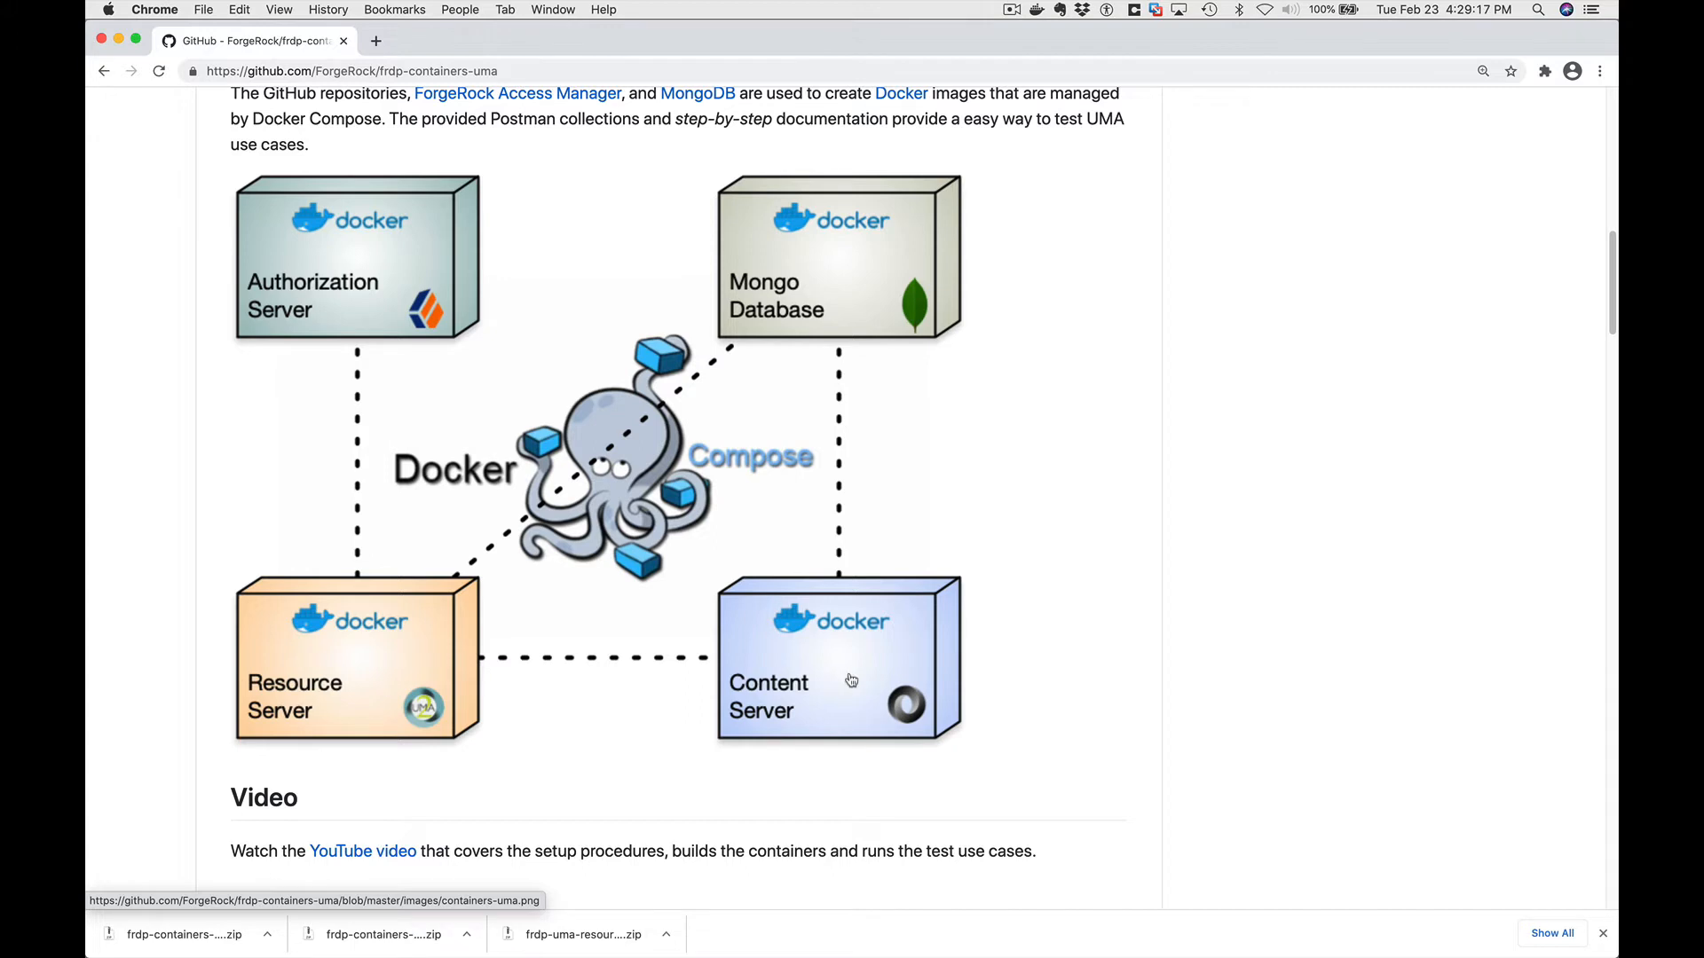
pyautogui.moveTo(814, 396)
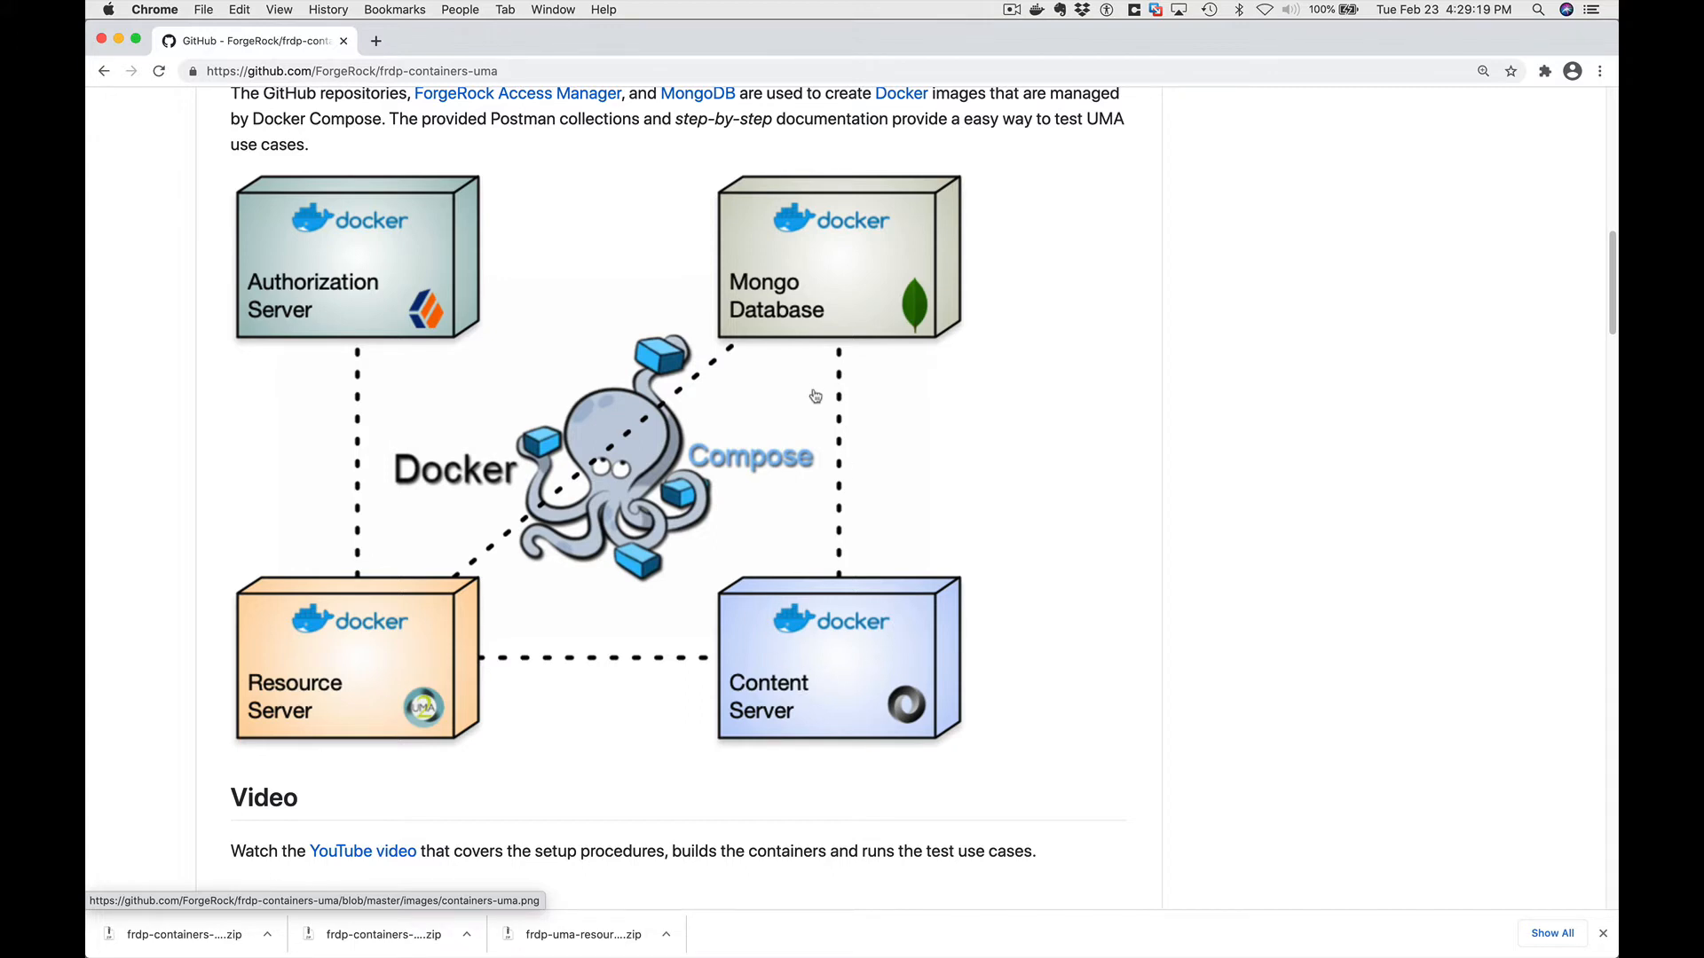
pyautogui.moveTo(825, 329)
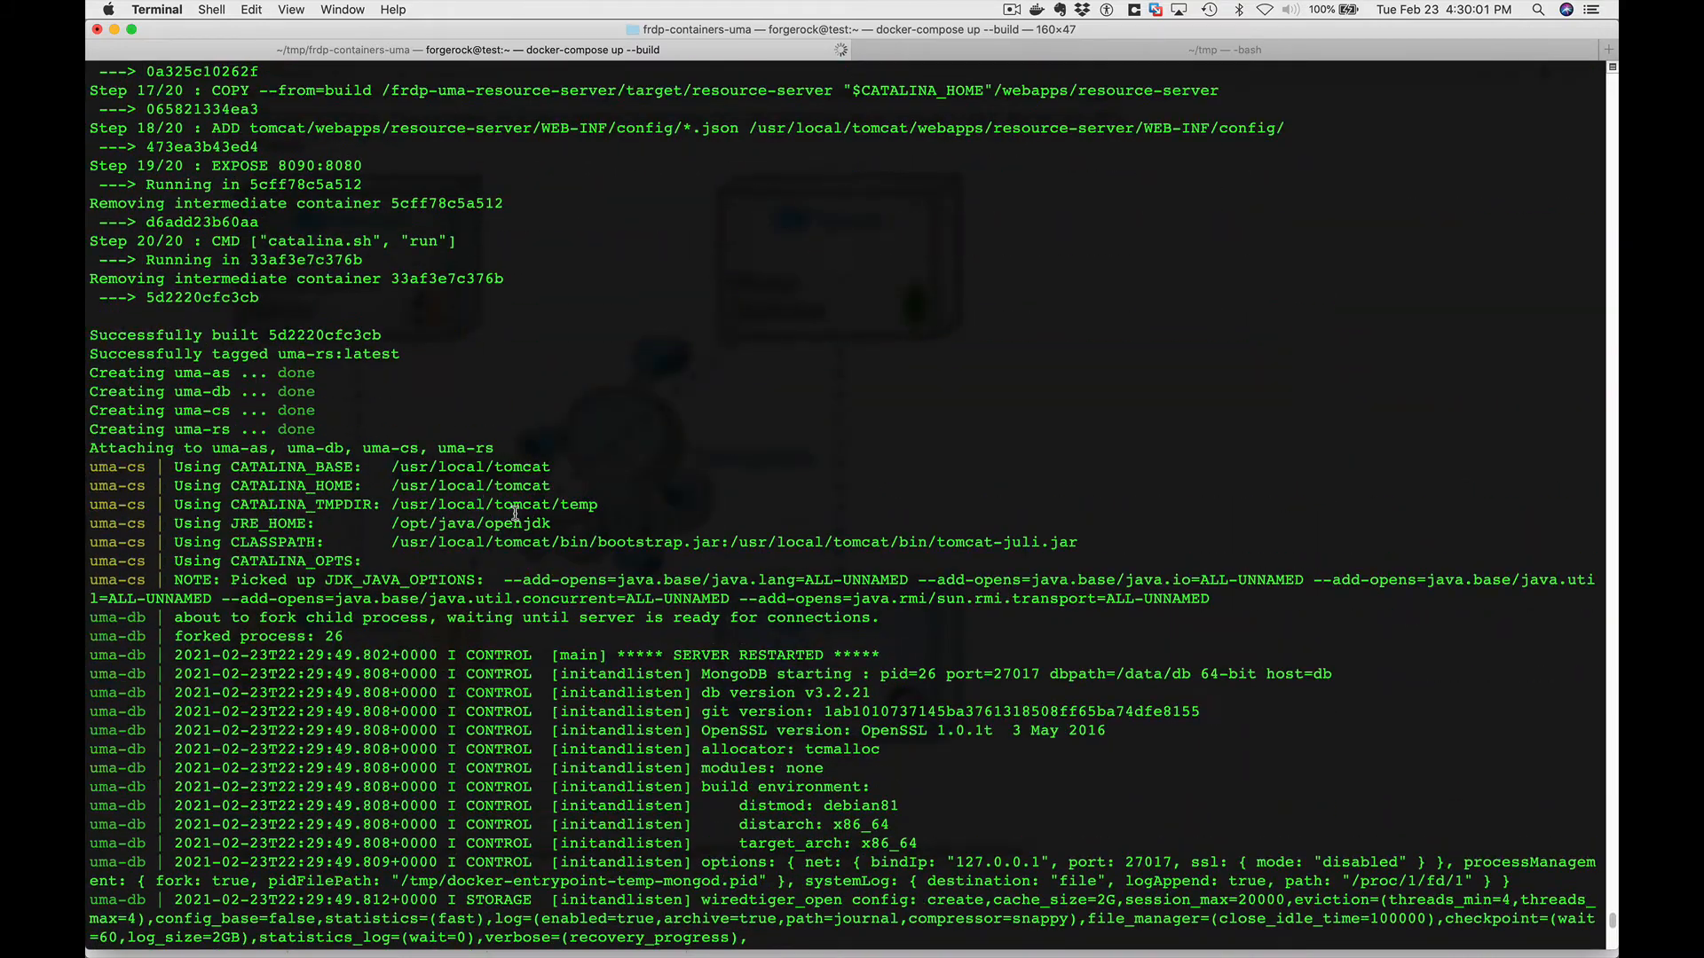
# Follow the Terminal logs as the uma-as, uma-db, uma-cs and uma-rs containers build and start.
pyautogui.doubleClick(117, 466)
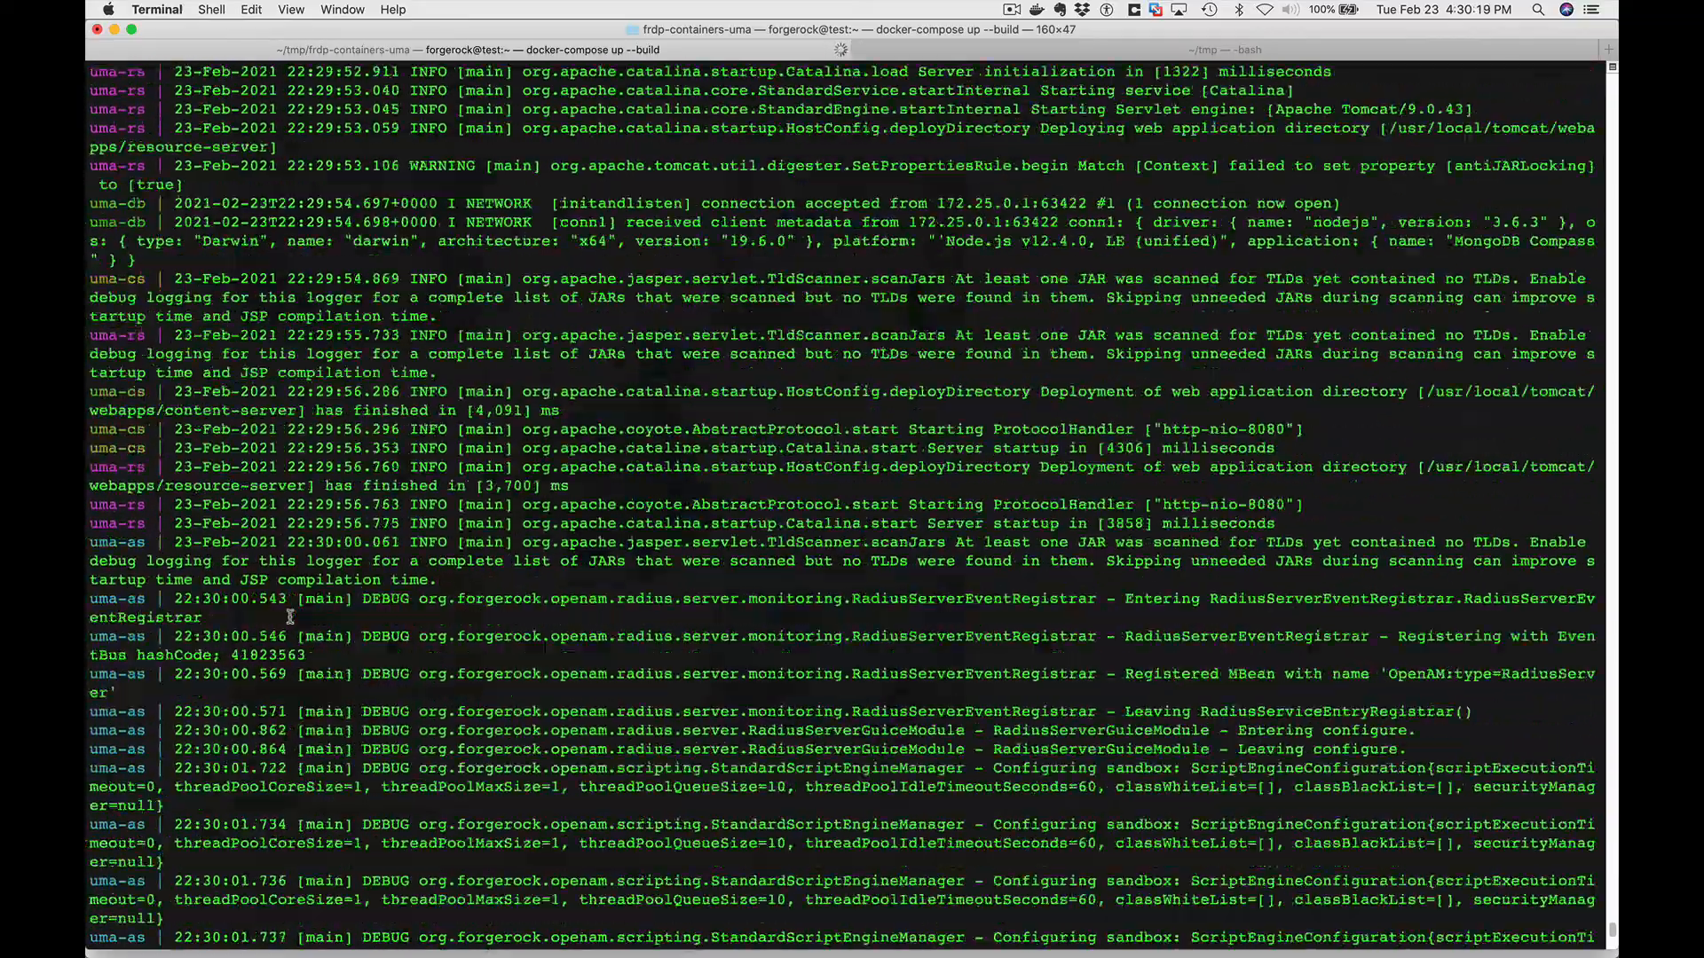
pyautogui.scroll(-3)
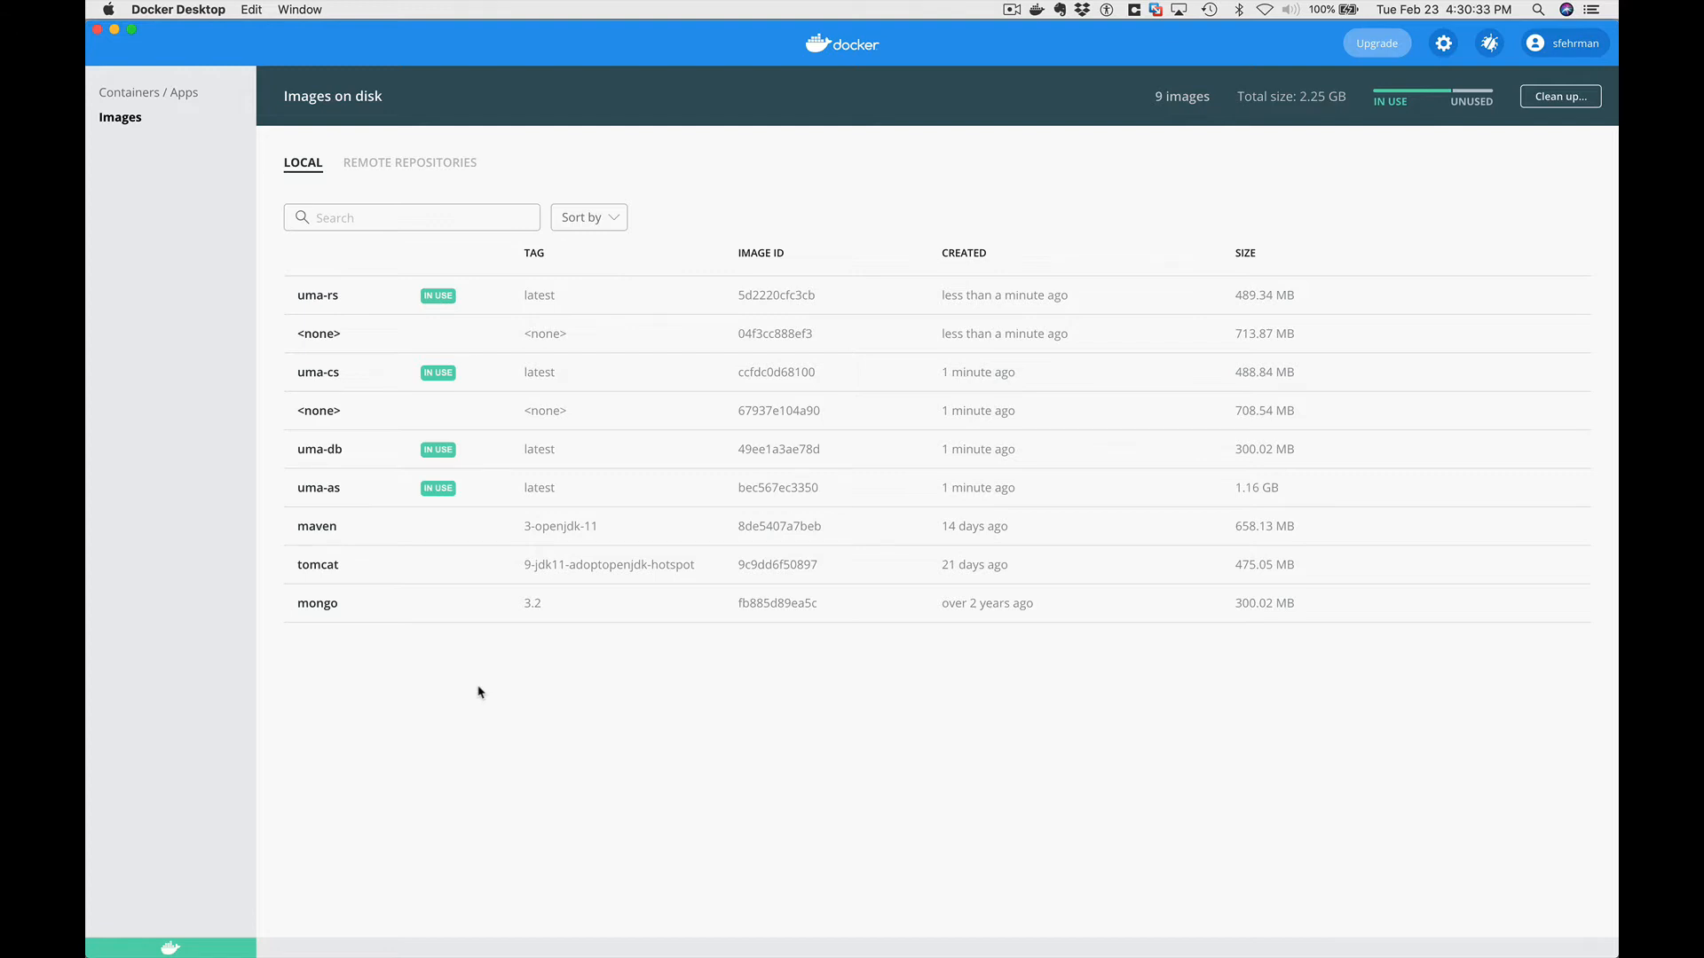
pyautogui.moveTo(455, 361)
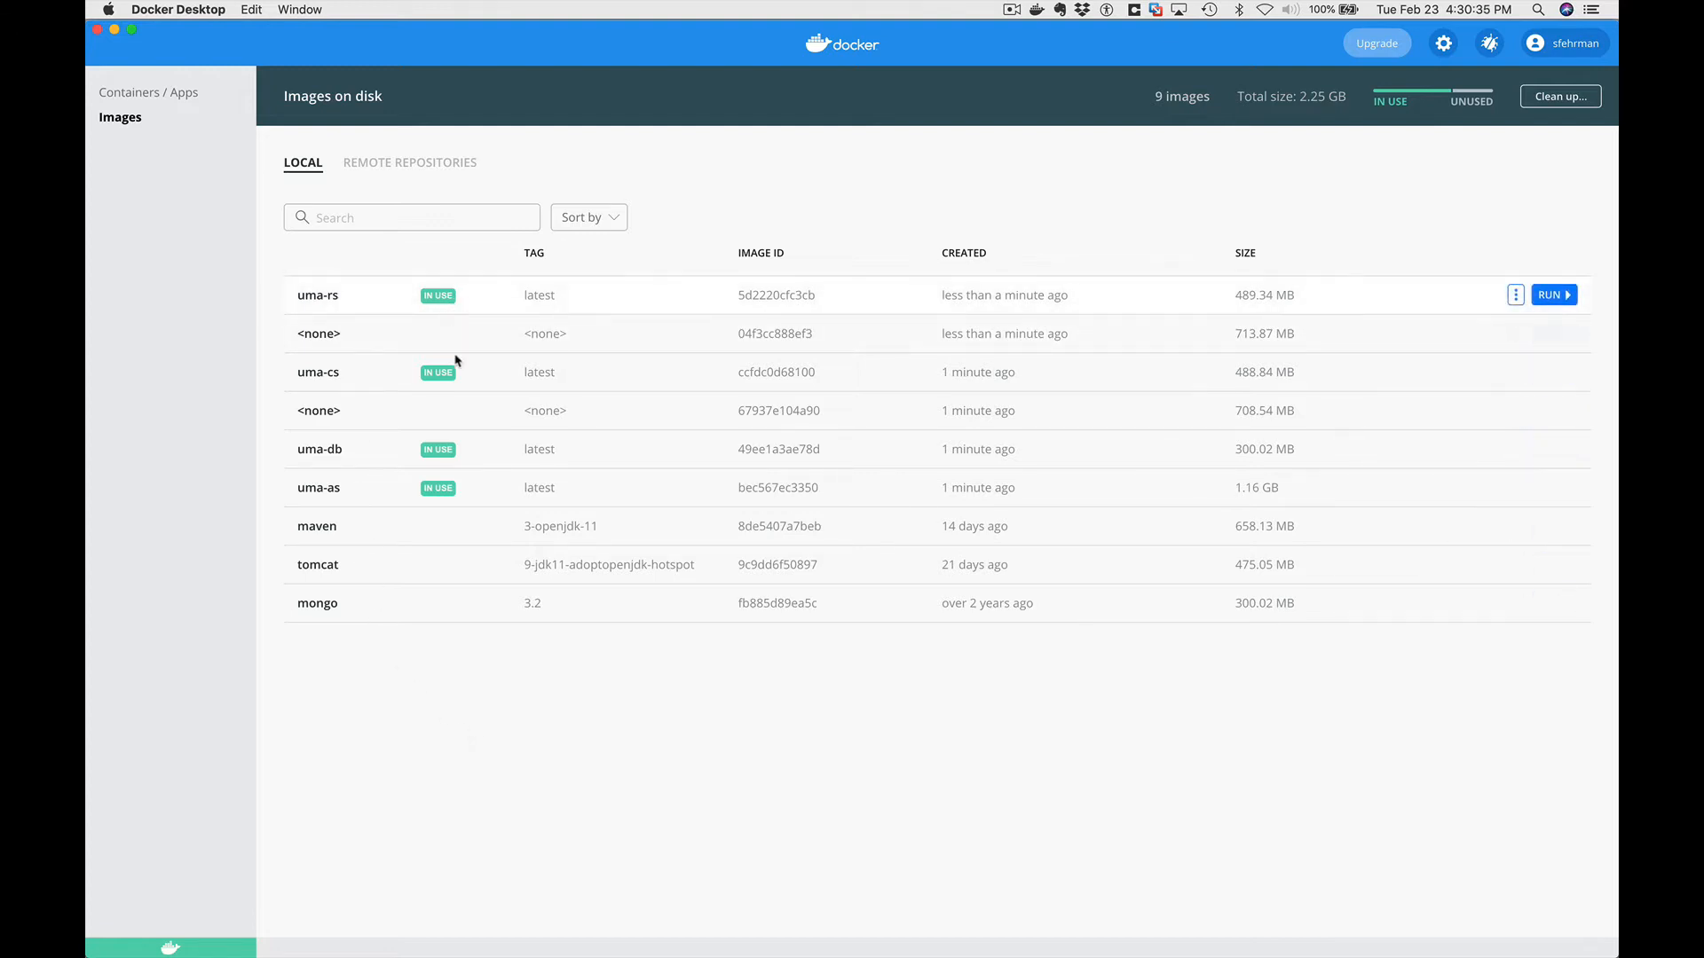
# List the frdp-containers-uma app's uma-db, uma-as, uma-cs and uma-rs containers.
pyautogui.click(149, 93)
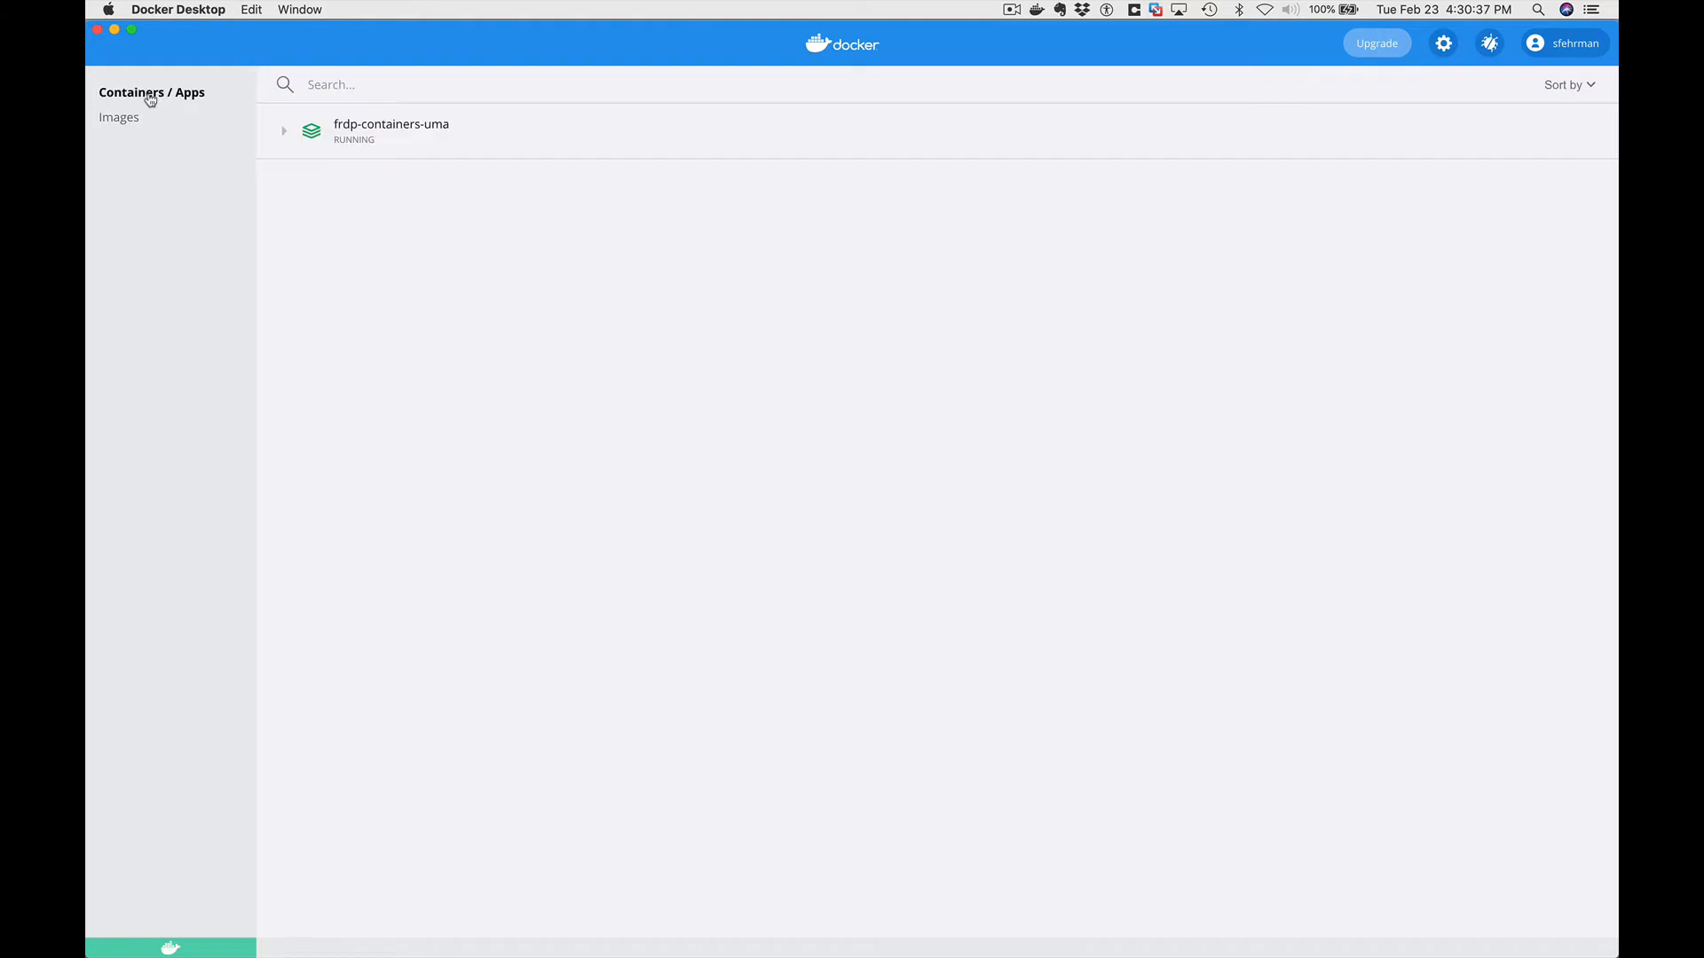
pyautogui.click(284, 130)
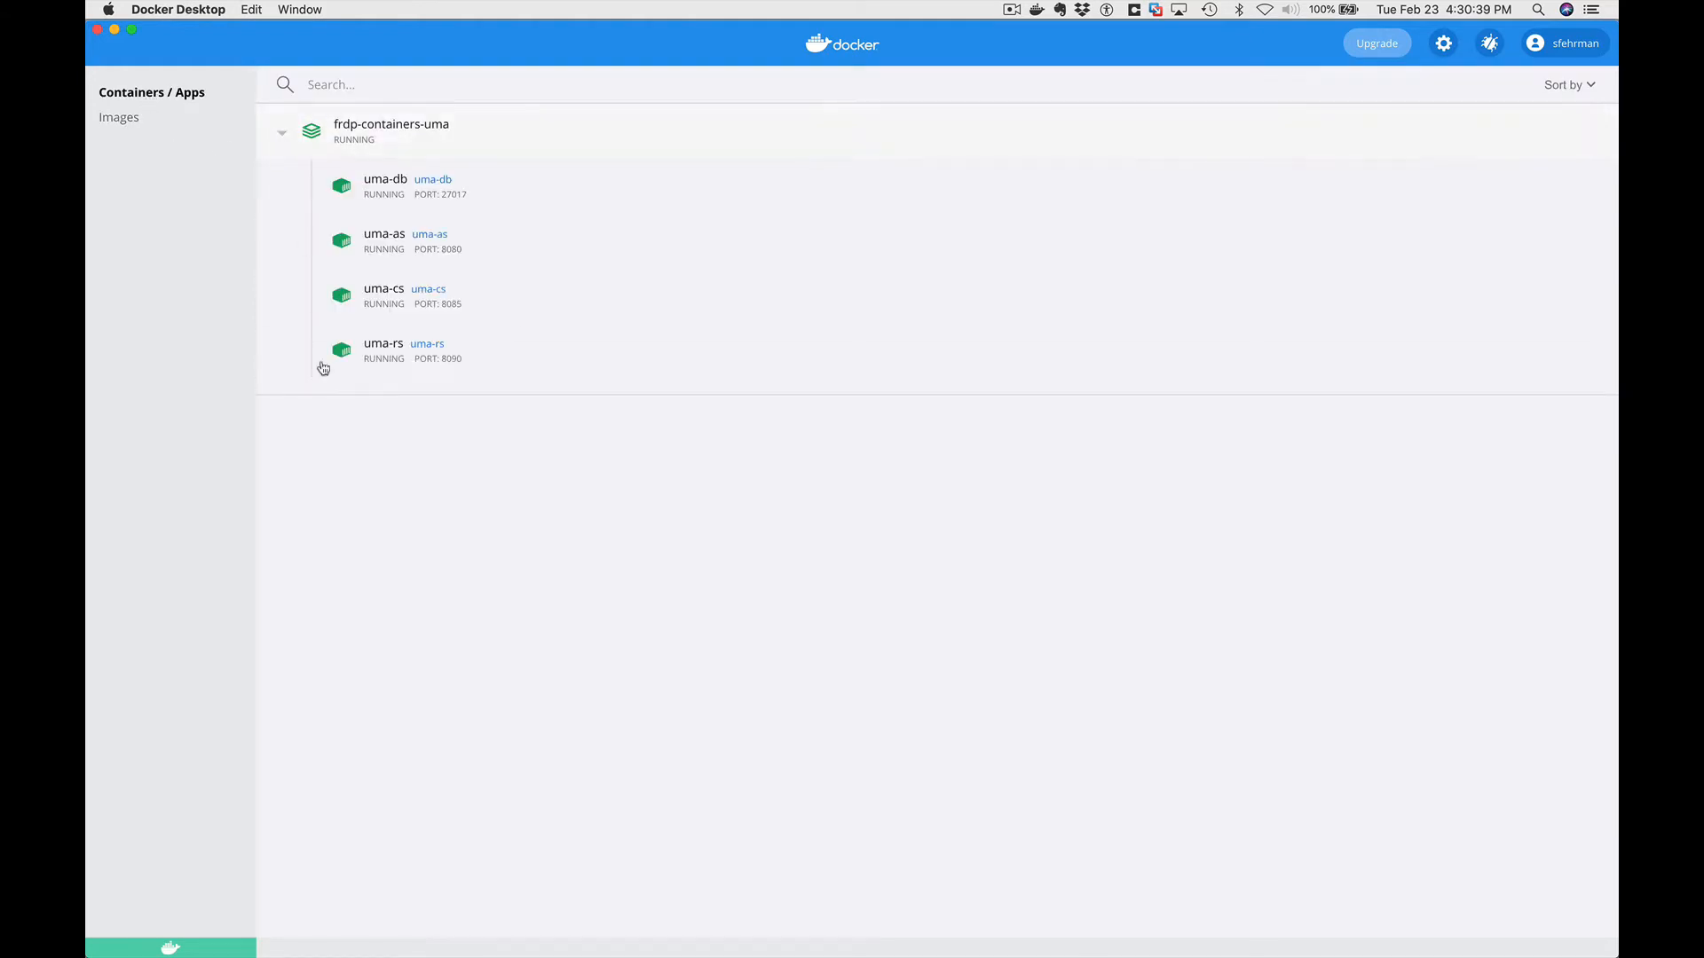
pyautogui.moveTo(401, 193)
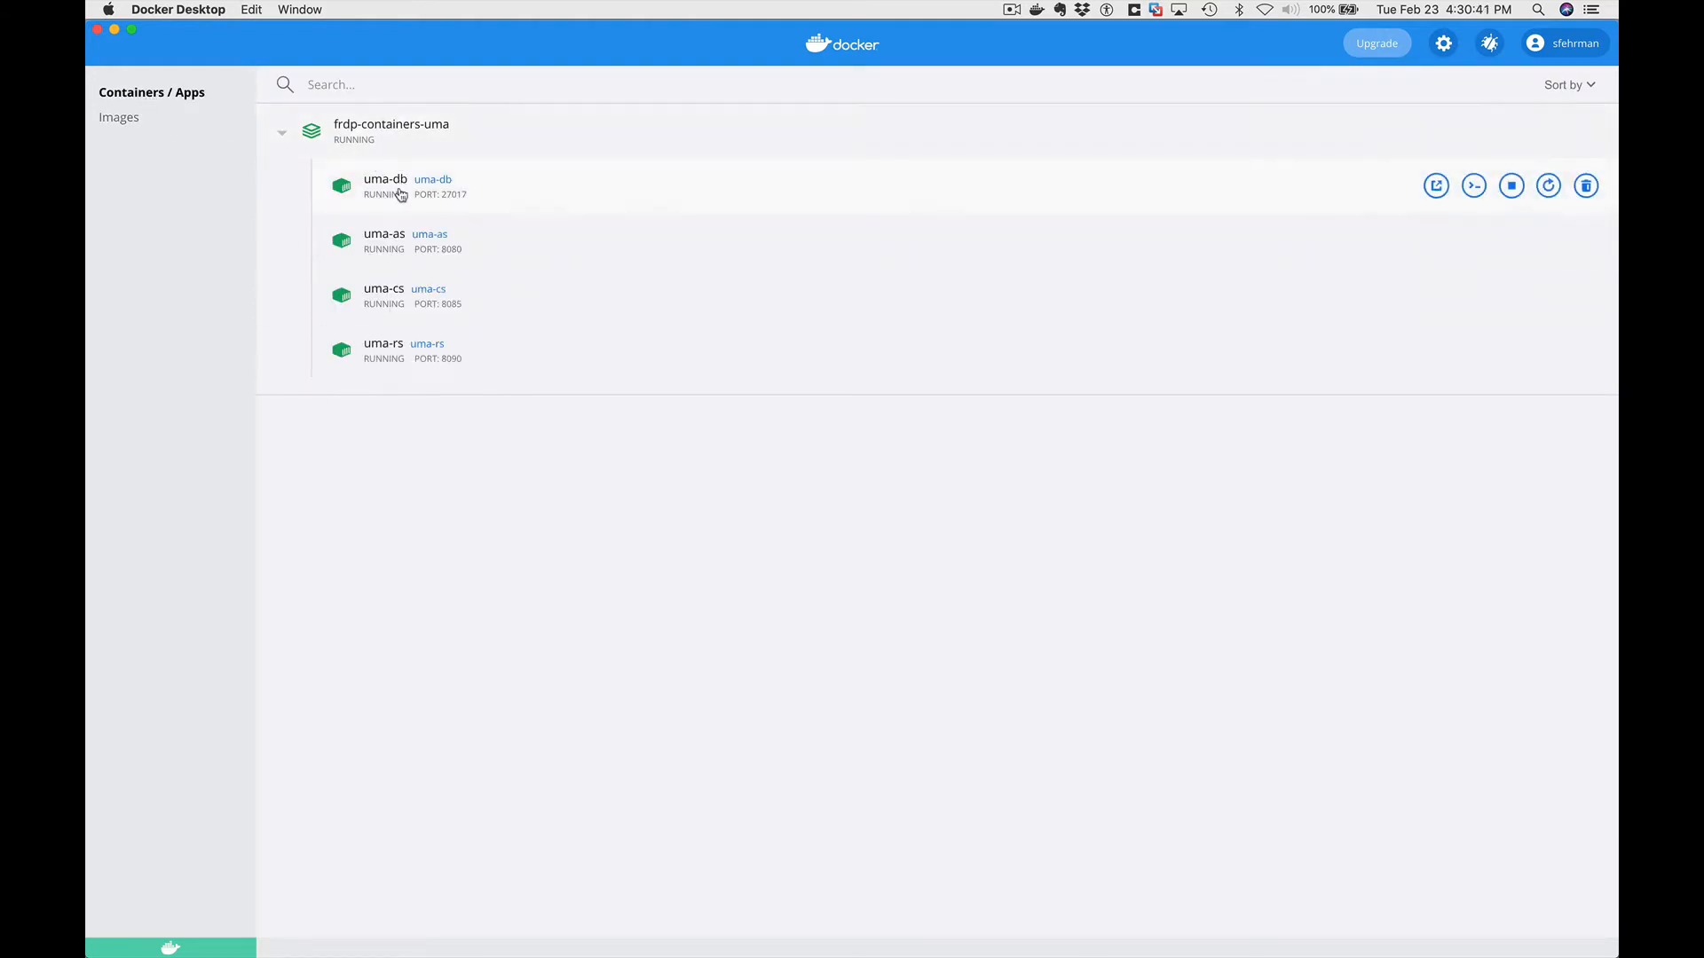
pyautogui.moveTo(398, 315)
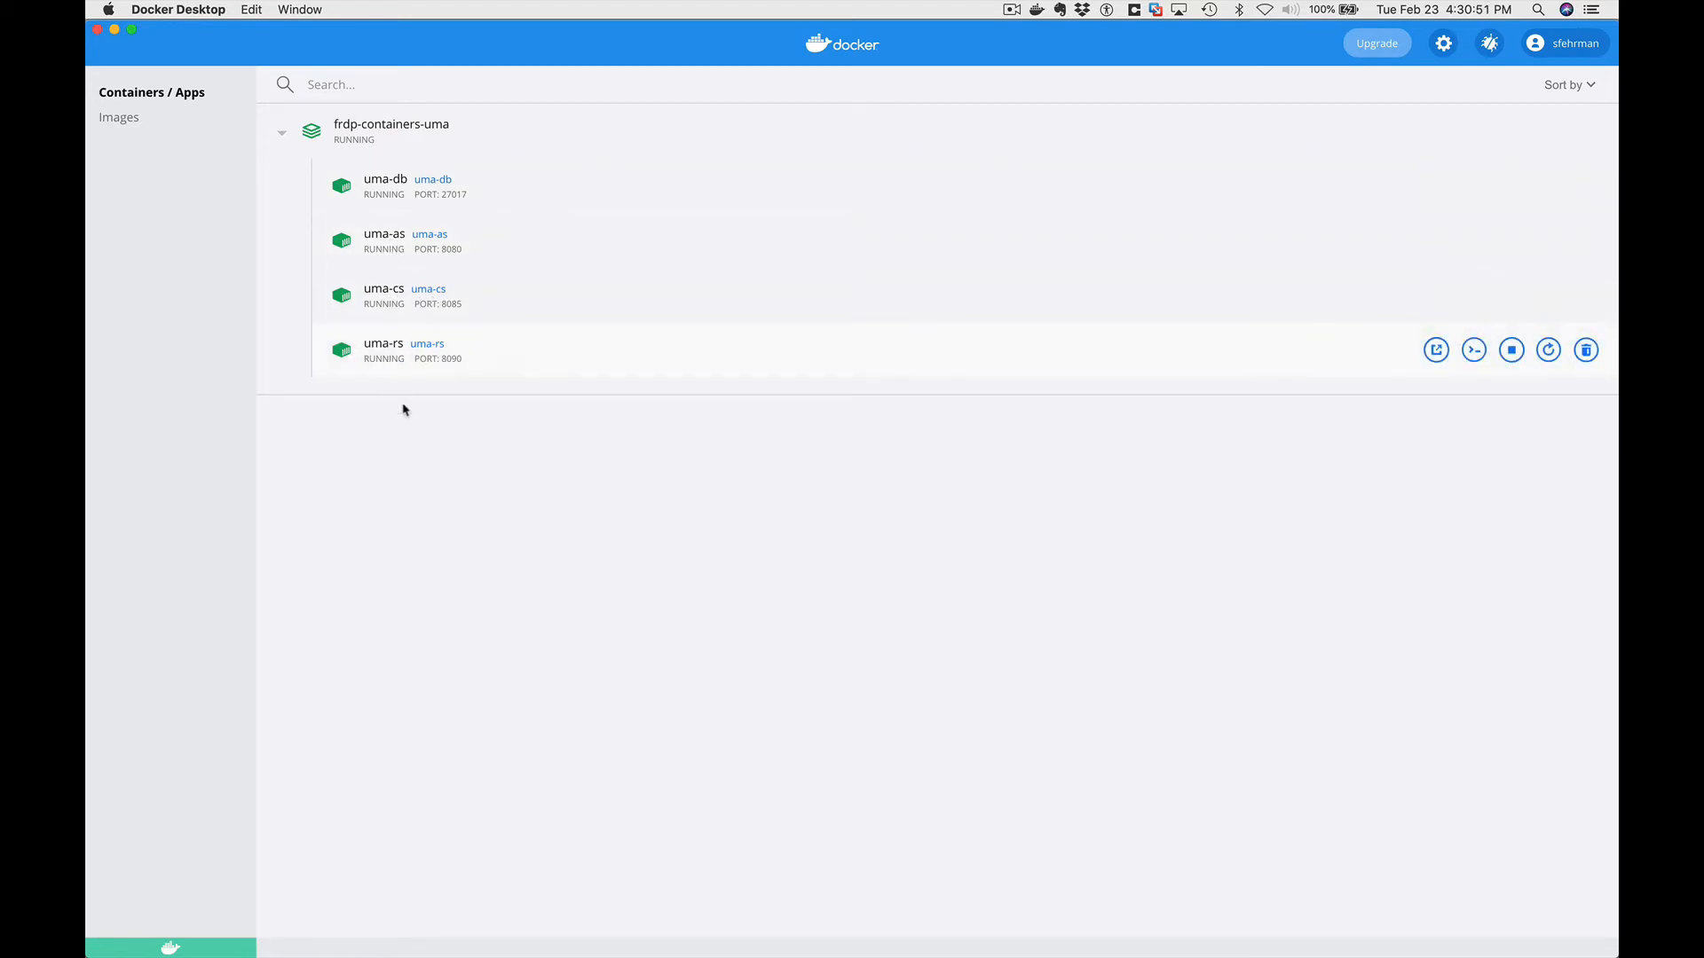
pyautogui.moveTo(181, 105)
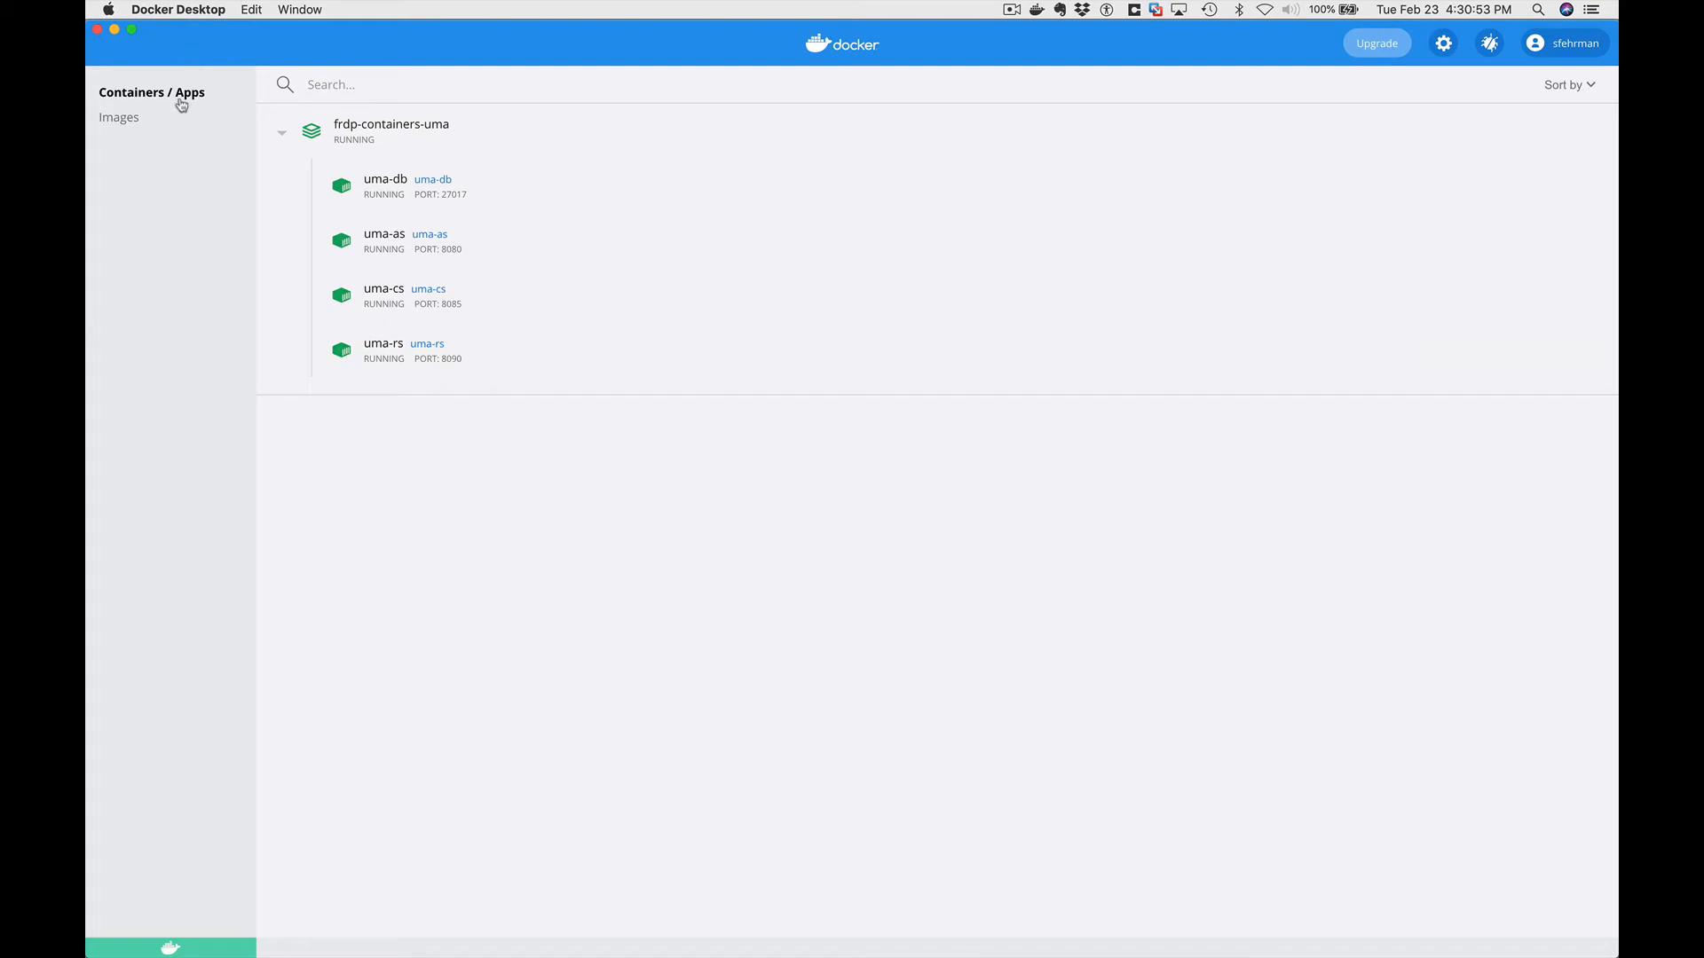
pyautogui.moveTo(480, 479)
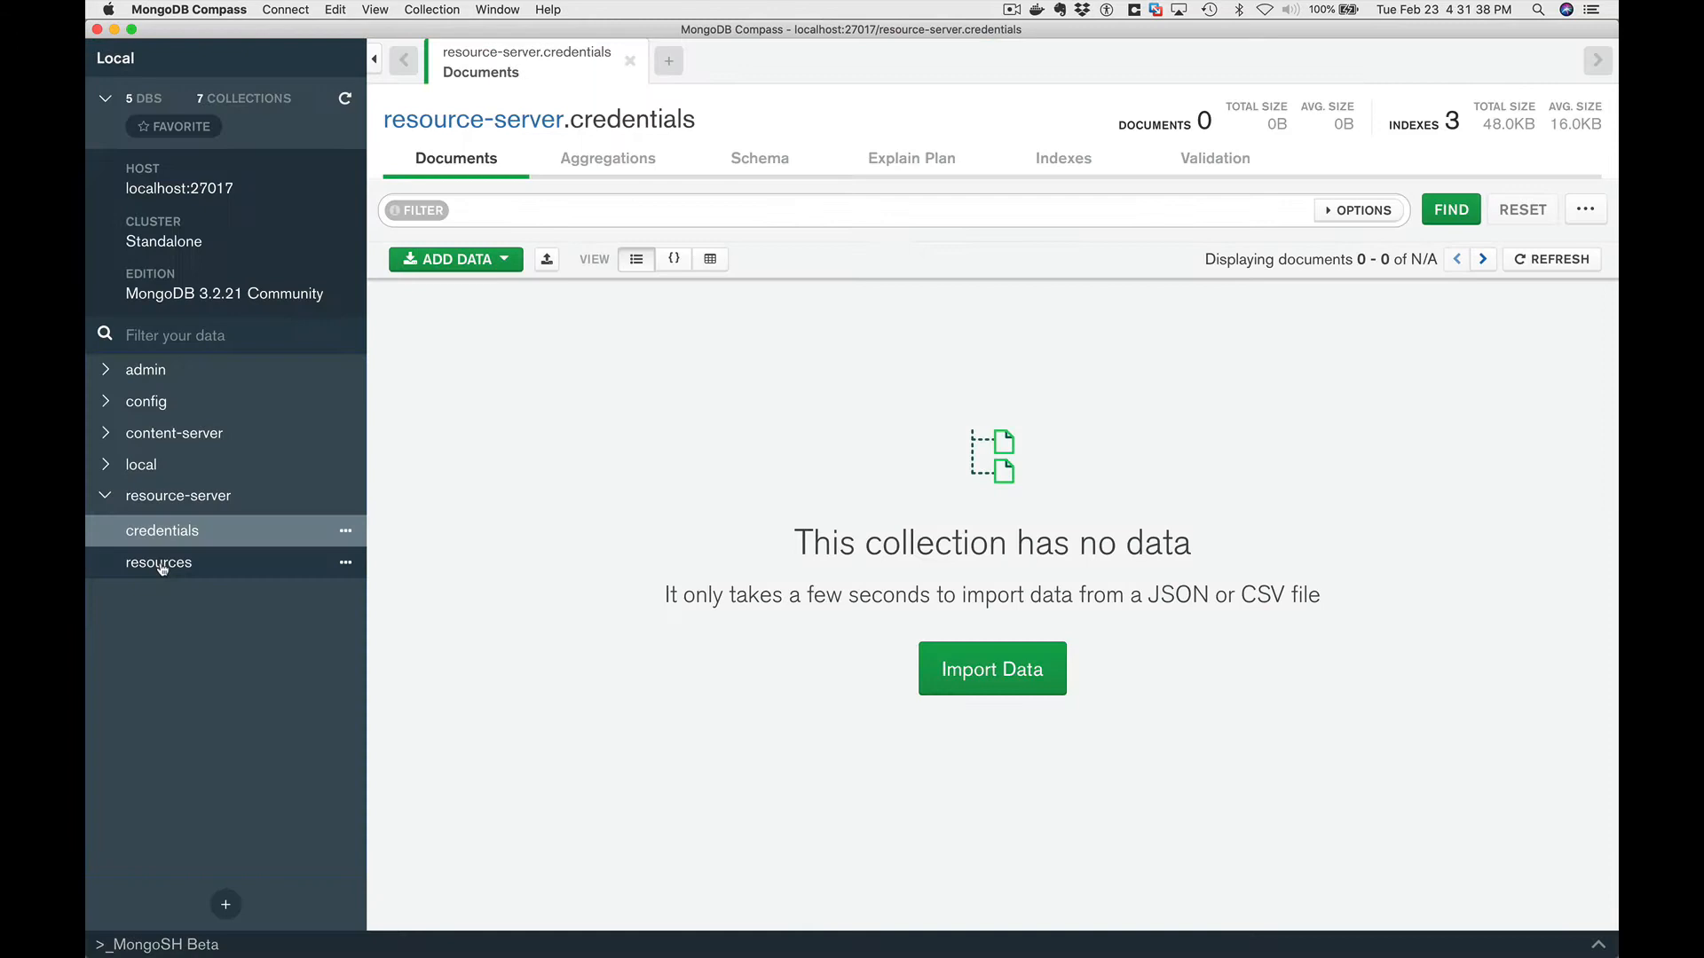
# Check that the resource-server resources and credentials collections hold no documents.
pyautogui.click(158, 561)
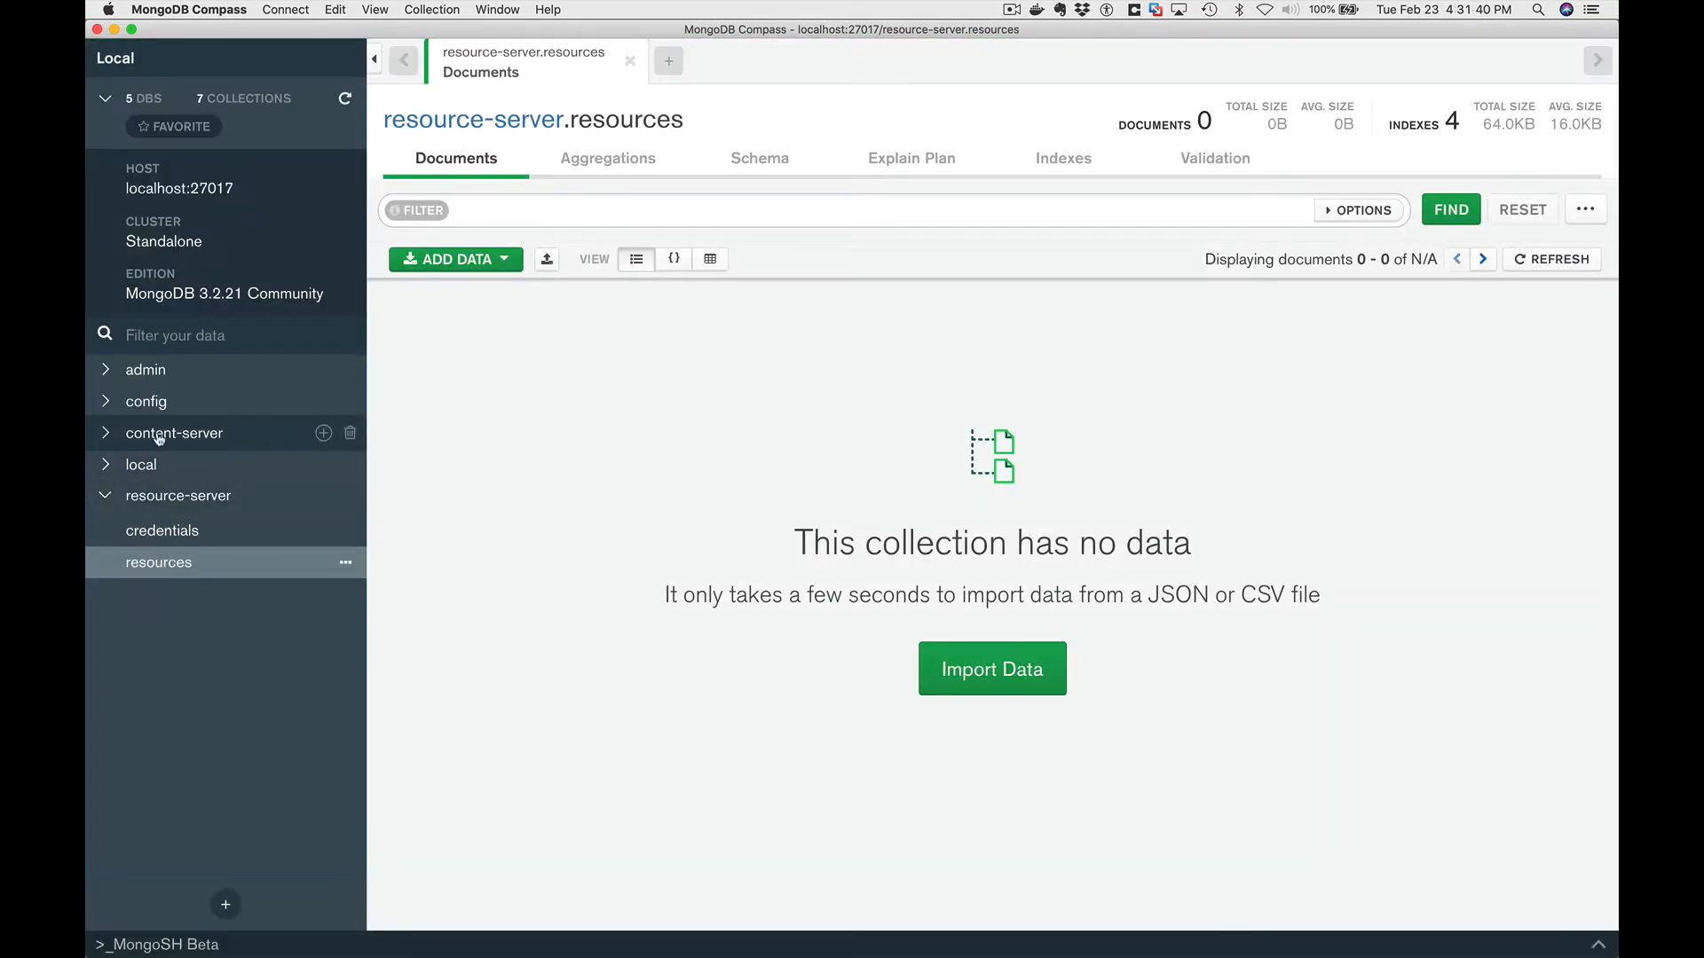
pyautogui.click(174, 432)
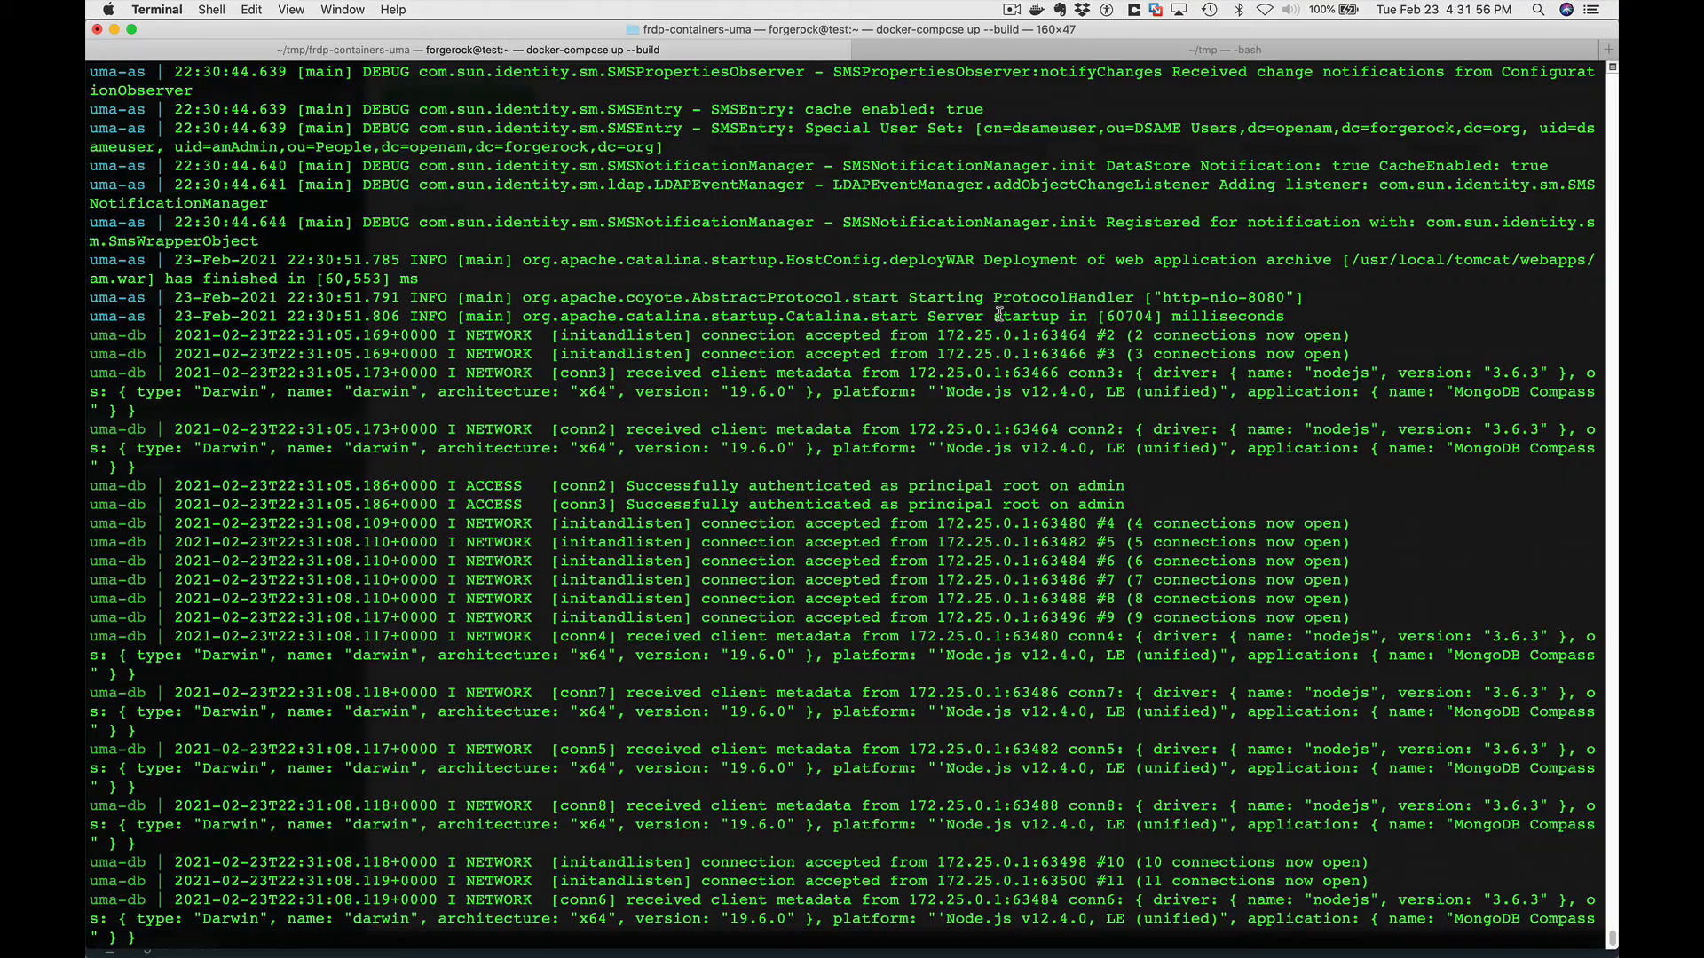
pyautogui.moveTo(921, 316); pyautogui.dragTo(1282, 316)
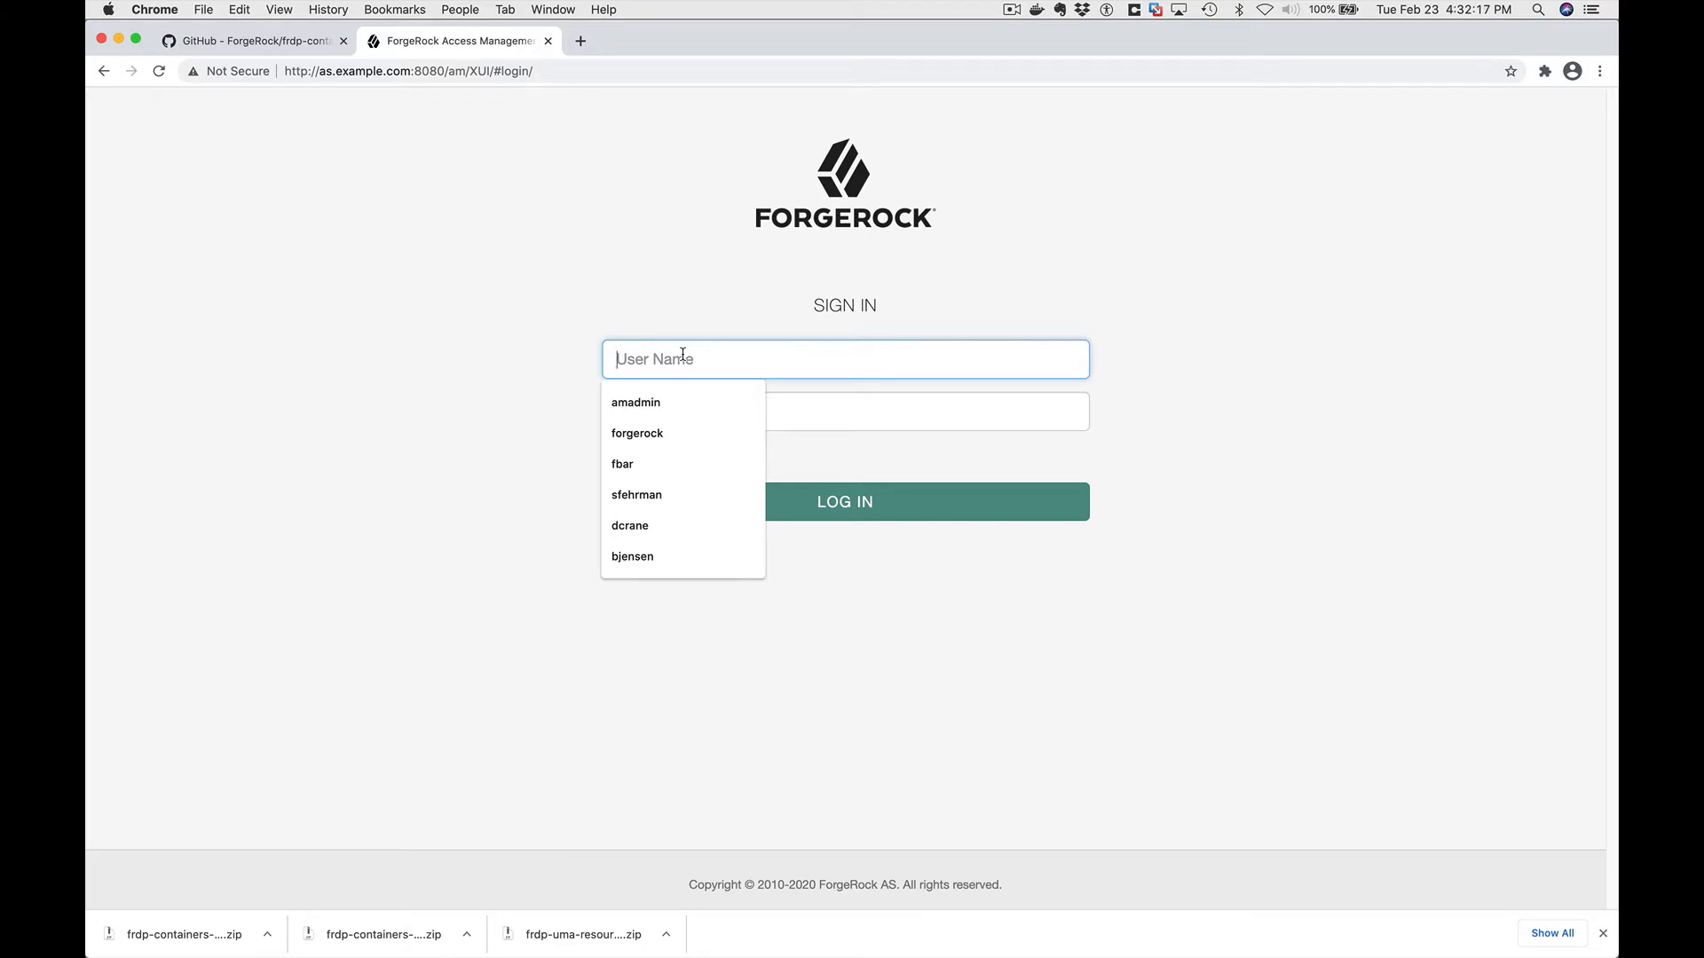
# Sign in to ForgeRock Access Manager as amadmin.
pyautogui.click(635, 402)
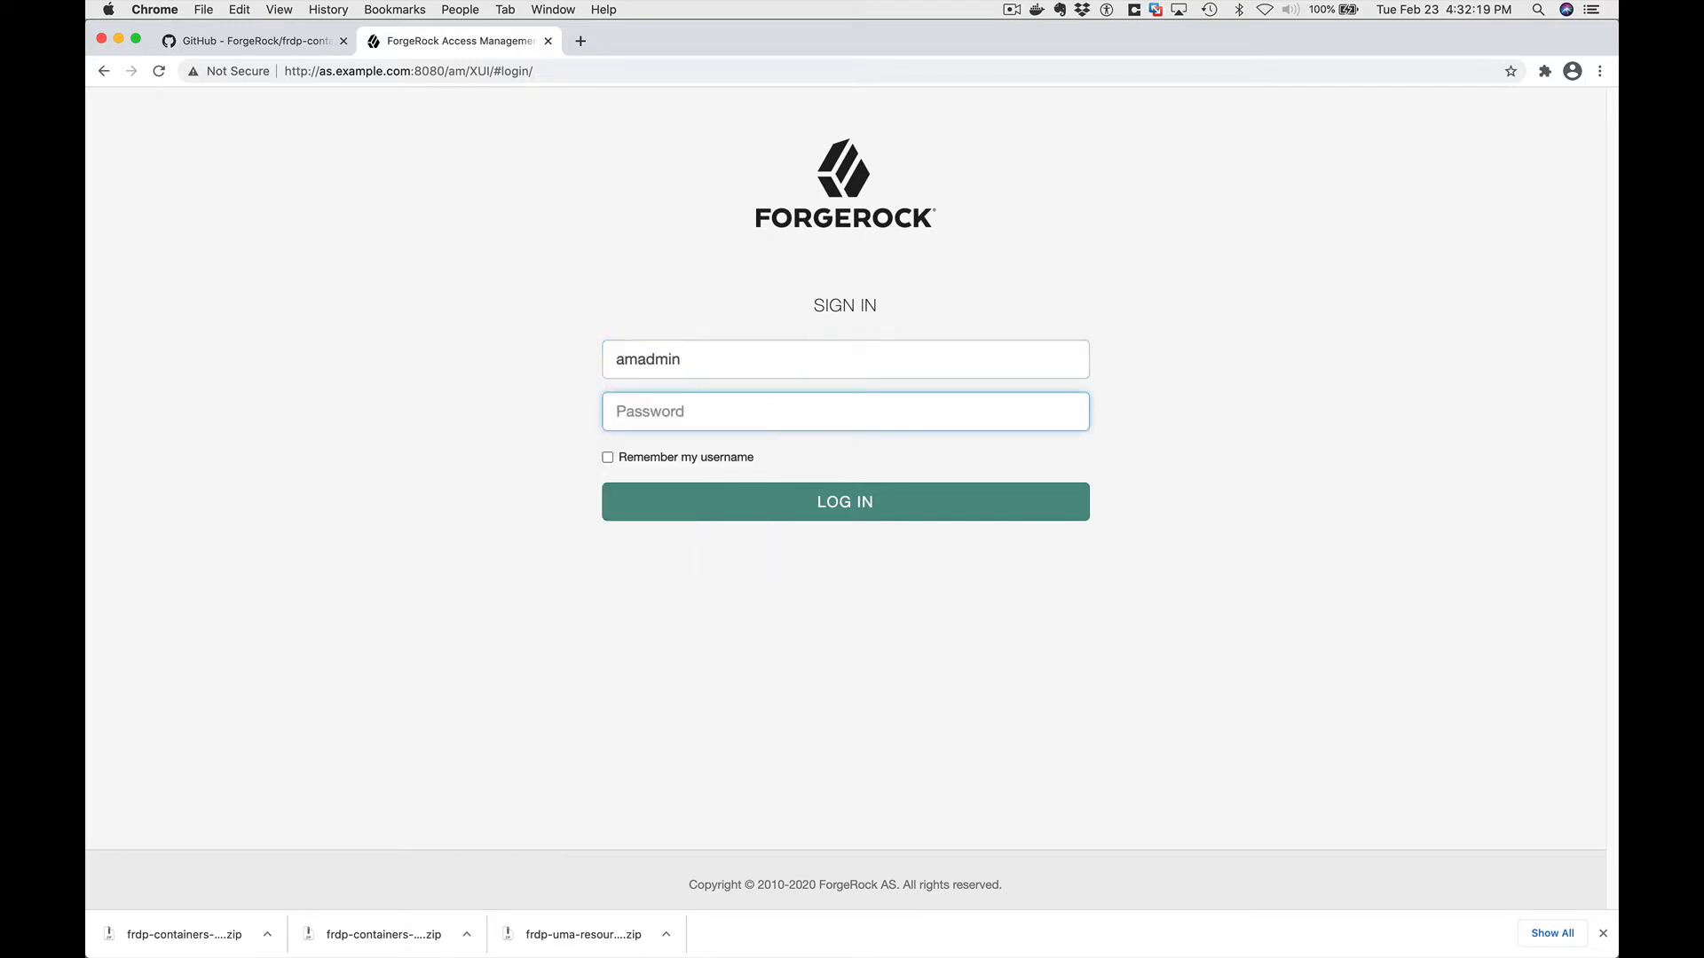
pyautogui.write('password')
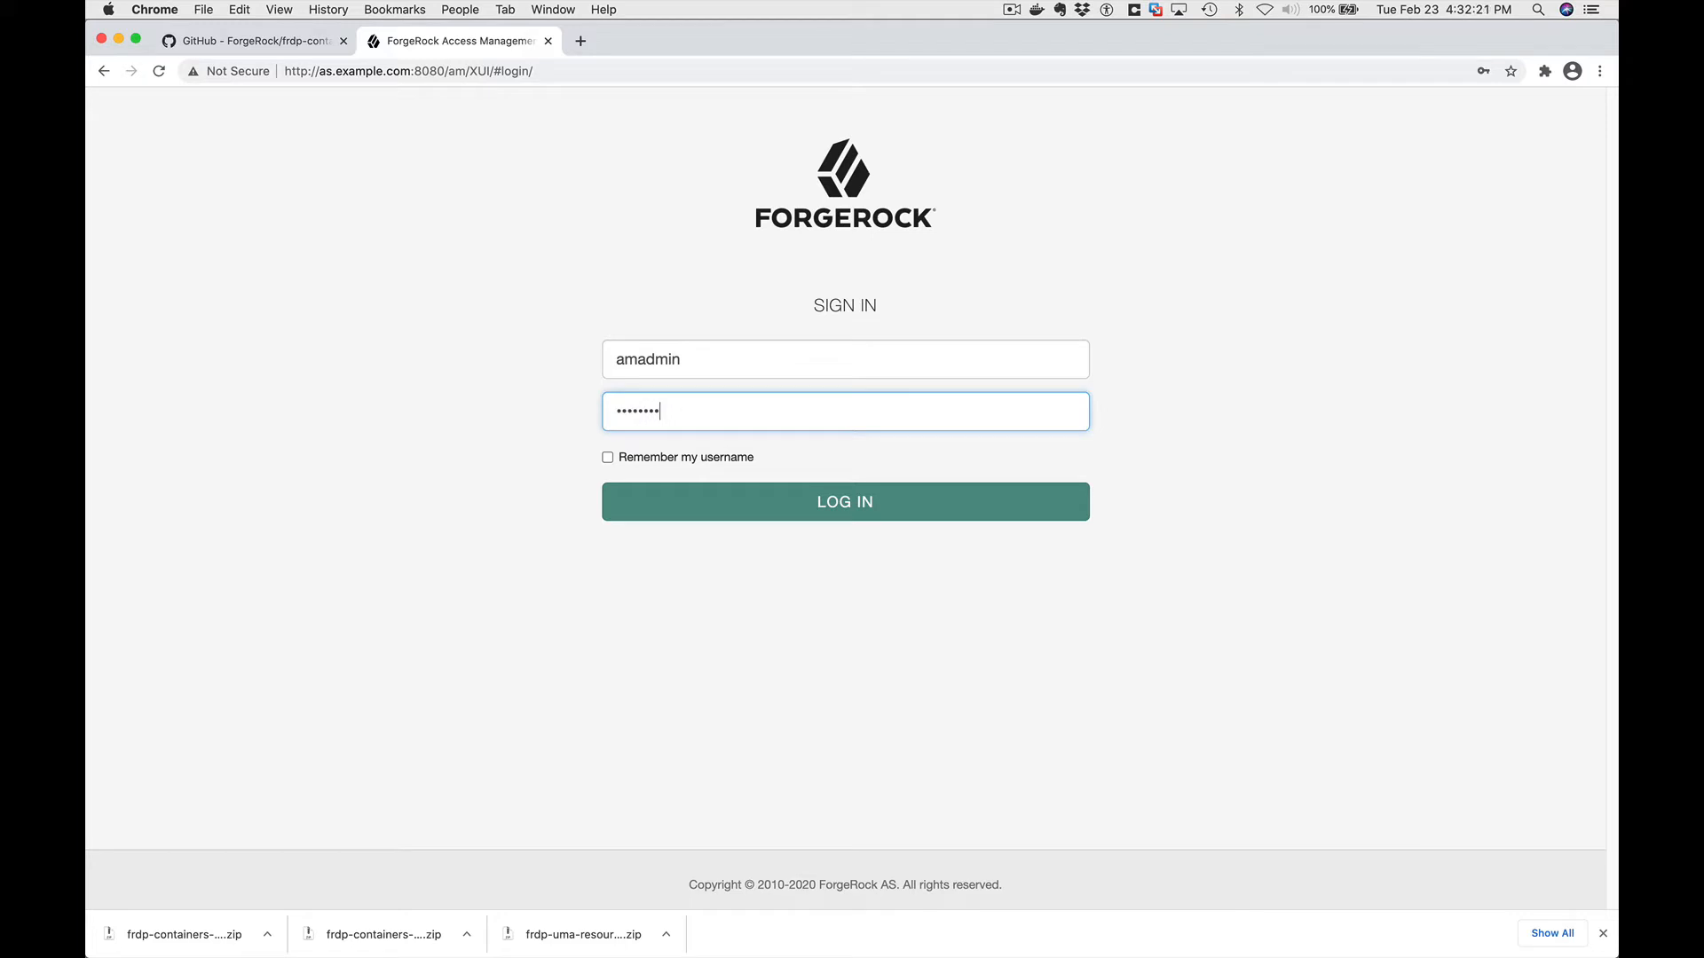
pyautogui.click(844, 500)
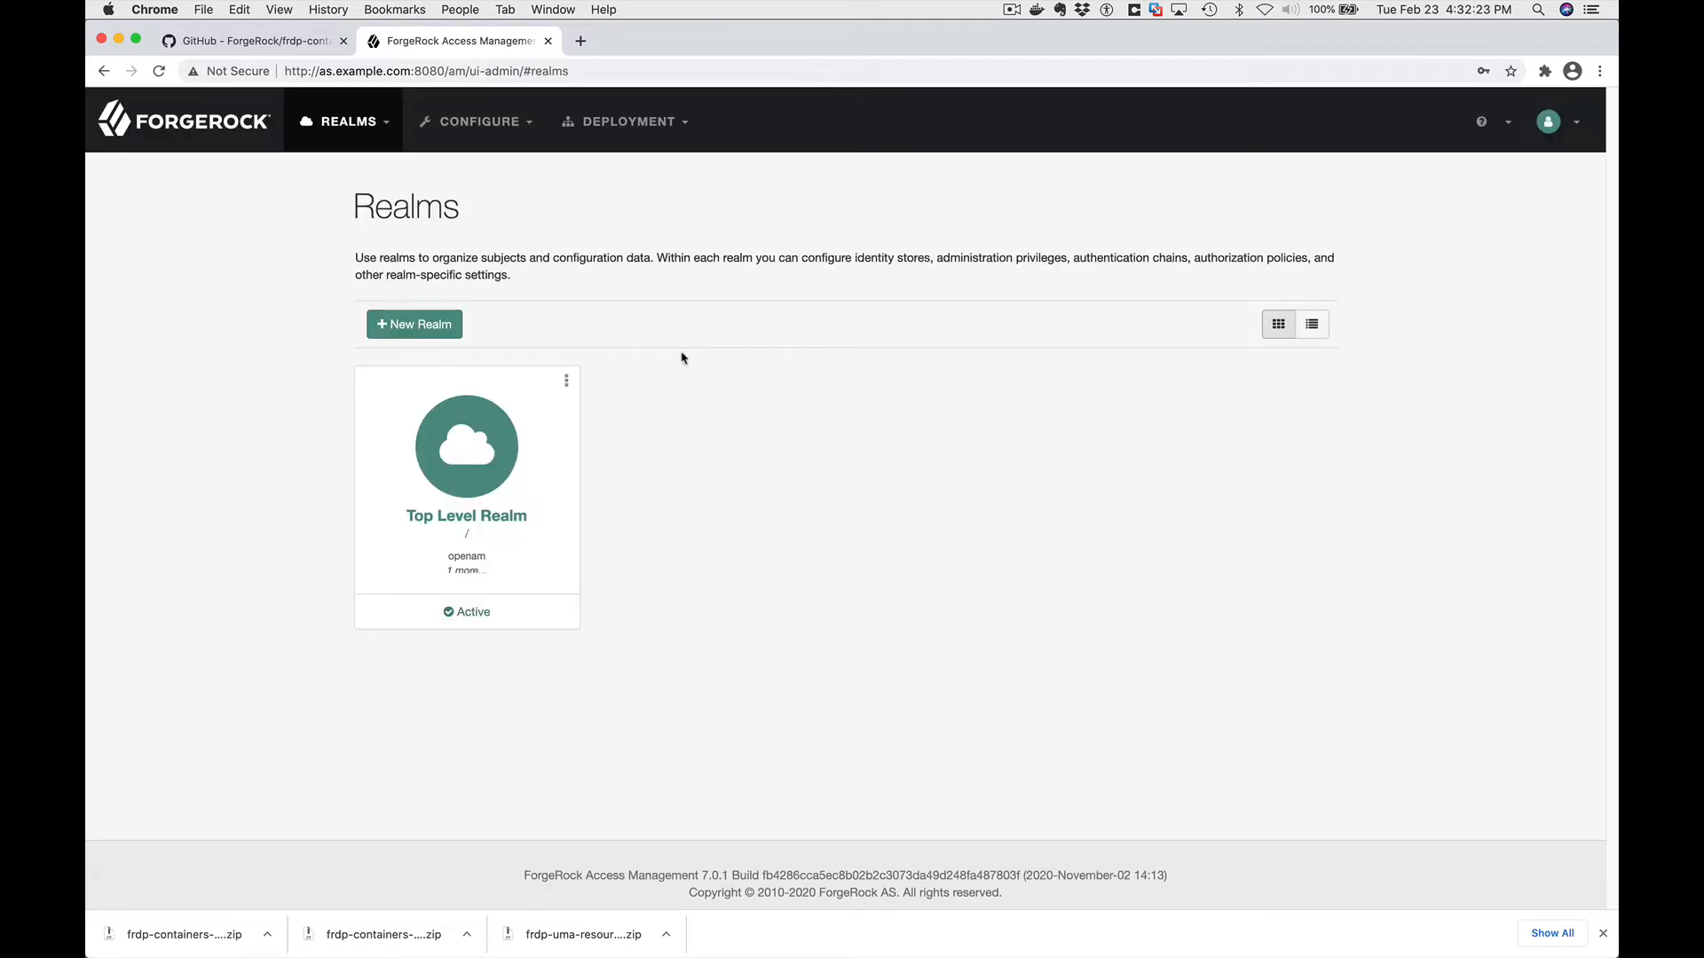
pyautogui.moveTo(472, 444)
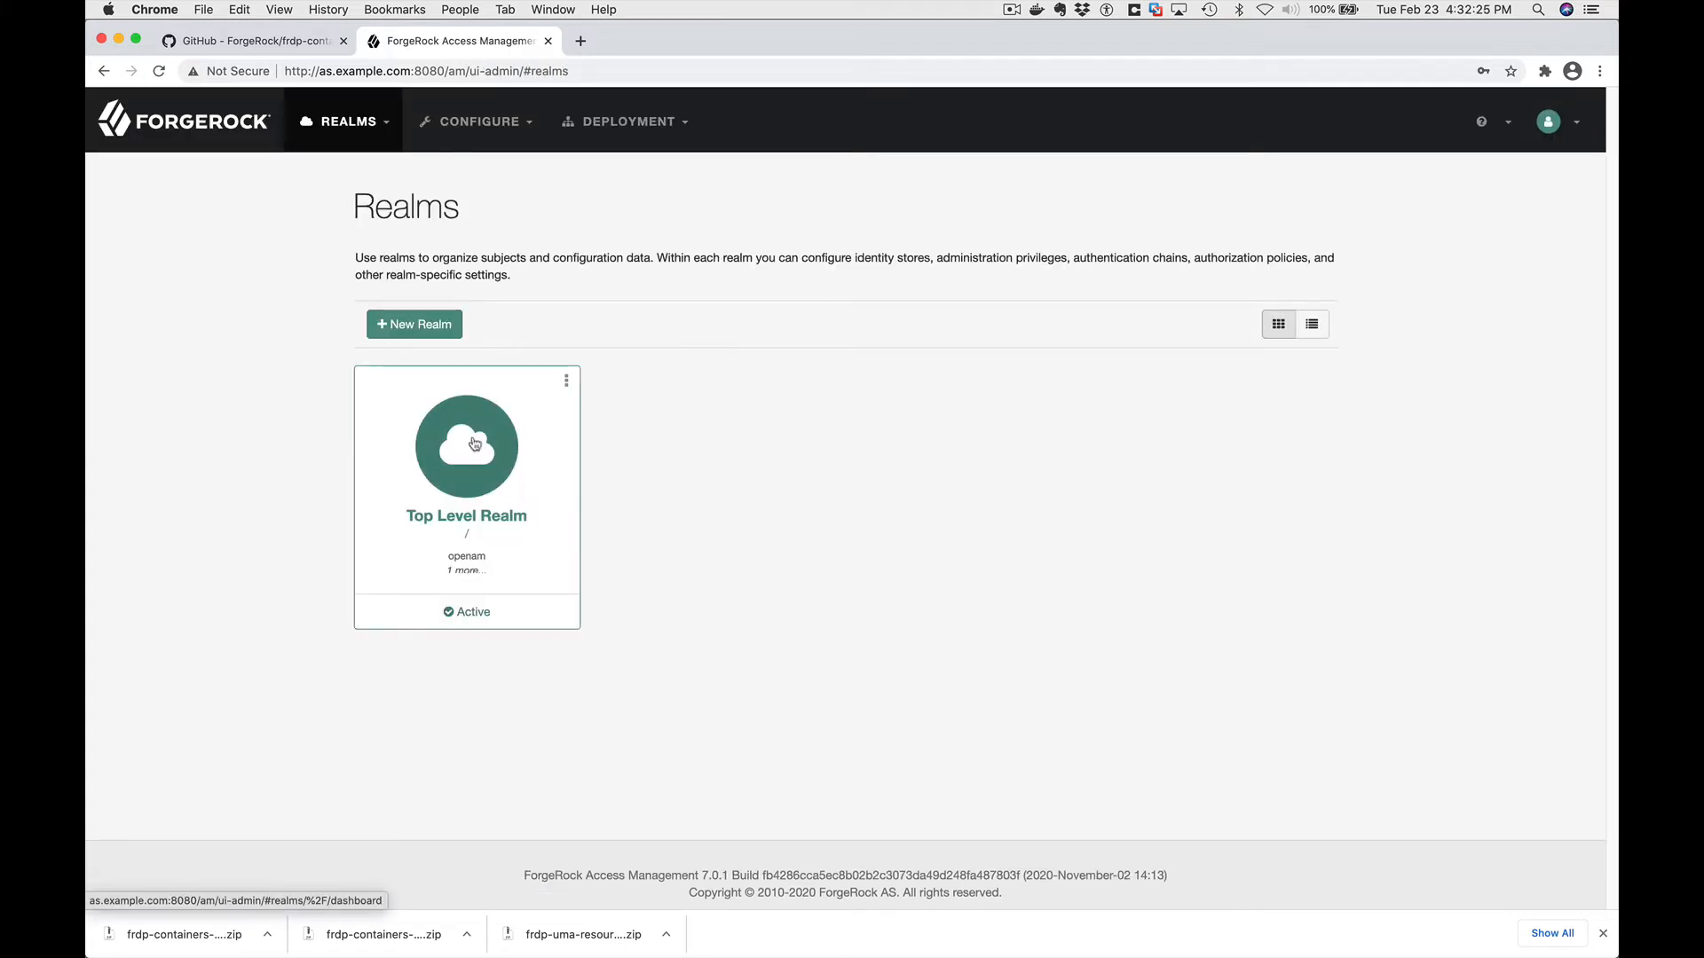
# Open the UMA-RqP OAuth 2.0 client's settings in the Top Level Realm.
pyautogui.click(465, 444)
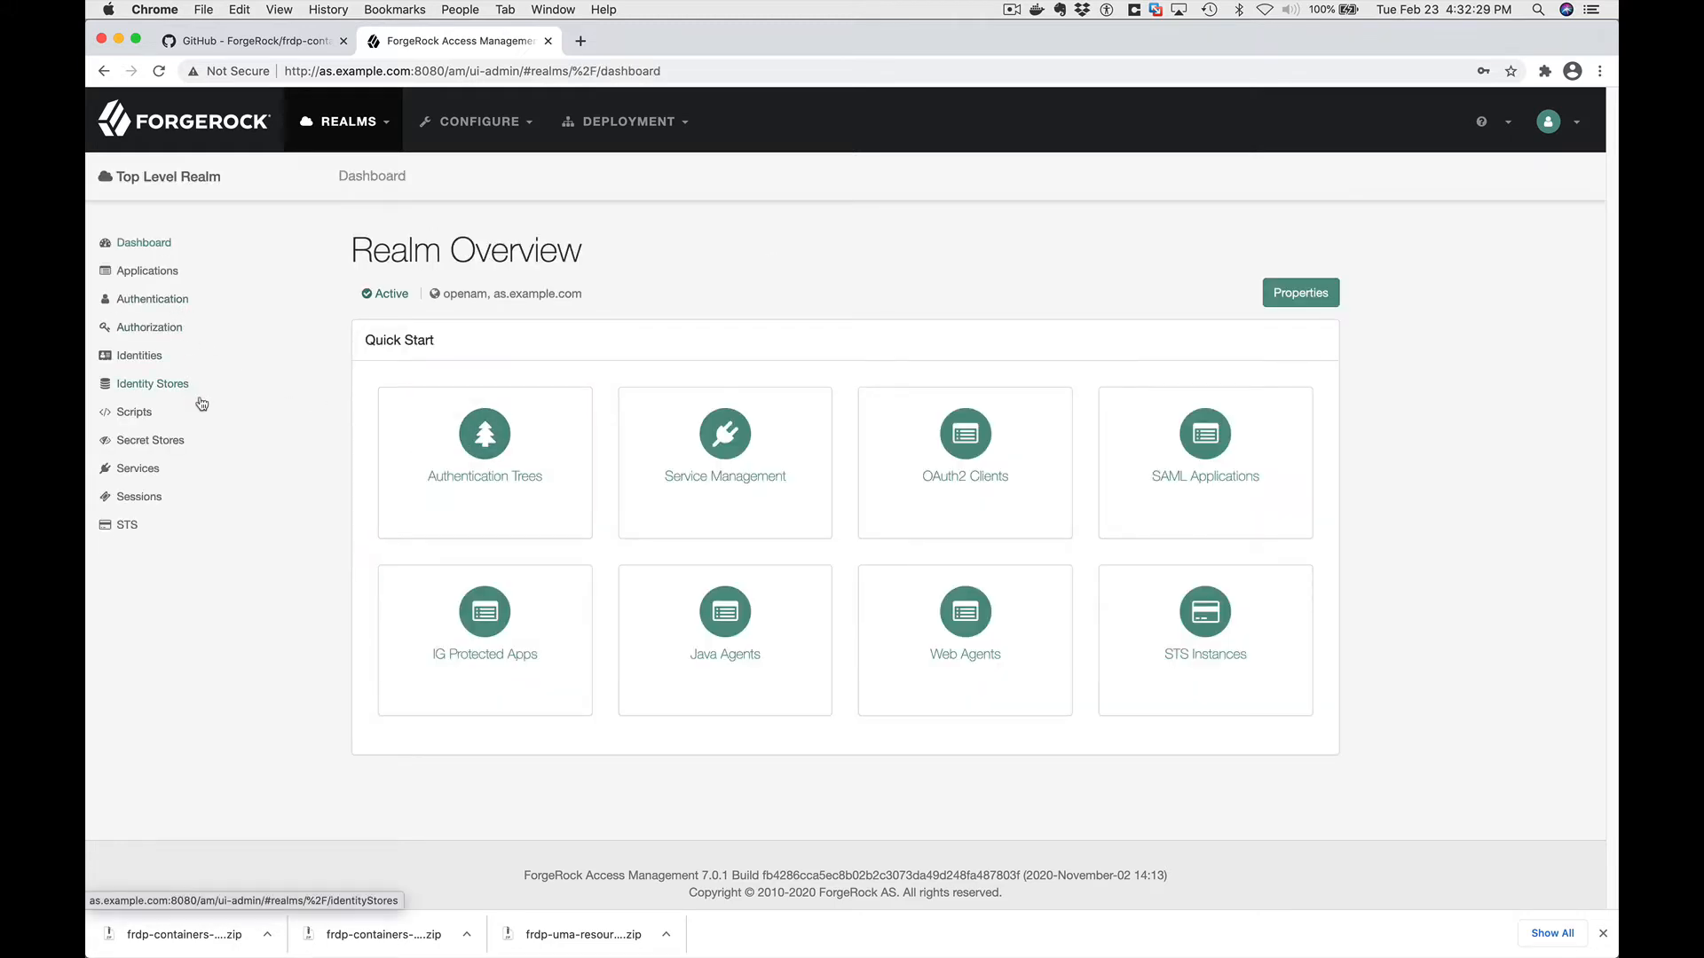
pyautogui.click(145, 271)
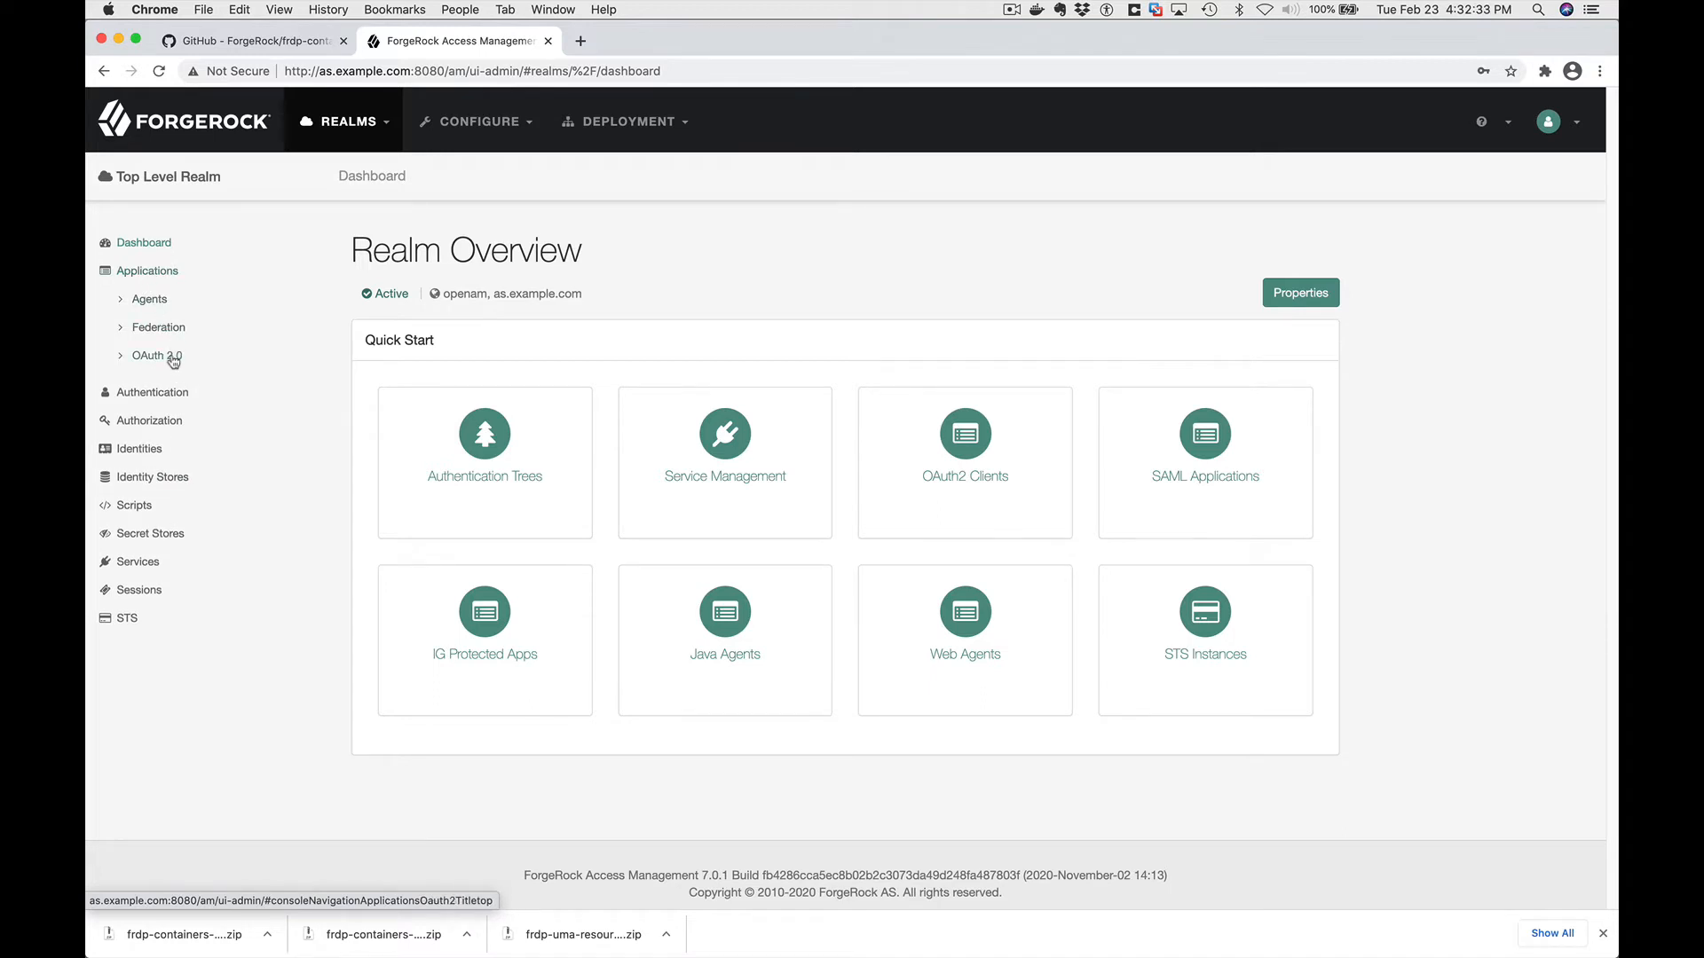
pyautogui.click(158, 355)
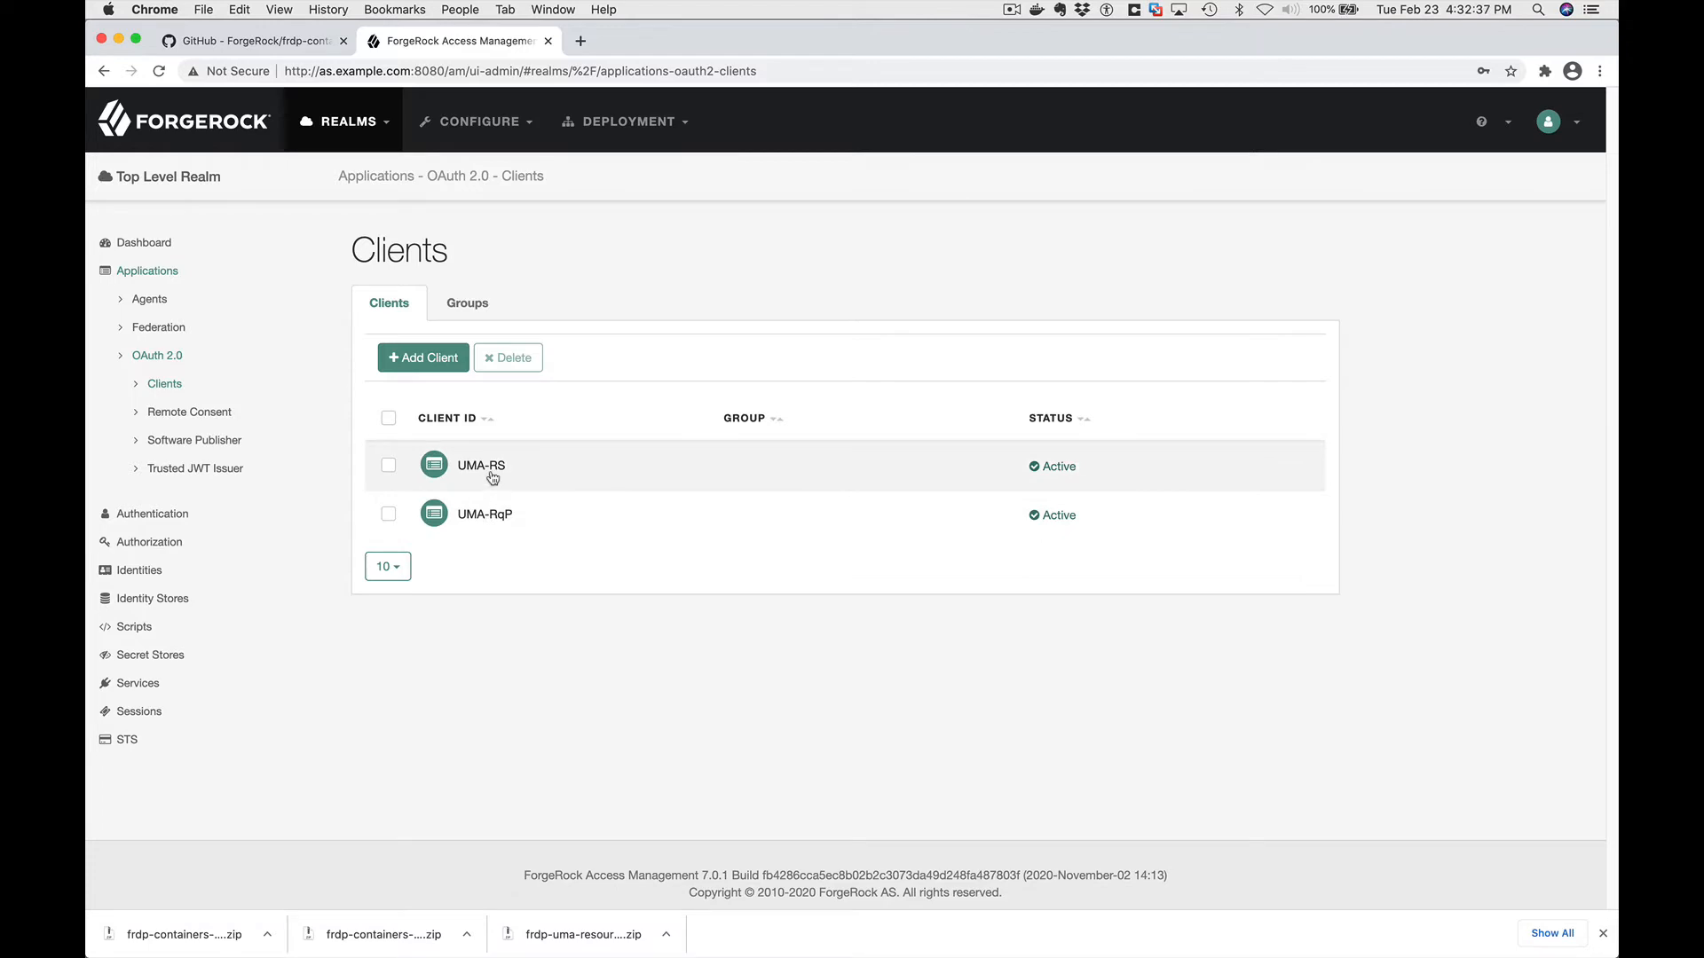
pyautogui.click(480, 465)
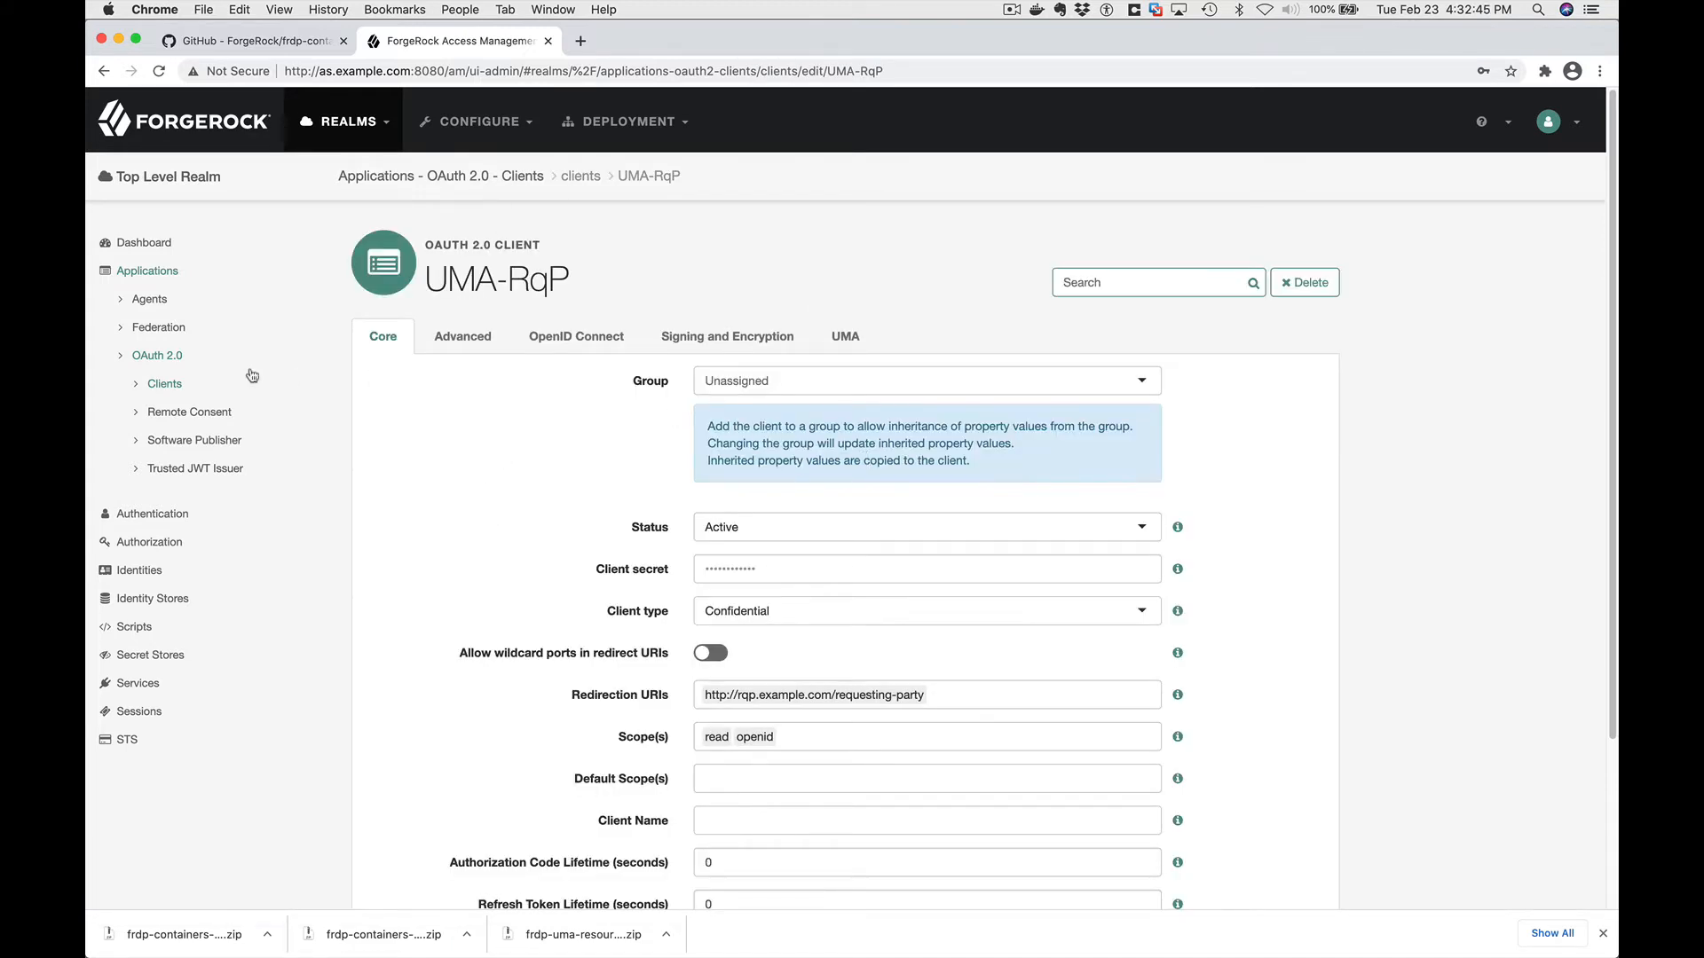
pyautogui.click(156, 355)
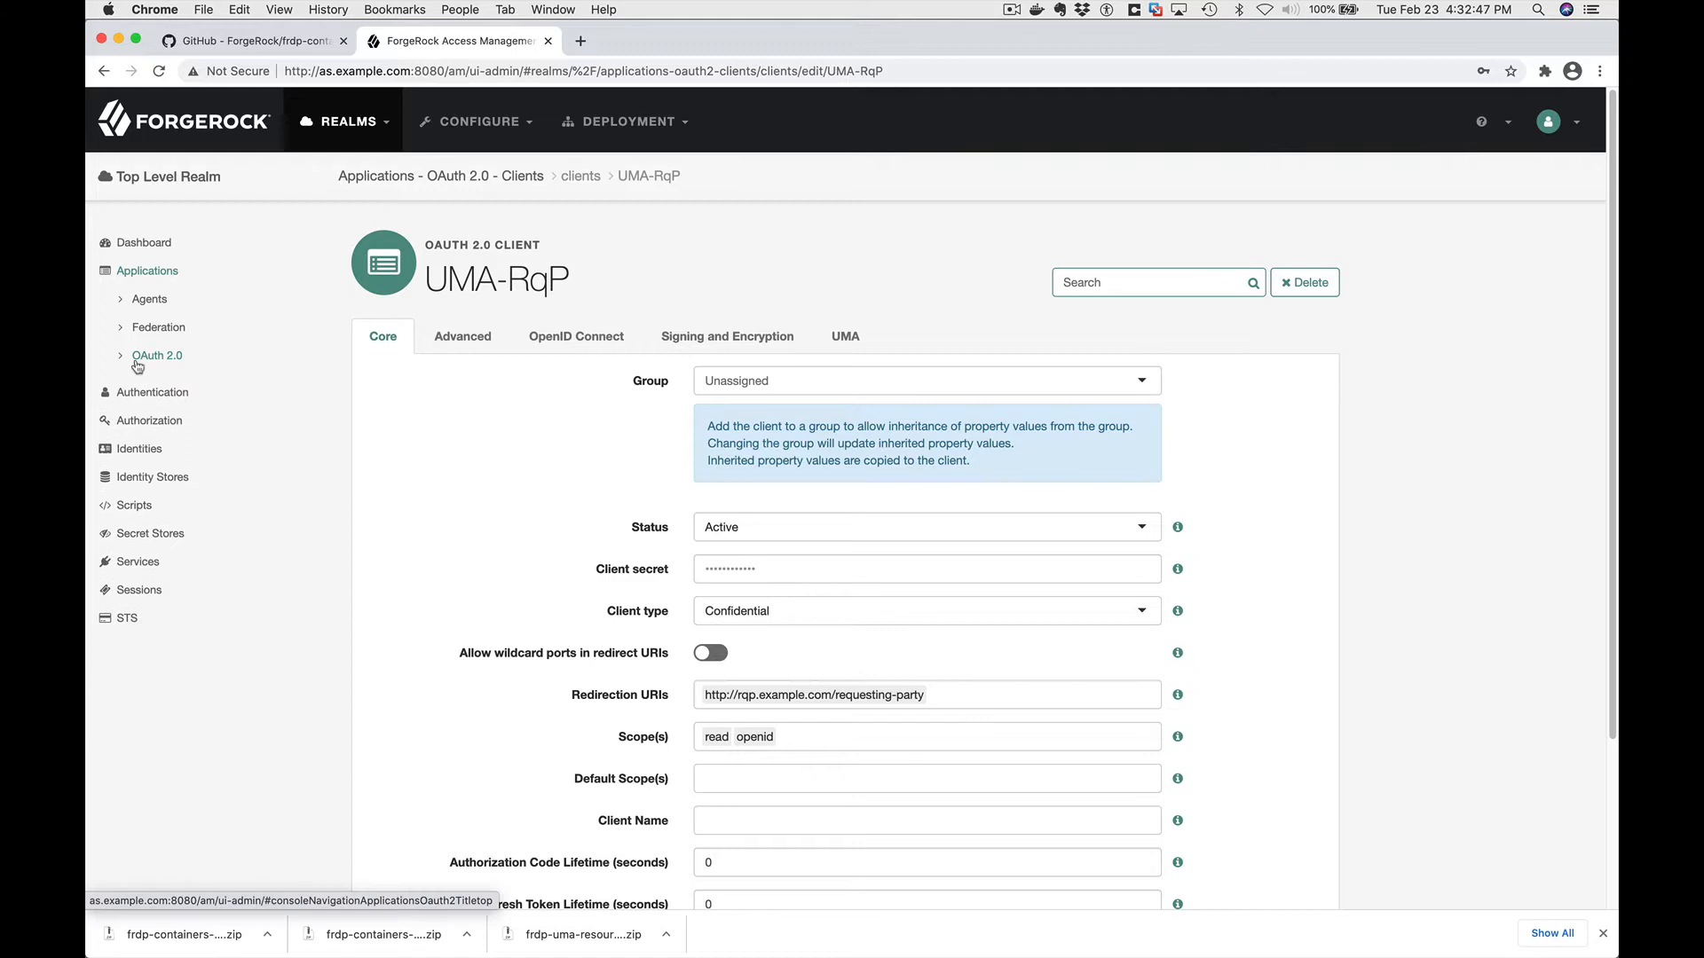
# Review the UMA Provider service and bjensen's identity, then log amadmin out.
pyautogui.click(139, 561)
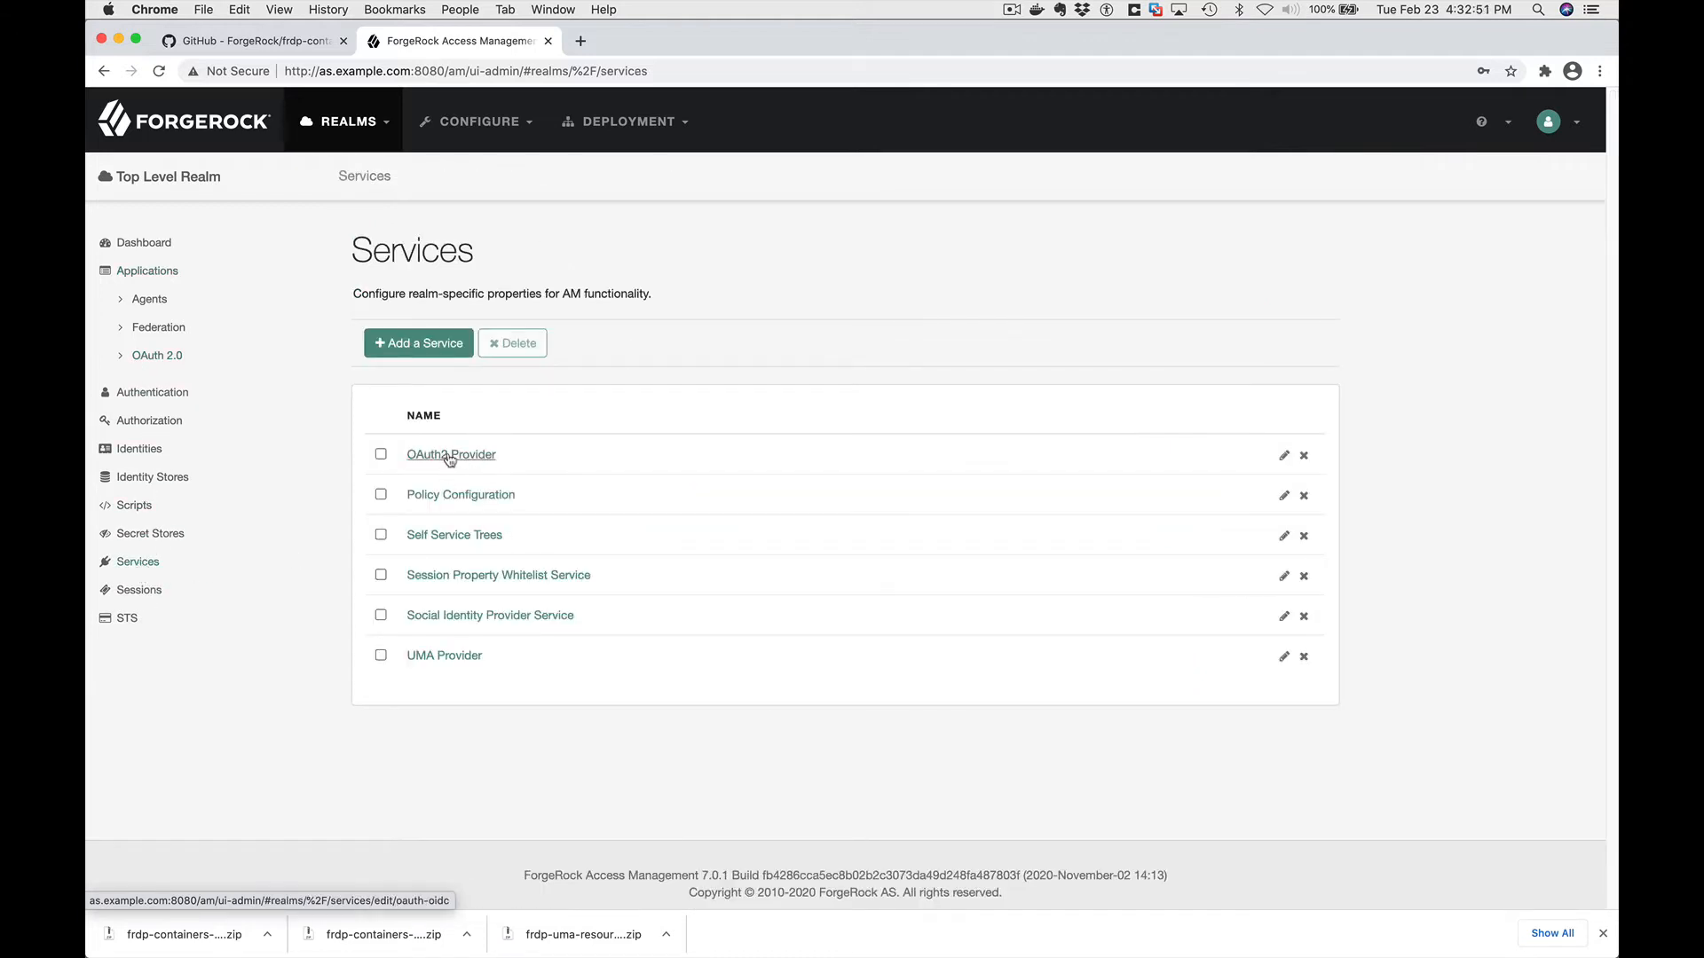
pyautogui.click(450, 454)
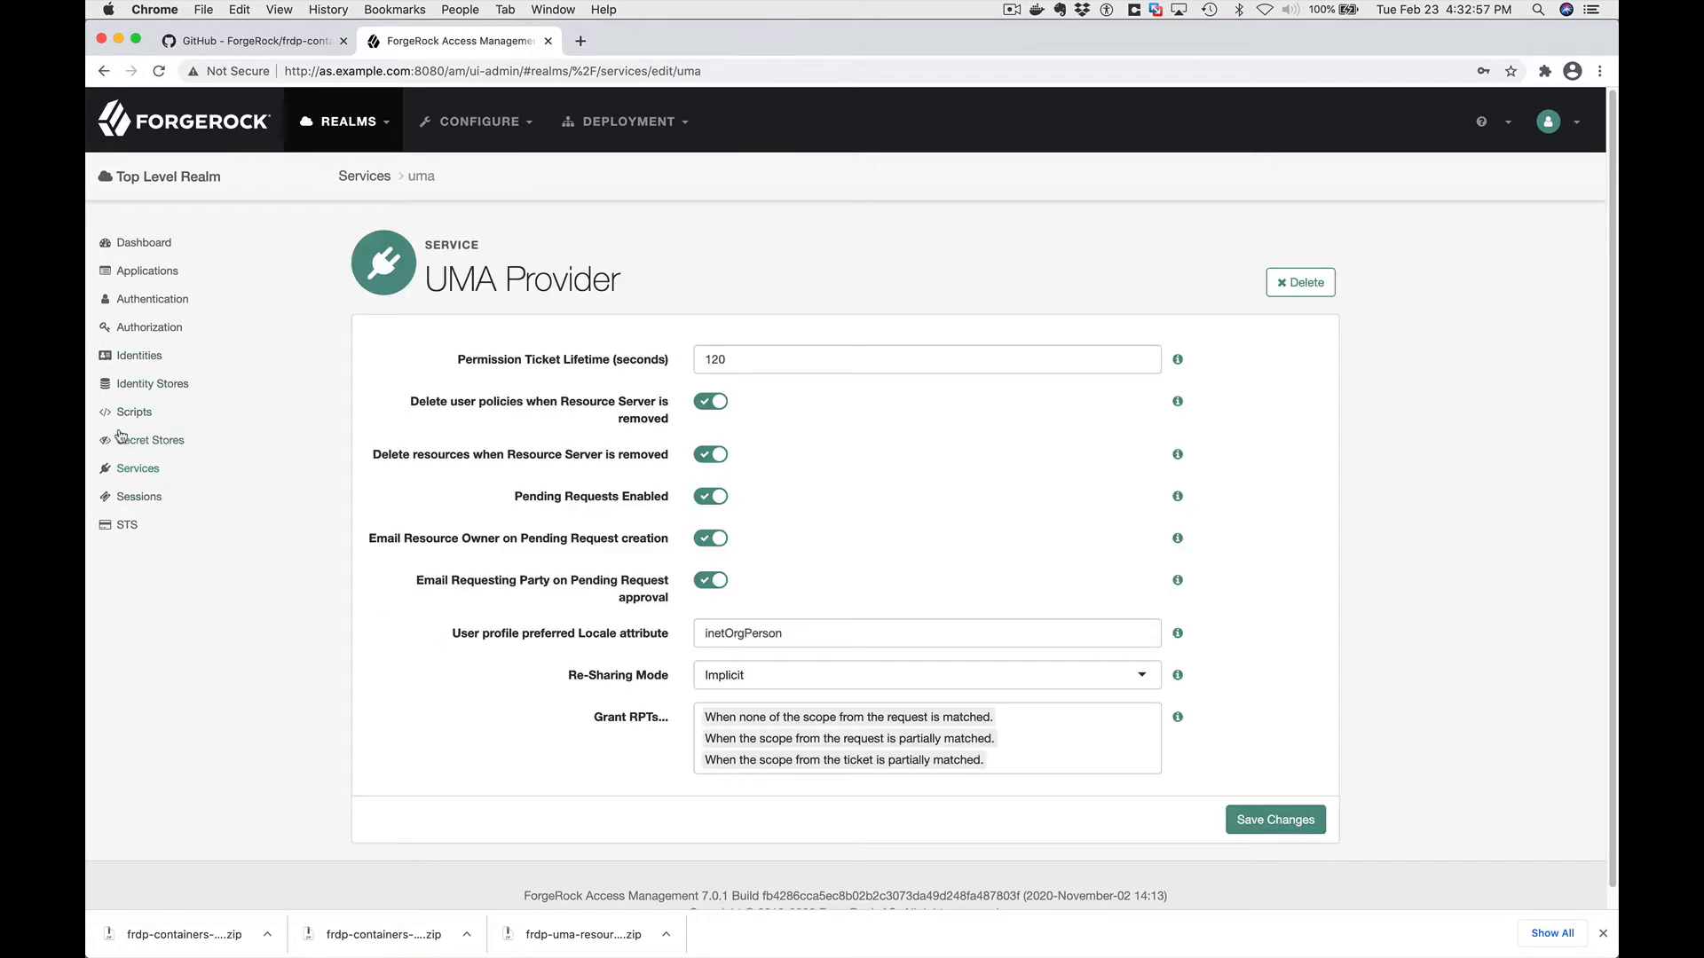
pyautogui.click(139, 355)
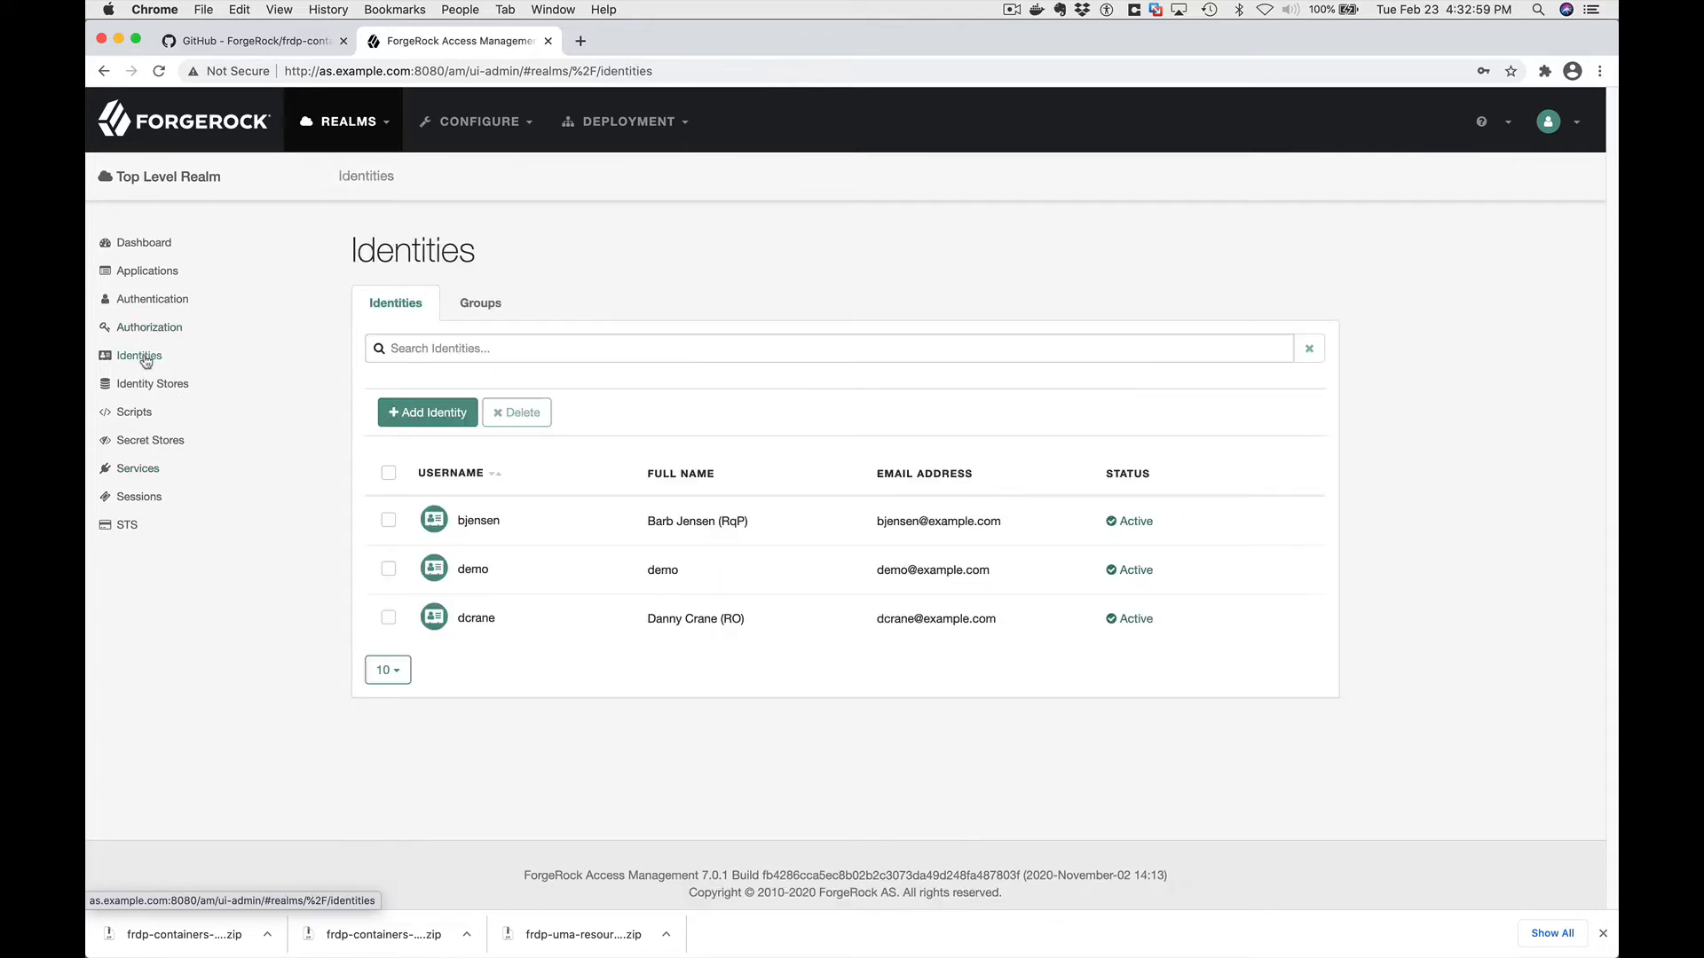
pyautogui.moveTo(602, 519)
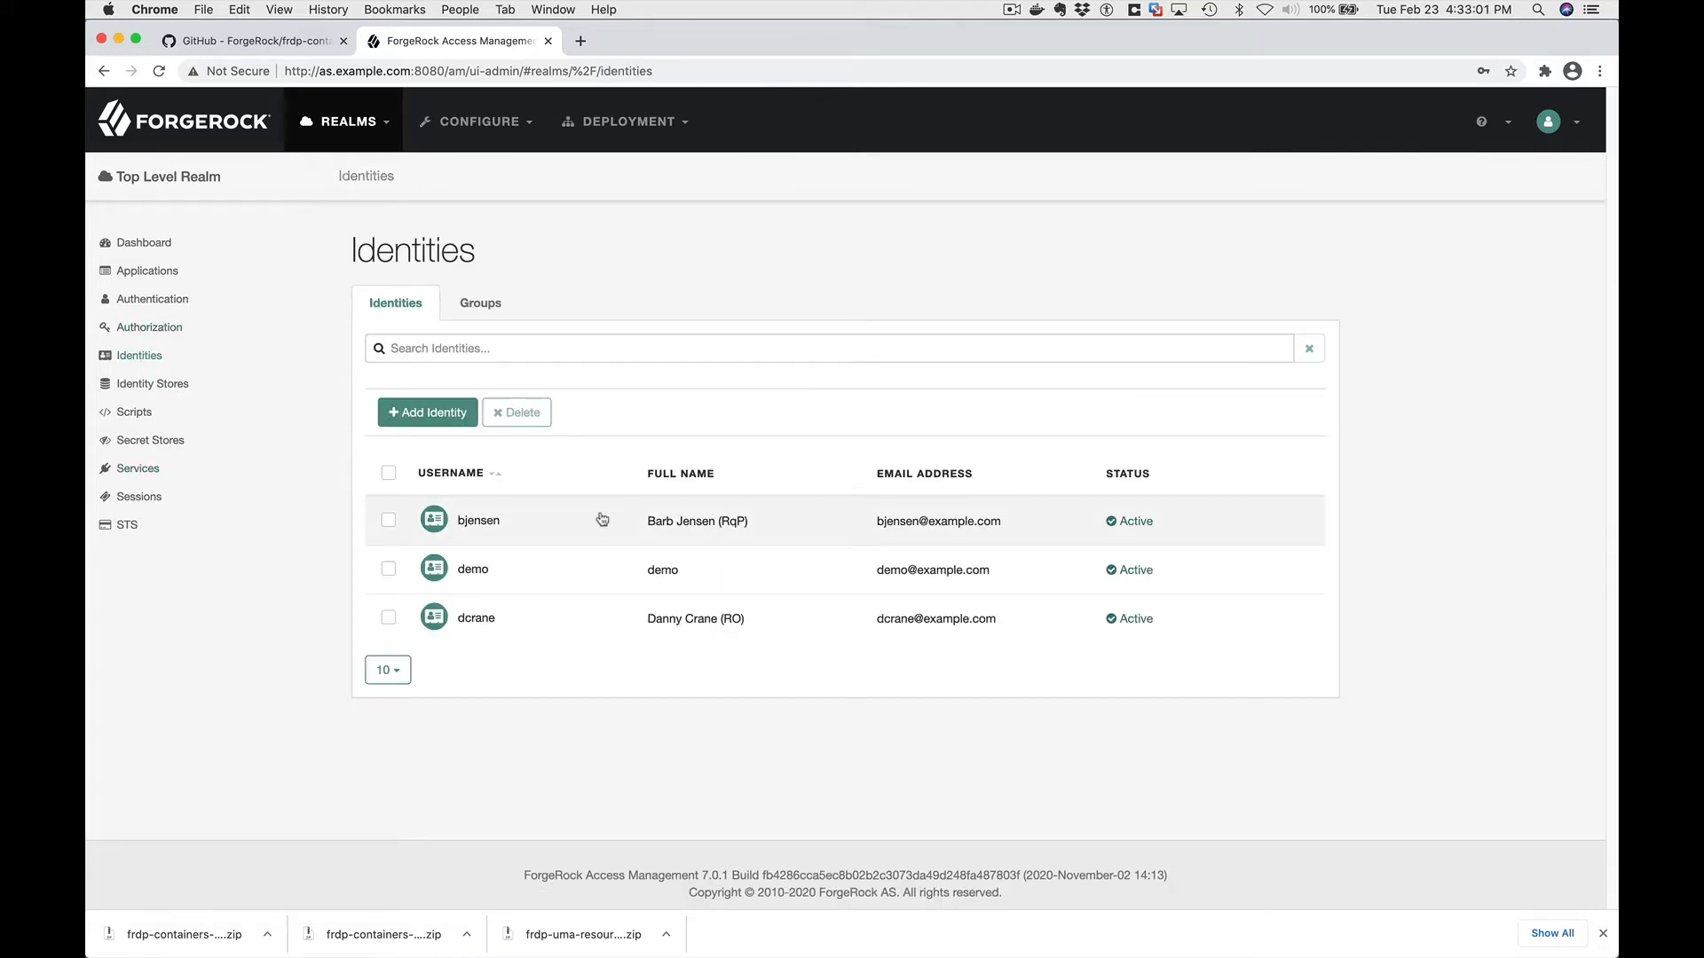
pyautogui.click(474, 618)
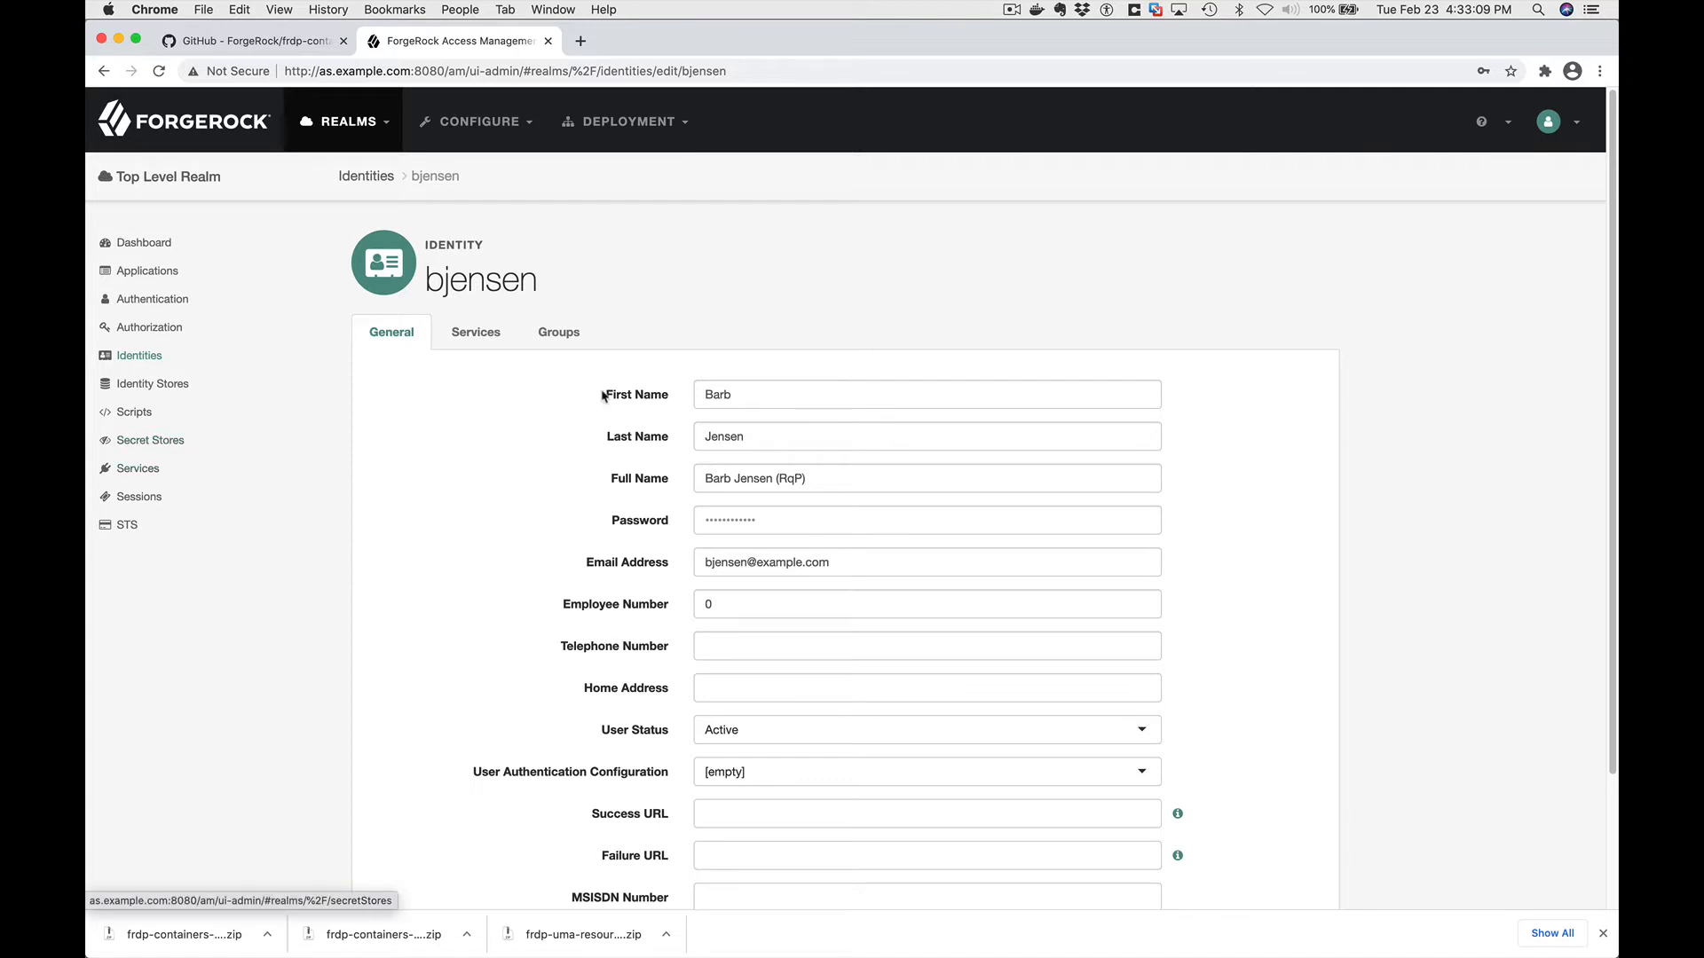
pyautogui.moveTo(1031, 252)
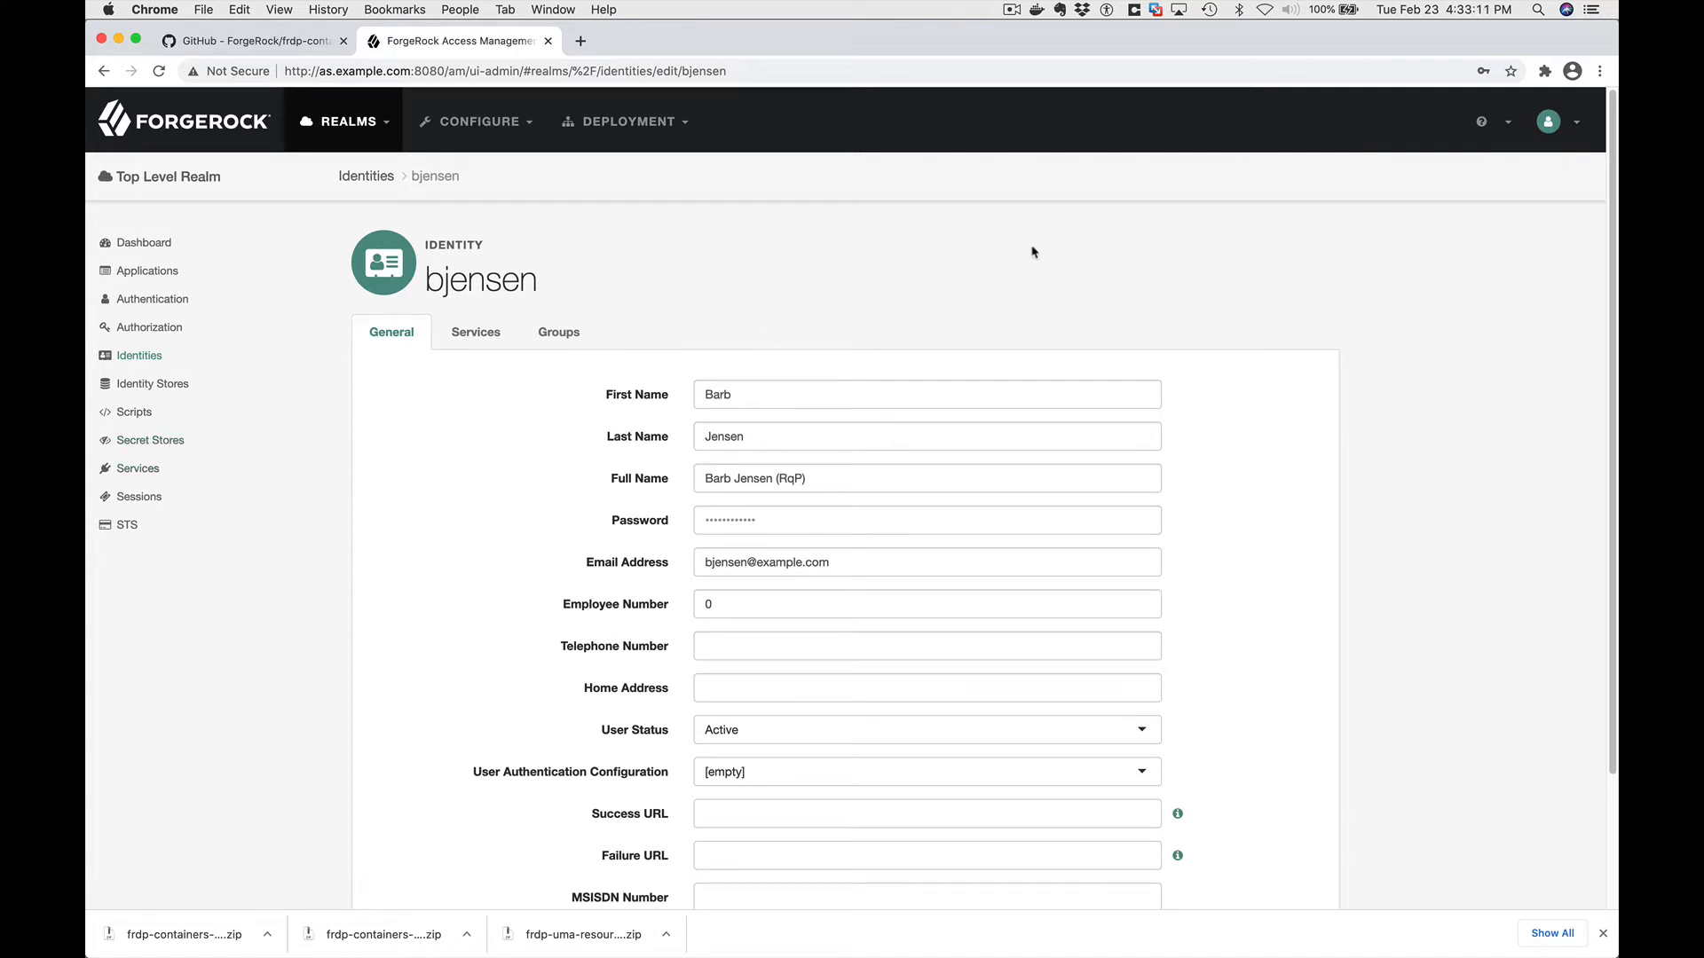
pyautogui.moveTo(1437, 160)
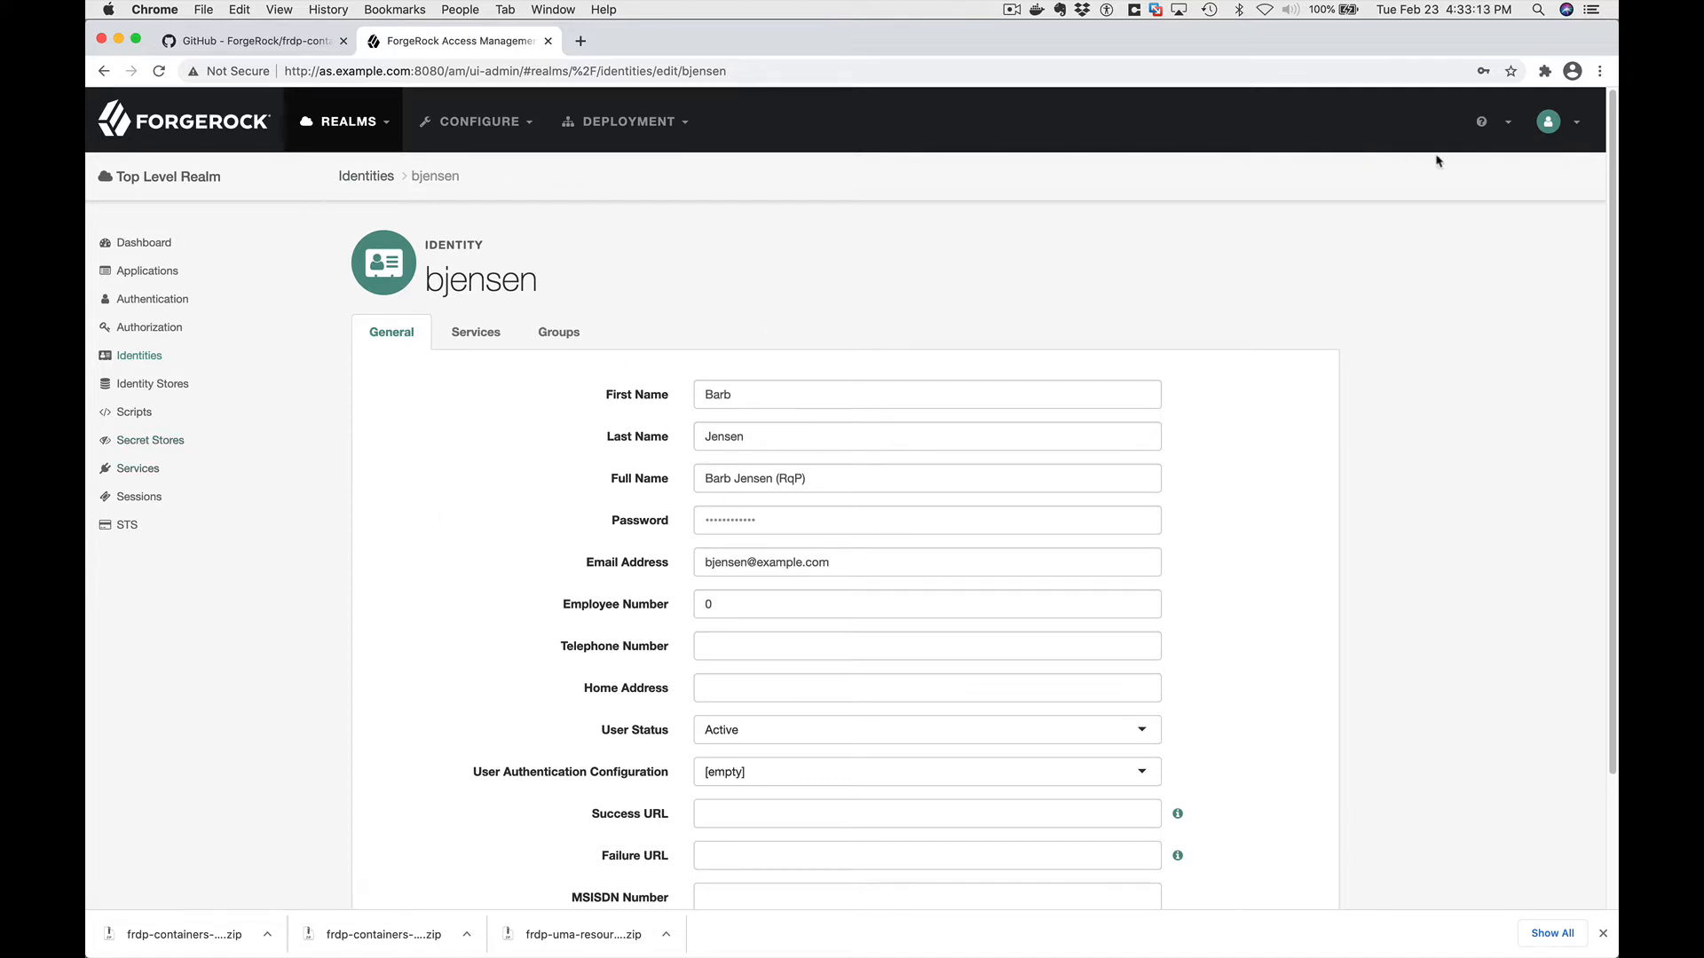
pyautogui.click(1548, 120)
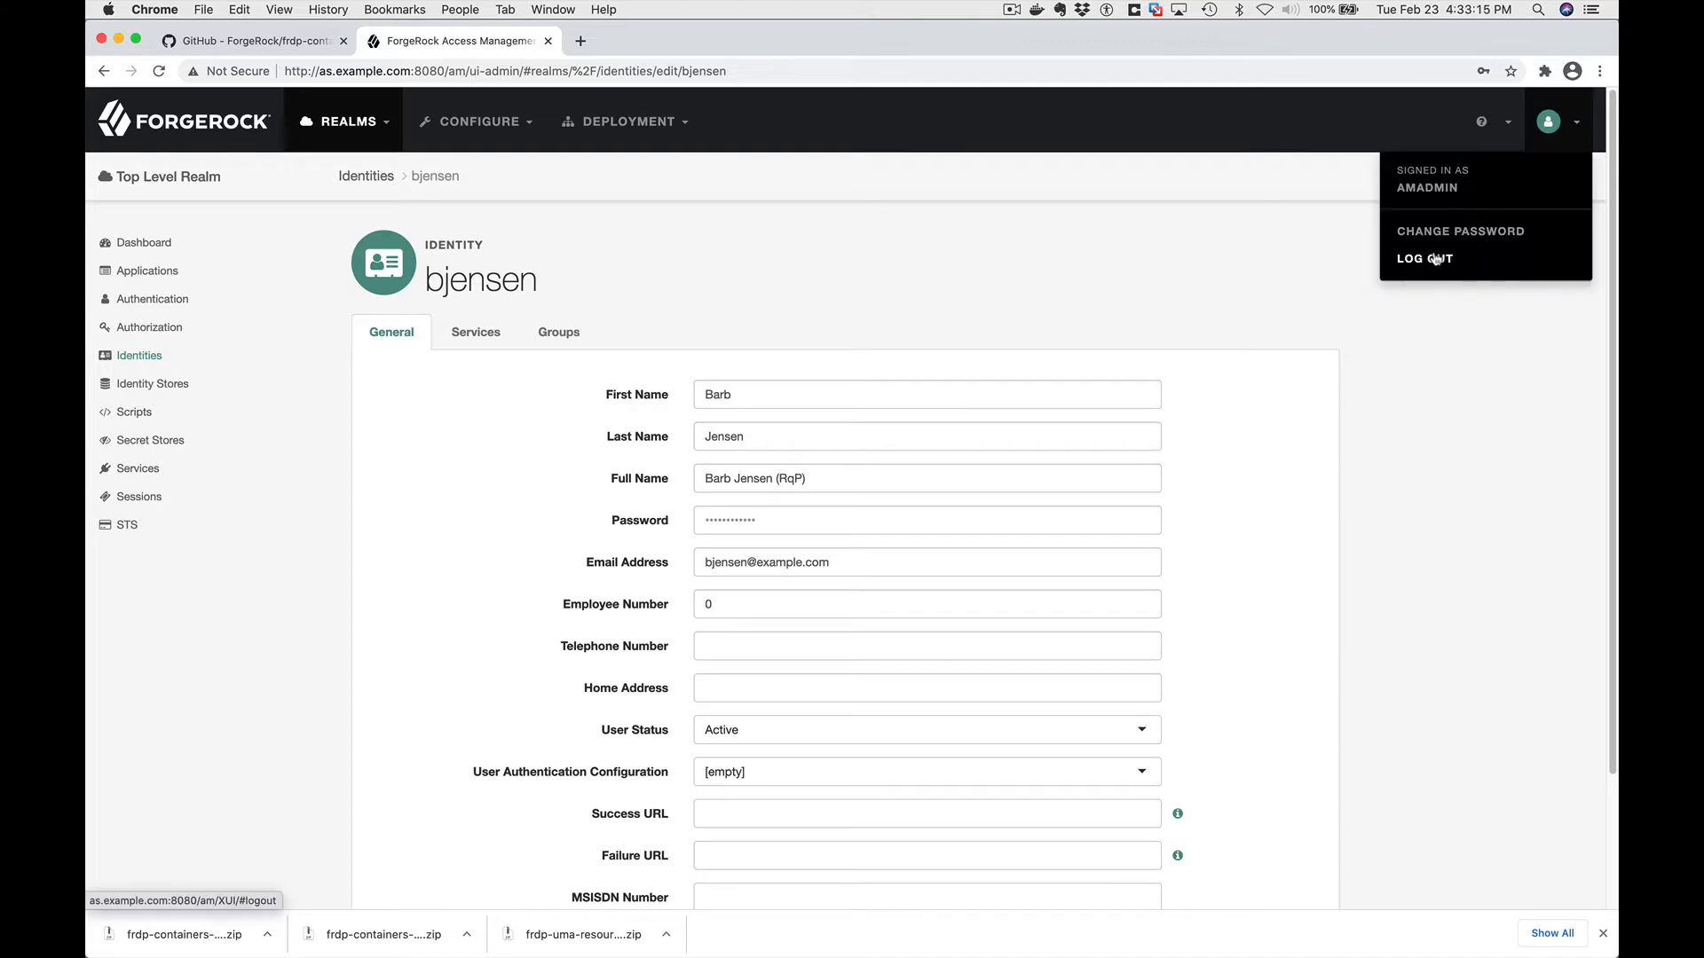
pyautogui.click(1423, 258)
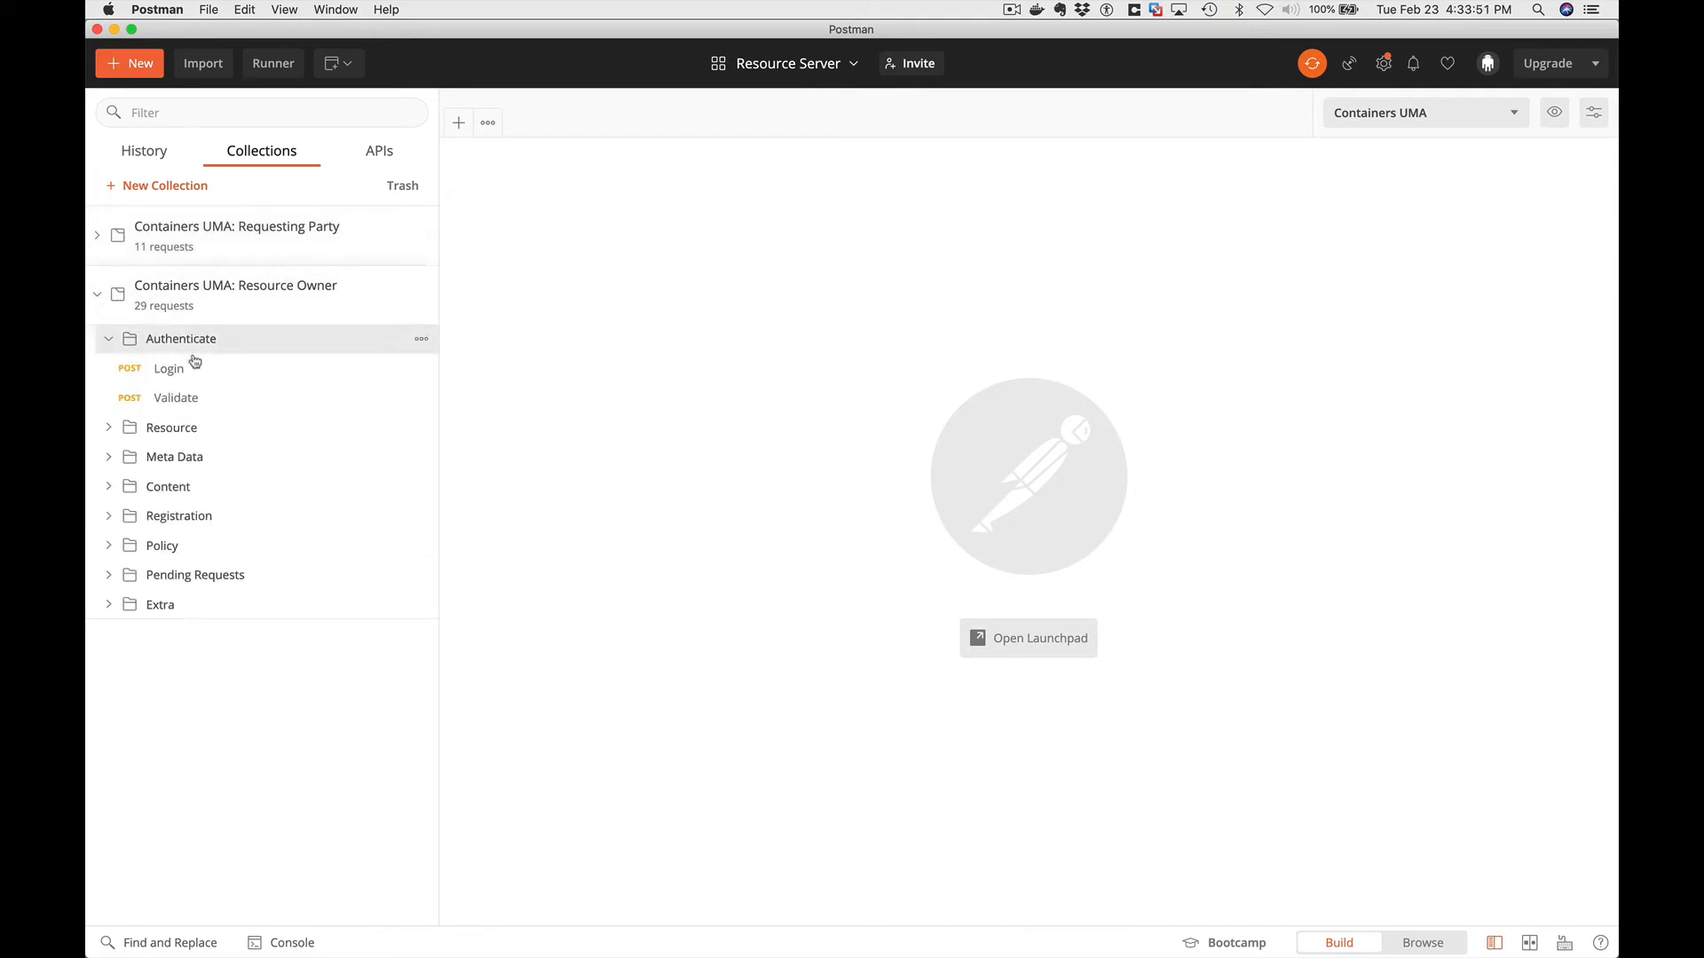
# Send the Resource Owner Login and Validate requests and highlight the returned uid dcrane.
pyautogui.click(169, 369)
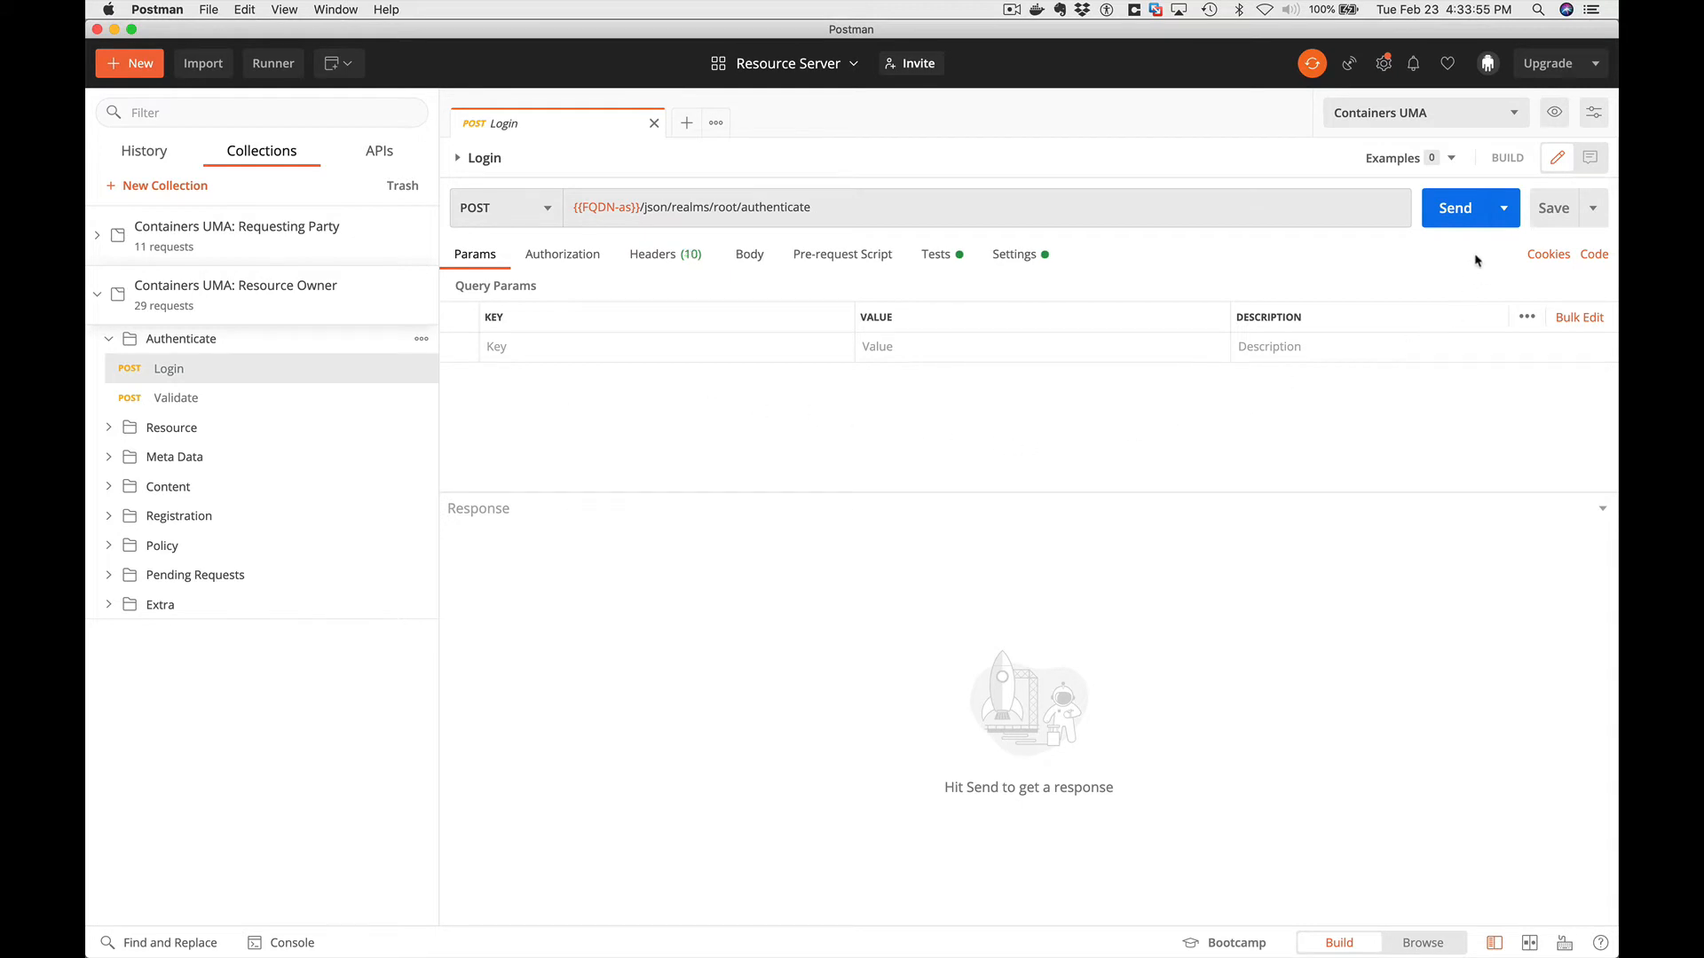
pyautogui.click(1453, 207)
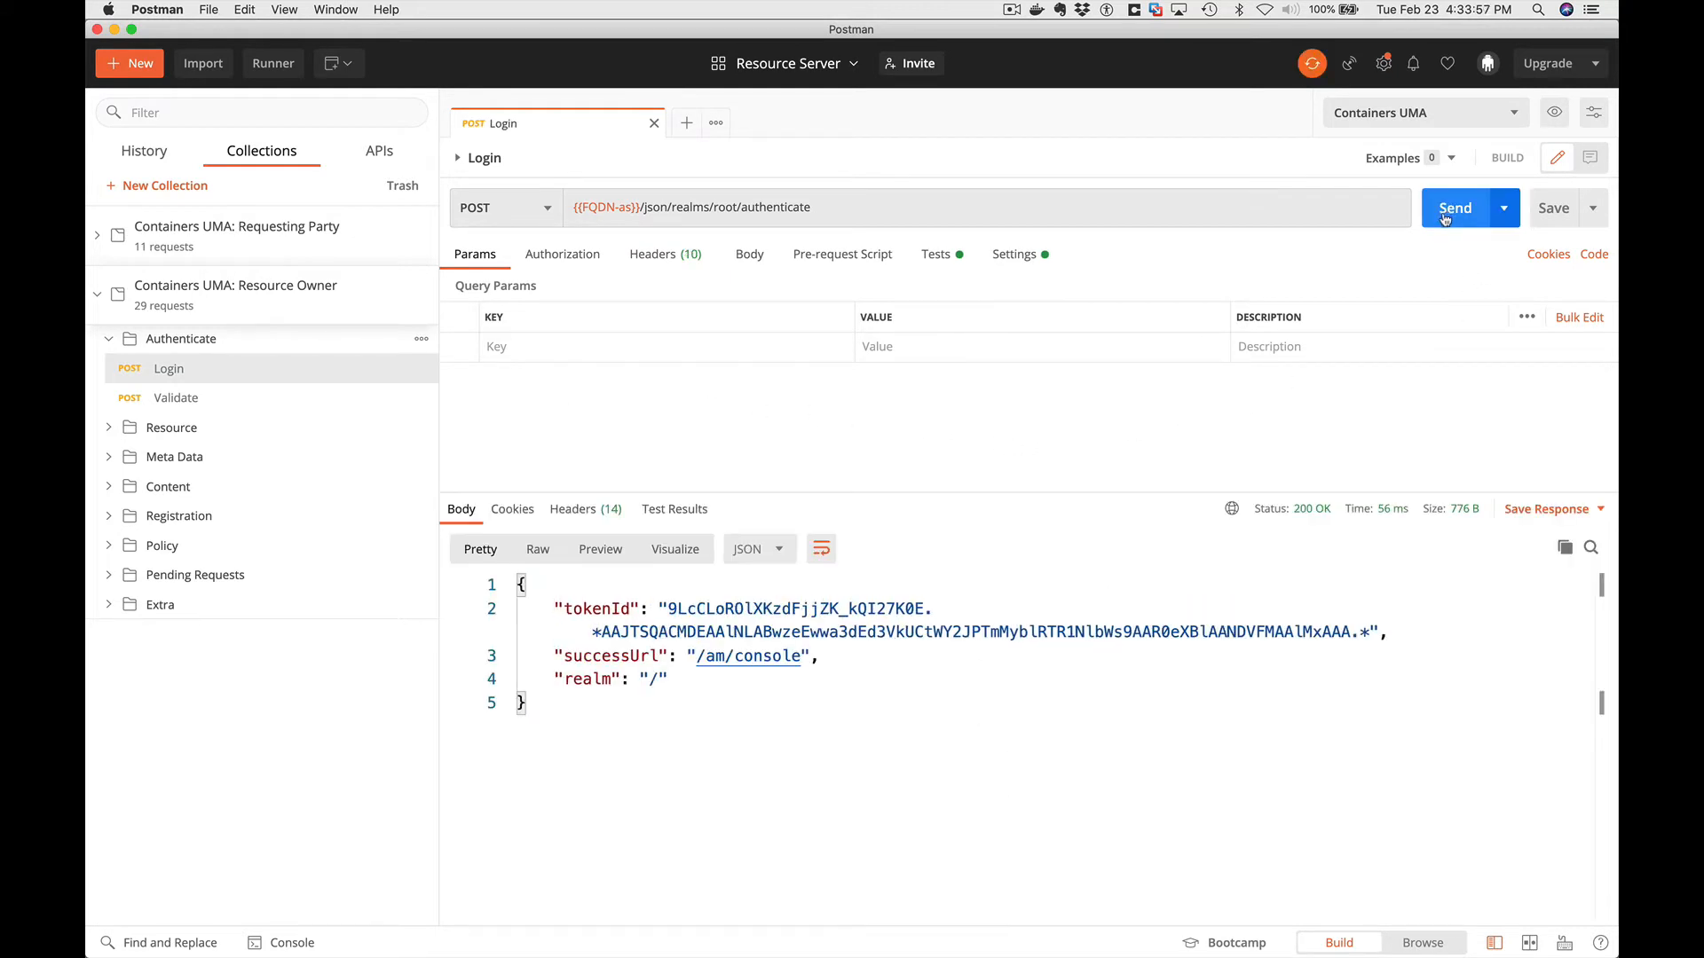
pyautogui.click(176, 398)
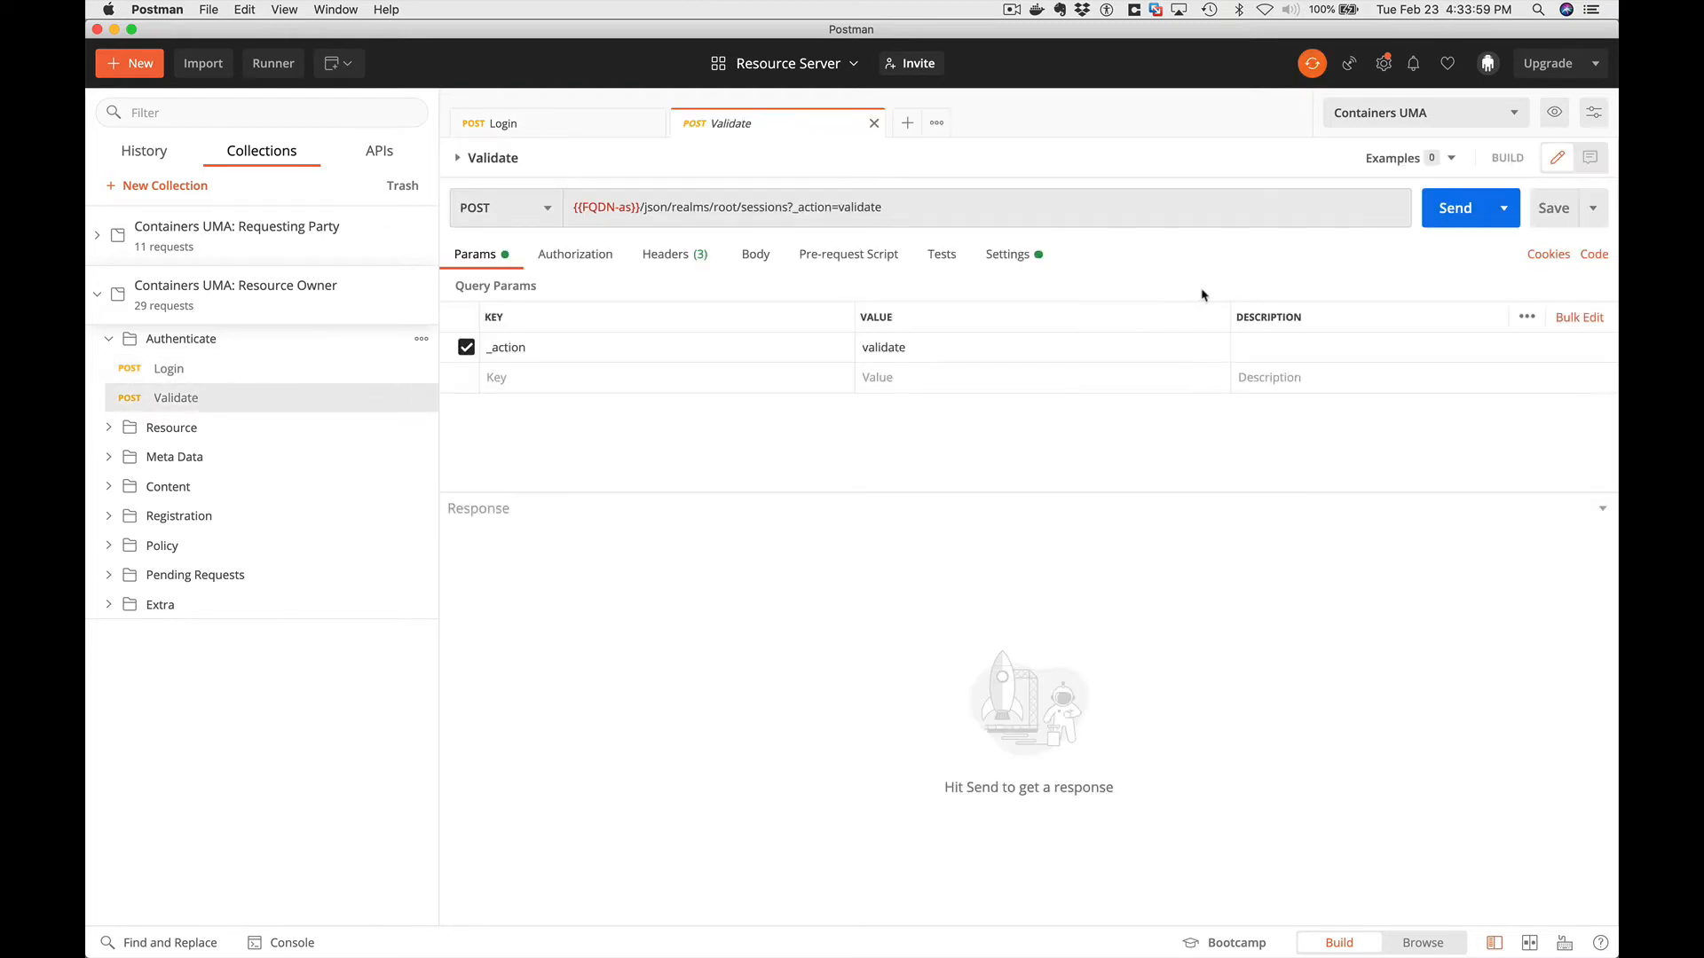
pyautogui.click(1454, 207)
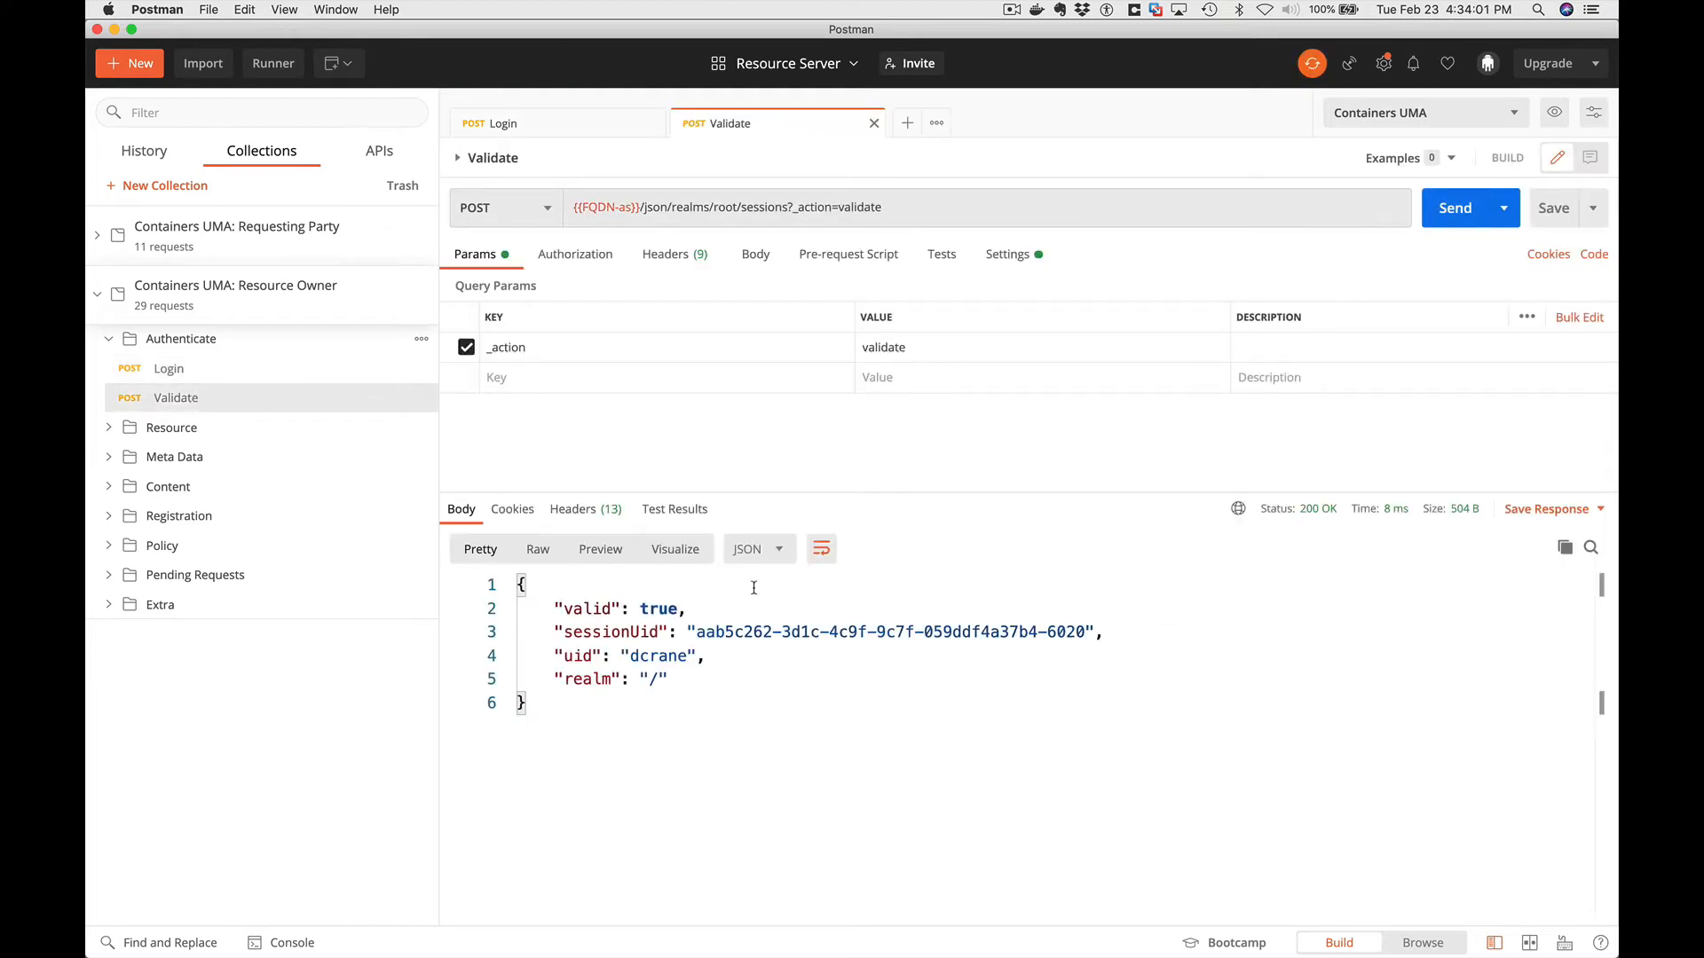
pyautogui.doubleClick(657, 655)
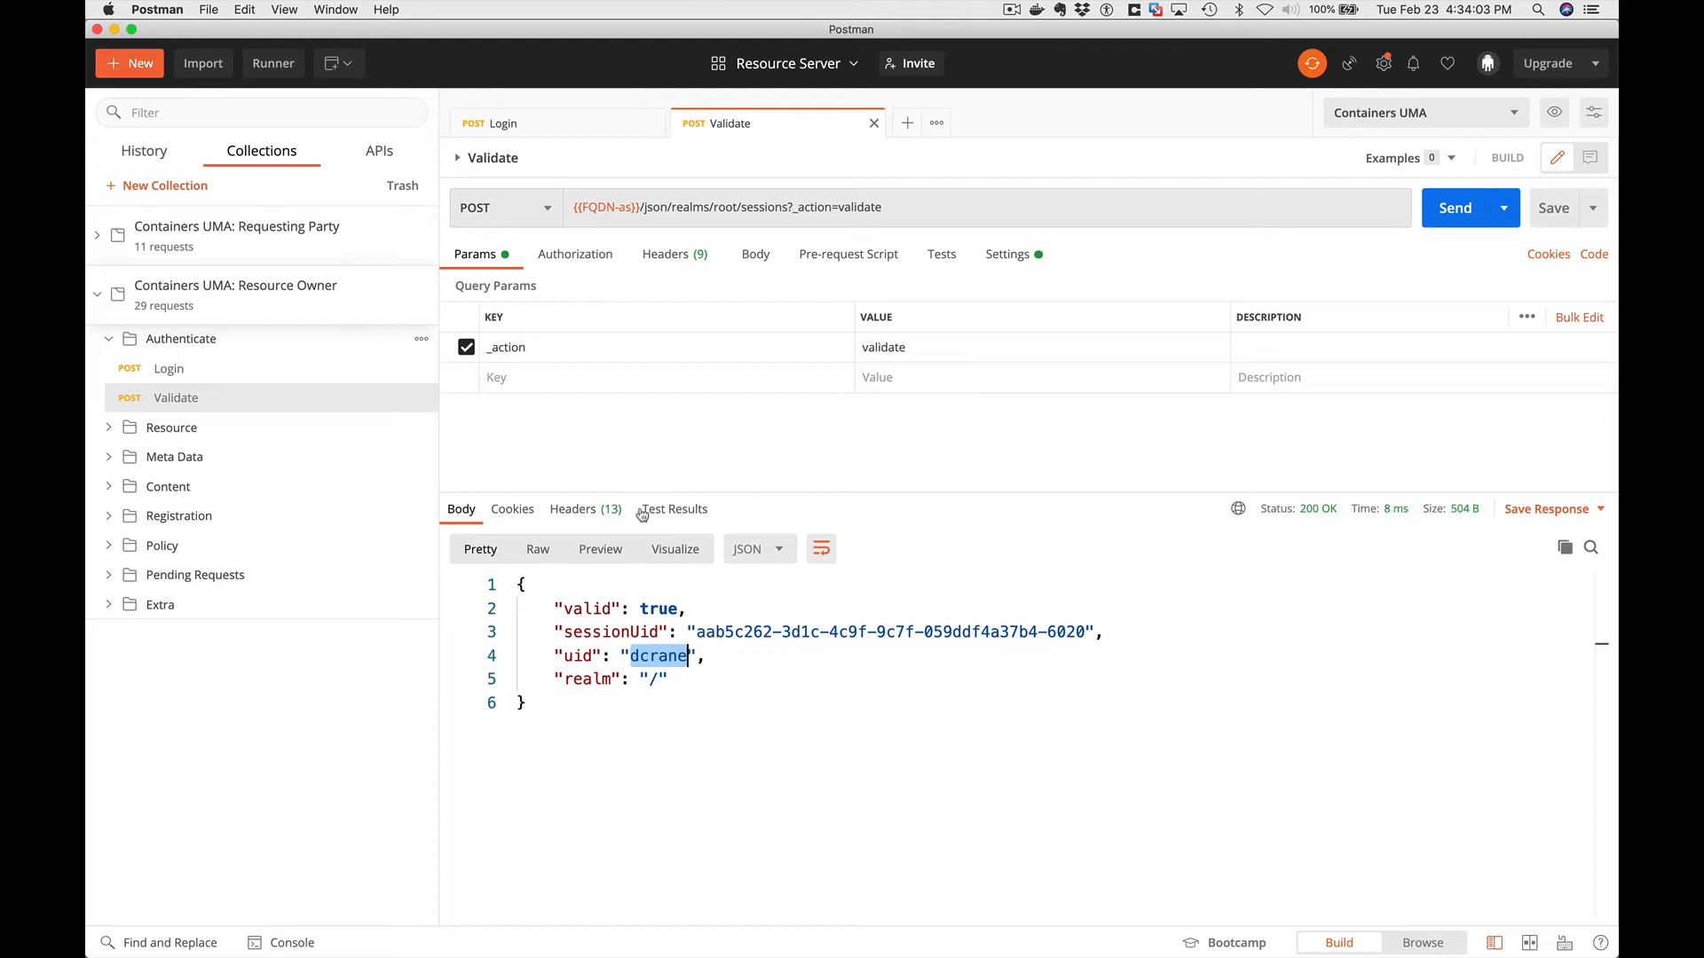
pyautogui.click(170, 426)
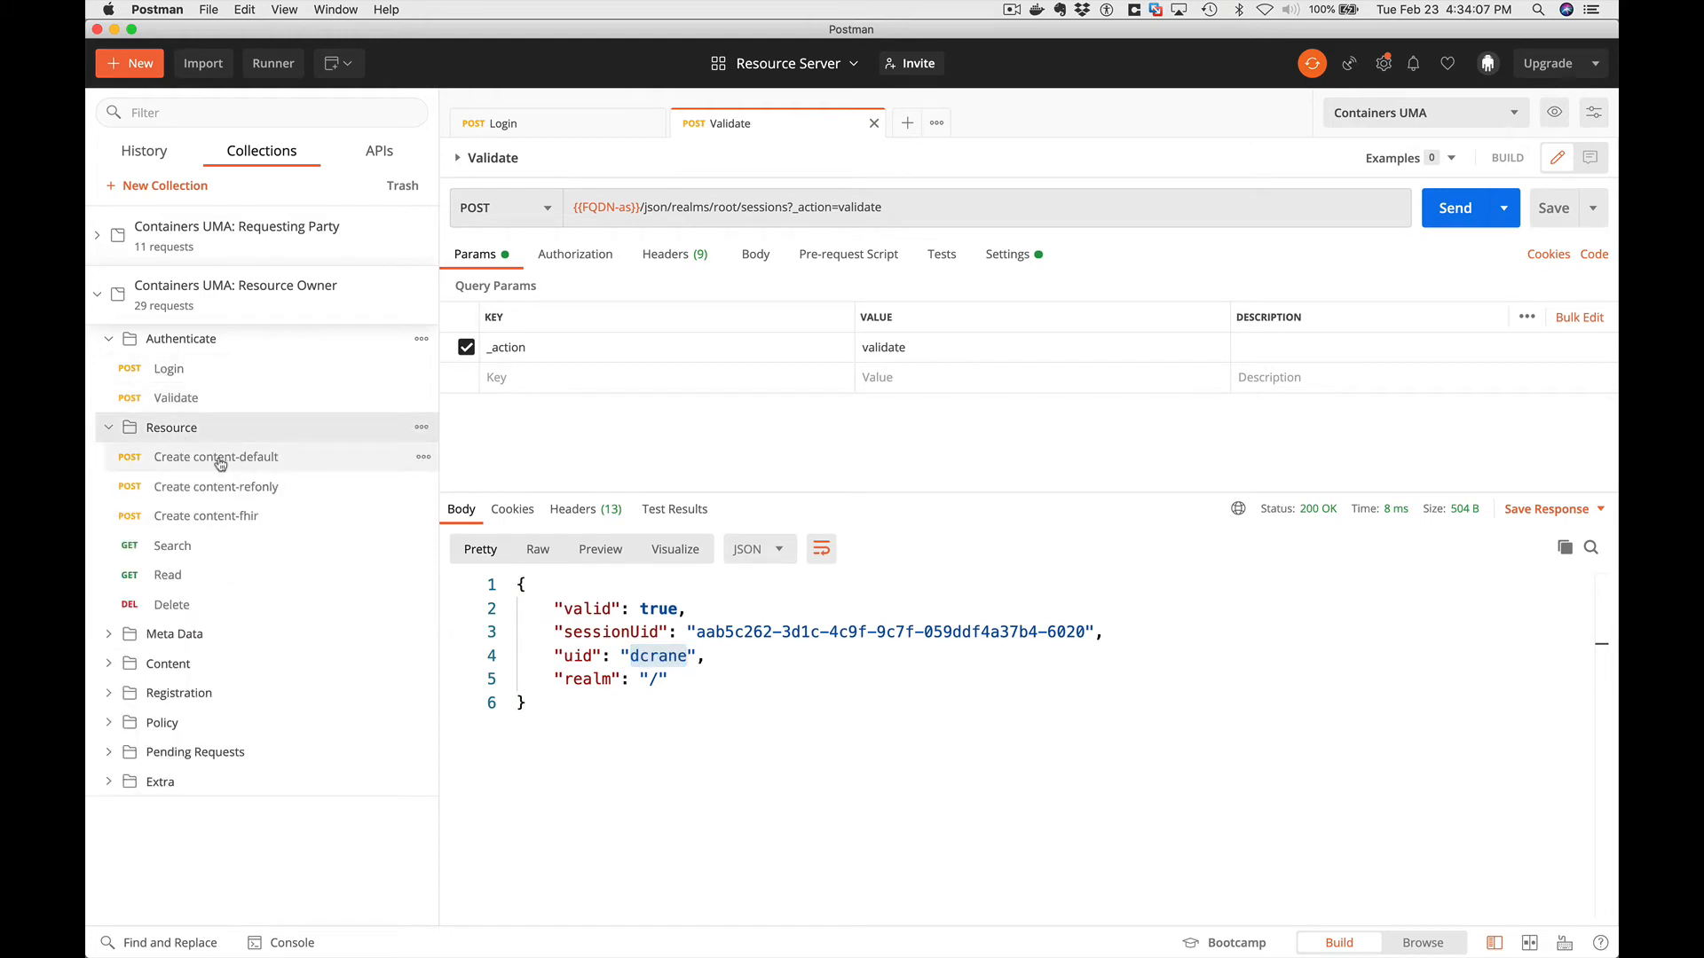
# Show the Create content-default request's JSON body with meta and register collapsed.
pyautogui.click(214, 456)
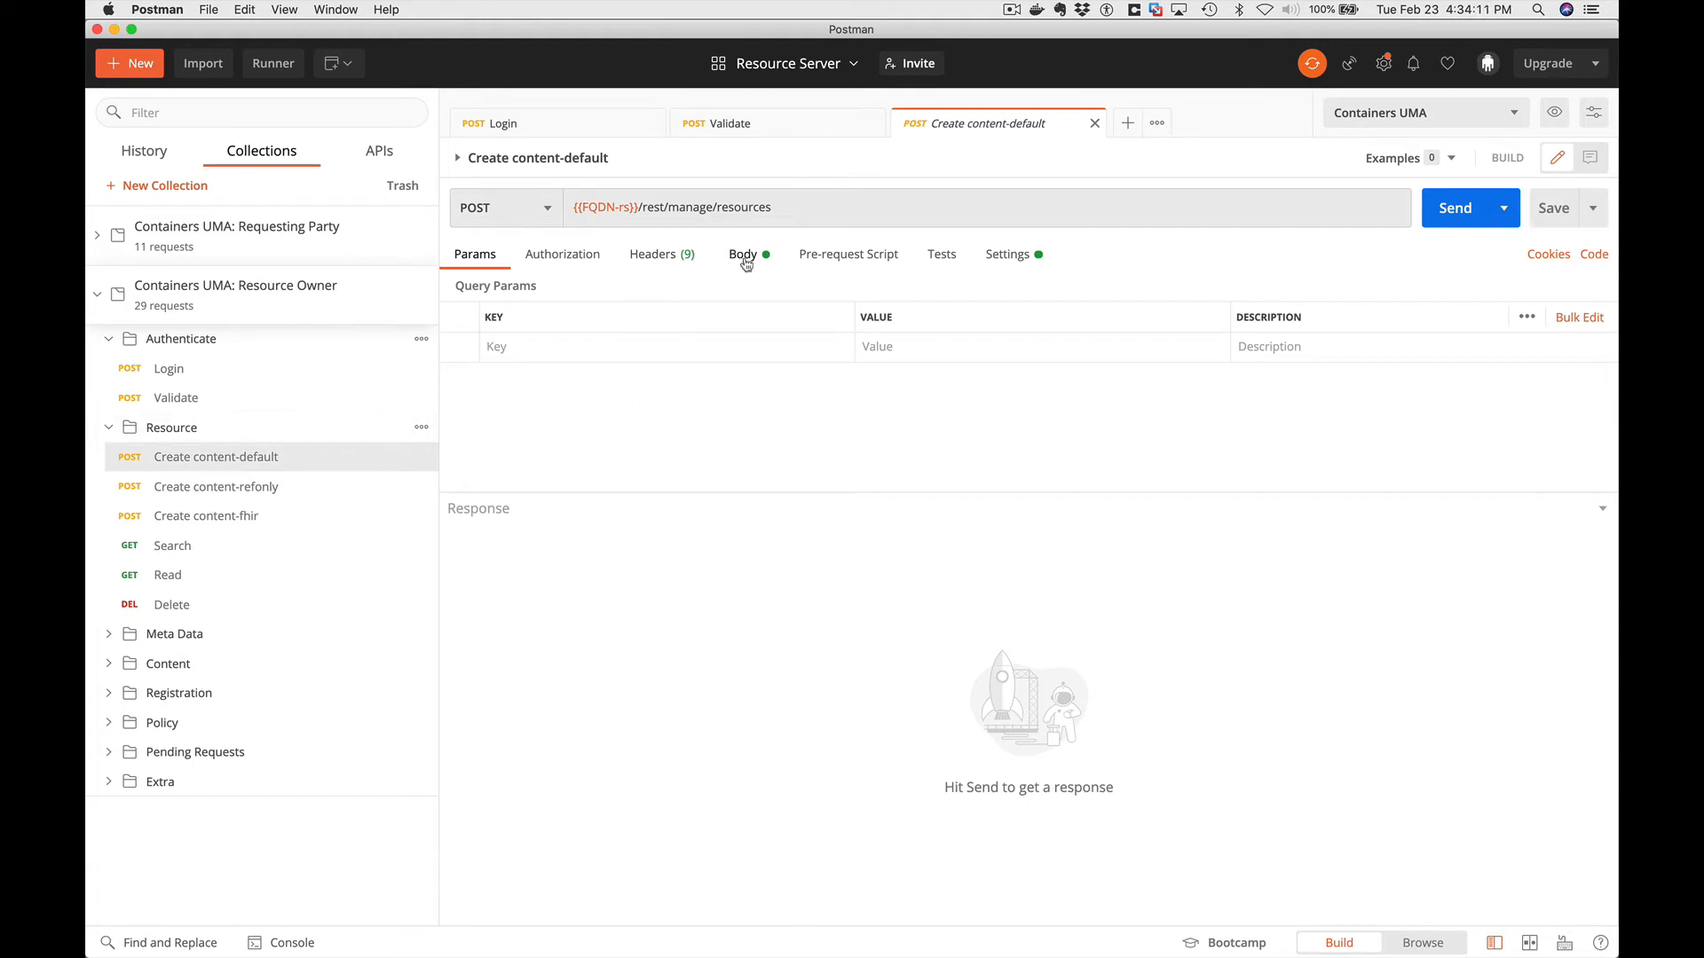
pyautogui.click(744, 255)
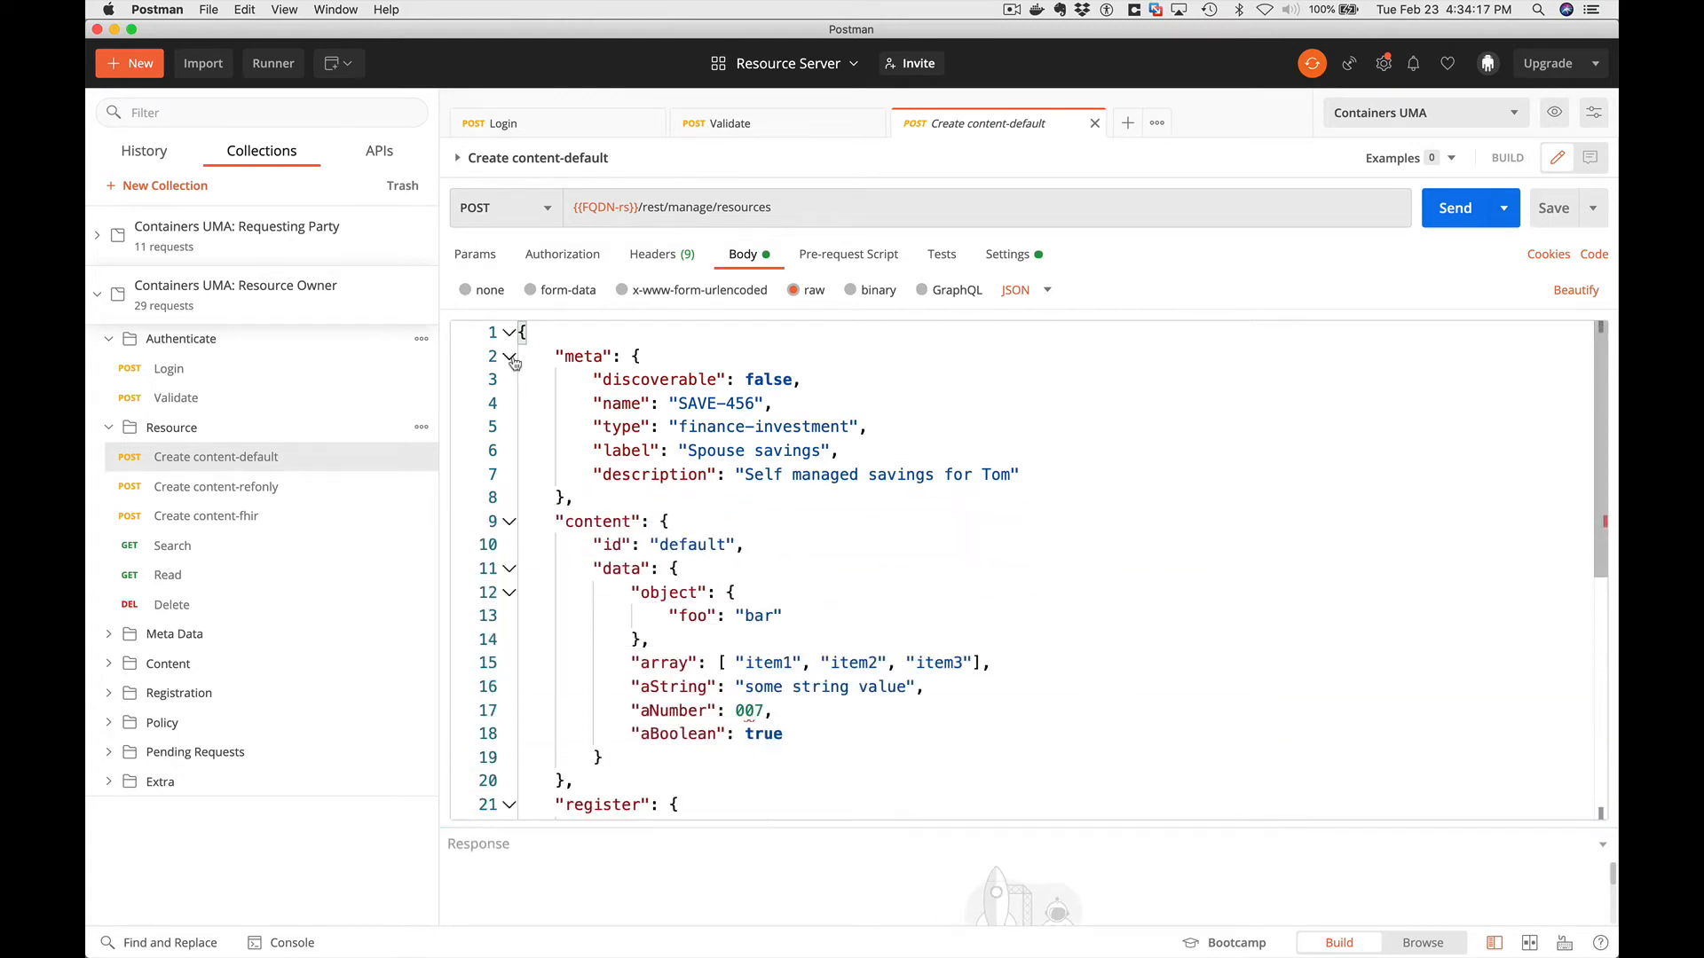
pyautogui.click(508, 357)
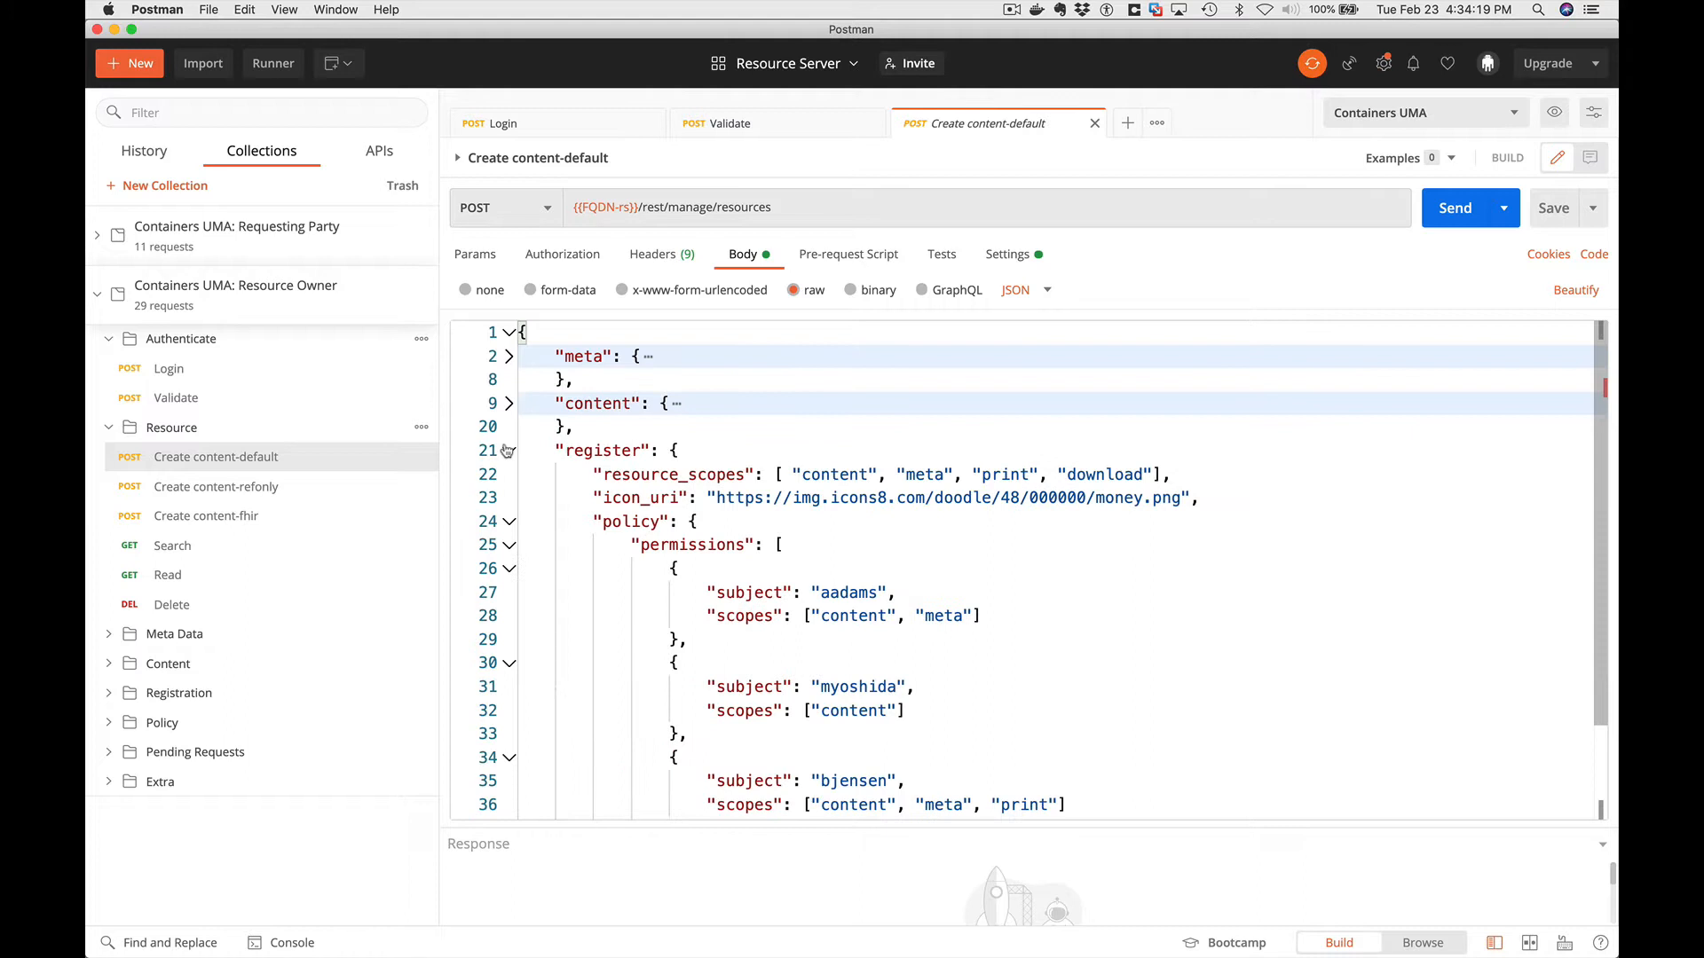
pyautogui.click(508, 449)
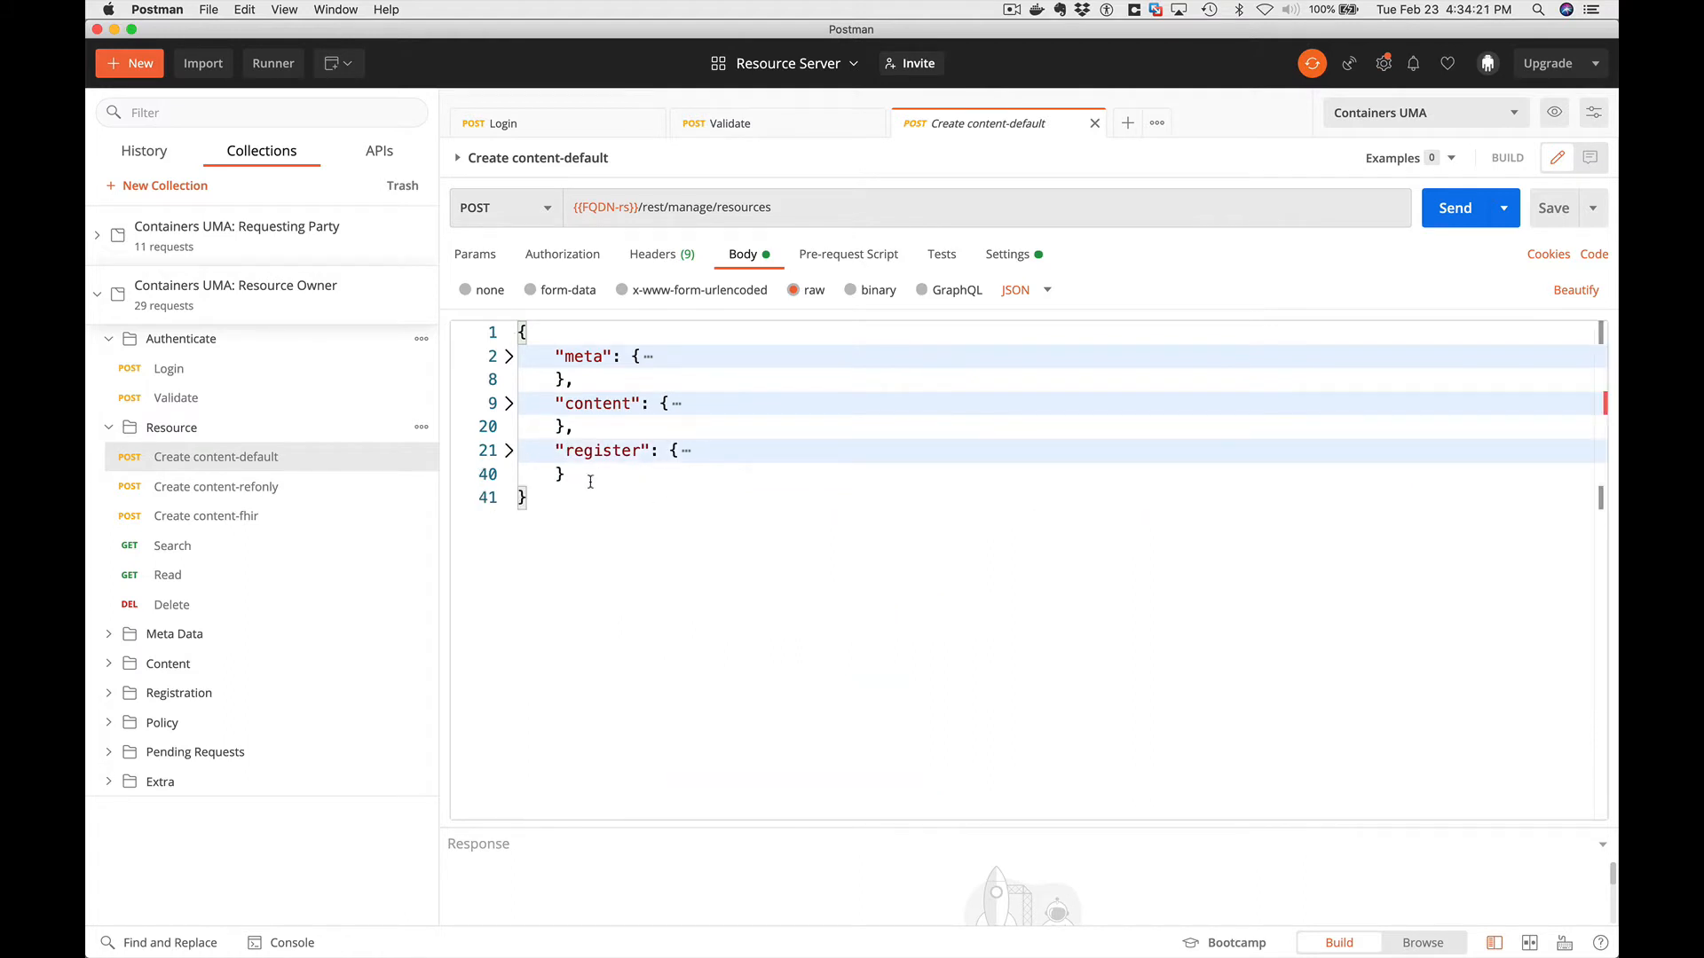
# Review the meta, content and register sections, including bjensen's register policy.
pyautogui.click(508, 356)
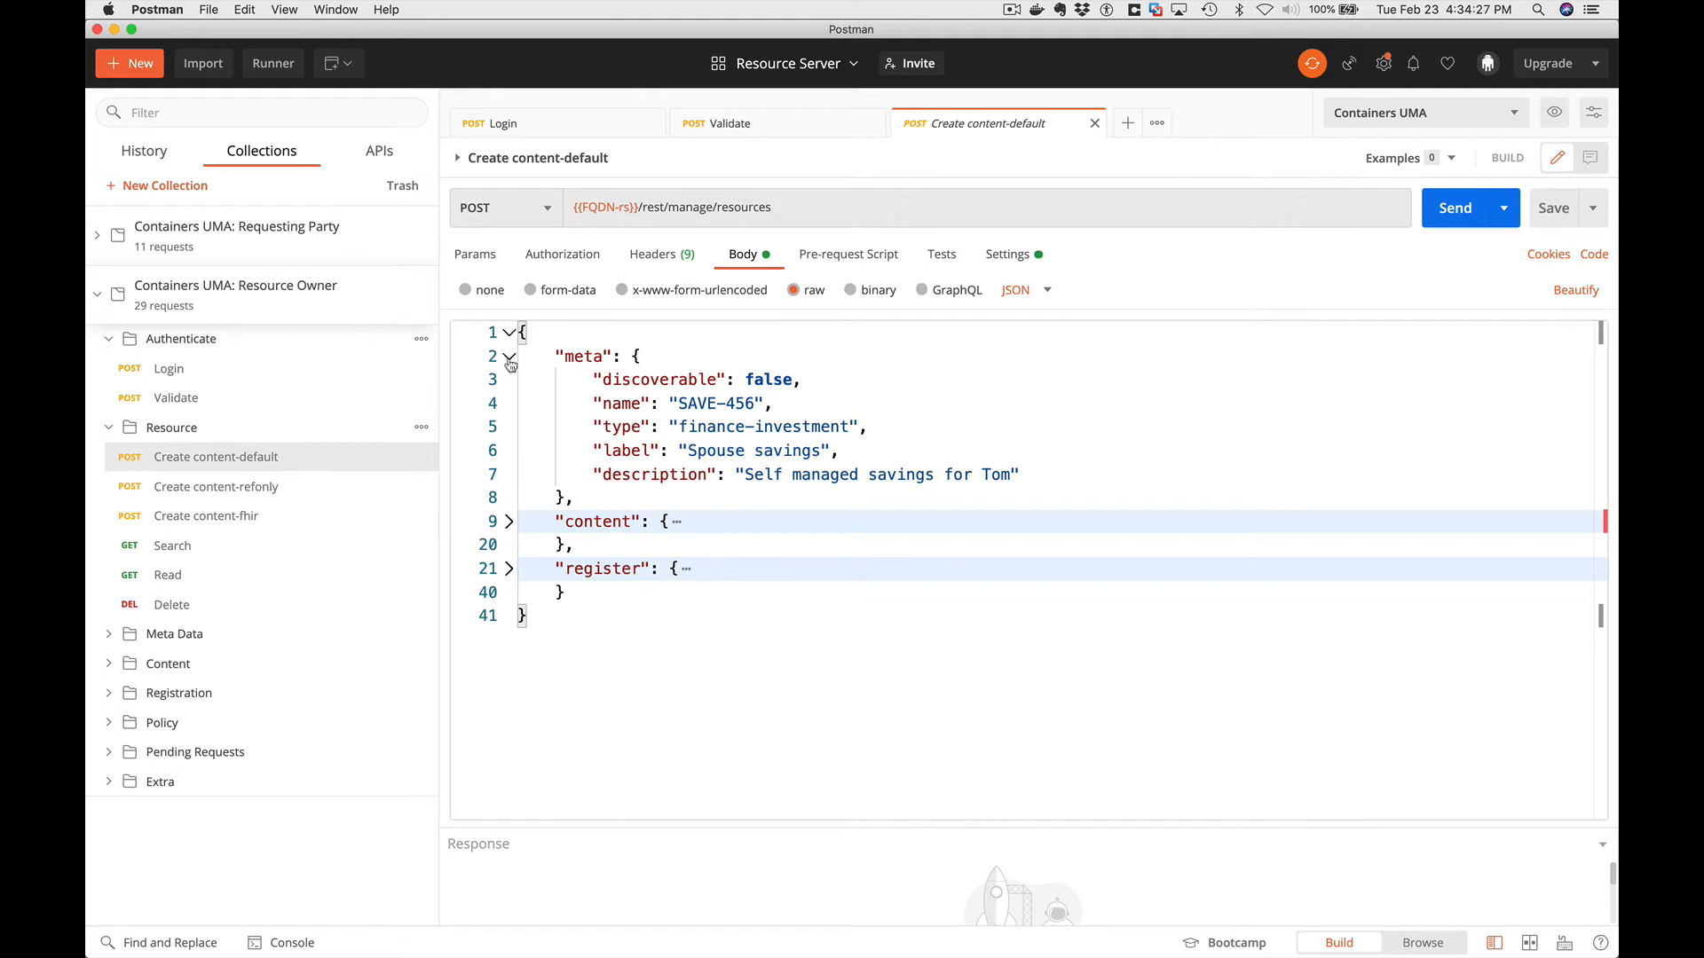
pyautogui.click(508, 357)
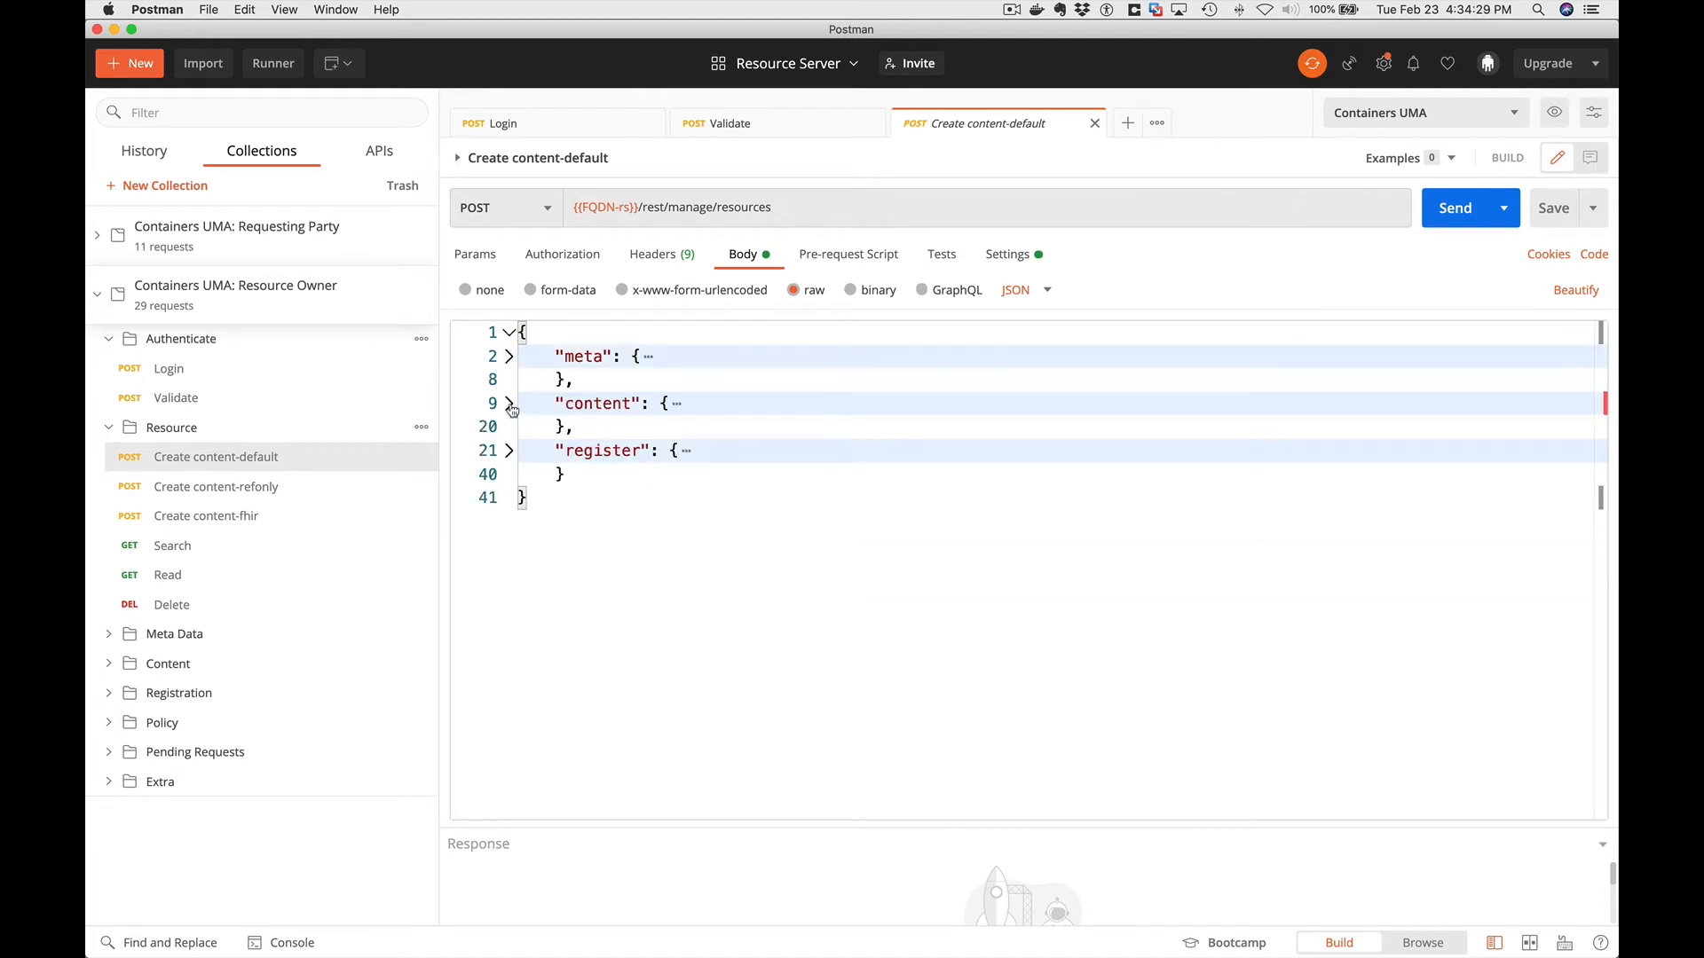
pyautogui.click(507, 403)
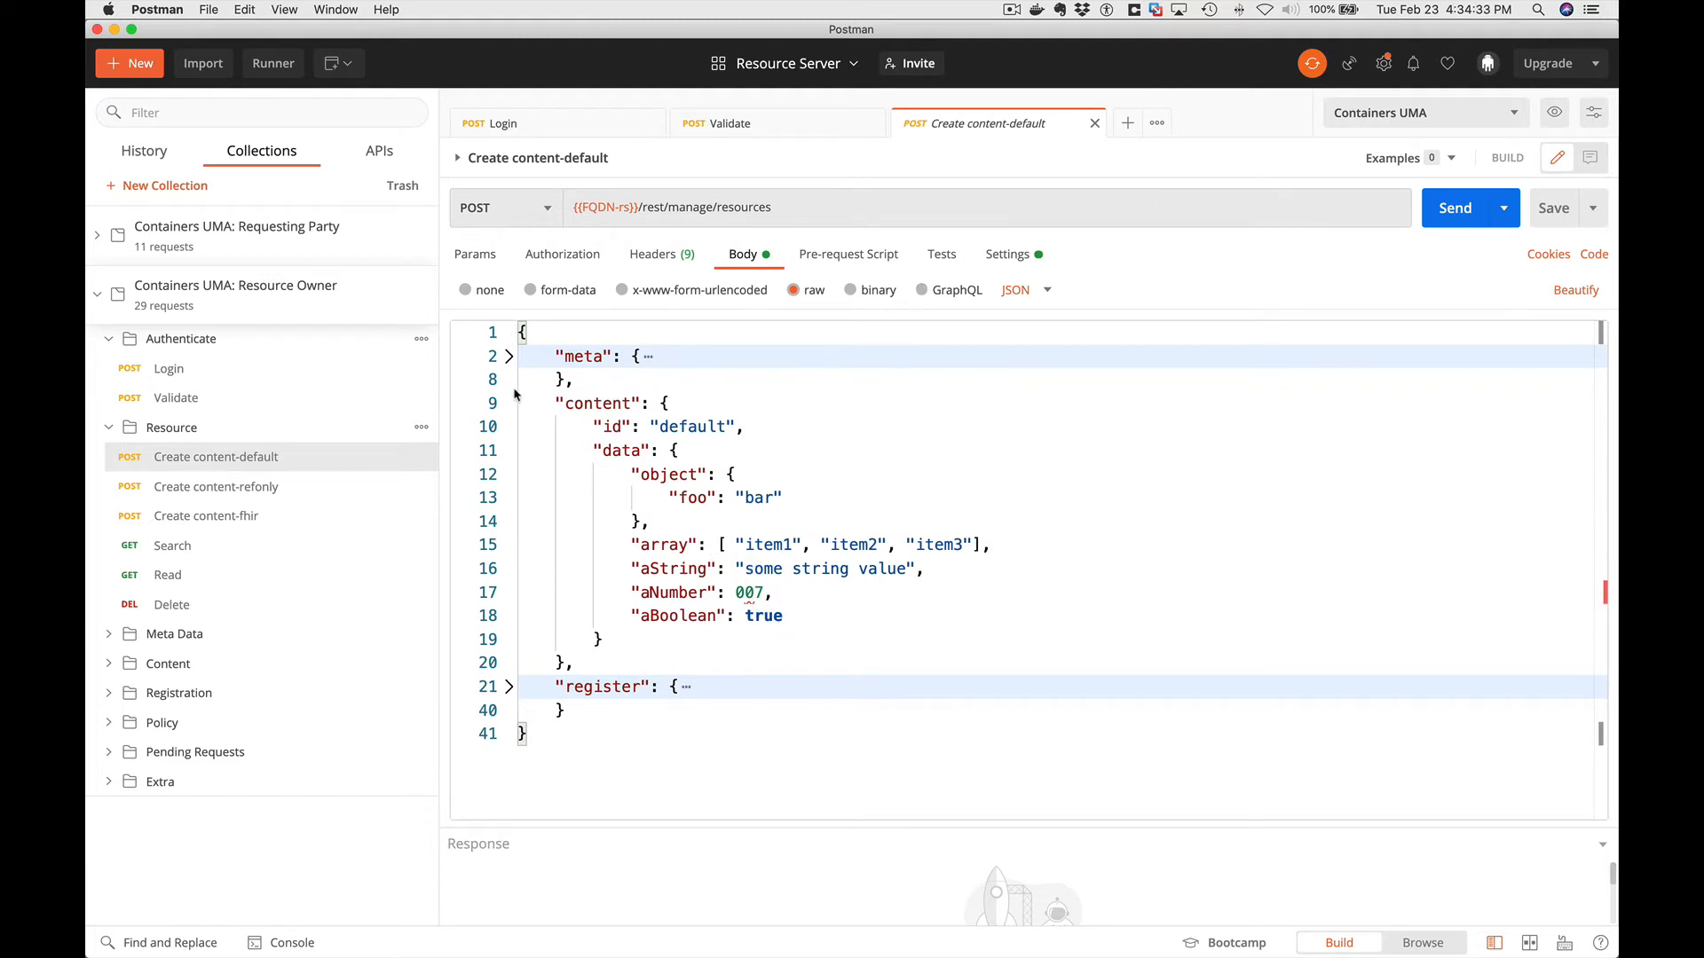
pyautogui.click(508, 403)
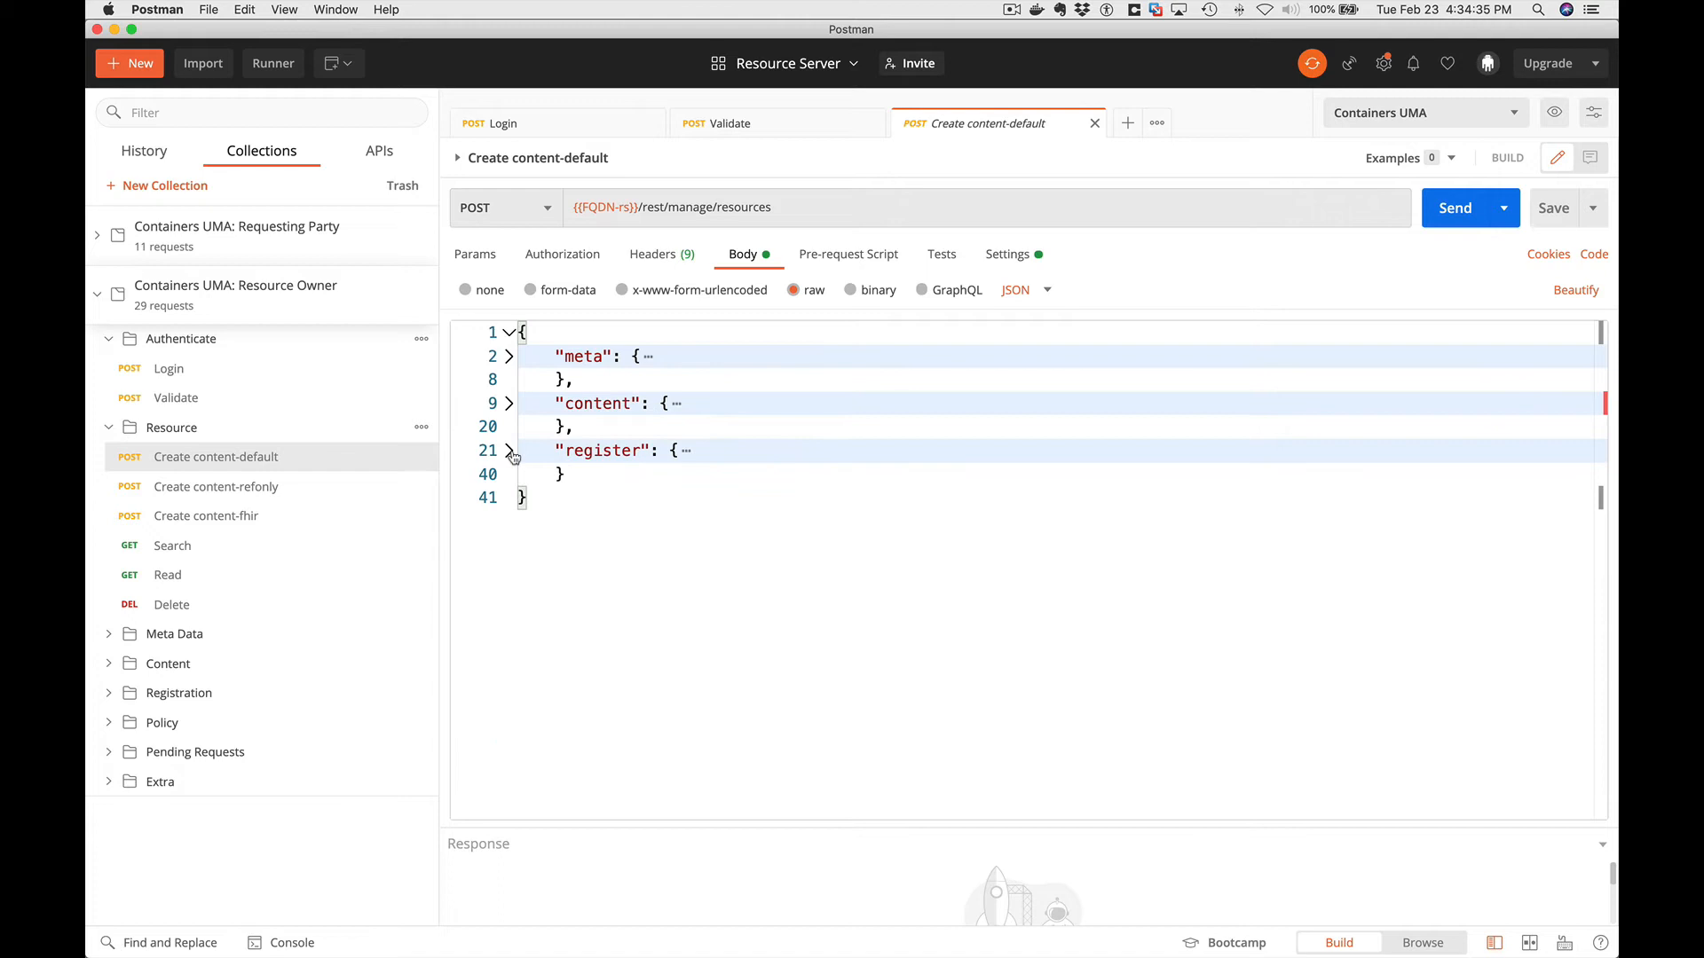
pyautogui.click(508, 451)
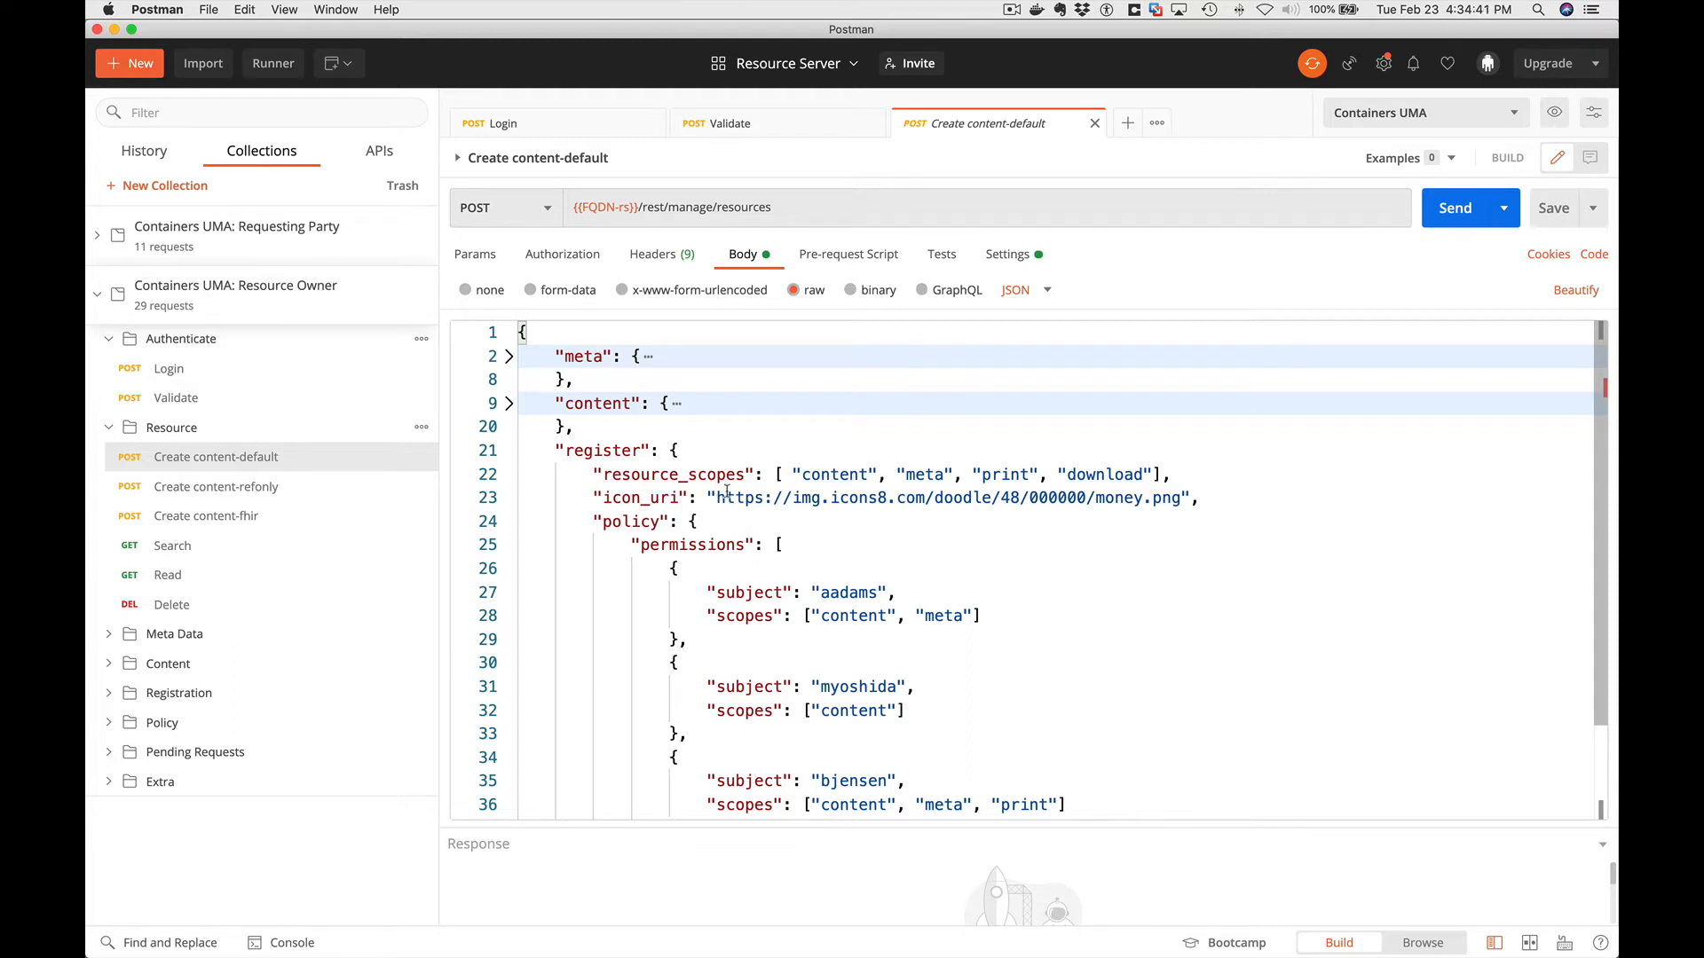
pyautogui.scroll(-3)
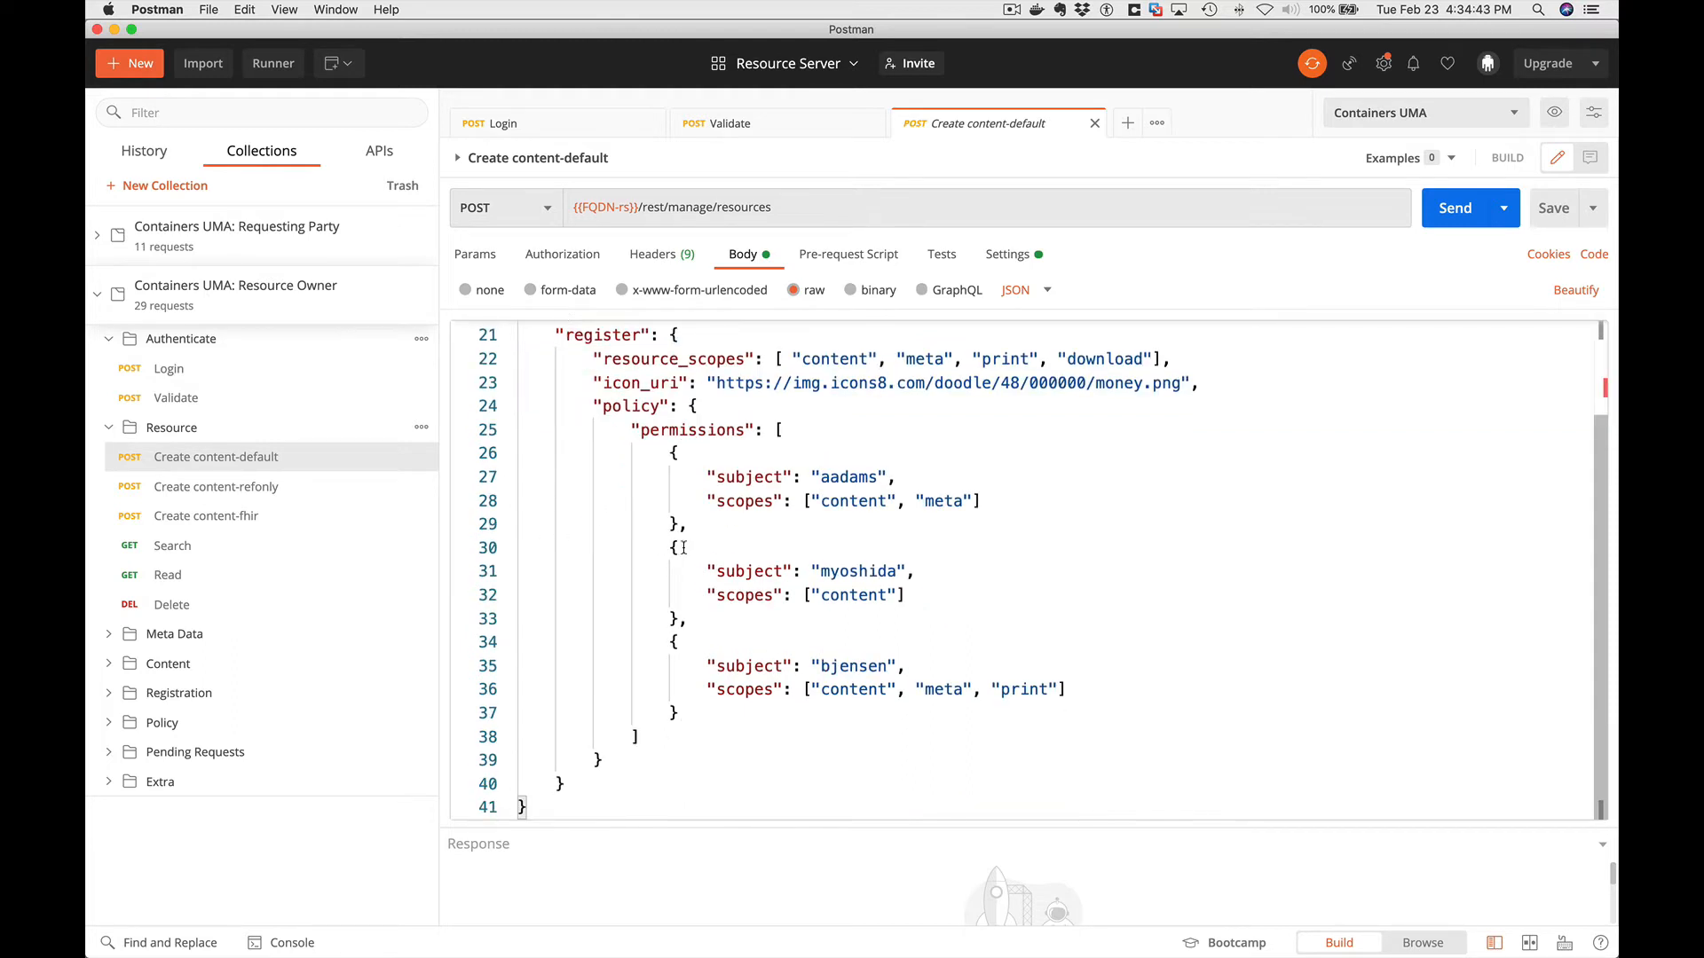
pyautogui.moveTo(764, 491)
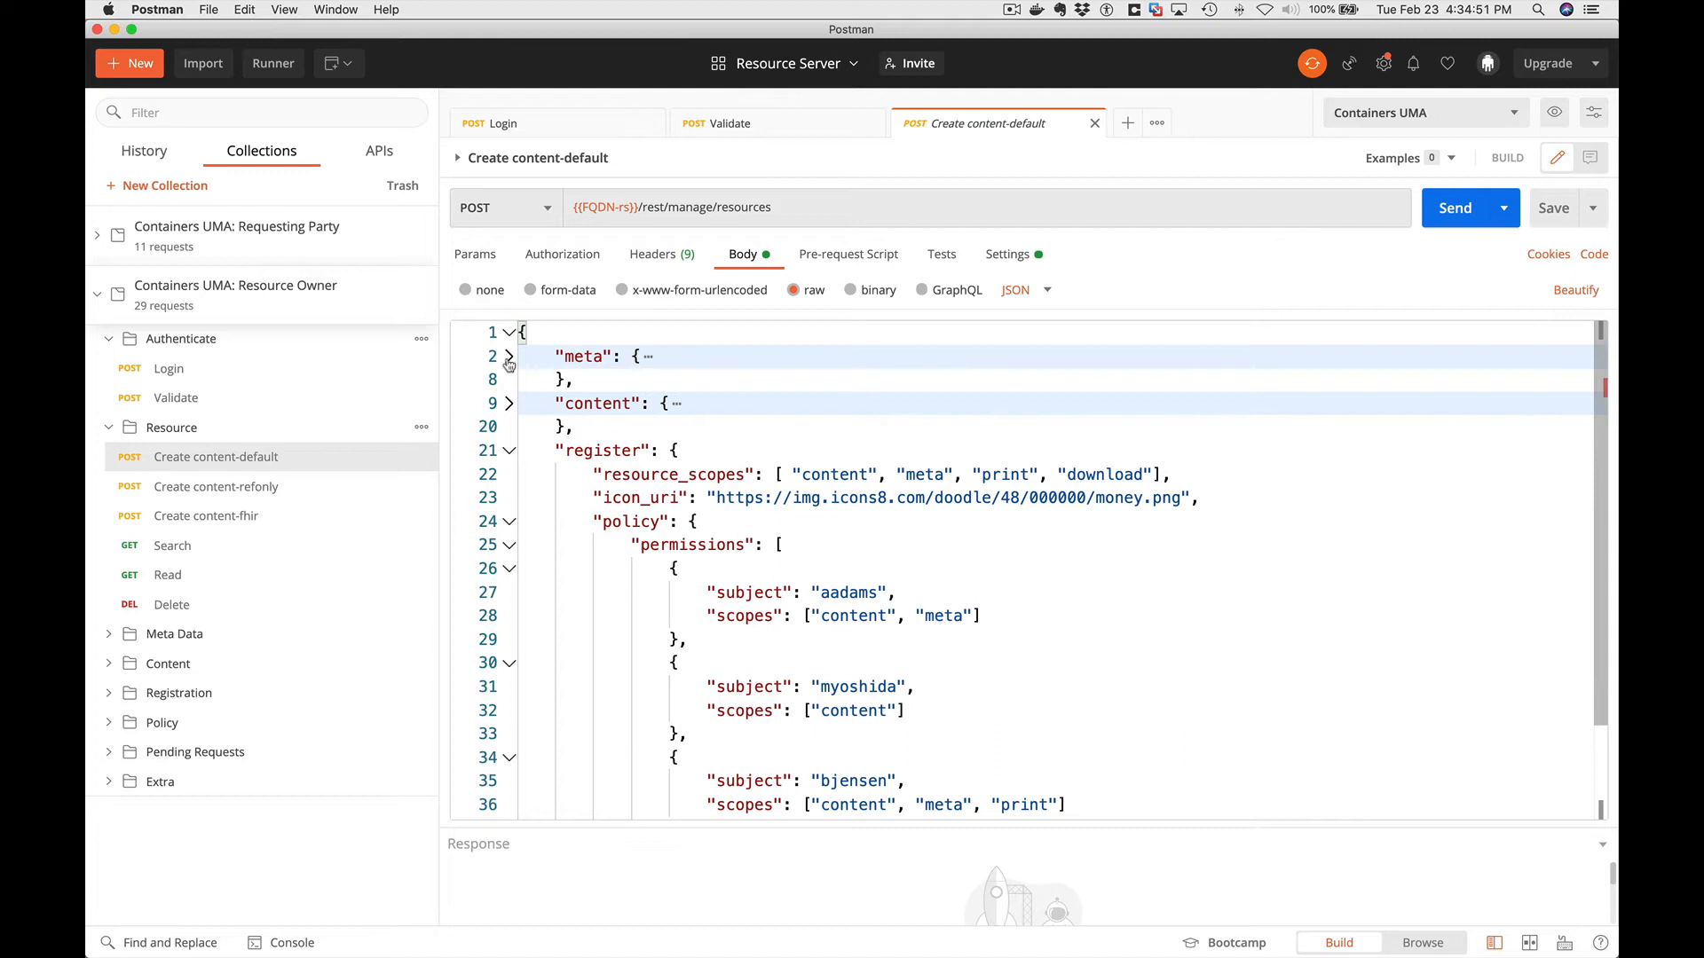
pyautogui.click(507, 357)
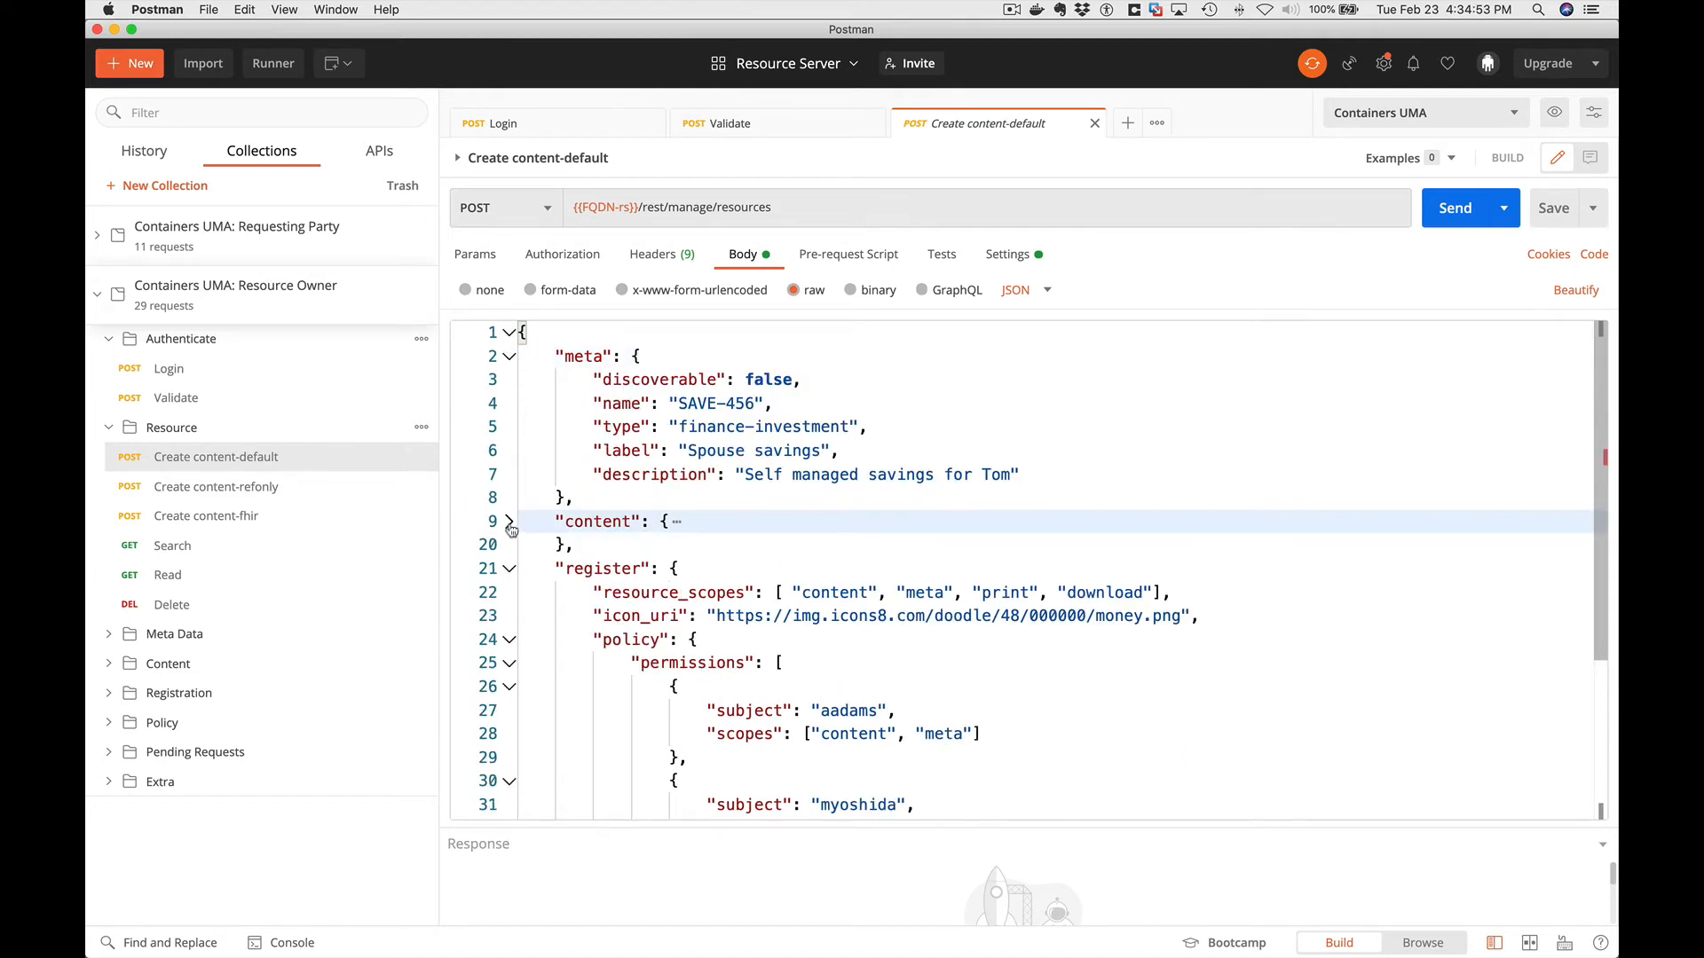
pyautogui.click(1454, 208)
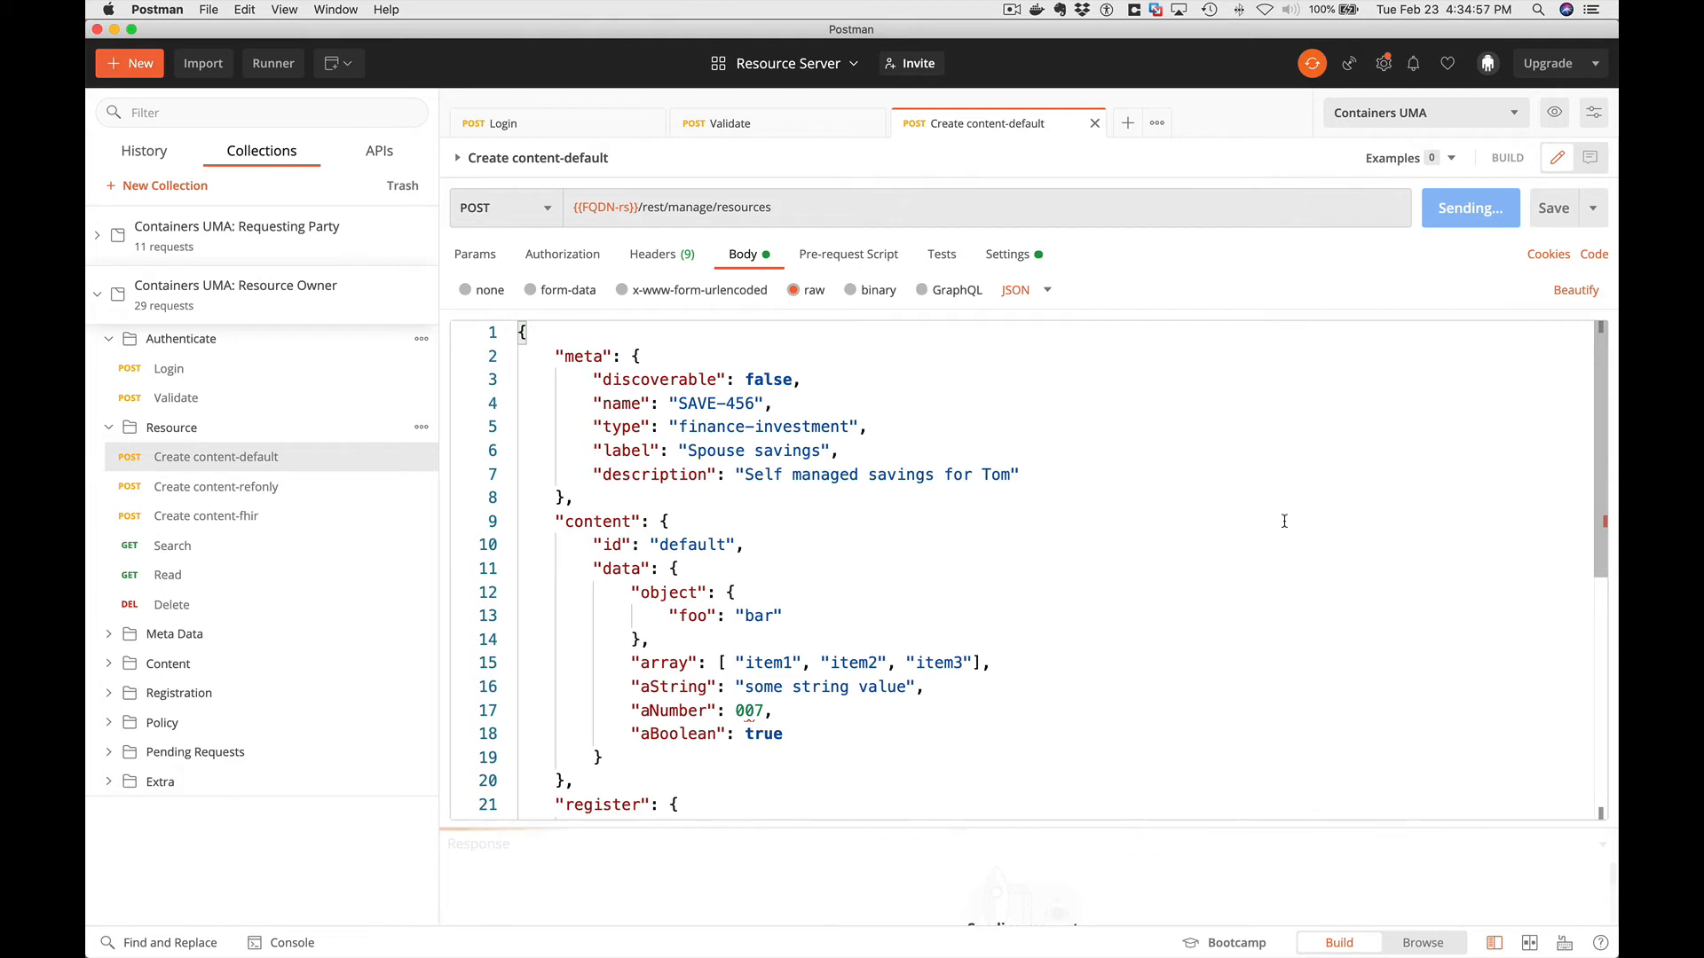
# Create the resource, getting 201 Created, and inspect its Location response header.
pyautogui.click(1469, 208)
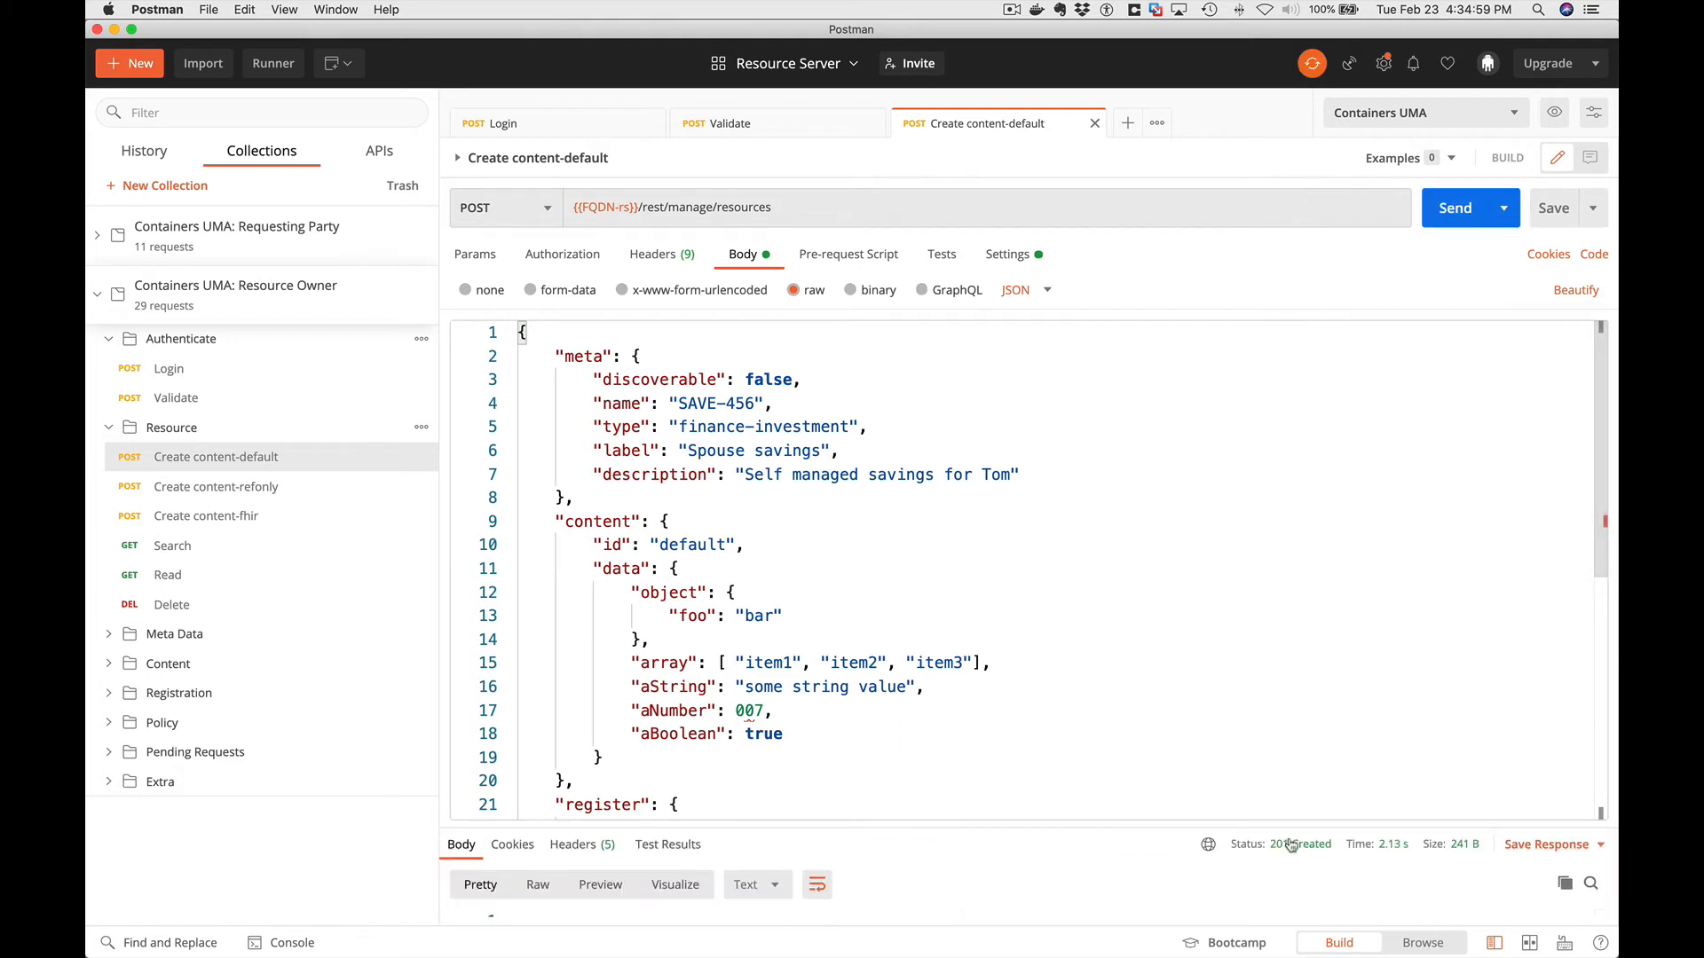
pyautogui.scroll(-3)
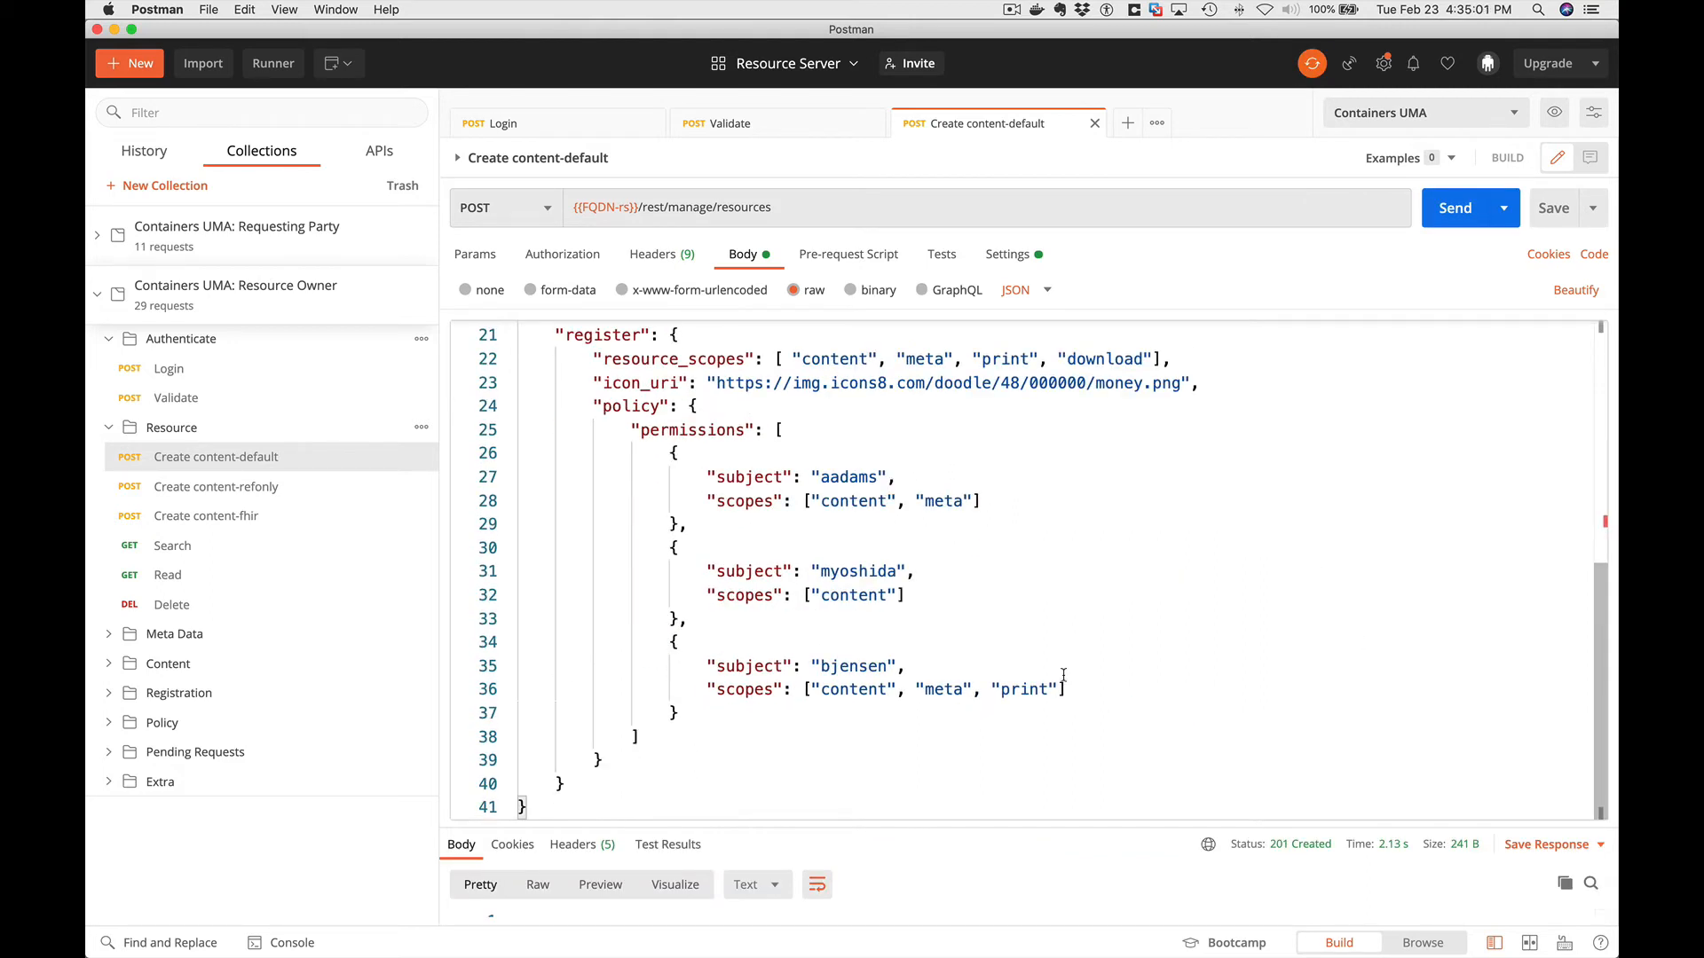
pyautogui.click(571, 844)
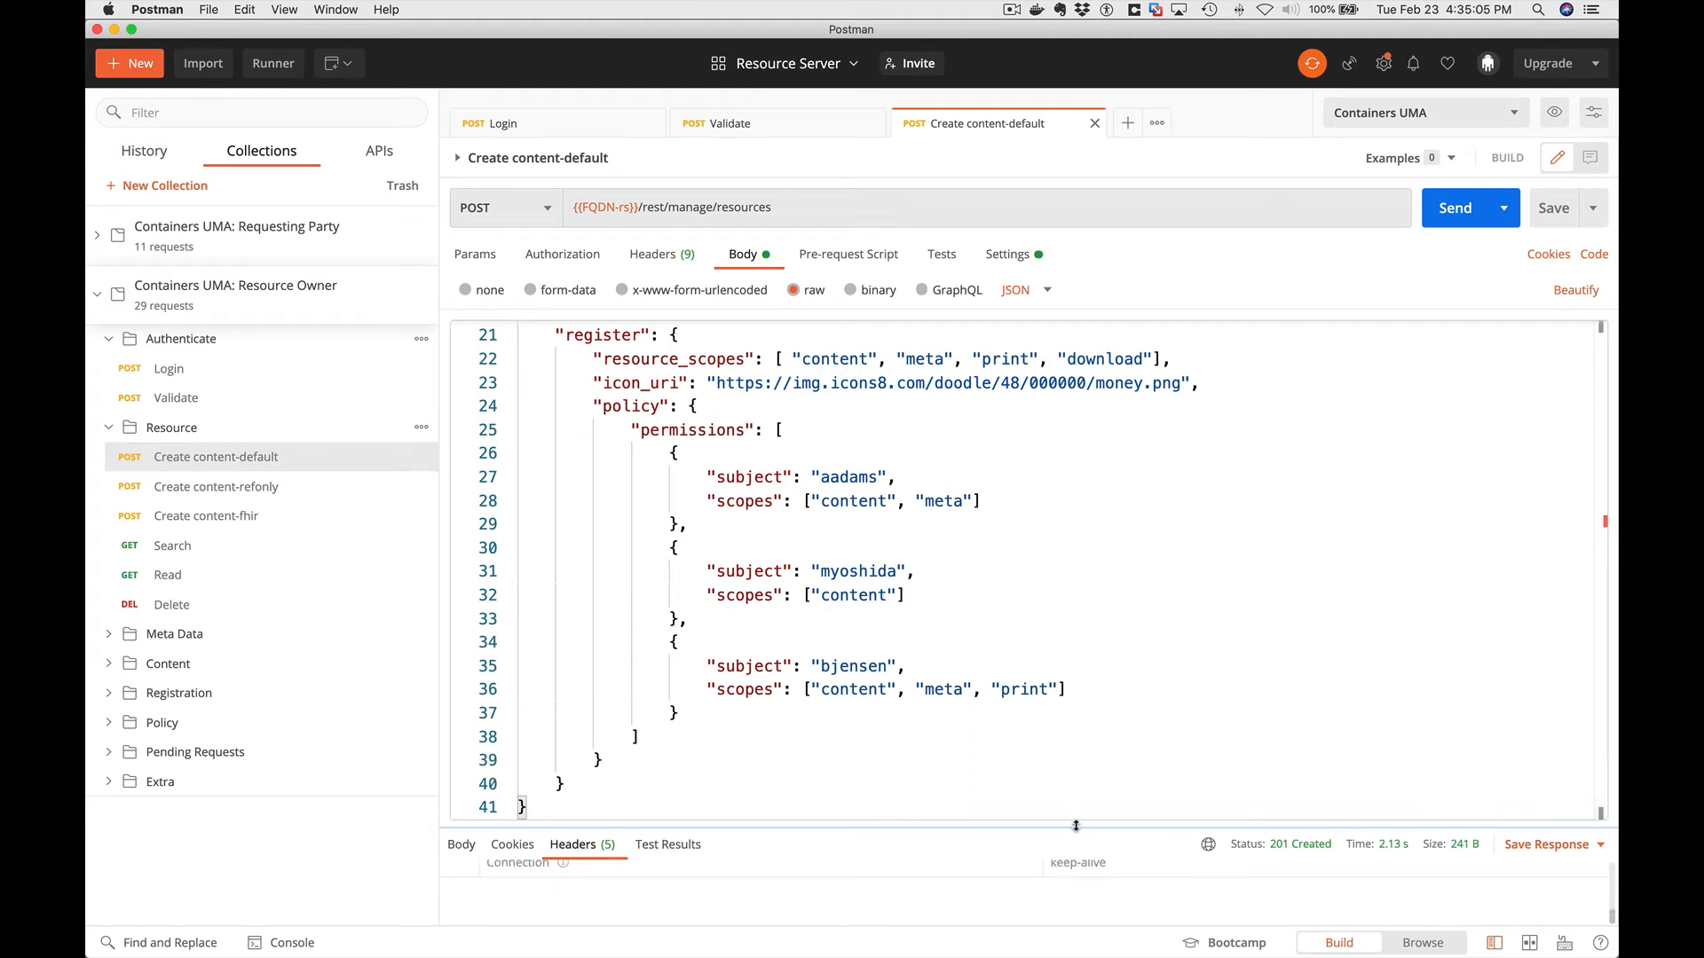
pyautogui.moveTo(1076, 826); pyautogui.dragTo(1075, 586)
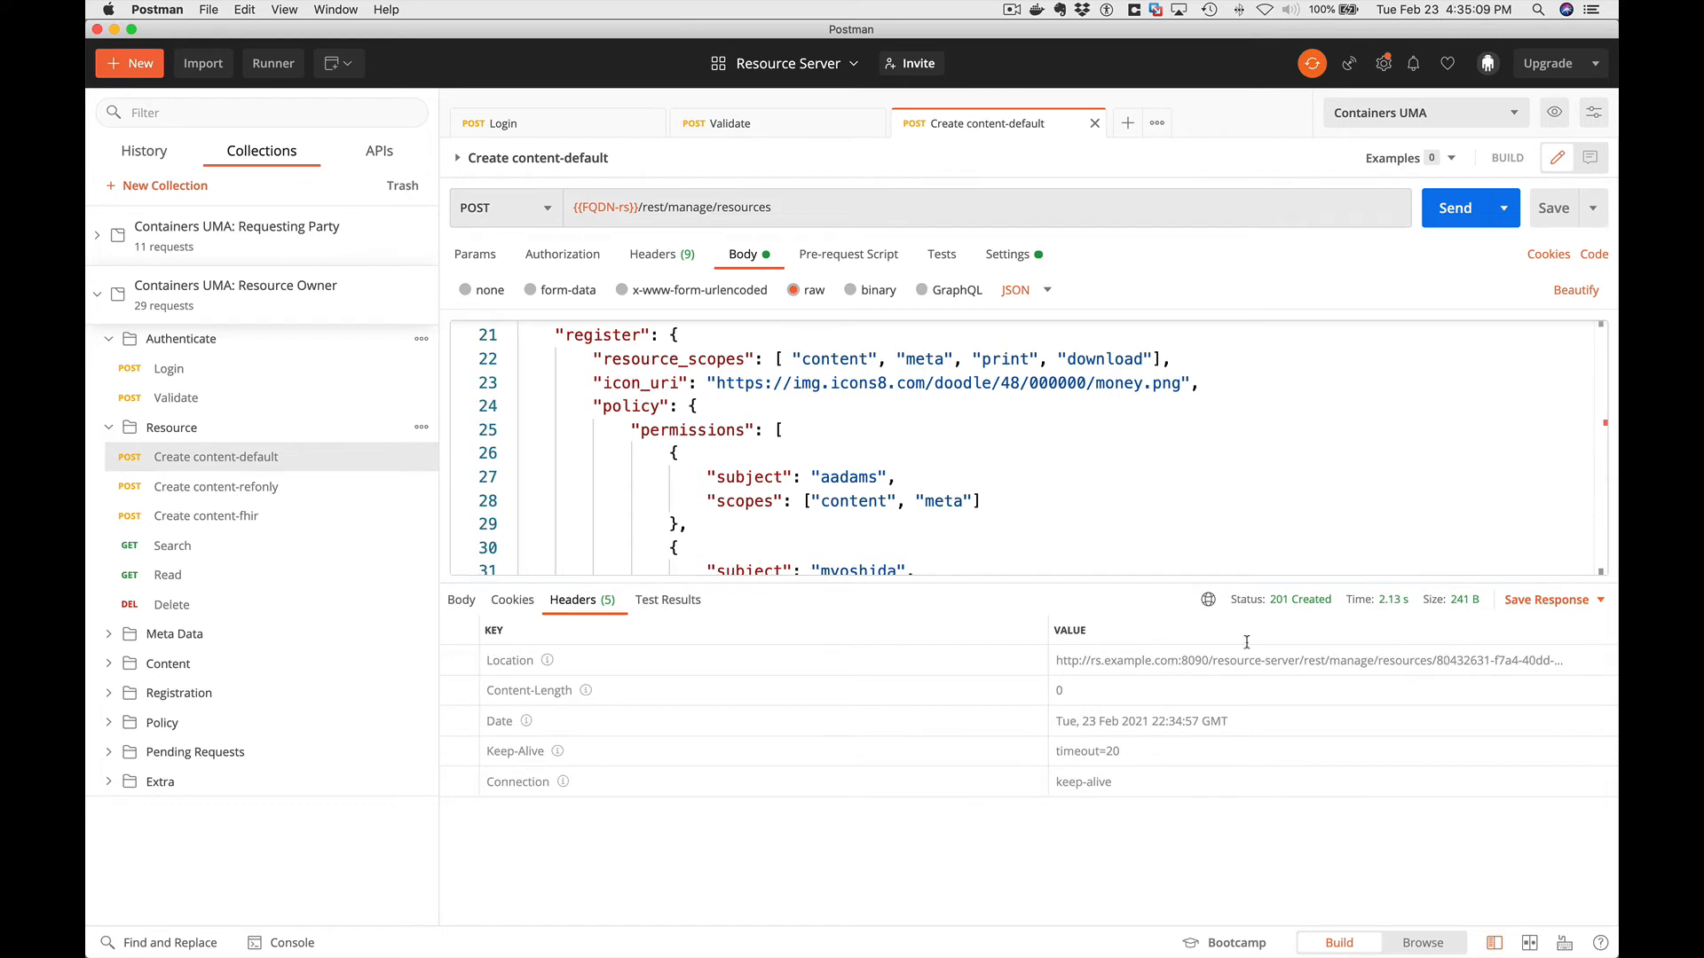
pyautogui.click(172, 545)
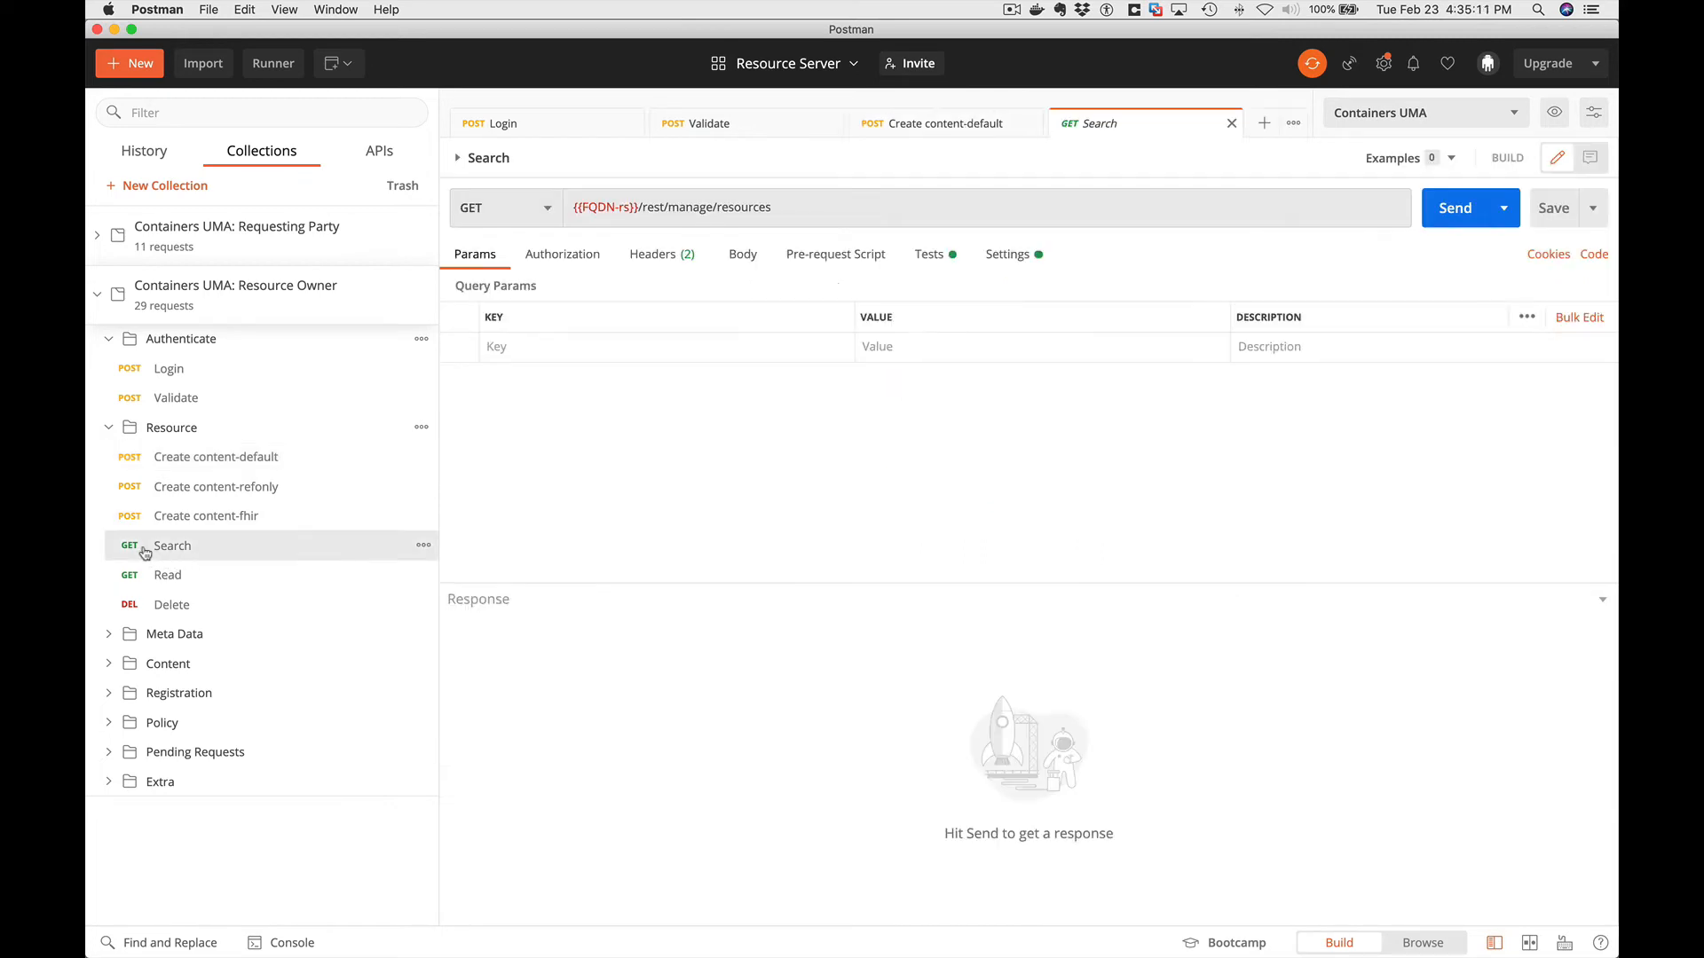
# Search registered resources and read the shared resource's full record by id.
pyautogui.click(1455, 208)
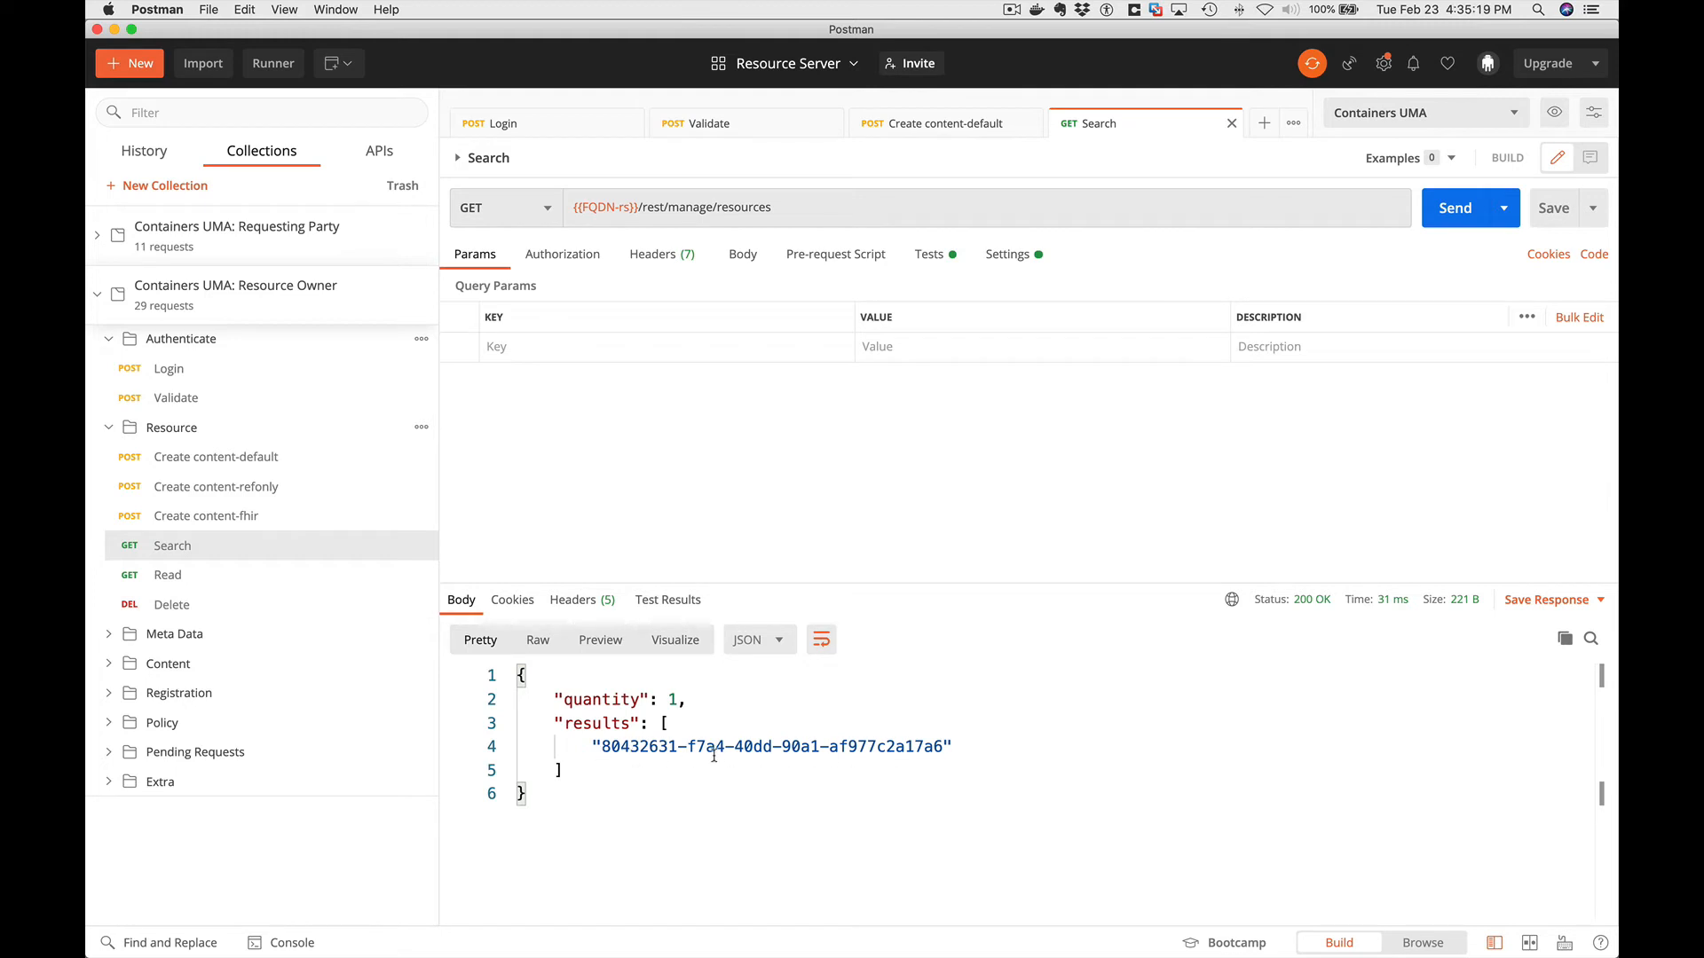
pyautogui.moveTo(465, 504)
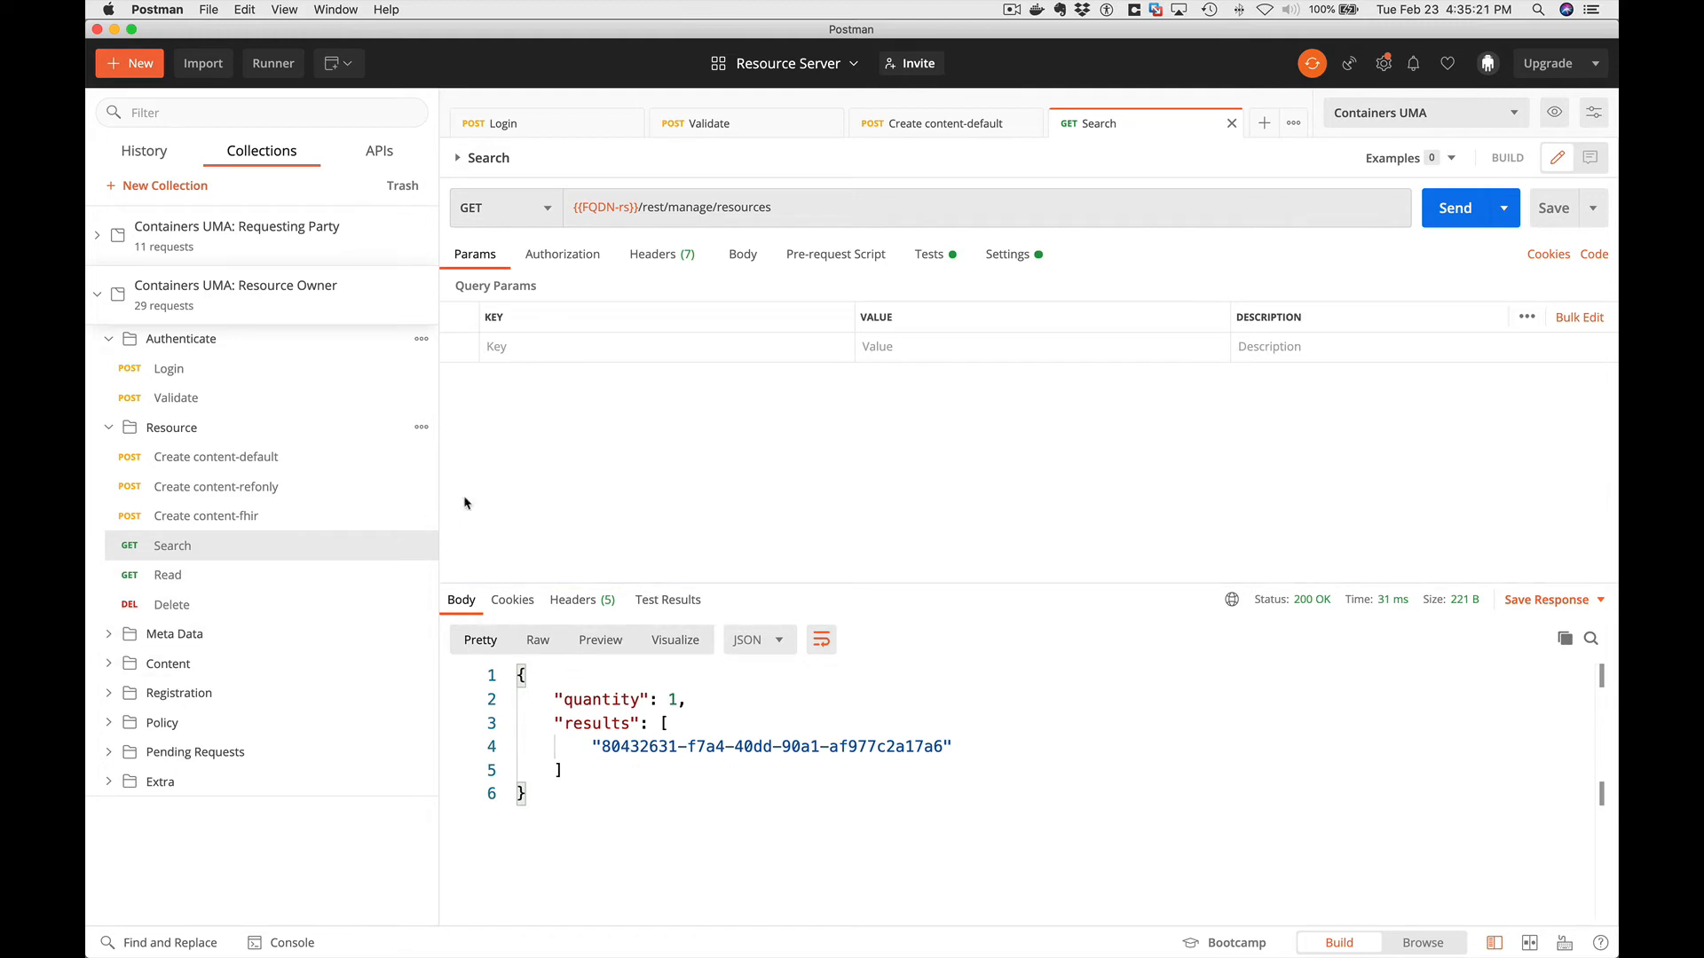
pyautogui.moveTo(168, 575)
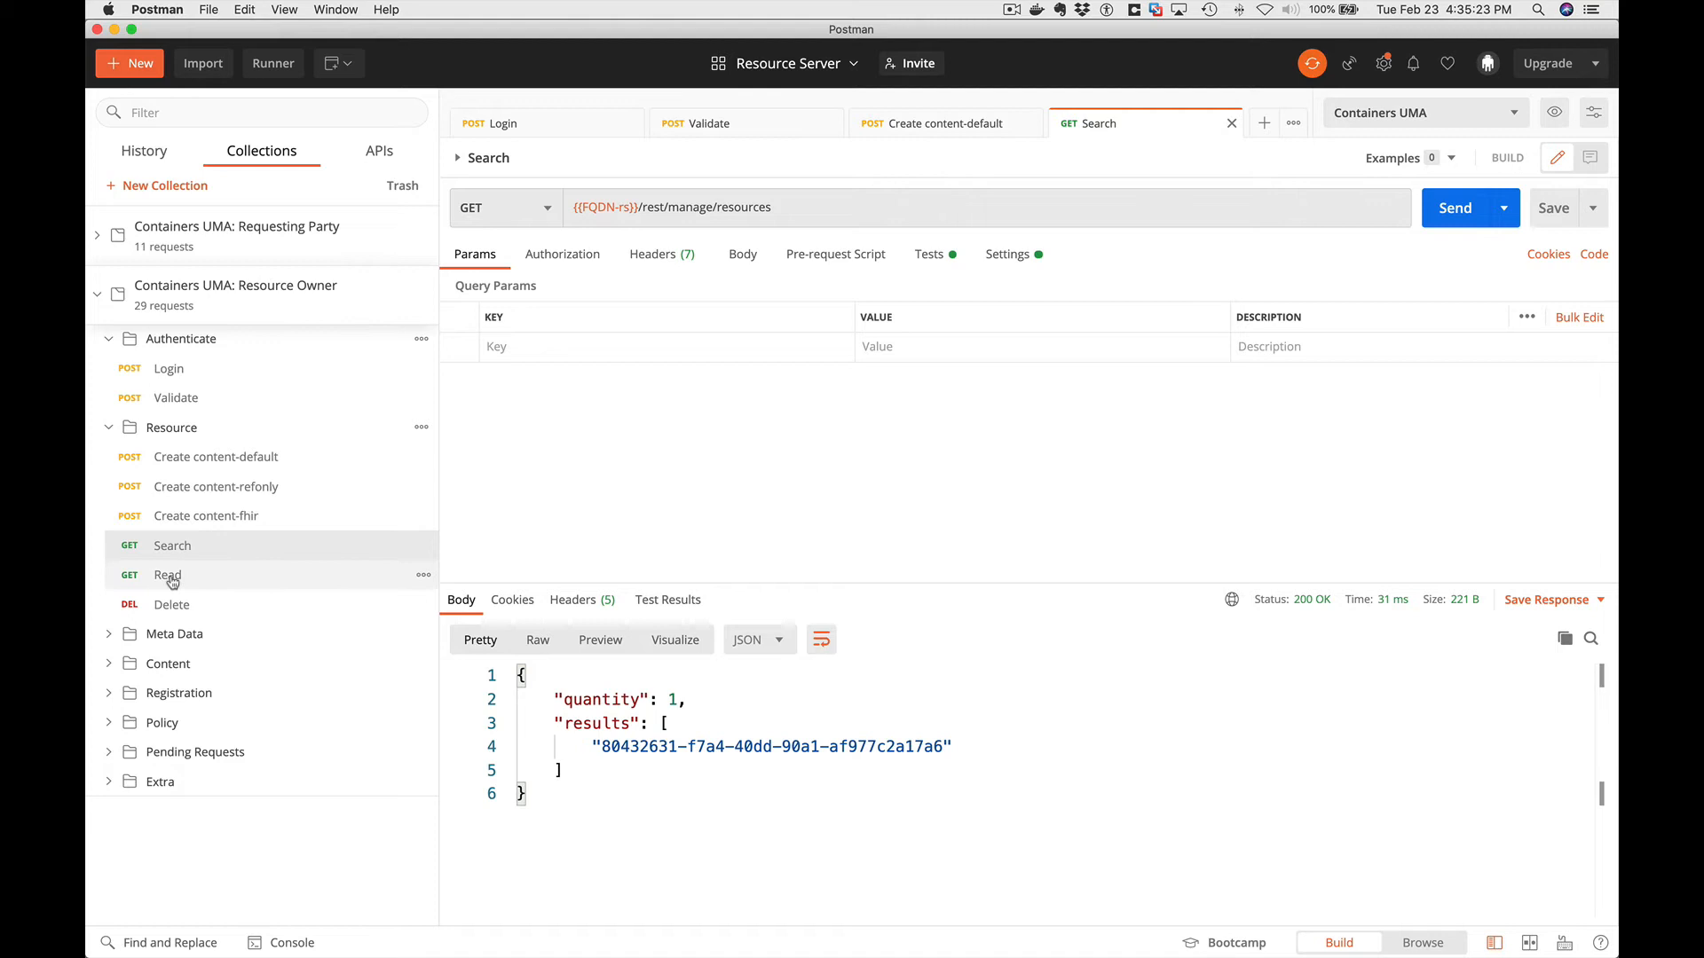
pyautogui.click(166, 575)
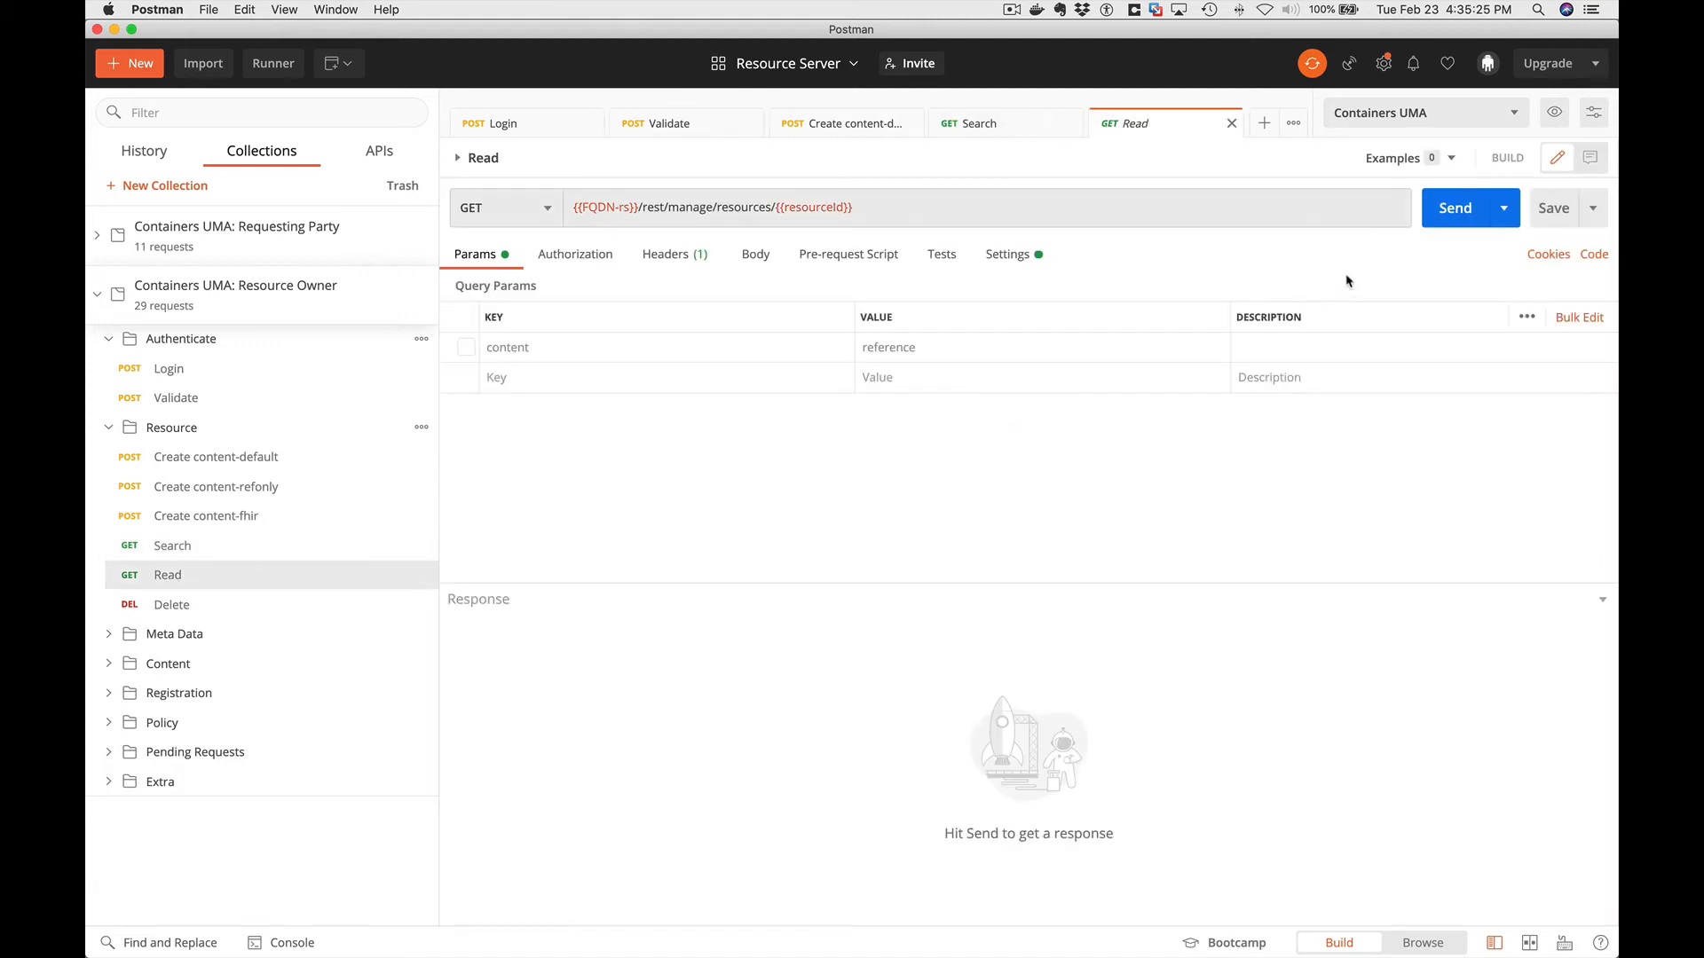
pyautogui.click(1454, 208)
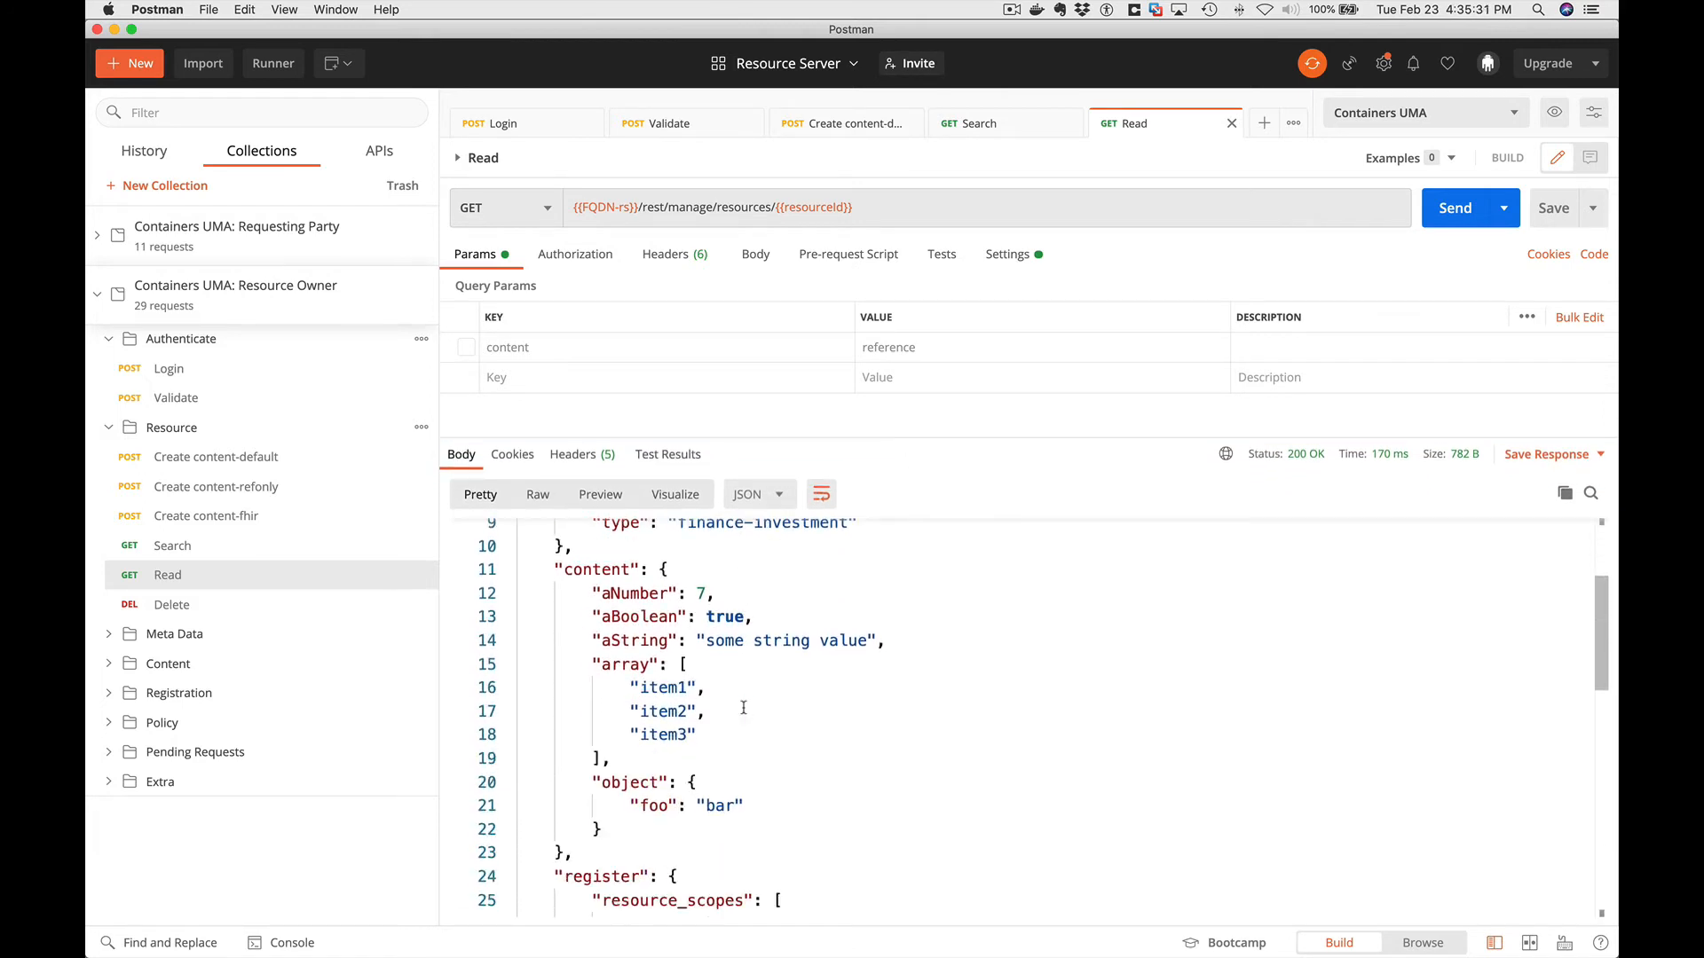
# Read the resource's metadata, returning 200 with the SAVE-456 details.
pyautogui.scroll(-3)
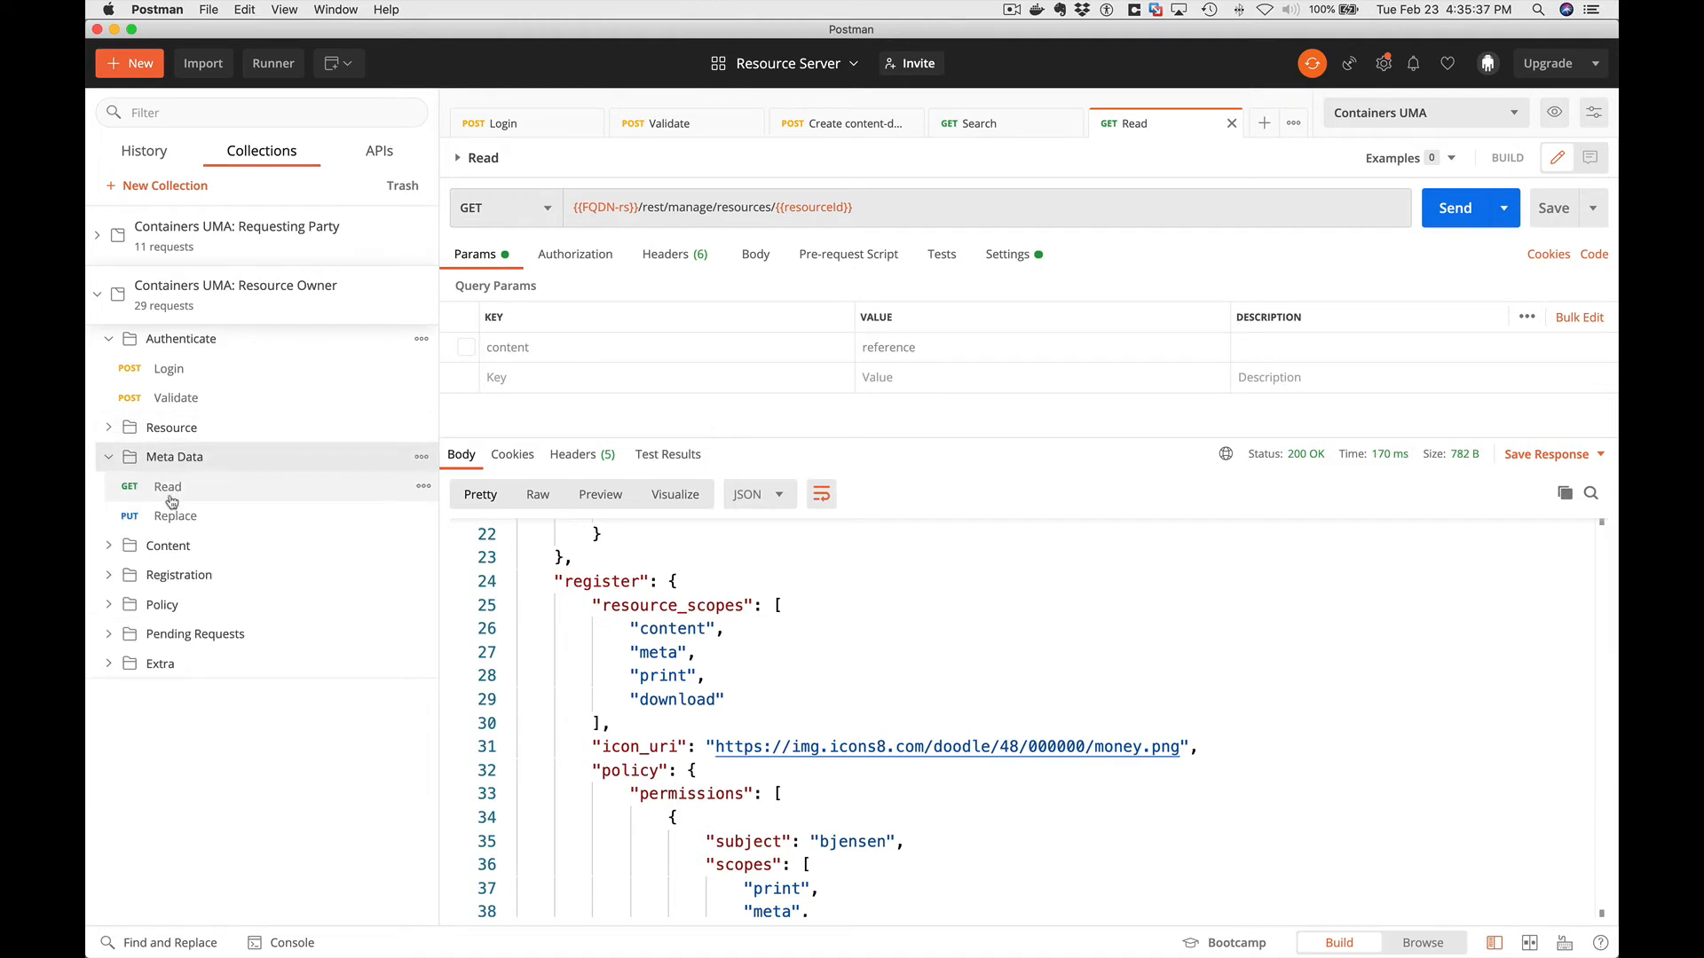
pyautogui.click(168, 486)
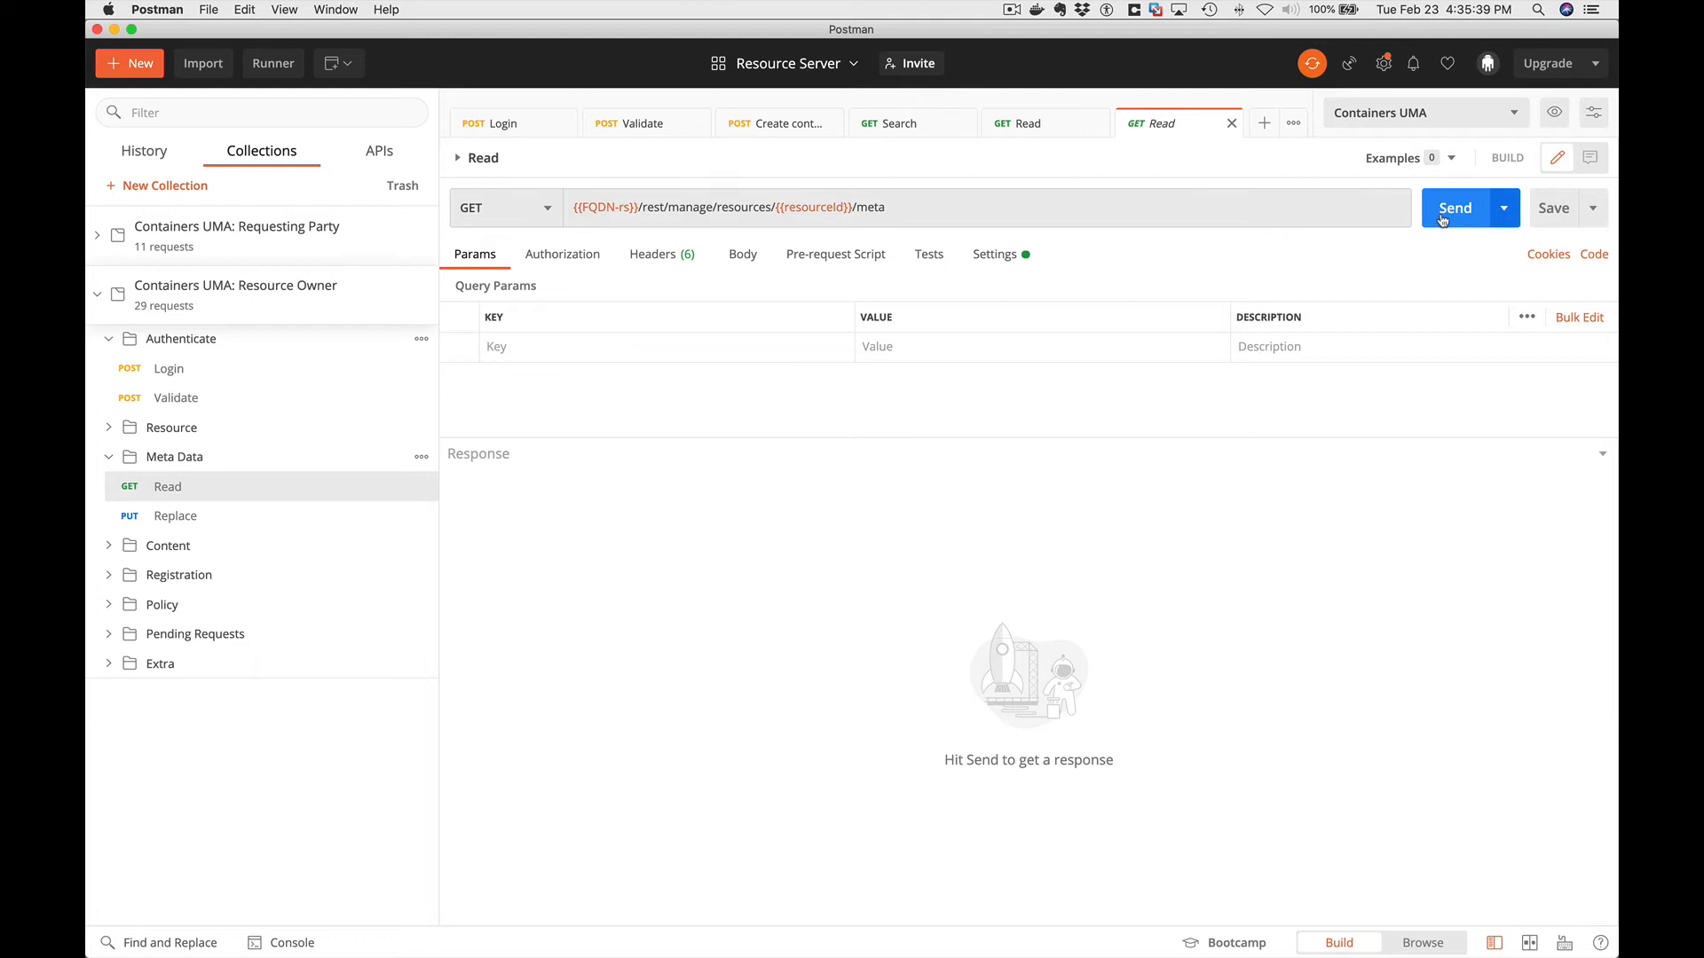
pyautogui.click(1454, 208)
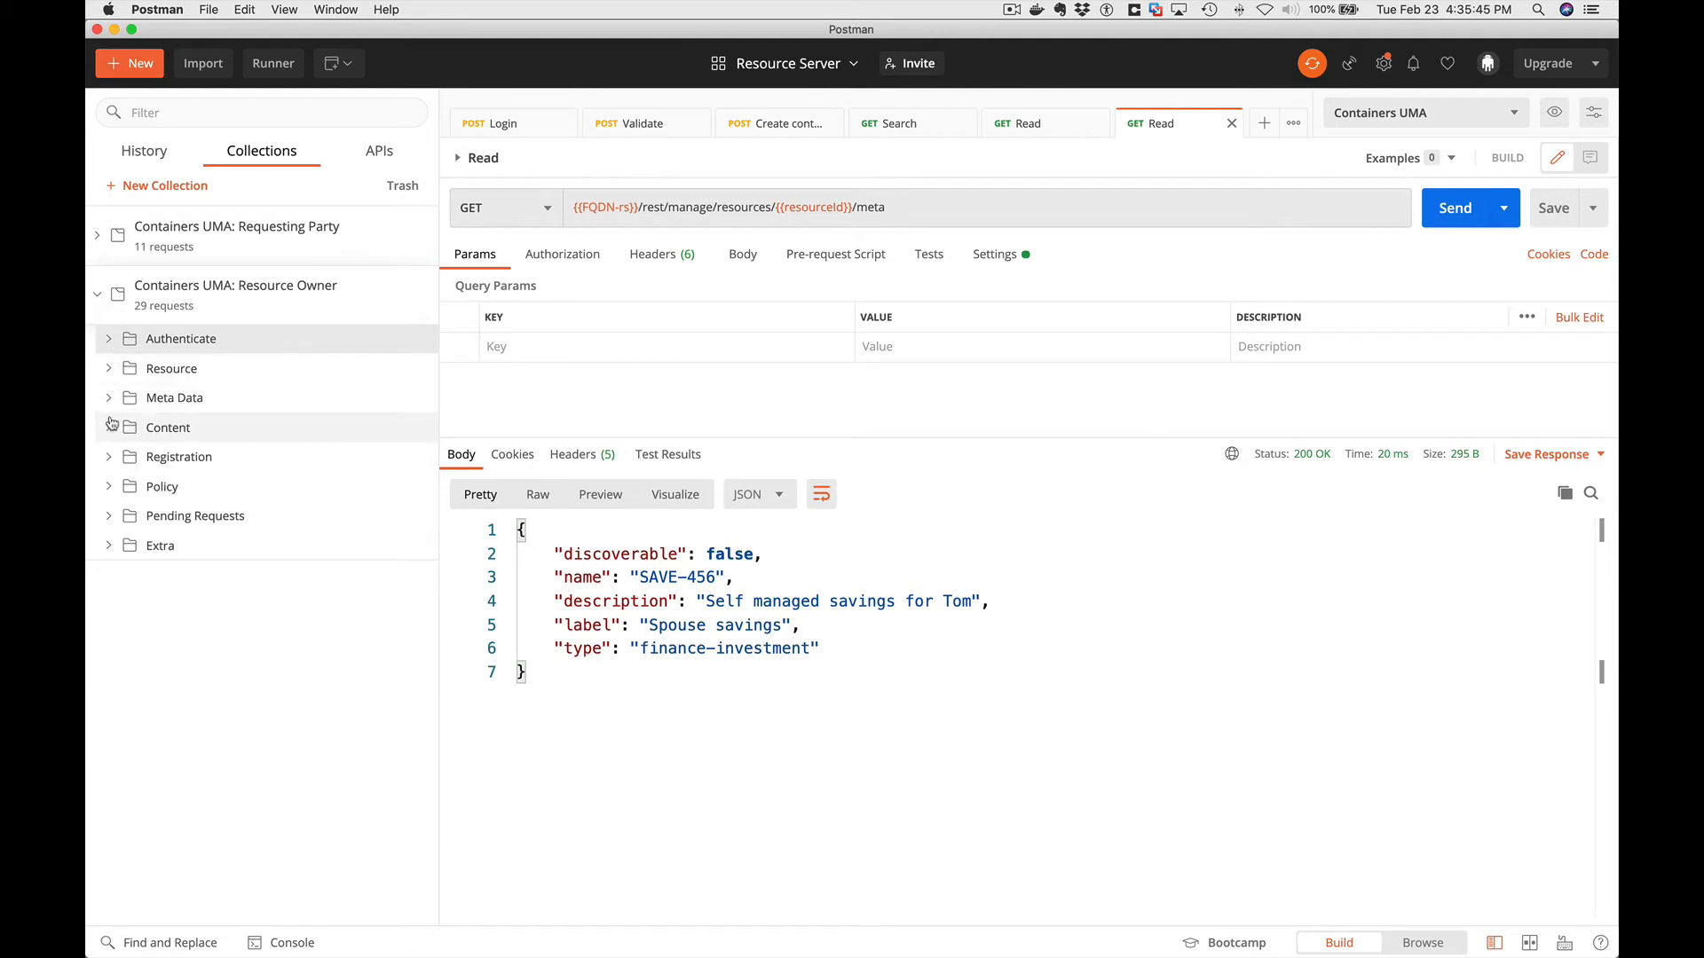
pyautogui.click(168, 427)
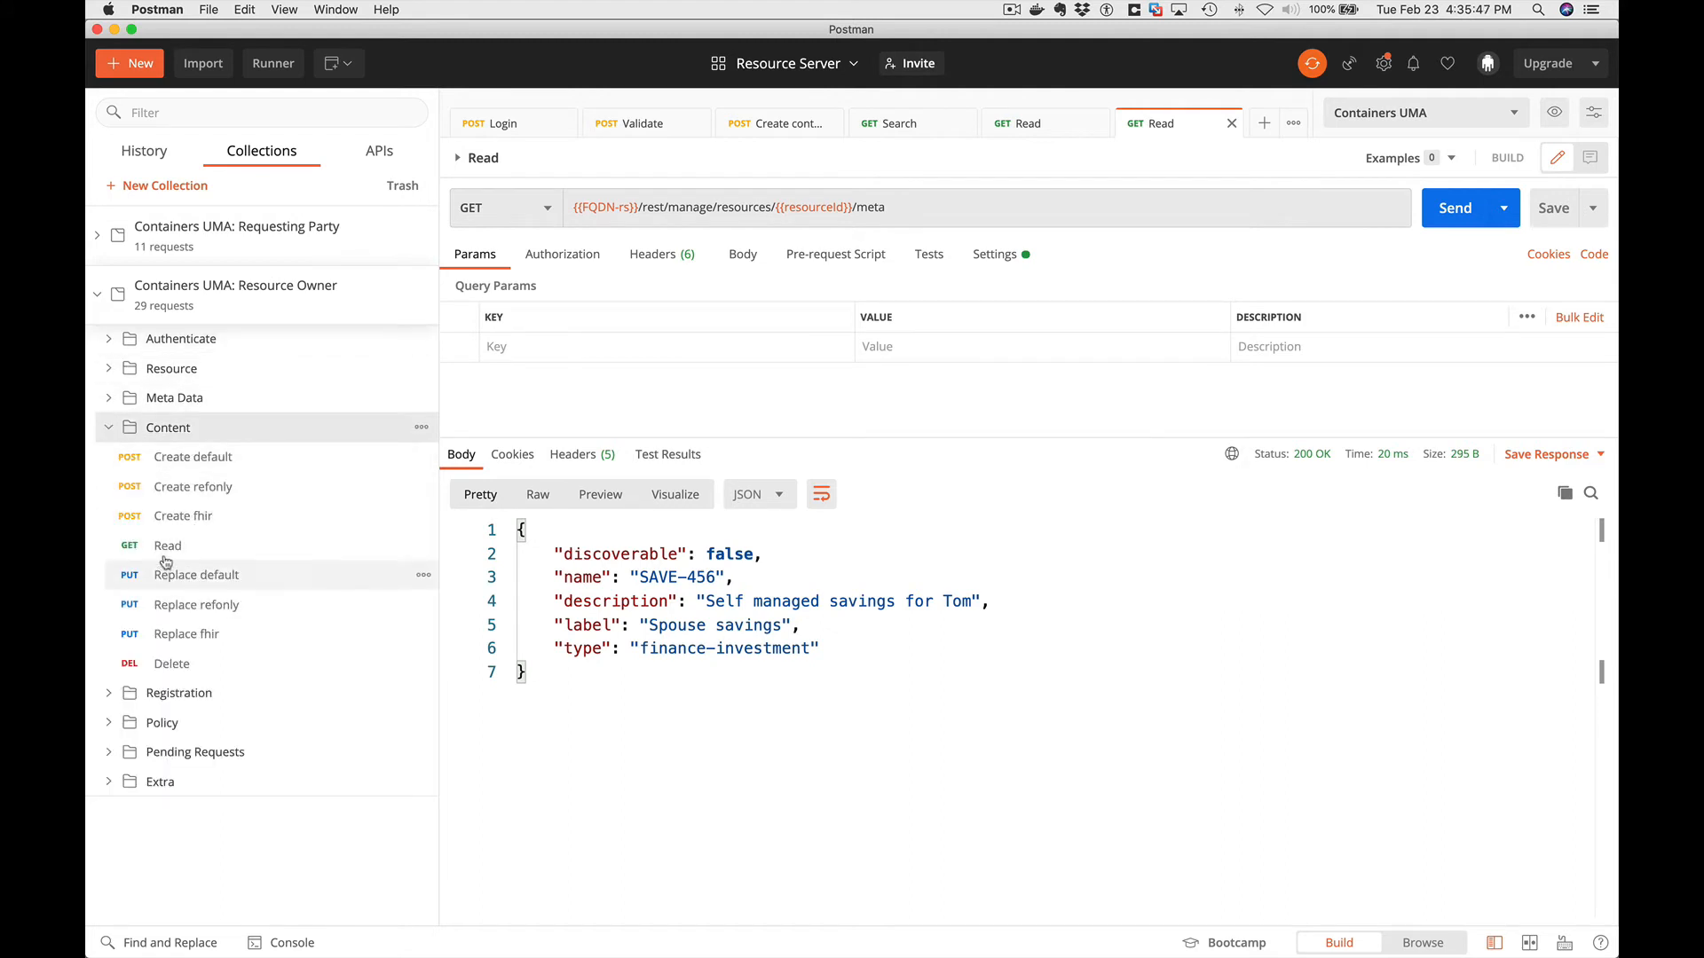
pyautogui.click(1453, 207)
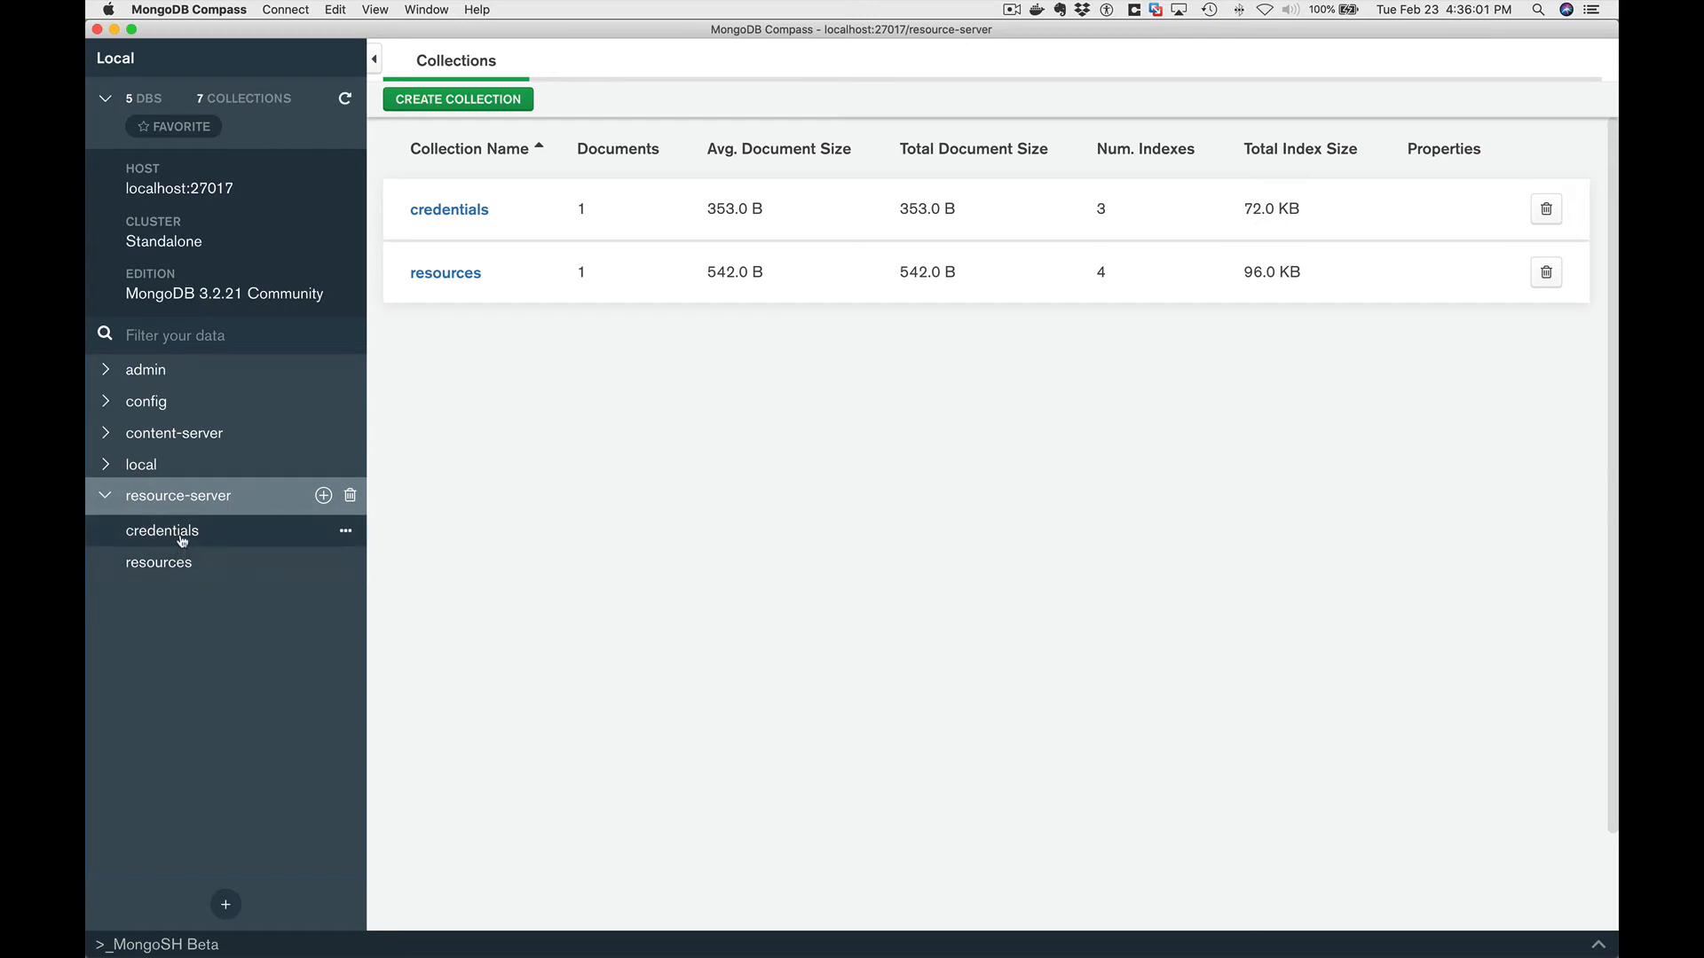
# Expand the credentials document to show dcrane's uma_pat access and refresh tokens.
pyautogui.click(160, 530)
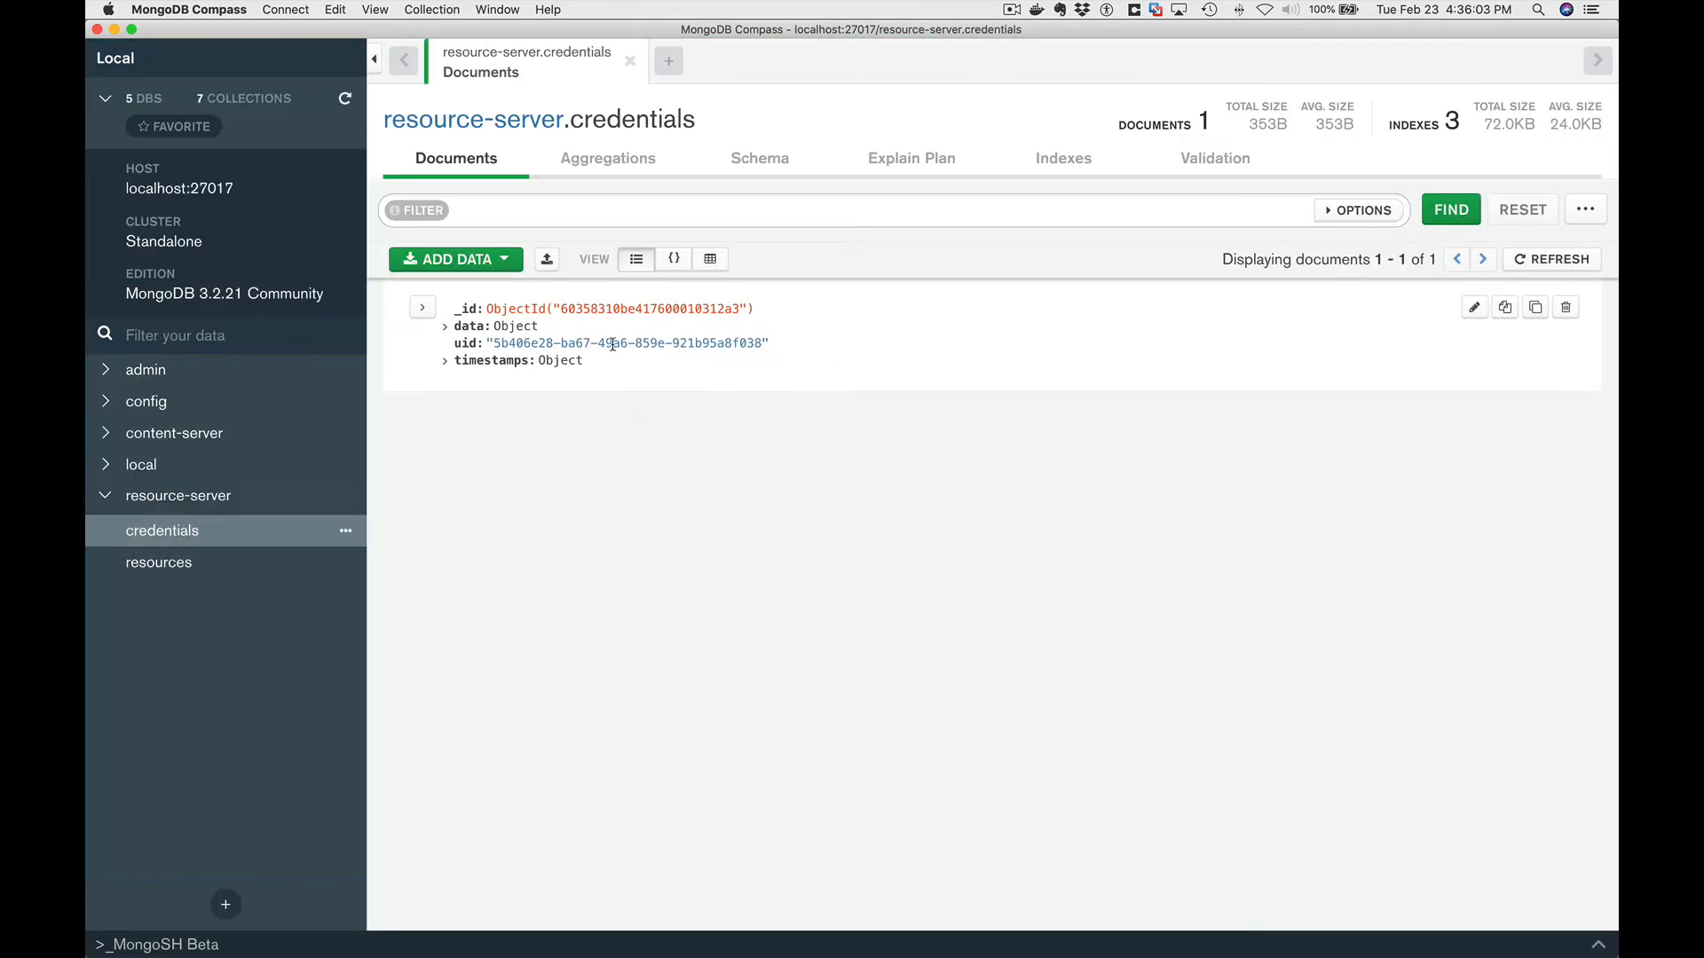
pyautogui.click(446, 325)
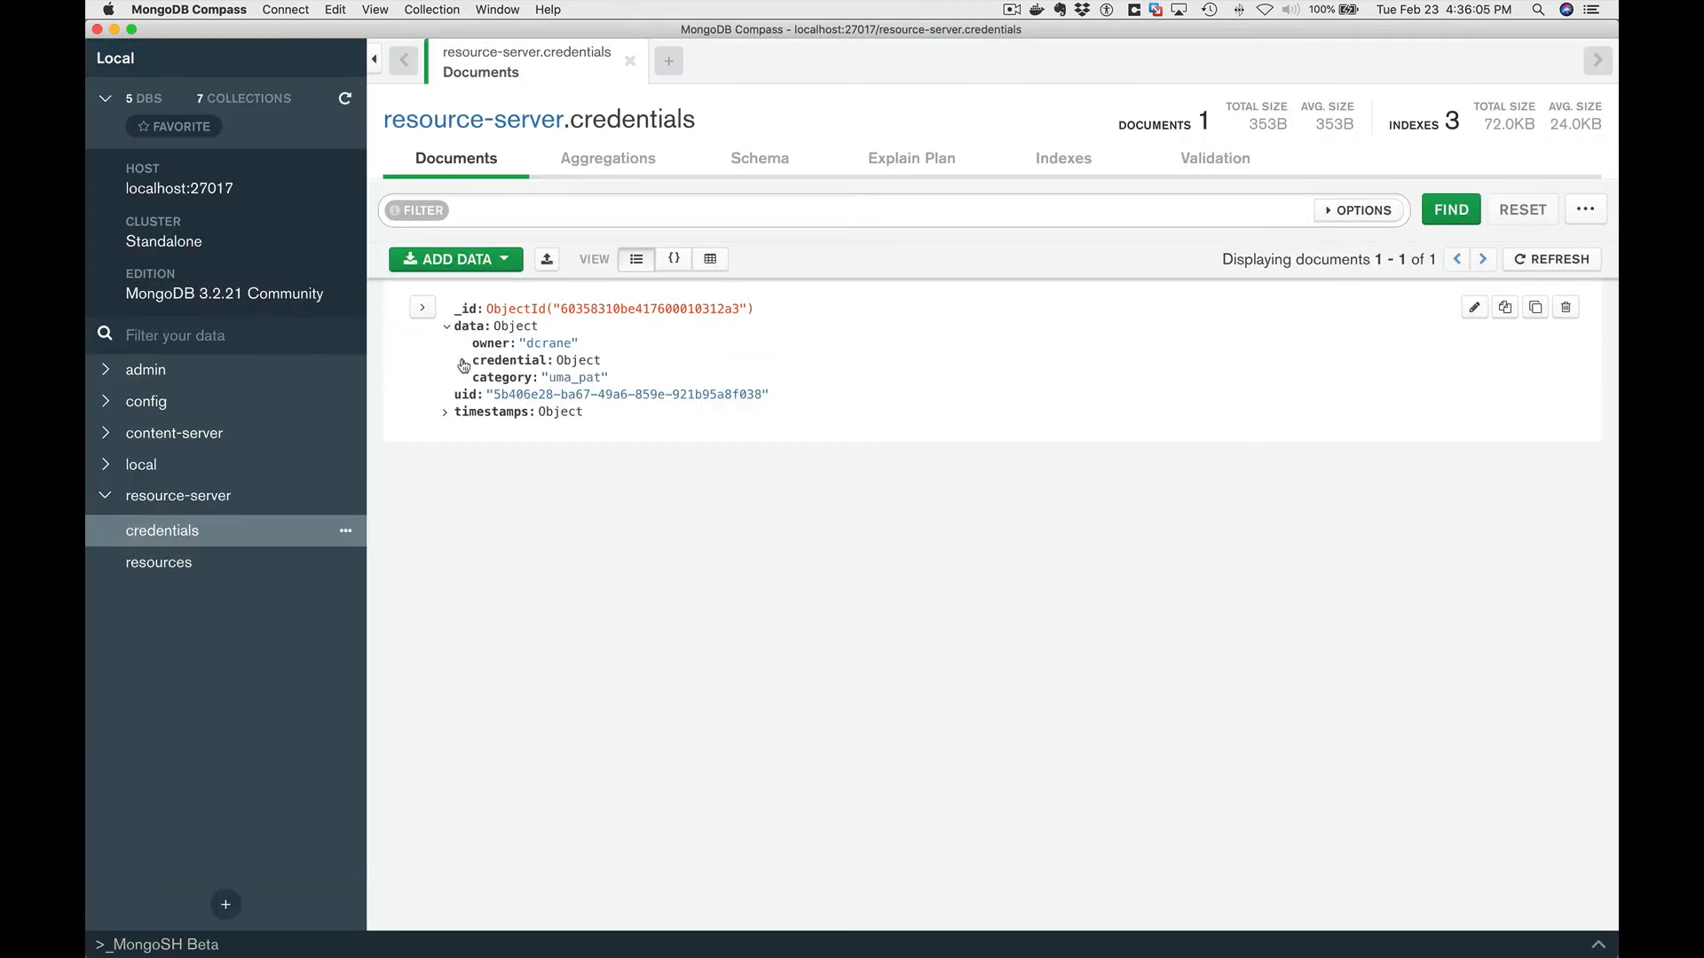
pyautogui.click(446, 359)
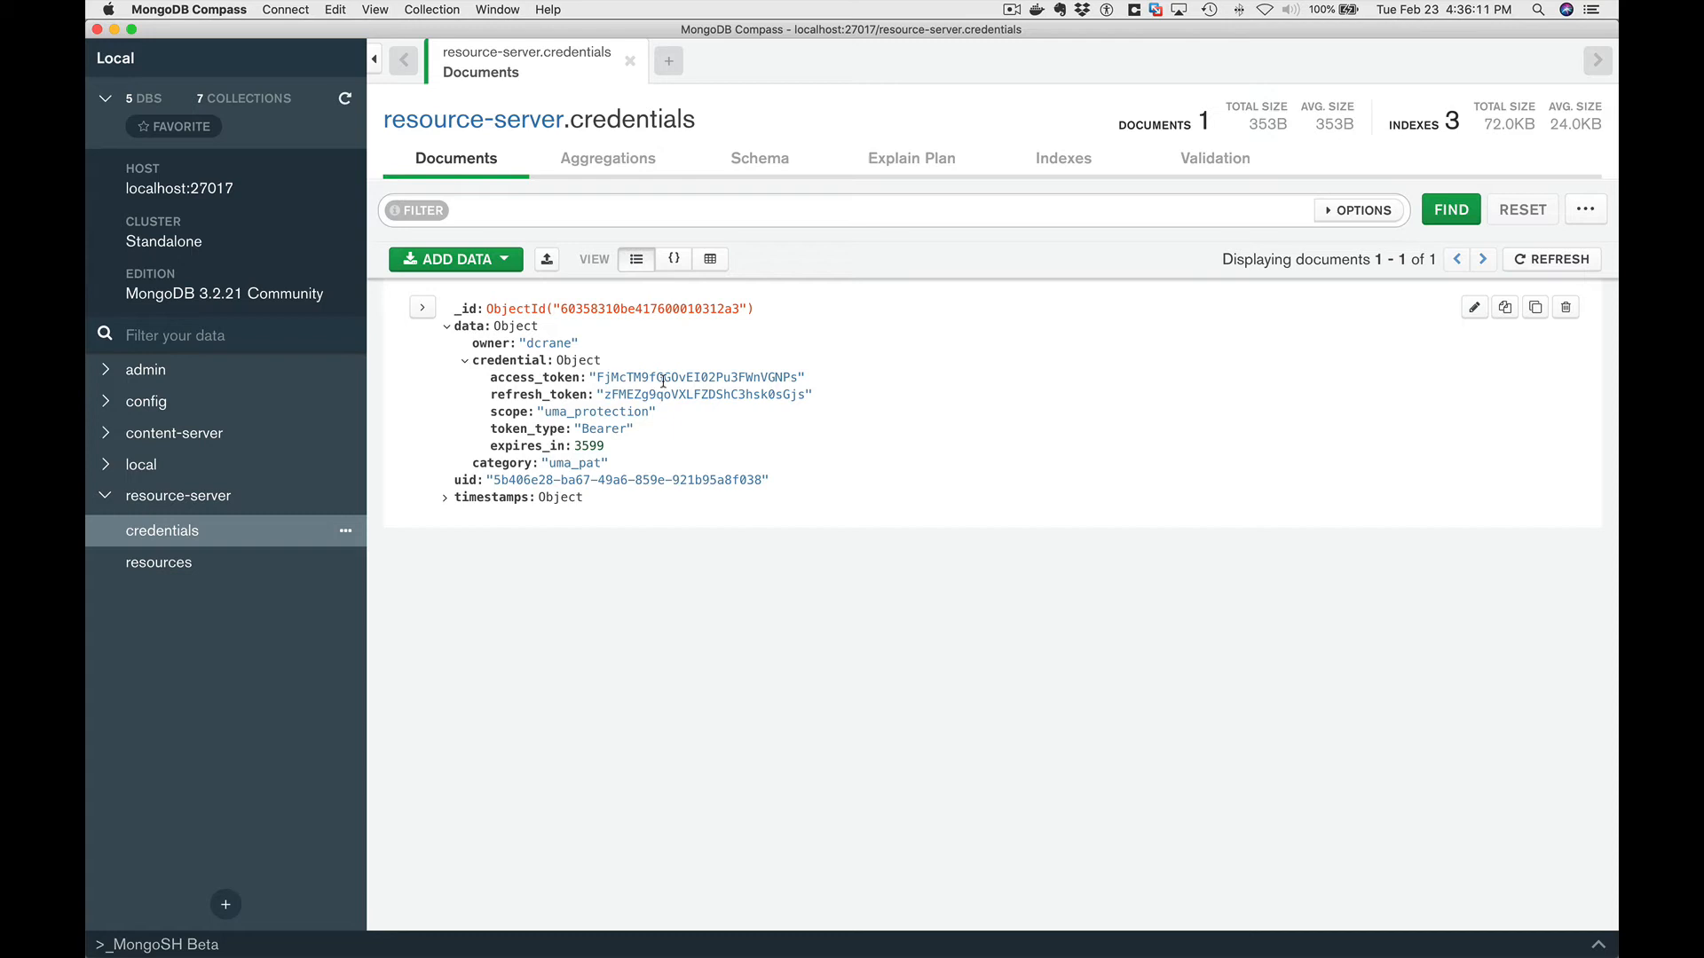
pyautogui.moveTo(648, 431)
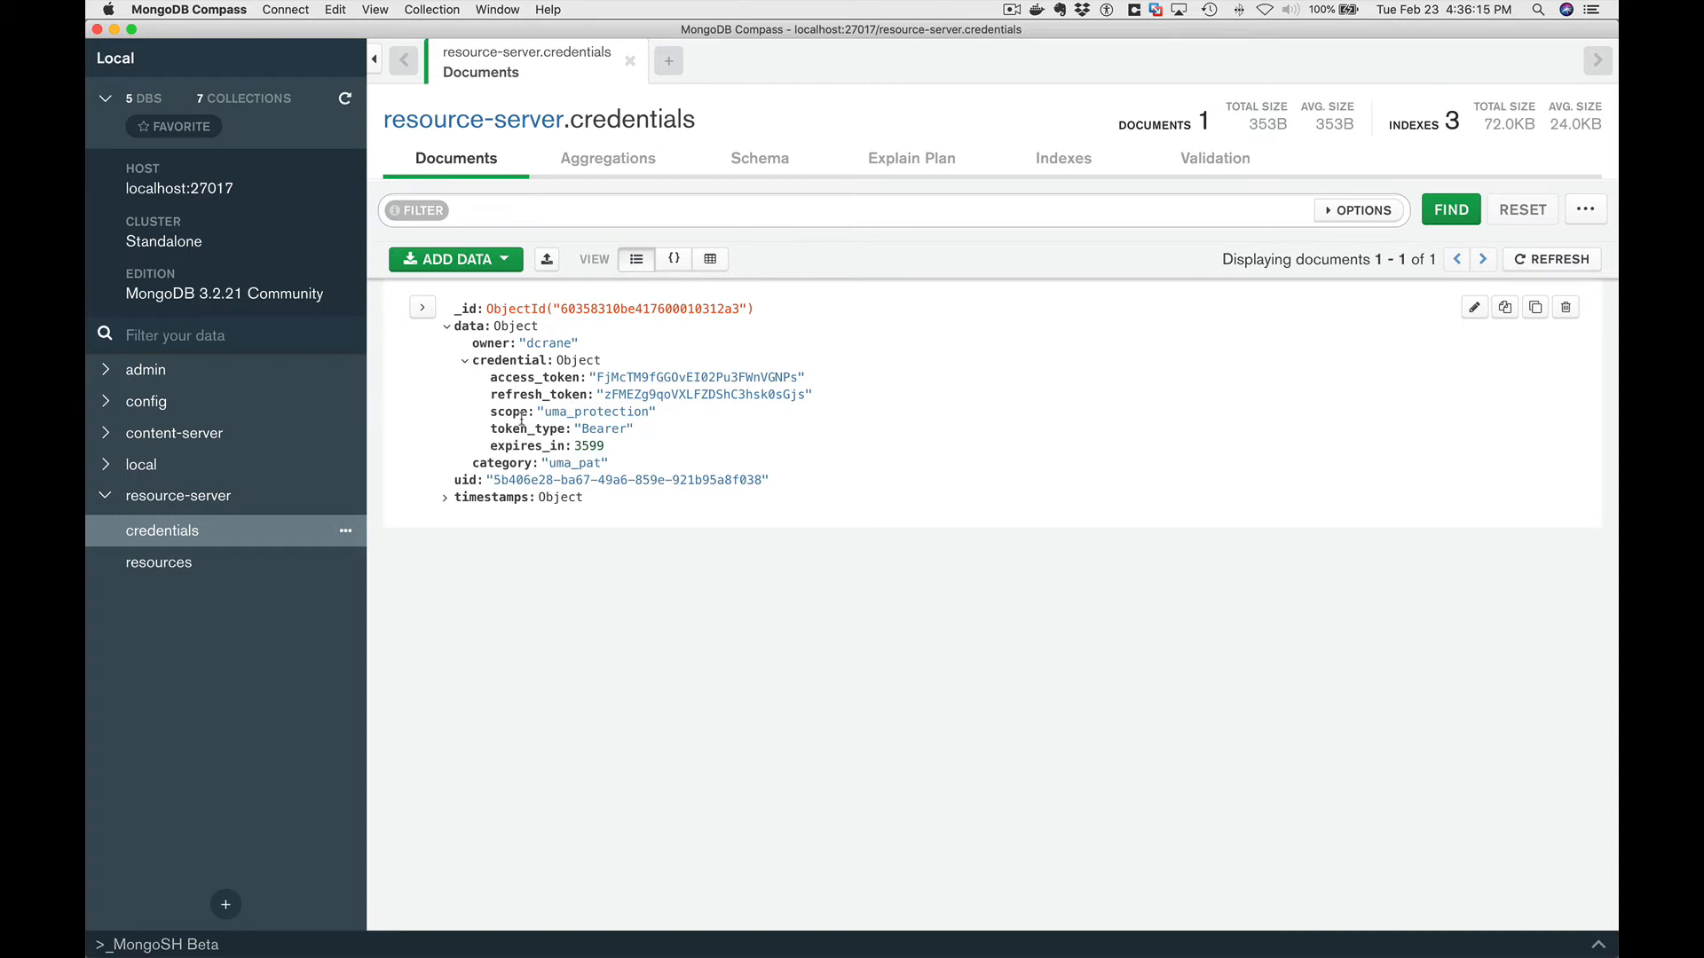
pyautogui.moveTo(488, 439)
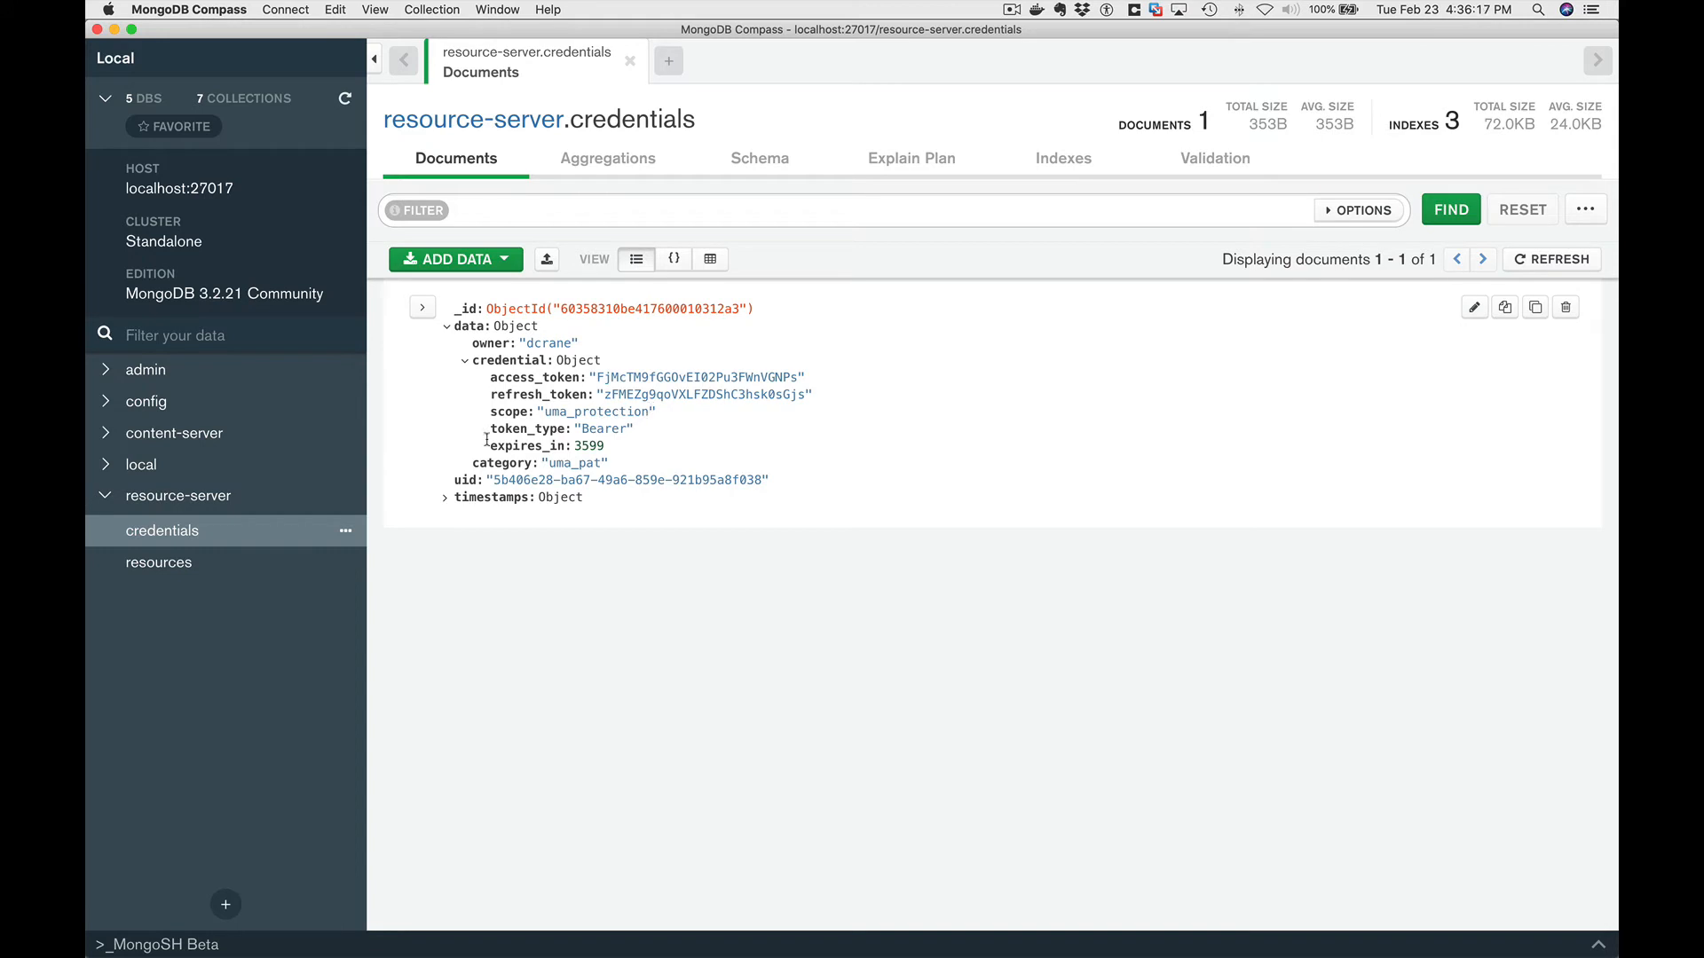
pyautogui.click(158, 562)
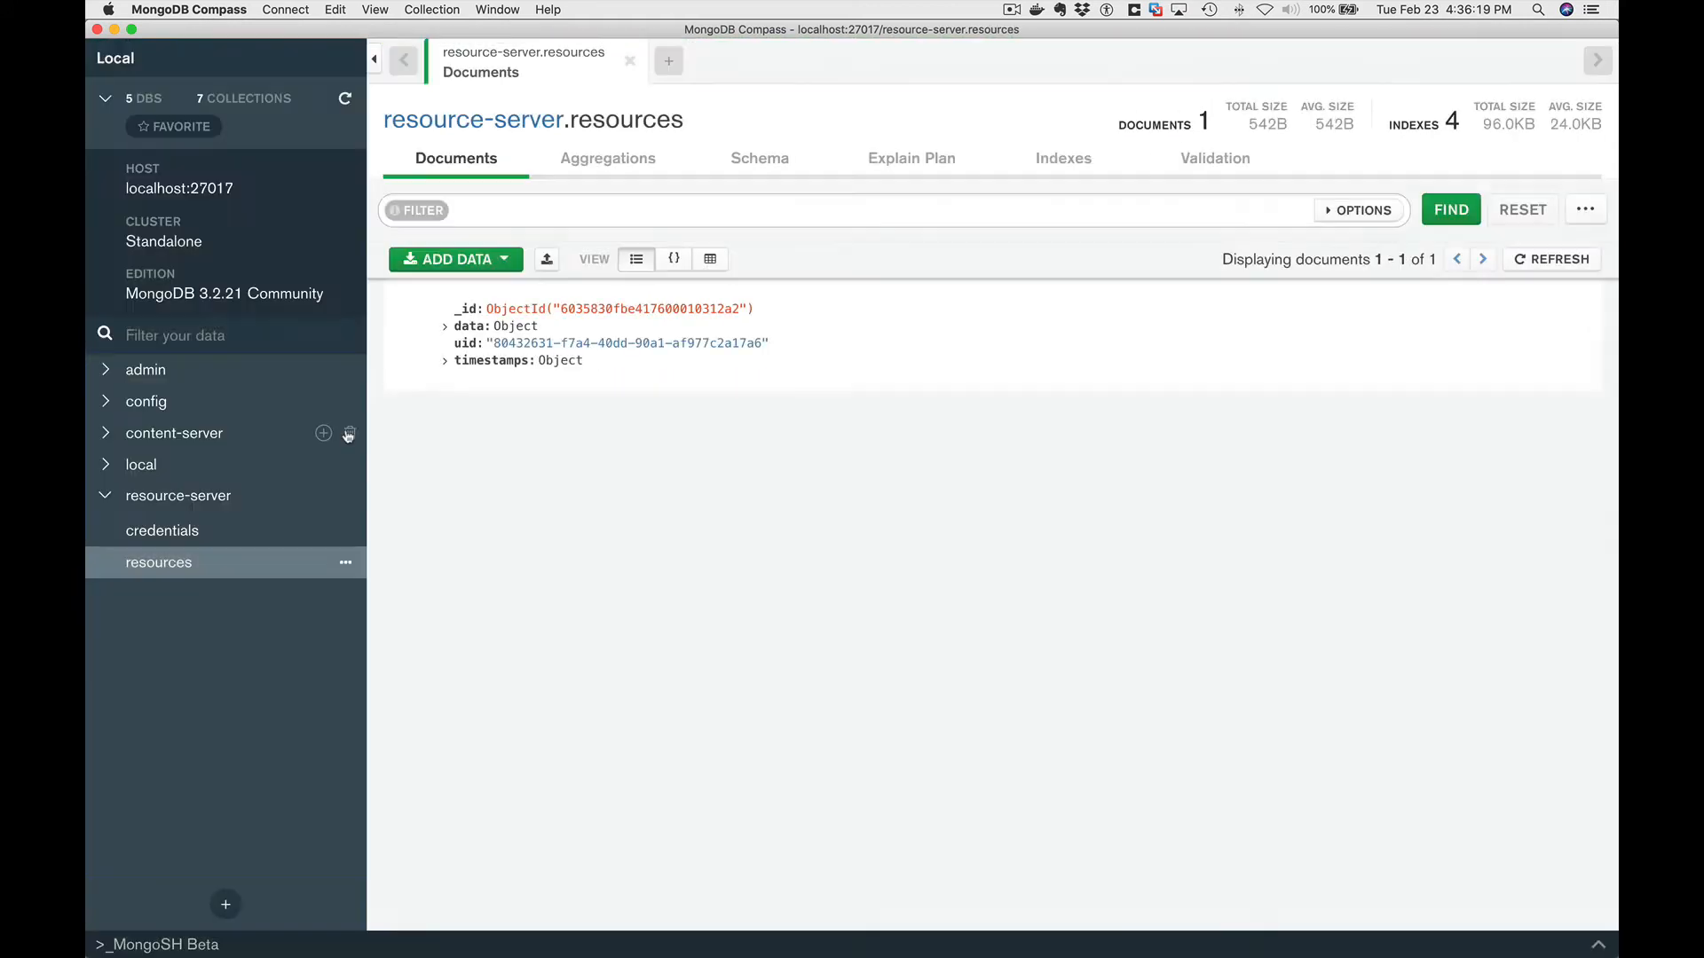
# Expand the SAVE-456 resource document's data and content, and select its register id.
pyautogui.click(444, 326)
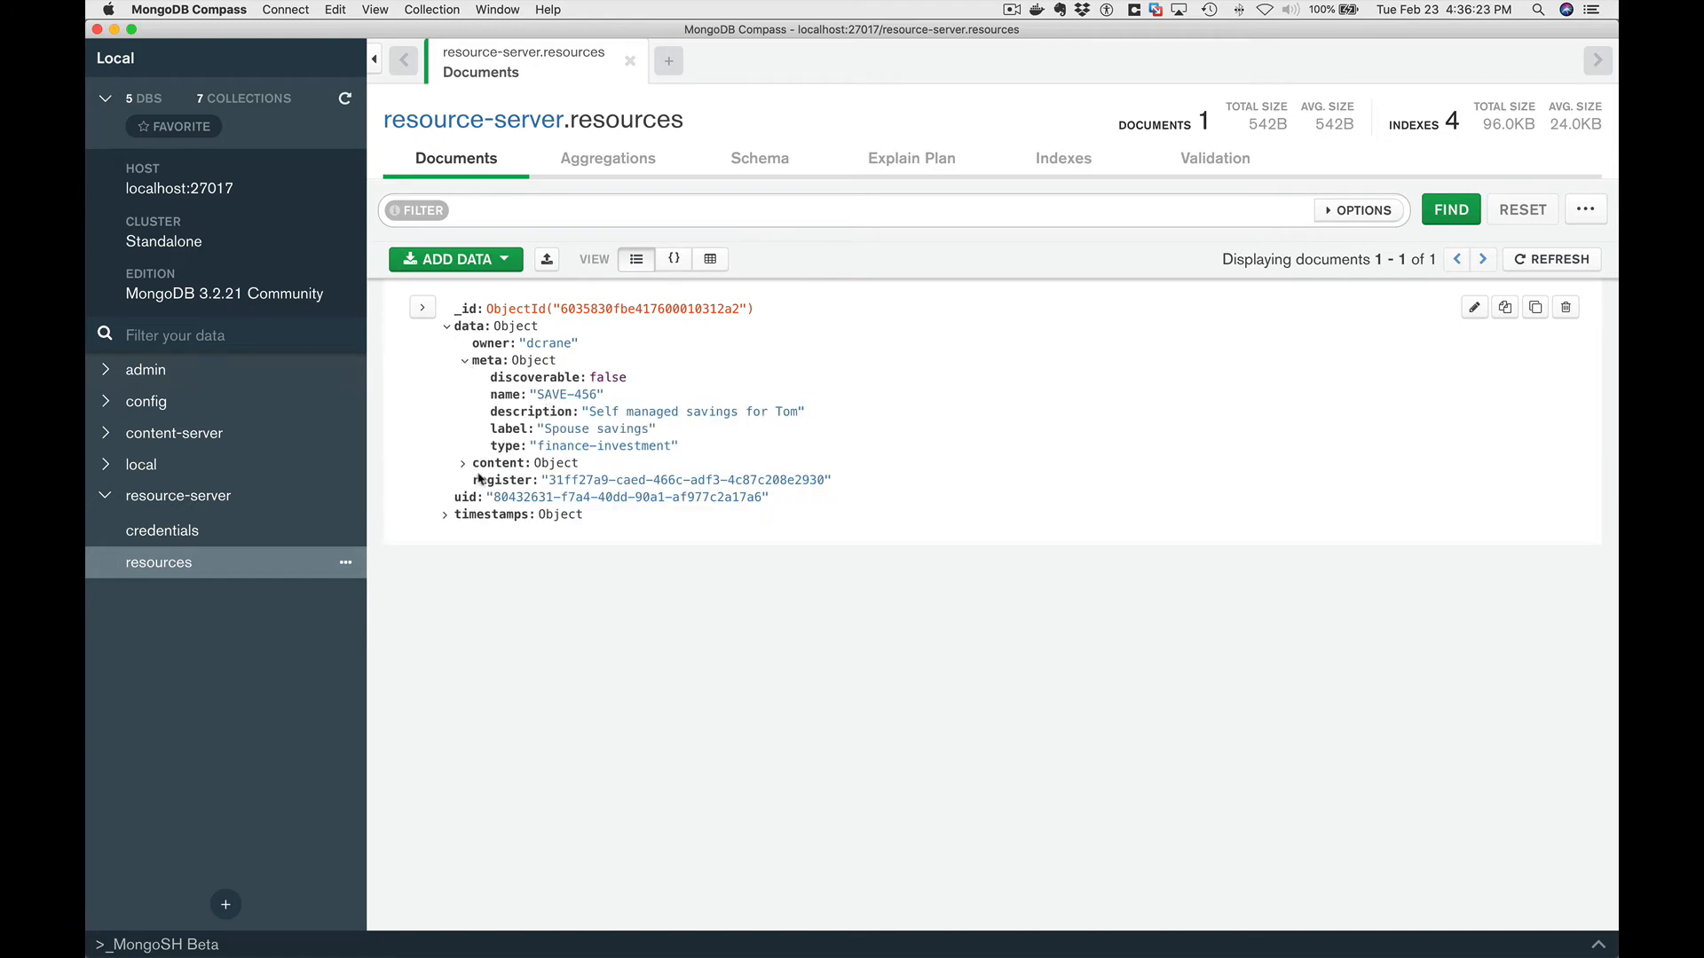
pyautogui.click(463, 461)
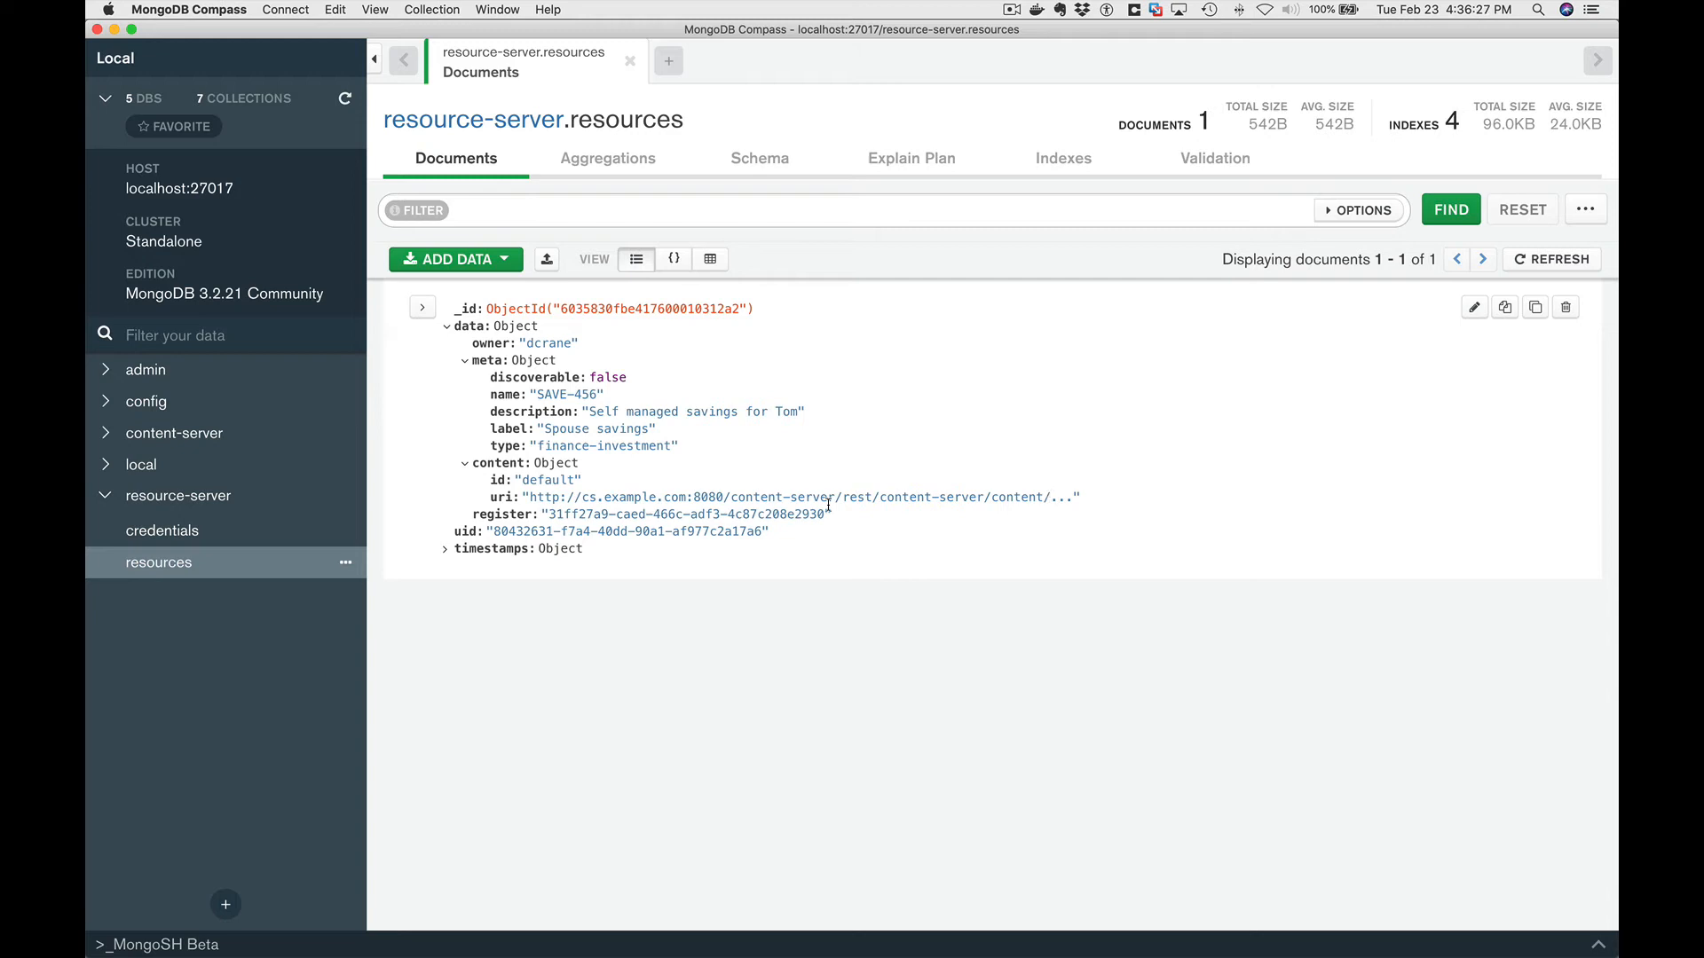
pyautogui.moveTo(803, 497)
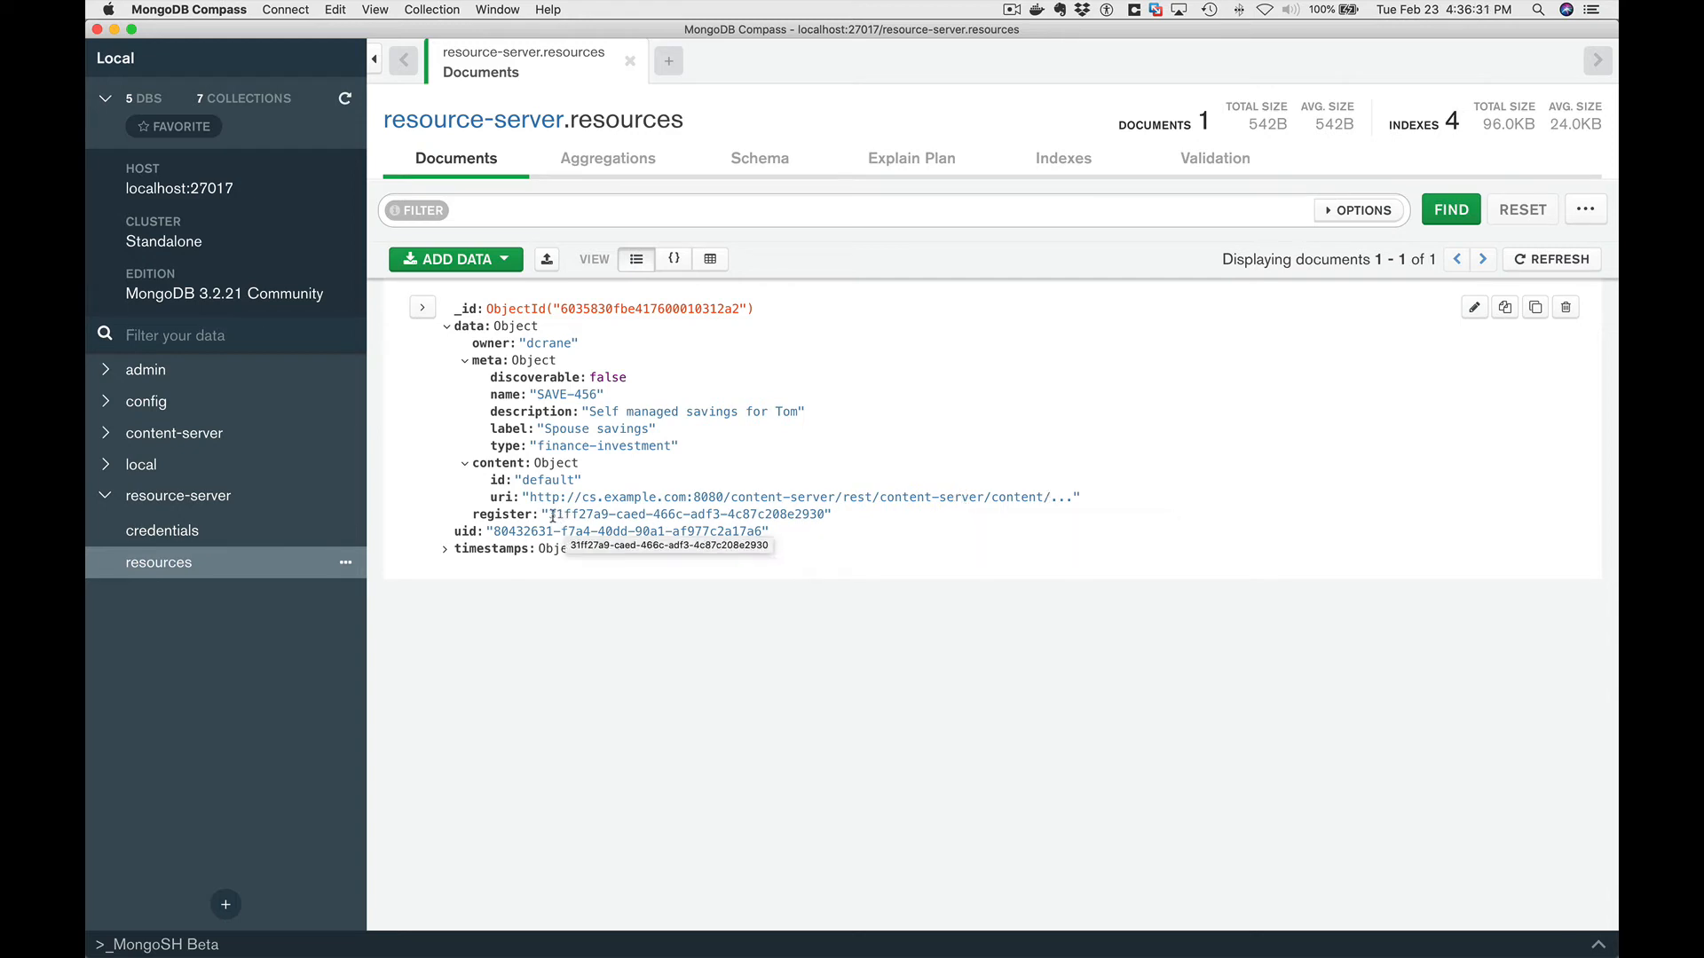
pyautogui.doubleClick(688, 514)
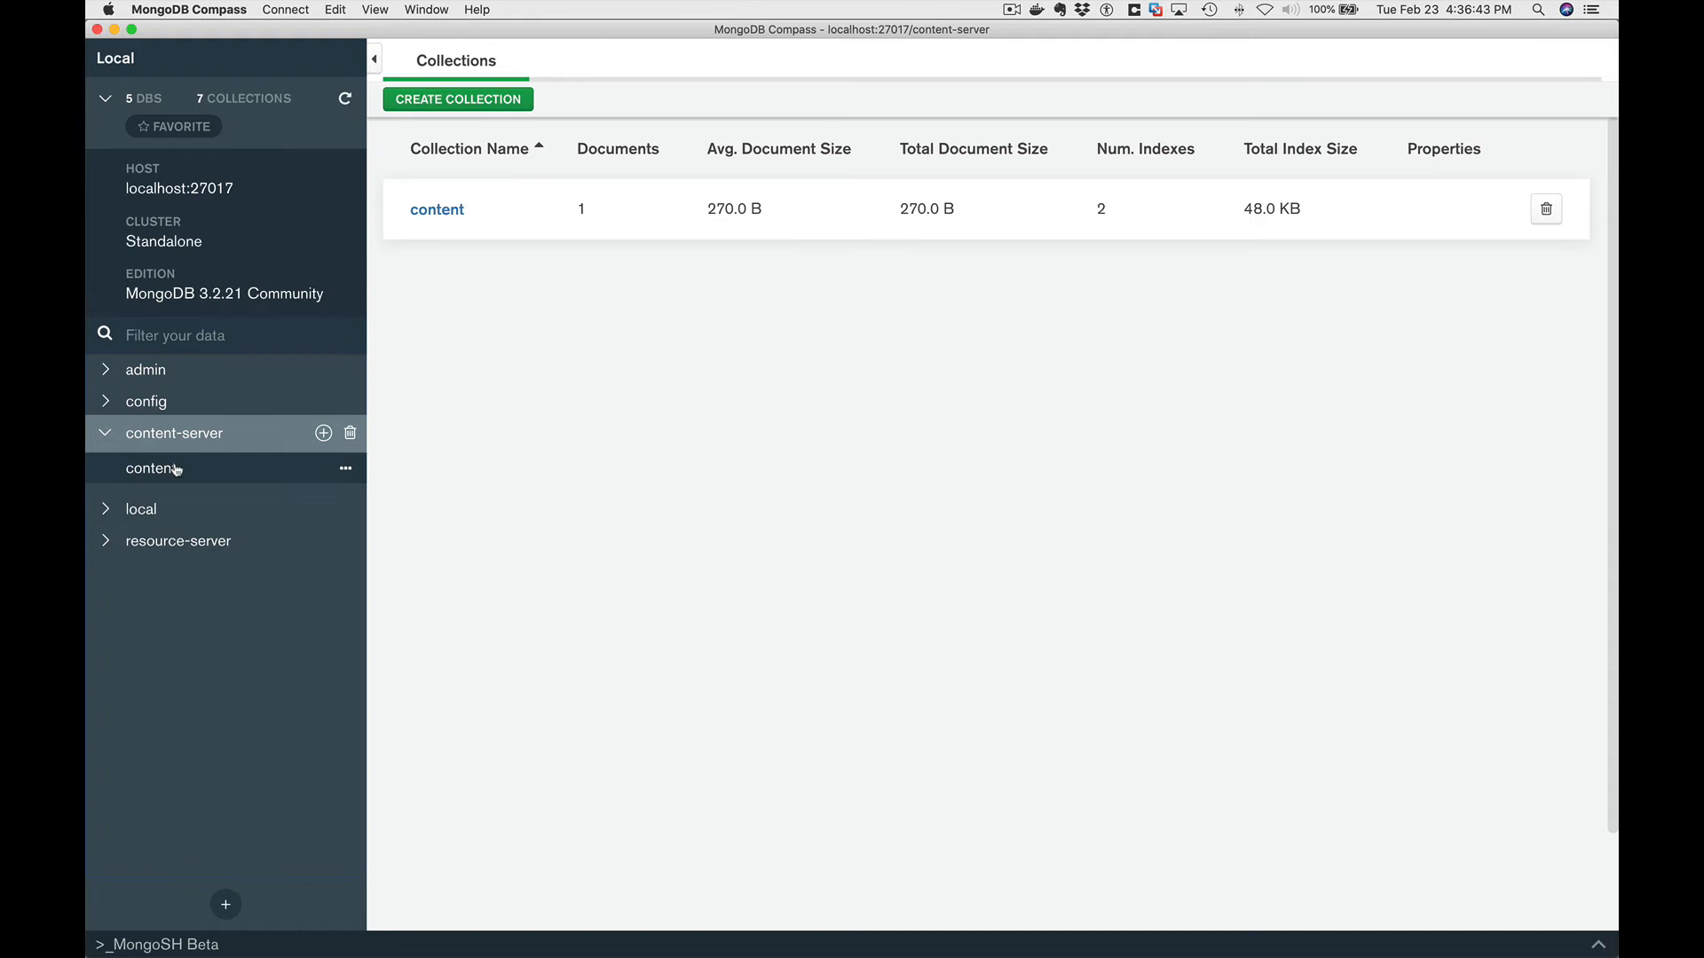
# Open the content-server content collection and expand the stored document's data object.
pyautogui.click(435, 210)
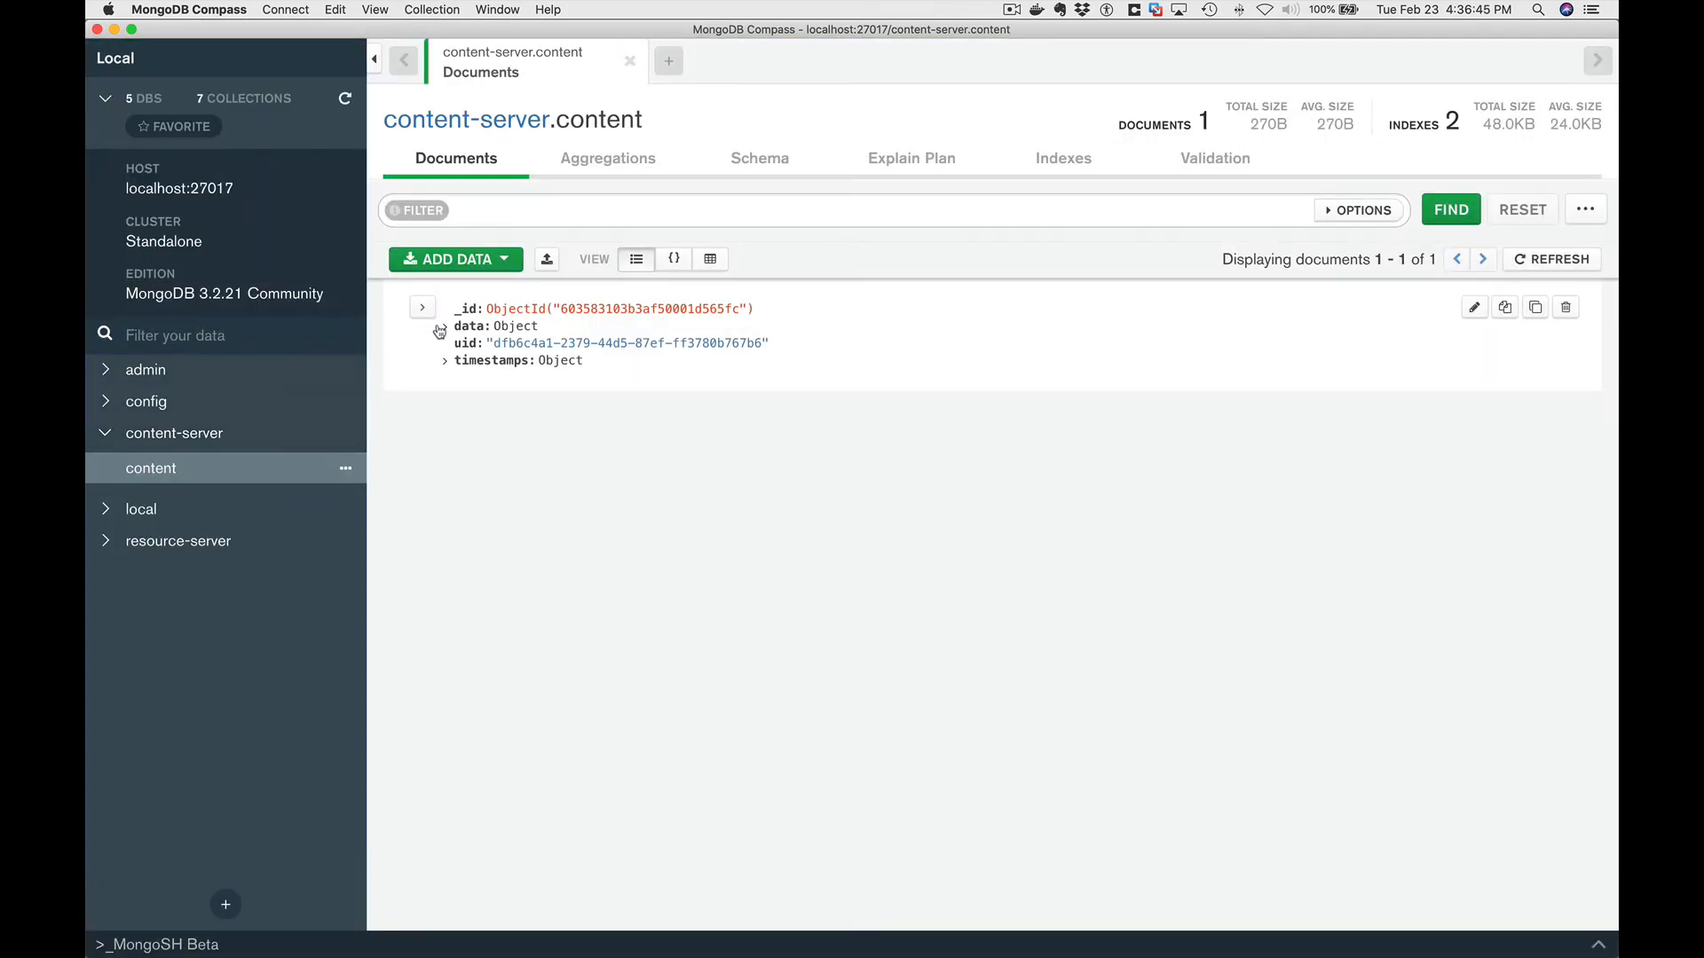
pyautogui.click(445, 325)
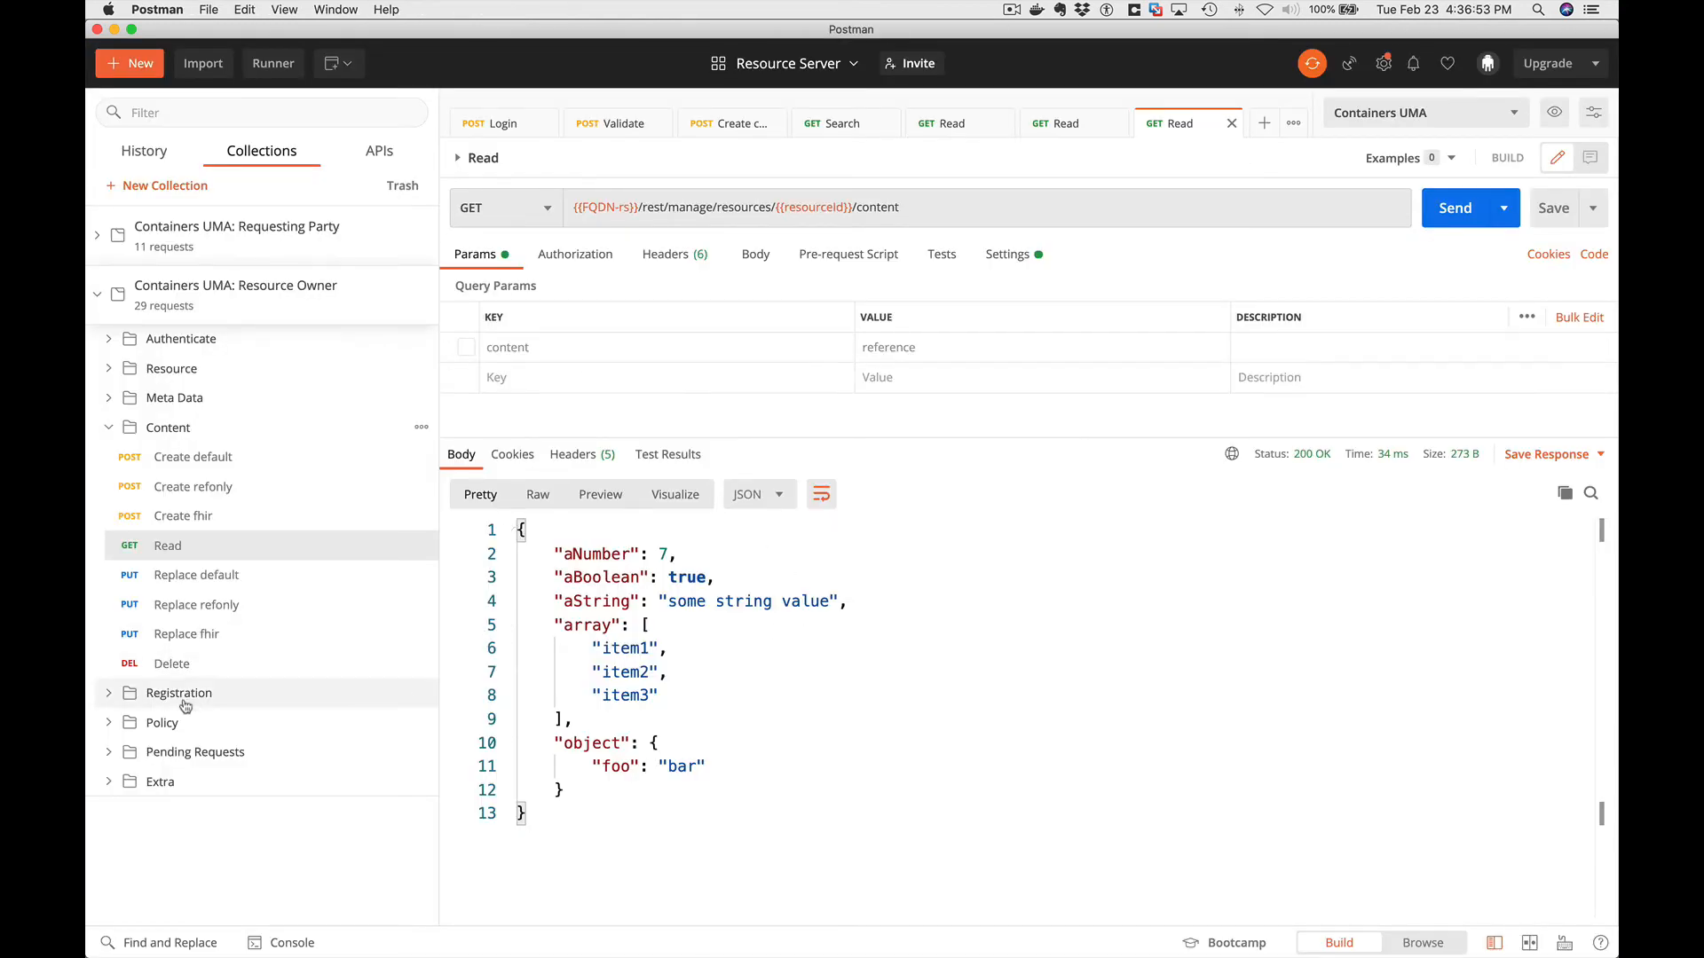
# Send Registration Read, returning scopes content, meta, print, download and an icon URI.
pyautogui.click(178, 692)
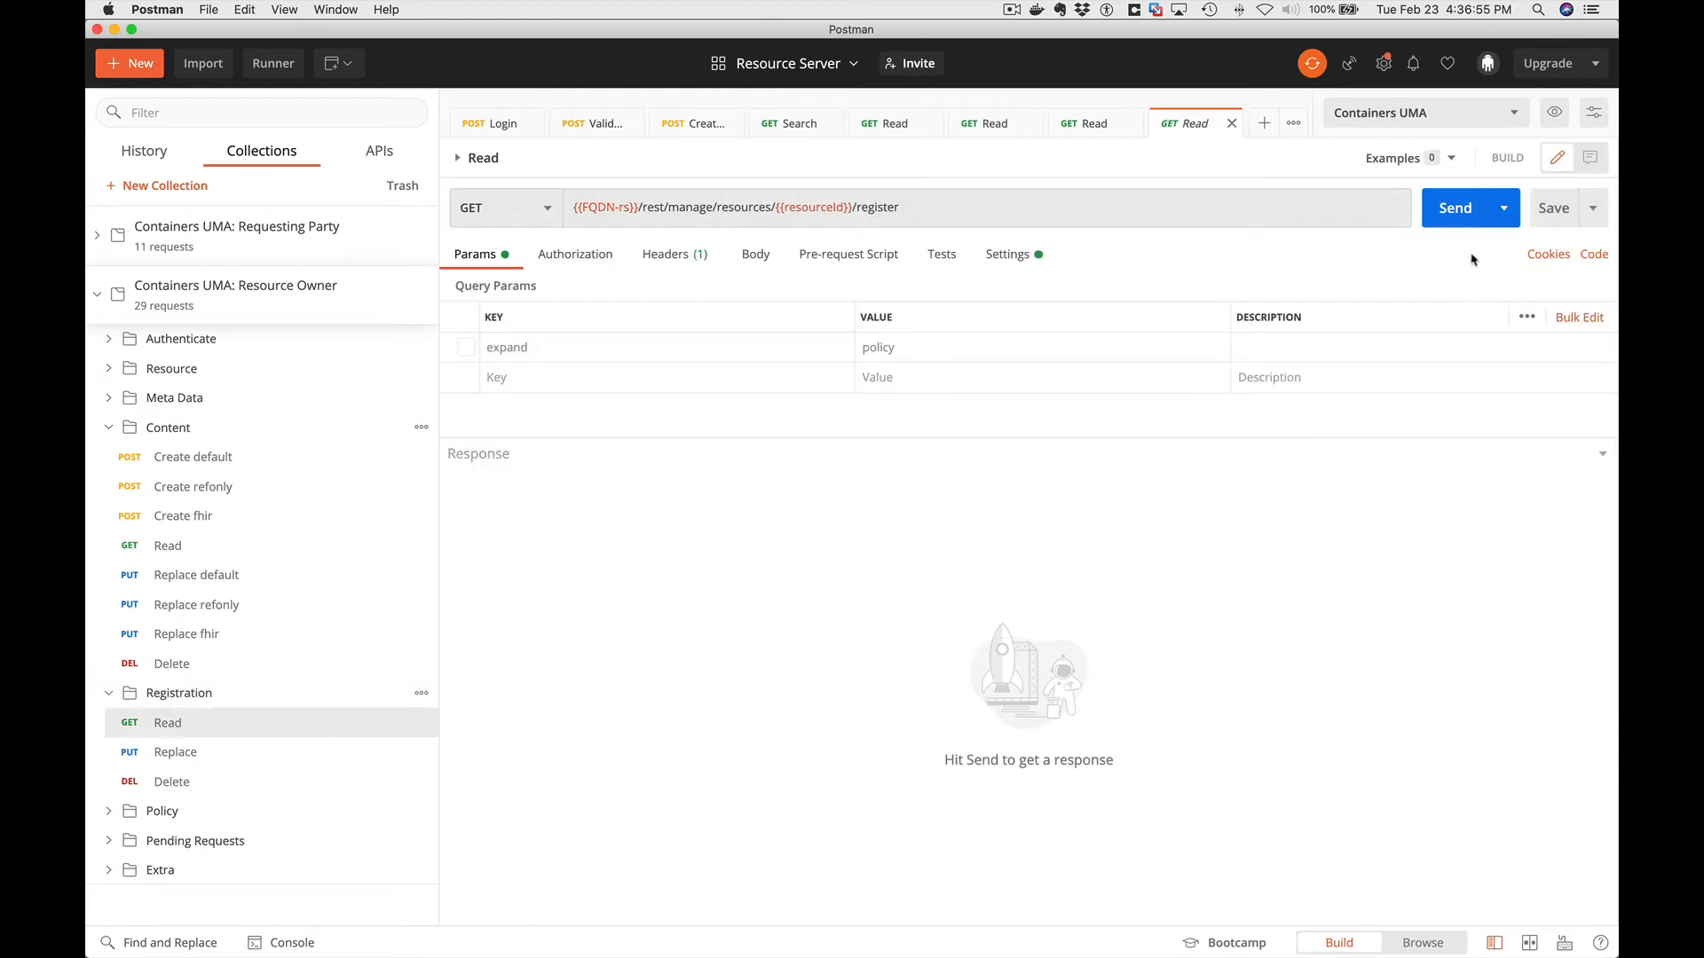
pyautogui.click(1453, 208)
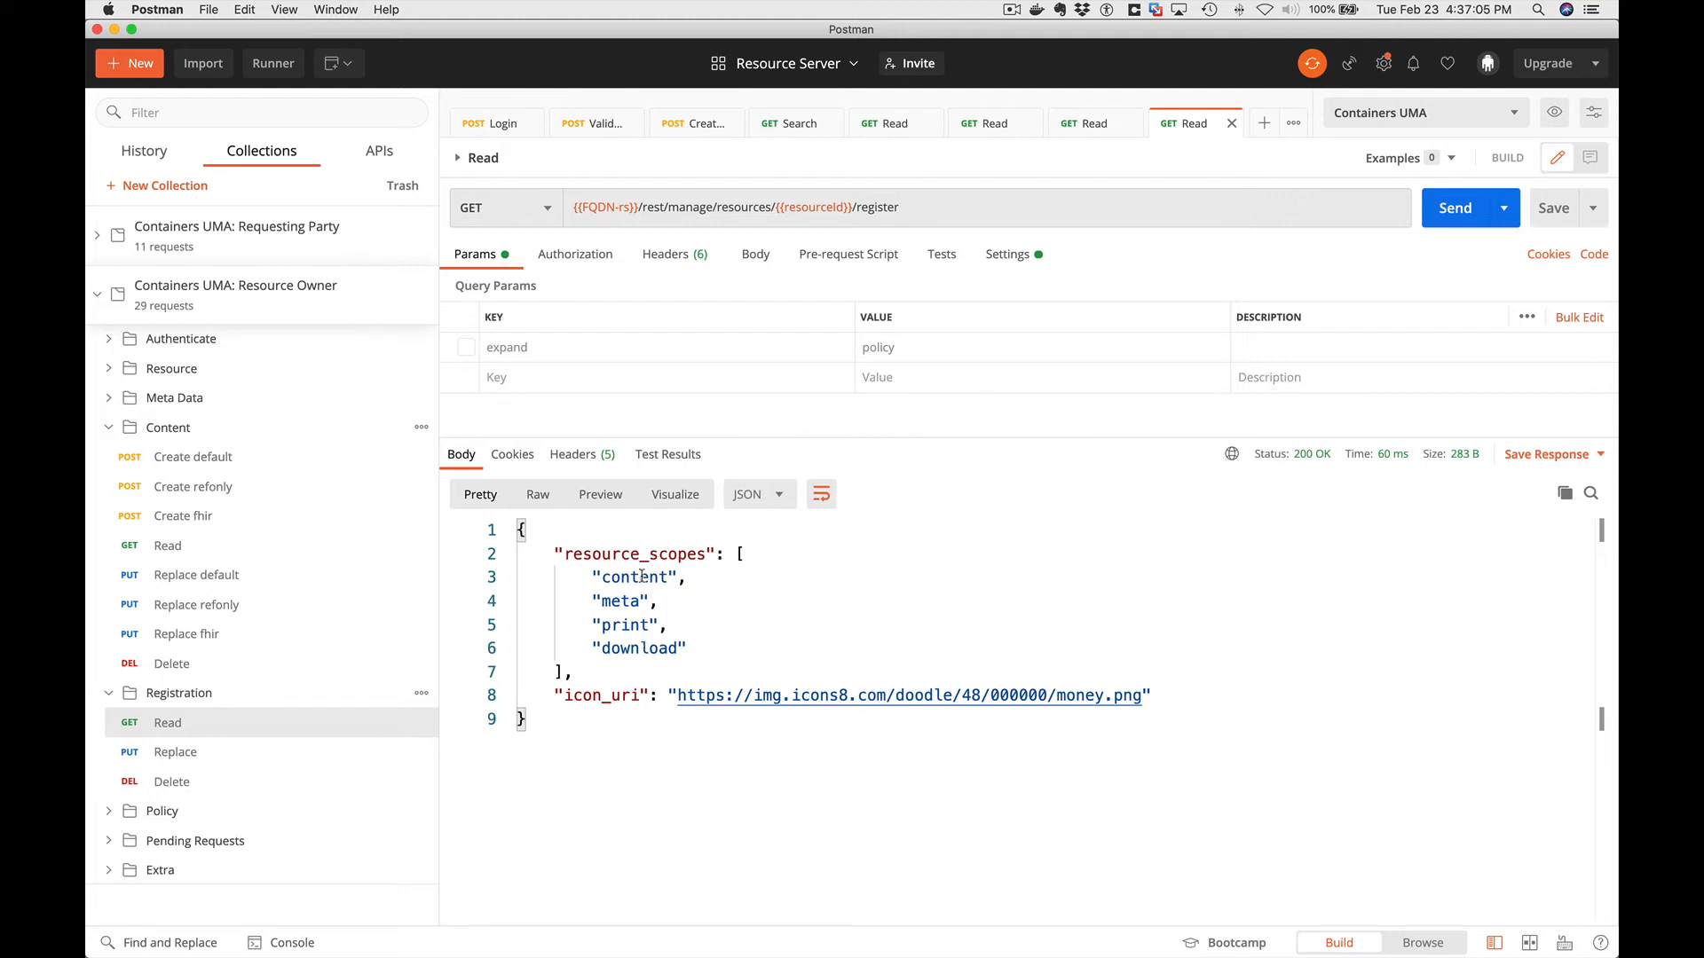
pyautogui.moveTo(639, 647)
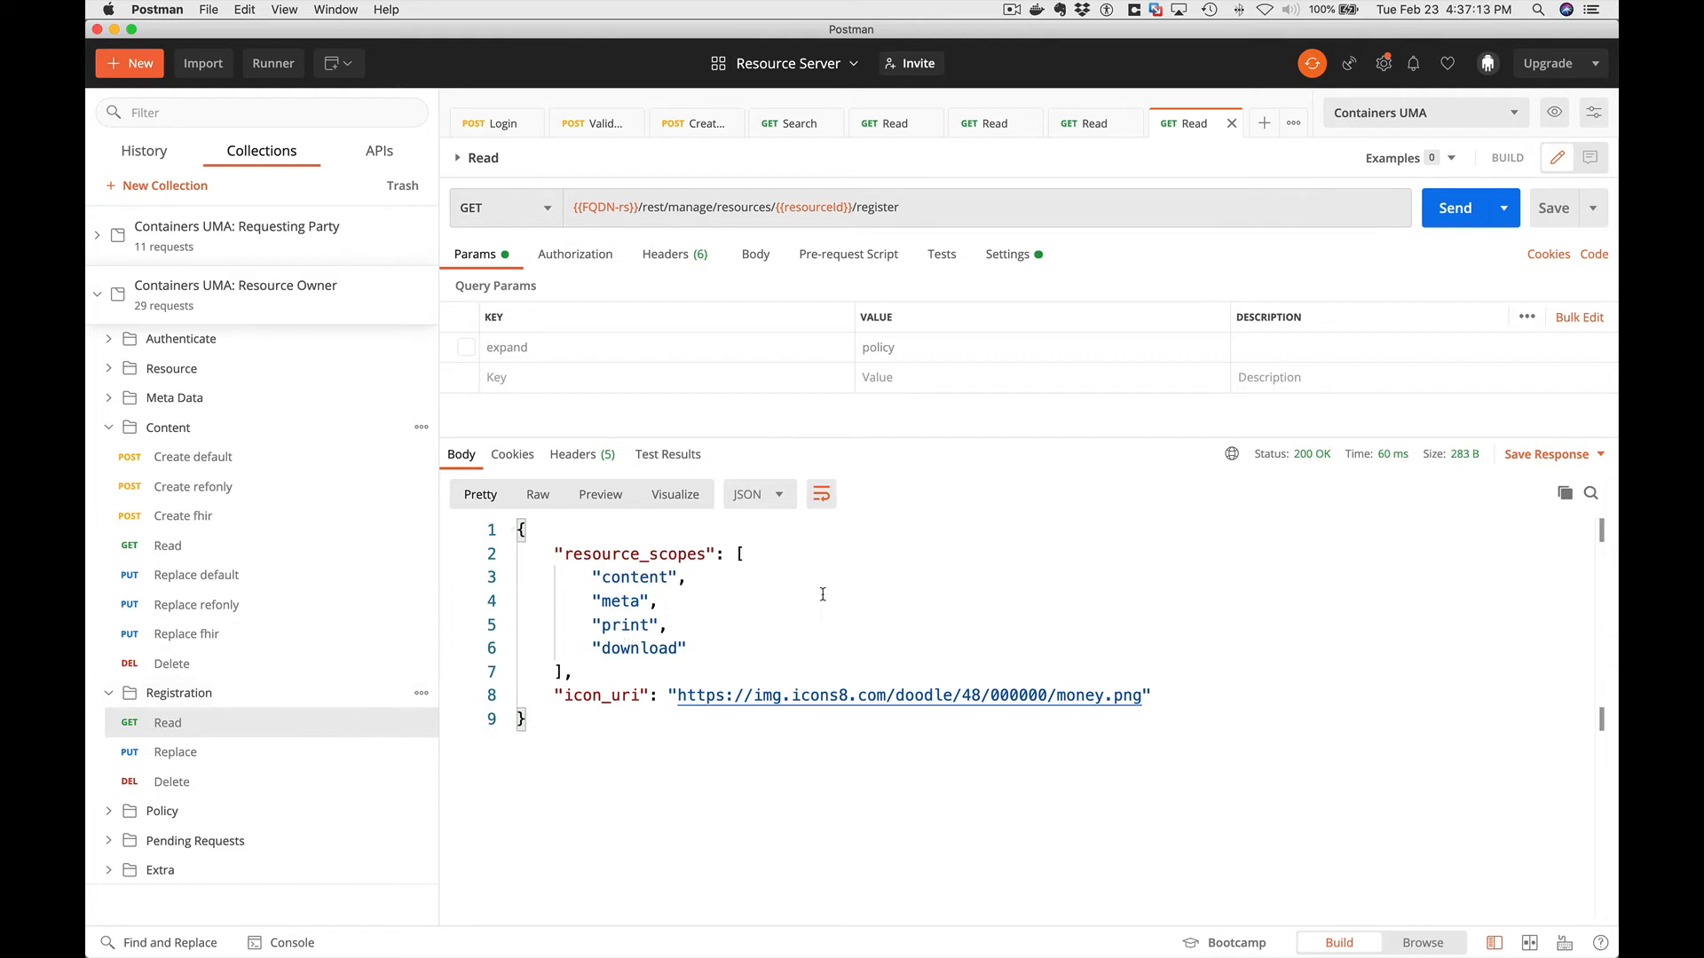
pyautogui.click(161, 810)
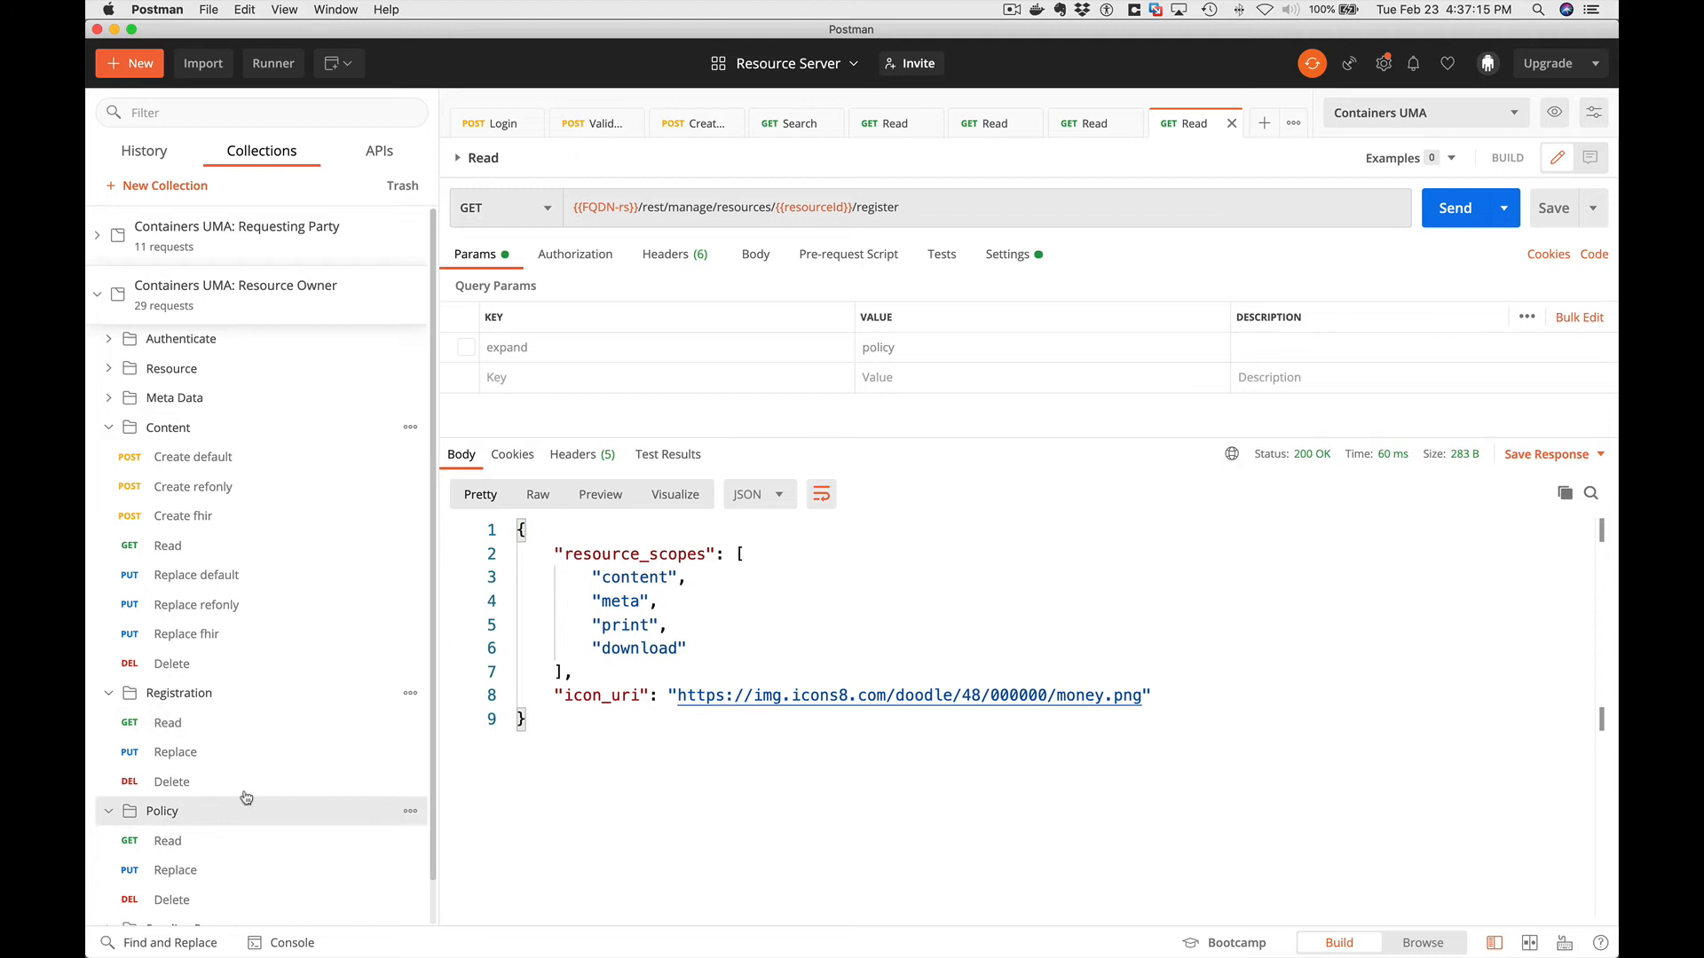
# Send Policy Read and review permissions for bjensen, myoshida and aadams.
pyautogui.click(168, 841)
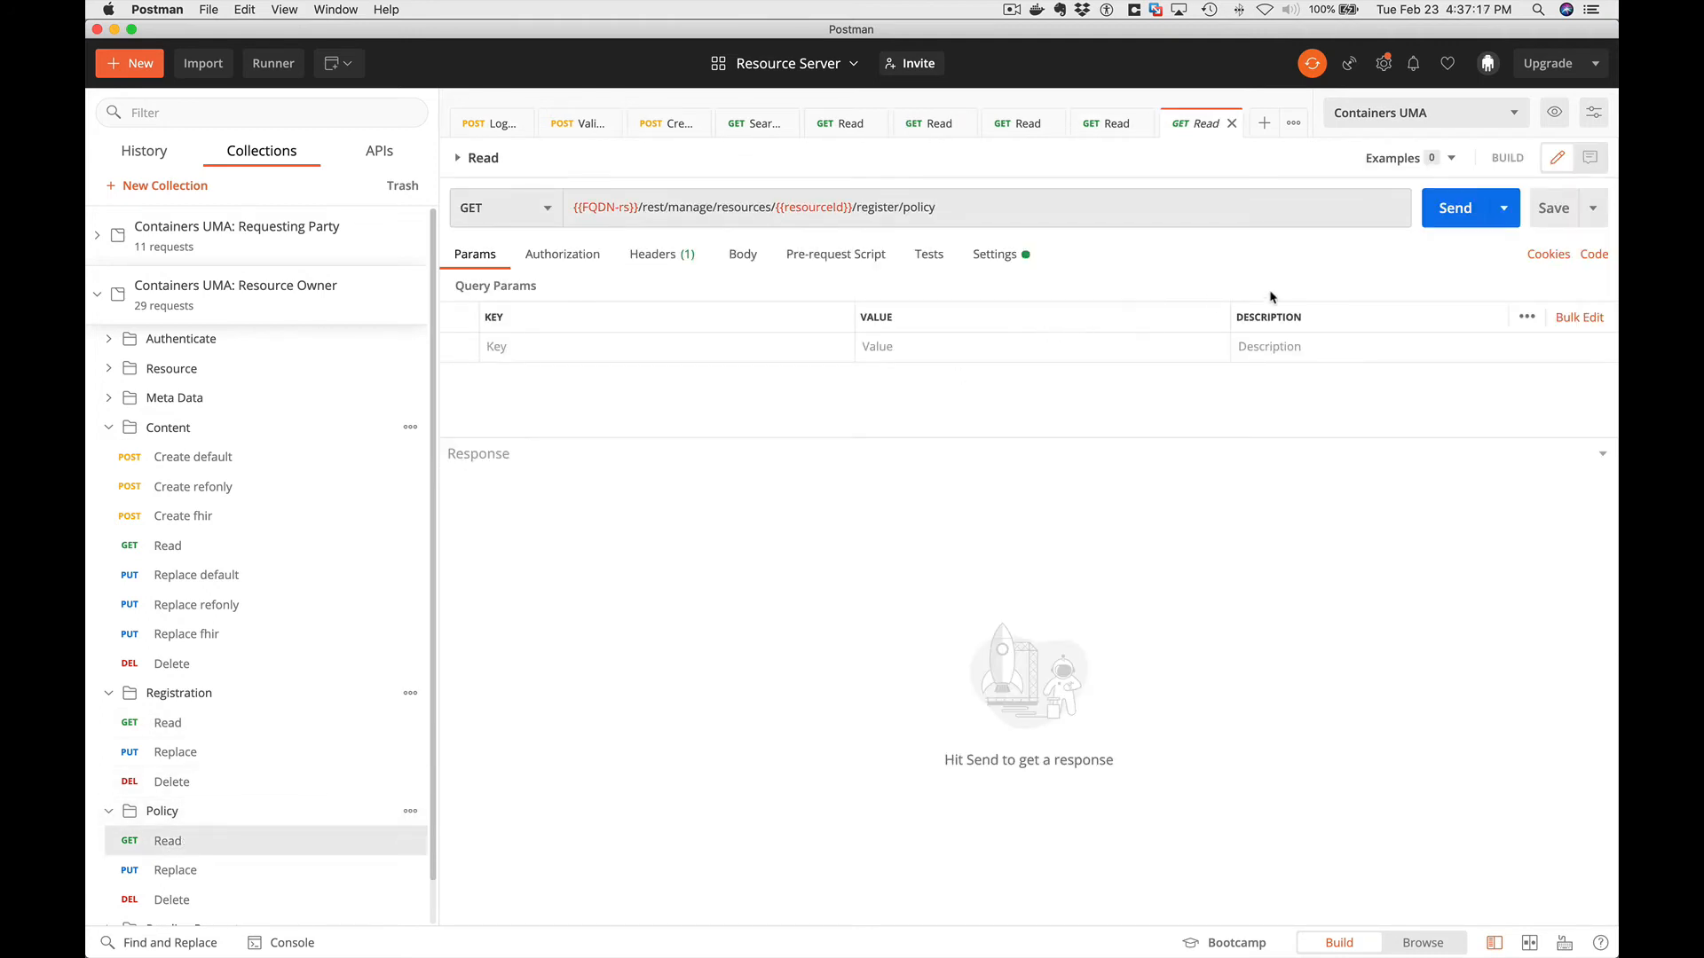
pyautogui.click(1455, 207)
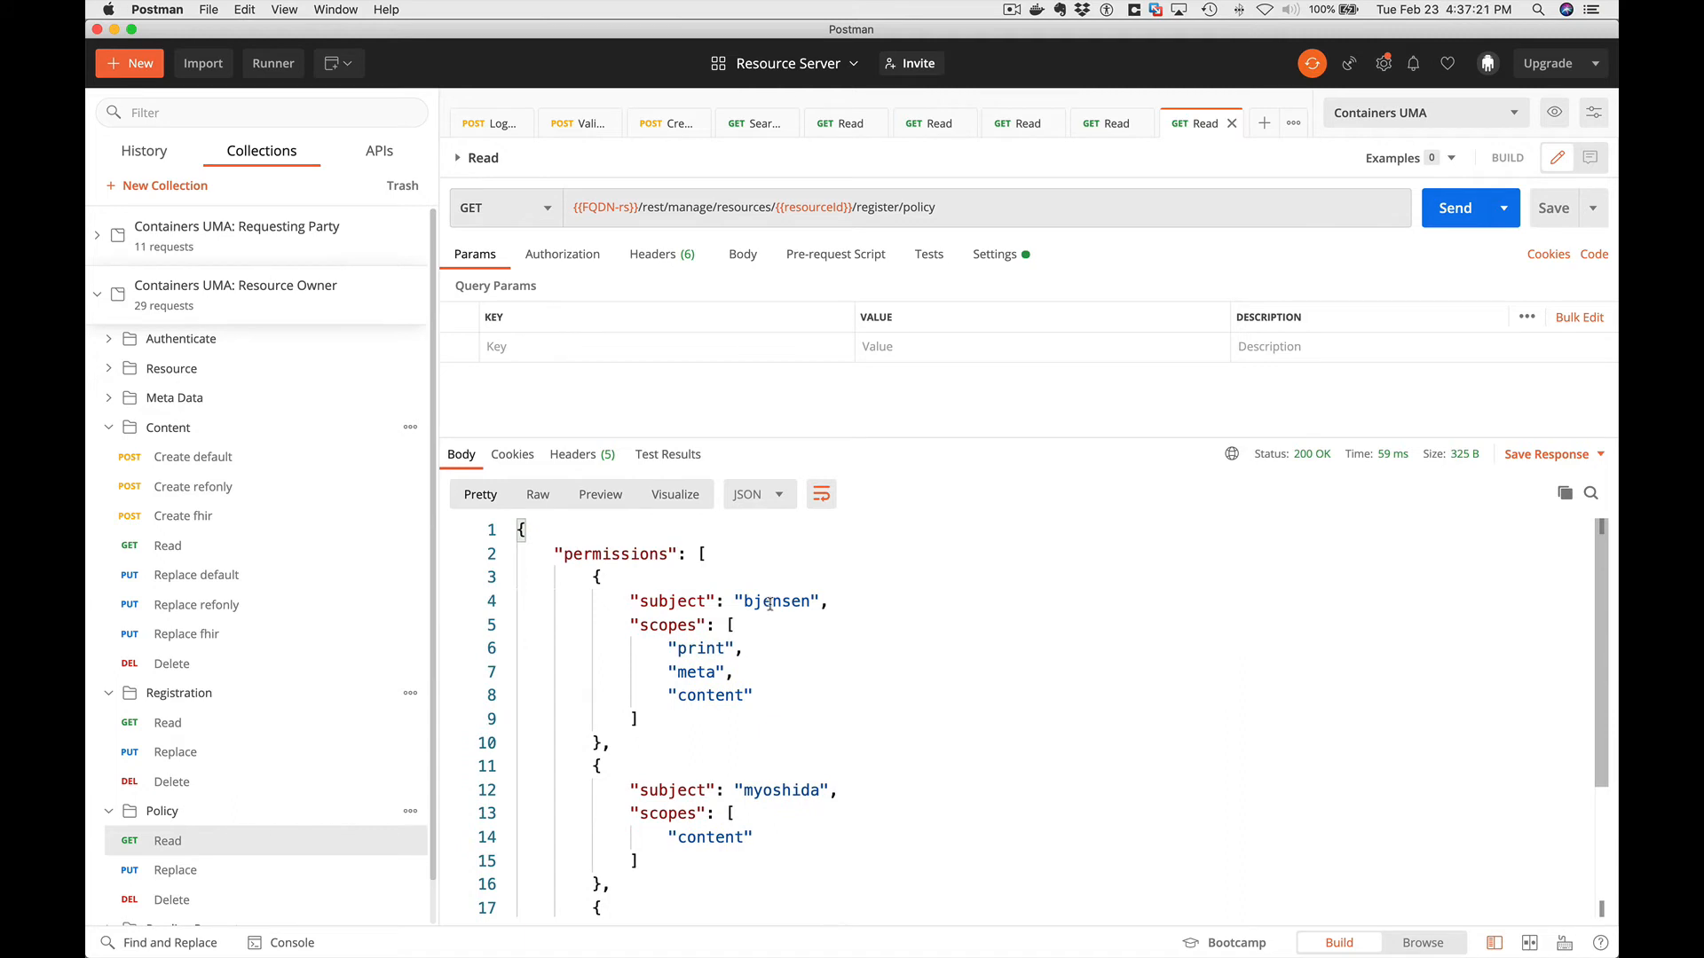
pyautogui.doubleClick(774, 601)
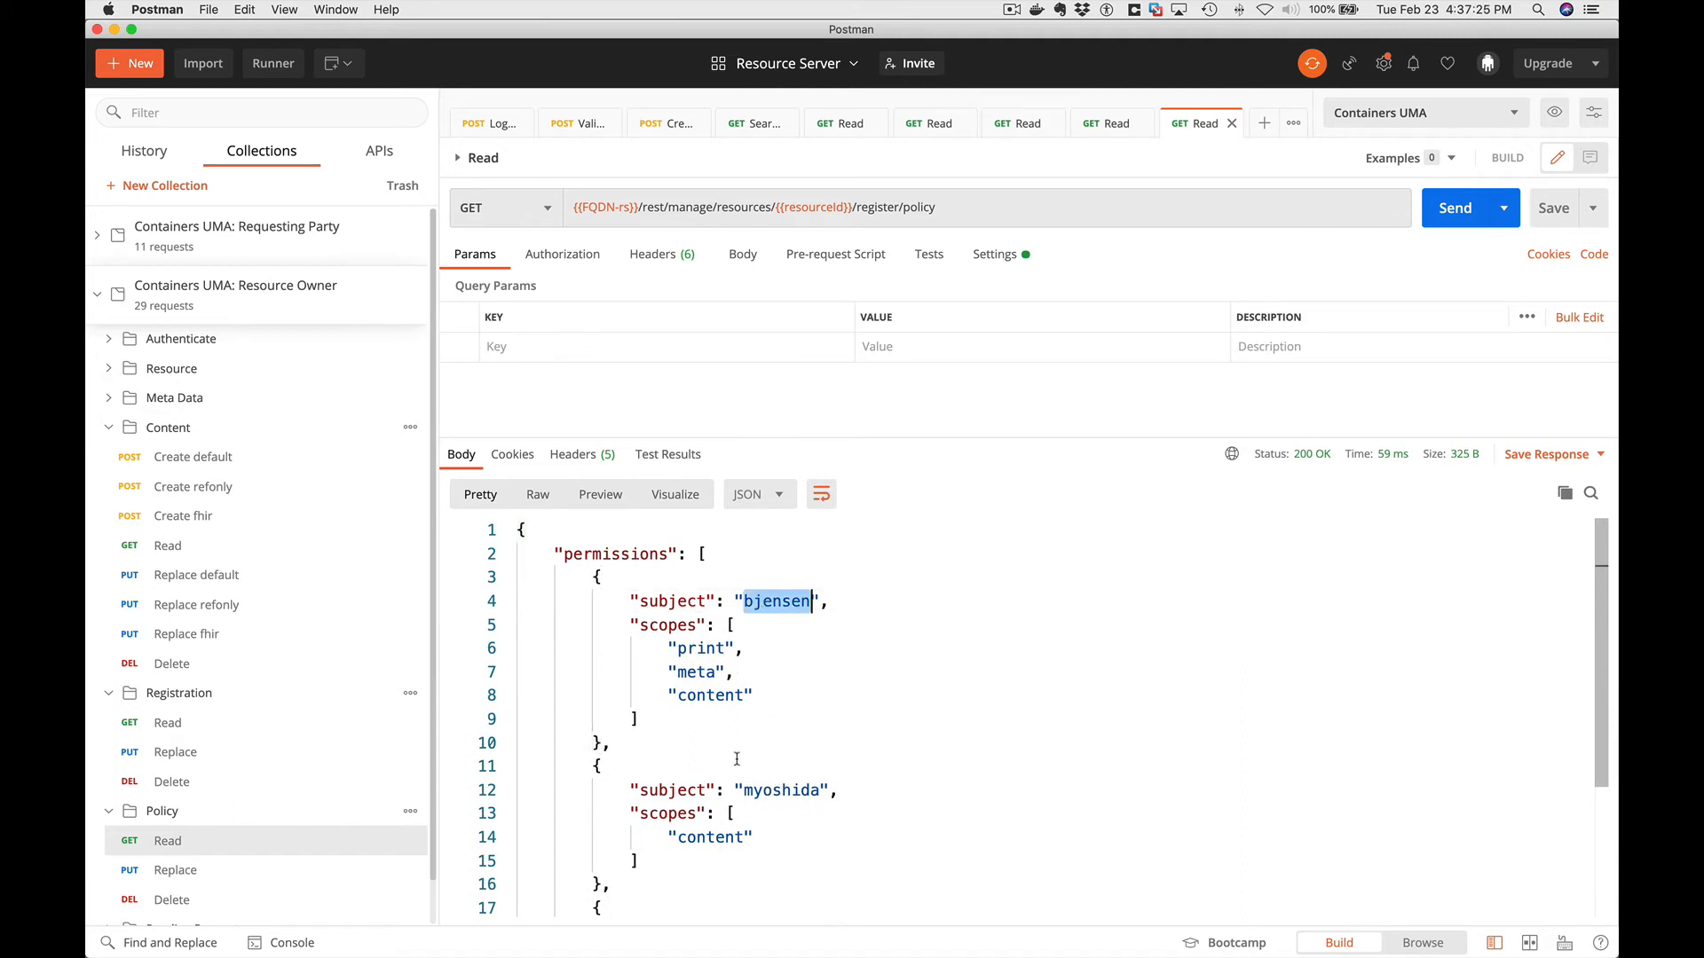
pyautogui.scroll(-3)
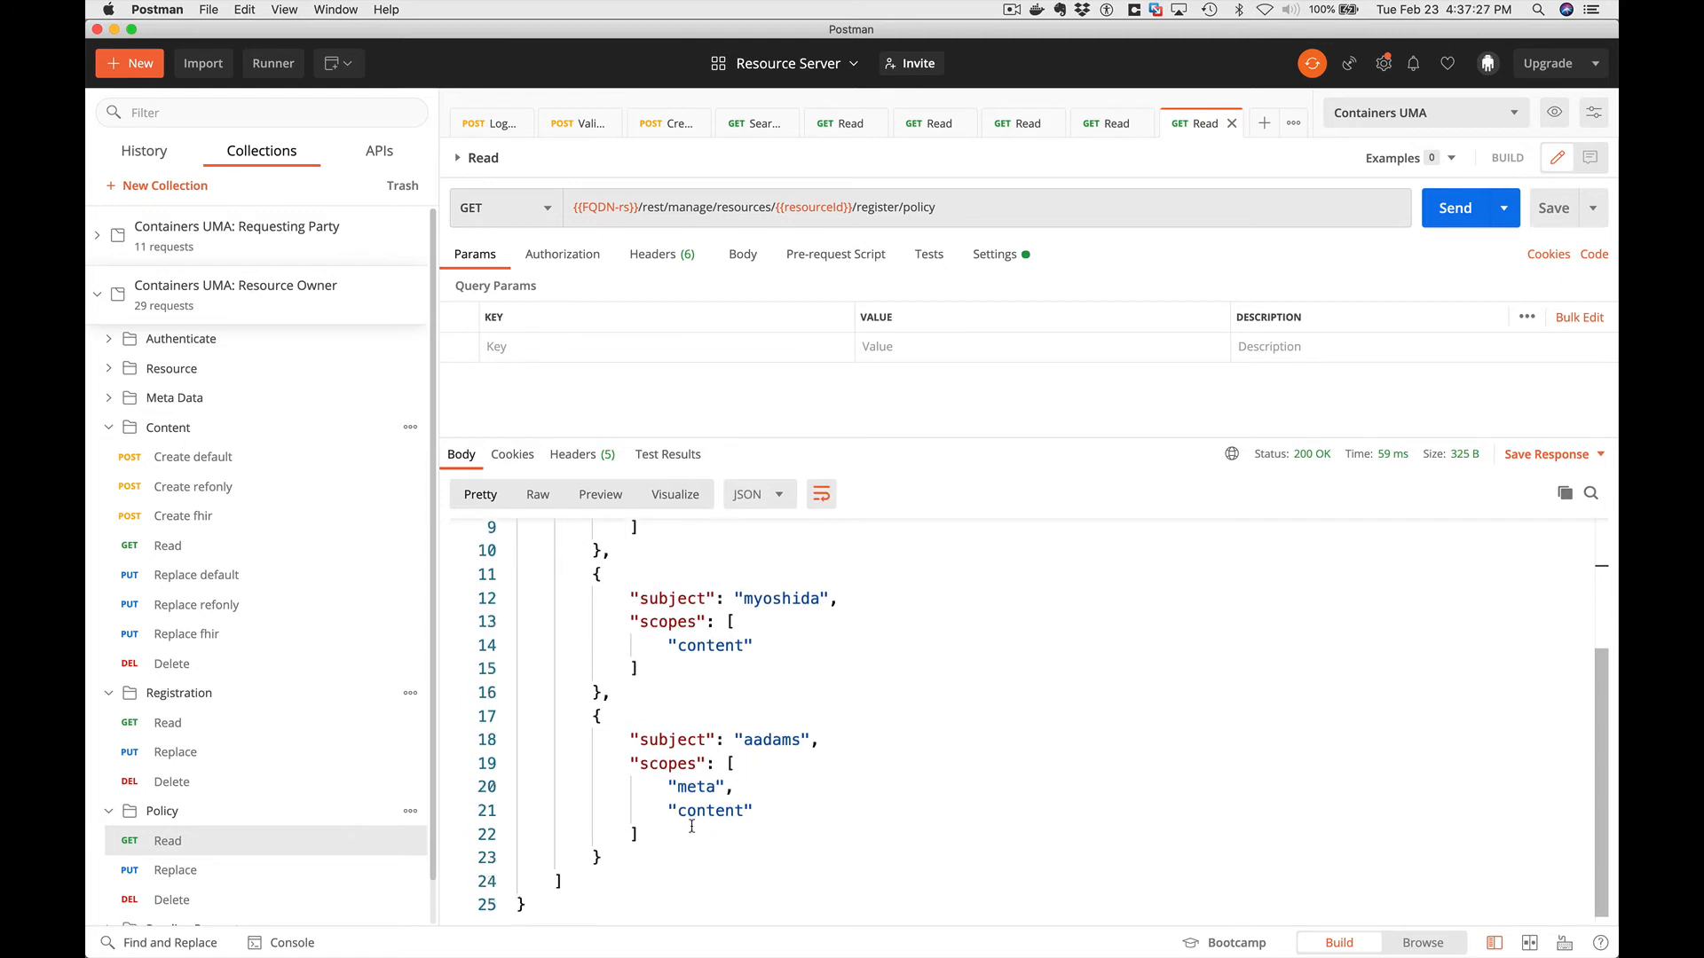
pyautogui.scroll(-3)
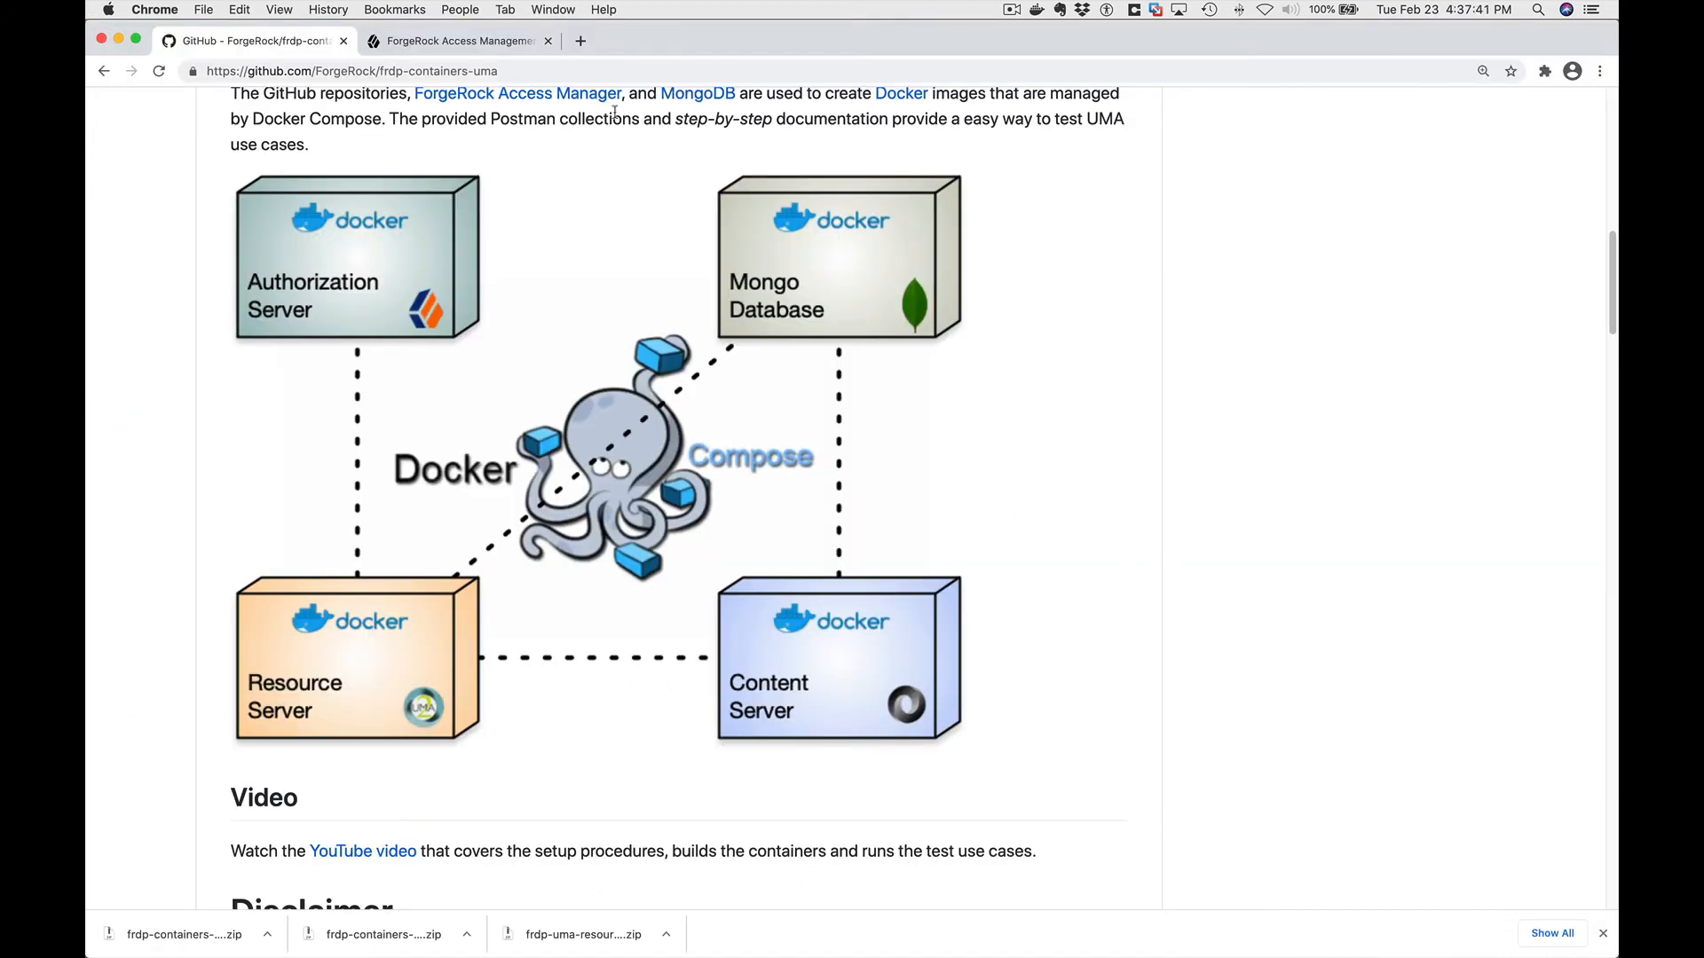
pyautogui.click(456, 40)
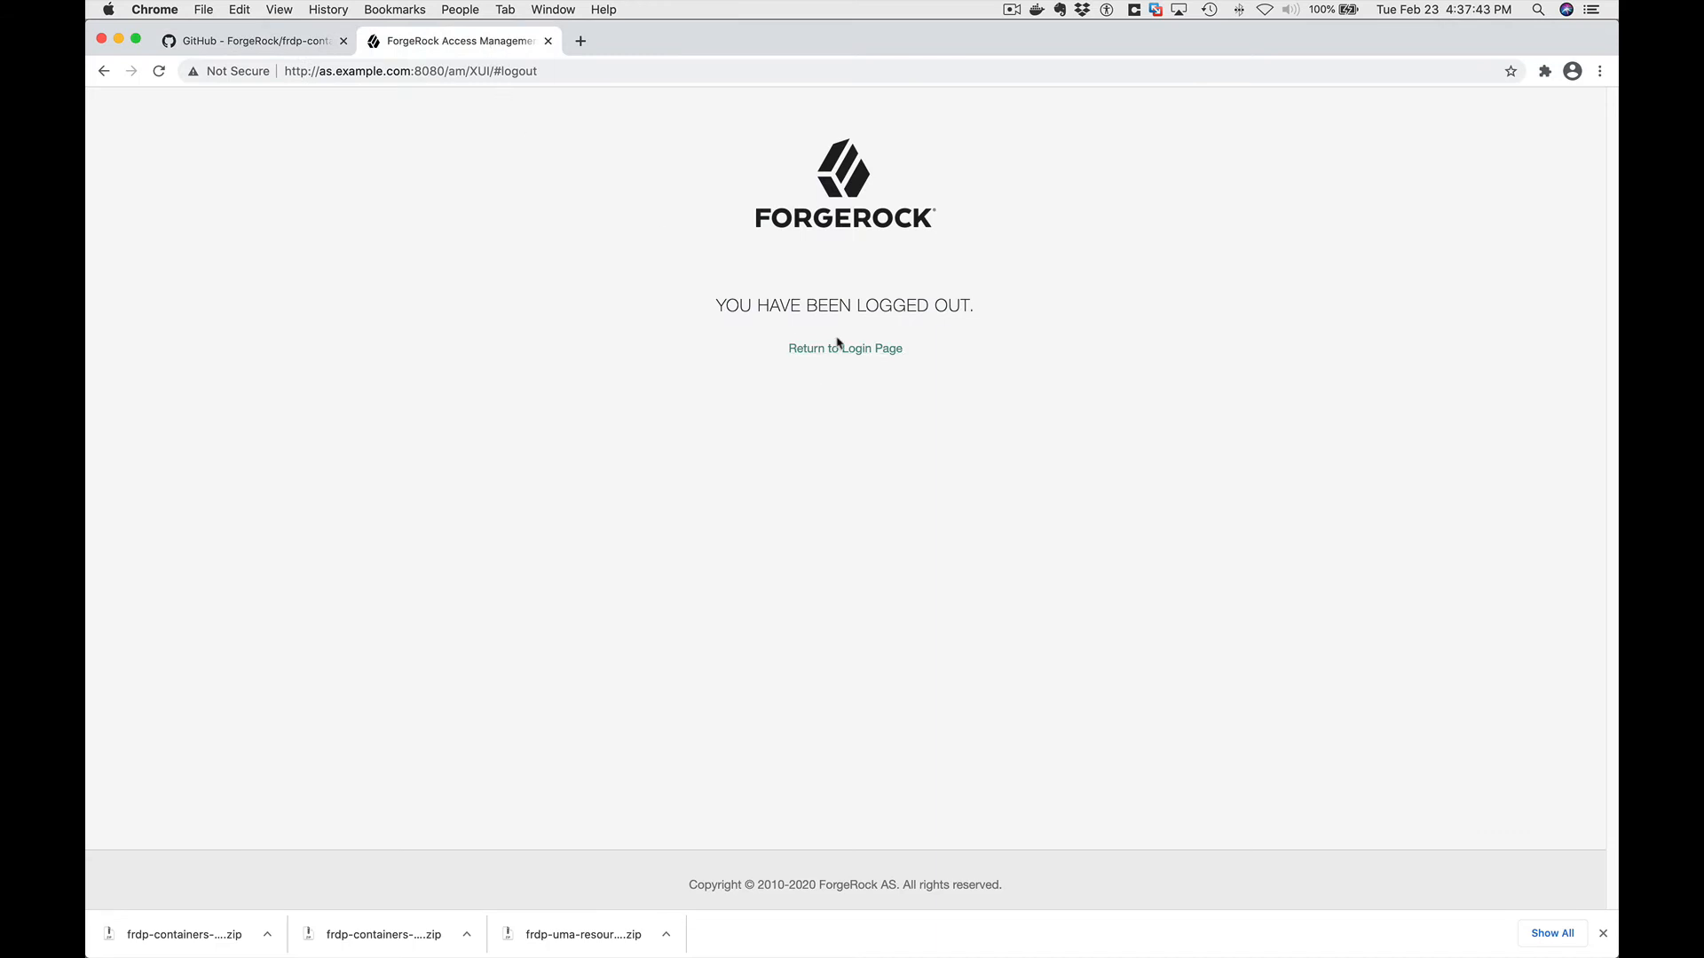
pyautogui.click(844, 348)
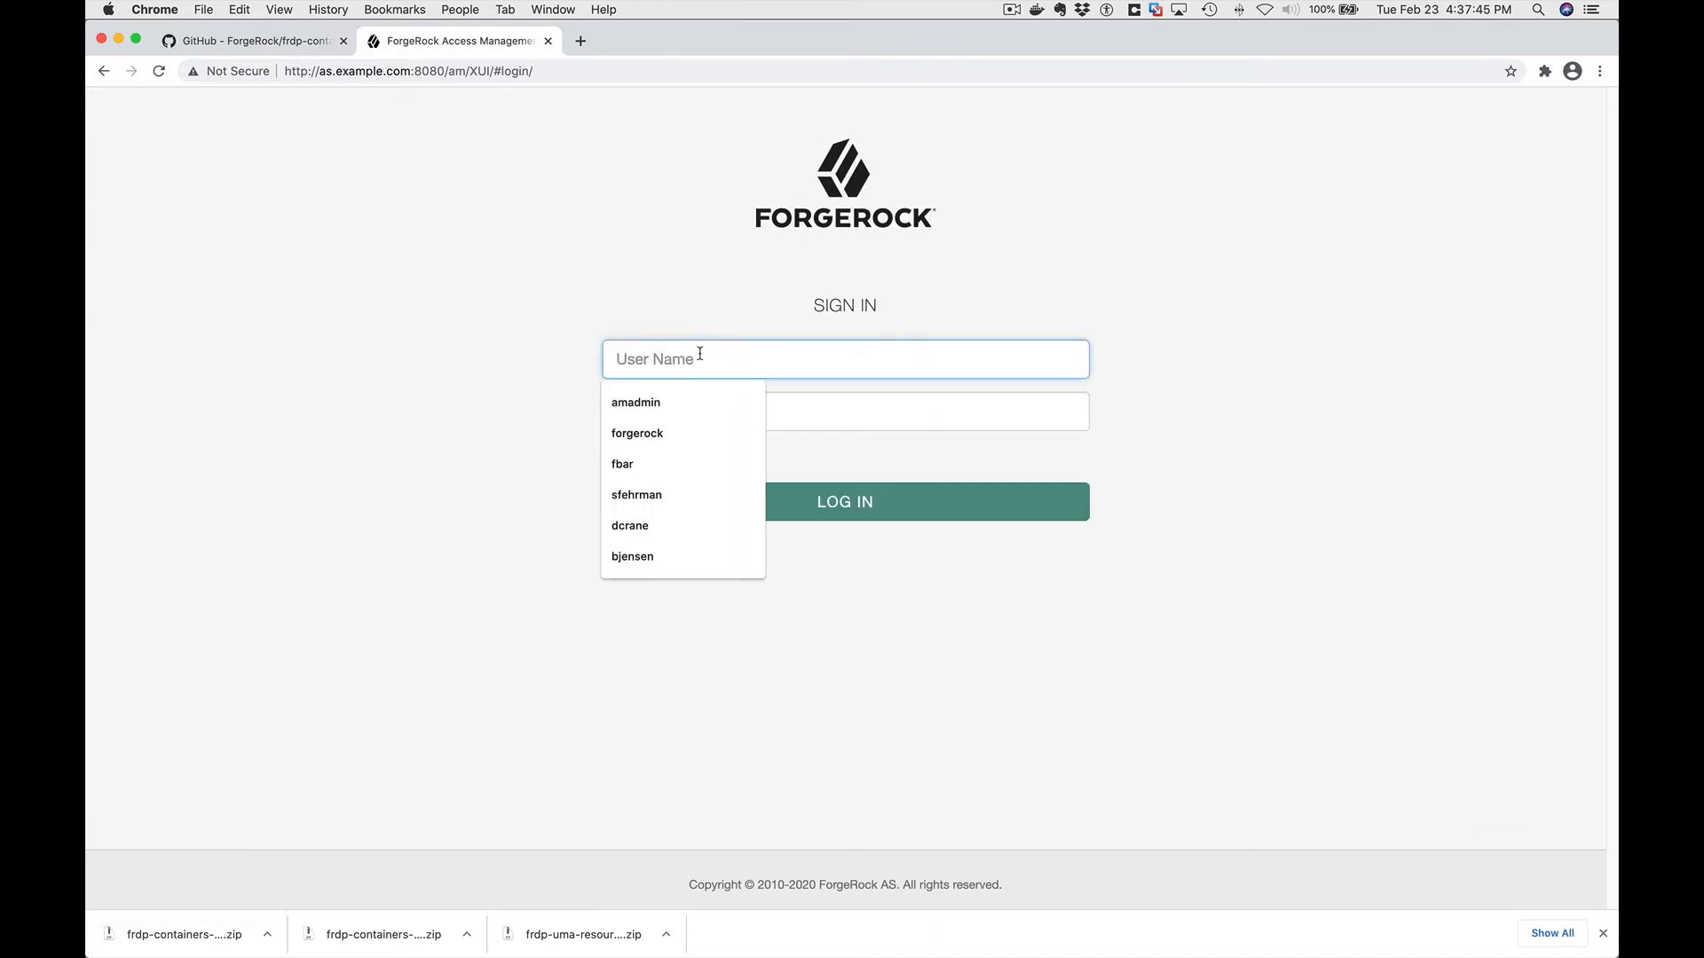
pyautogui.click(630, 526)
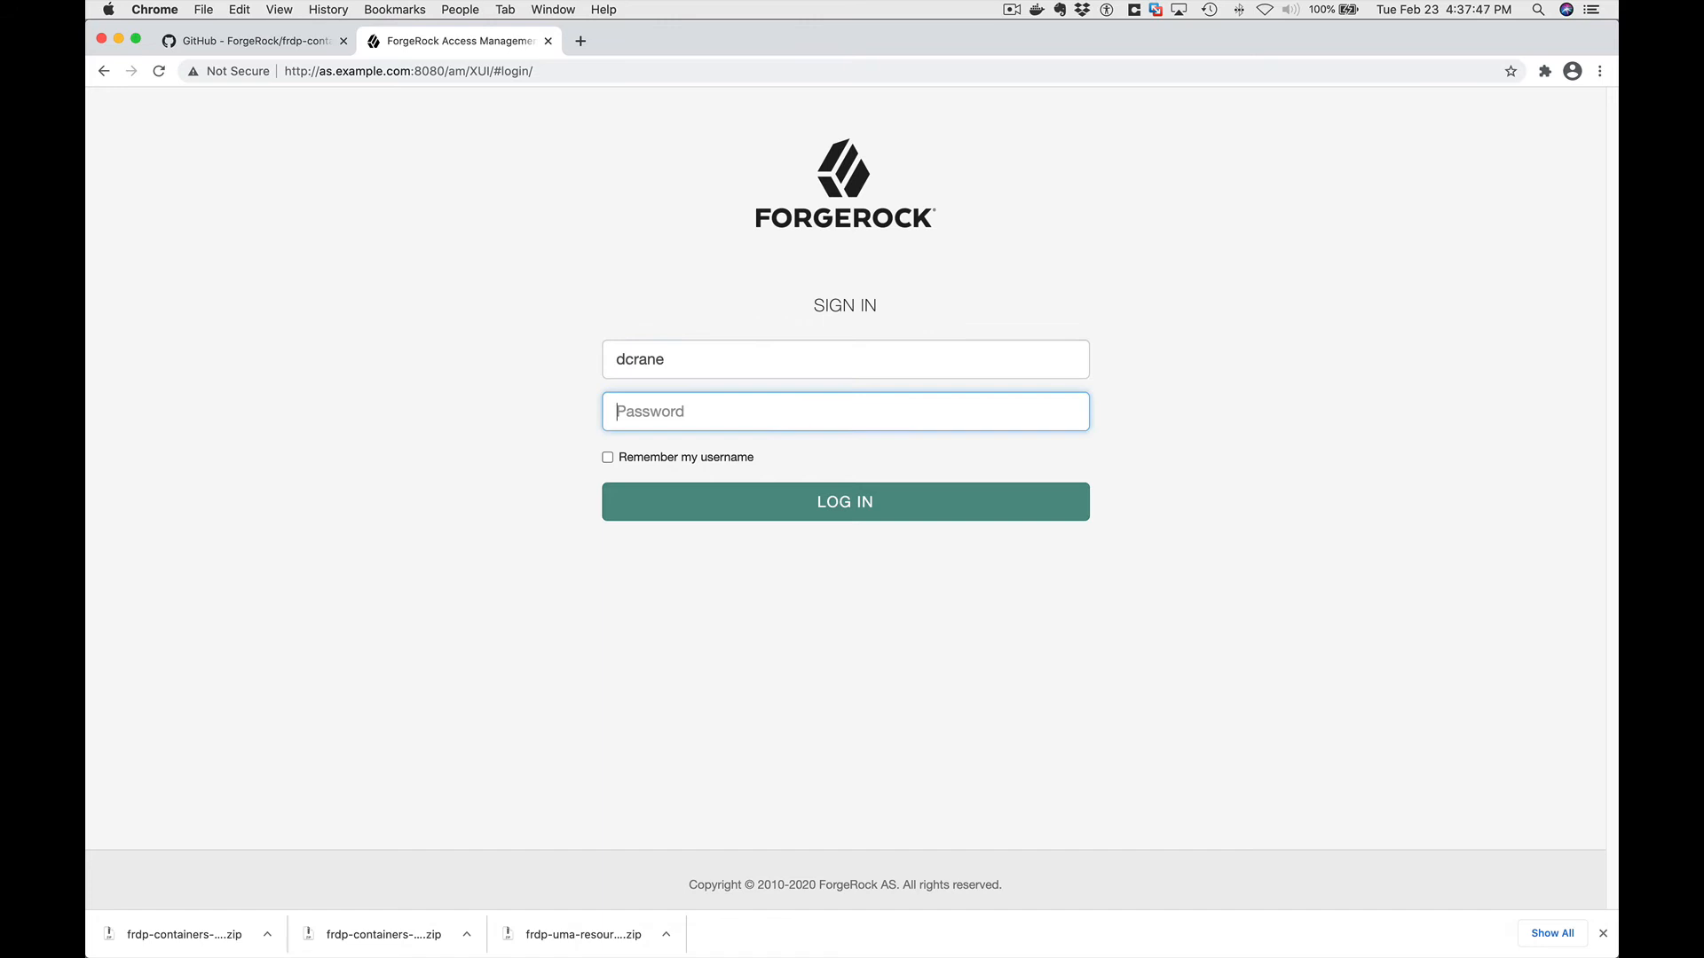
pyautogui.write('••')
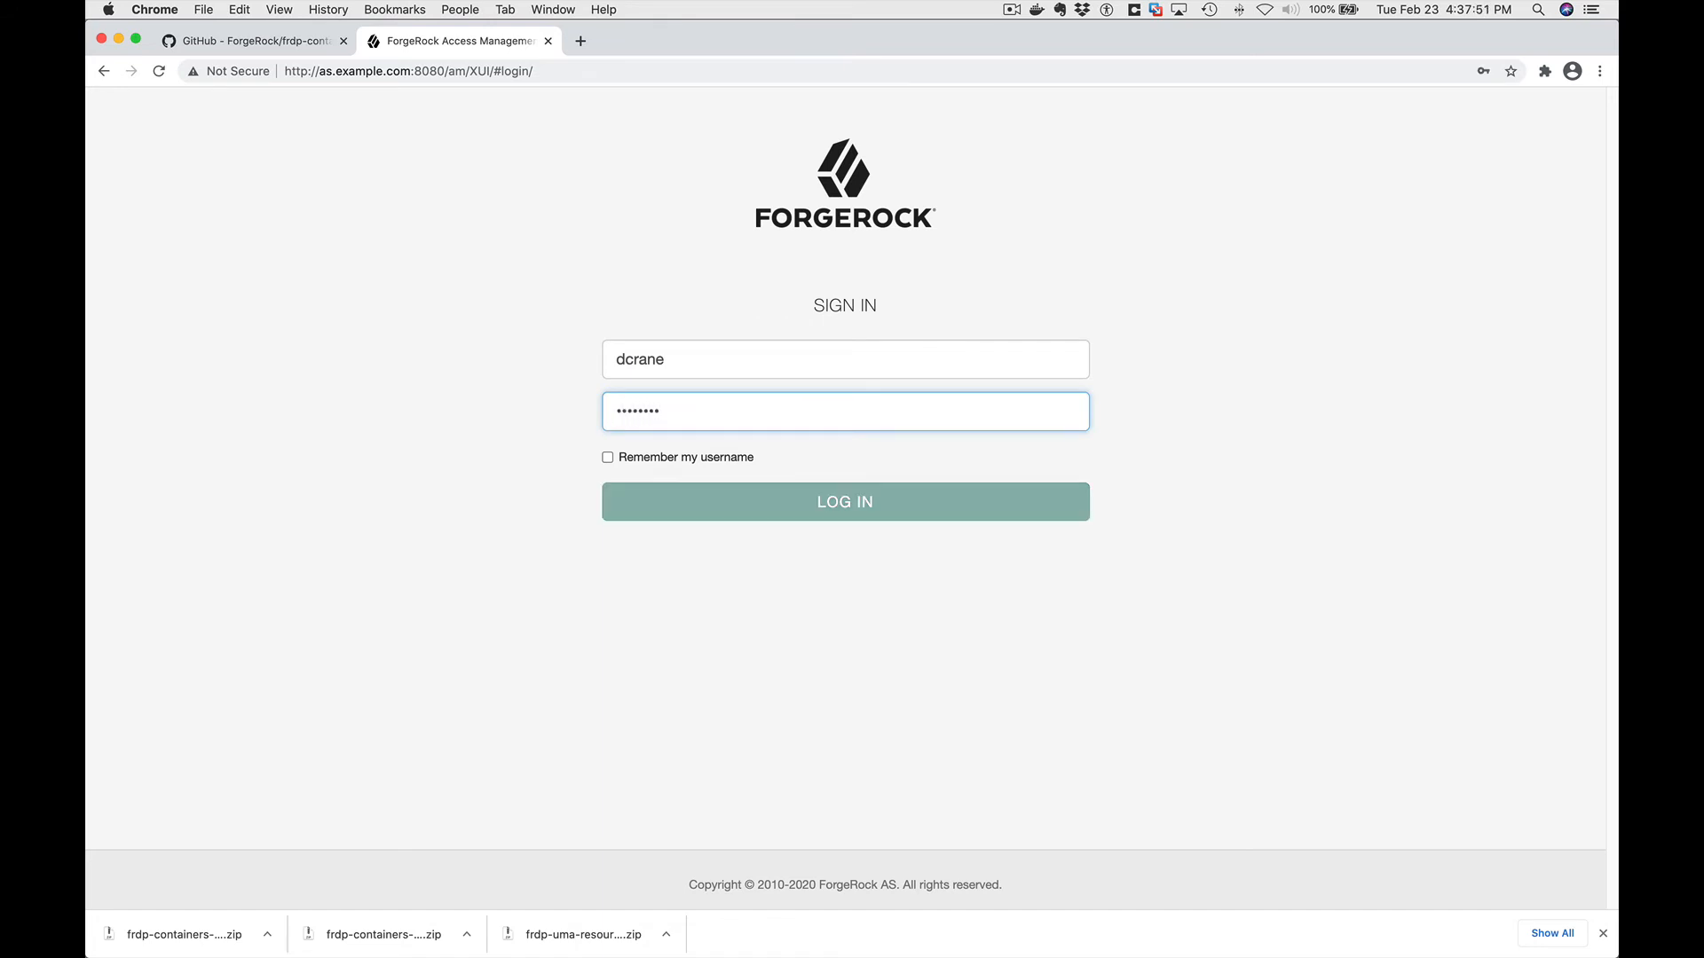
pyautogui.click(844, 500)
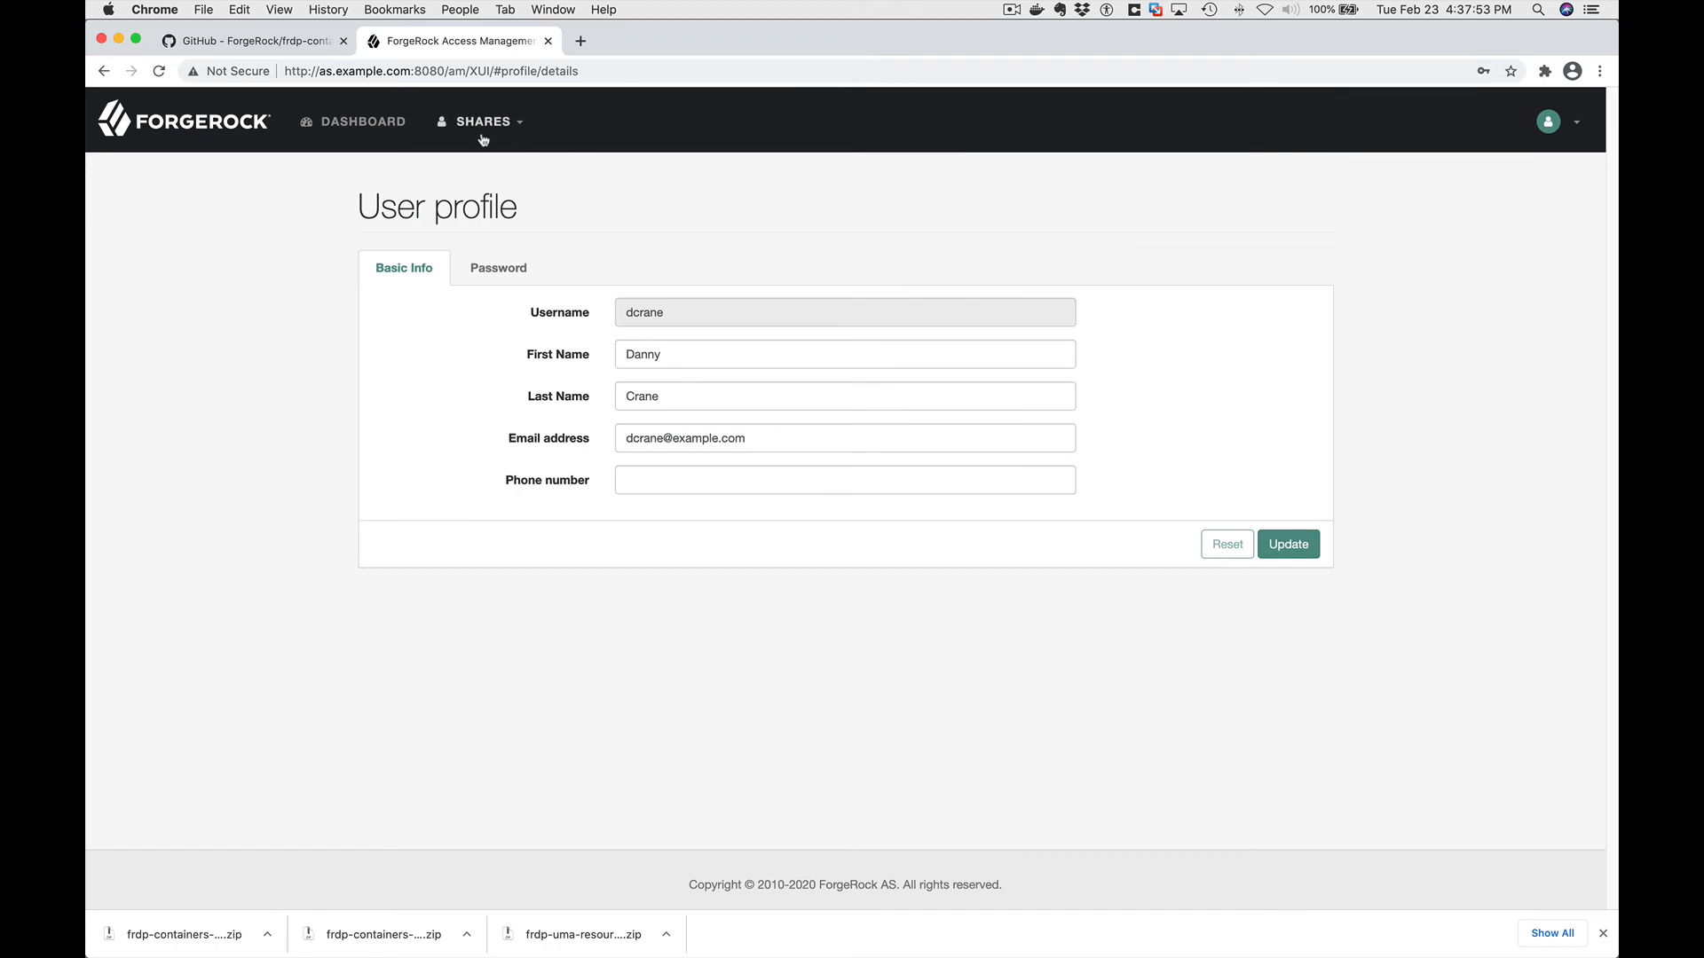
pyautogui.click(479, 121)
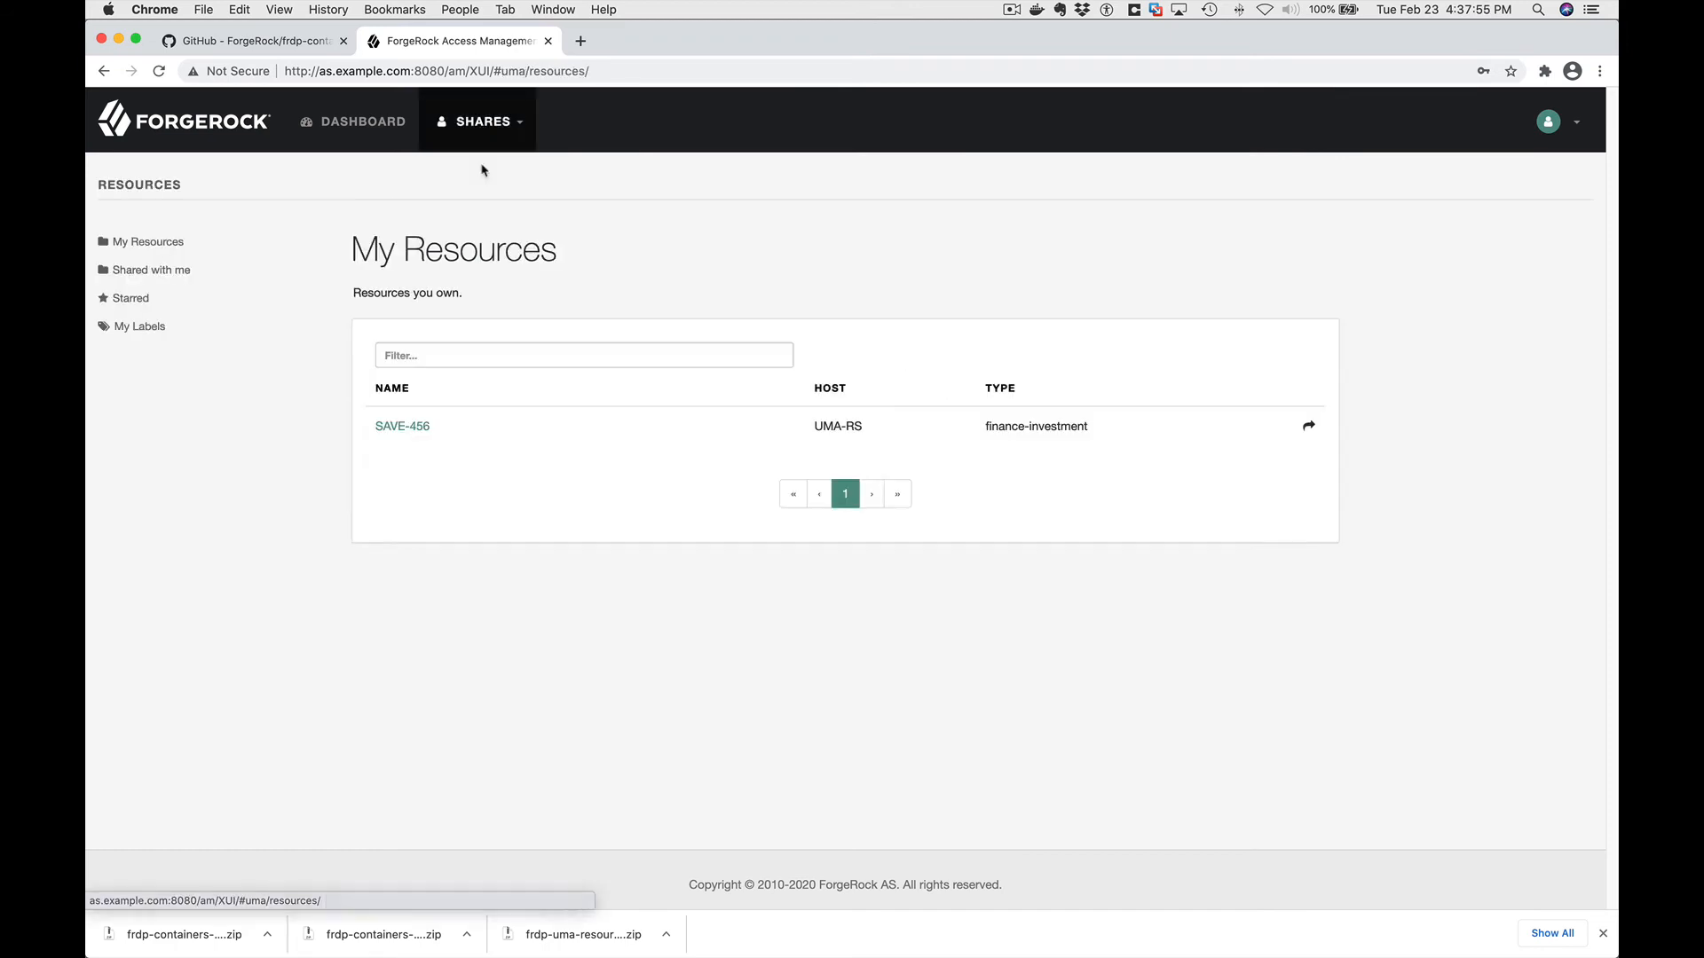
pyautogui.click(402, 425)
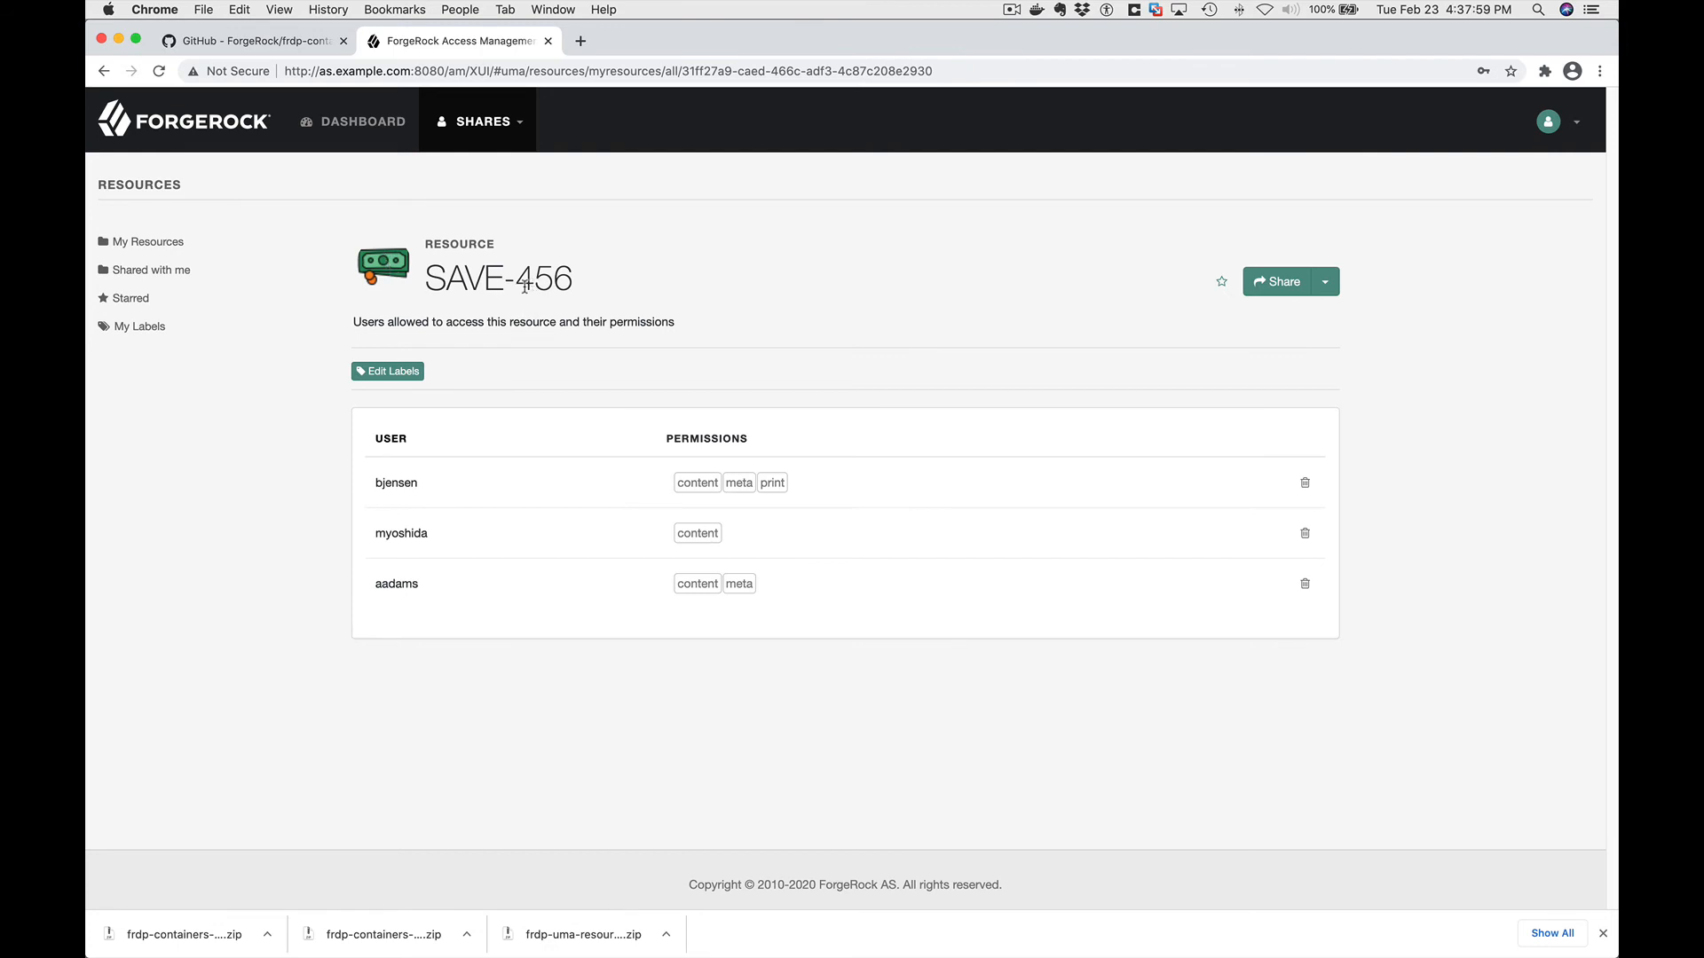
pyautogui.moveTo(424, 490)
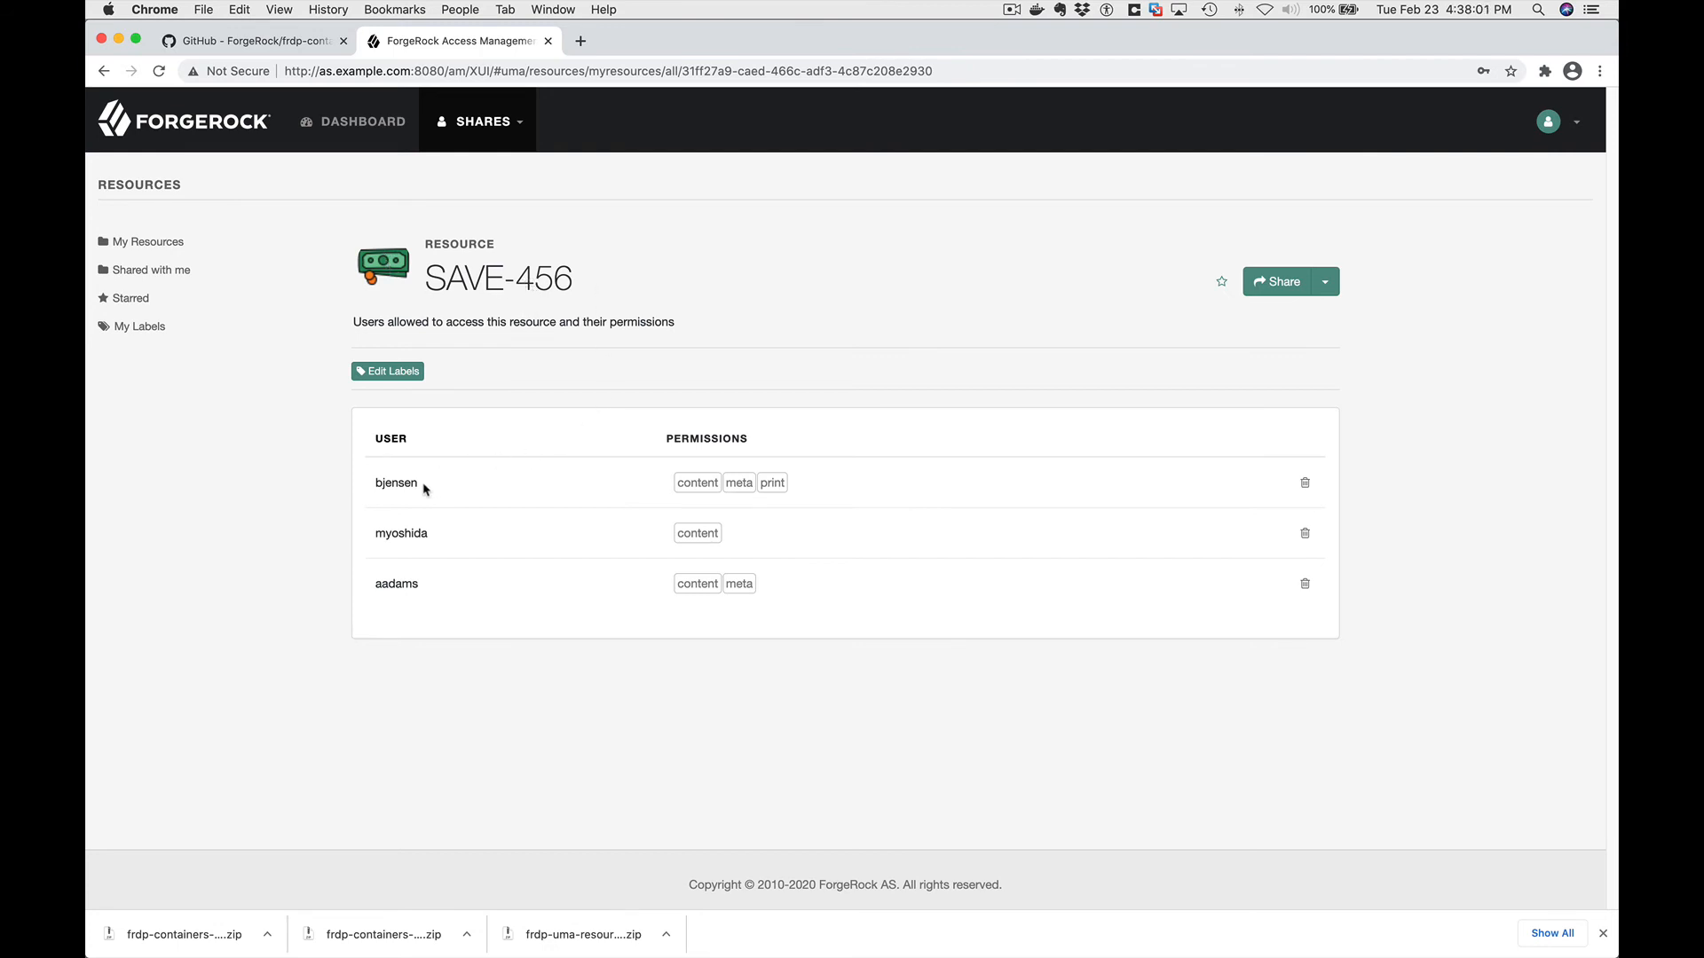
pyautogui.moveTo(730, 606)
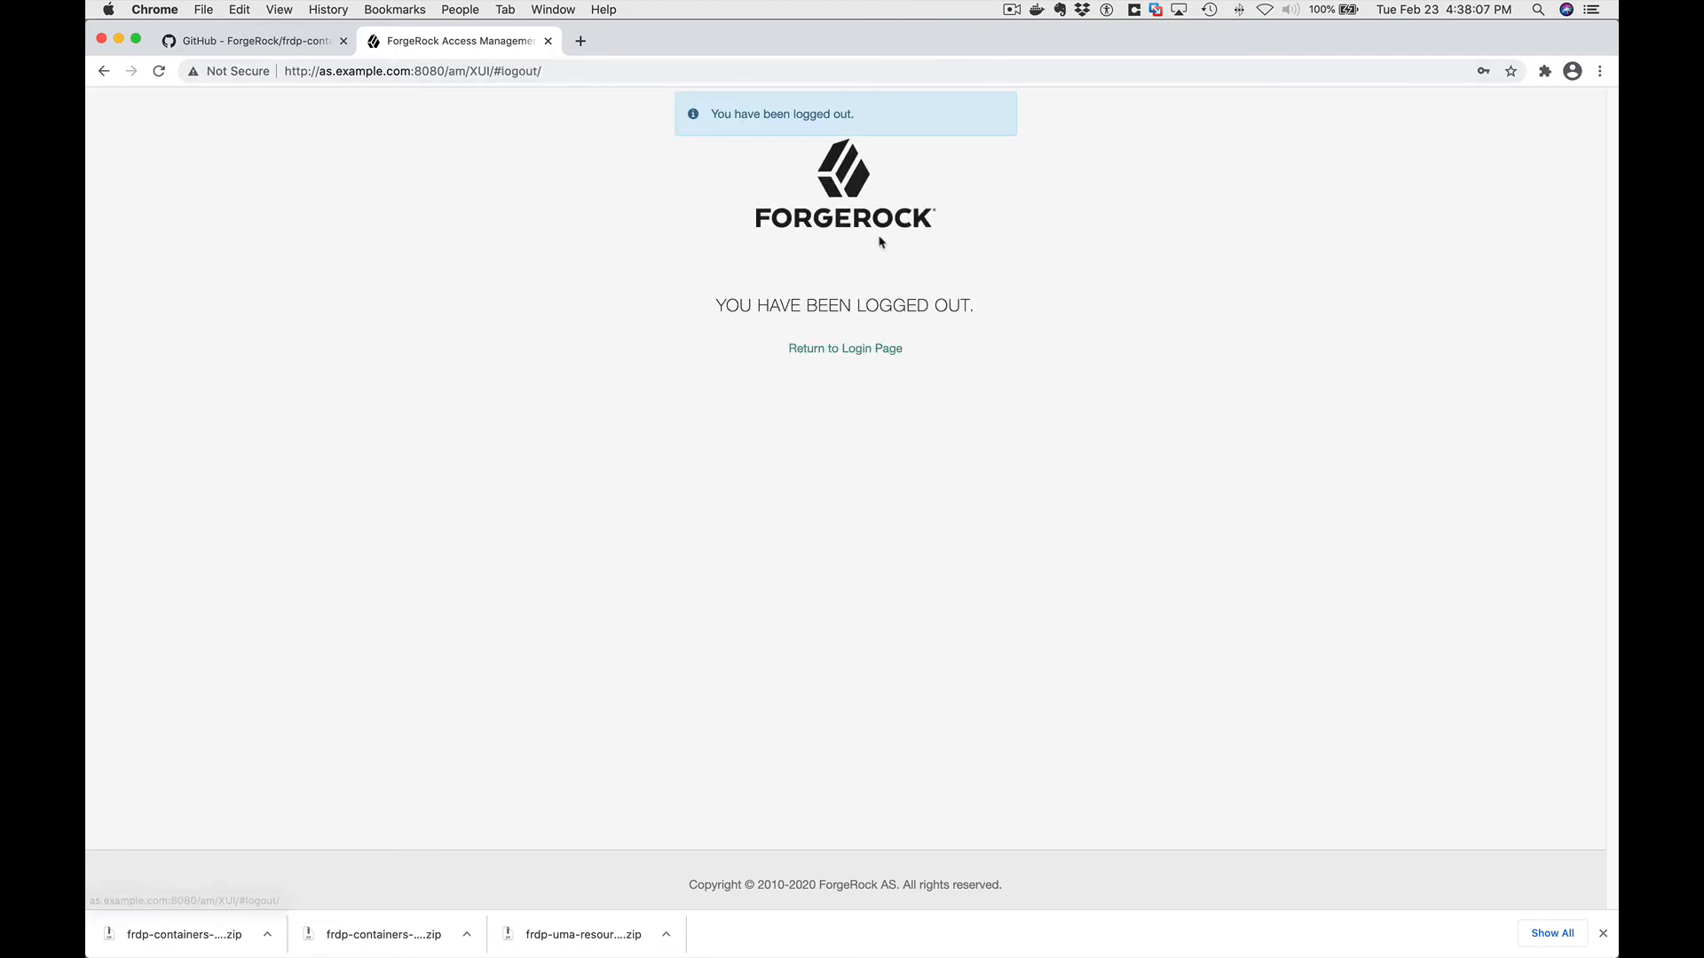
# Sign in to Access Manager as bjensen.
pyautogui.click(844, 347)
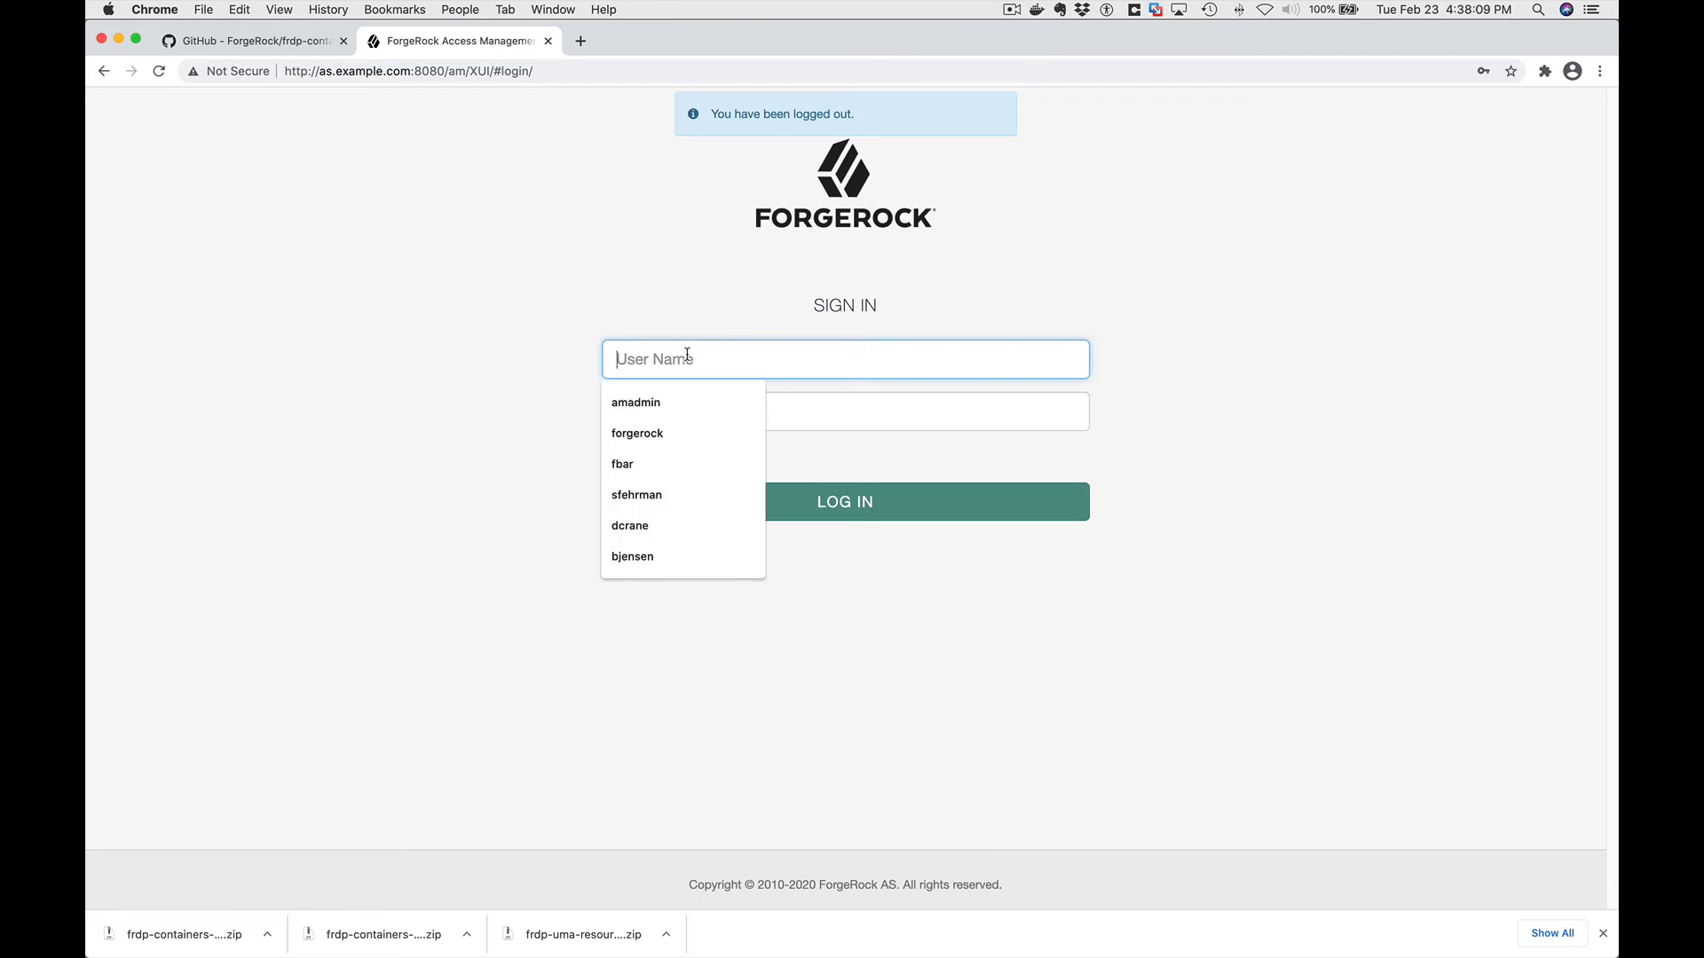
pyautogui.click(631, 556)
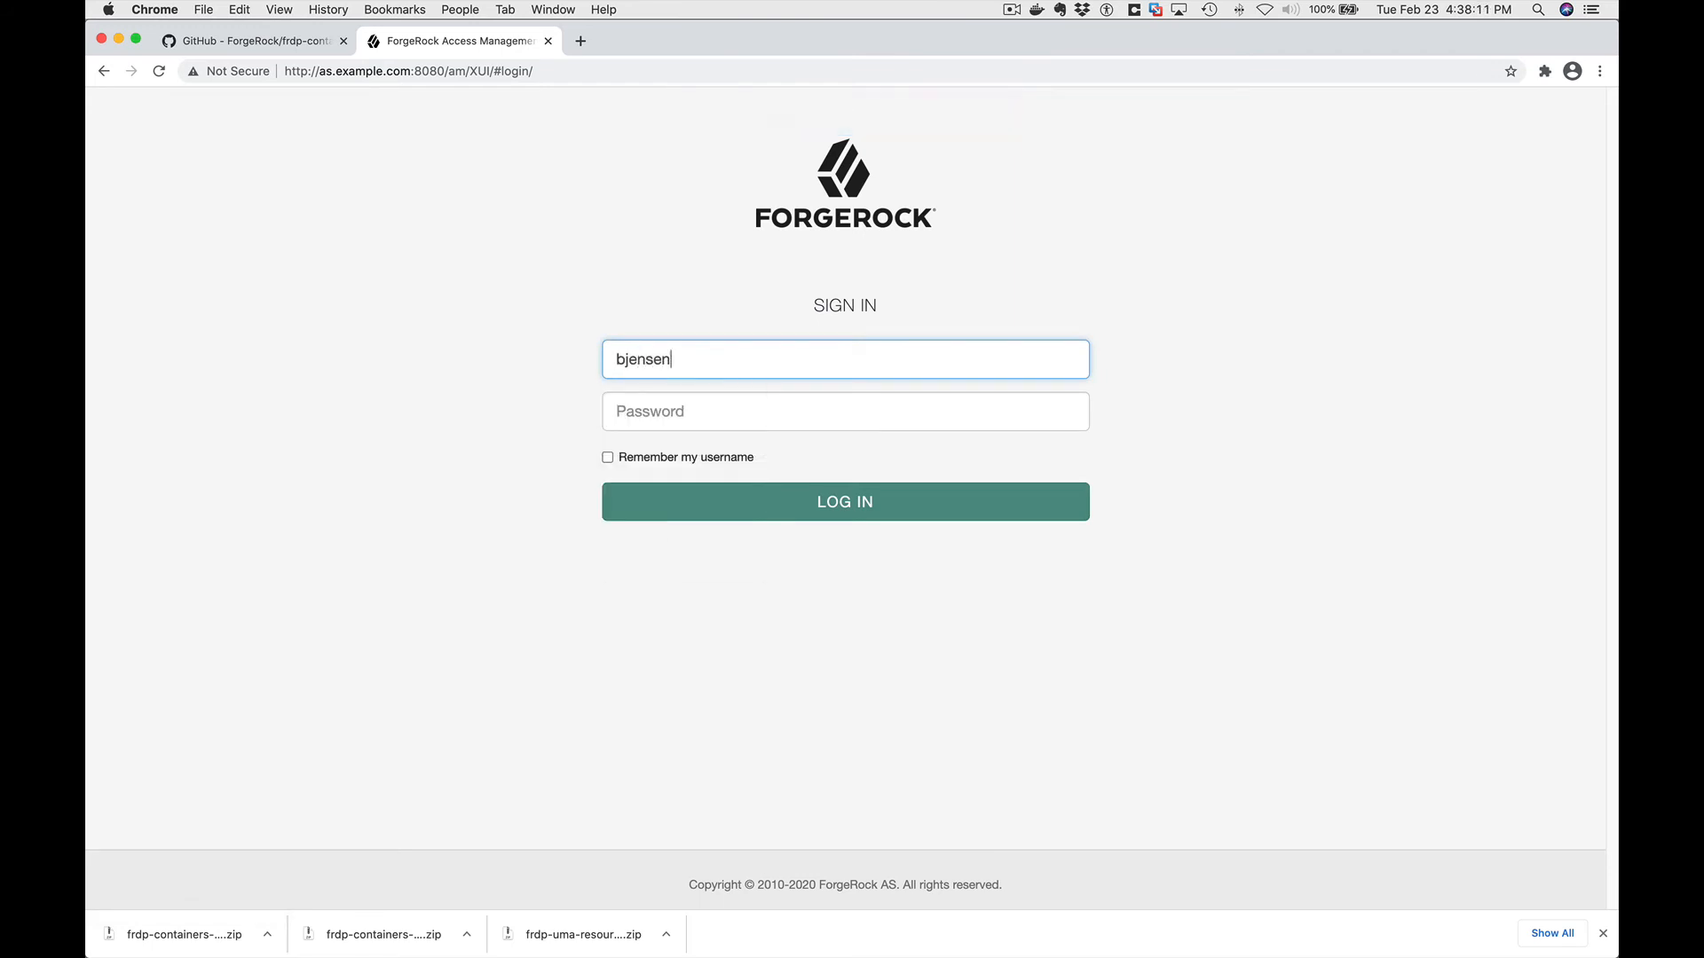
pyautogui.write('•••')
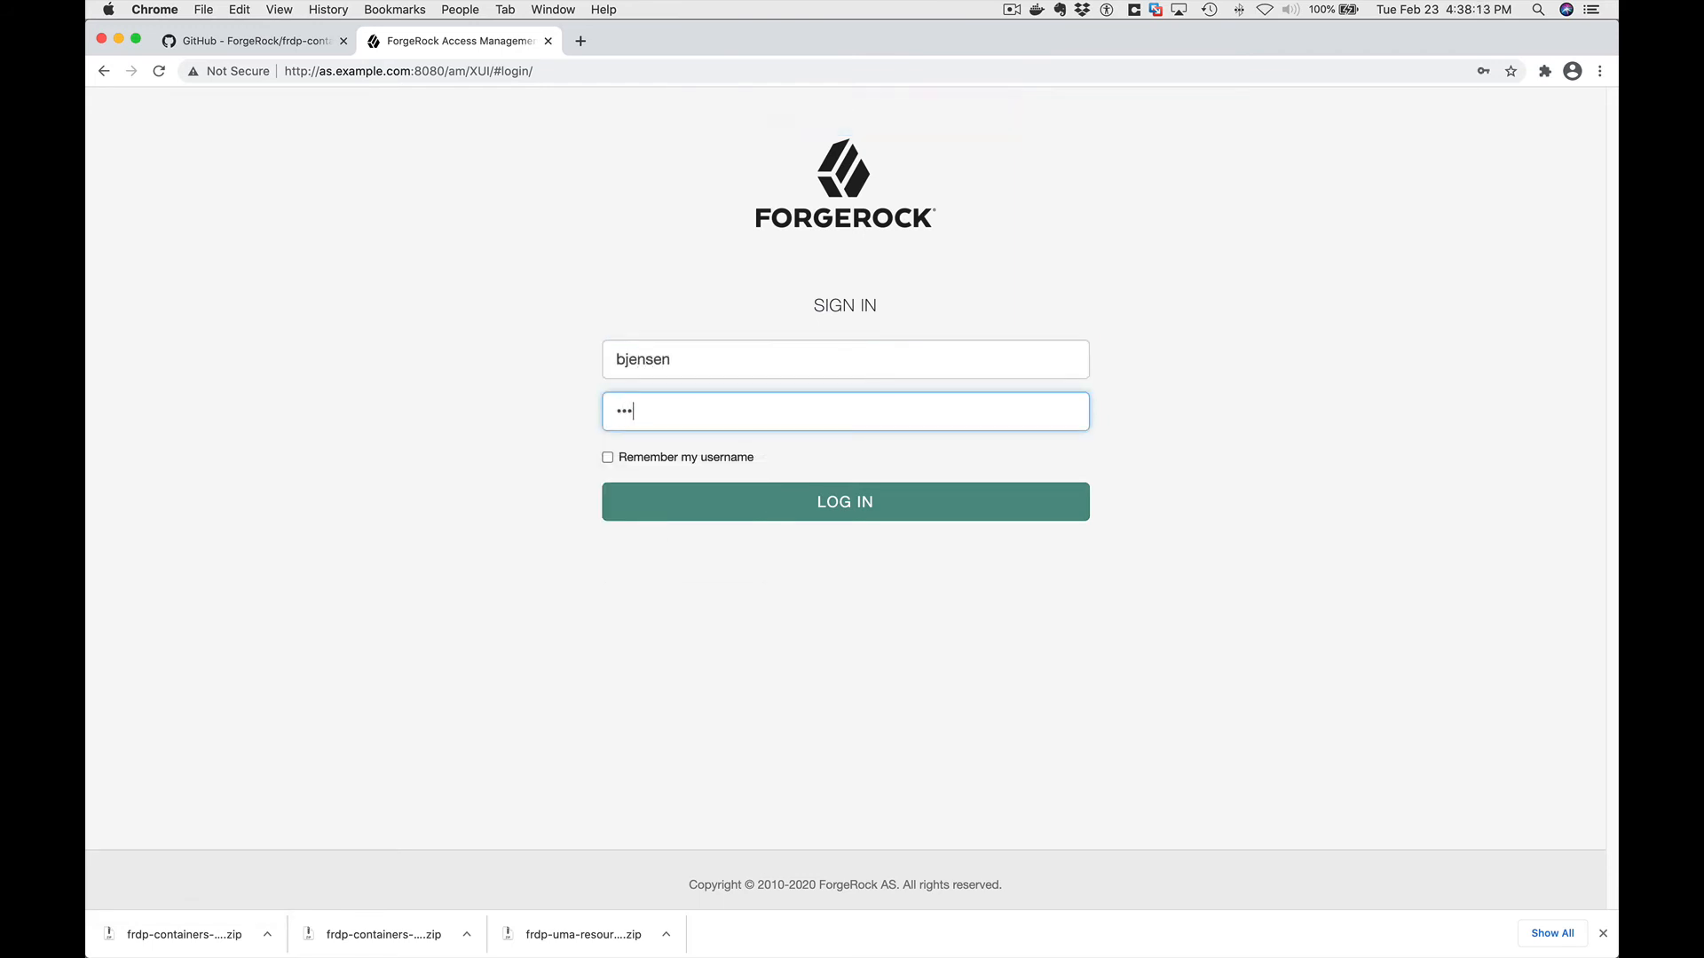
pyautogui.click(844, 500)
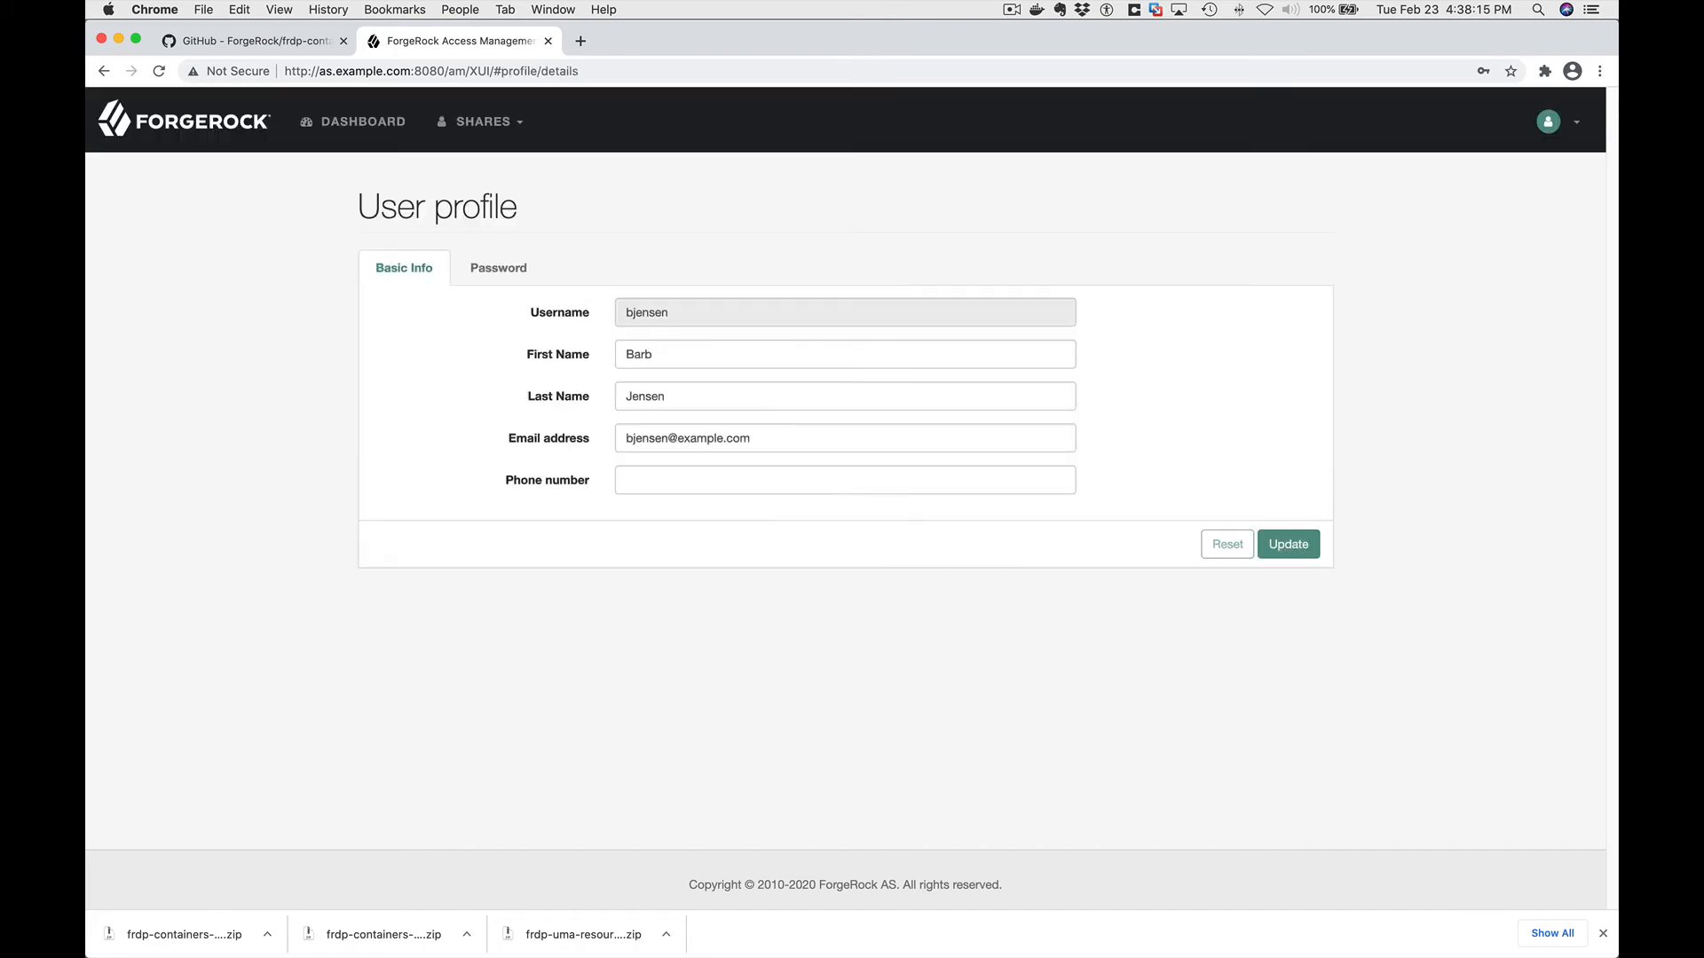
# Confirm SAVE-456 under Shared with me, log out, and close all Postman tabs.
pyautogui.click(477, 121)
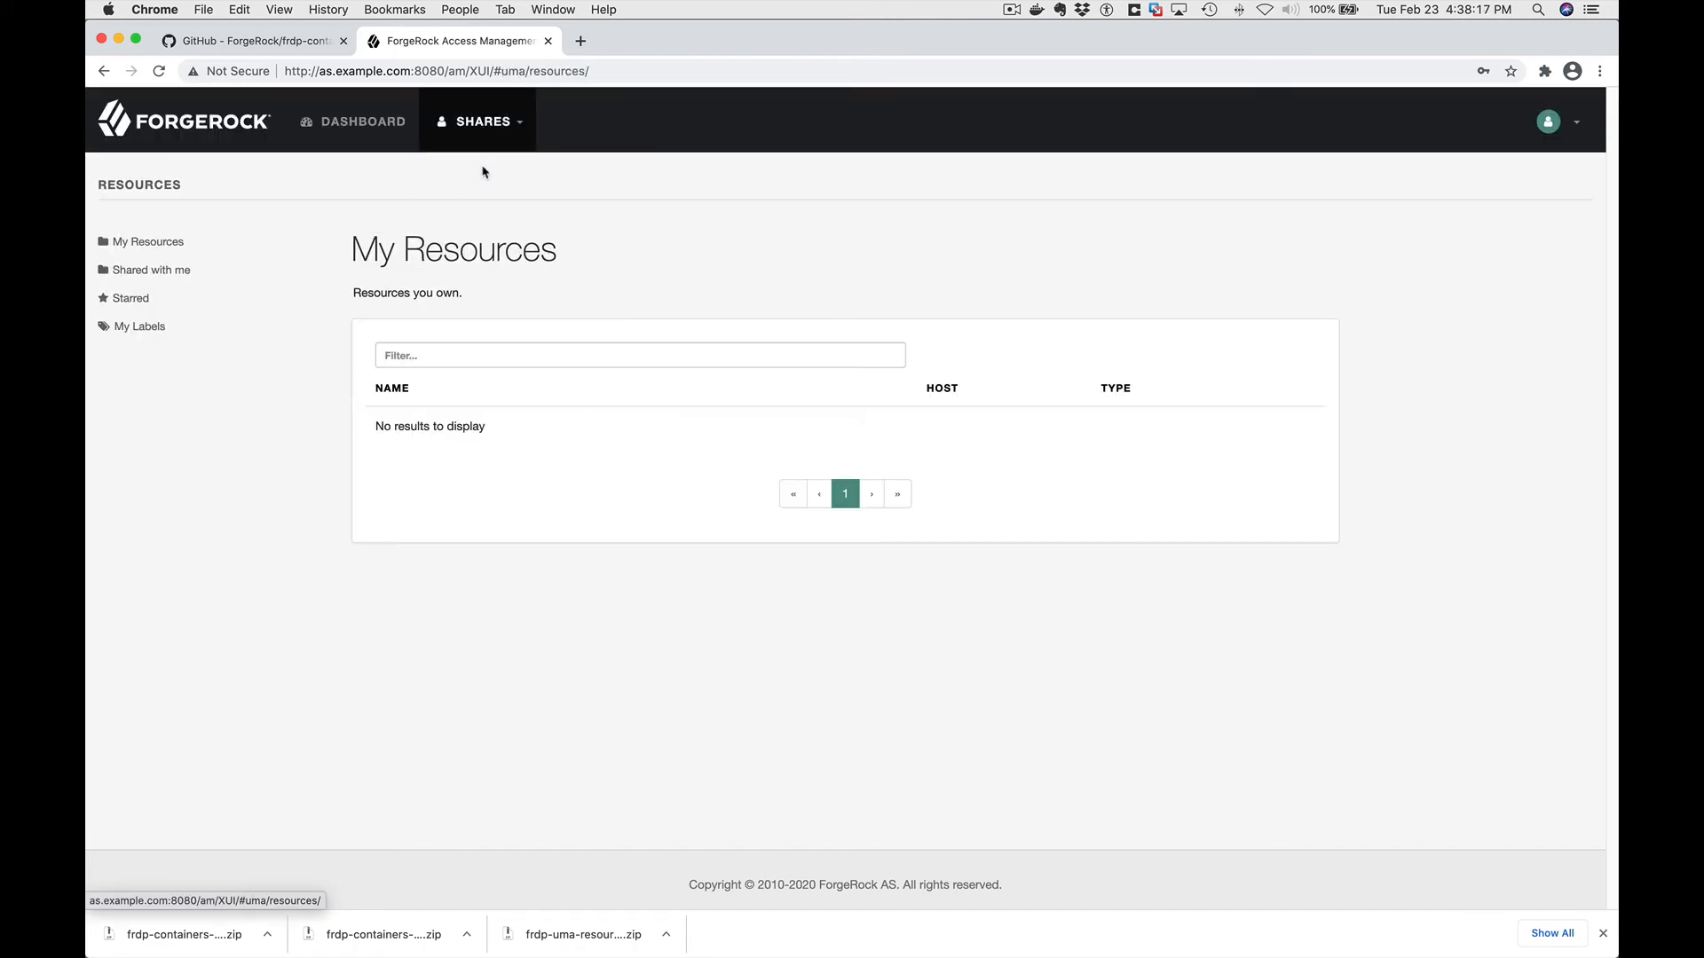
pyautogui.click(149, 270)
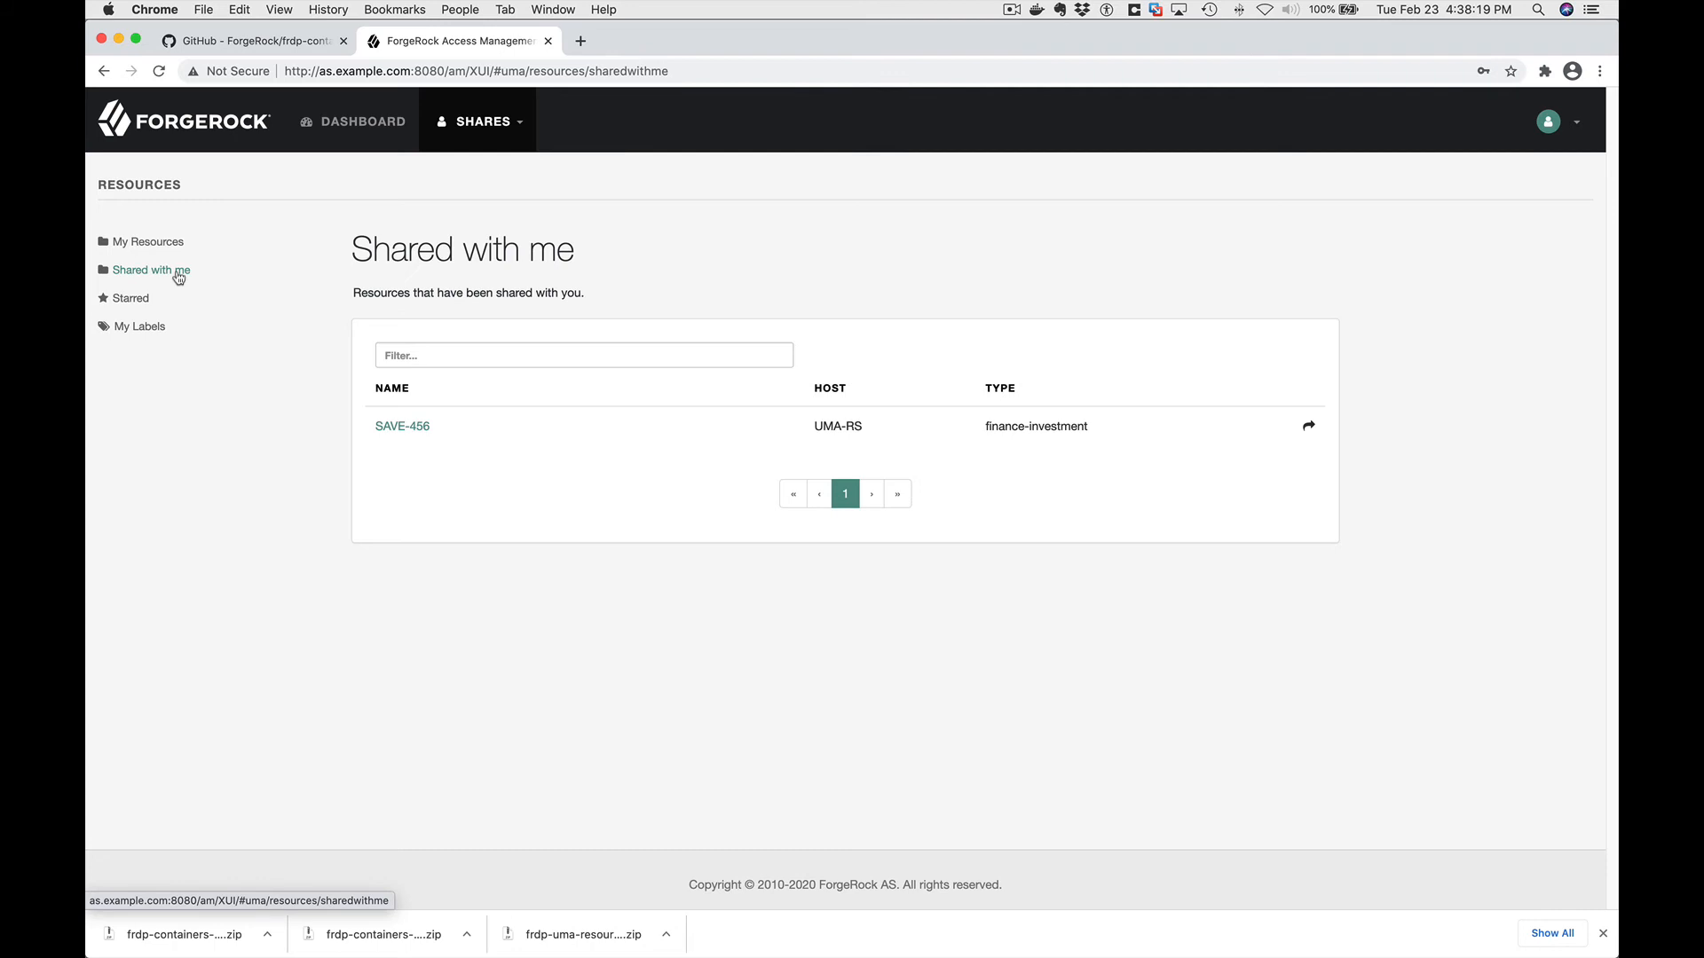
pyautogui.click(401, 425)
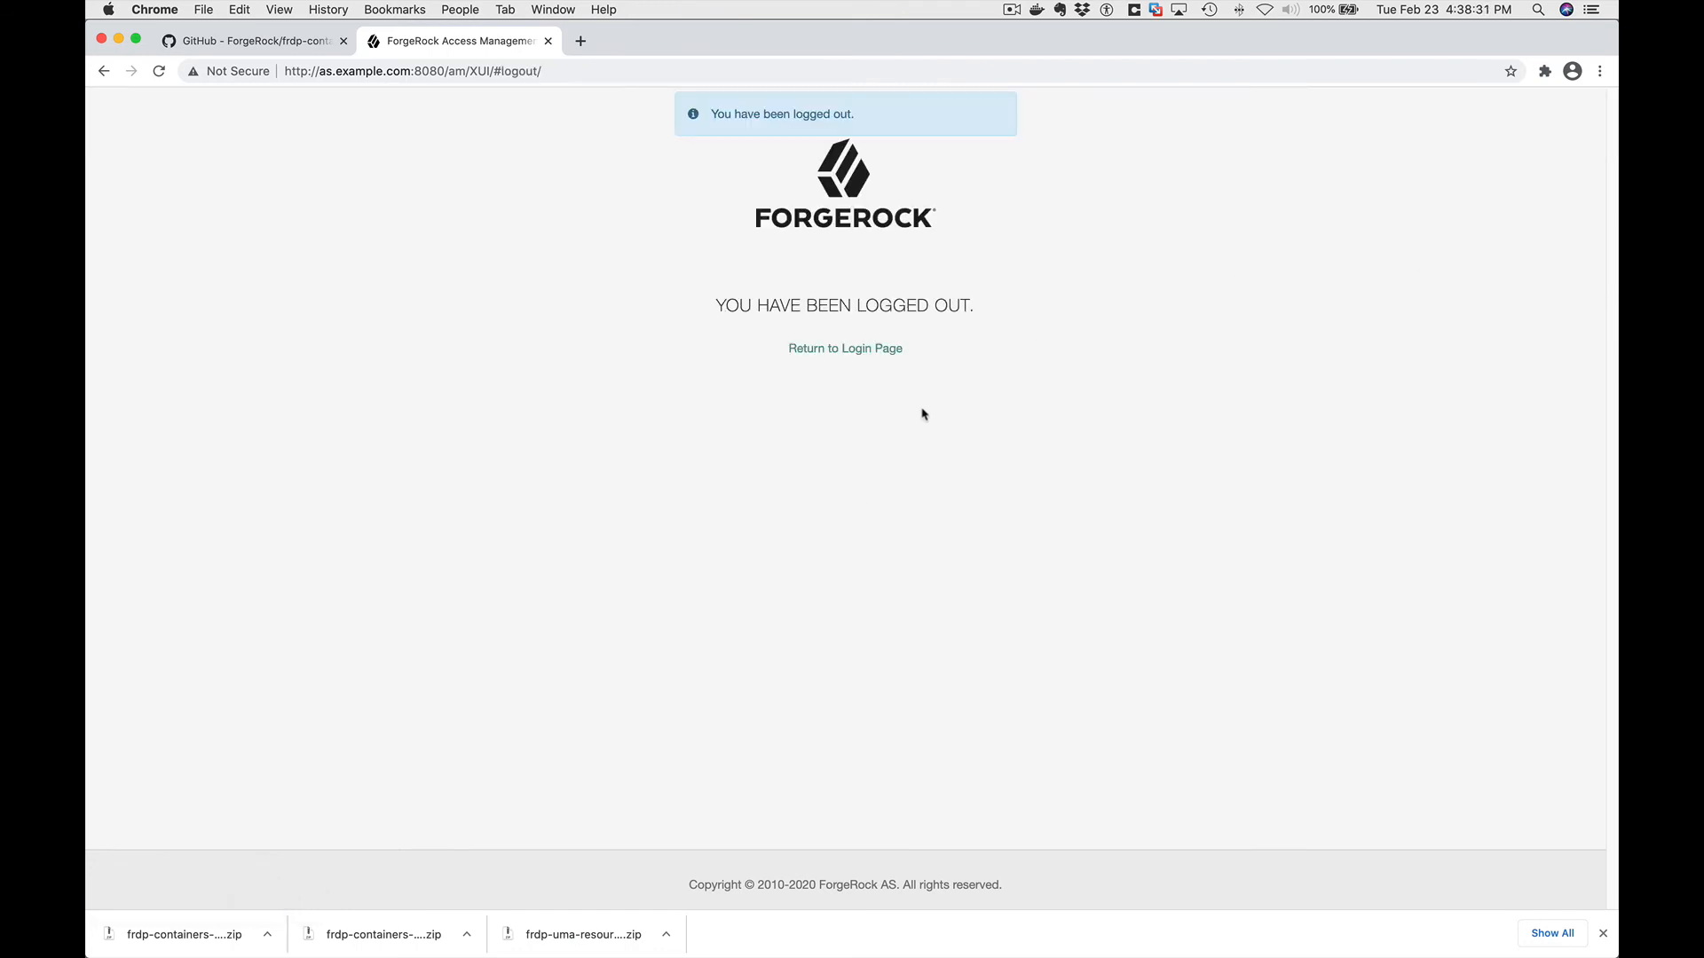
pyautogui.click(843, 348)
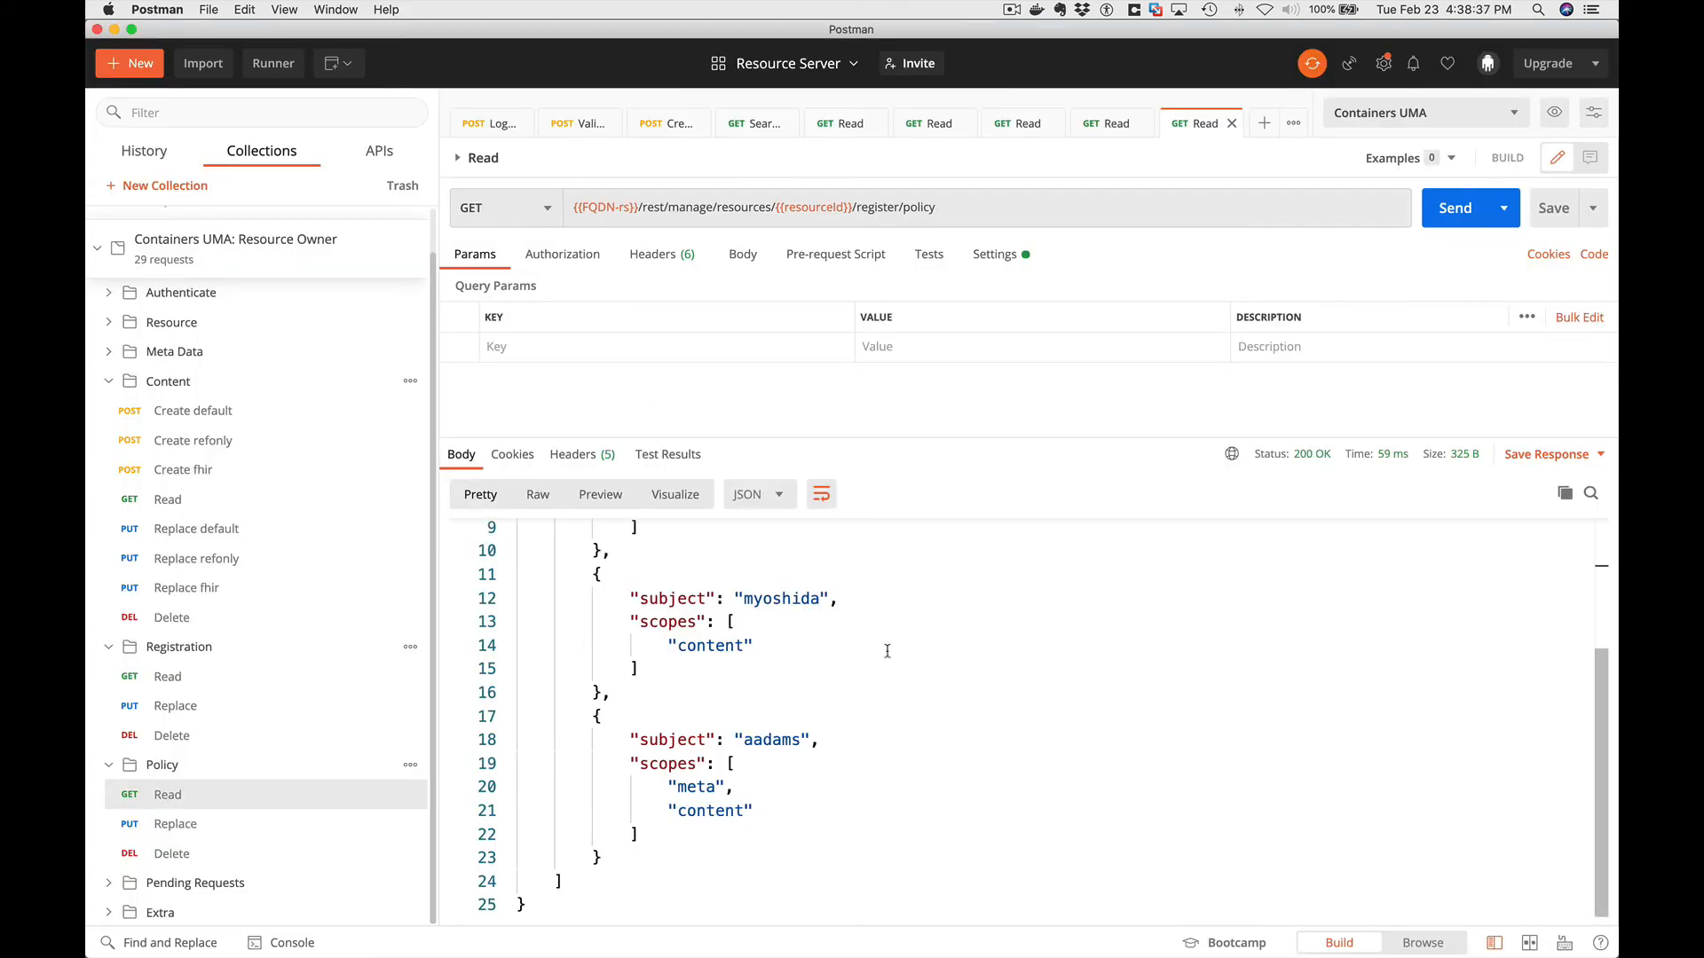
pyautogui.moveTo(970, 678)
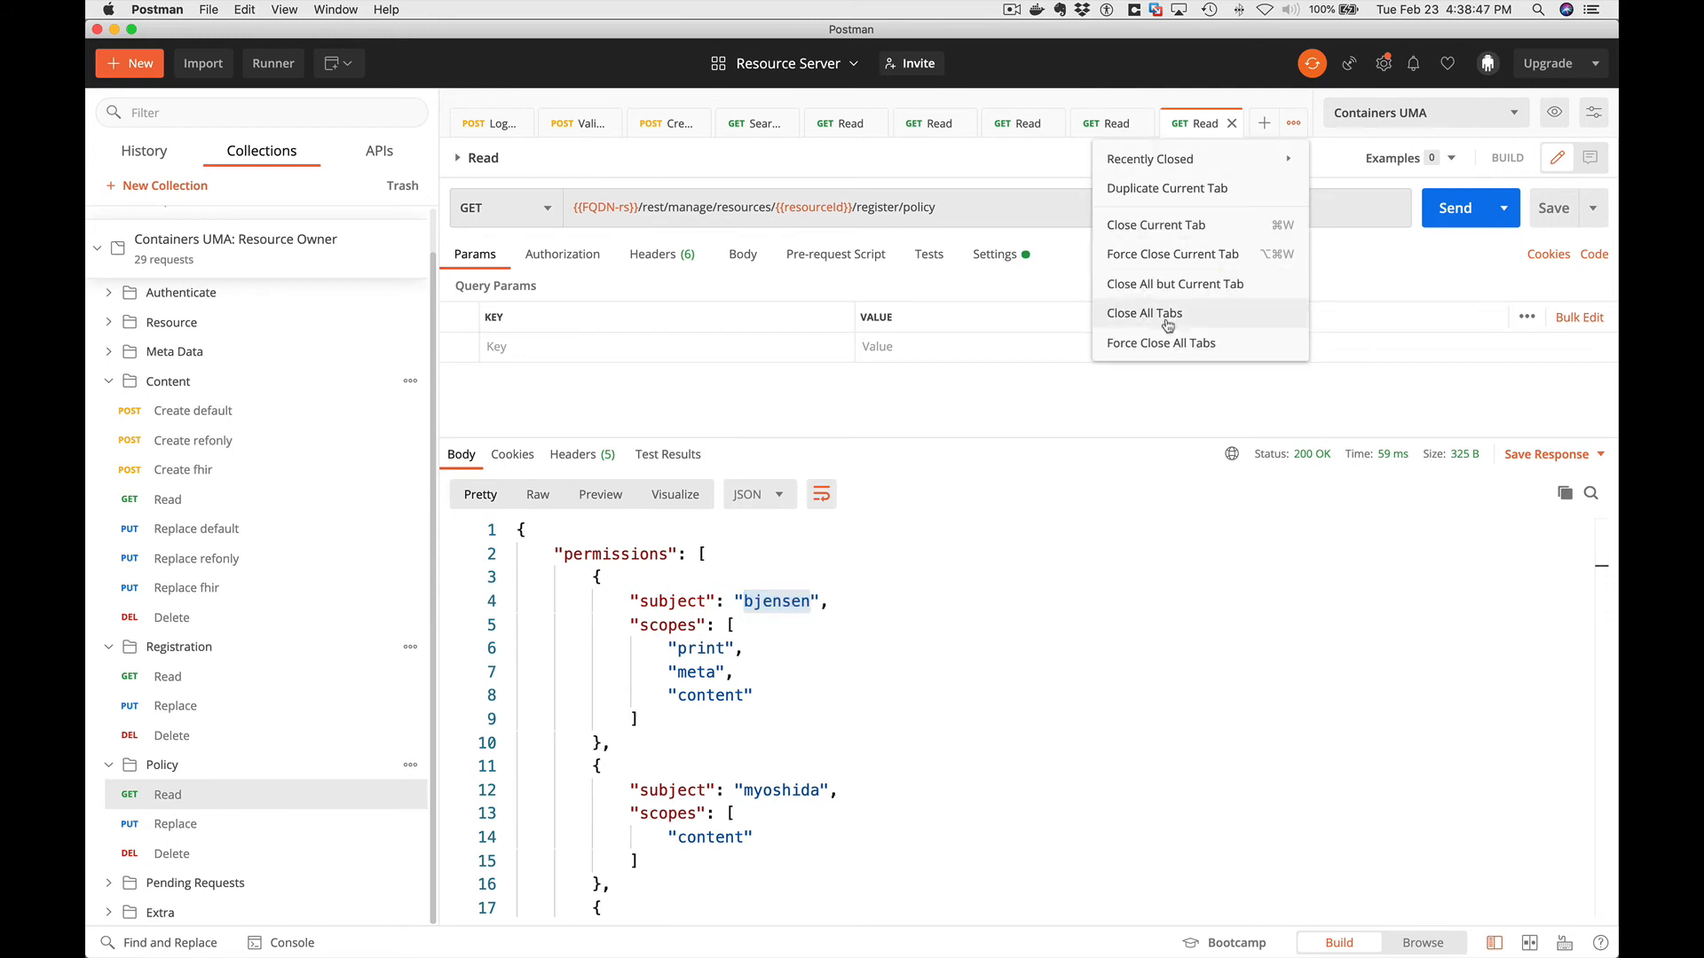
pyautogui.click(1143, 313)
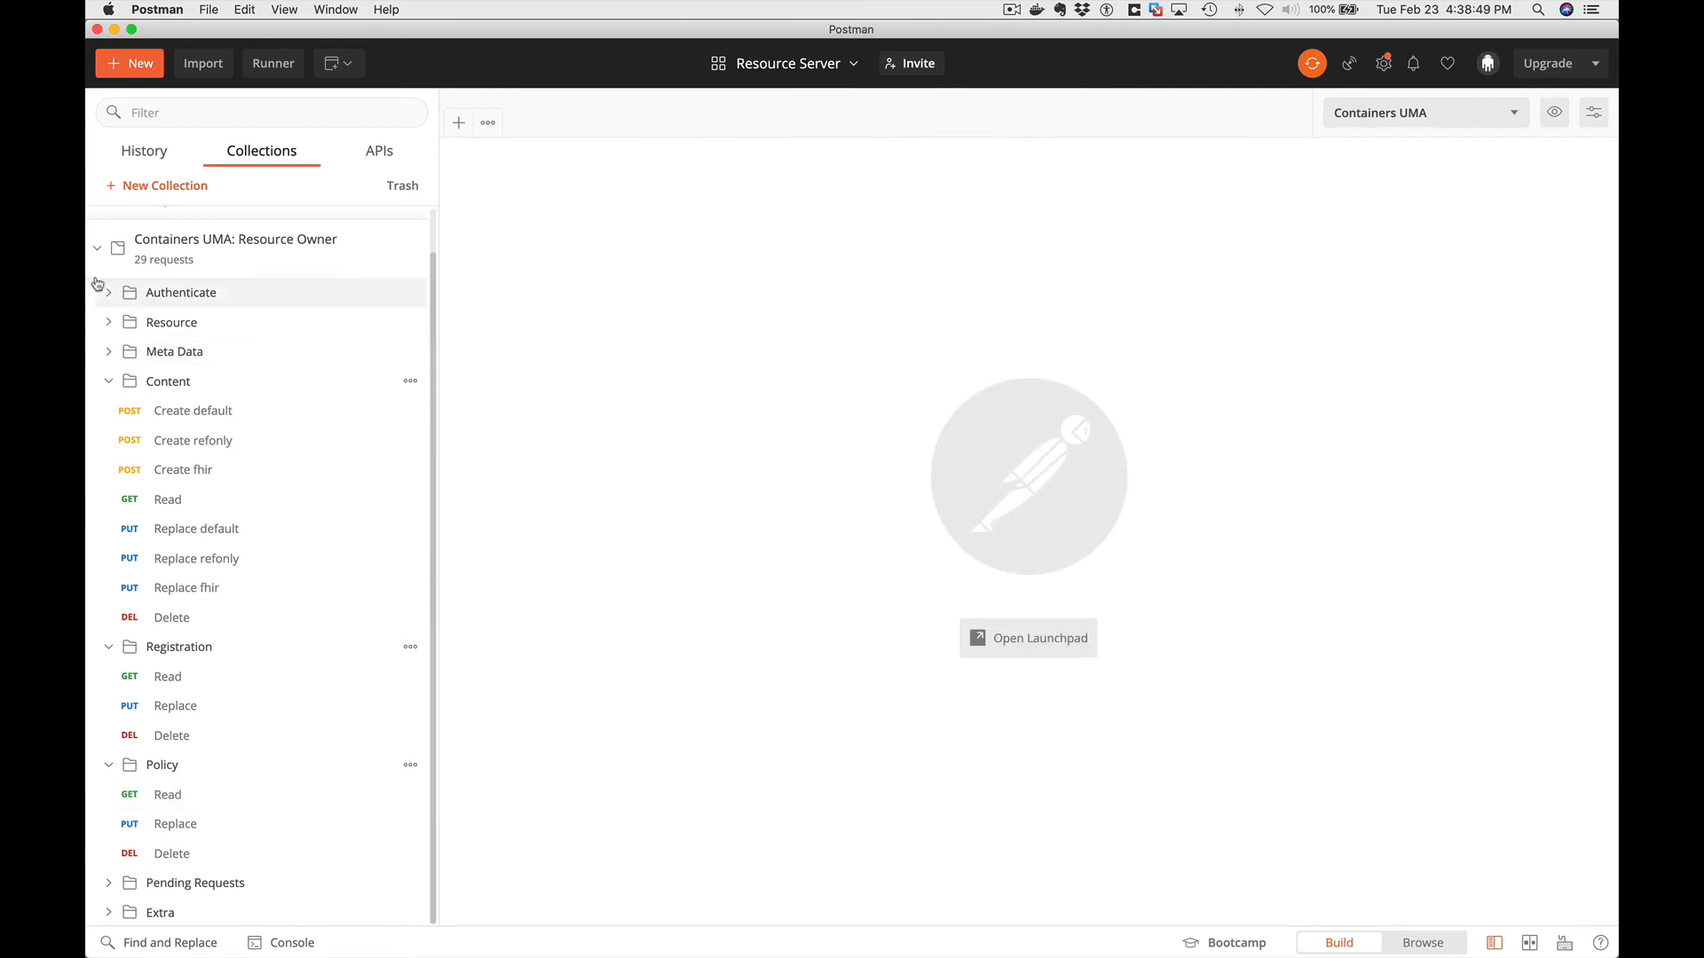
# Send the Requesting Party Authenticate Login request to obtain a token.
pyautogui.click(97, 247)
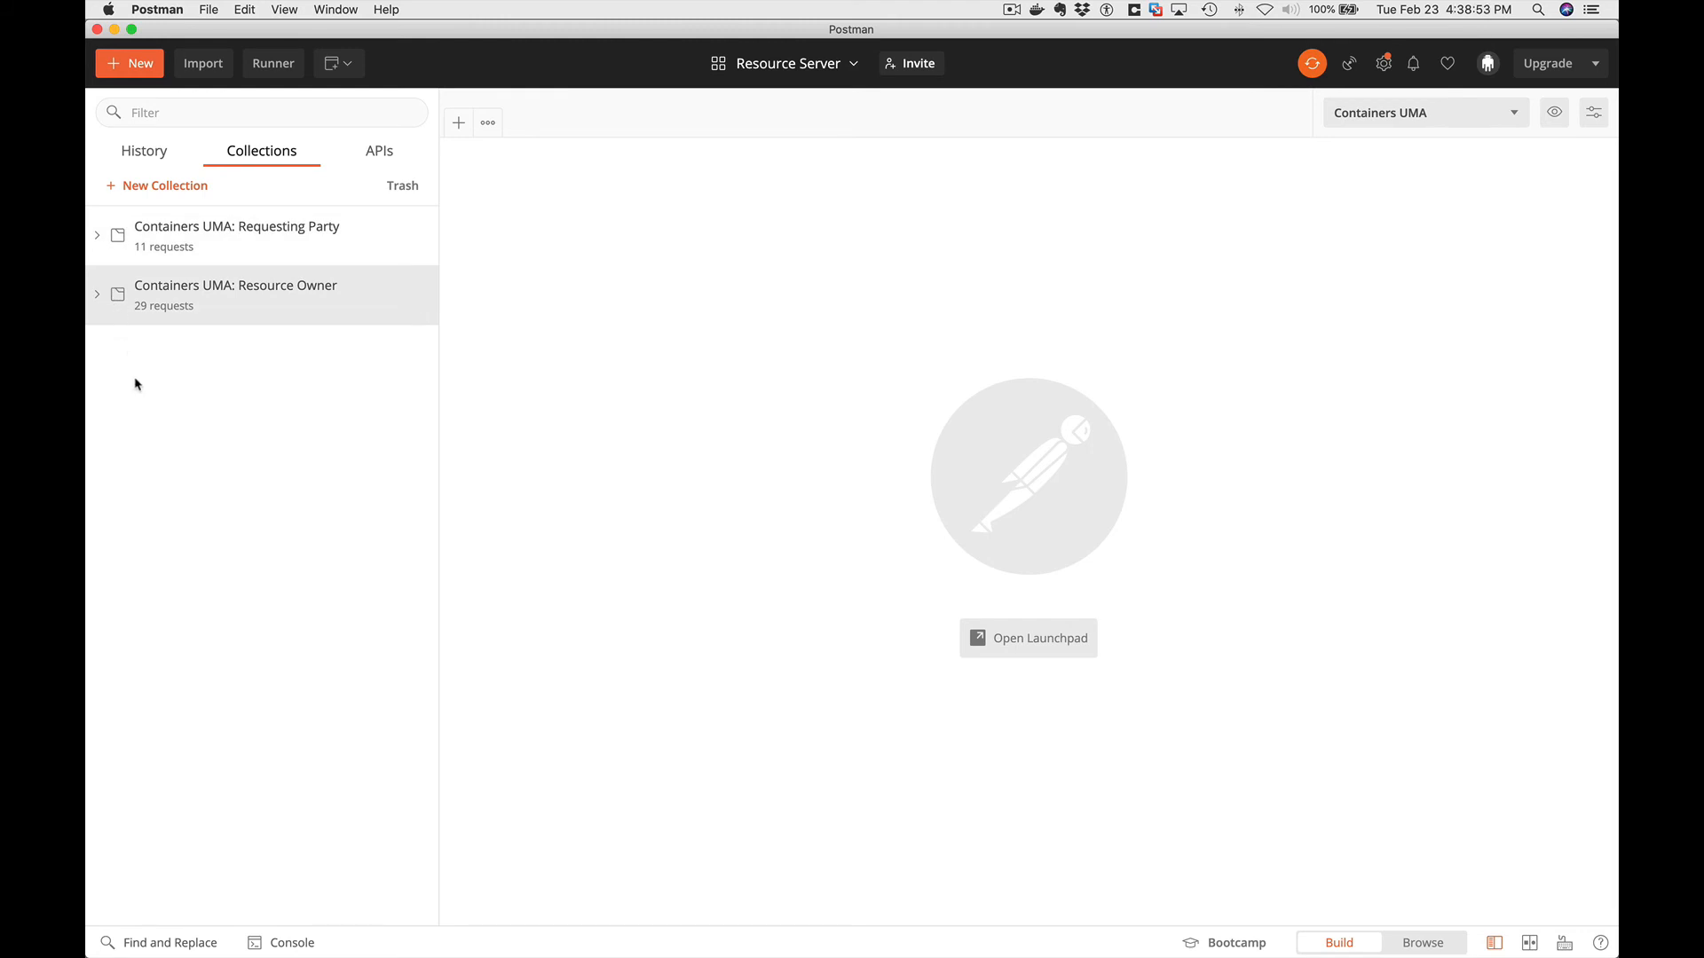
pyautogui.click(237, 226)
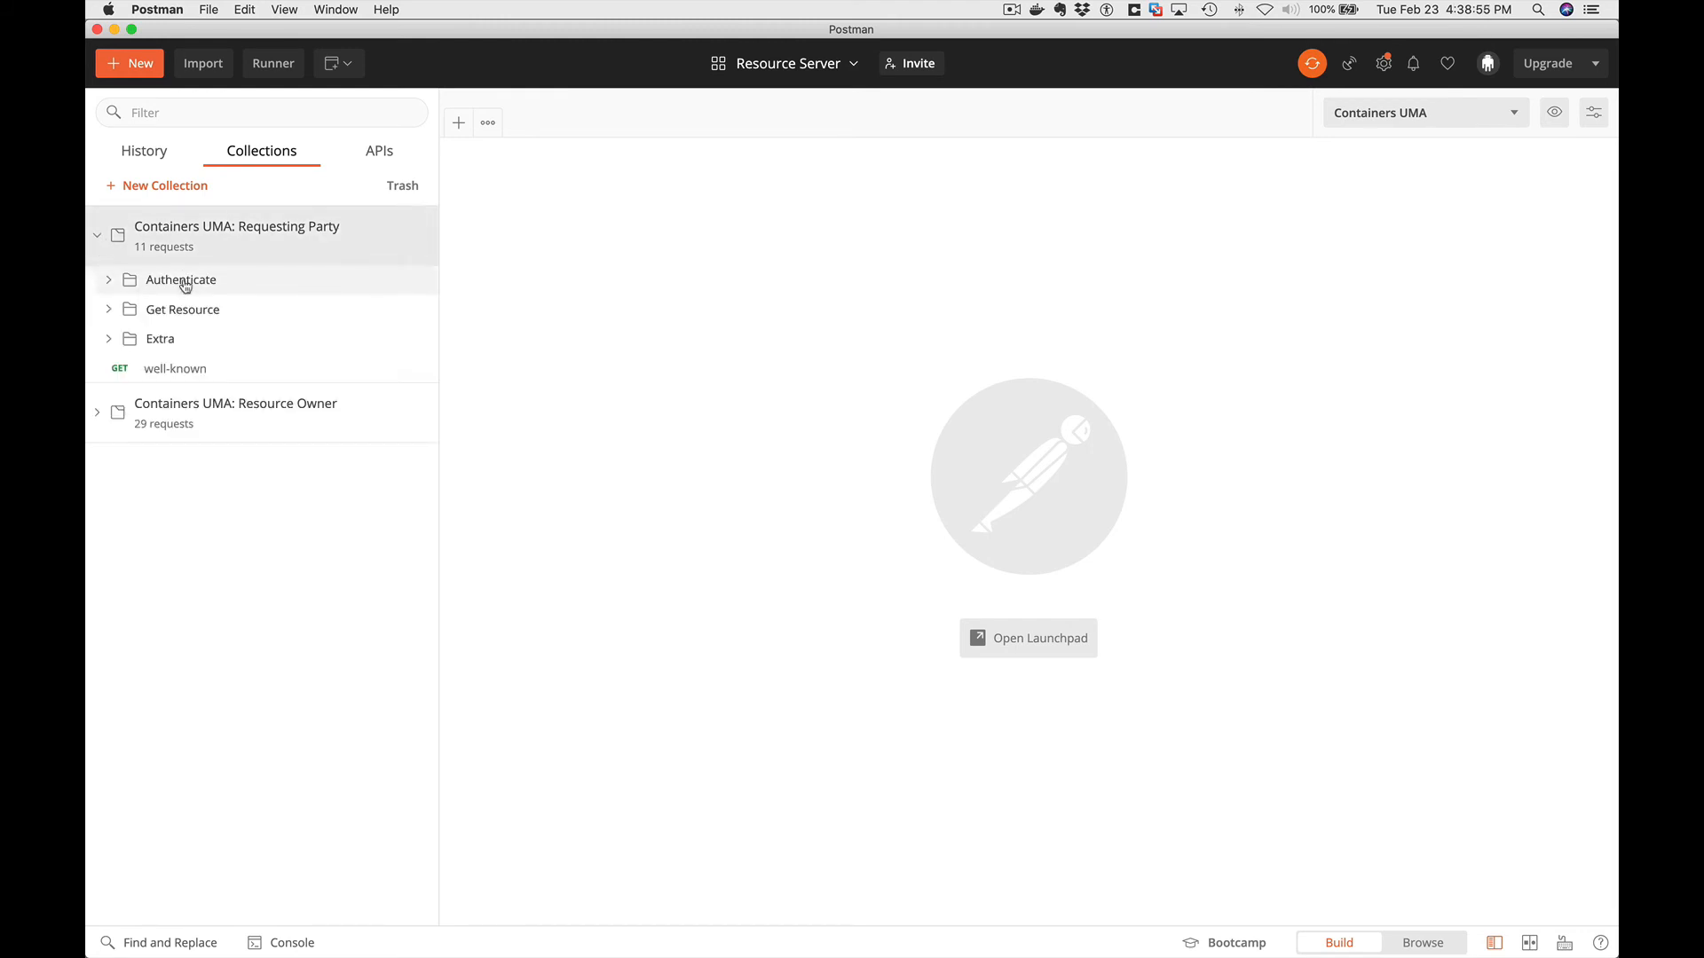
pyautogui.click(180, 279)
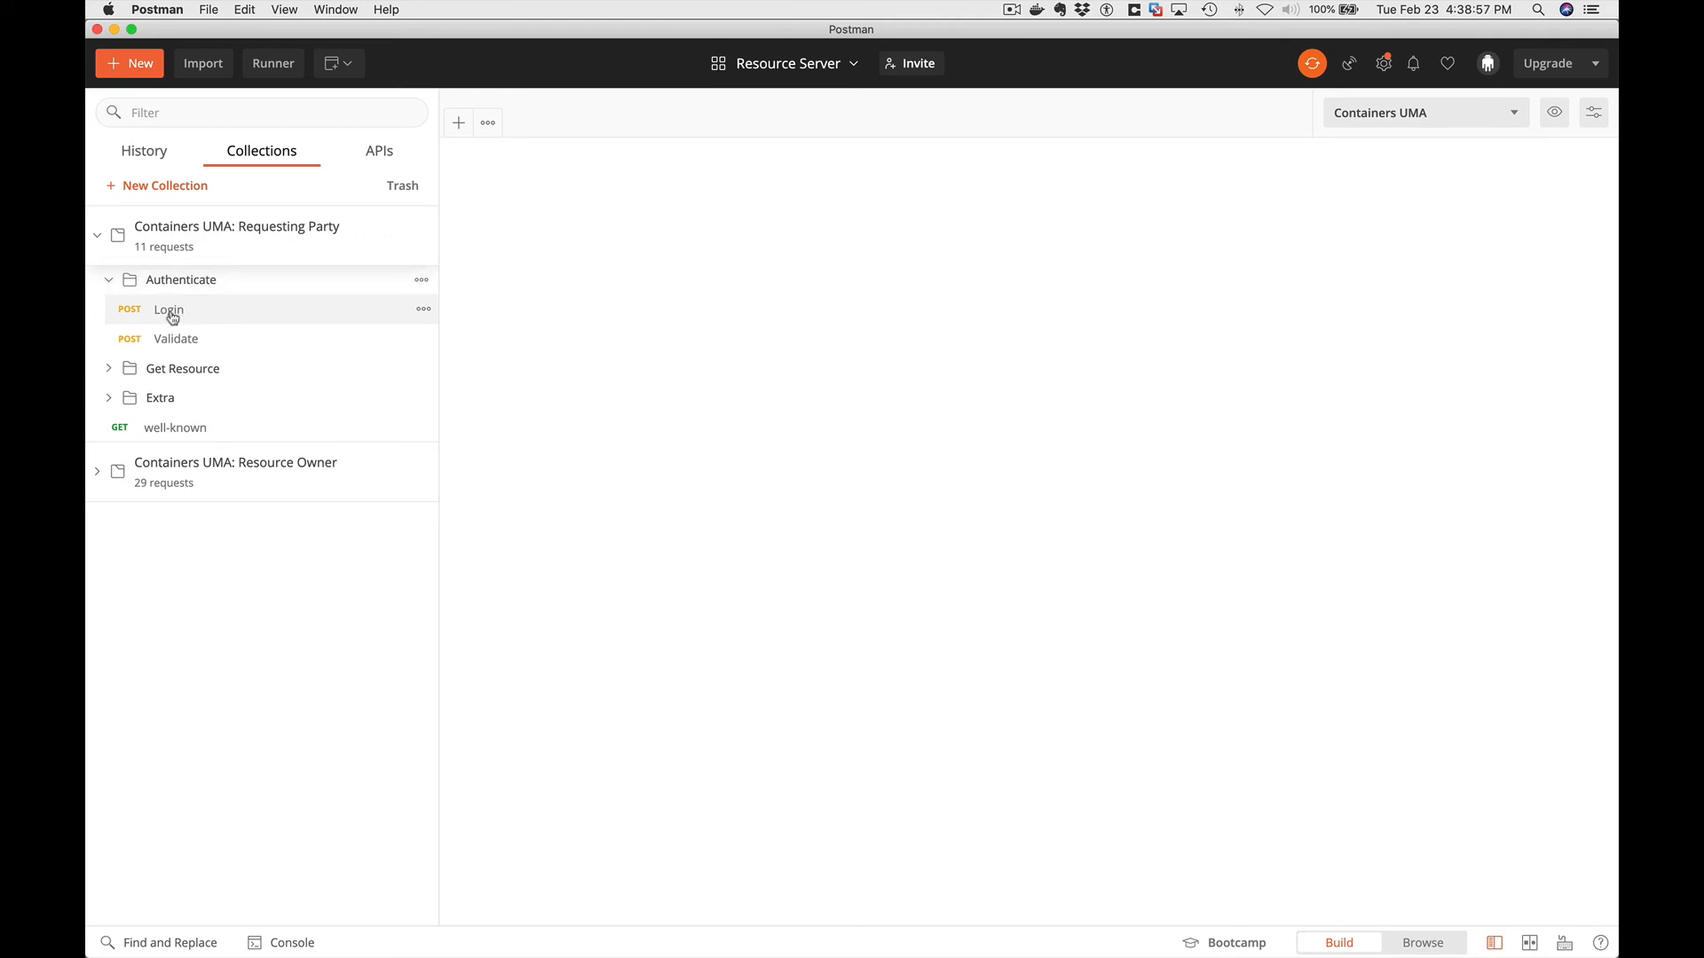
pyautogui.click(169, 309)
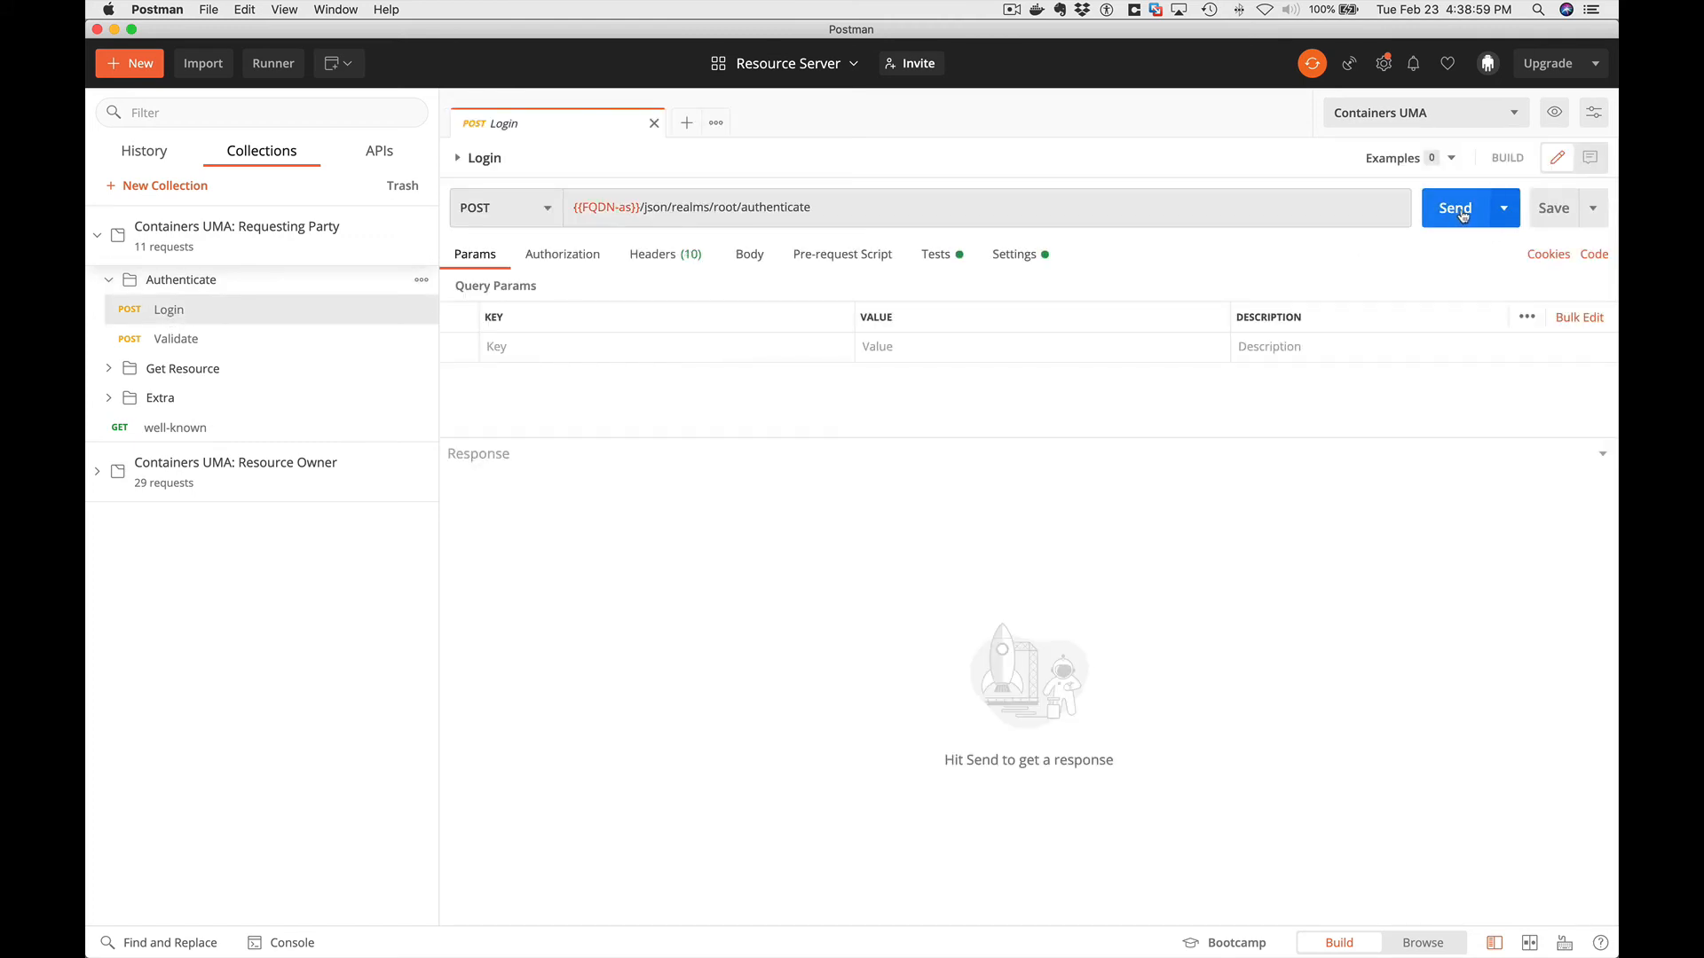
pyautogui.click(1456, 208)
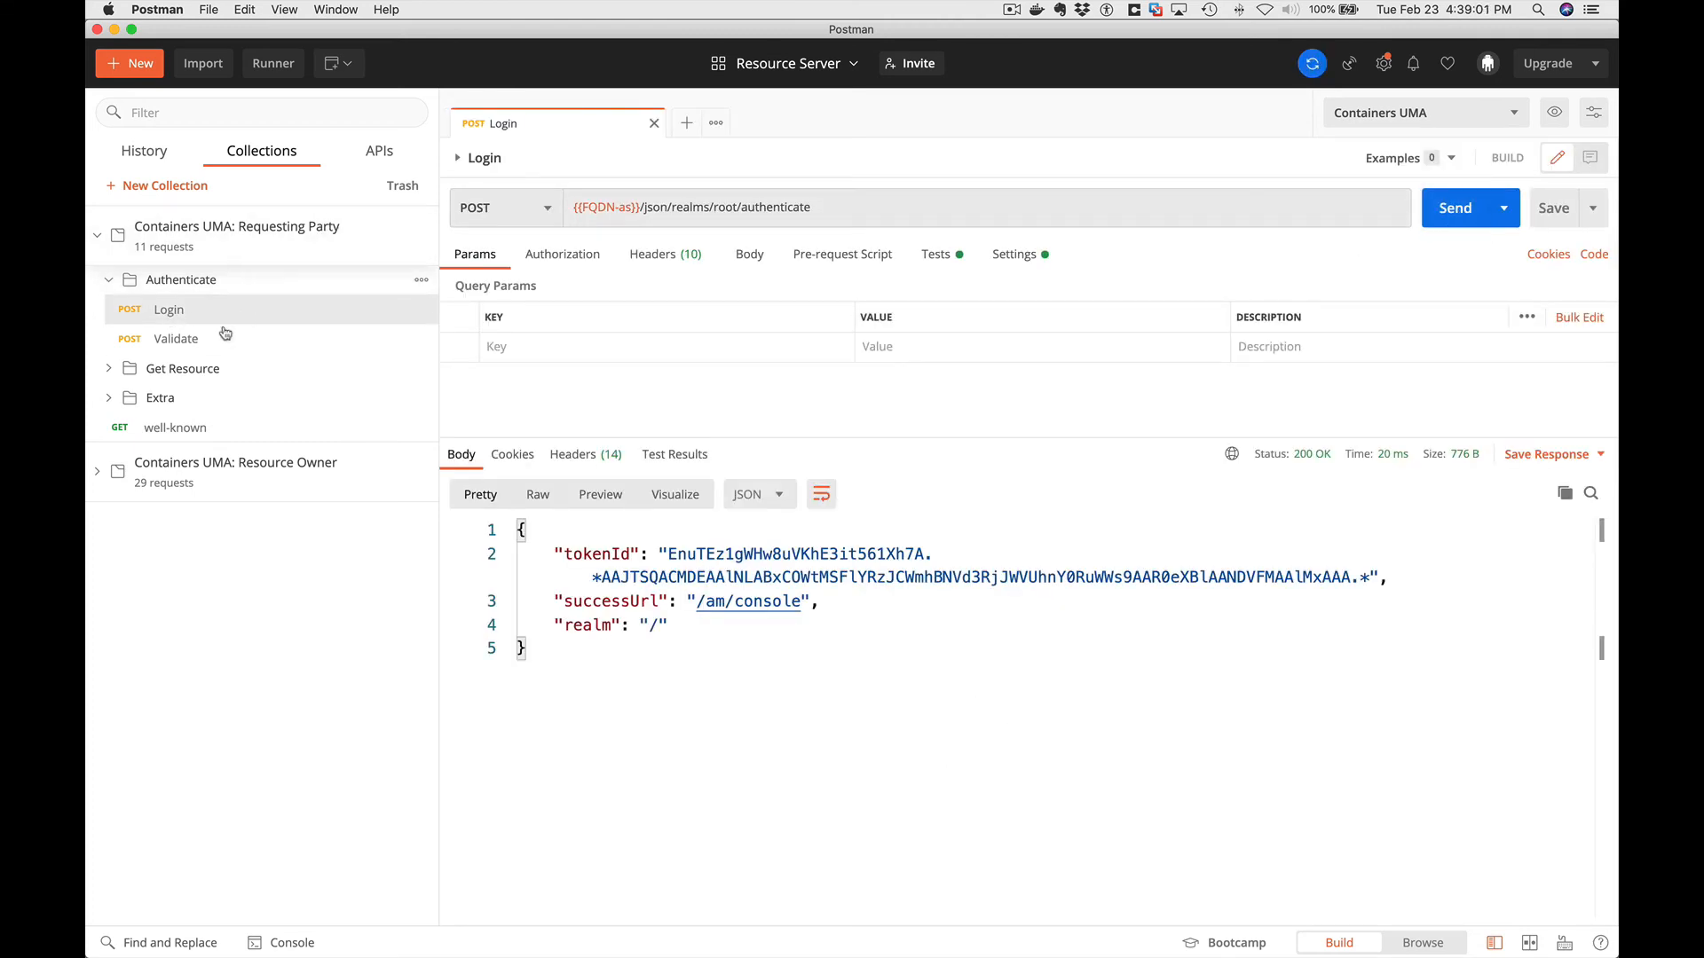
# Send Validate and confirm the session belongs to uid bjensen.
pyautogui.click(176, 338)
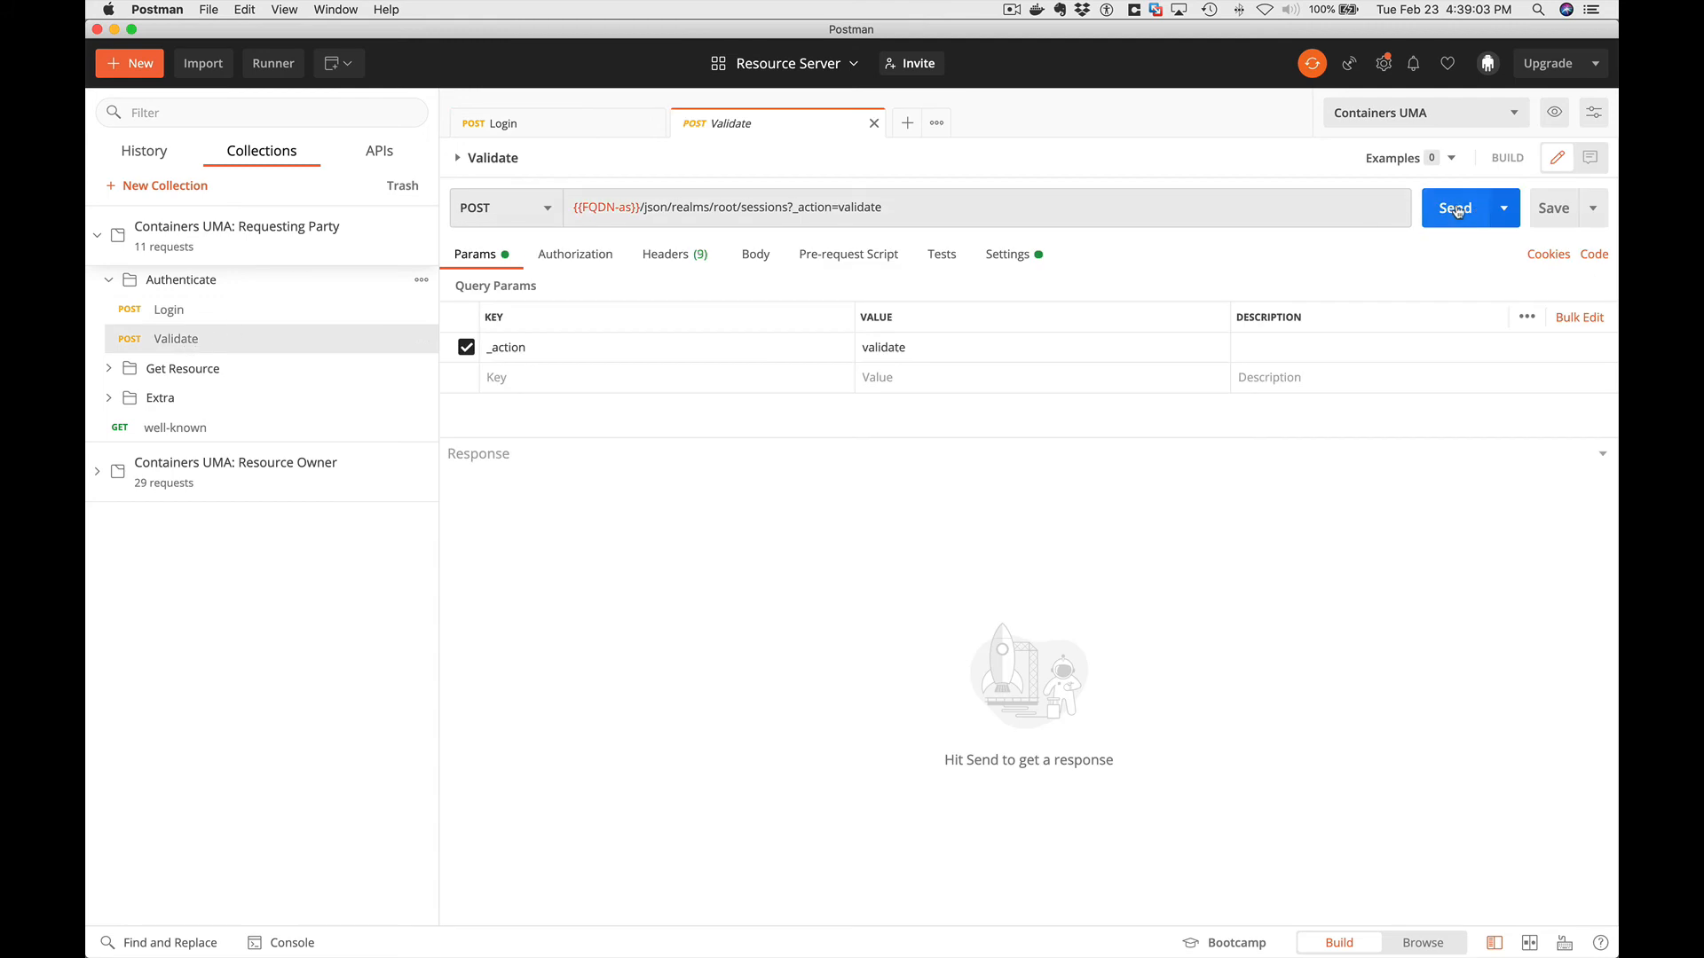
pyautogui.click(1455, 207)
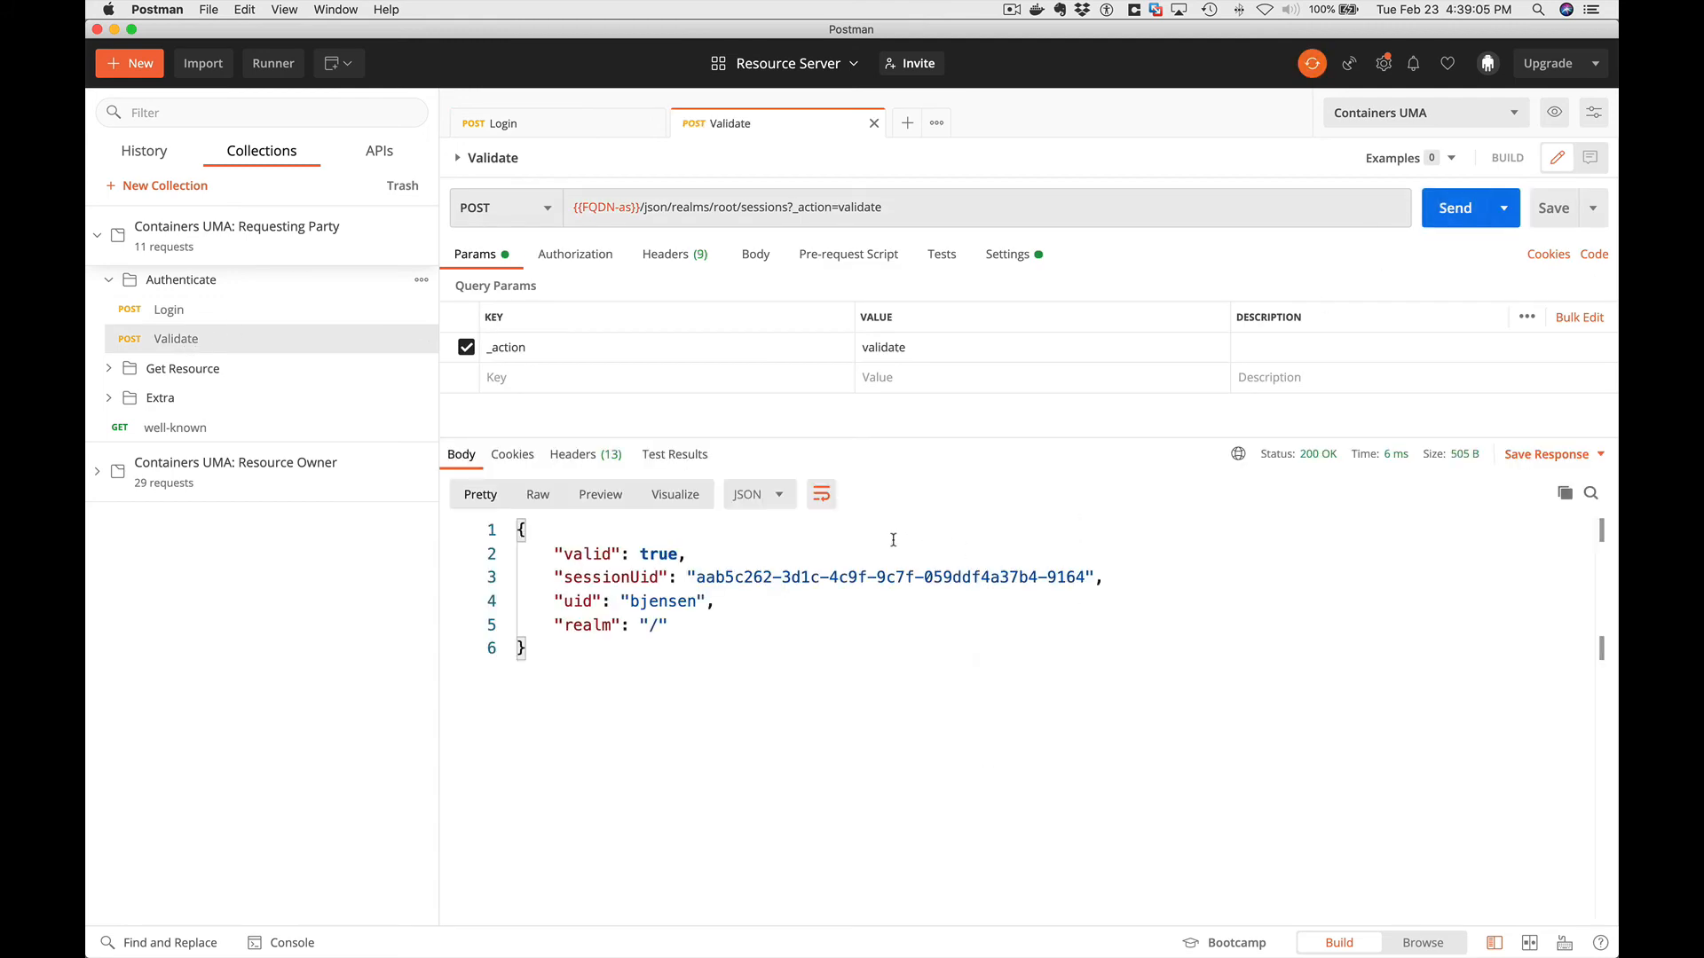
pyautogui.doubleClick(664, 600)
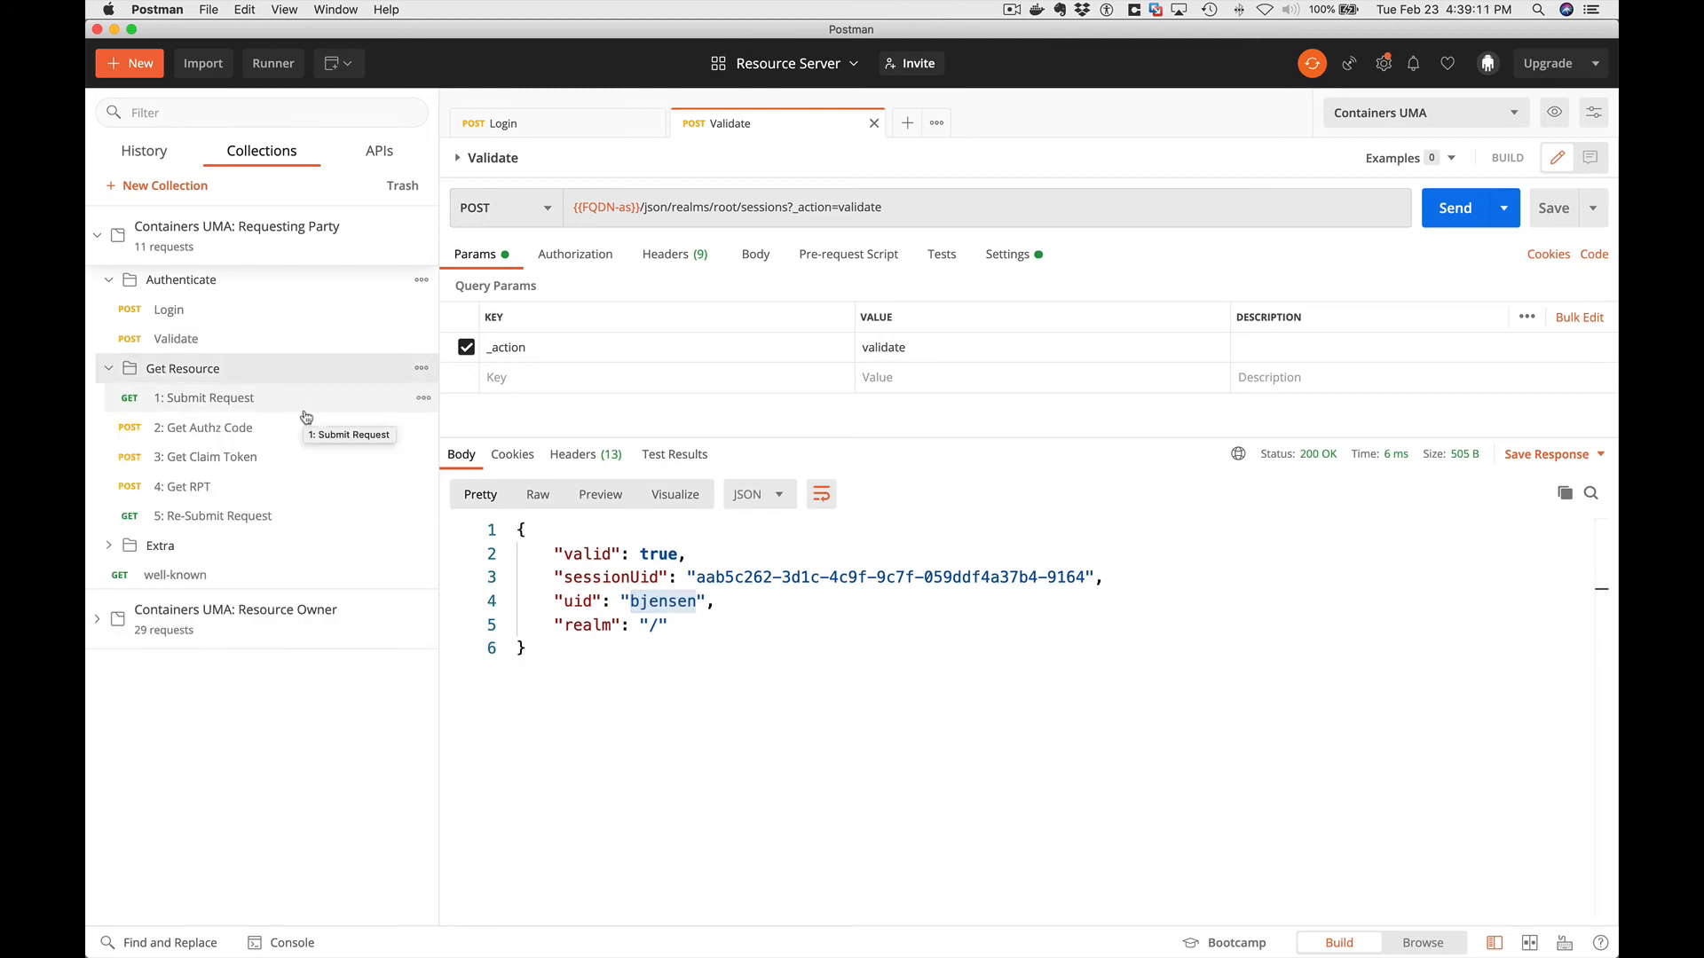
# Send 1: Submit Request, getting 401 Unauthorized with a permission ticket.
pyautogui.click(205, 398)
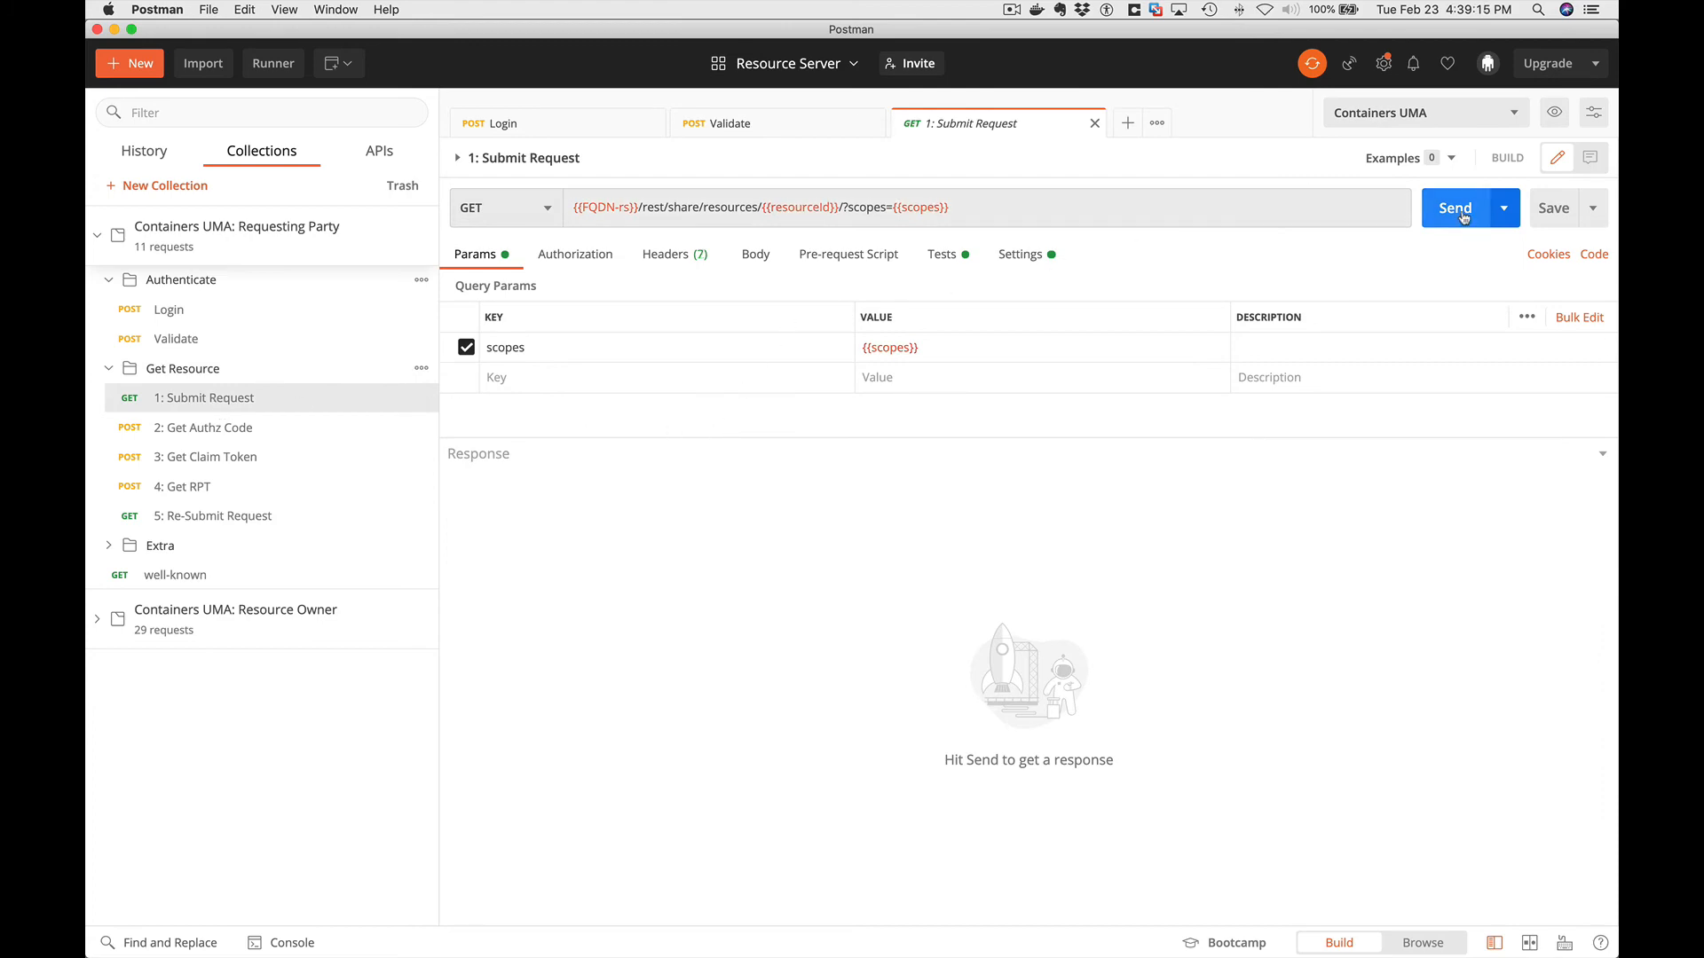
pyautogui.click(1454, 208)
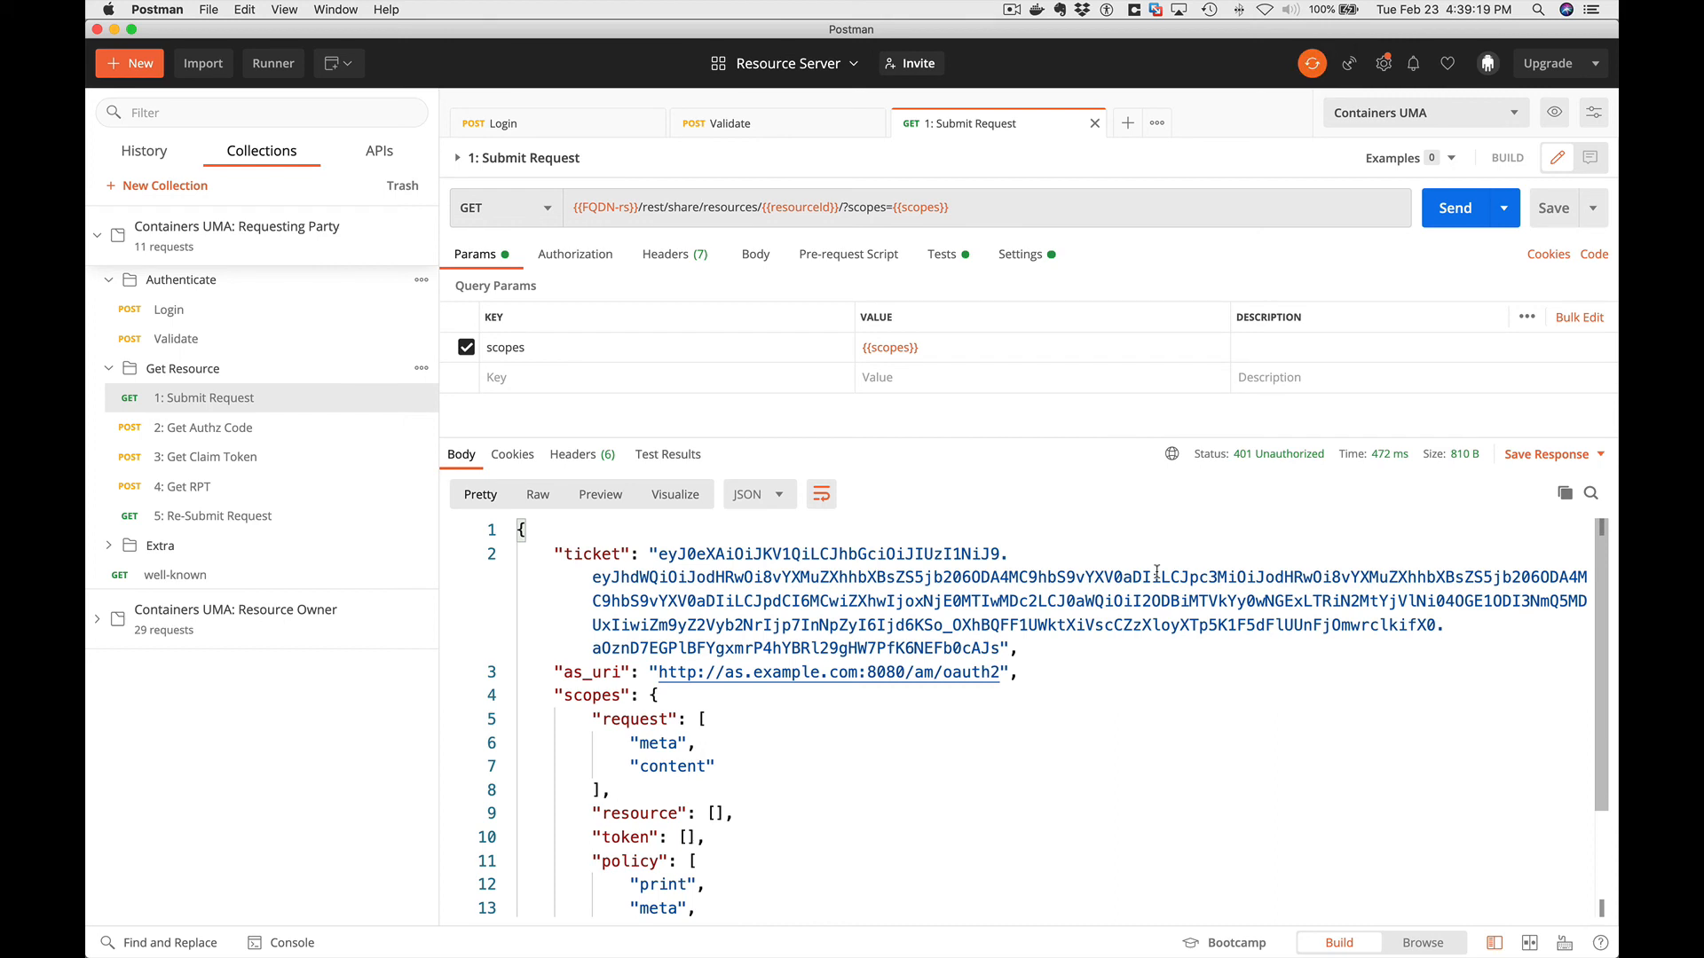
pyautogui.moveTo(1148, 701)
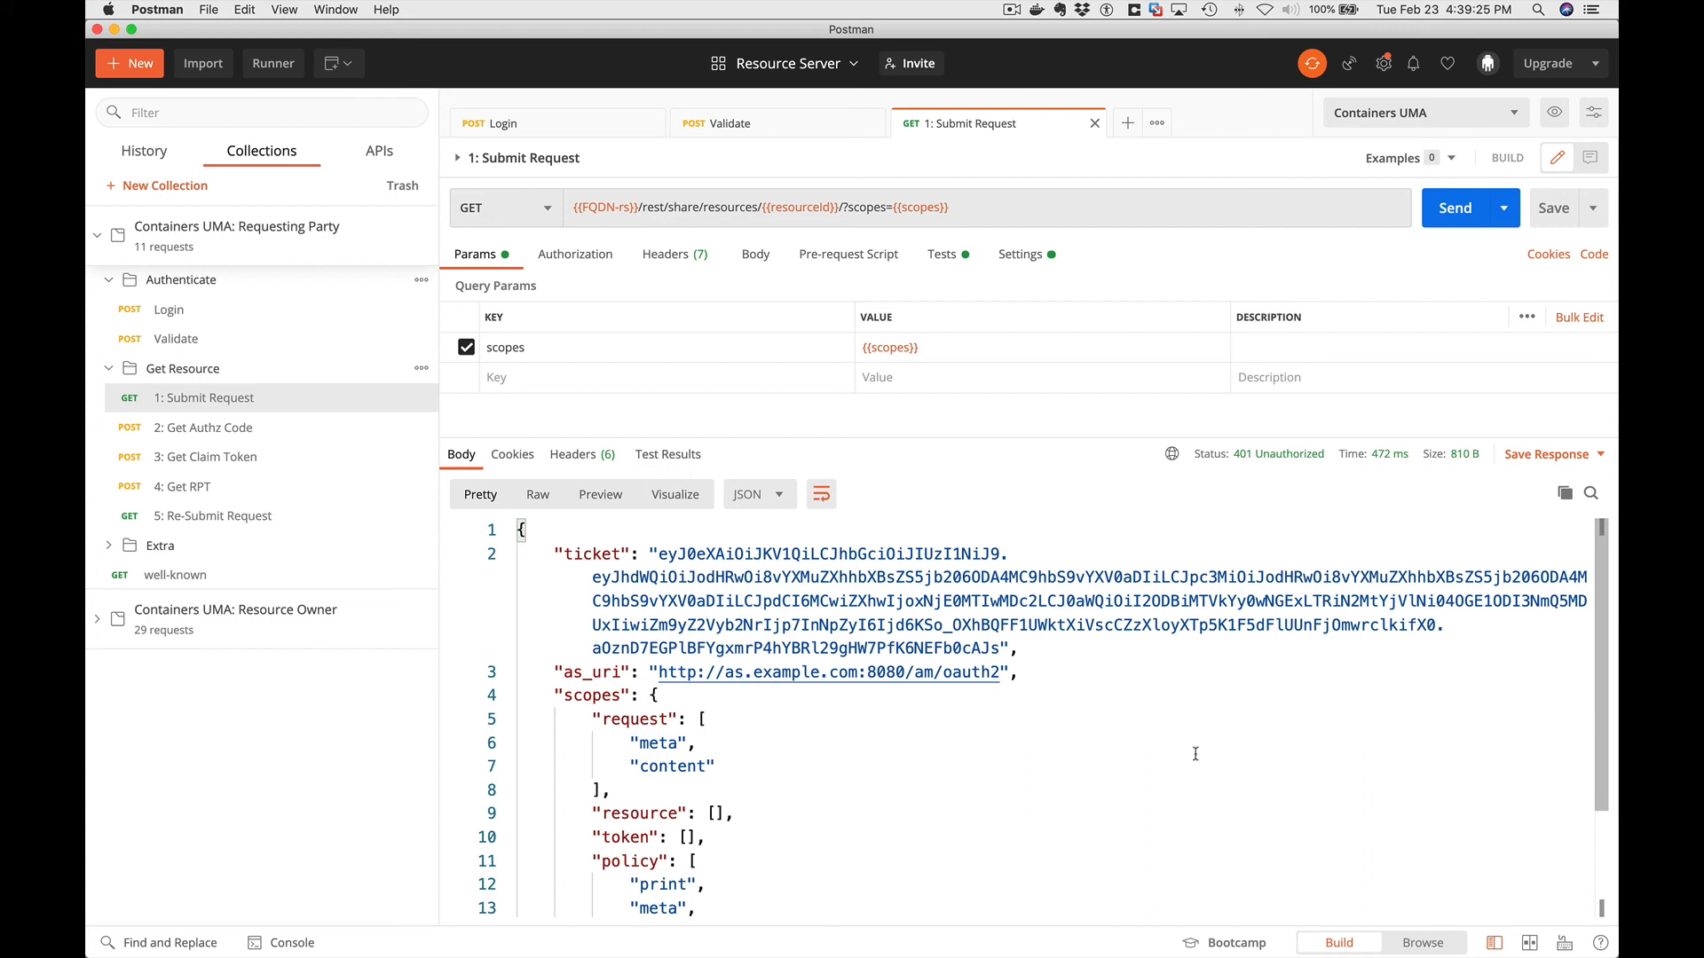
pyautogui.doubleClick(590, 553)
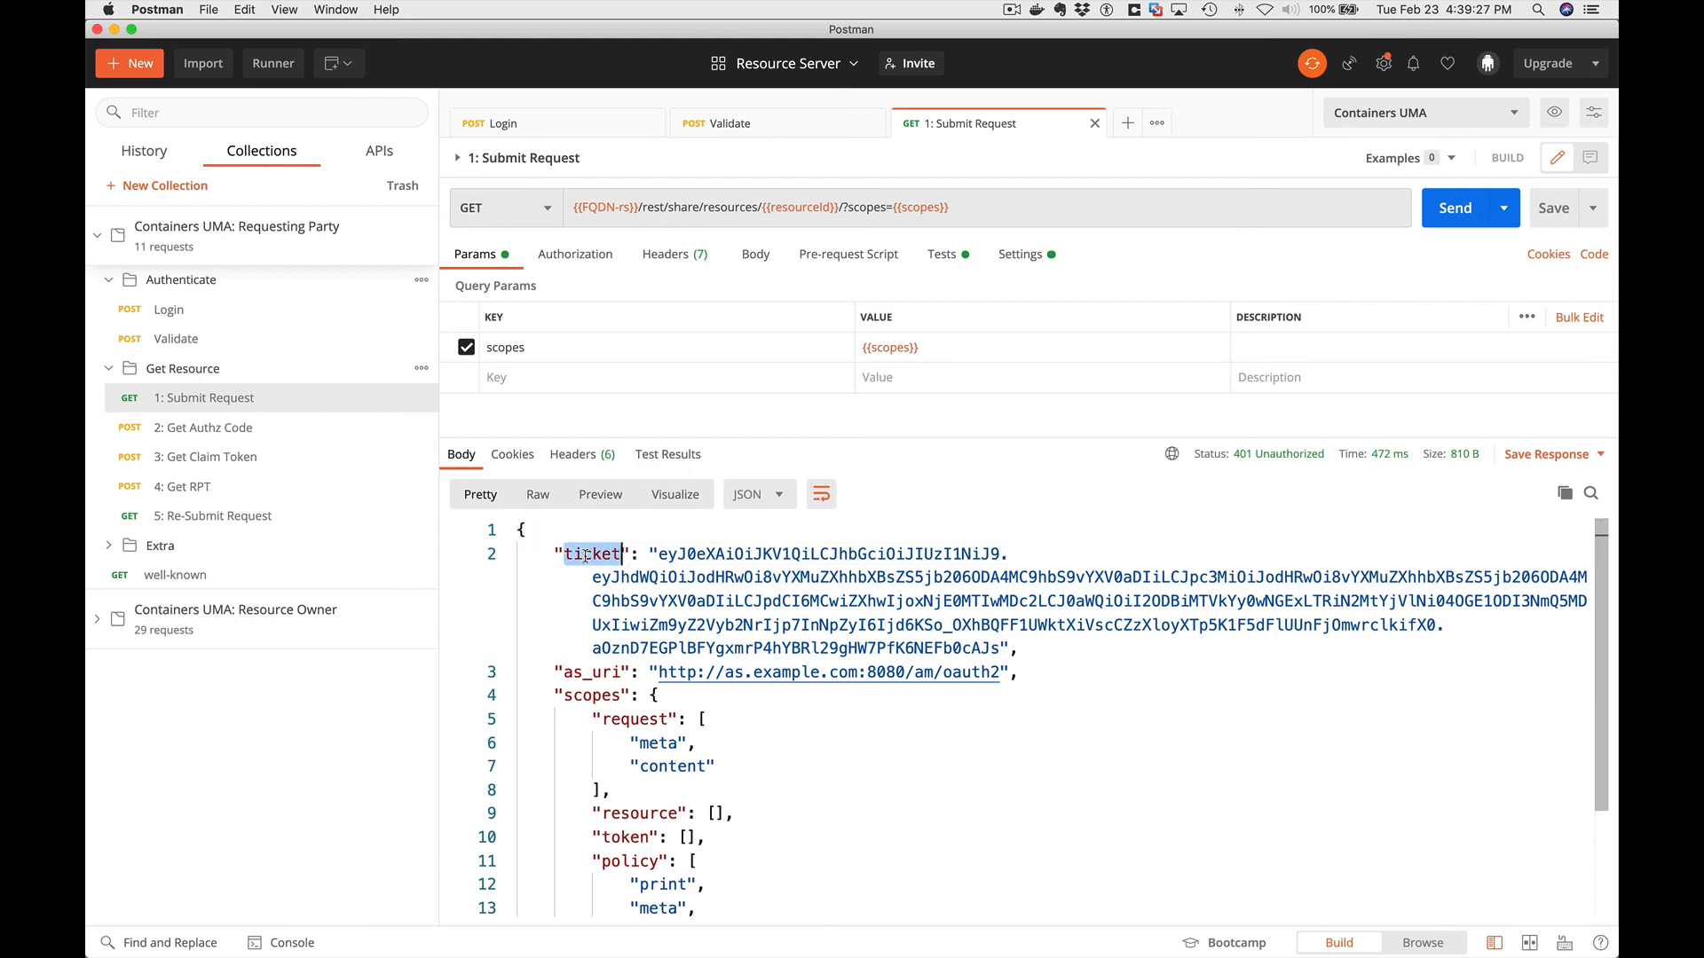
pyautogui.moveTo(223, 427)
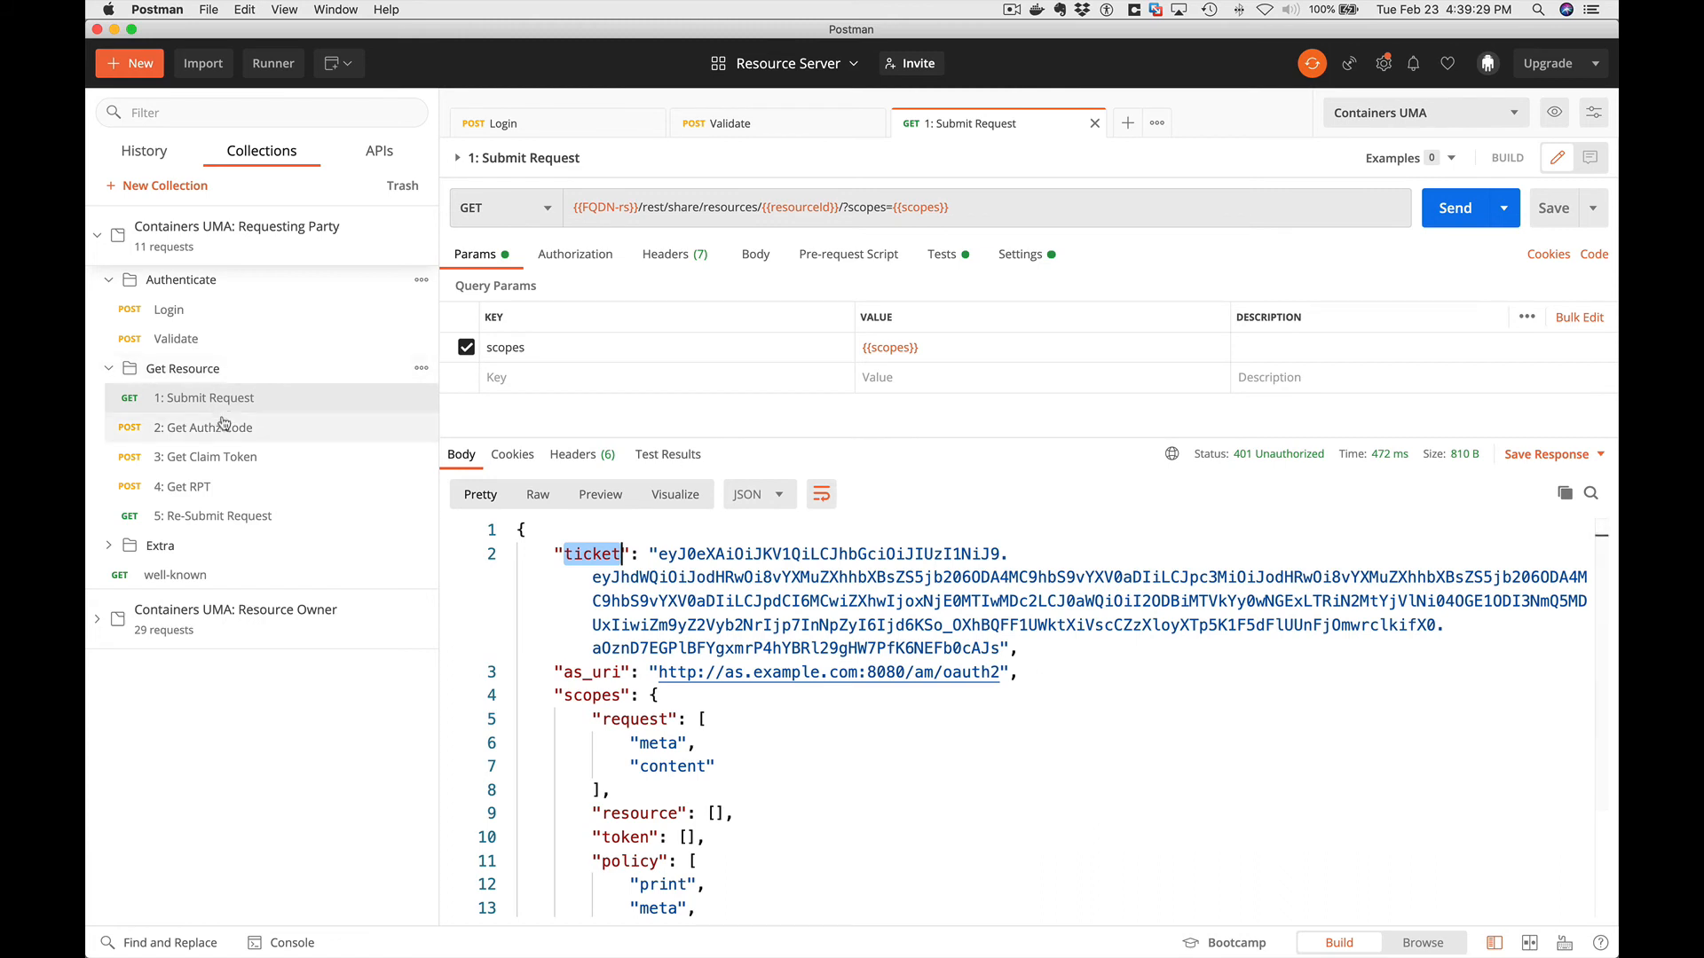
pyautogui.moveTo(220, 427)
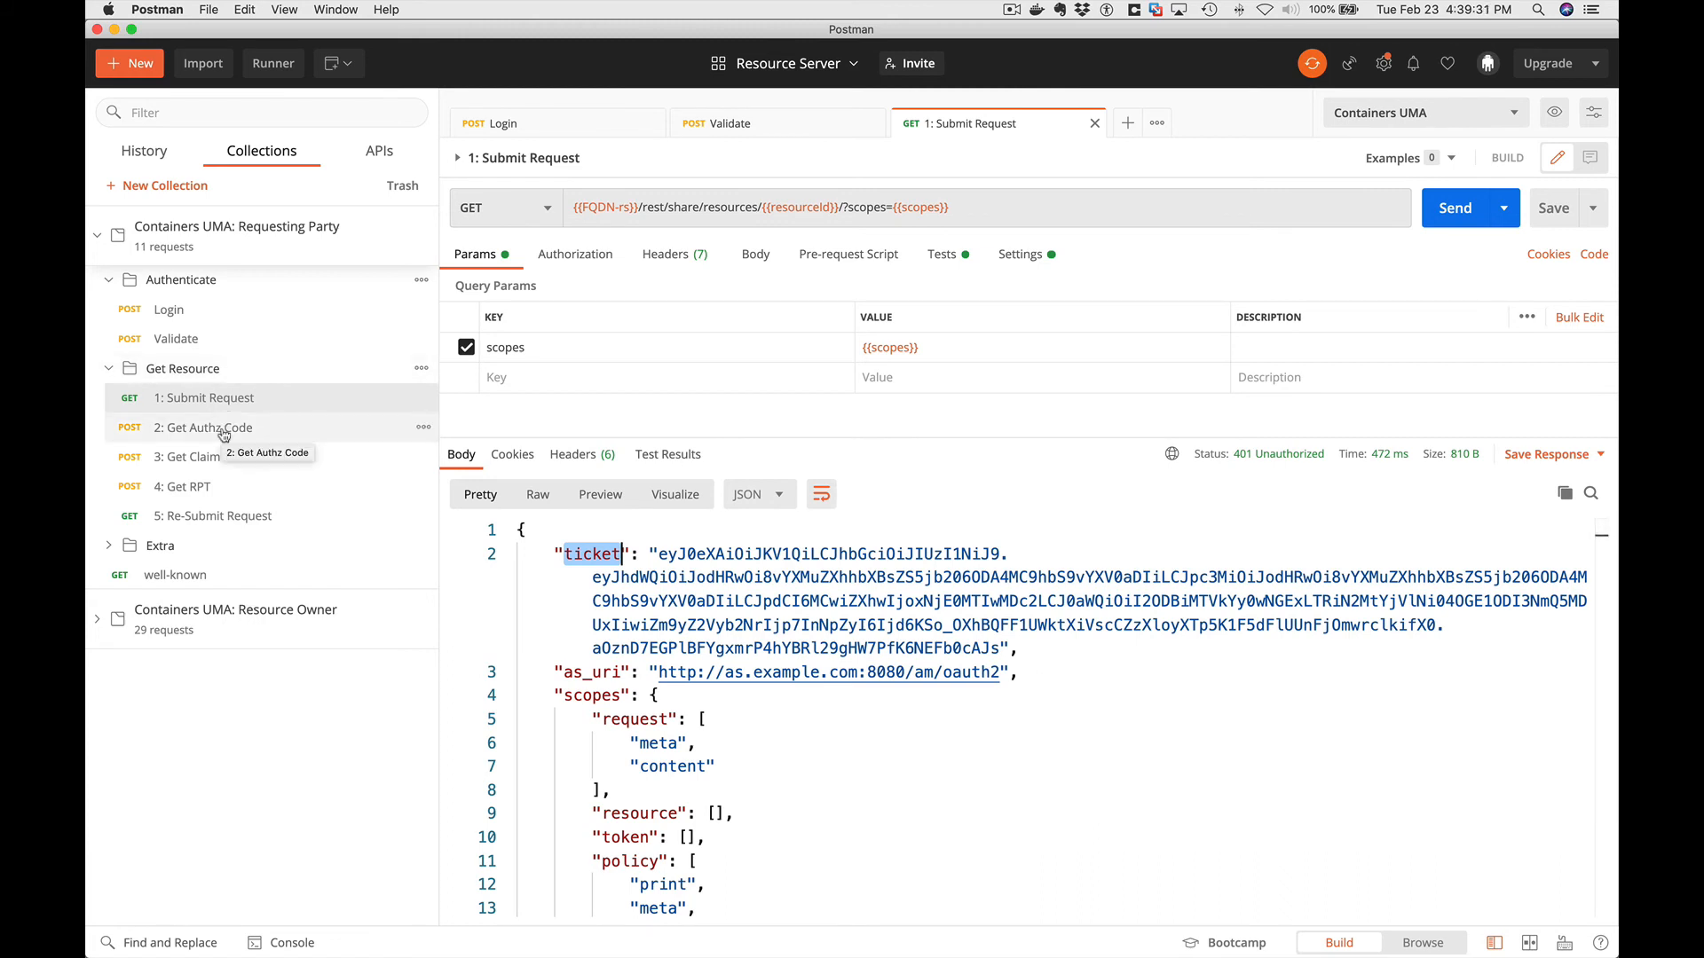
# Send the 2: Get Authz Code and 3: Get Claim Token requests.
pyautogui.click(203, 426)
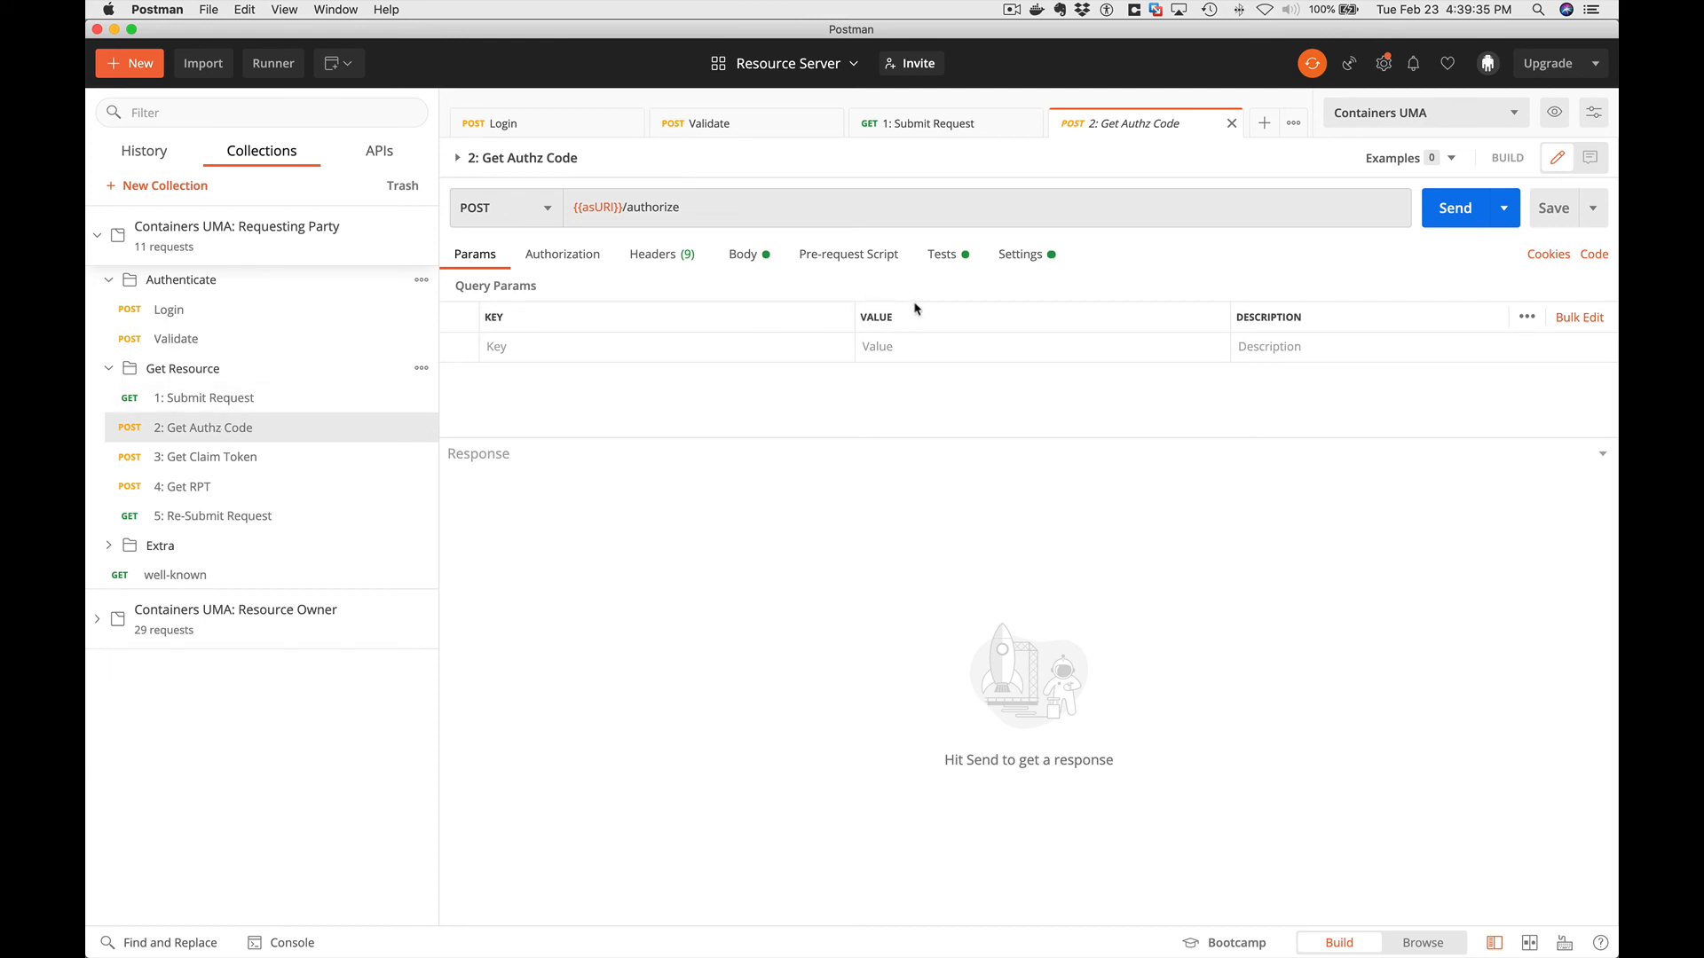
pyautogui.click(1453, 207)
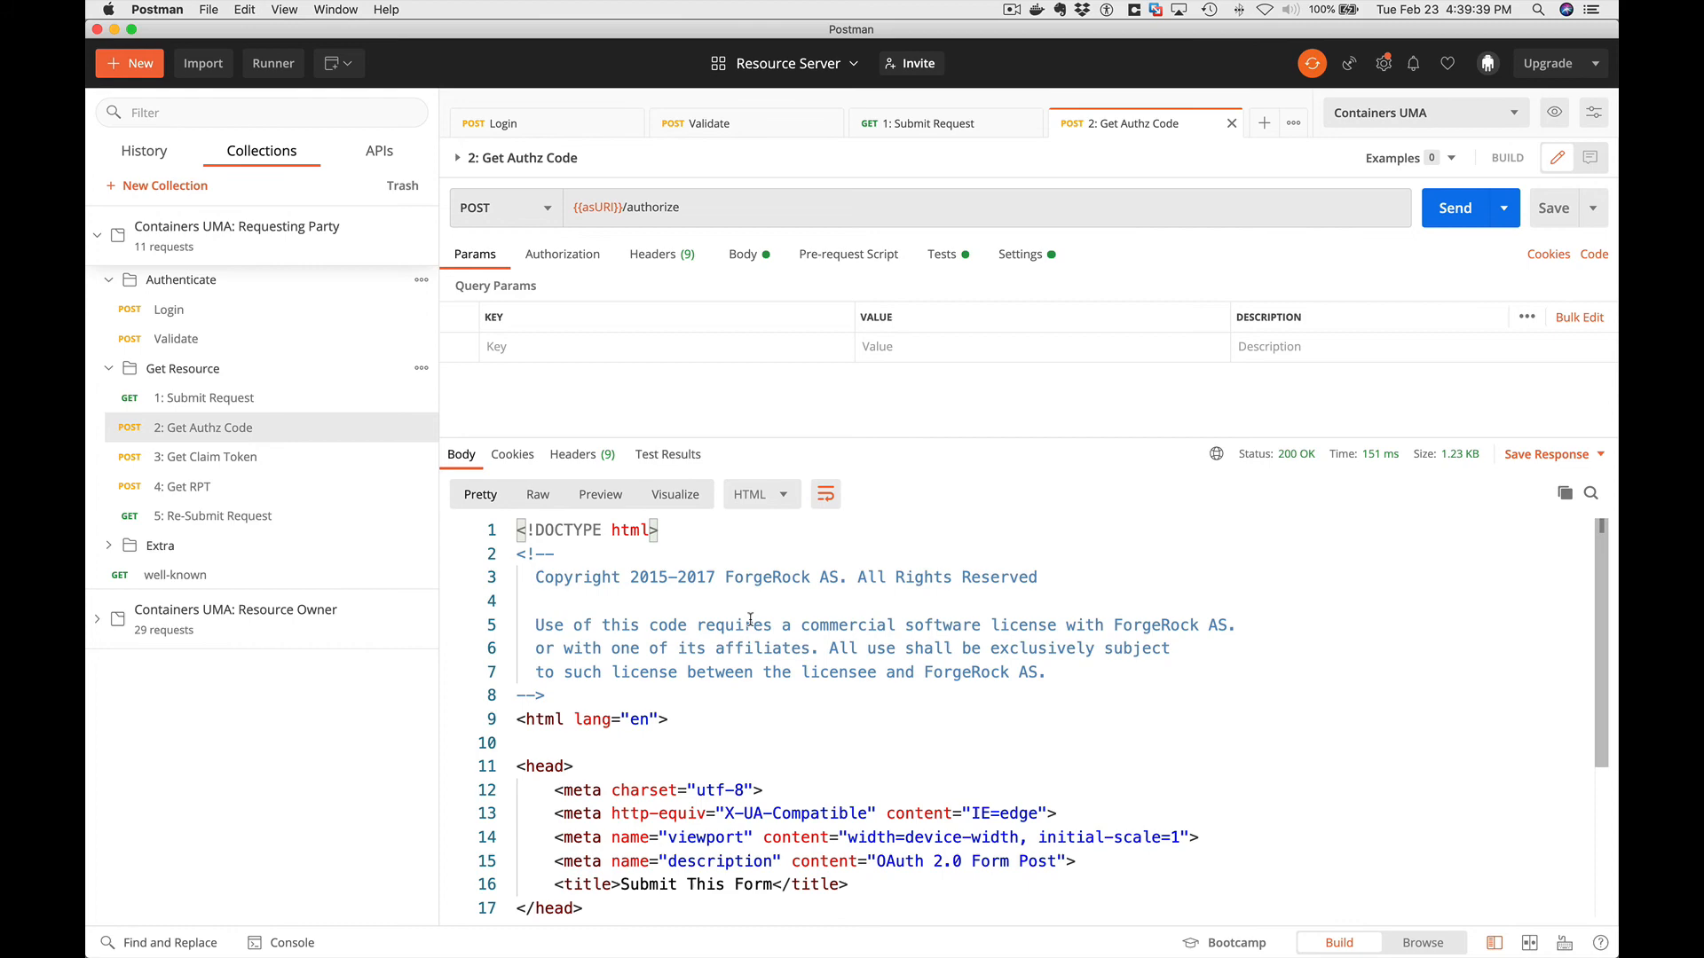
pyautogui.click(205, 456)
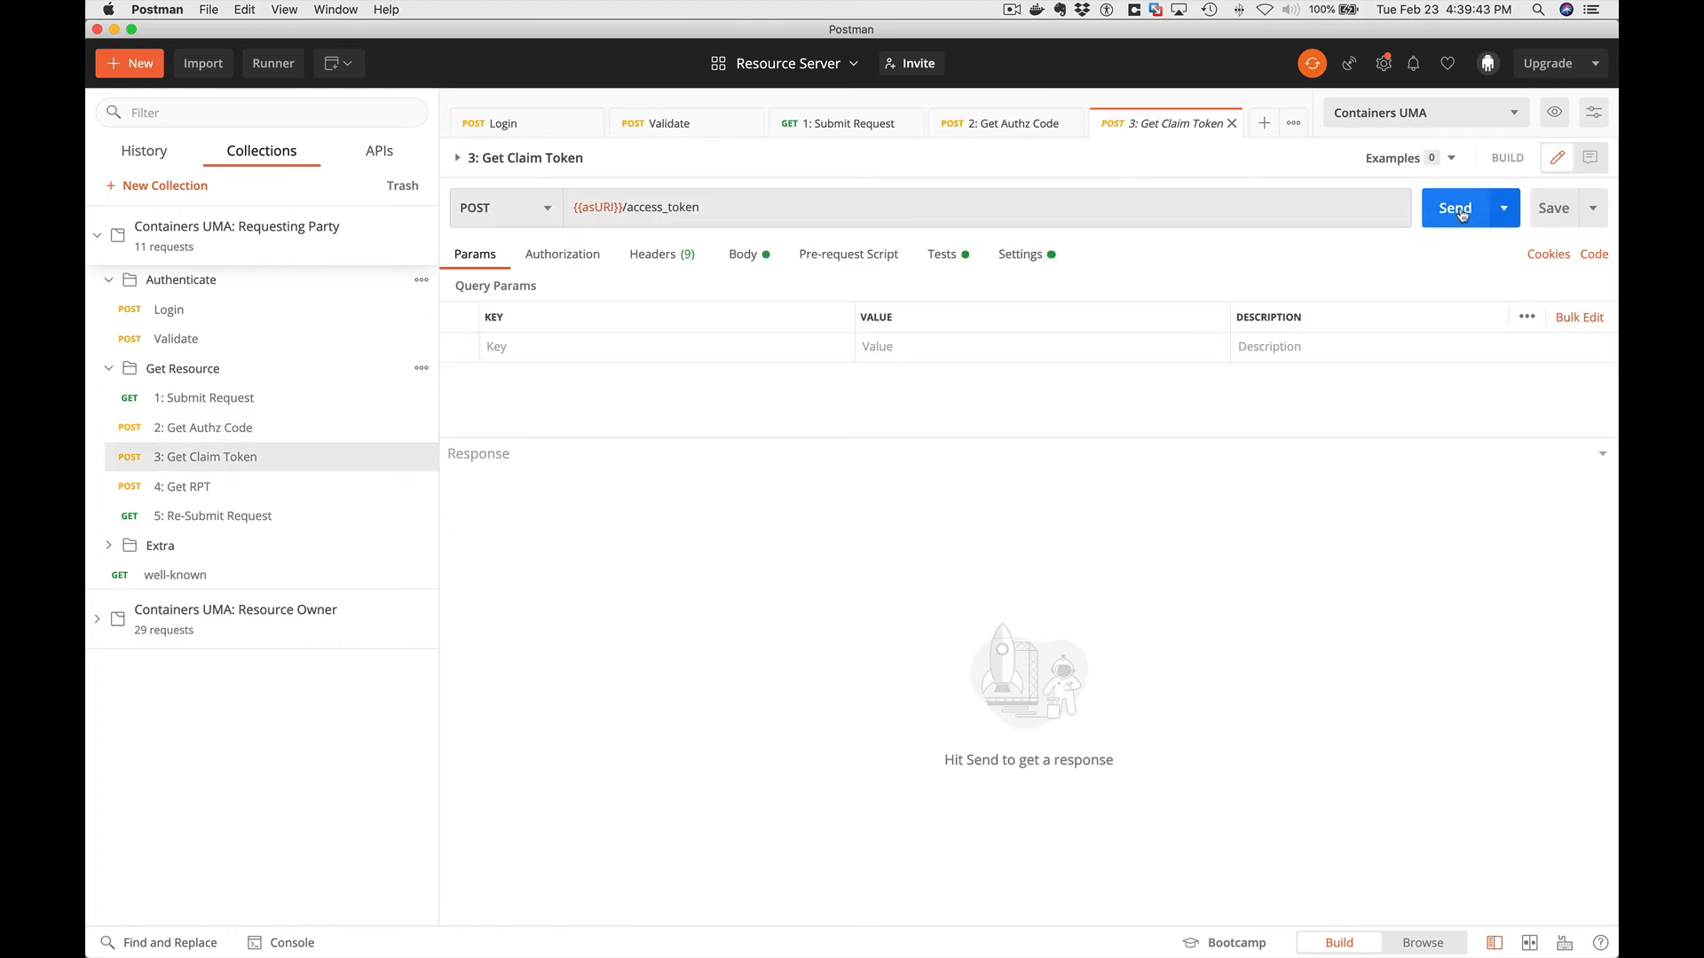
pyautogui.click(1454, 208)
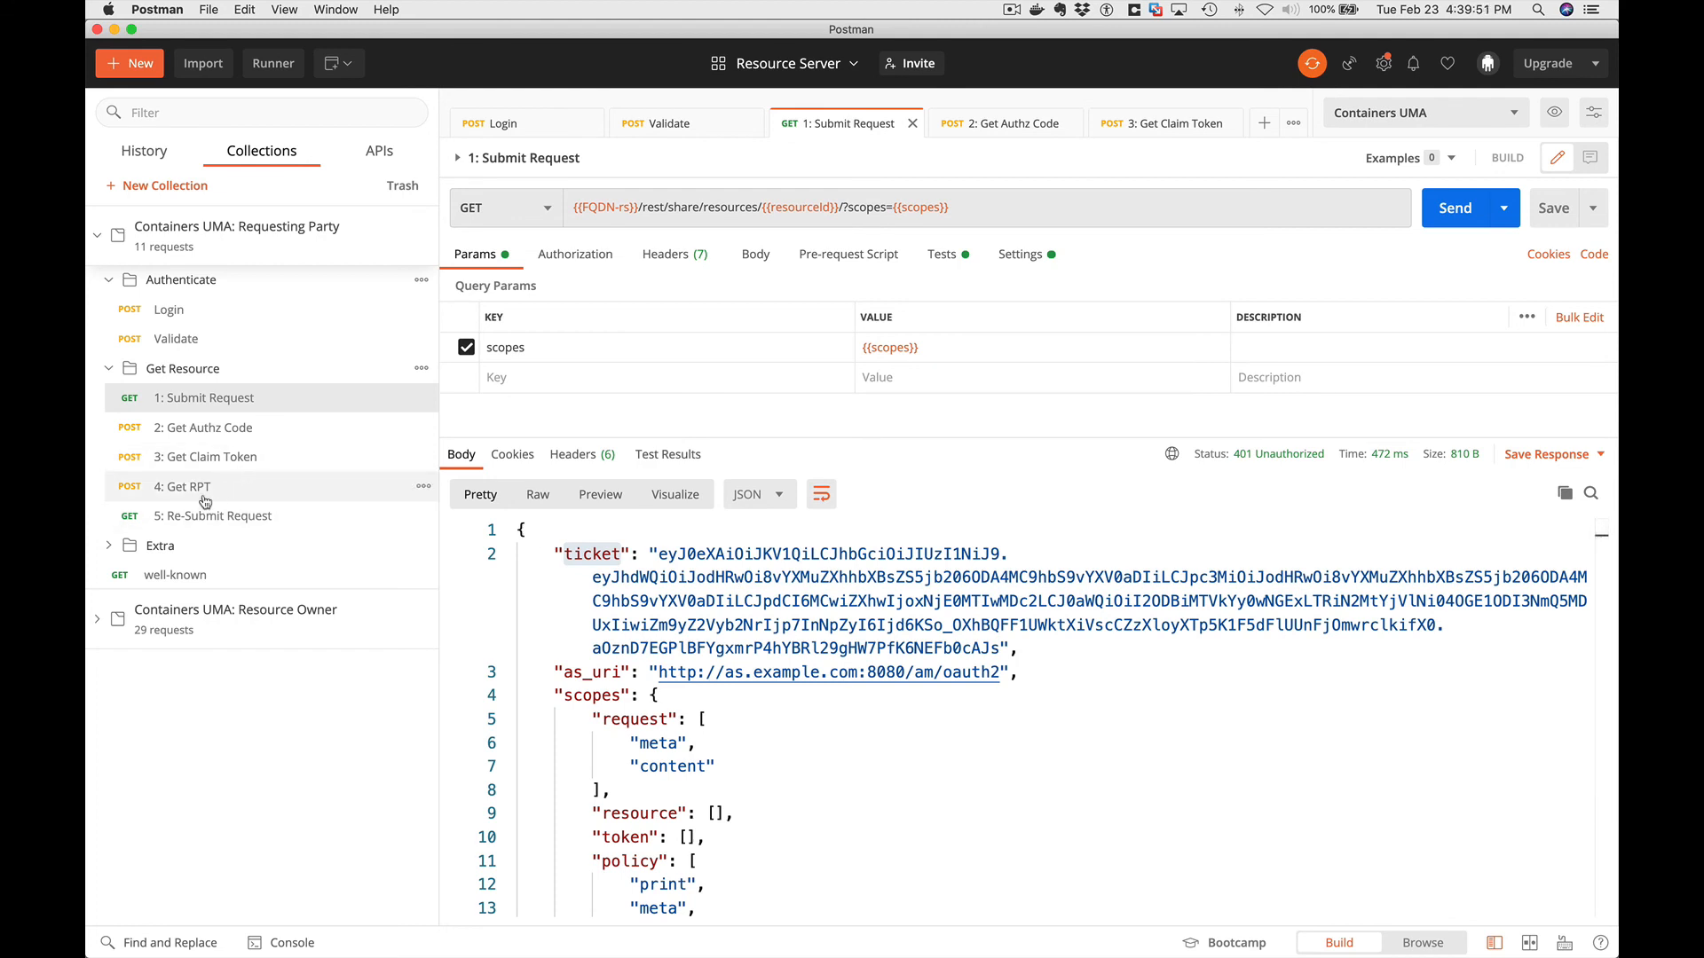
# Send 4: Get RPT and inspect the returned Bearer access_token value.
pyautogui.click(182, 485)
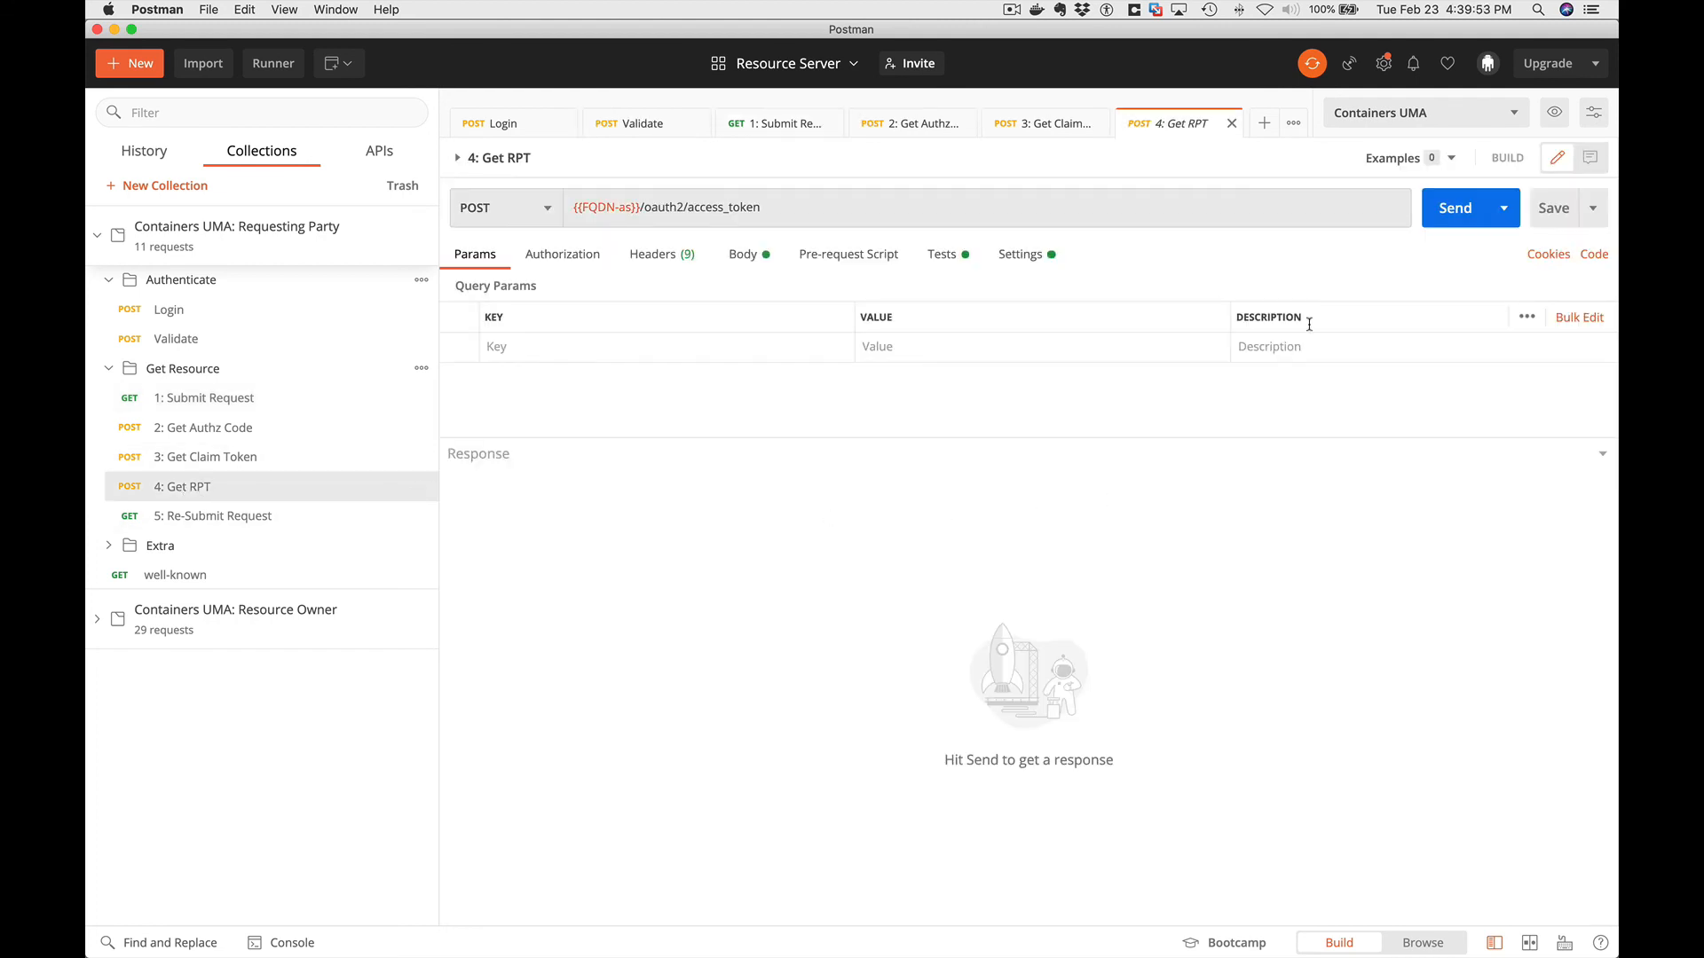
pyautogui.click(1454, 208)
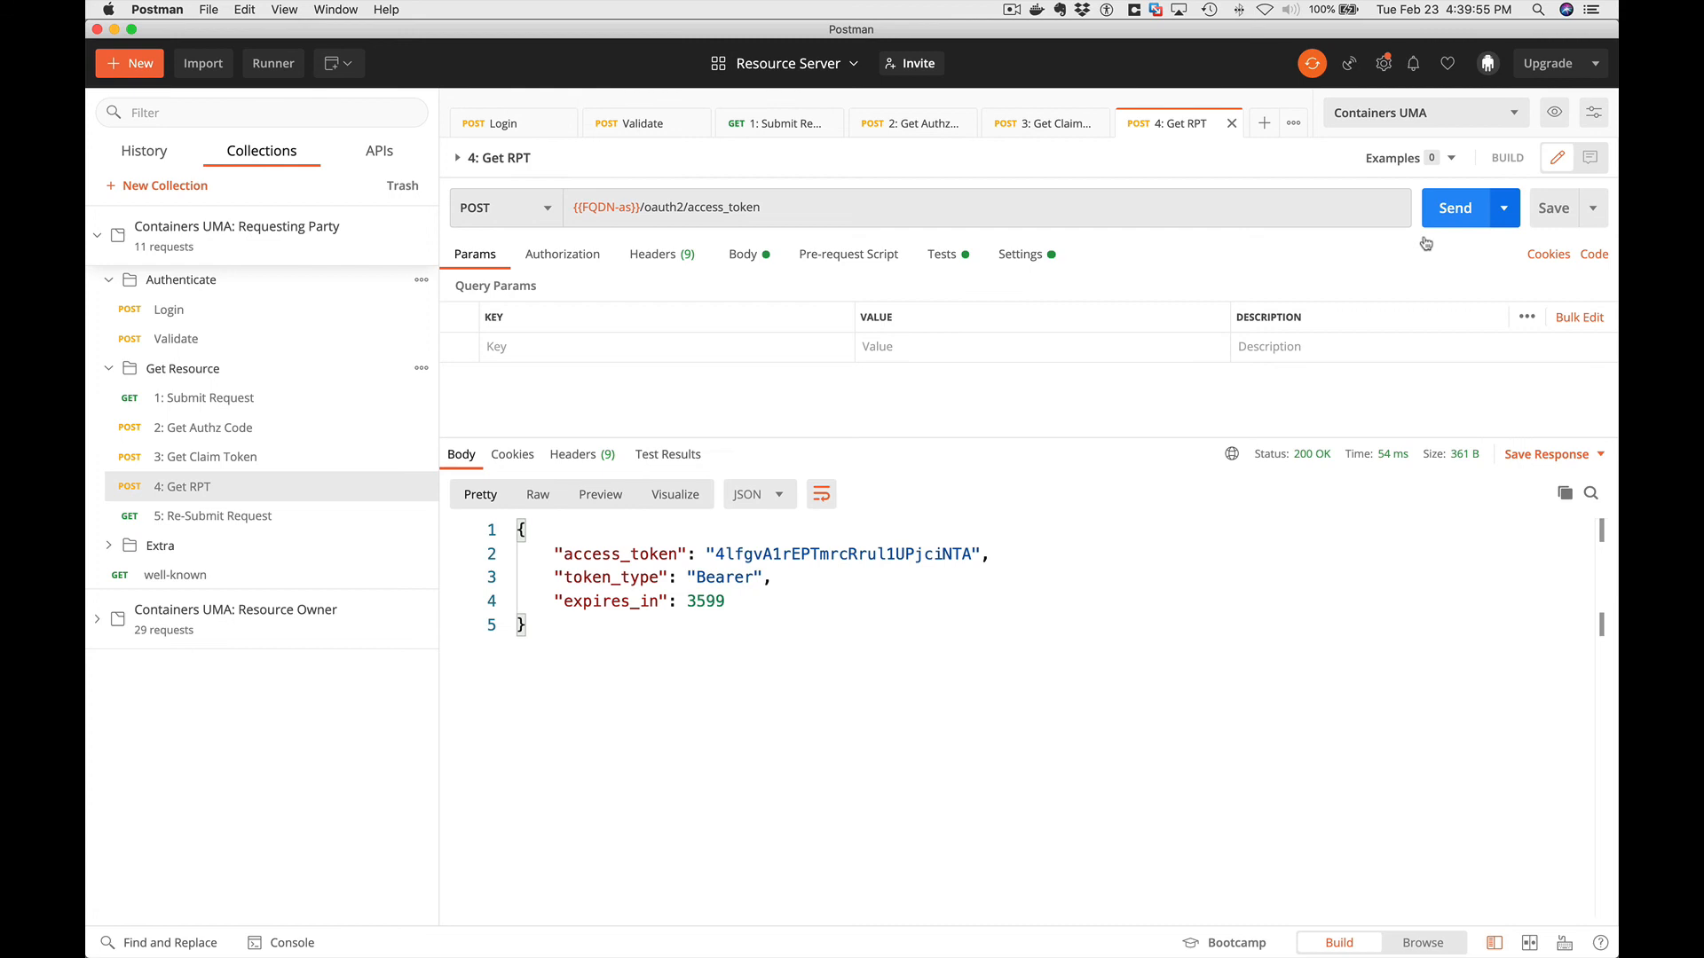
pyautogui.doubleClick(843, 553)
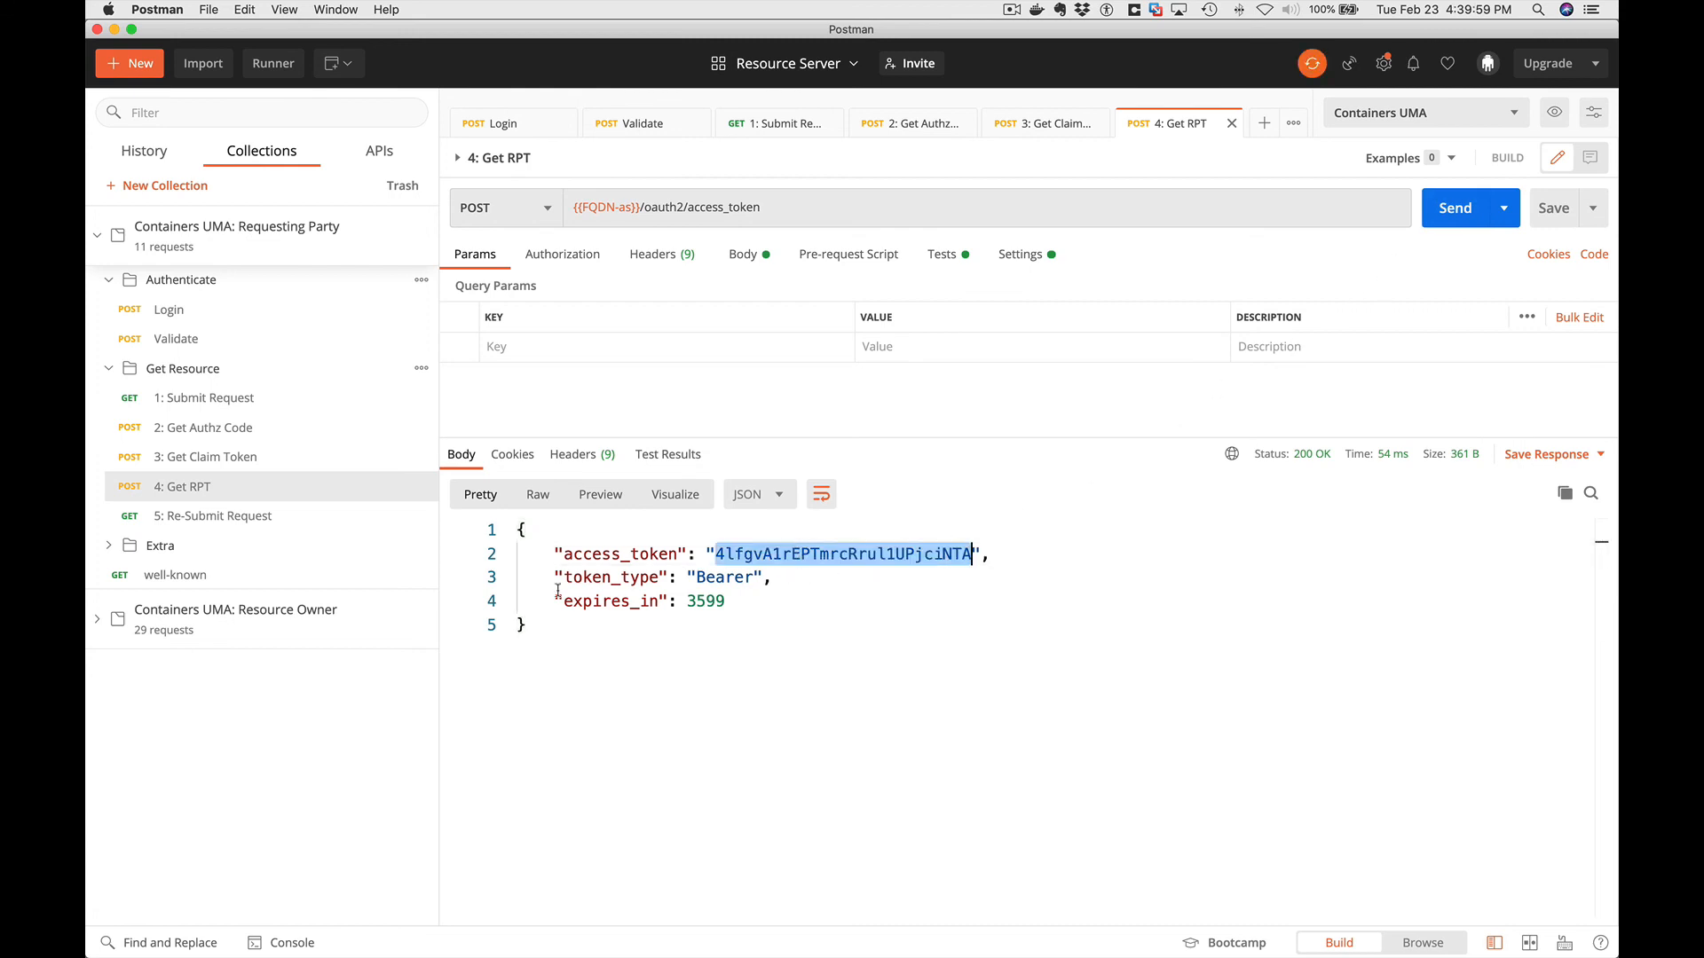
pyautogui.click(215, 515)
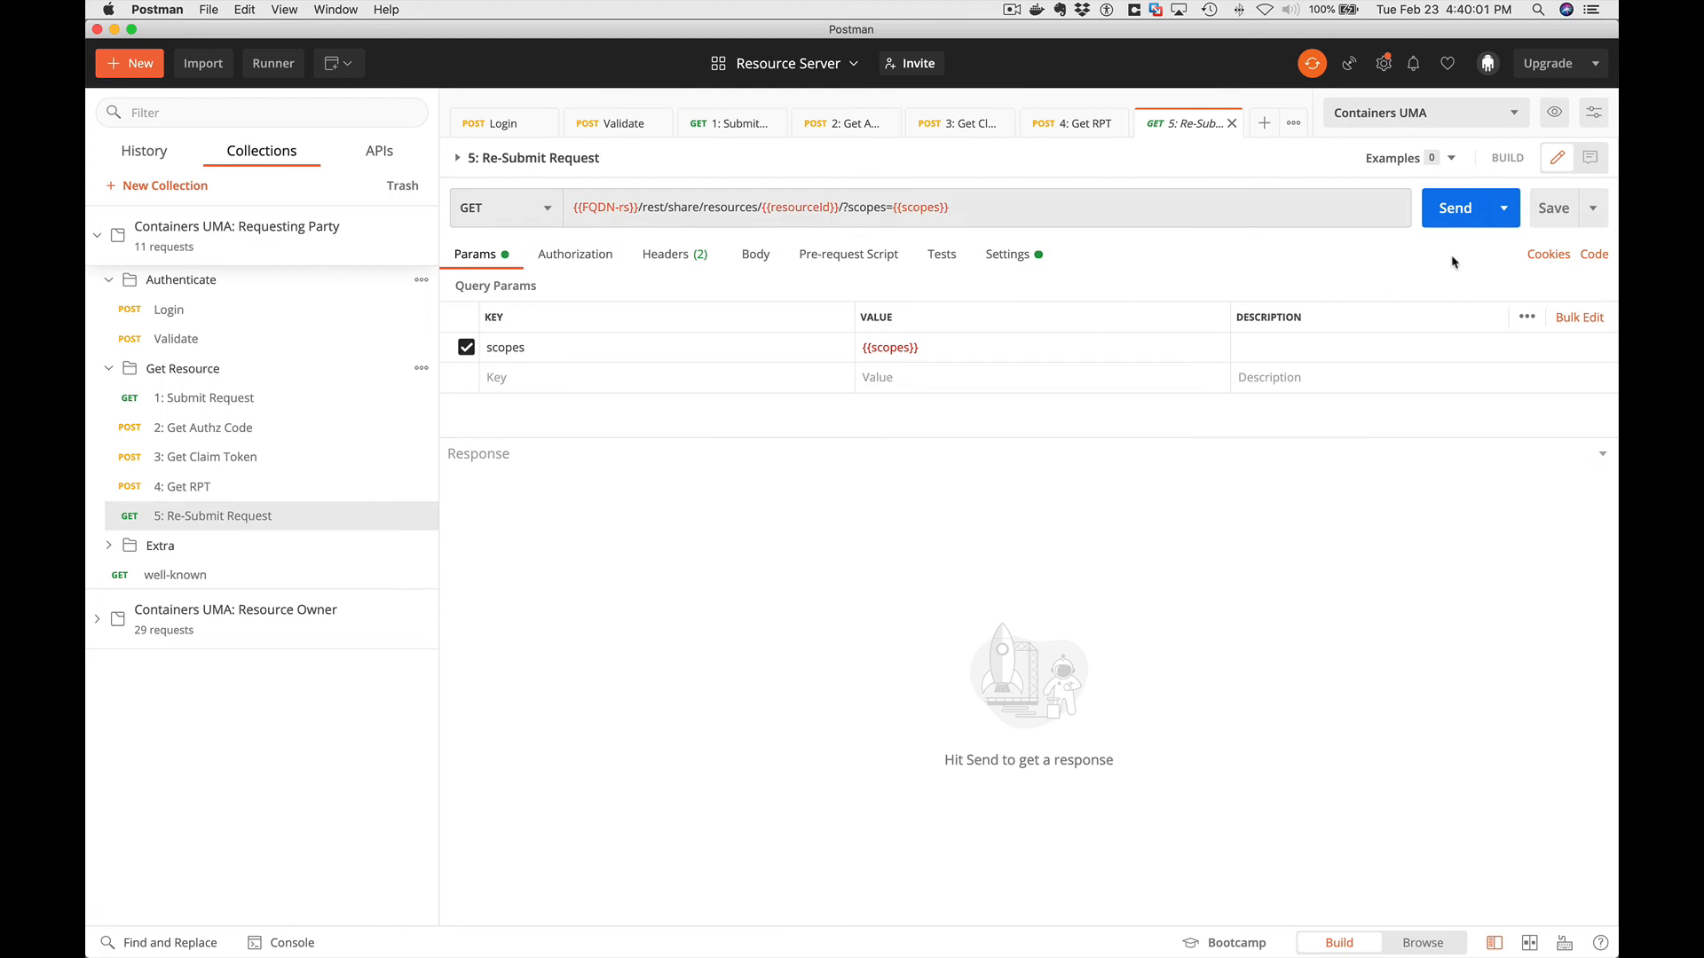
# Resend 5: Re-Submit Request and review SAVE-456's scopes, Success message and content object.
pyautogui.click(1453, 208)
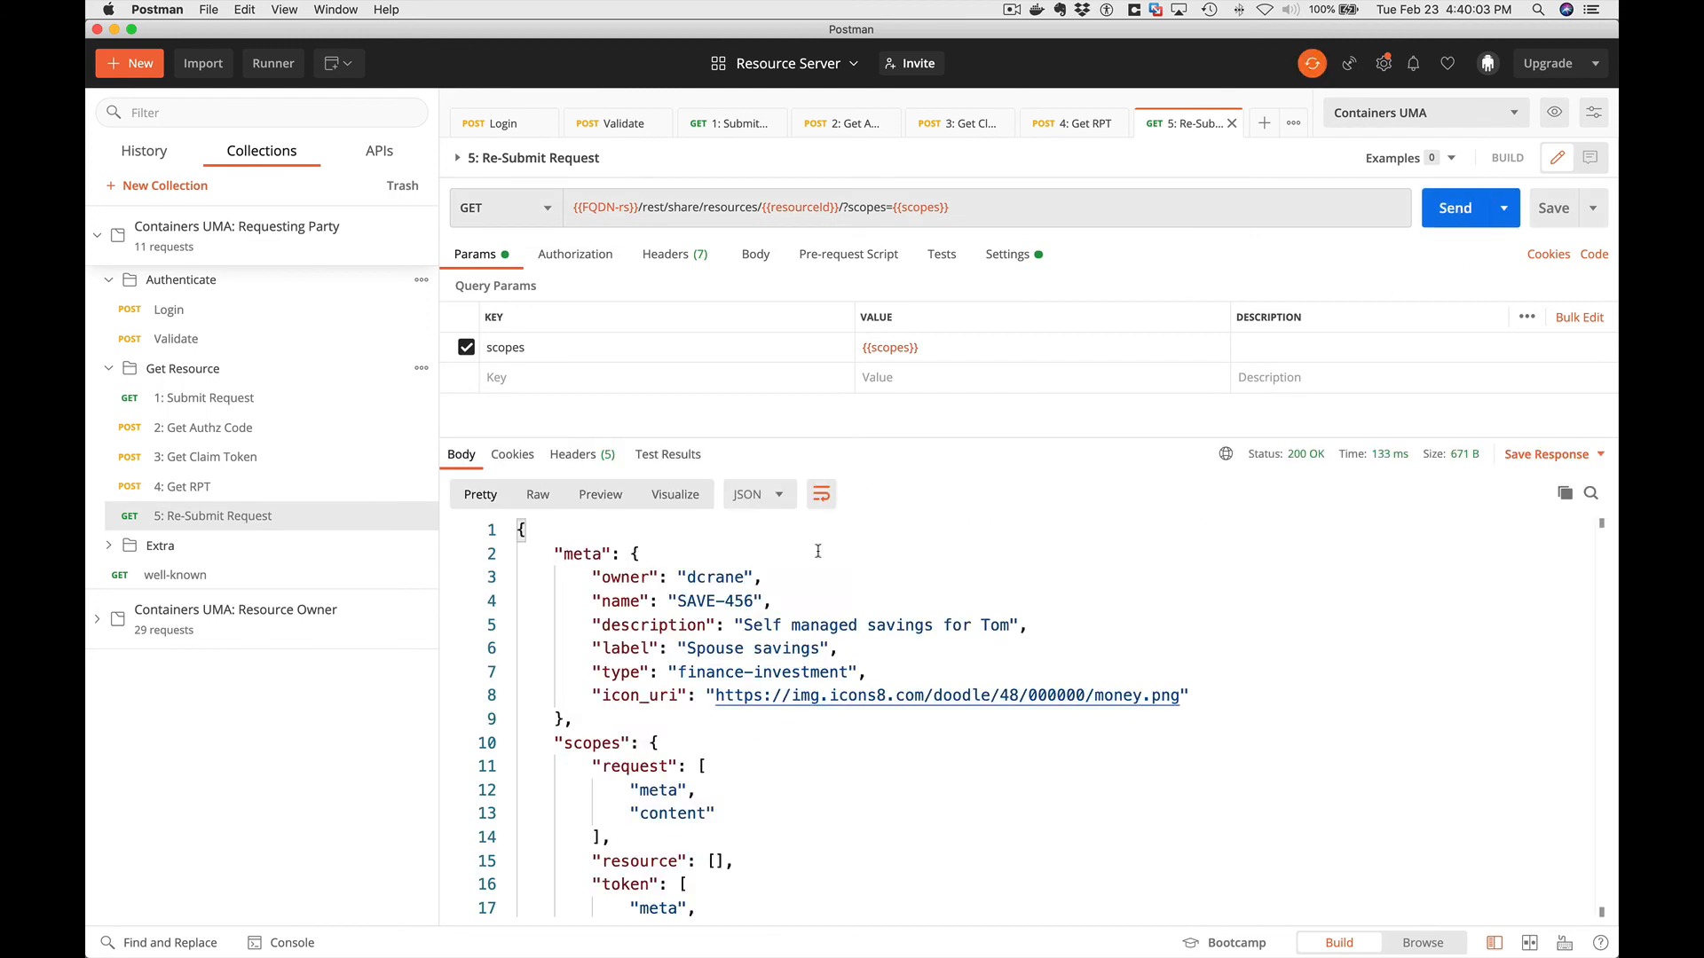
pyautogui.moveTo(862, 735)
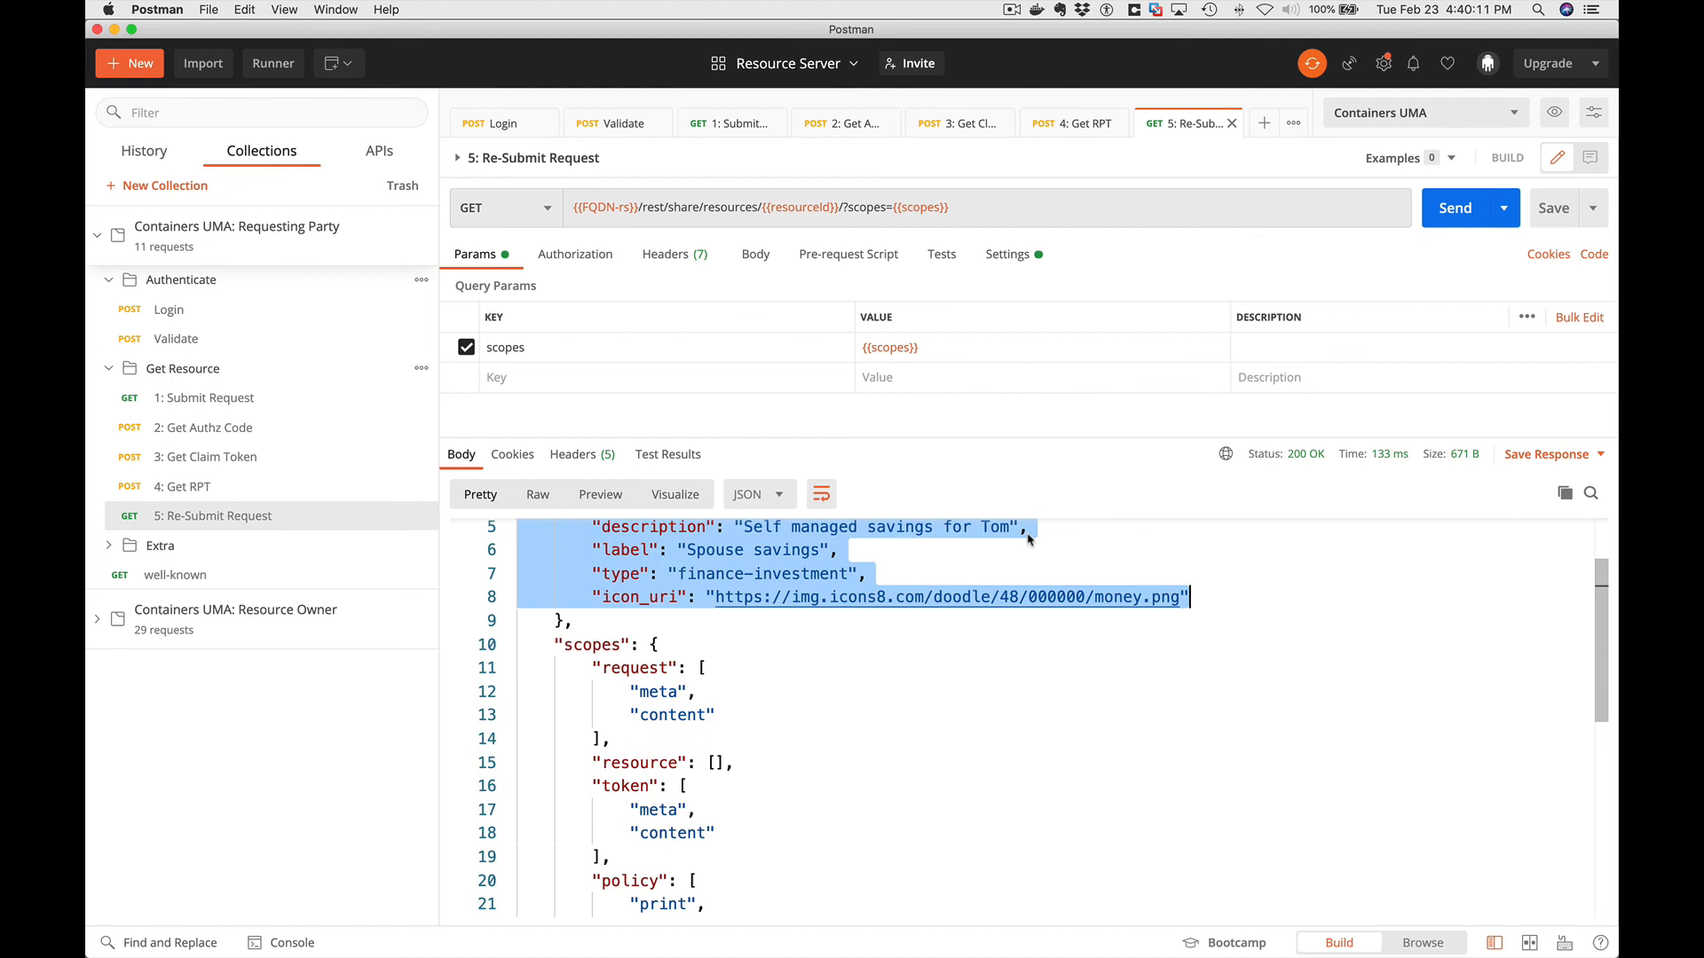
pyautogui.scroll(-3)
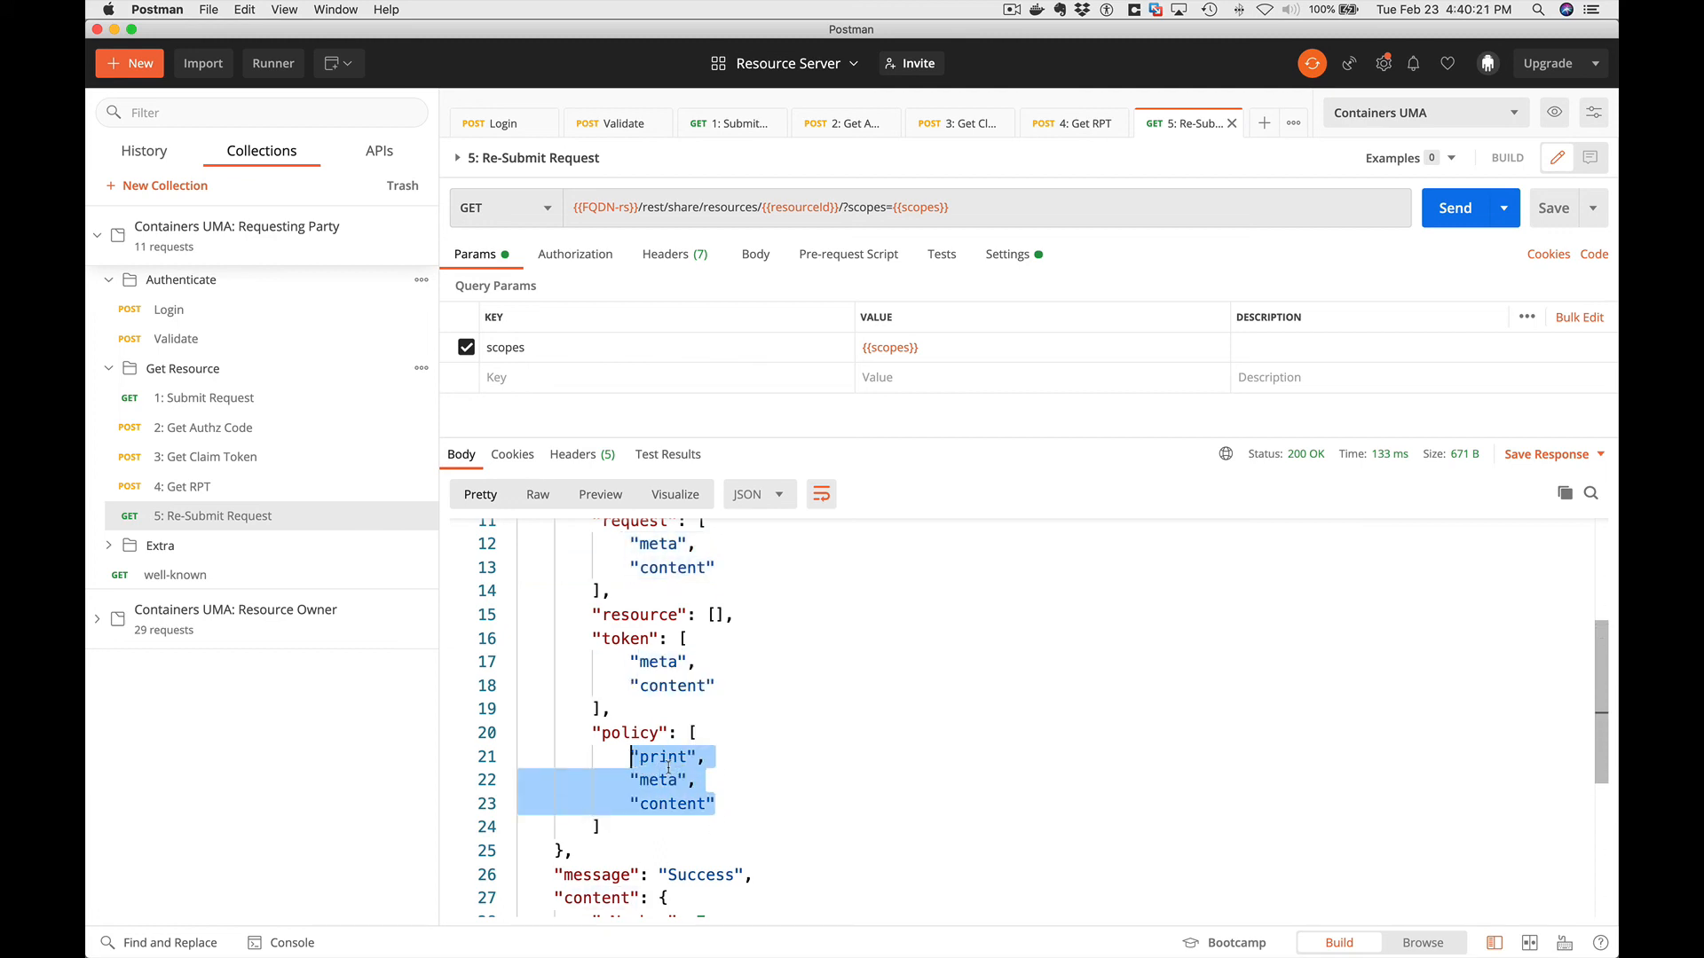
pyautogui.moveTo(743, 784)
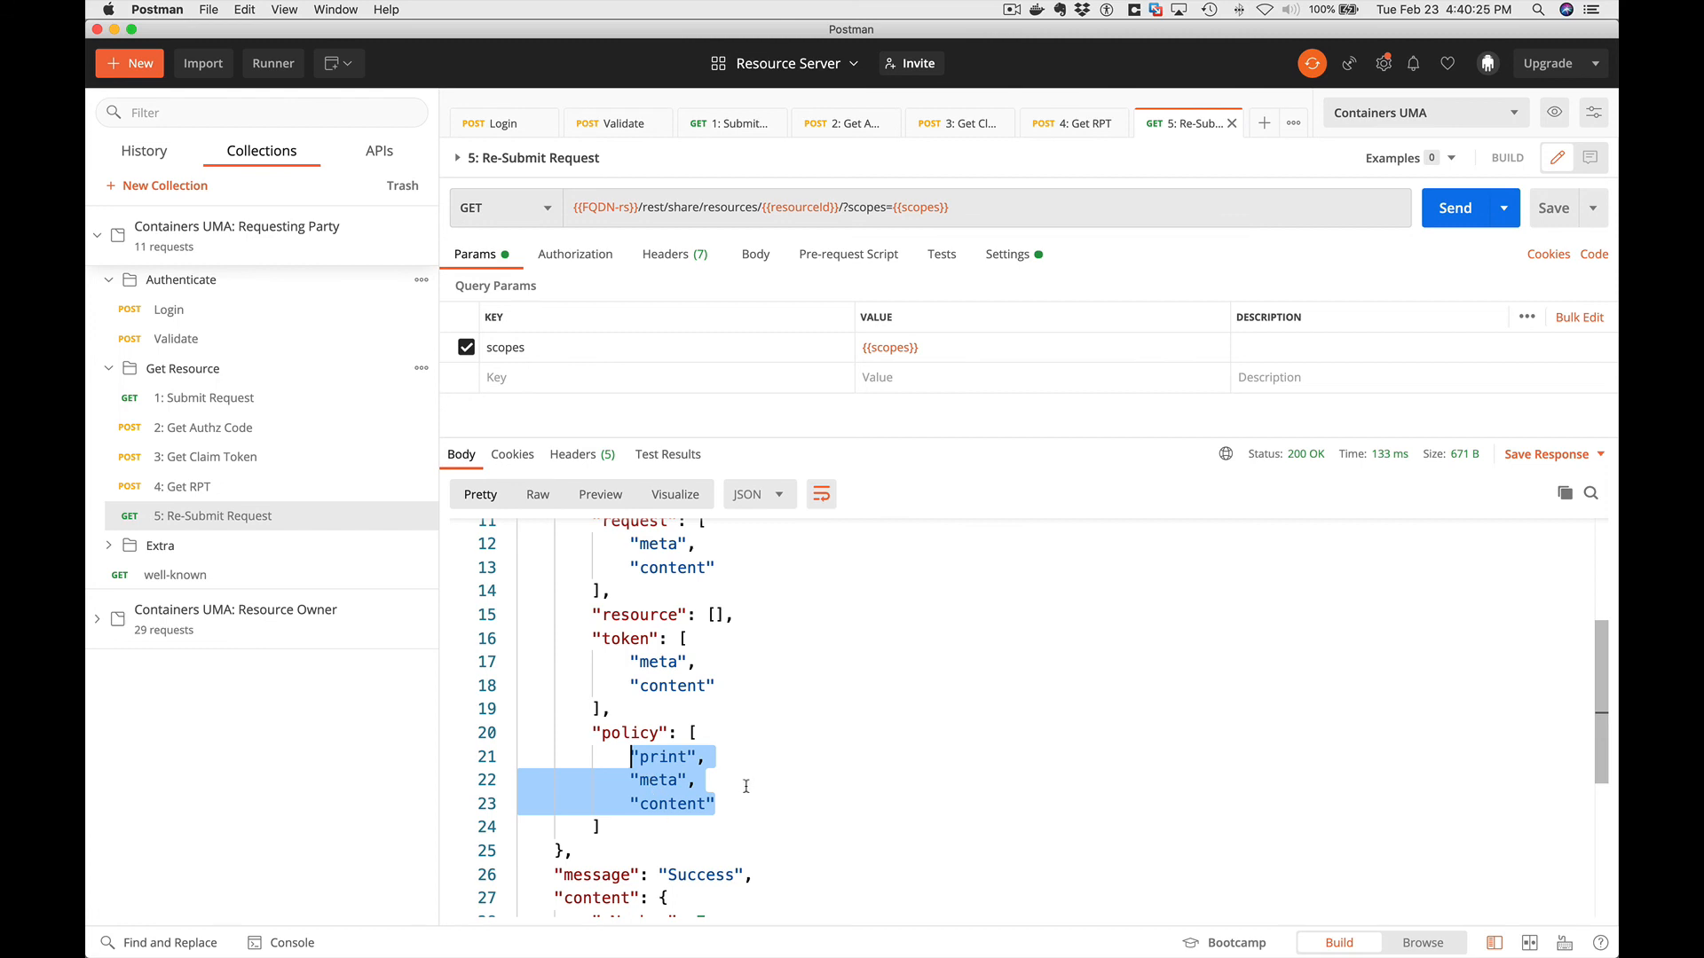
pyautogui.moveTo(812, 734)
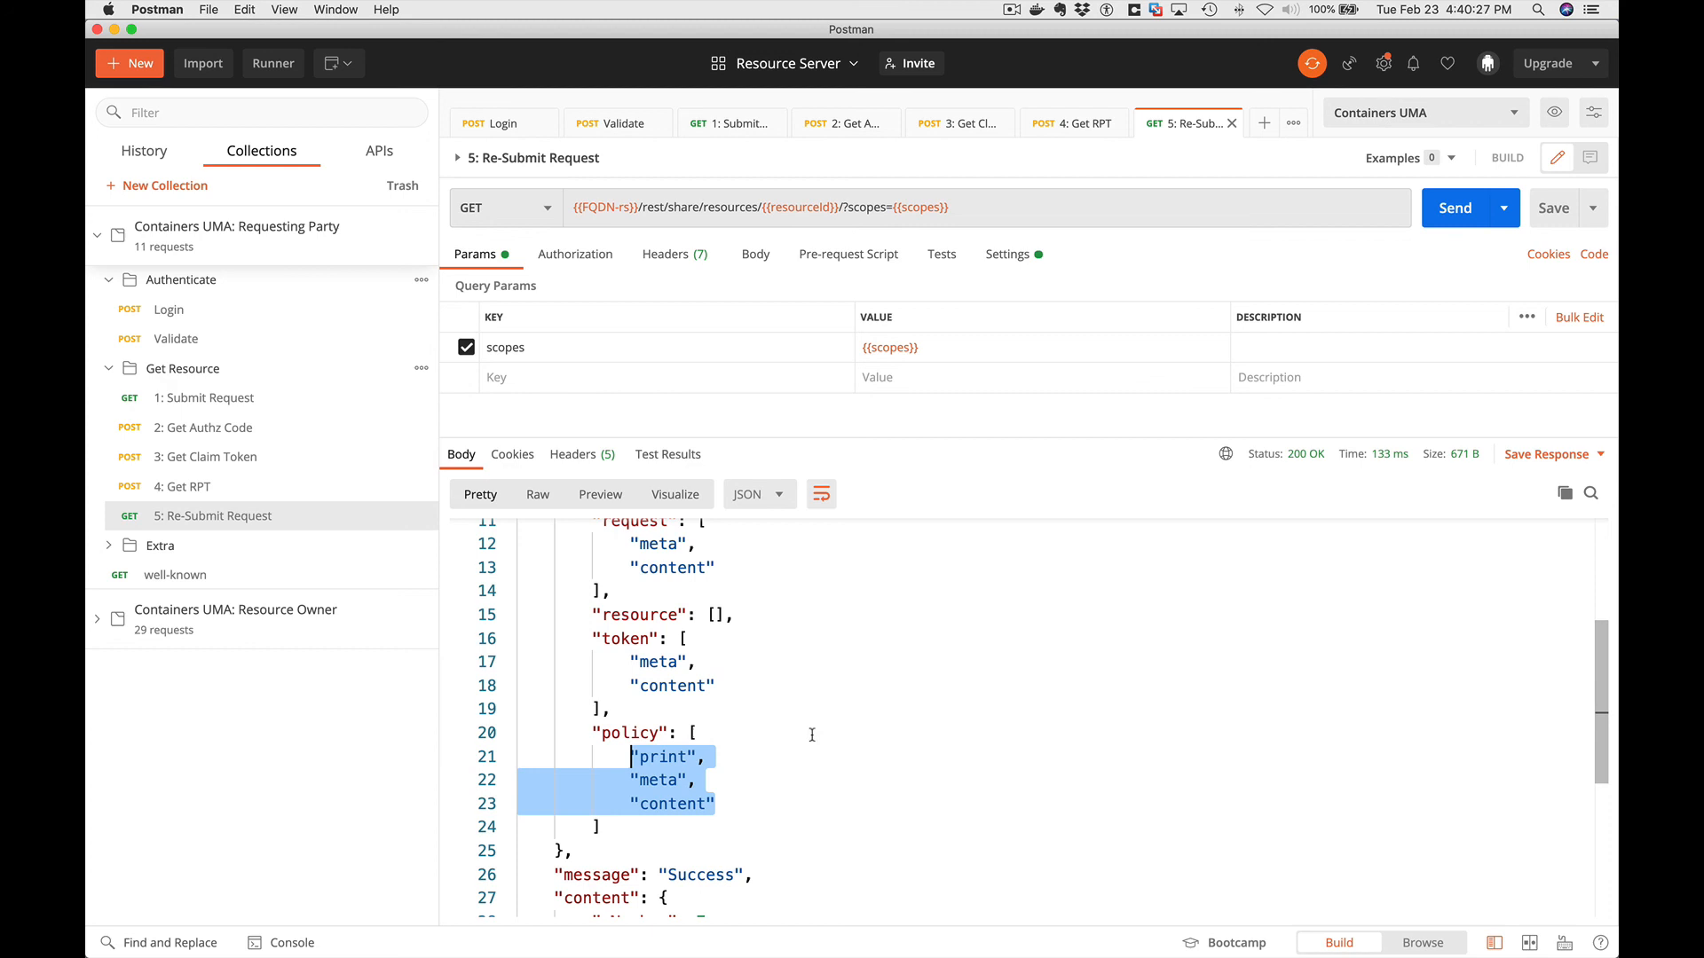
pyautogui.moveTo(879, 741)
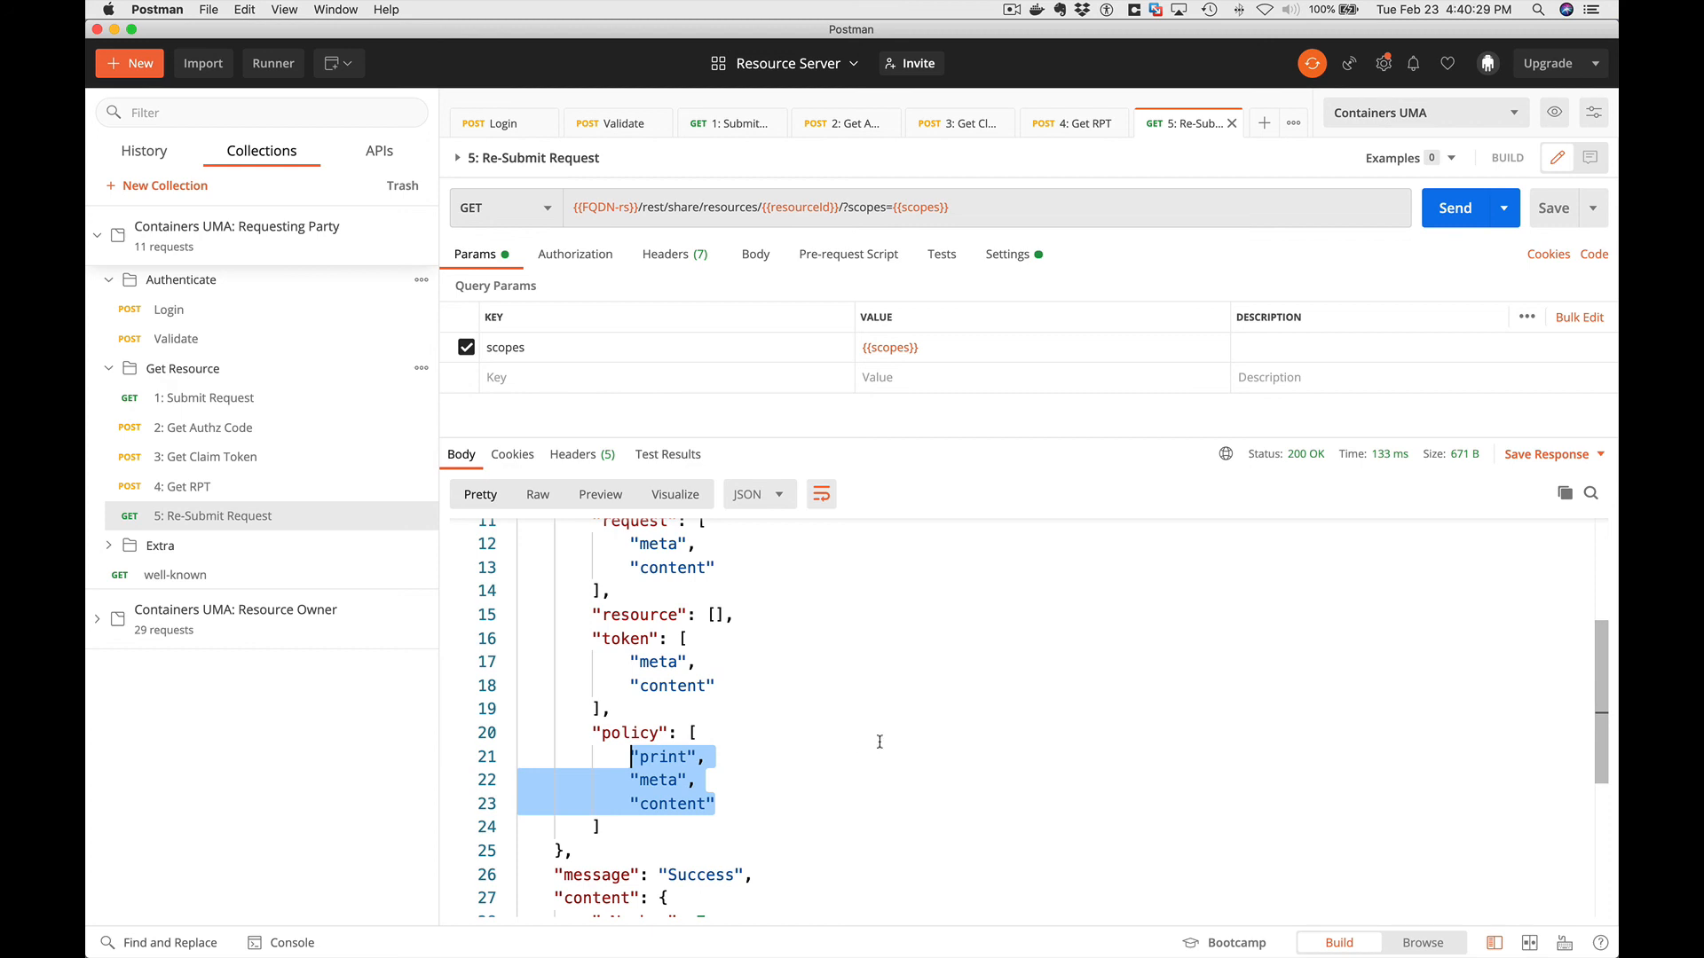
pyautogui.scroll(-3)
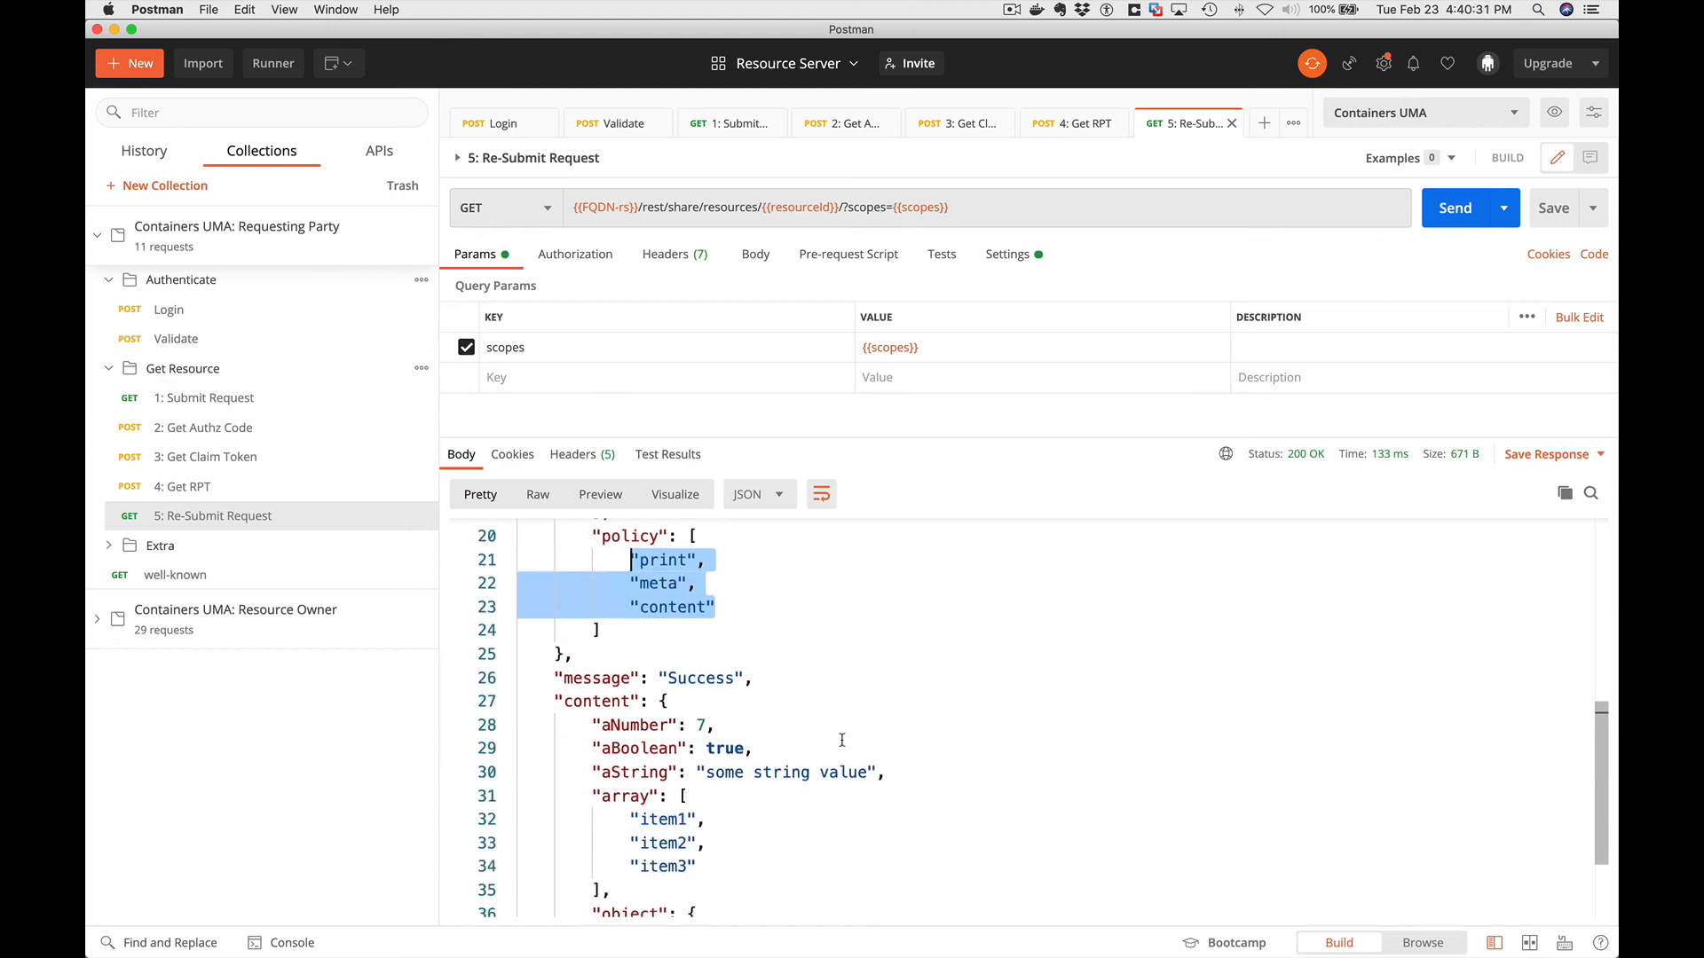
pyautogui.scroll(-3)
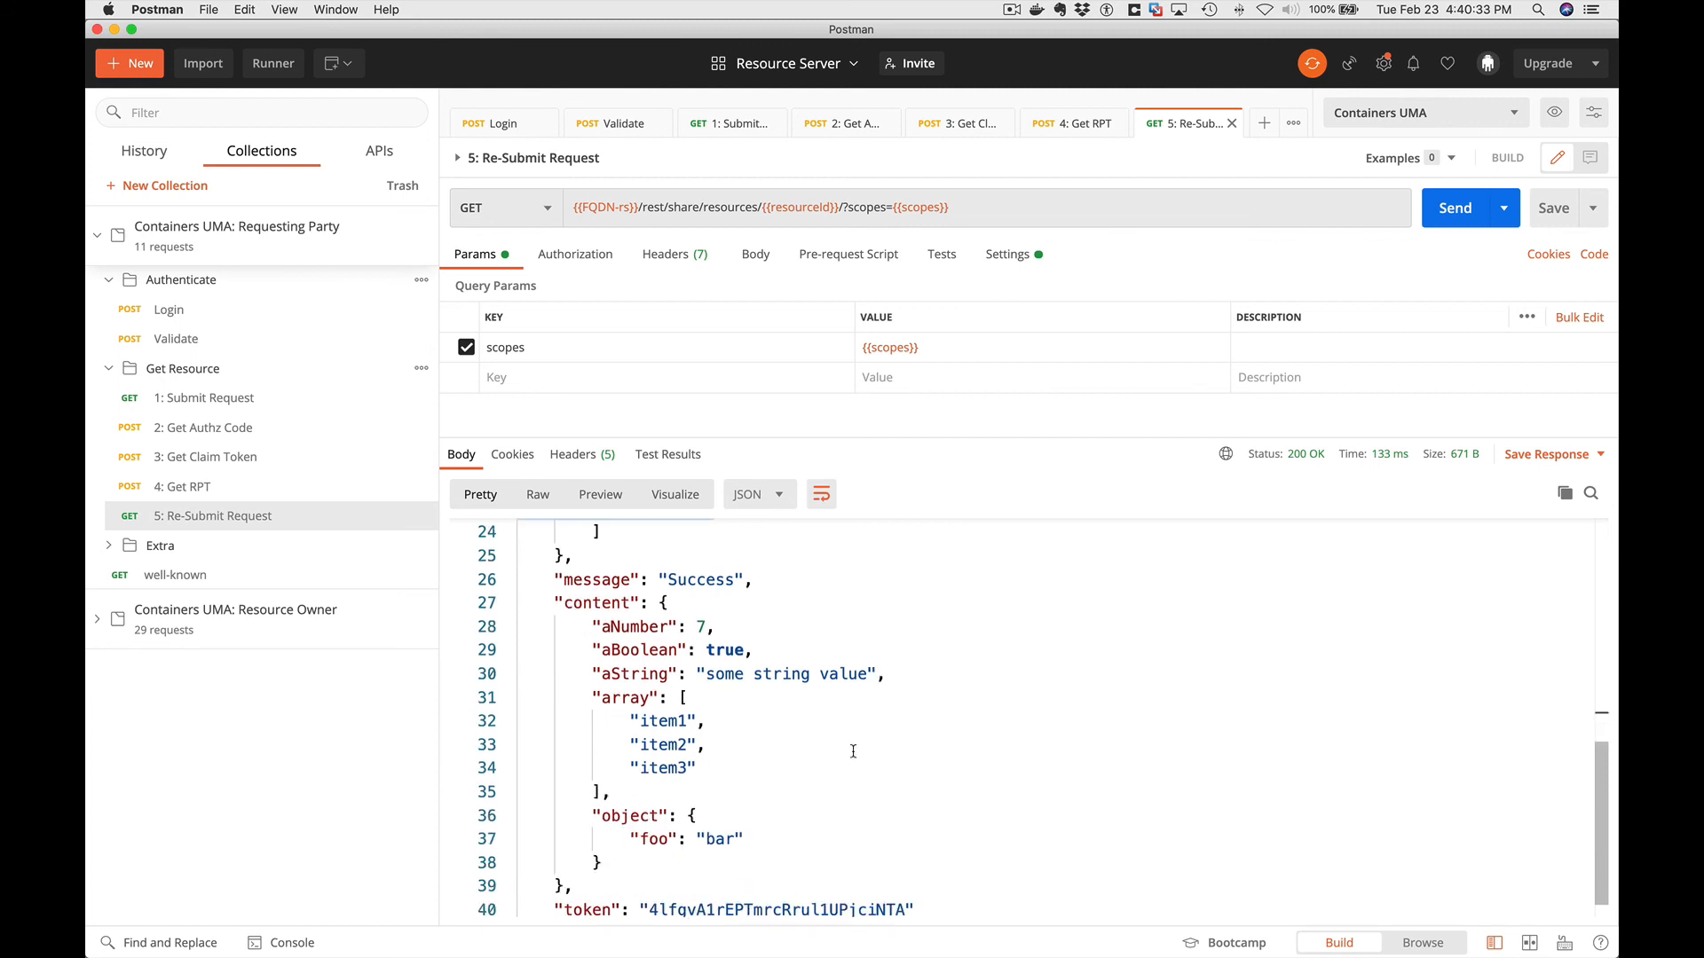
pyautogui.moveTo(597, 625); pyautogui.dragTo(600, 862)
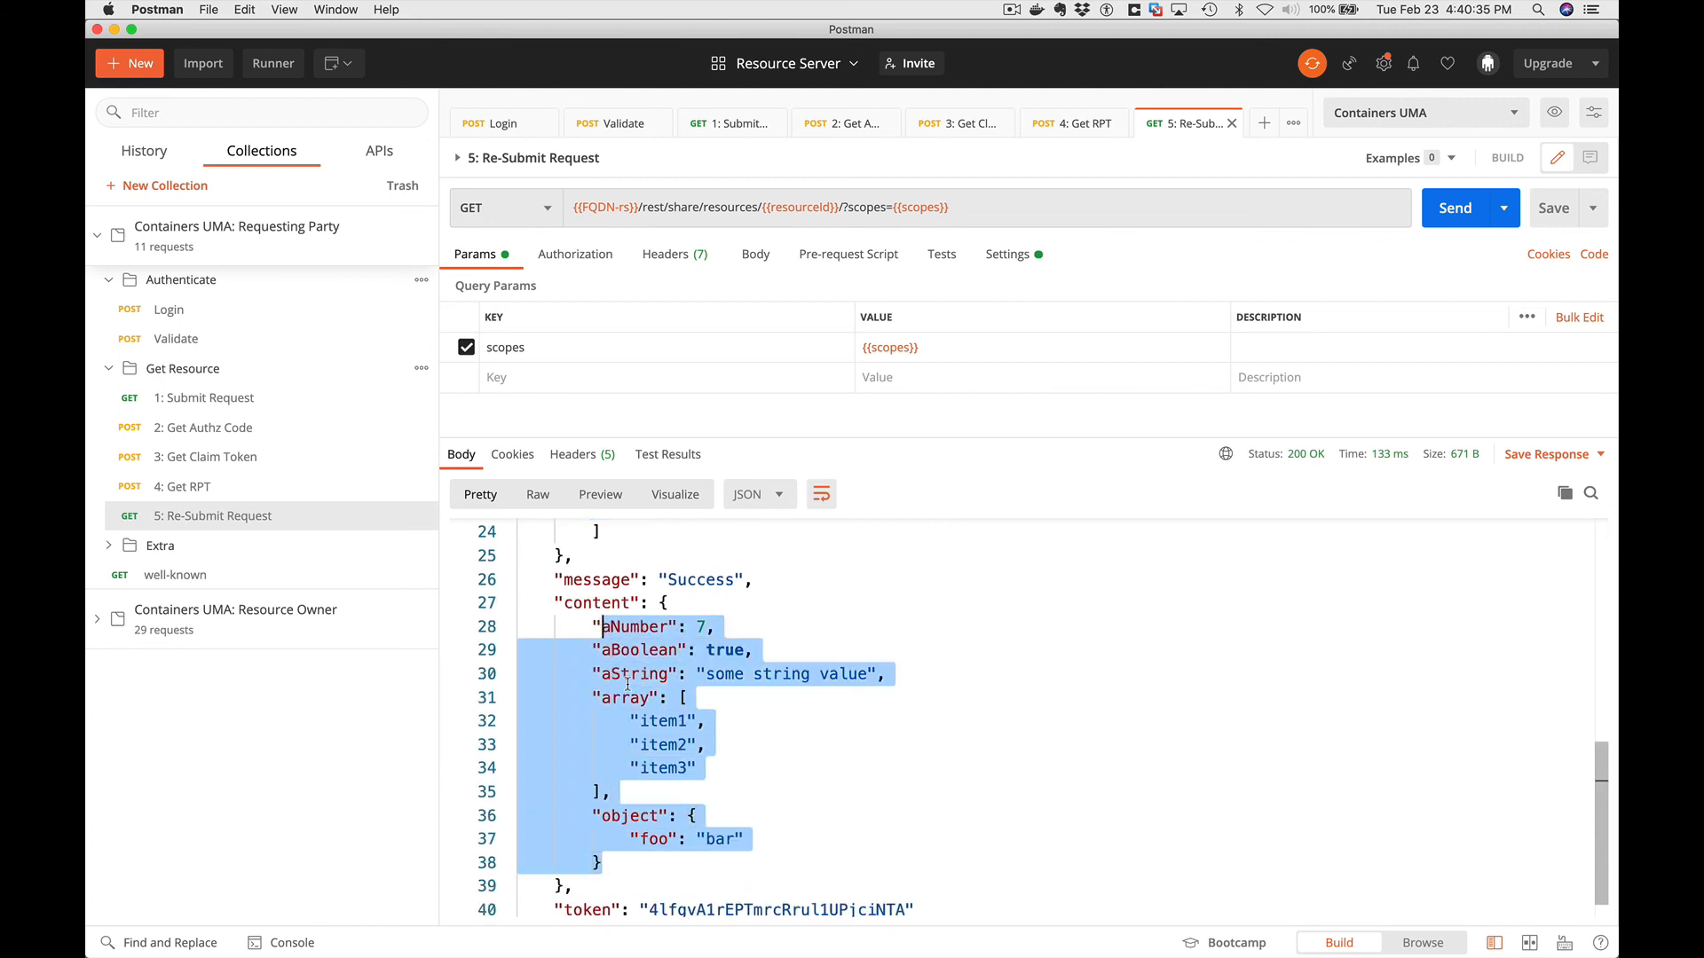
pyautogui.scroll(-3)
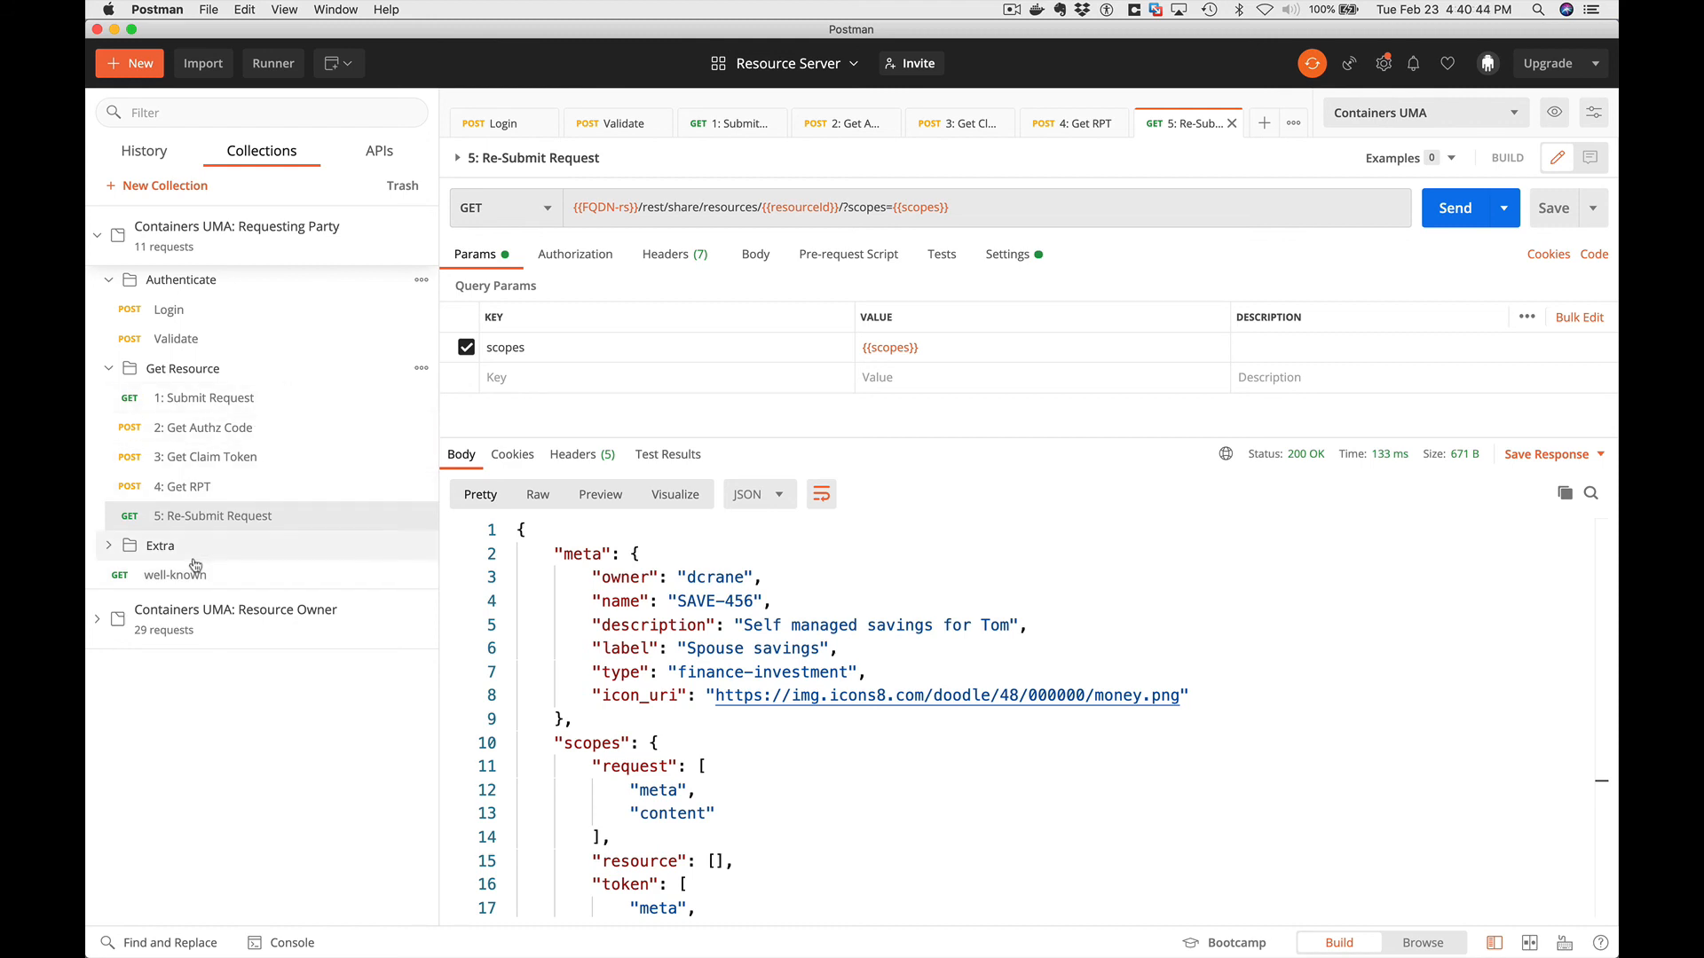
# Expand Extra to reveal Shared With Me, Discover Resources and Revoke My Access.
pyautogui.click(159, 546)
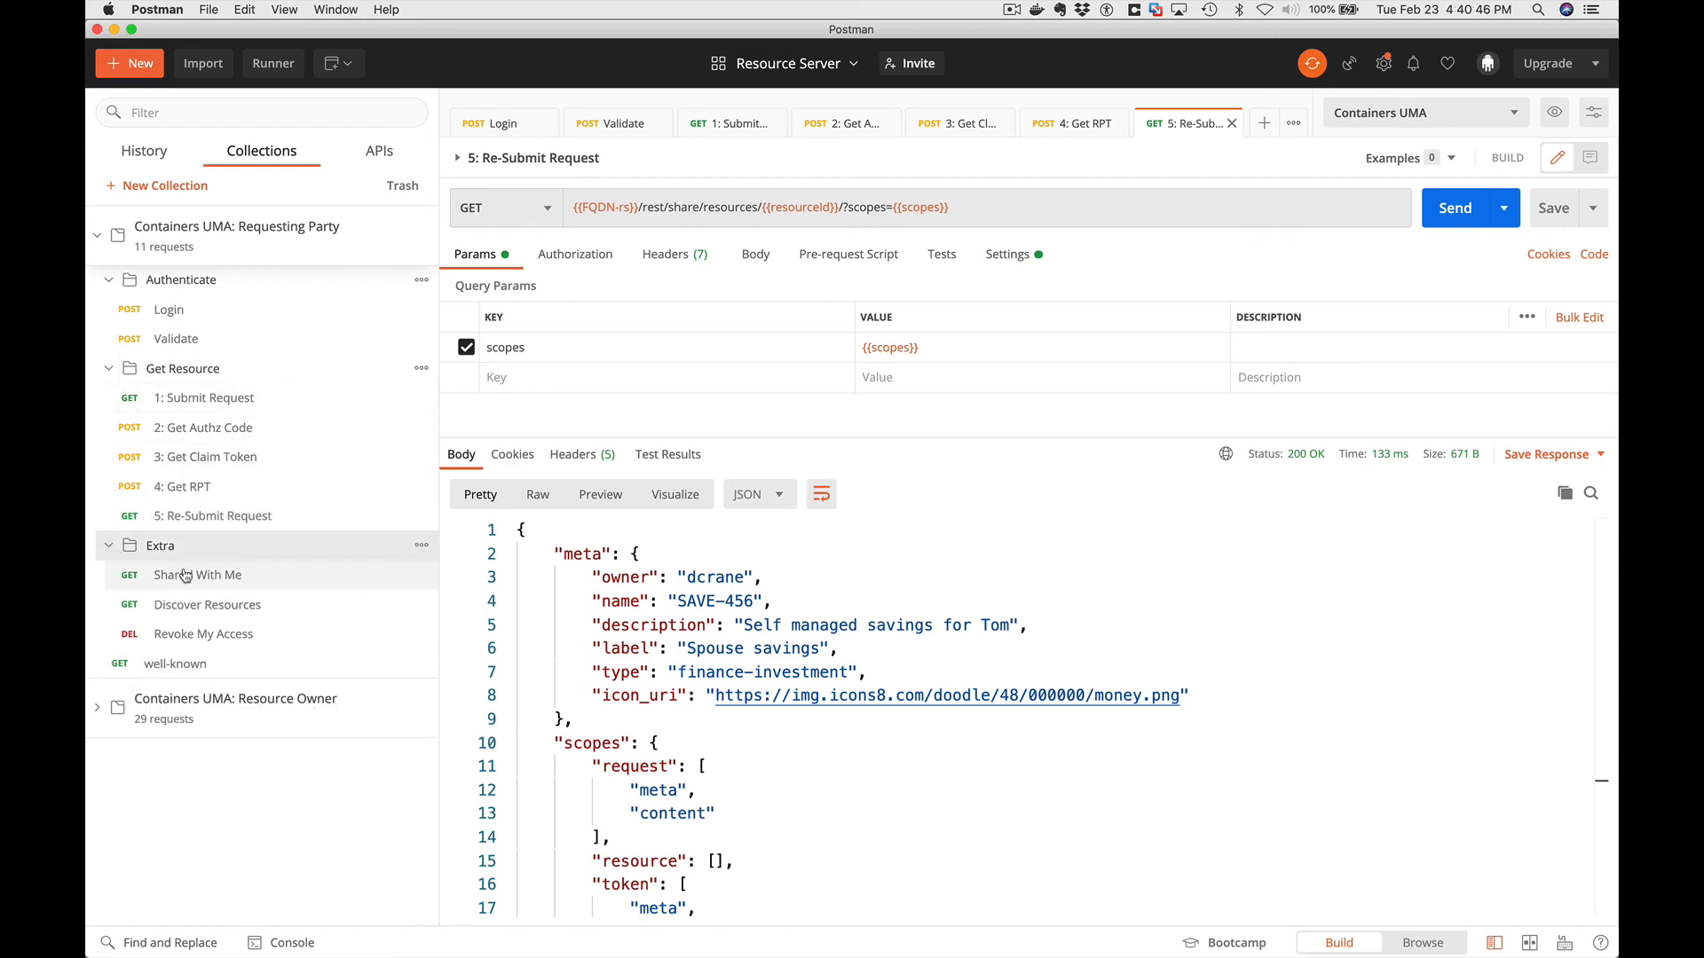
pyautogui.moveTo(195, 575)
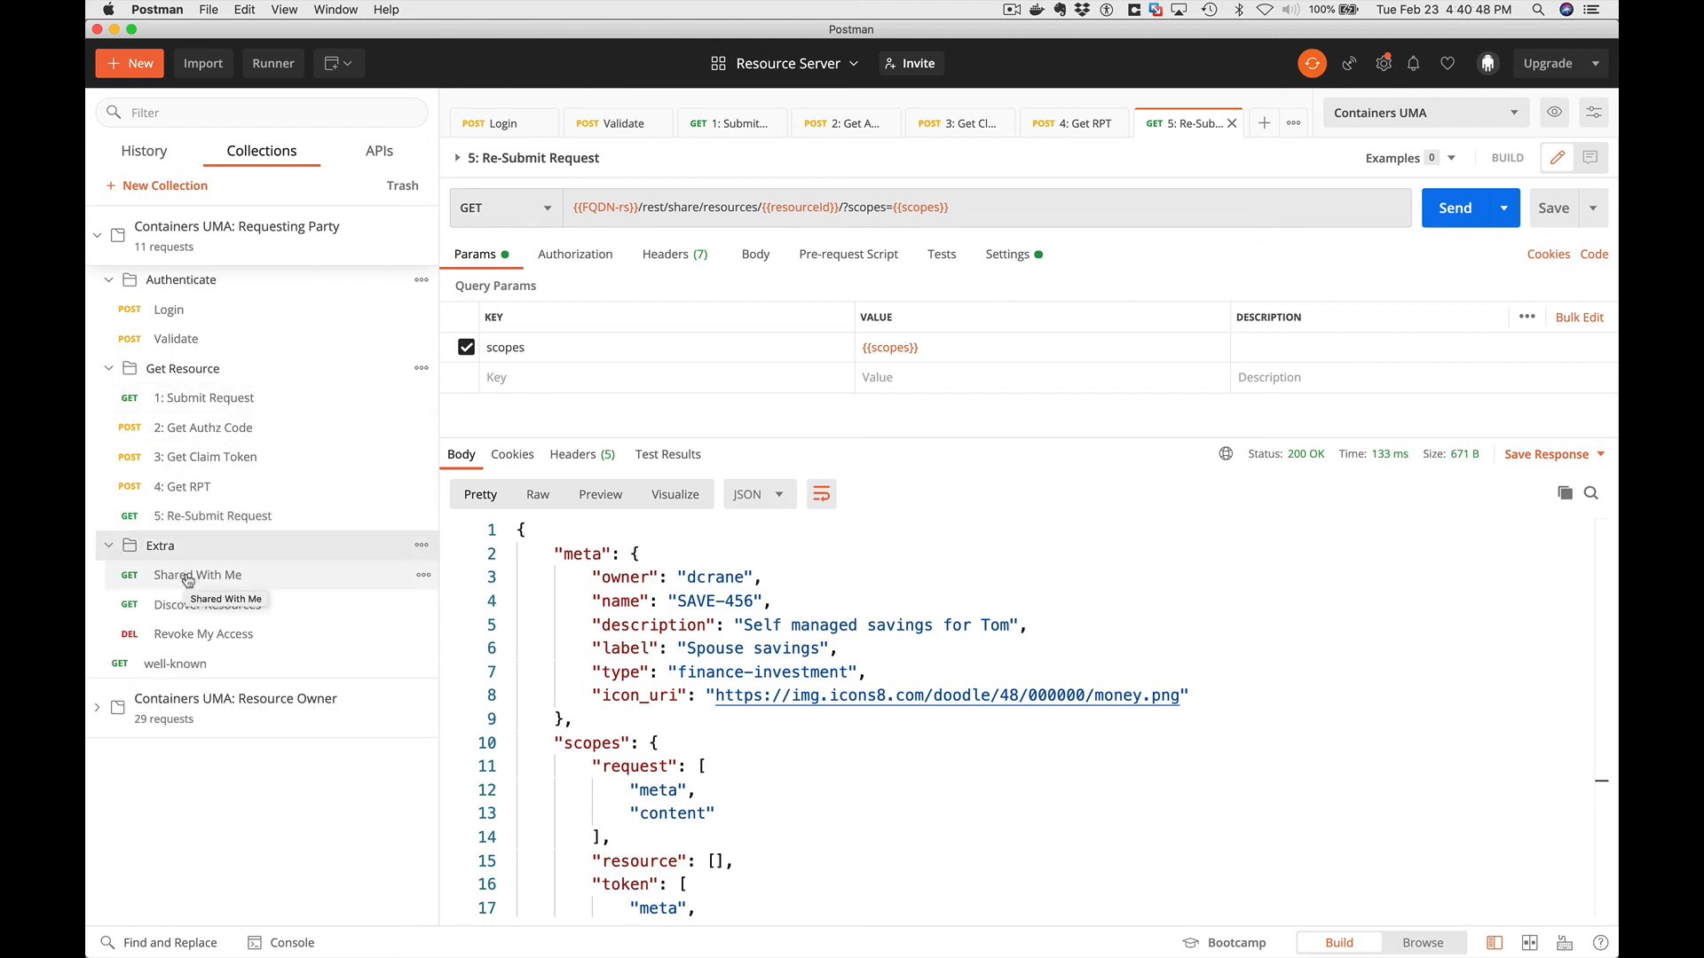